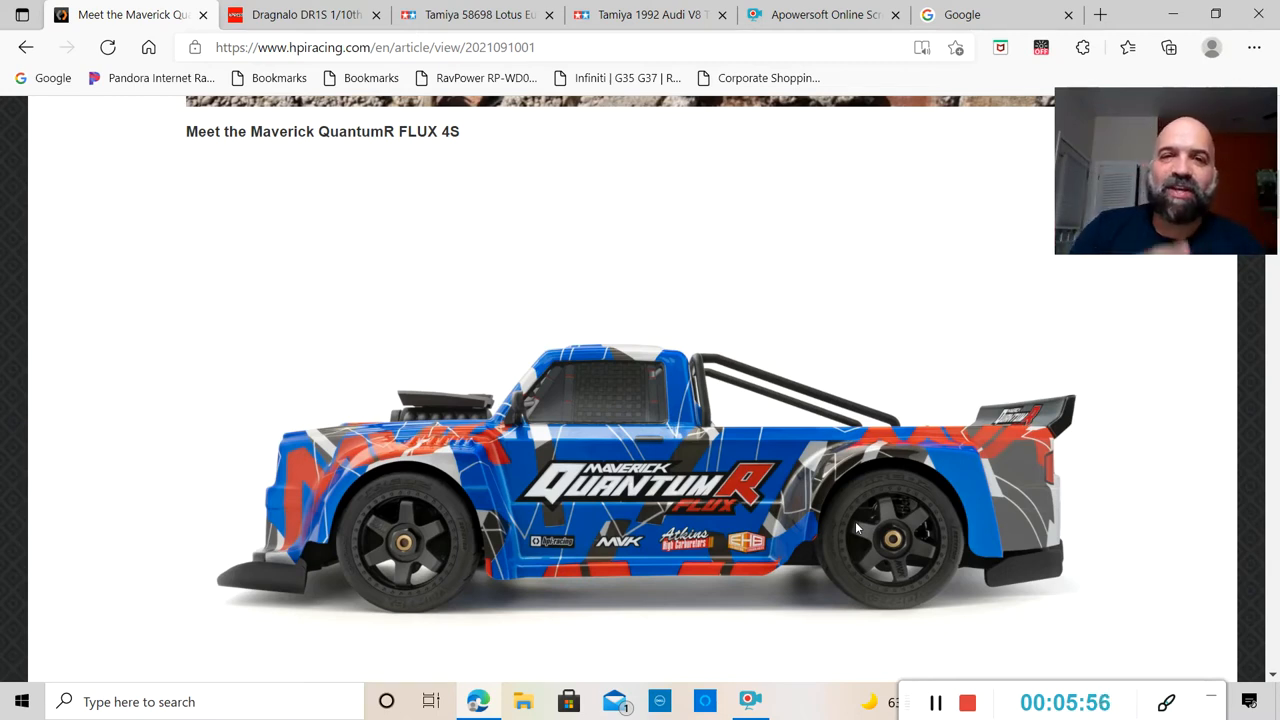
Switch to the Google tab so the empty search home page is in front.
left_click(960, 14)
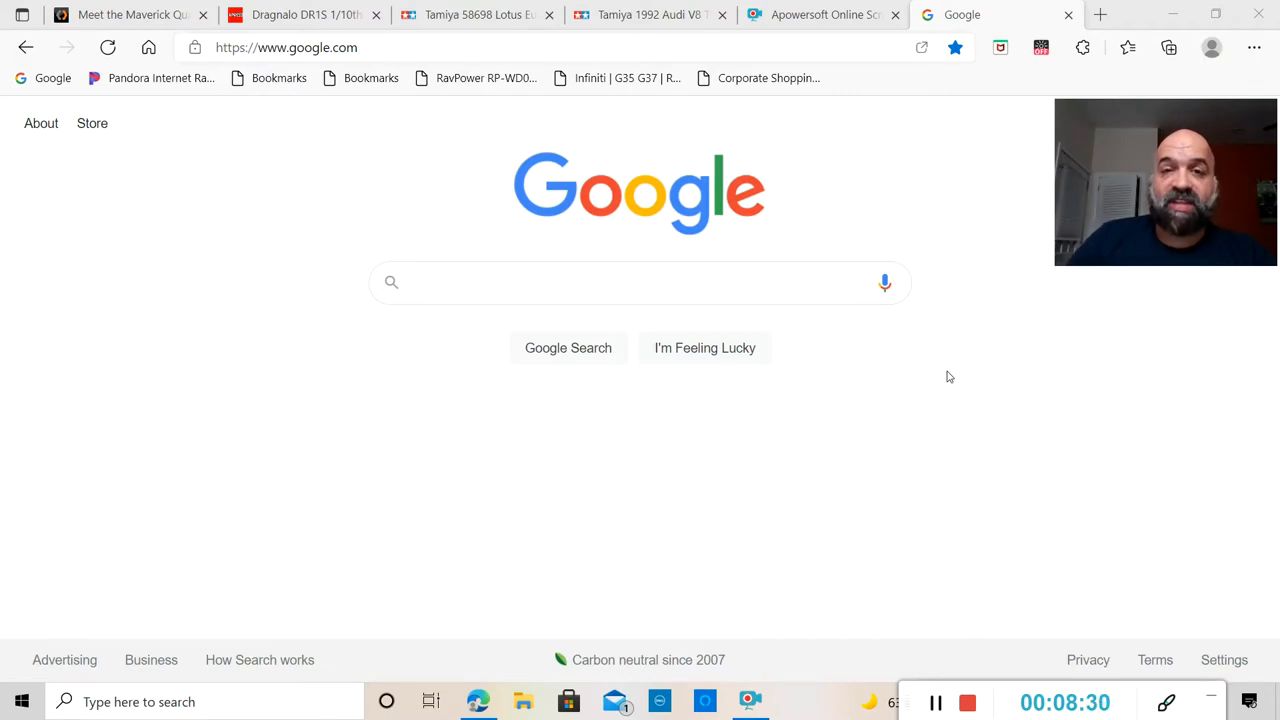
mouse_move(387, 394)
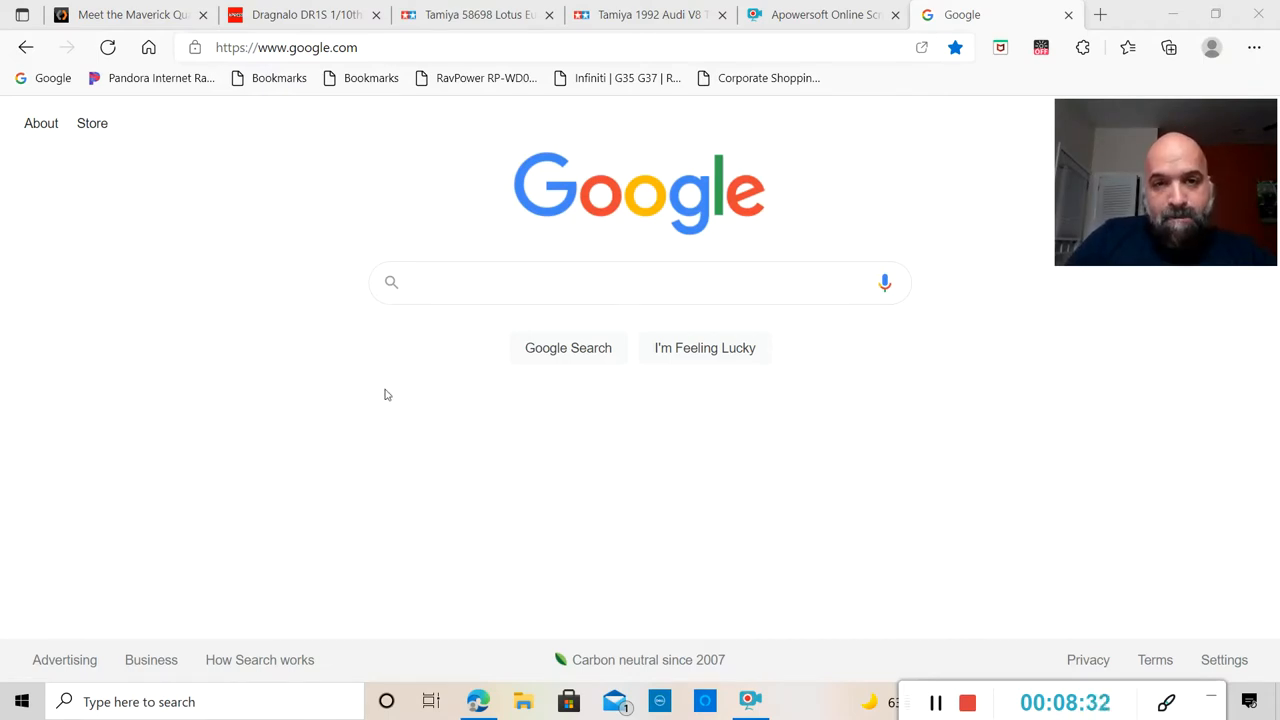
mouse_move(270, 324)
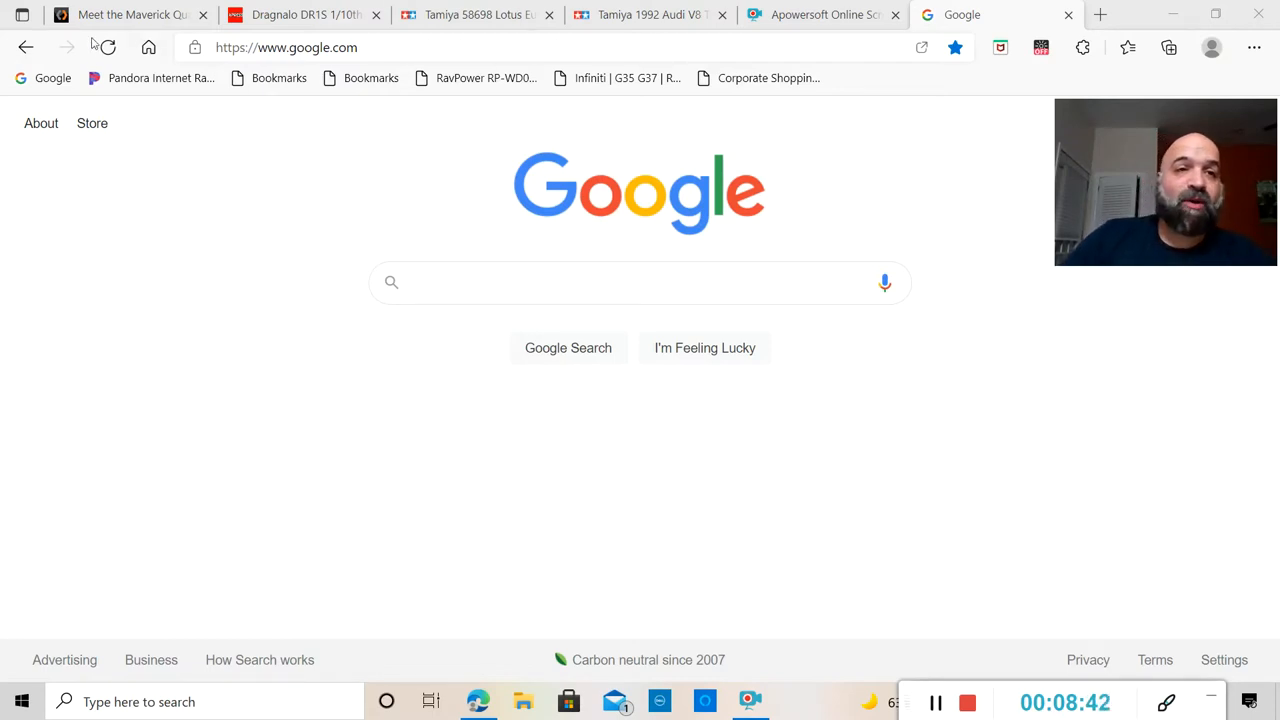
Switch back to the HPI Racing Maverick QuantumR FLUX article tab.
left_click(125, 14)
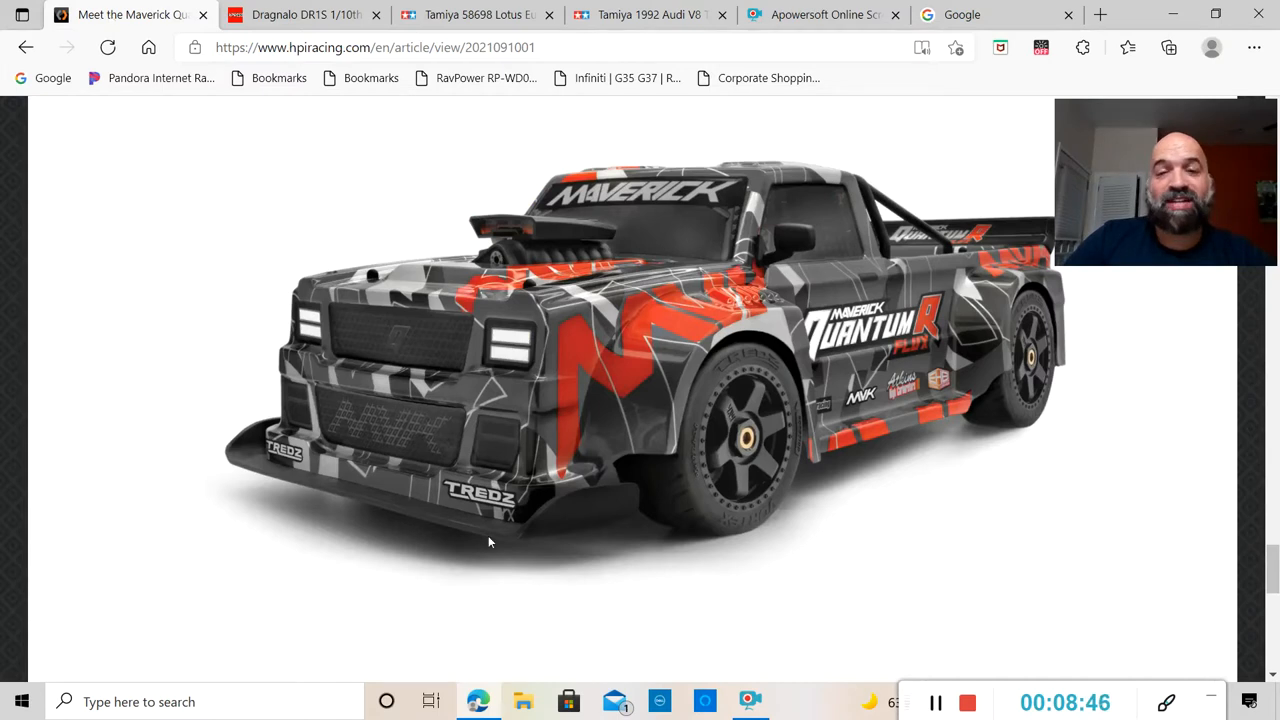
mouse_move(885, 343)
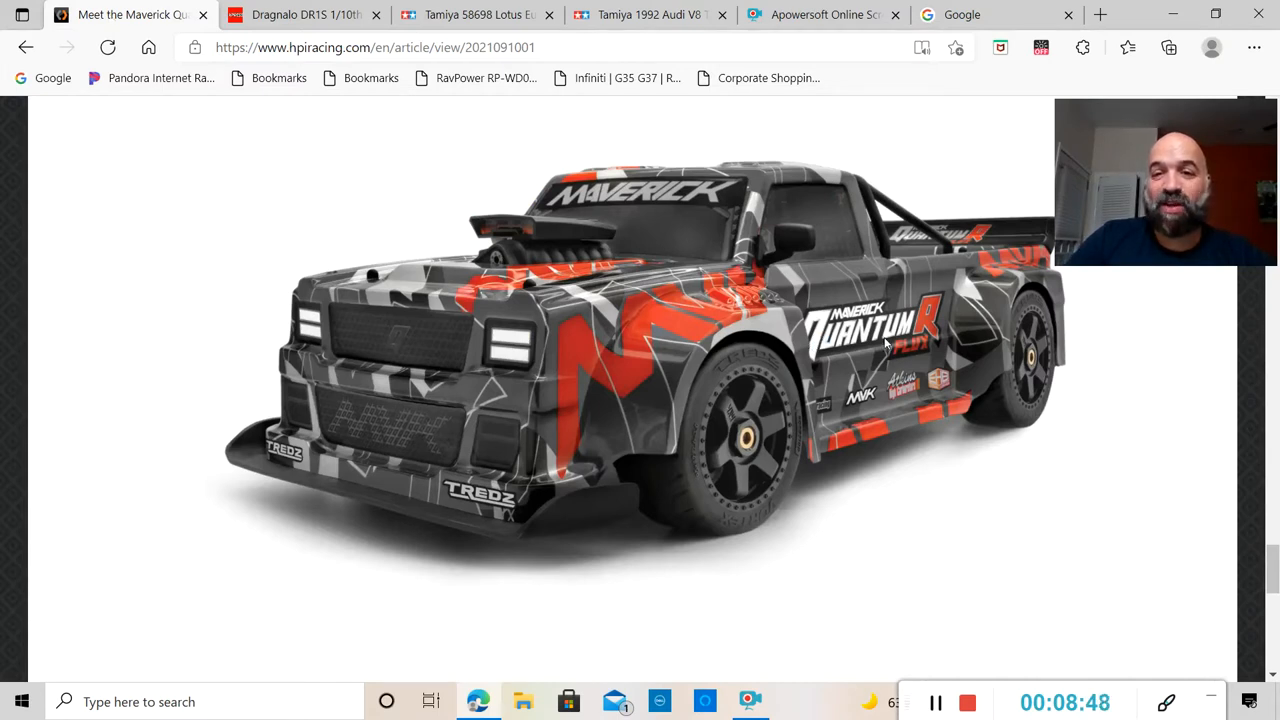
mouse_move(885, 412)
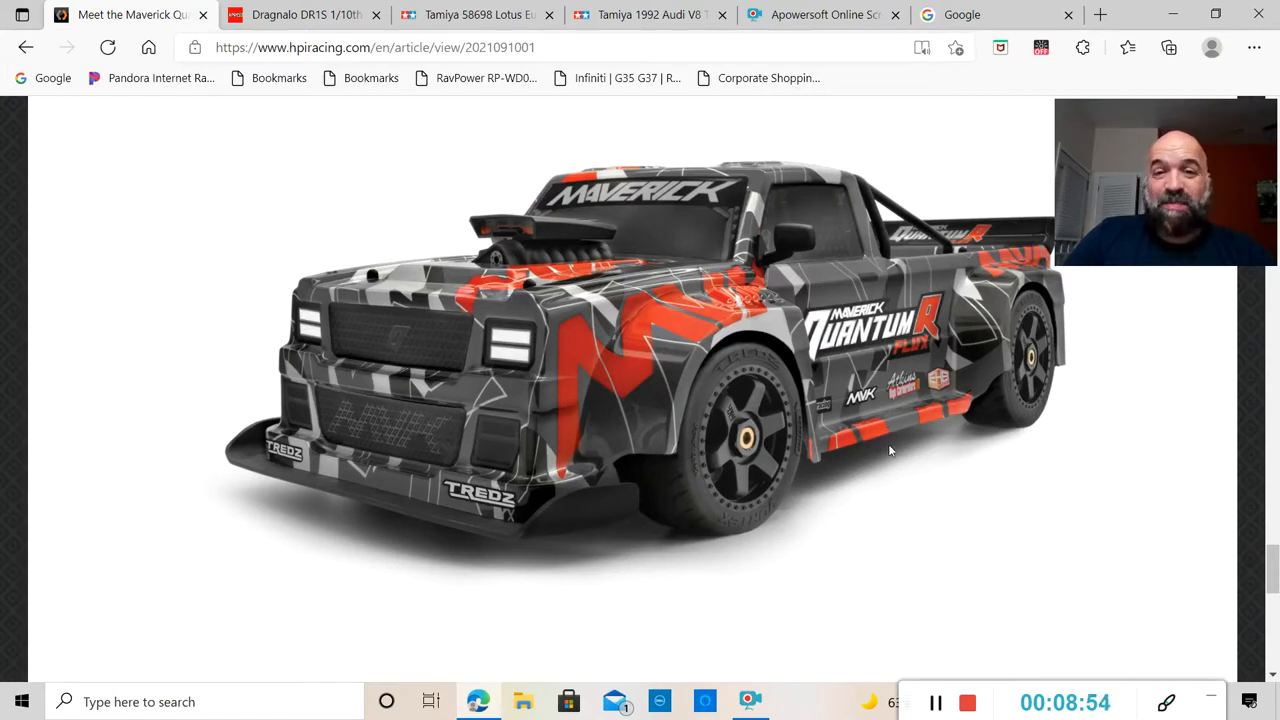
mouse_move(687, 481)
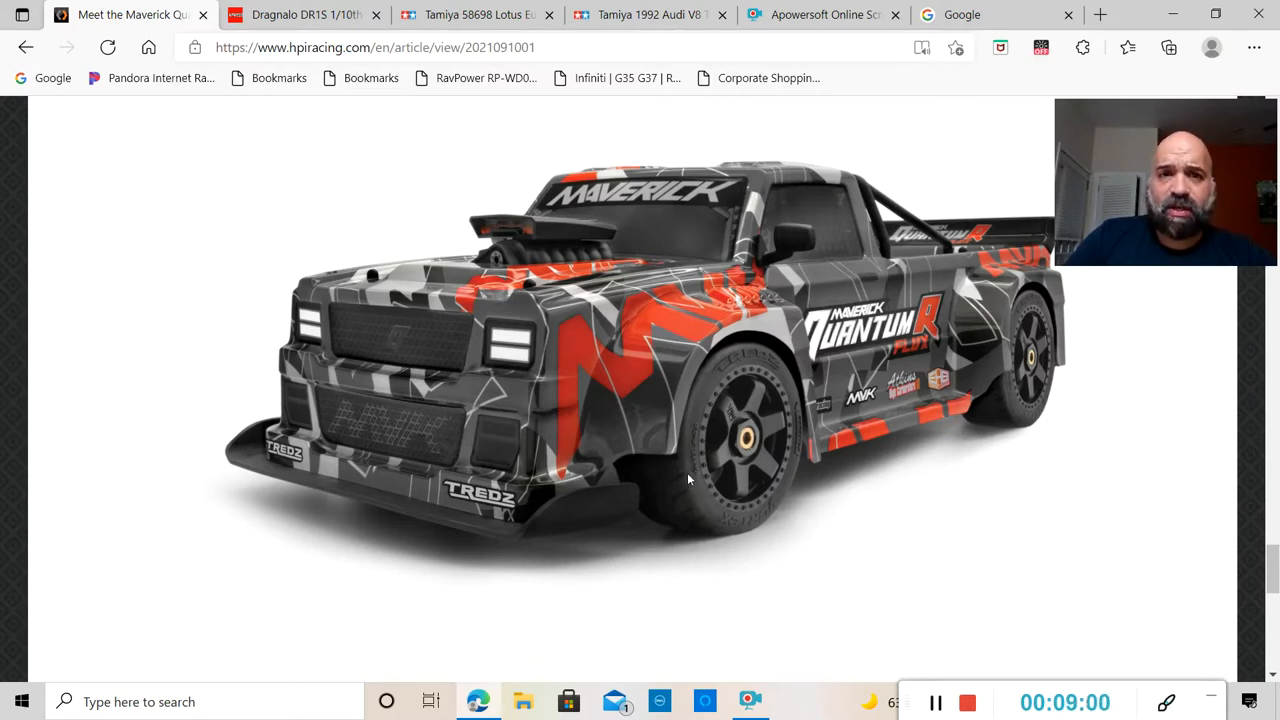
mouse_move(813, 437)
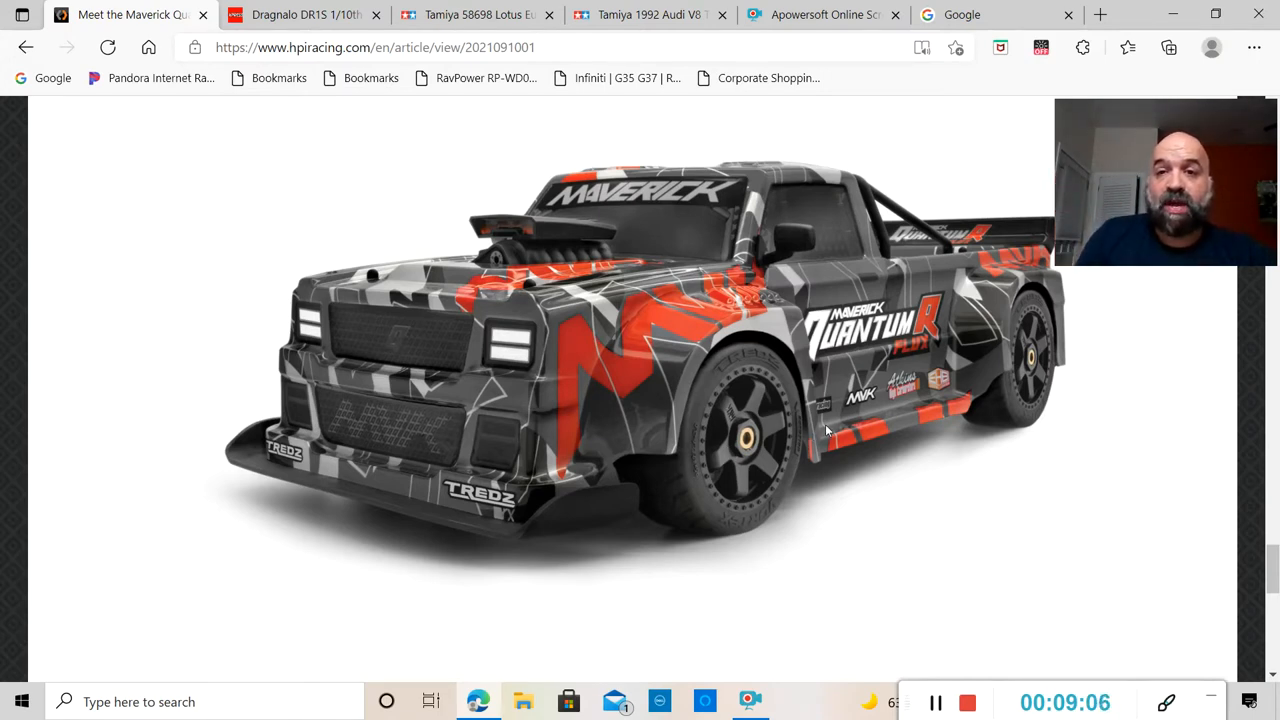
mouse_move(958, 256)
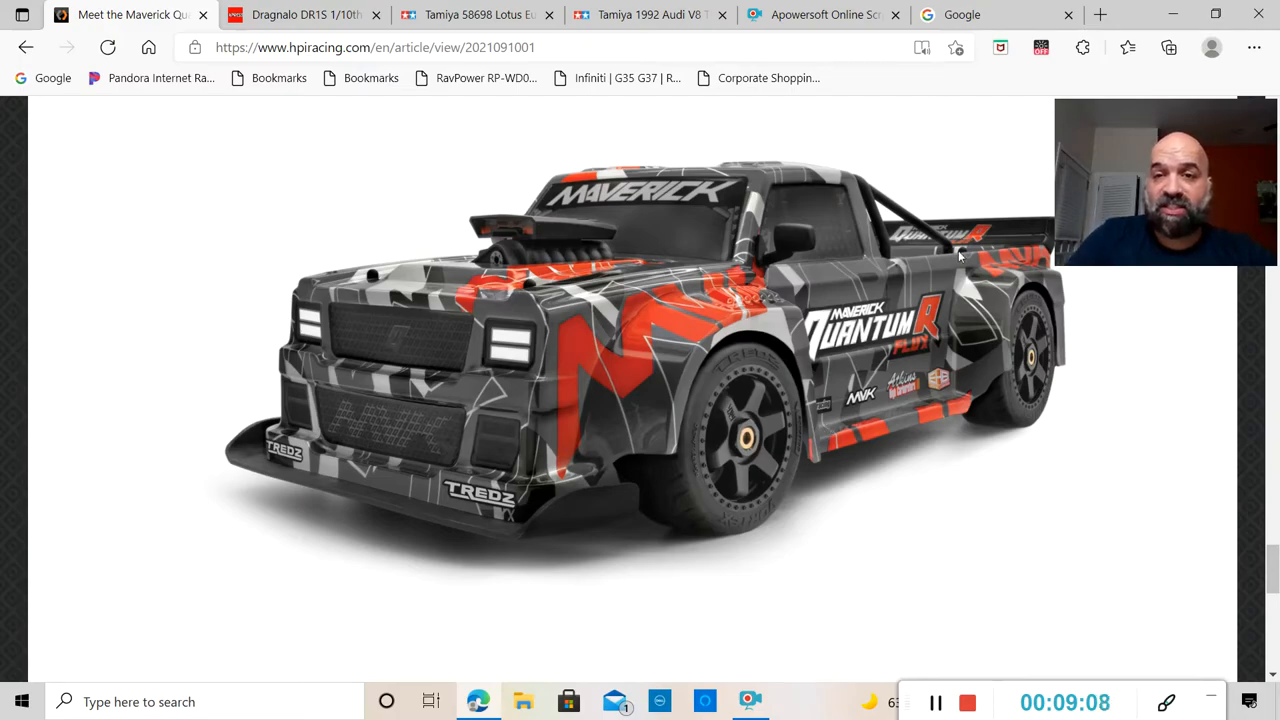
Scroll the article to the blue QuantumR FLUX truck side-view image below the title.
scroll("down", 3)
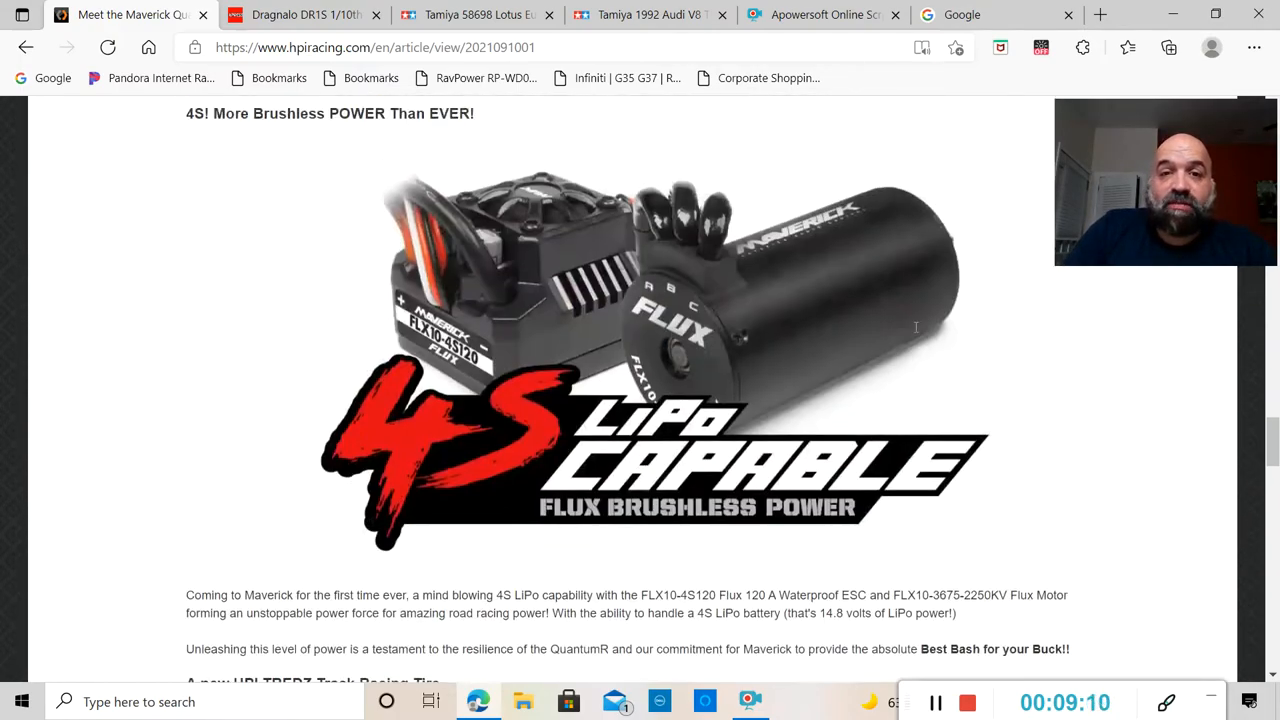
scroll("up", 3)
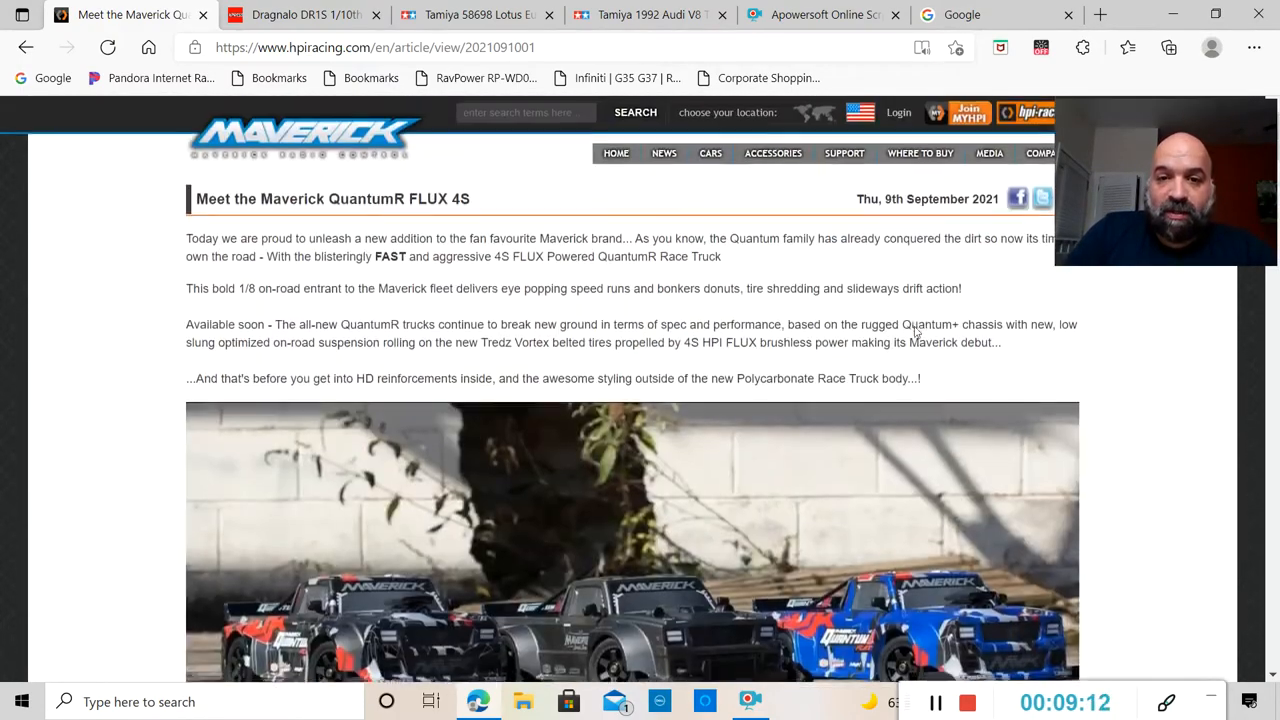
scroll("down", 3)
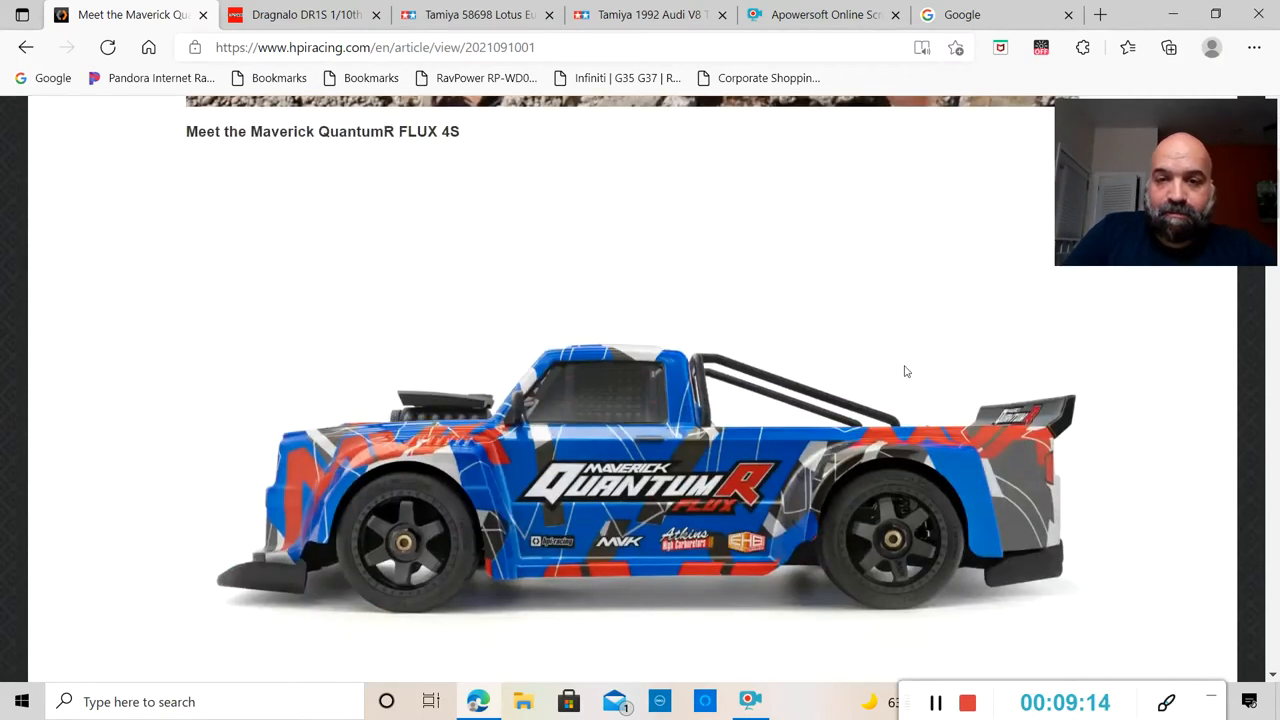
mouse_move(1048, 459)
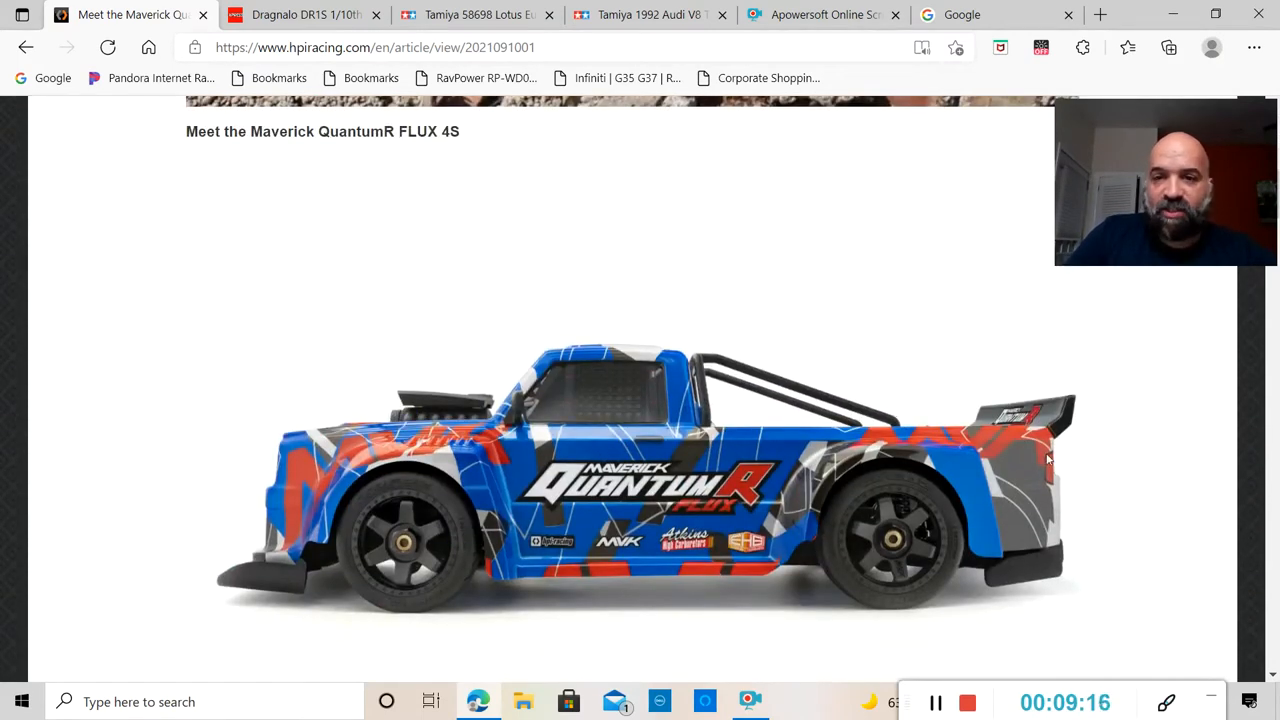
mouse_move(1006, 470)
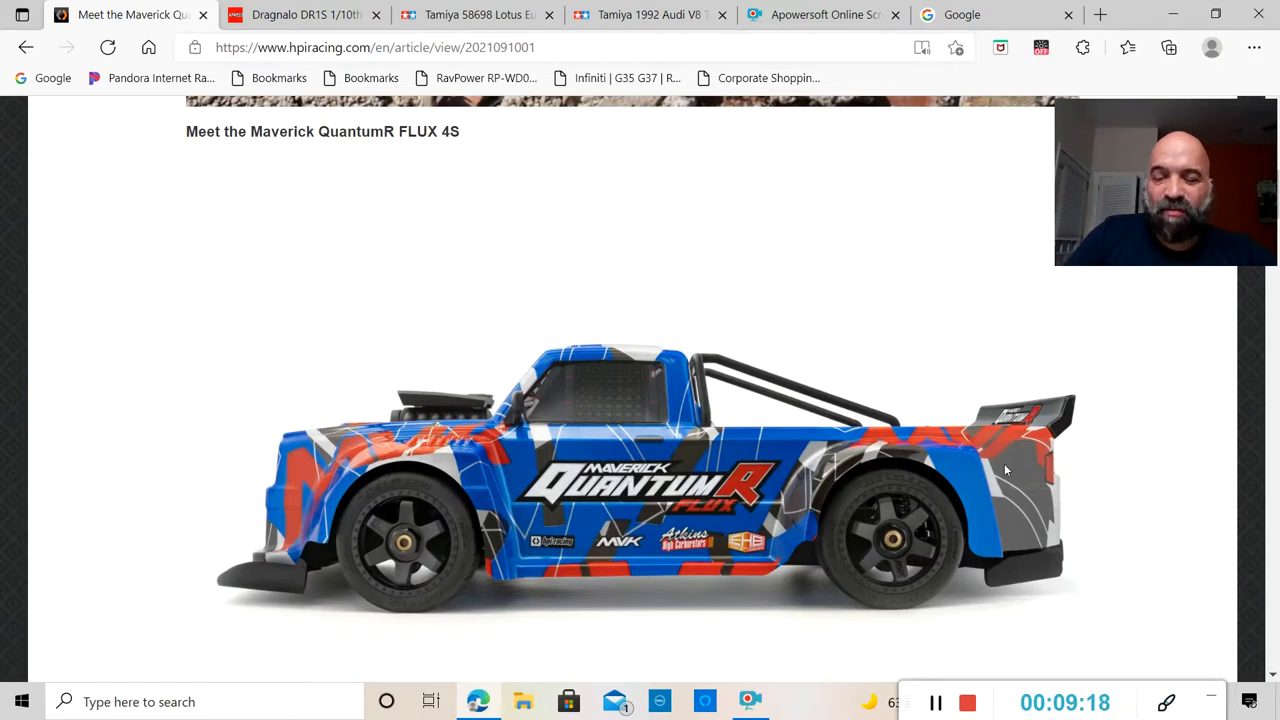
mouse_move(895, 400)
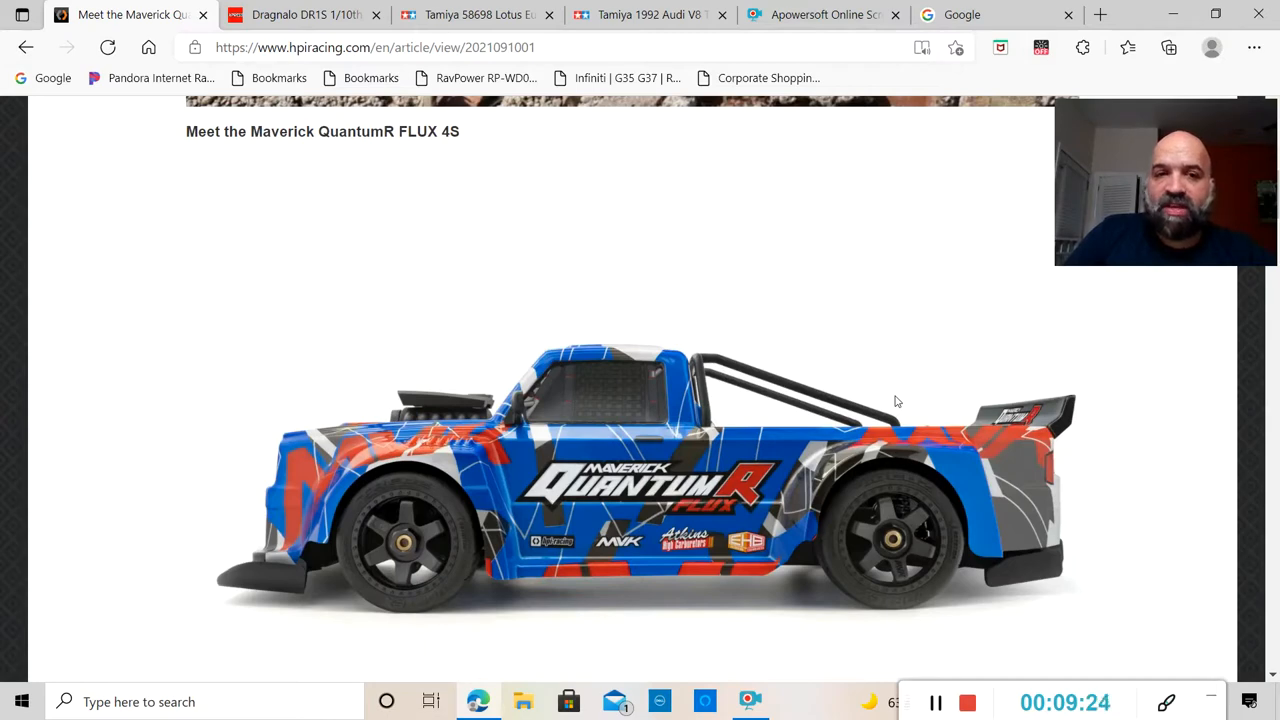
scroll("down", 3)
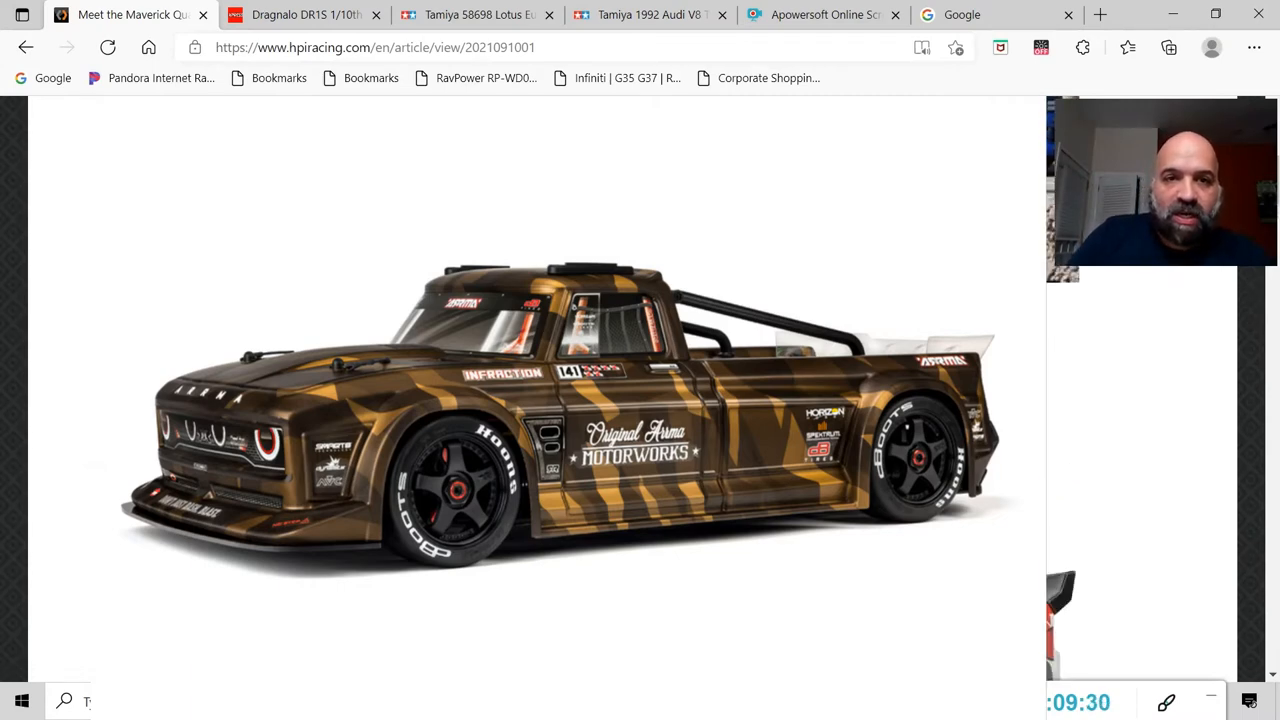
scroll("down", 3)
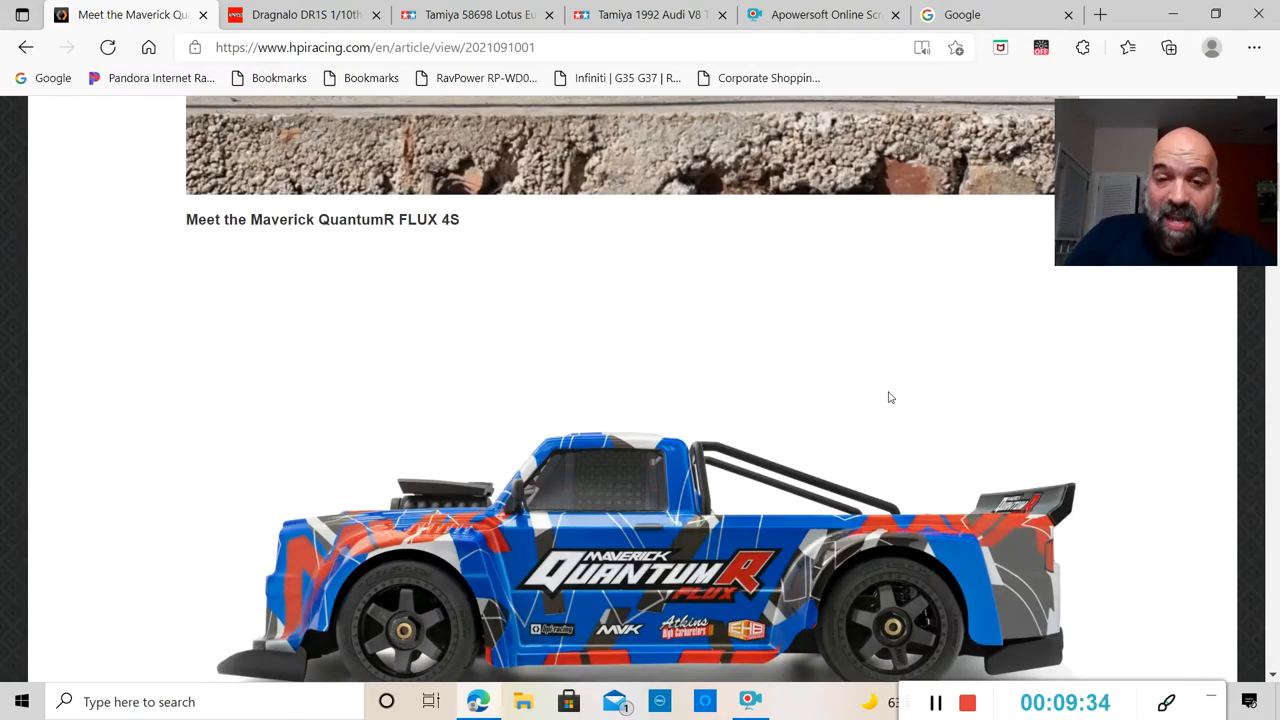
Scroll down past the 4S motor section to the TREDZ tire text and variant part-number list.
scroll("down", 3)
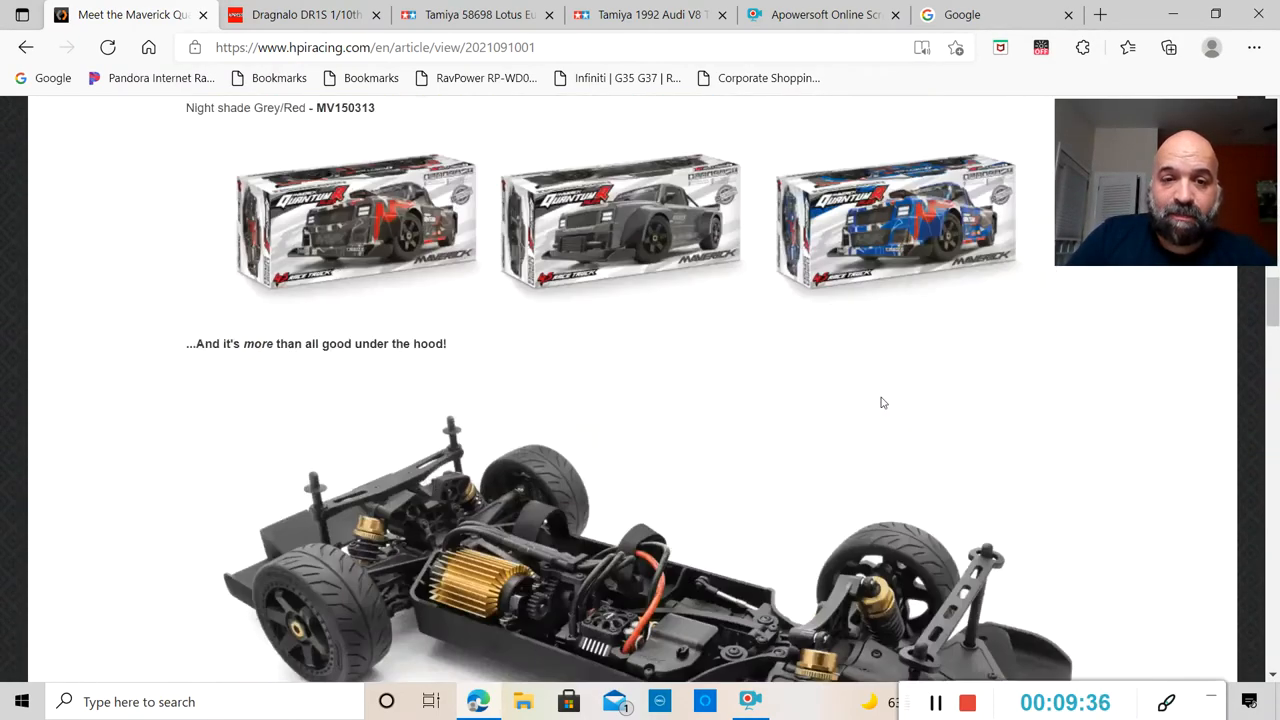
scroll("down", 3)
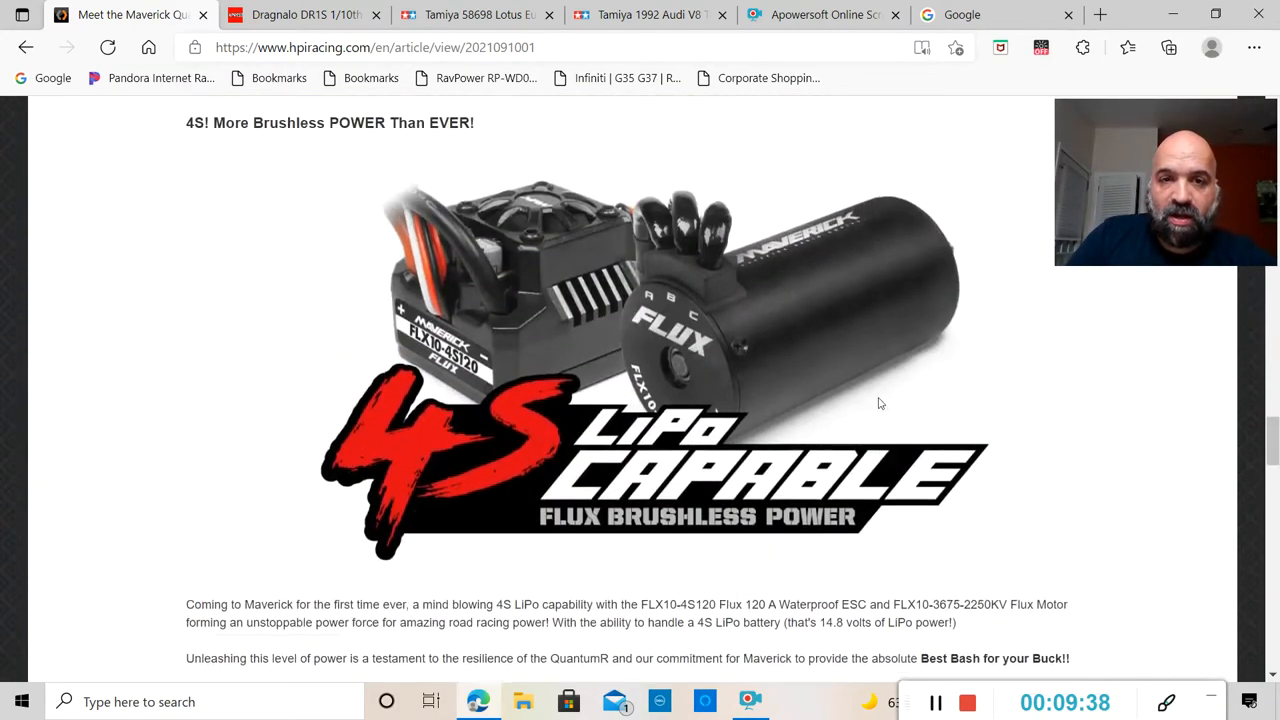
scroll("down", 3)
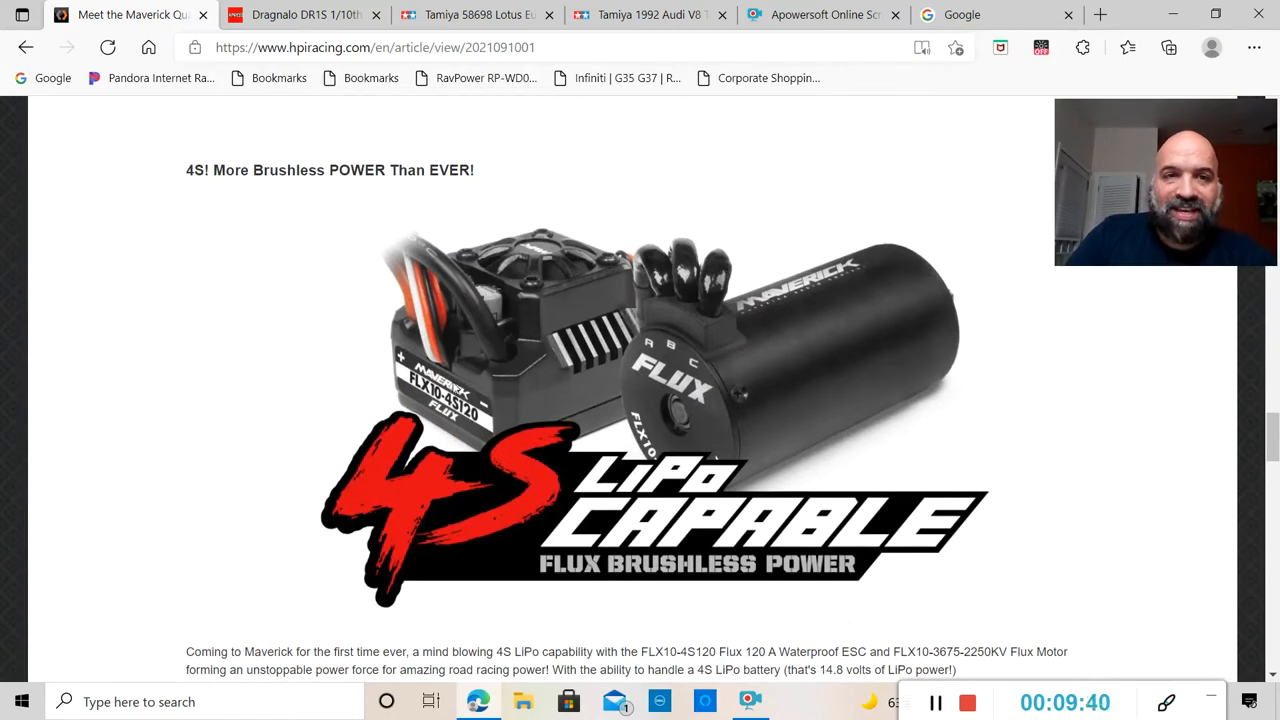
mouse_move(403, 304)
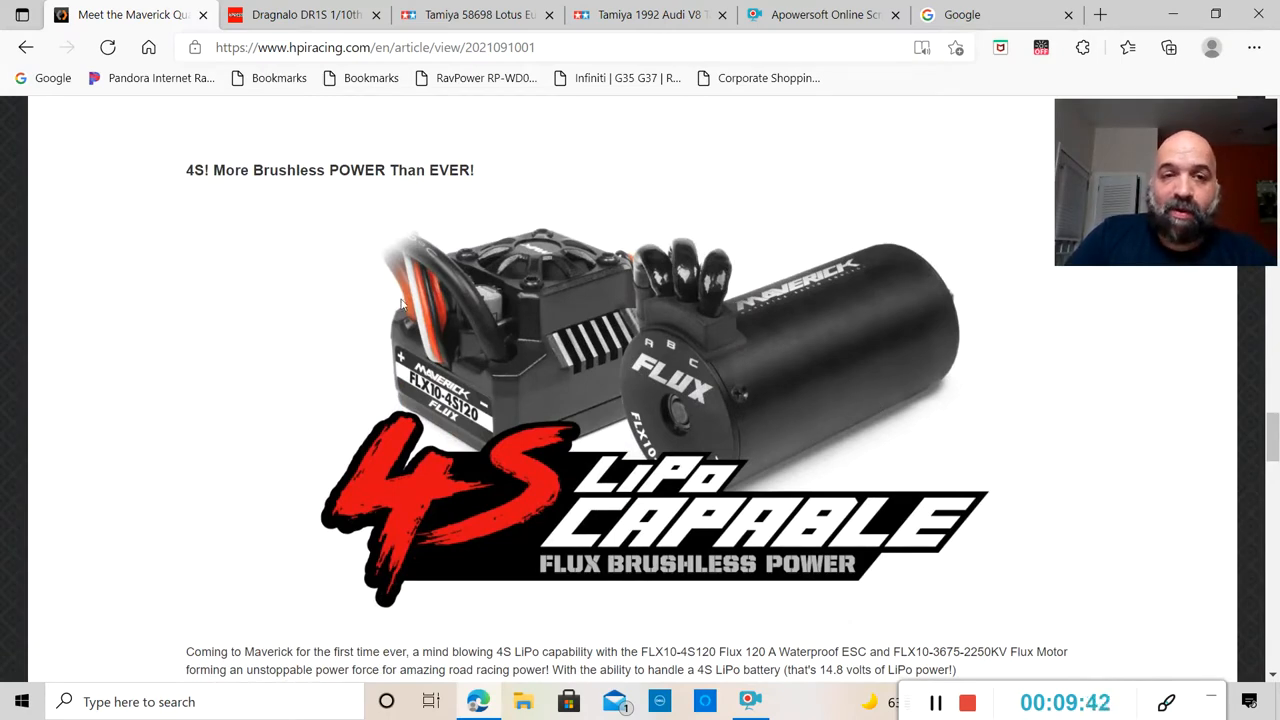
scroll("down", 3)
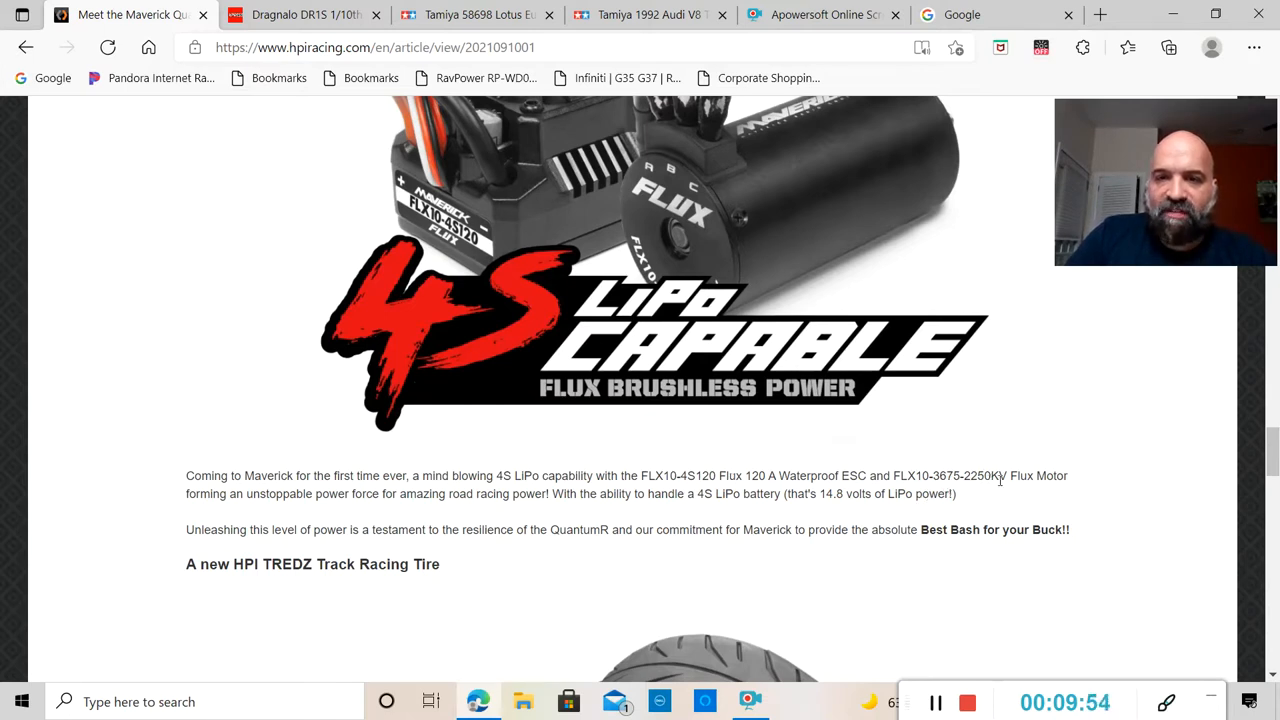
scroll("down", 3)
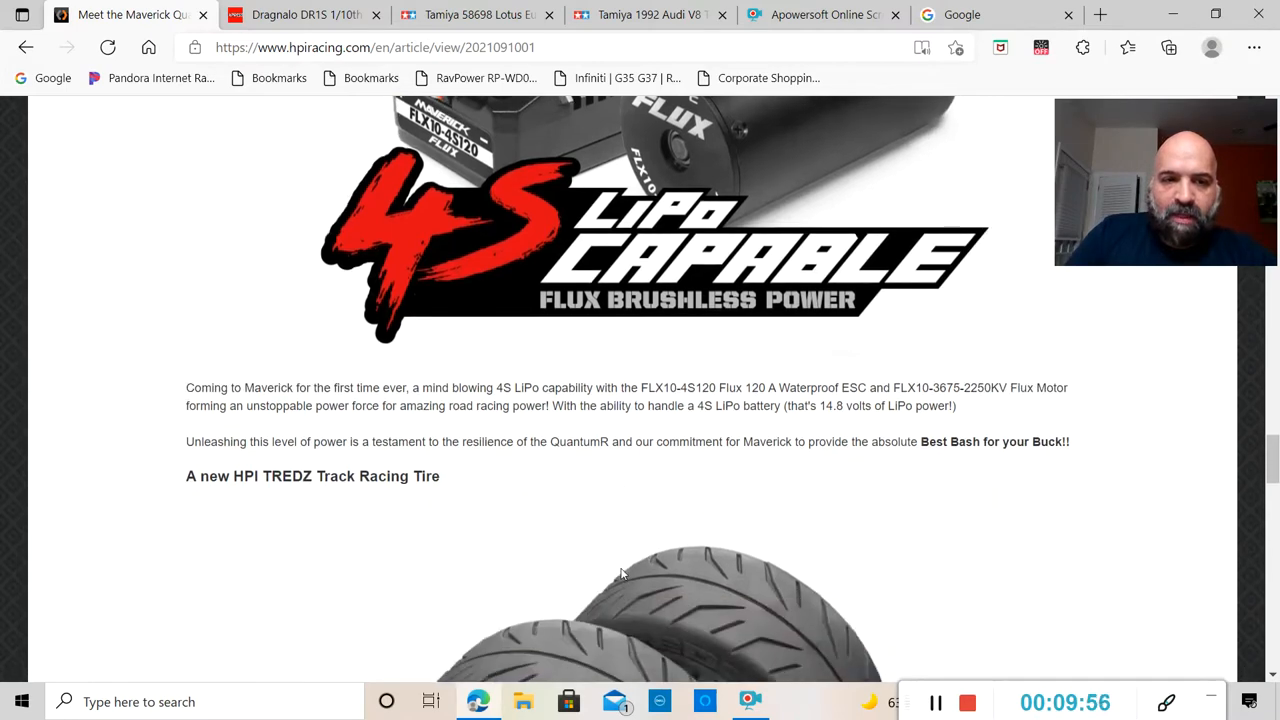
scroll("down", 3)
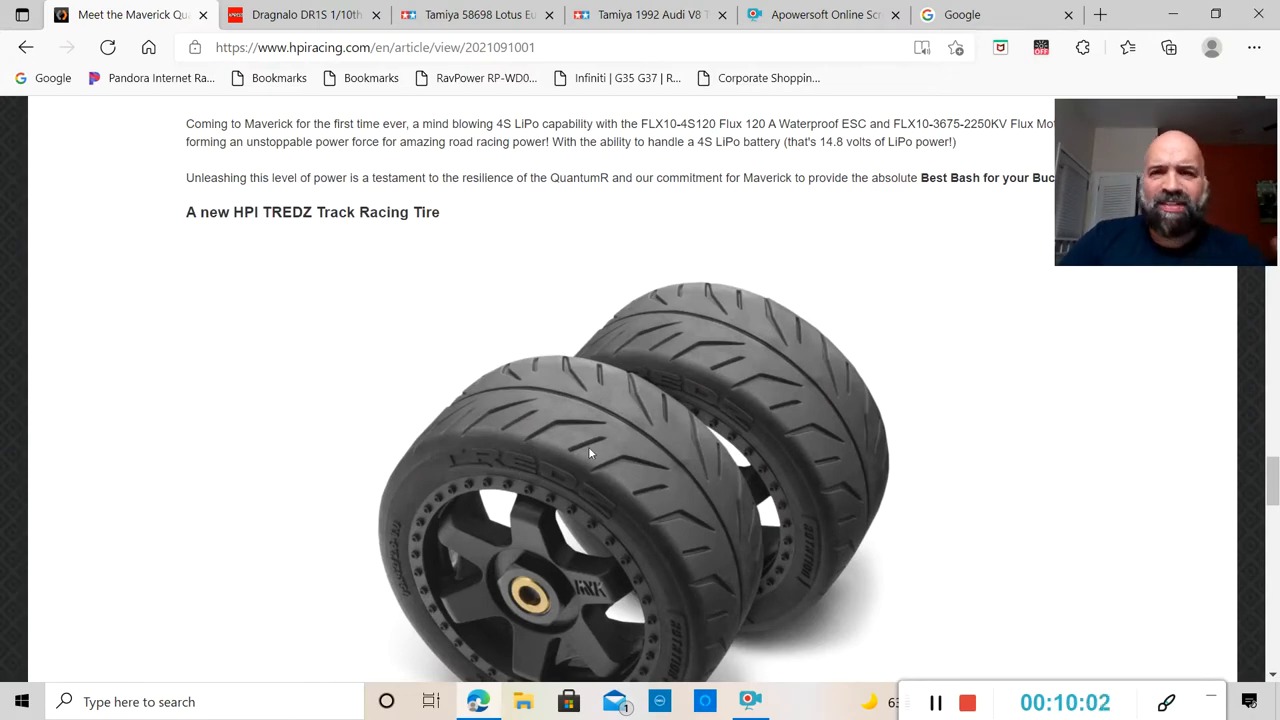
scroll("down", 3)
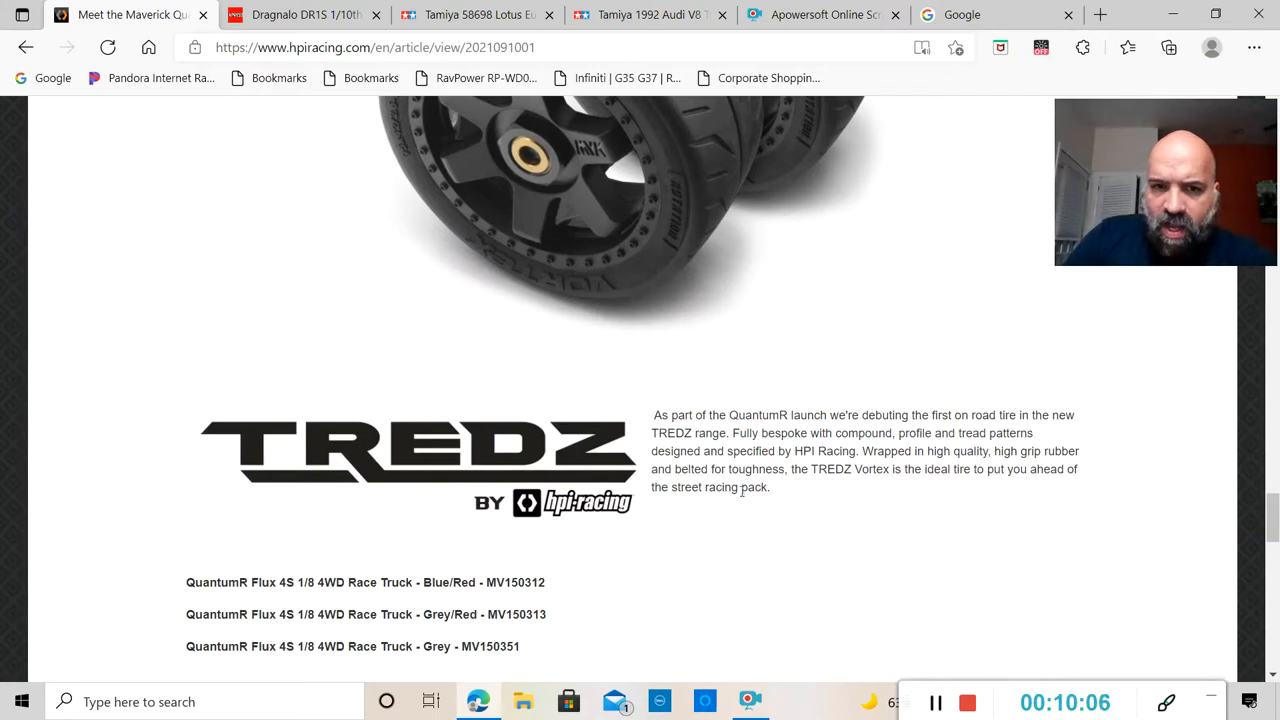
mouse_move(920, 447)
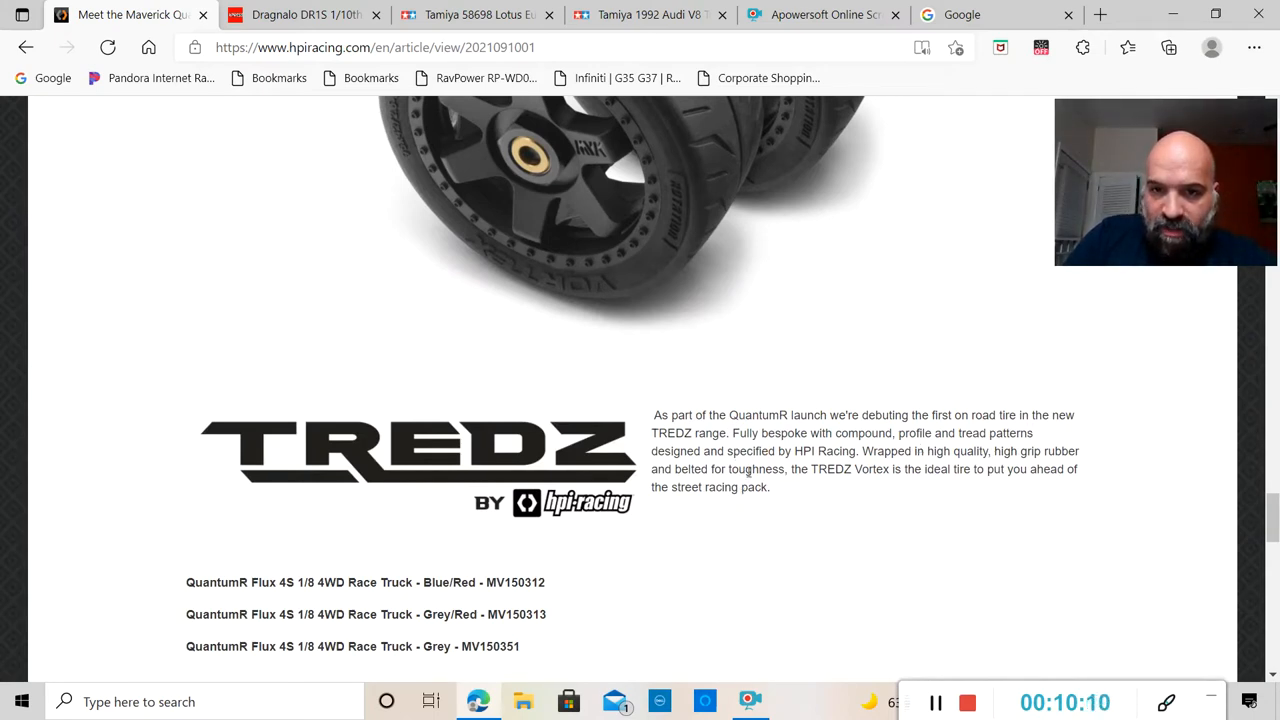
mouse_move(705, 520)
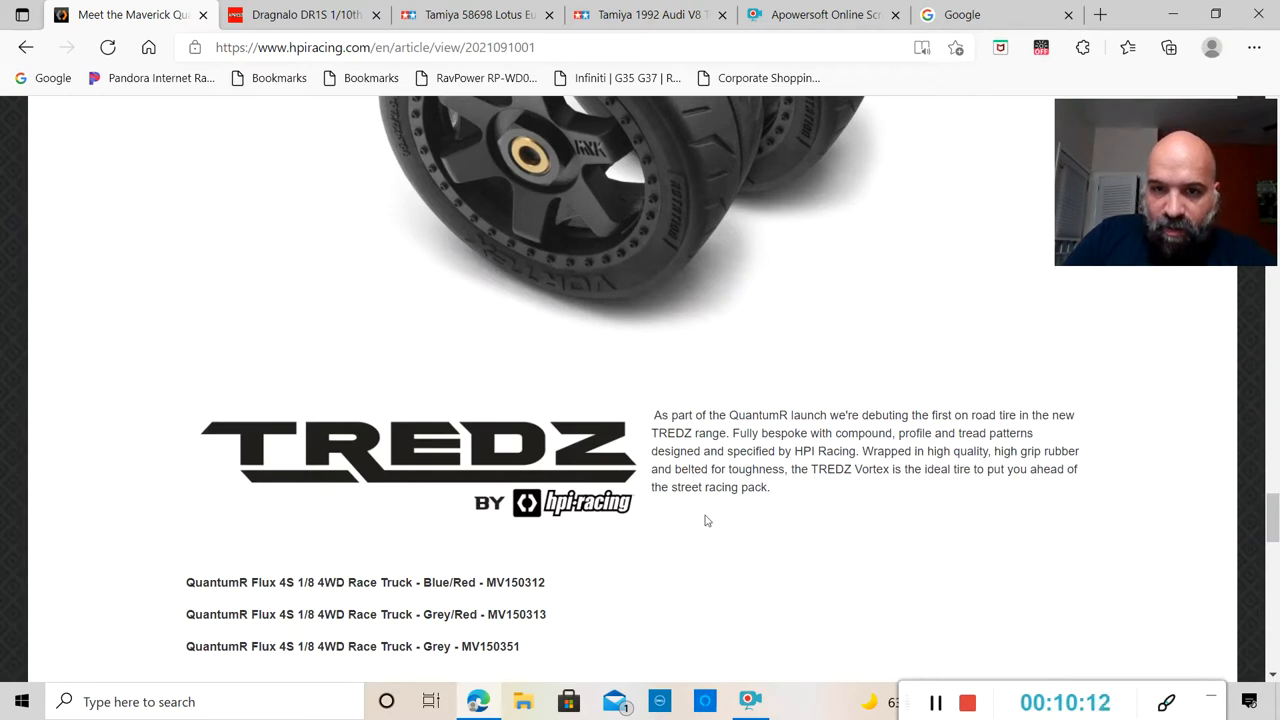
mouse_move(768, 474)
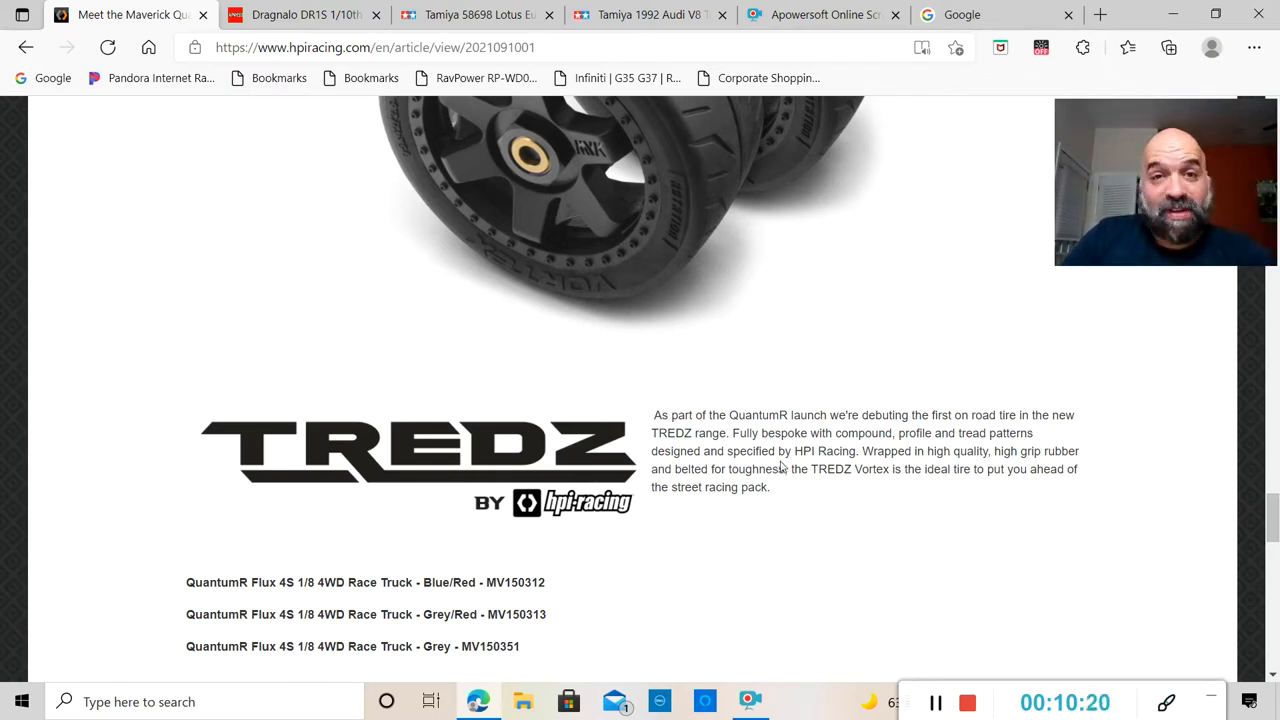
Scroll down until the full QUANTUM R FEATURES list, 4WD shaft drive to batteries, is visible.
scroll("down", 3)
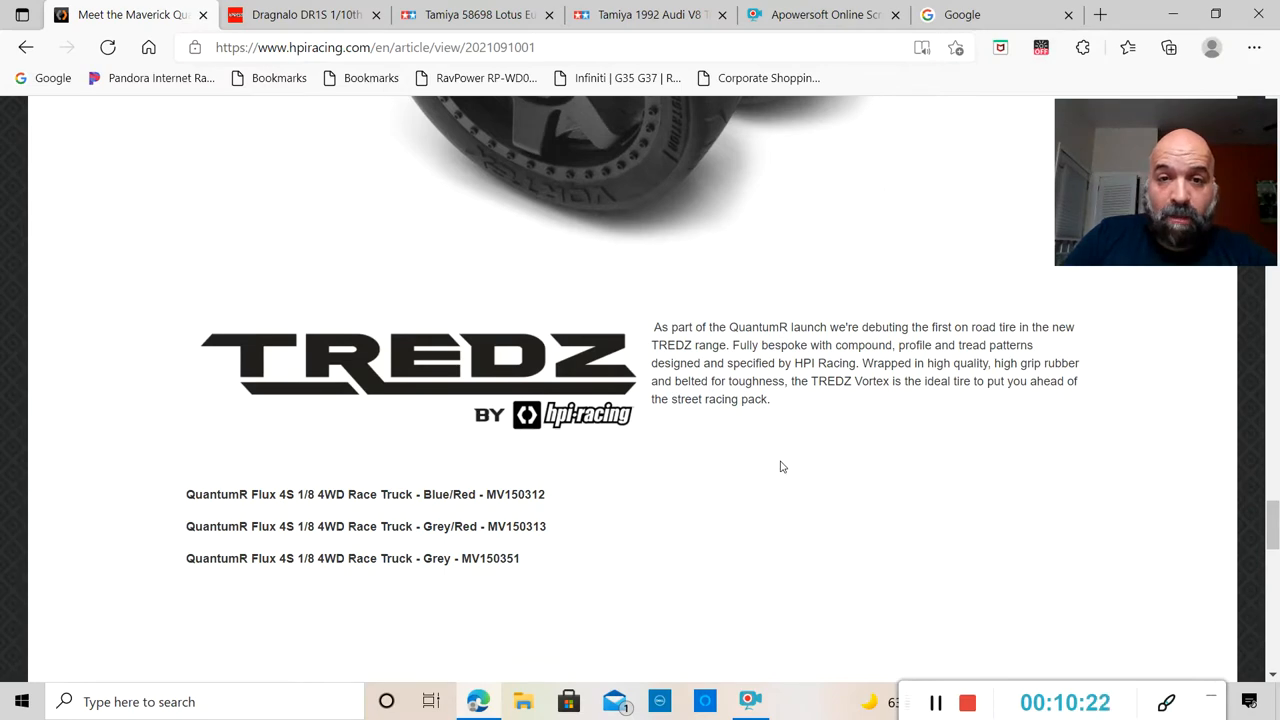
scroll("down", 3)
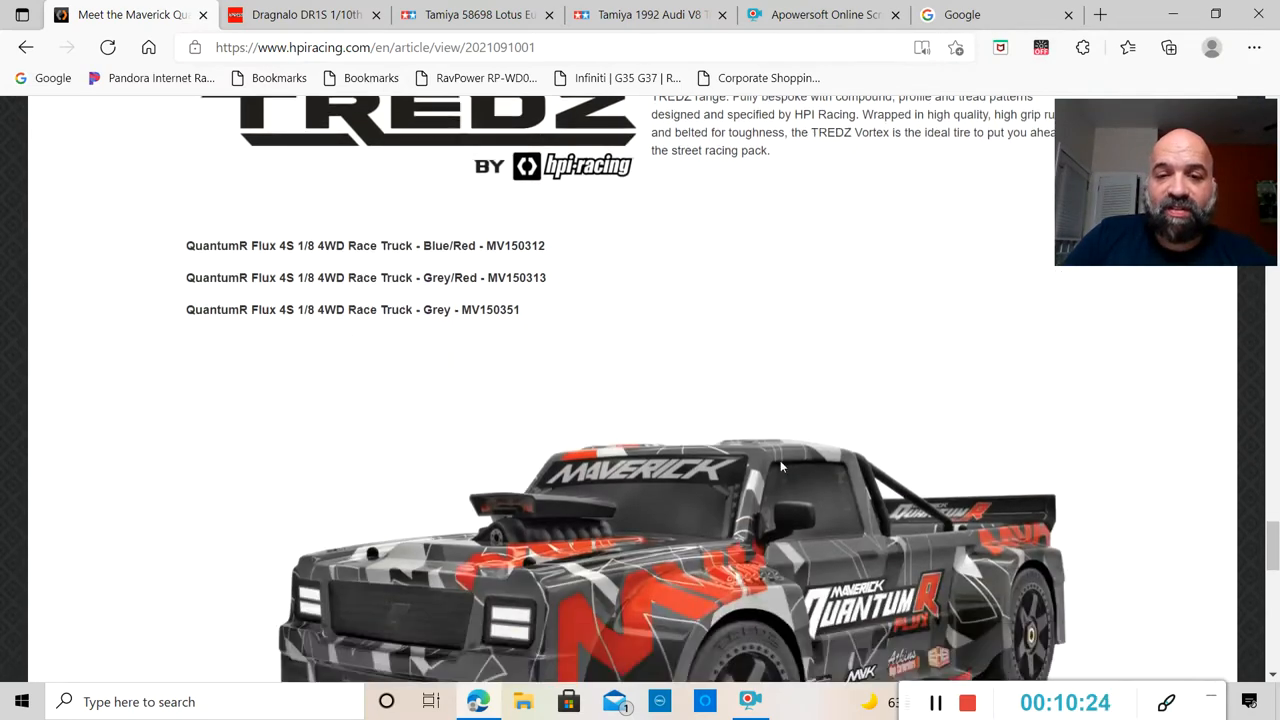
scroll("down", 3)
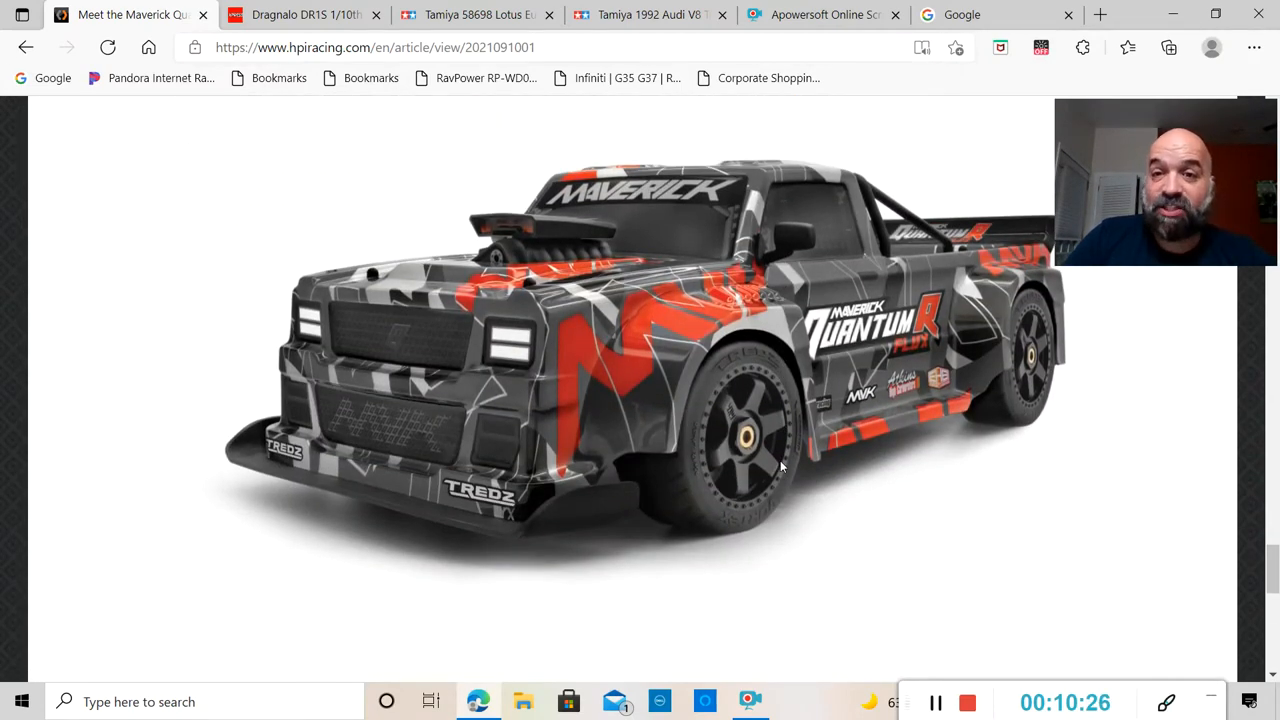
scroll("down", 3)
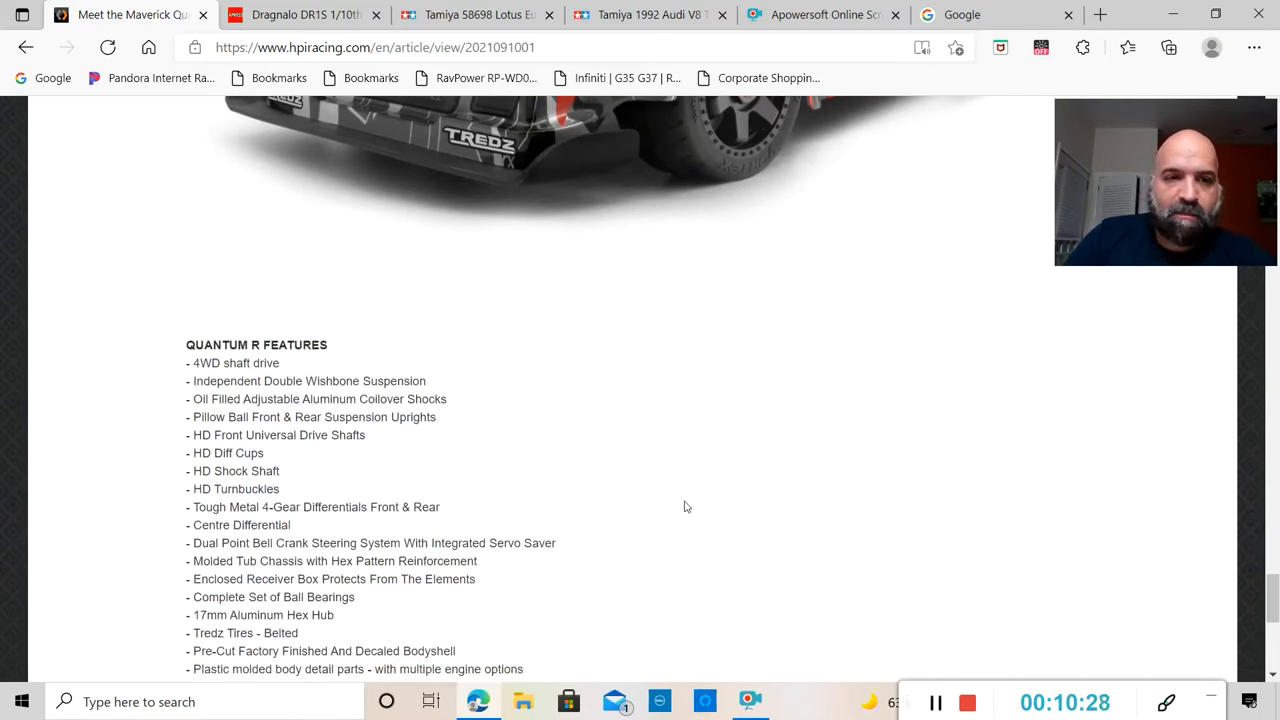
scroll("down", 3)
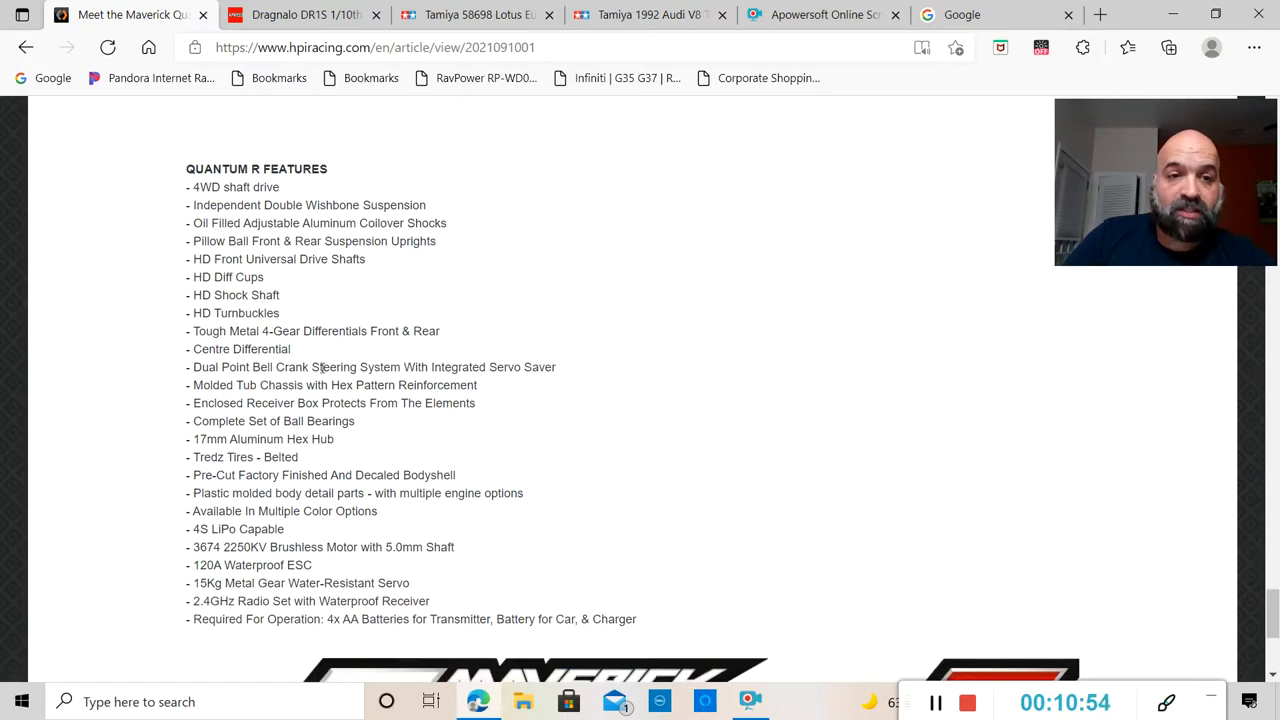
mouse_move(335, 345)
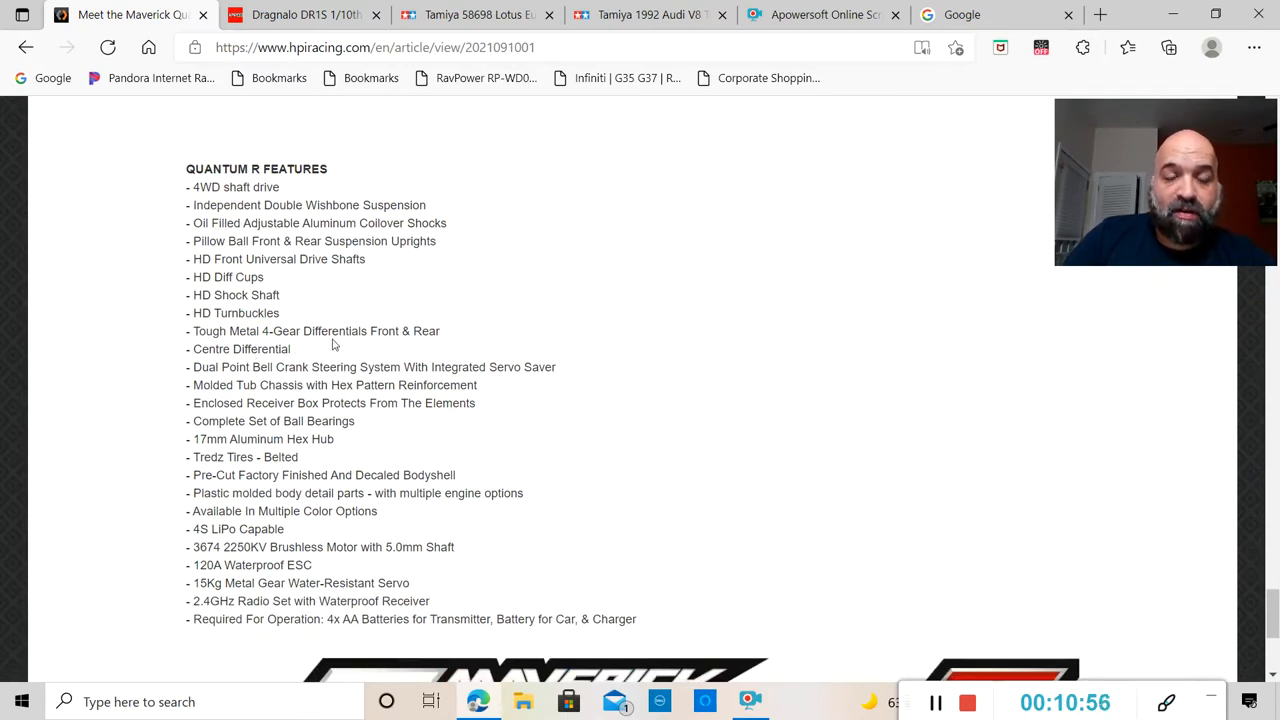
mouse_move(282, 365)
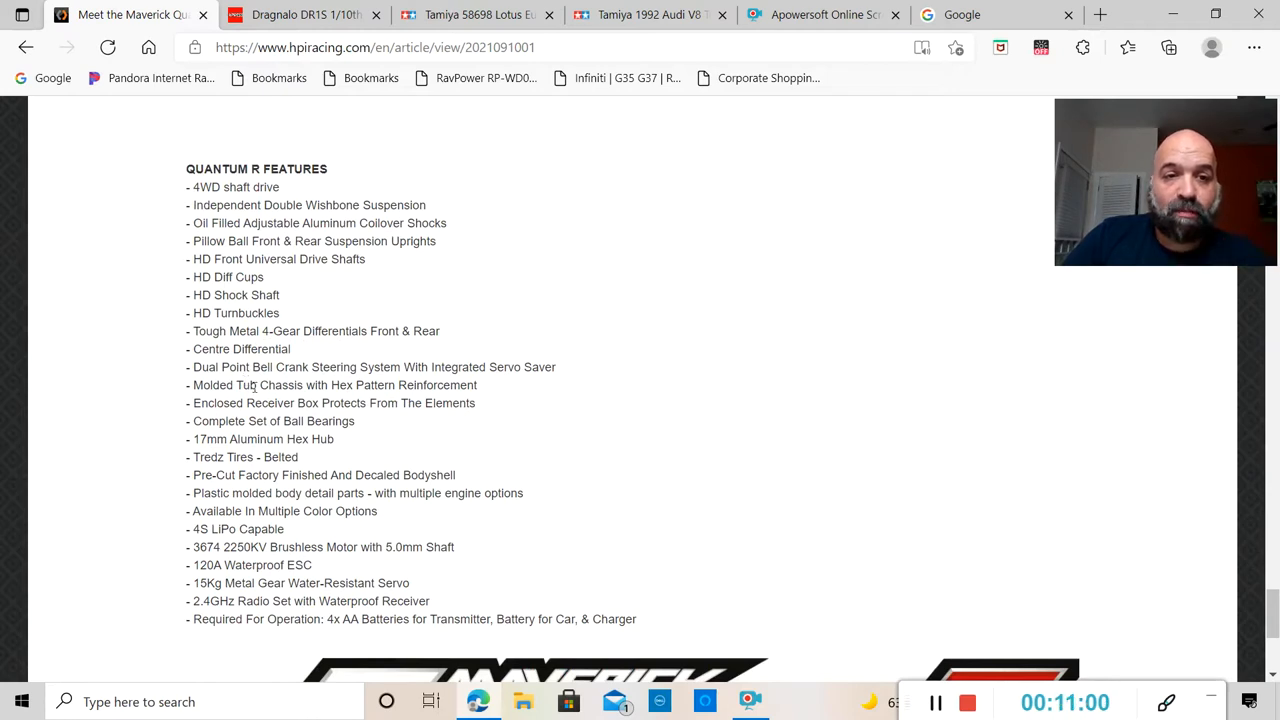
mouse_move(570, 332)
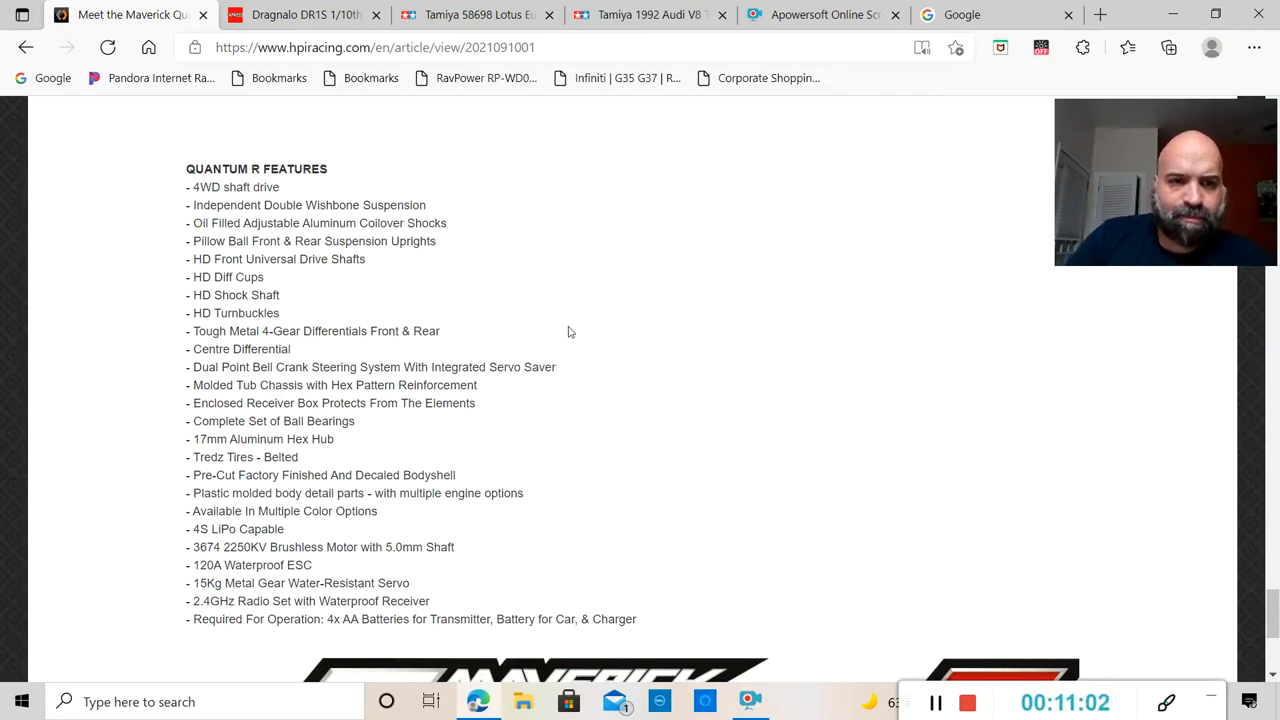
Scroll past the end of the features list to the Maverick QuantumR FLUX logo banner.
scroll("down", 3)
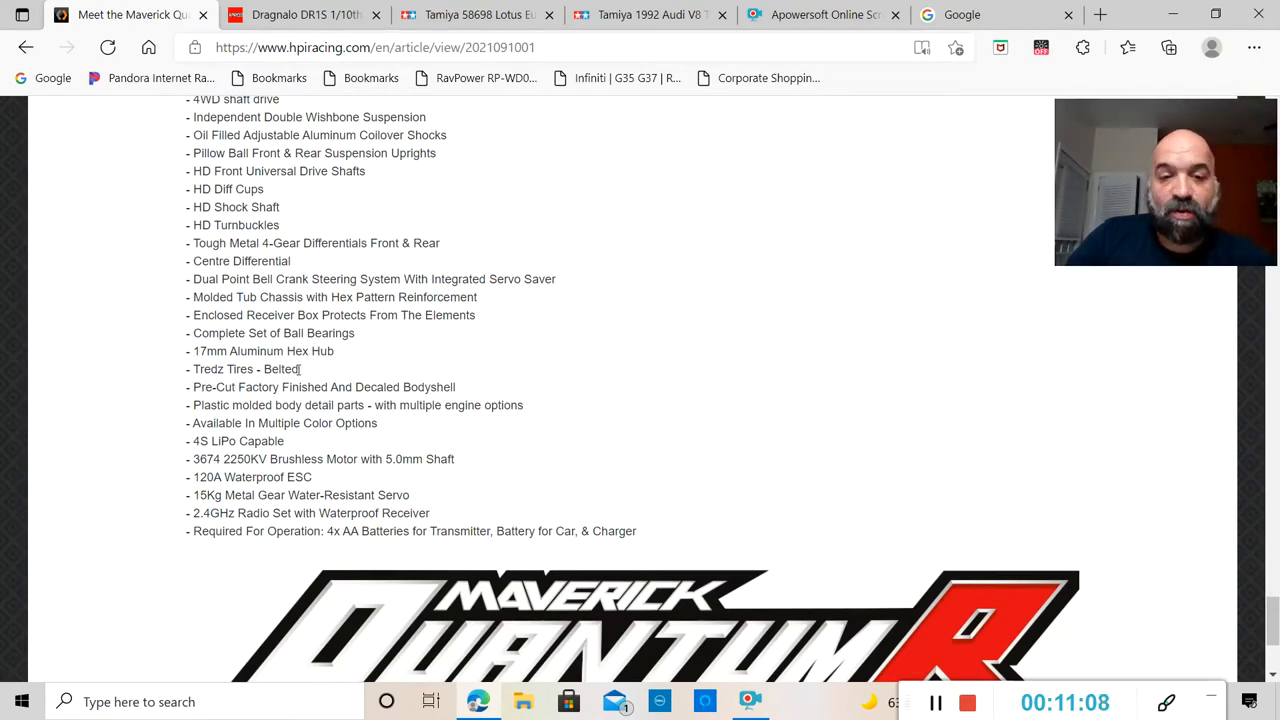
mouse_move(336, 381)
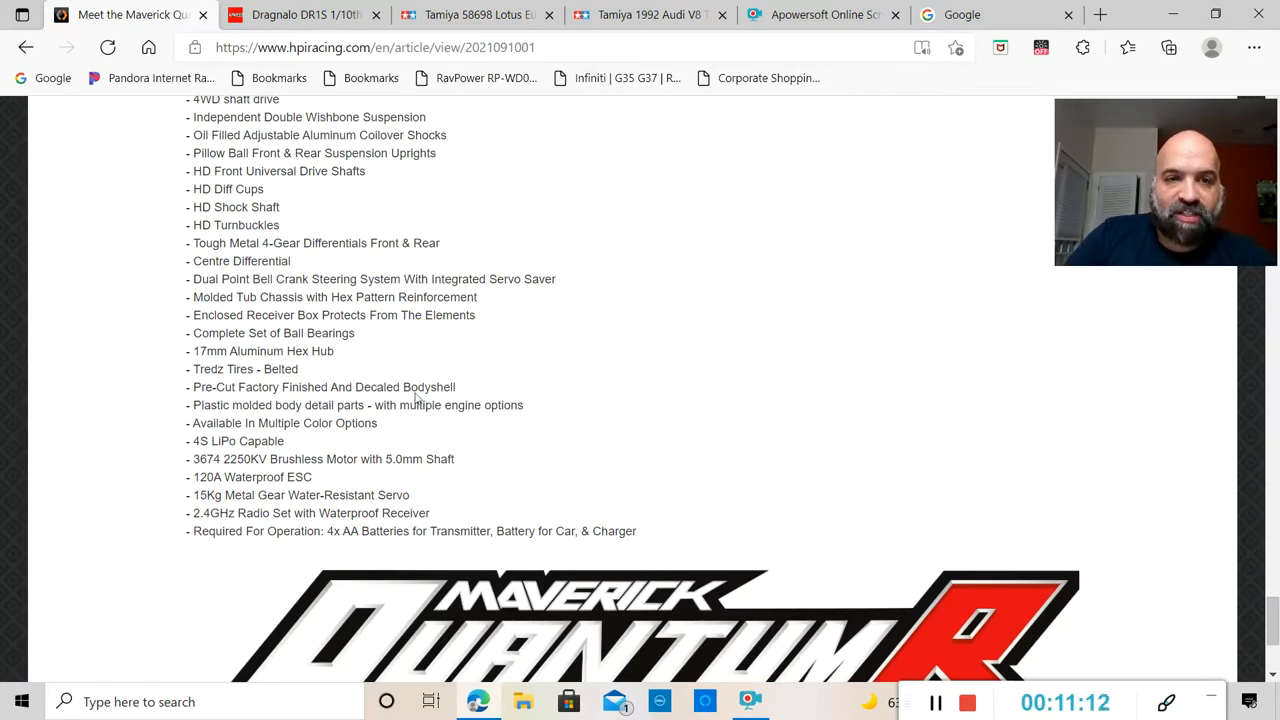
scroll("down", 3)
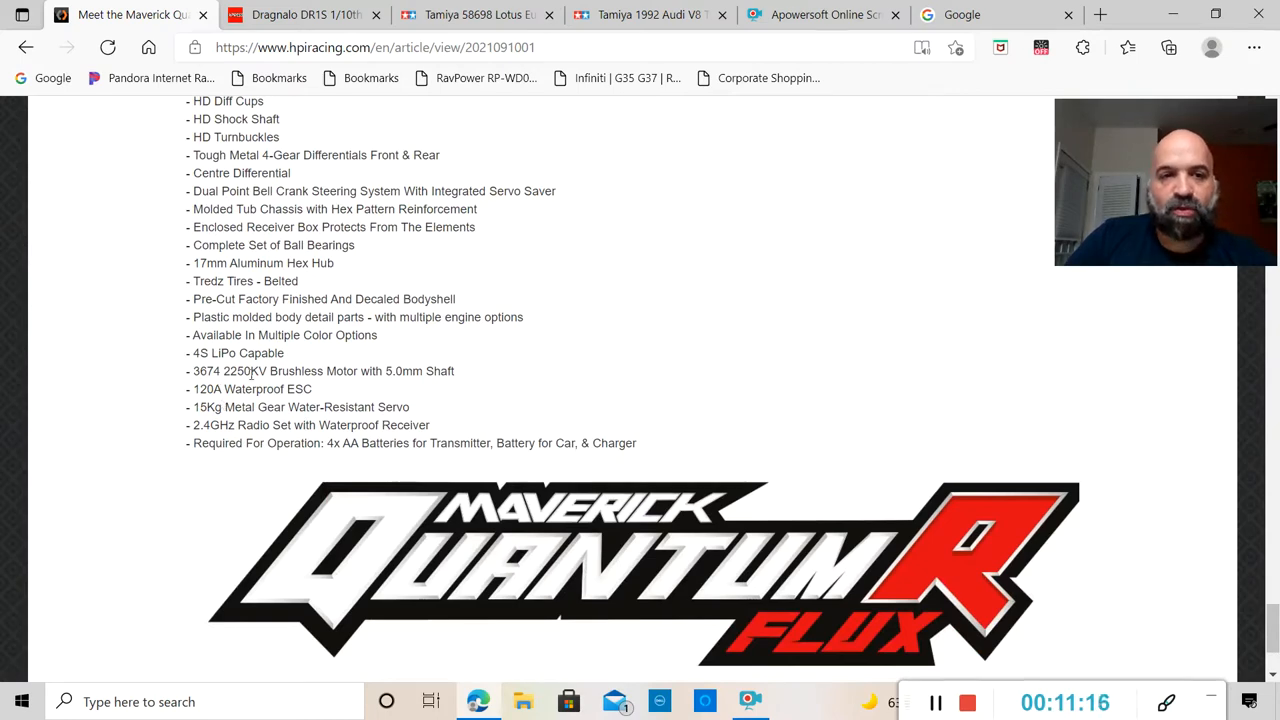
scroll("down", 3)
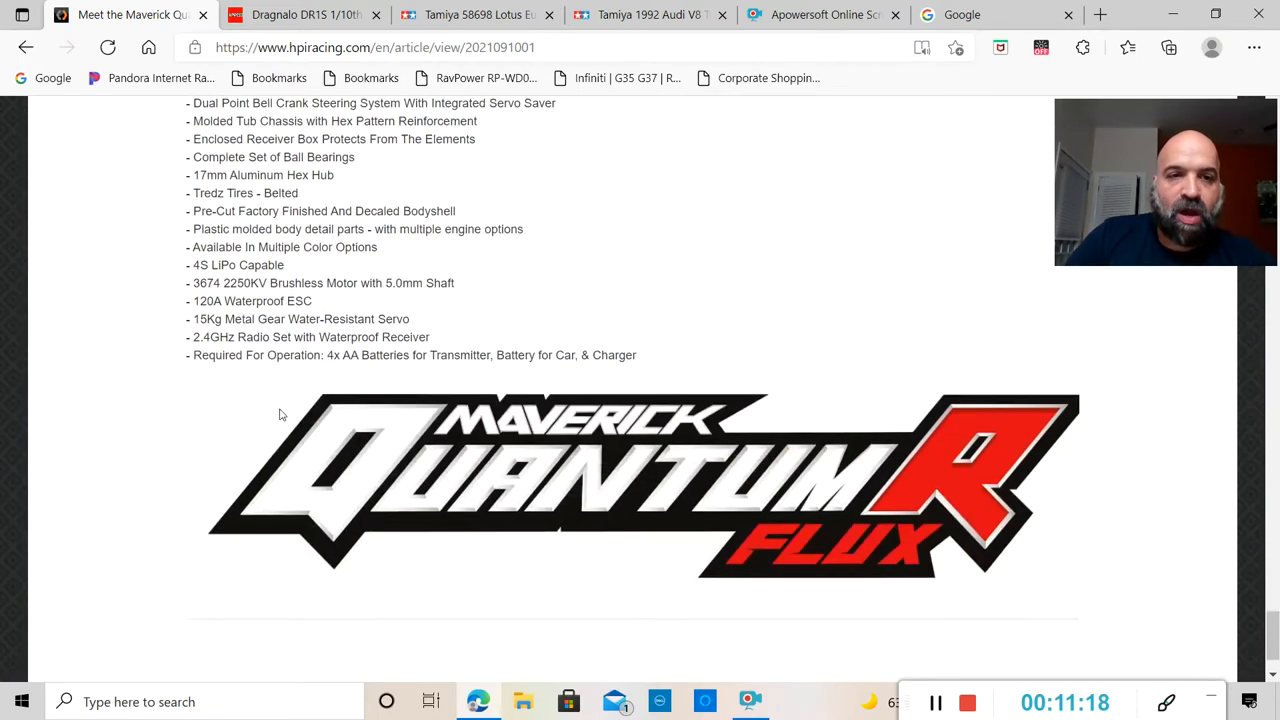
mouse_move(341, 374)
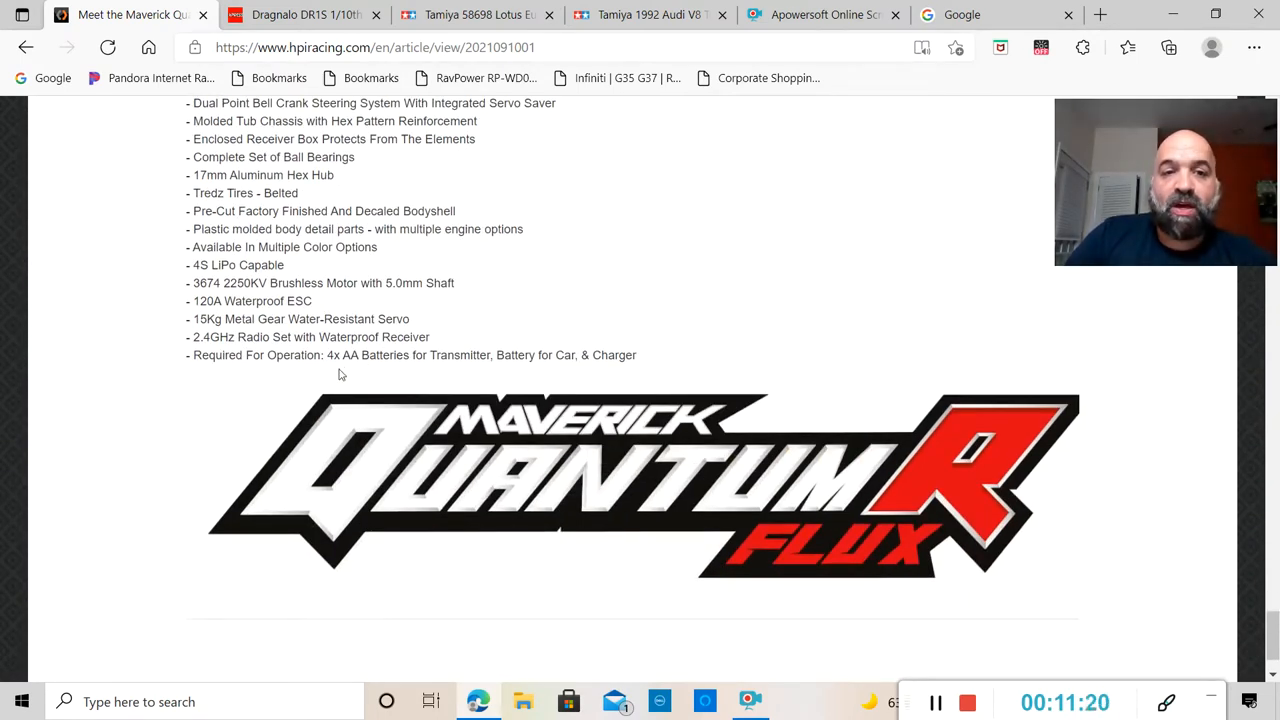
mouse_move(510, 372)
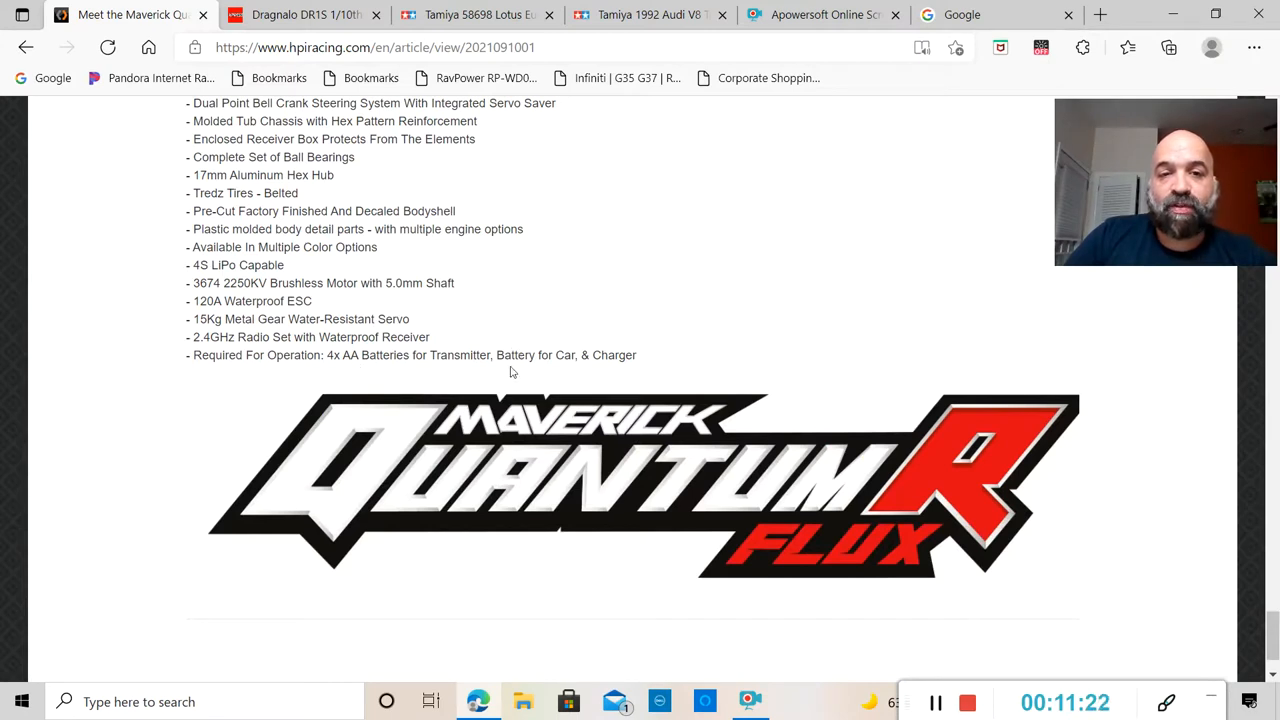
mouse_move(763, 322)
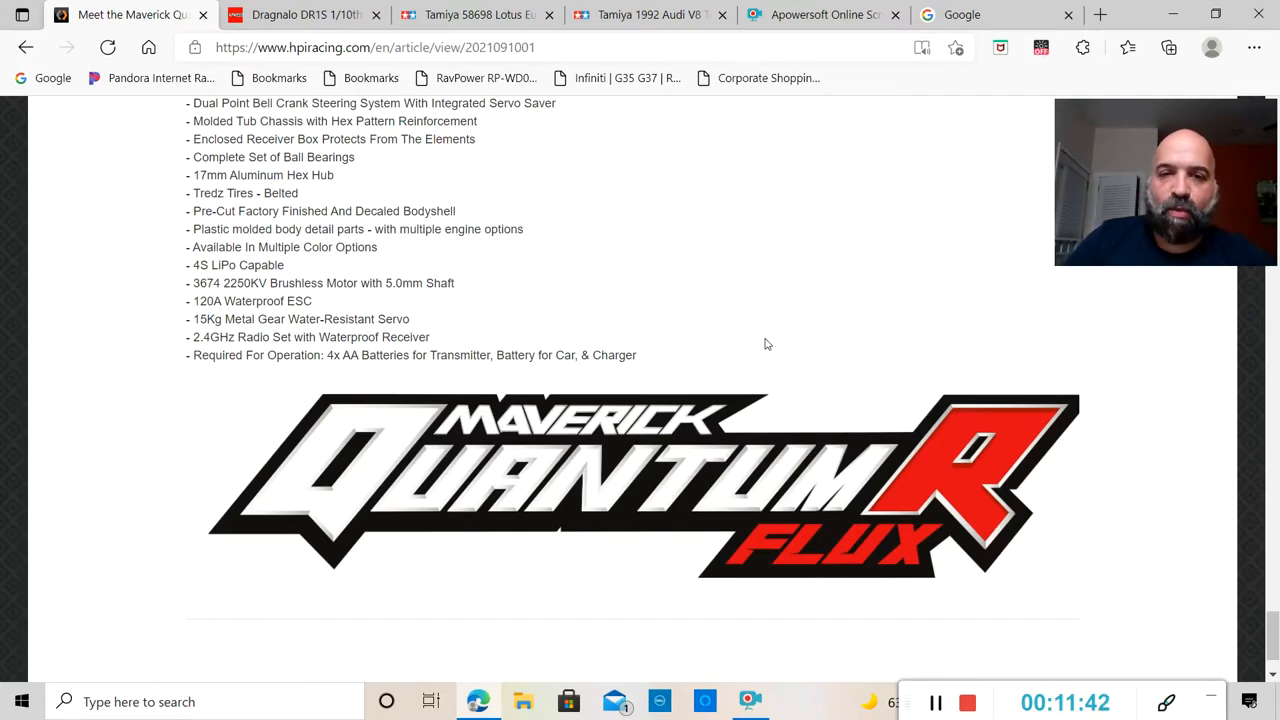
Scroll up to the truck photo, then down to the three colour styles with MV part numbers and box images.
scroll("up", 3)
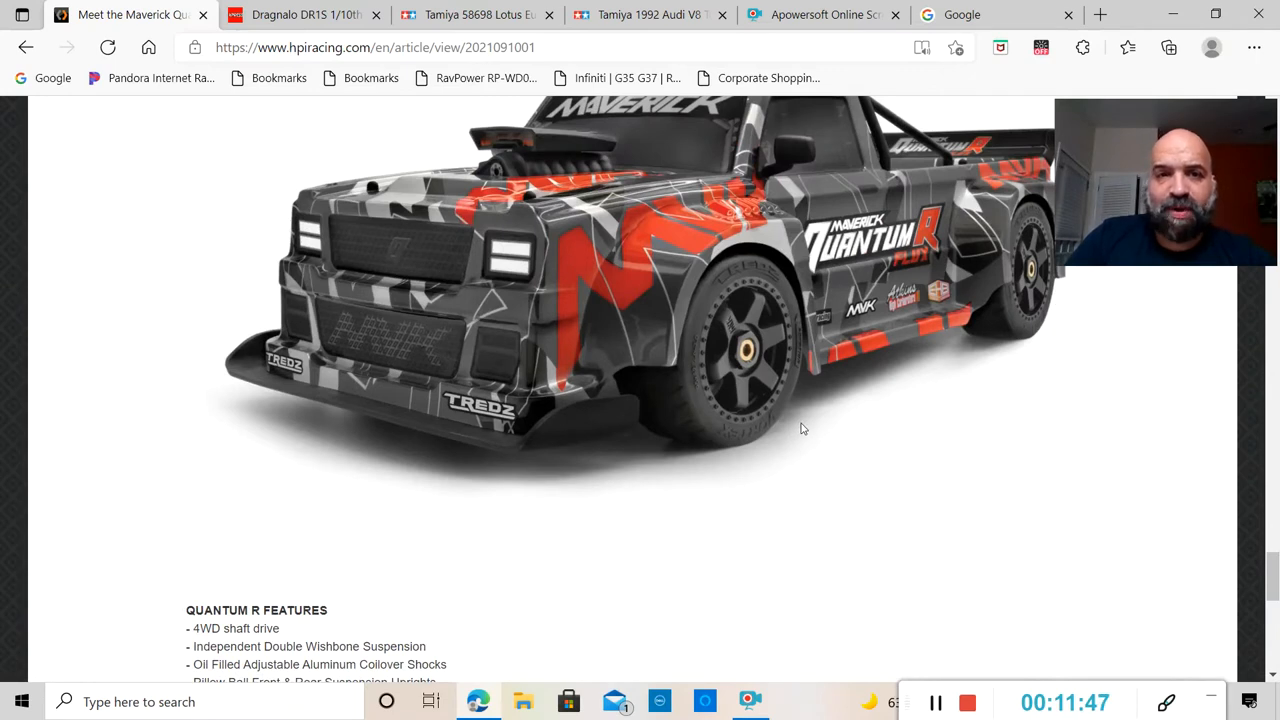
scroll("up", 3)
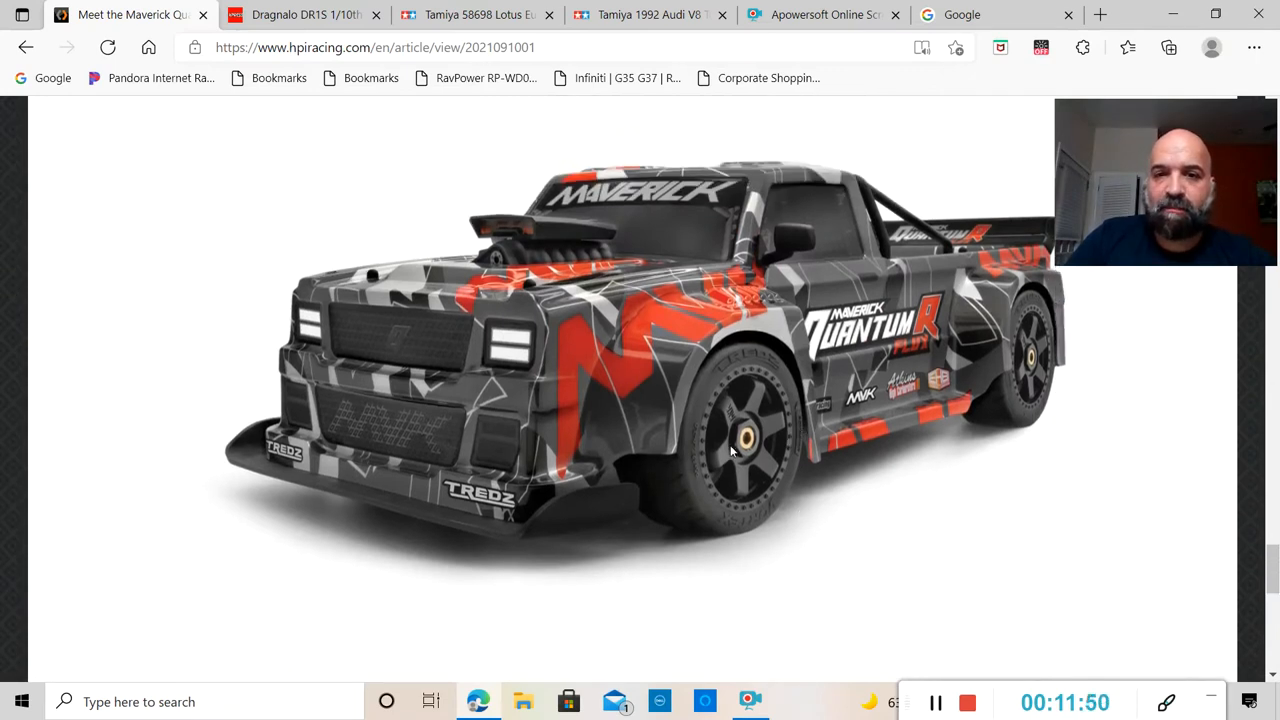
mouse_move(855, 457)
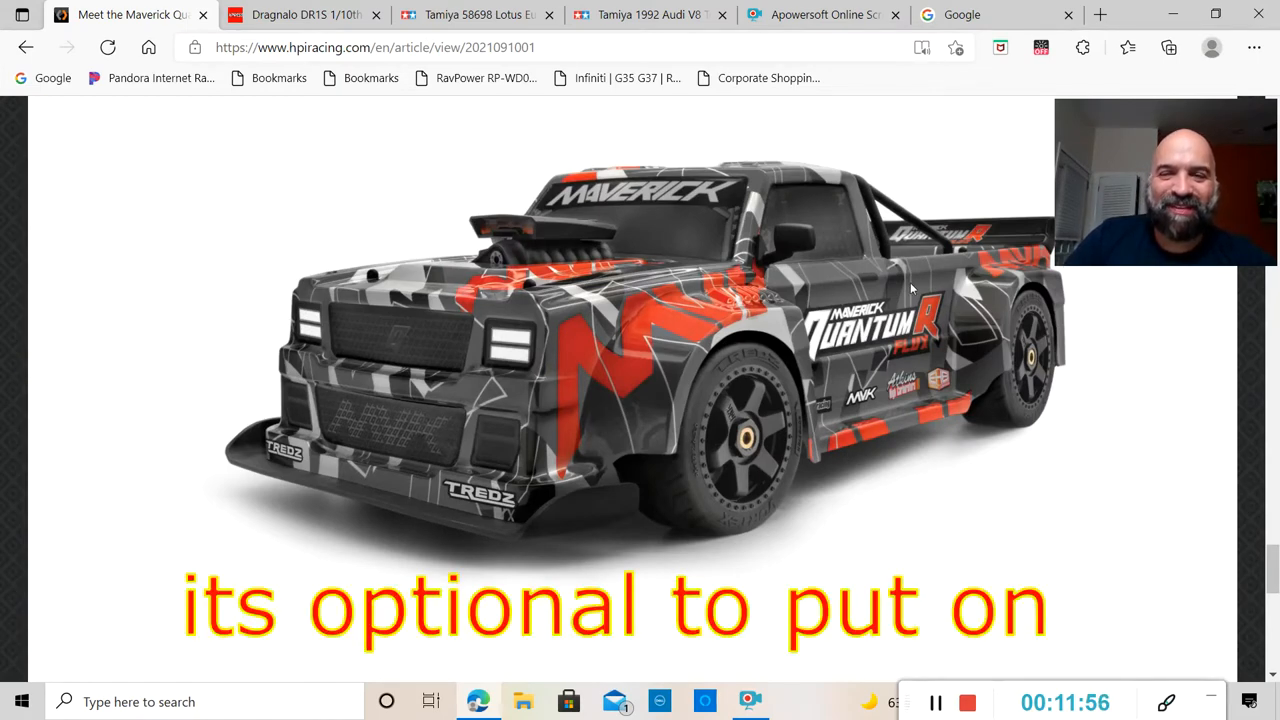
scroll("down", 3)
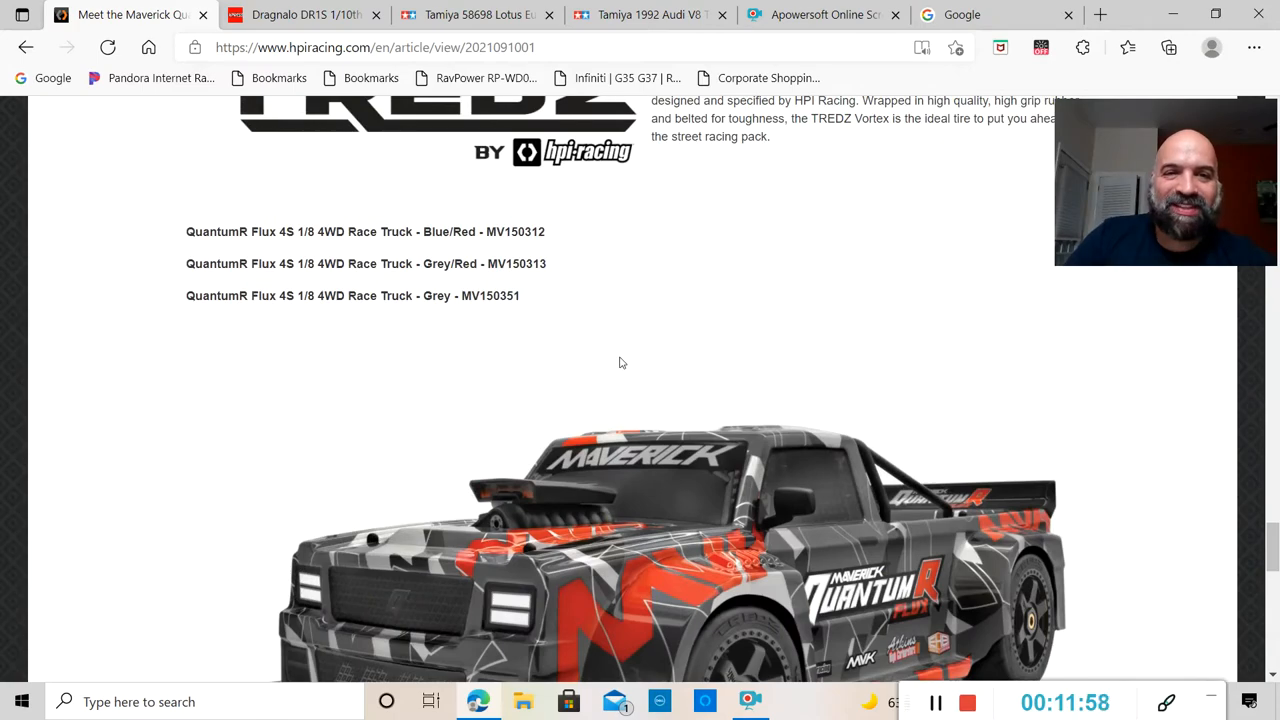
scroll("down", 3)
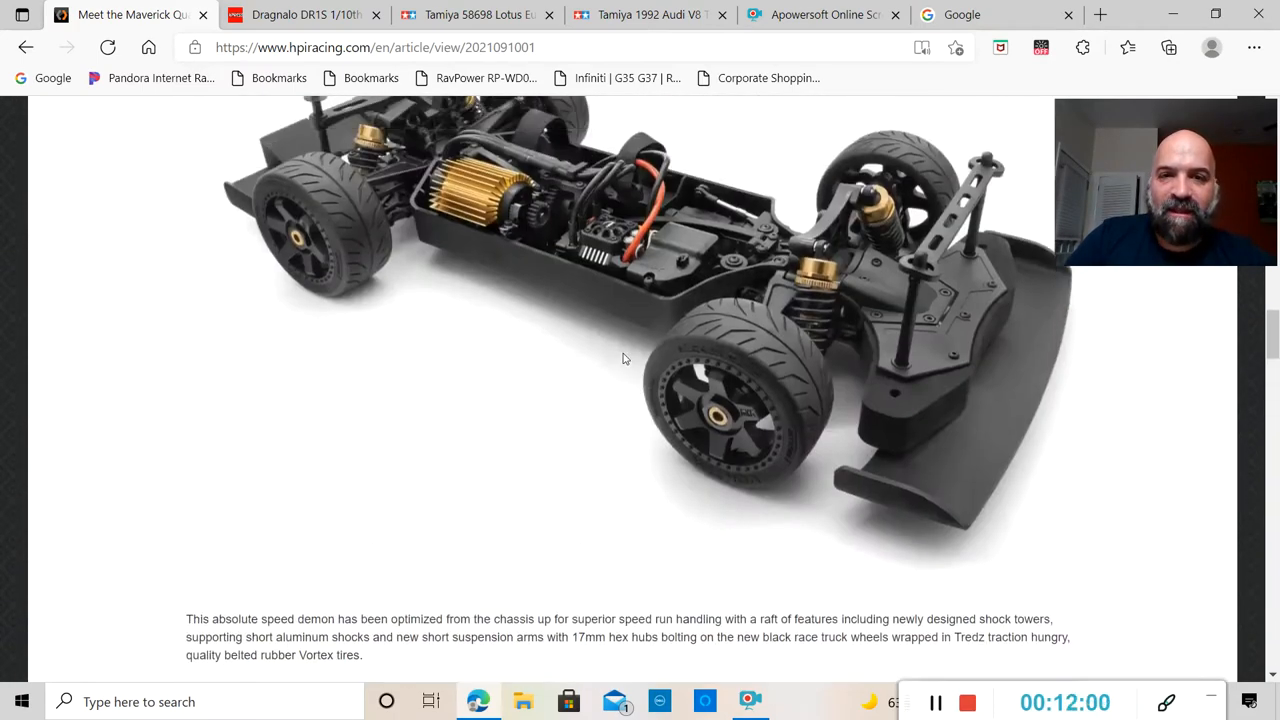
scroll("down", 3)
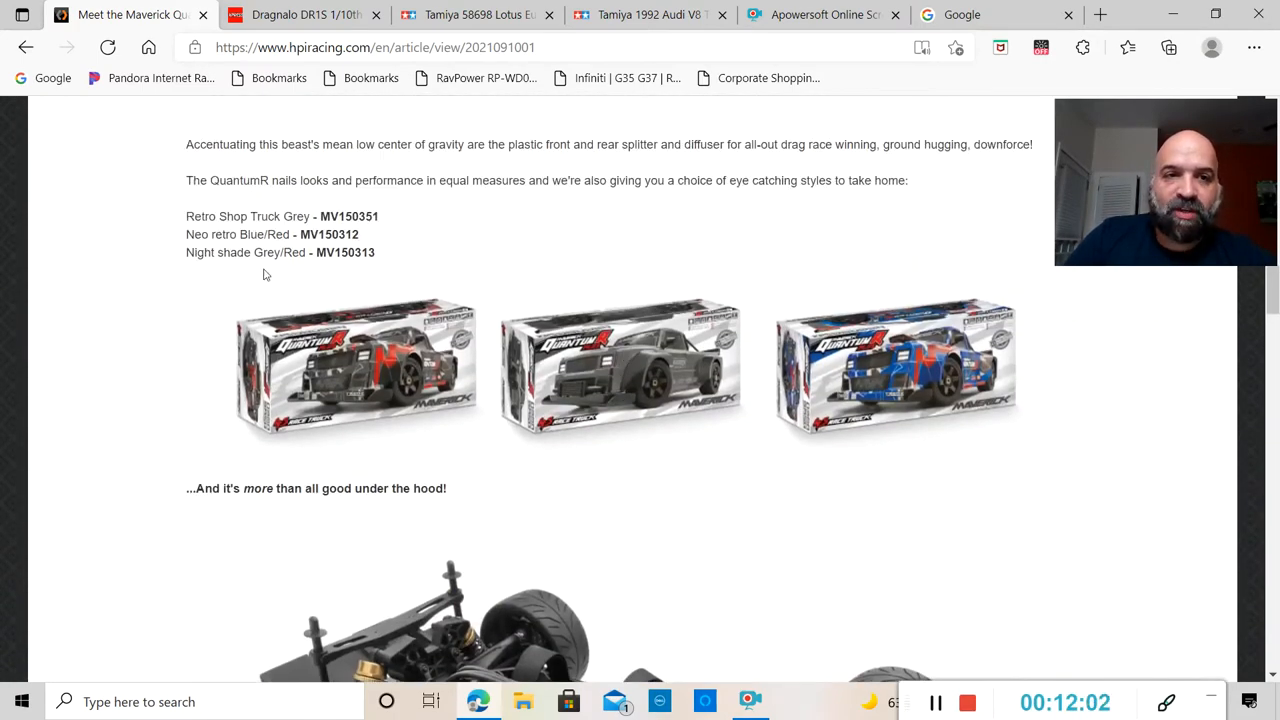
mouse_move(677, 370)
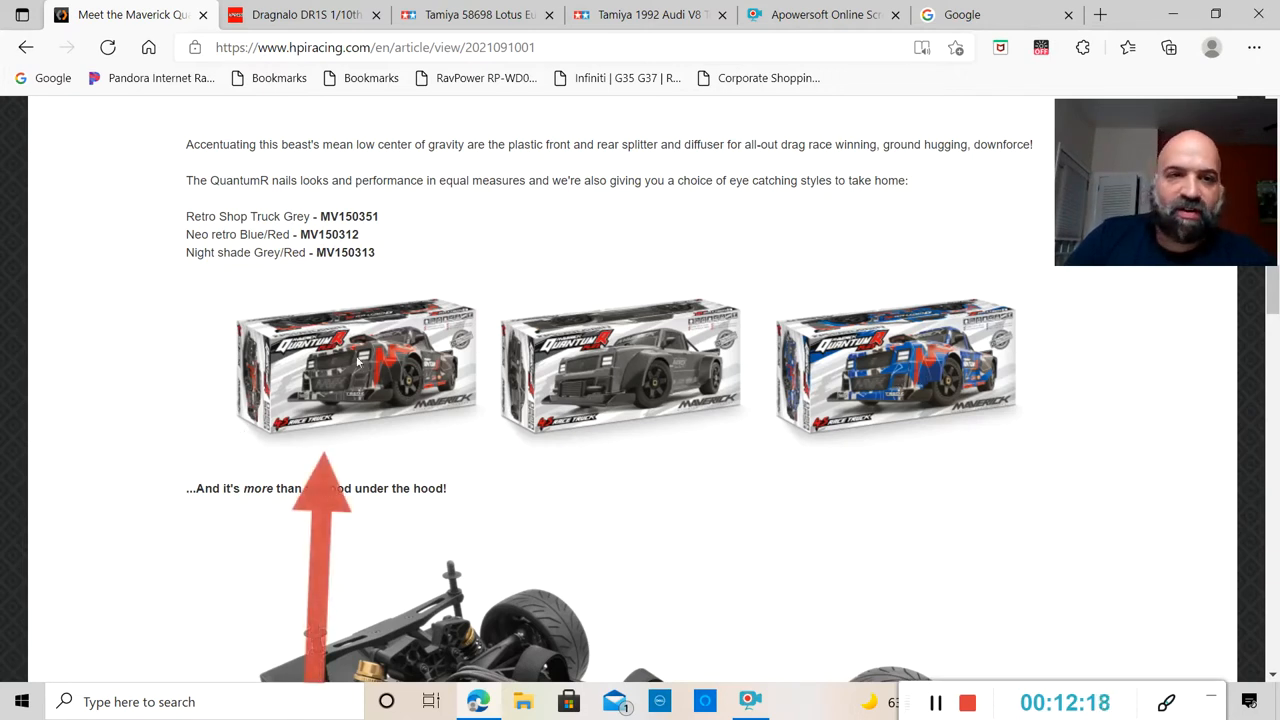
mouse_move(324, 267)
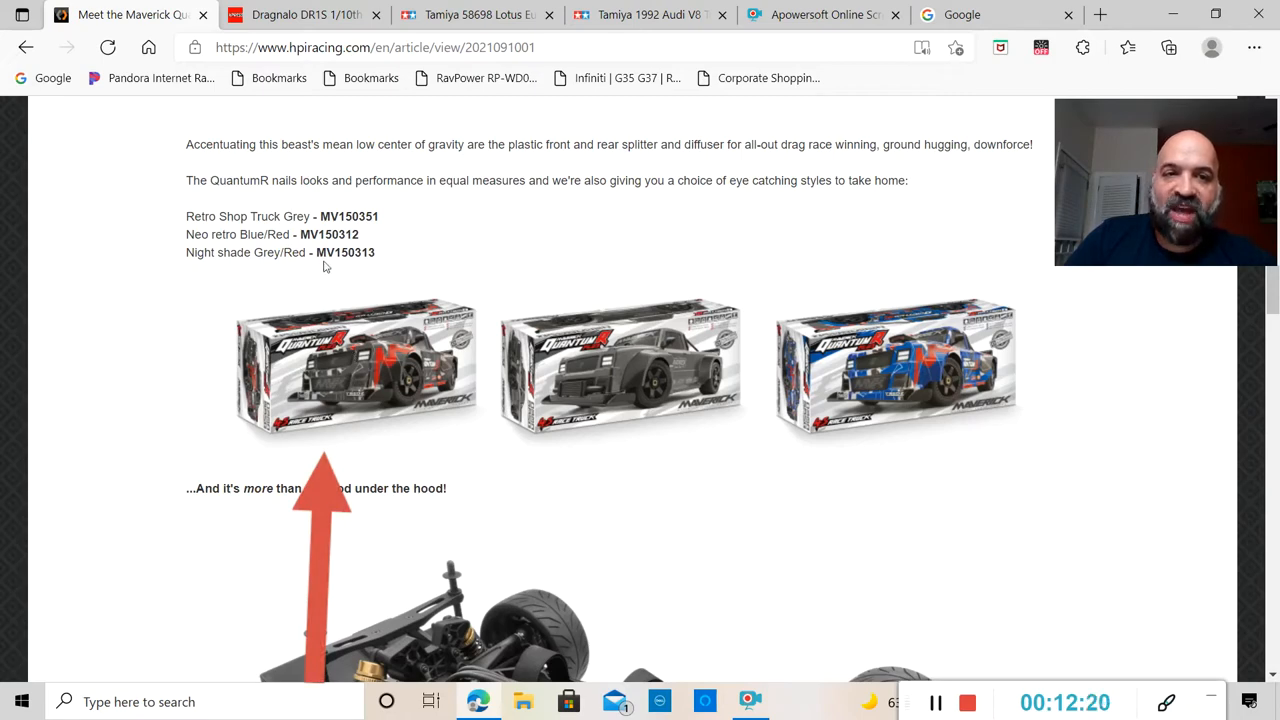
mouse_move(688, 452)
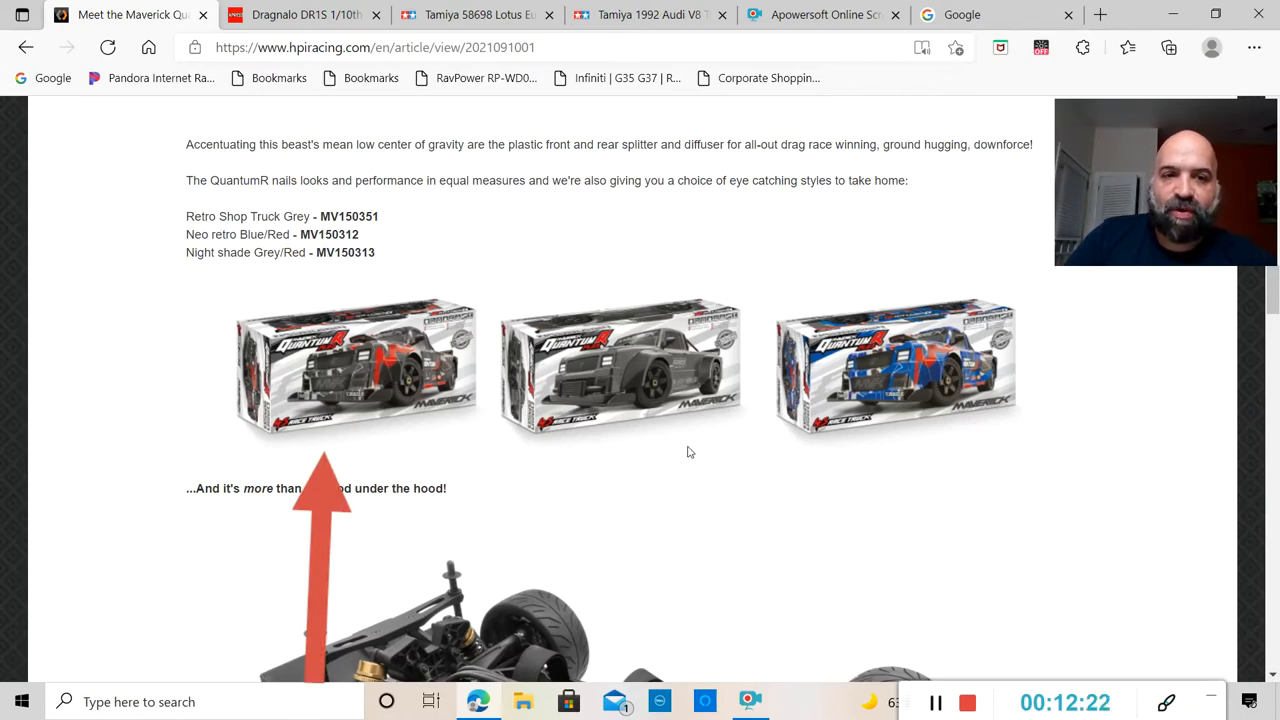
Scroll down past the bare chassis photo and HD parts text to the grey truck rear view.
scroll("down", 3)
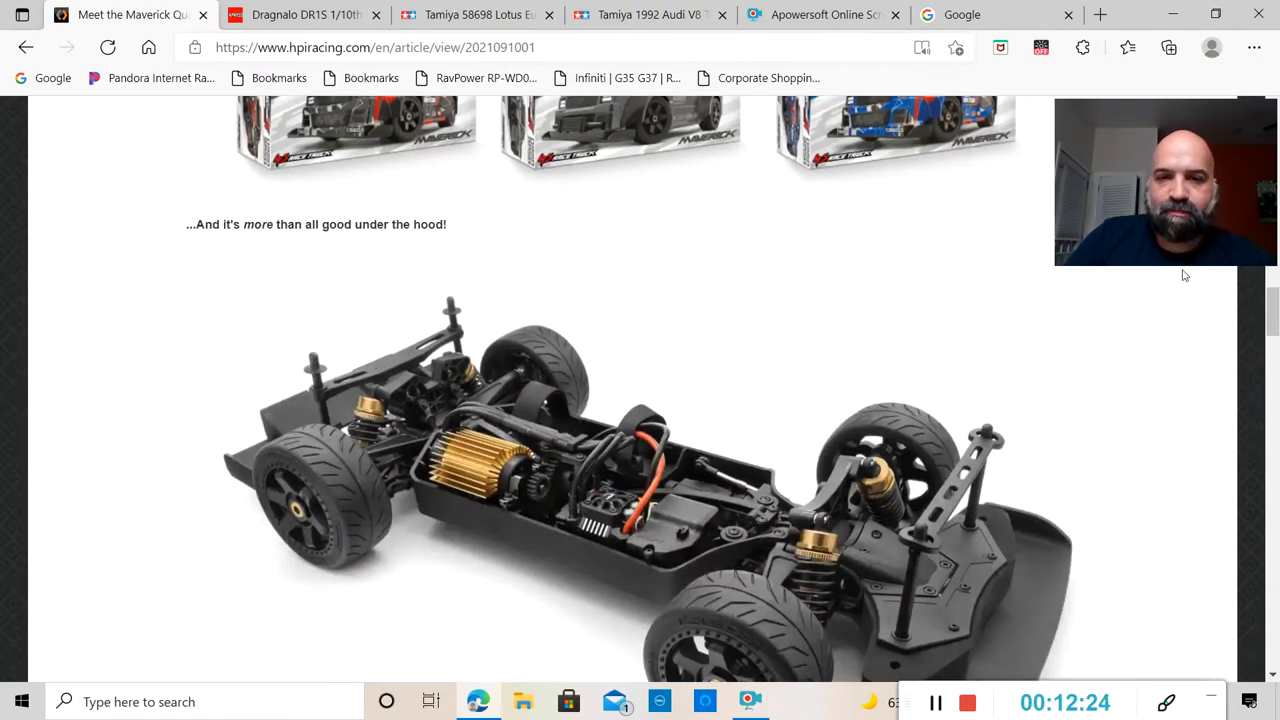
scroll("down", 3)
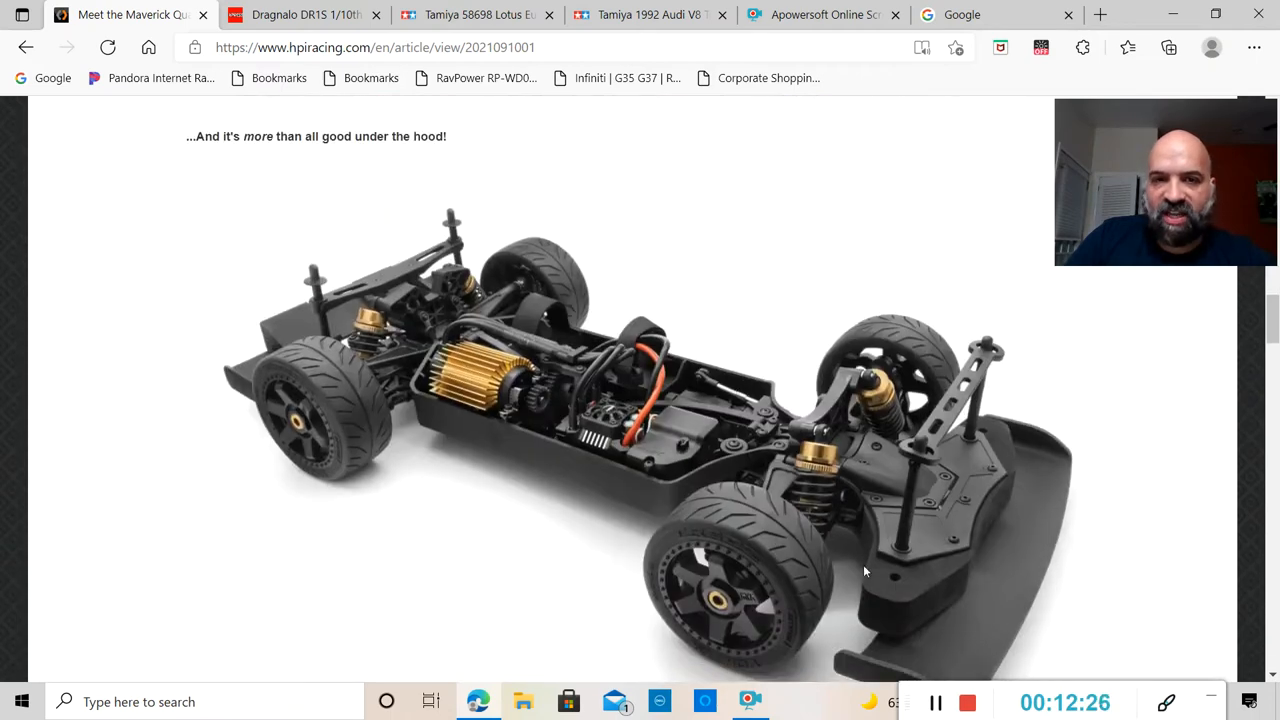
mouse_move(477, 390)
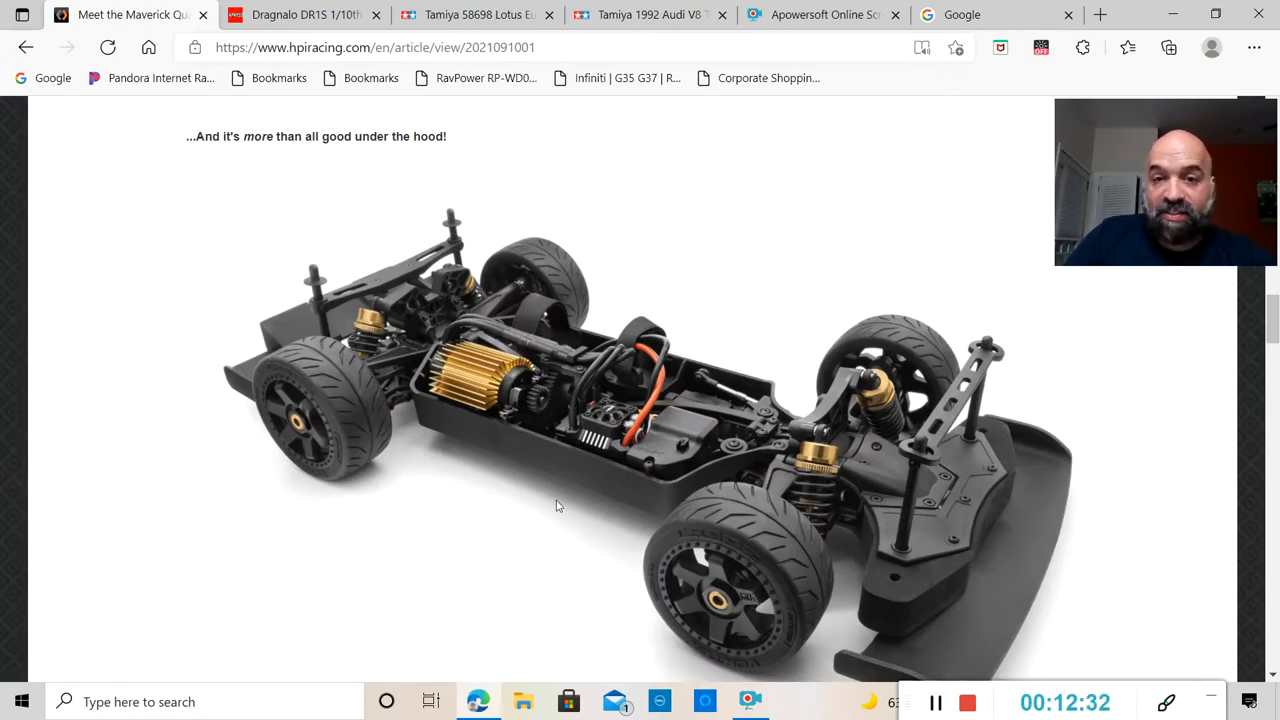
scroll("down", 3)
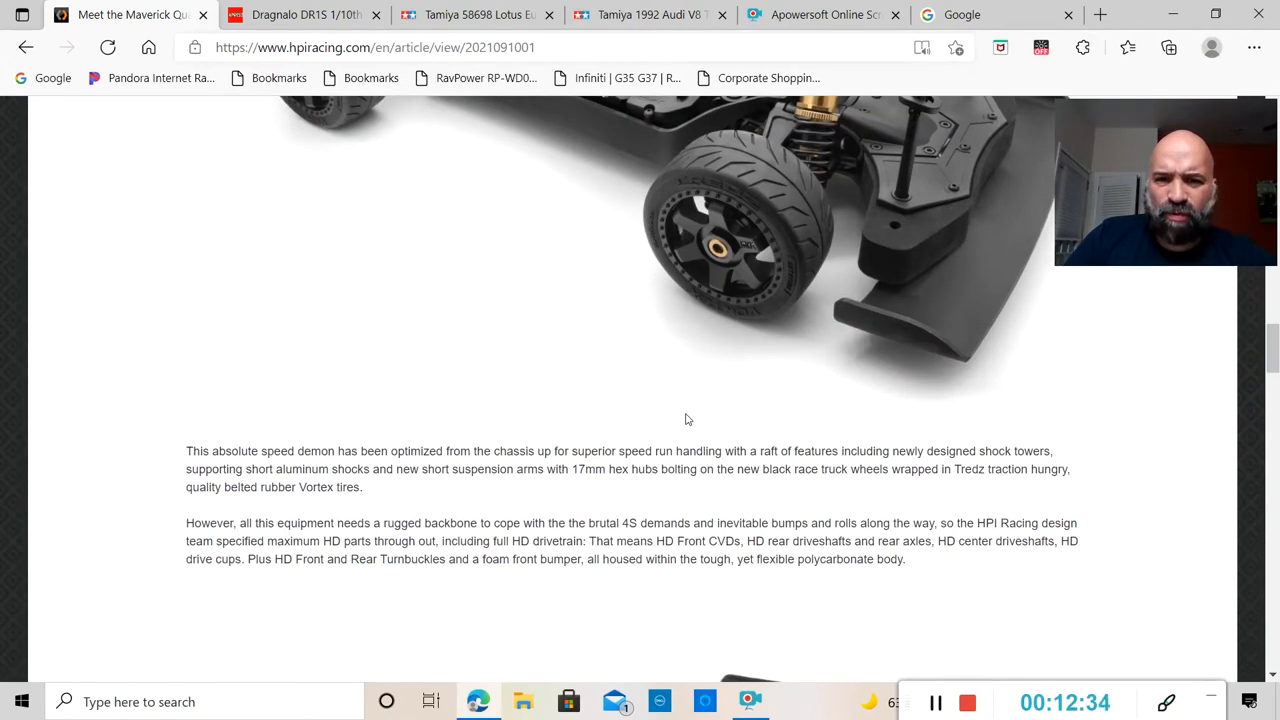
scroll("down", 3)
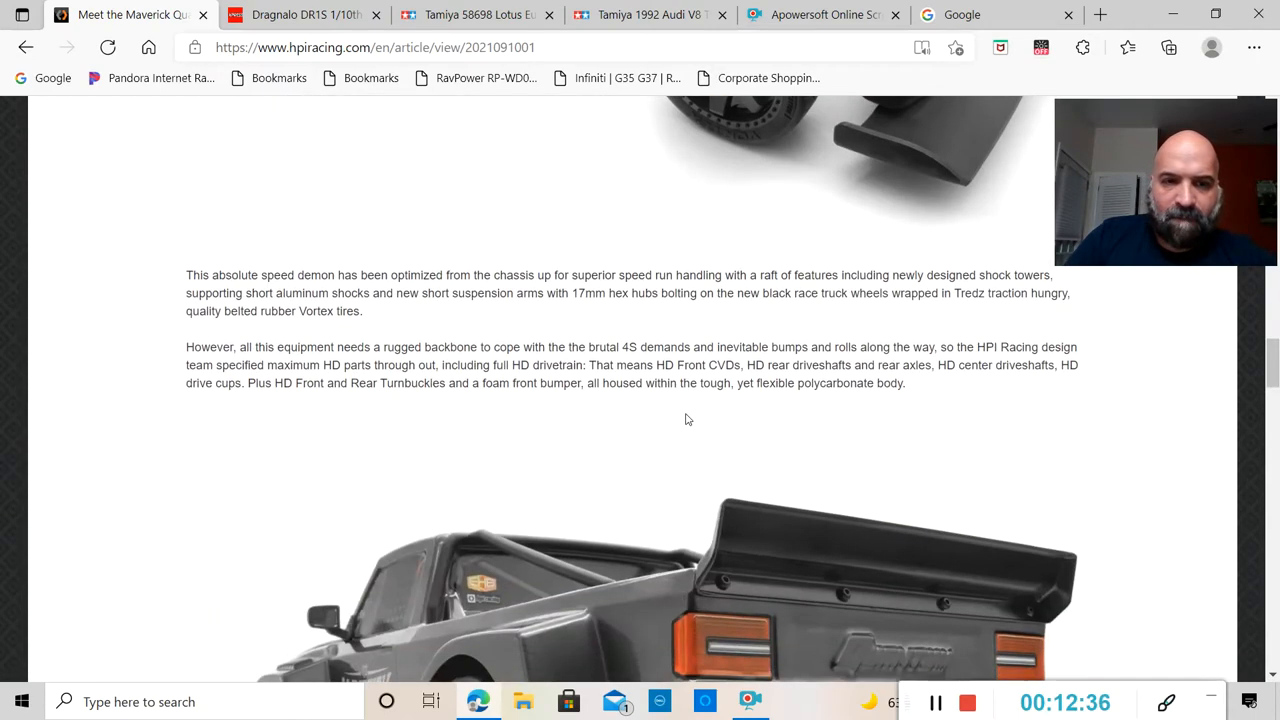
scroll("down", 3)
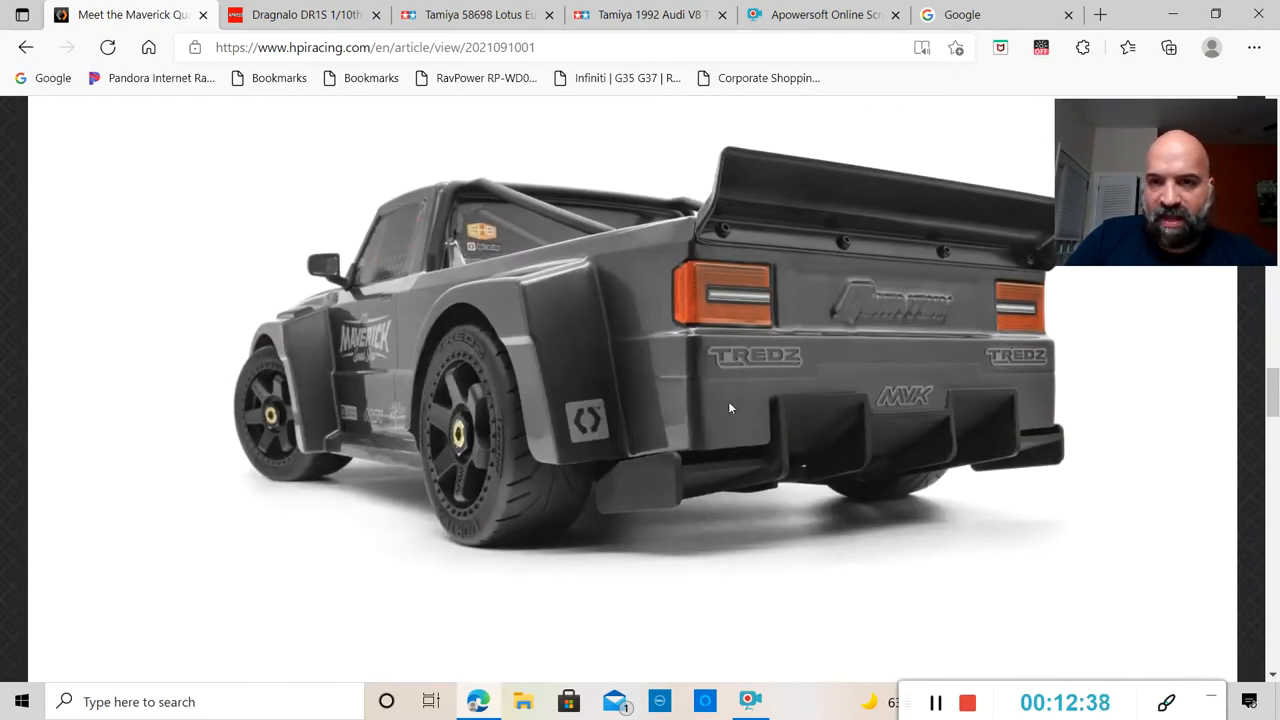
mouse_move(843, 322)
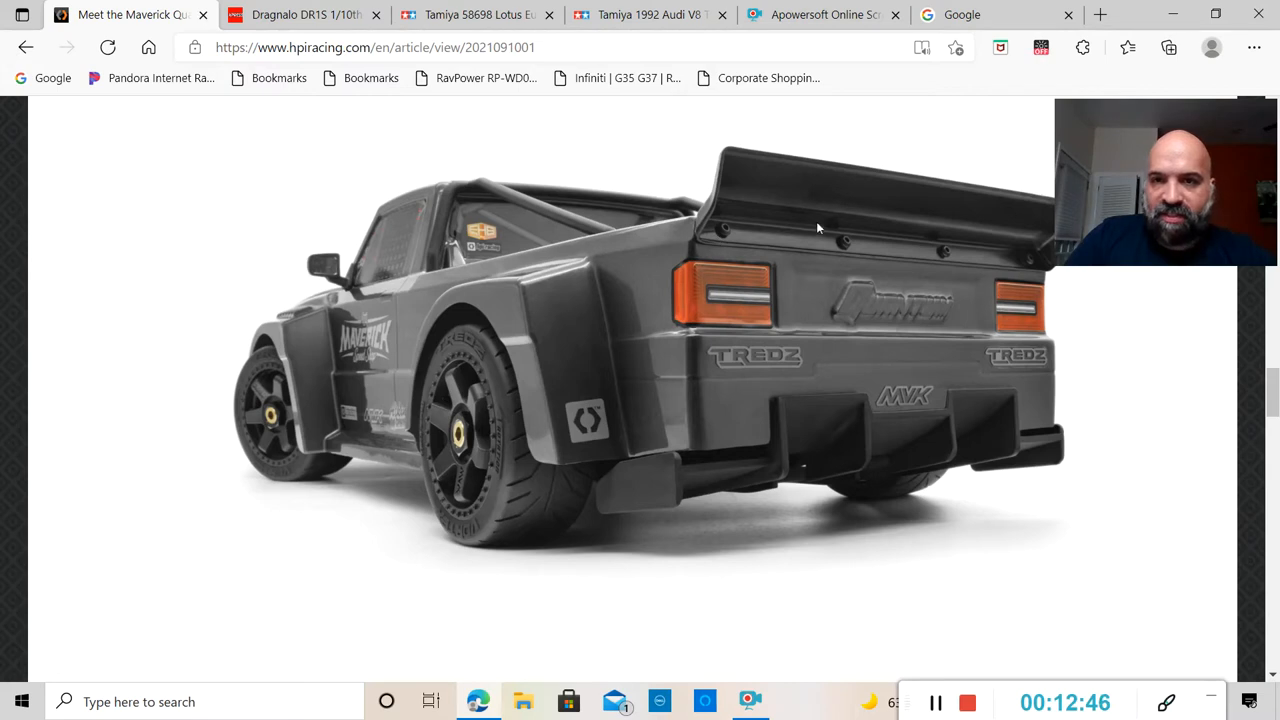
mouse_move(912, 241)
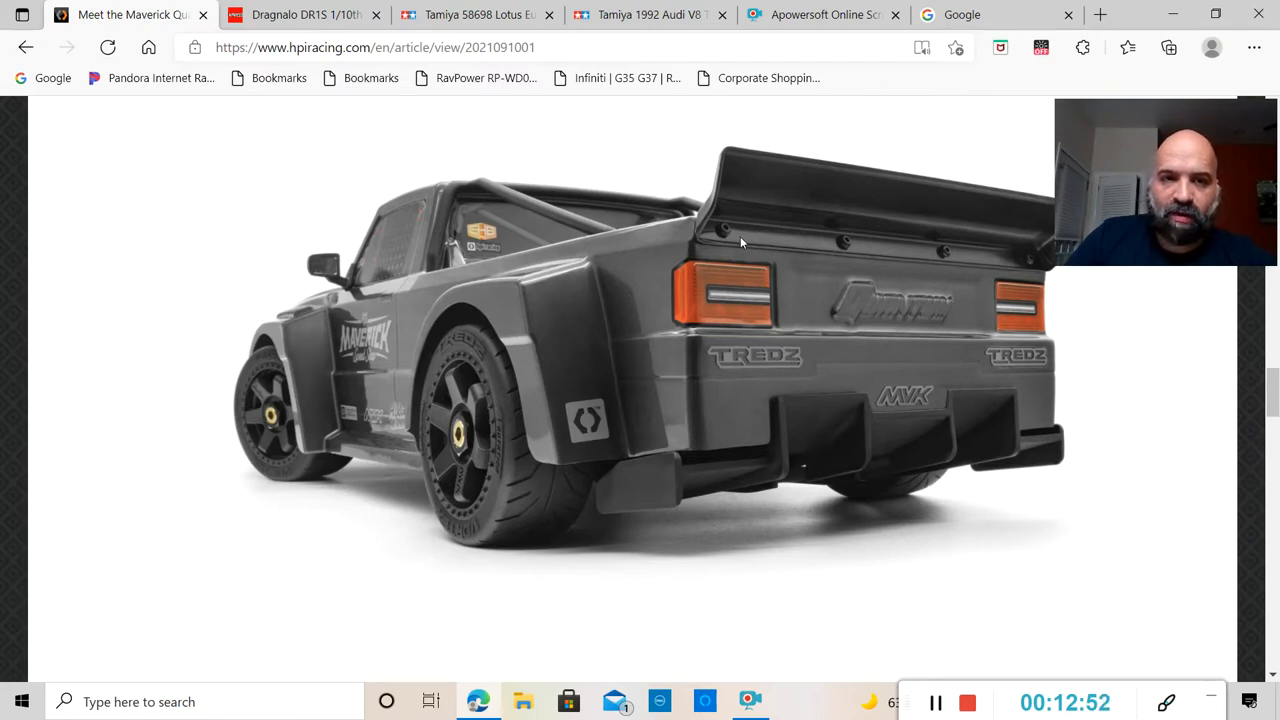
mouse_move(735, 325)
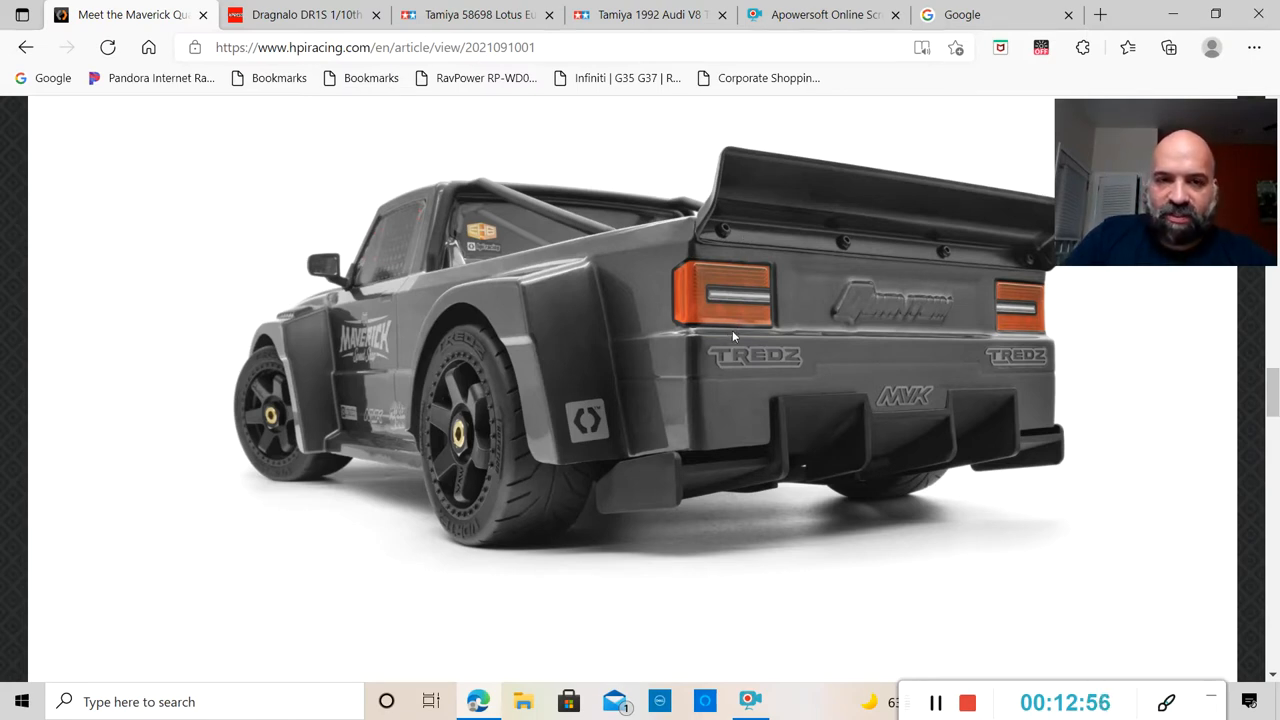
Scroll down past the 4S LiPo Capable image to the HPI TREDZ Track Racing Tire heading.
scroll("down", 3)
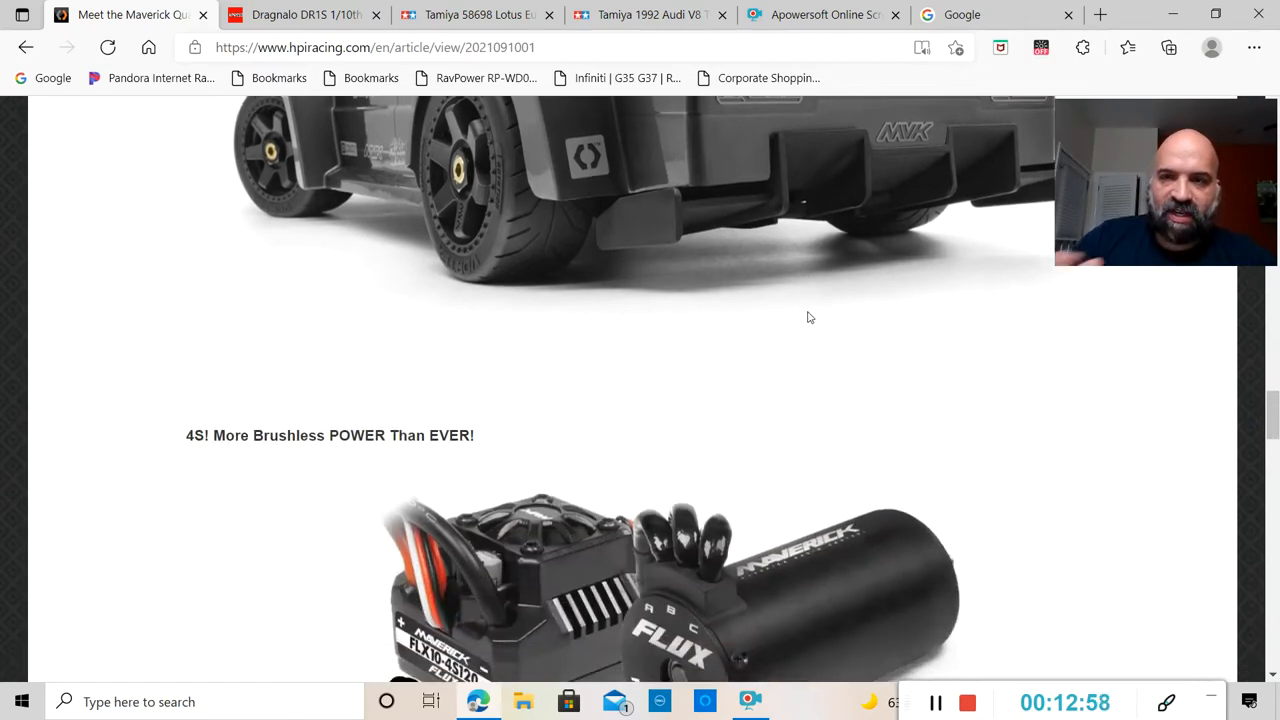
scroll("down", 3)
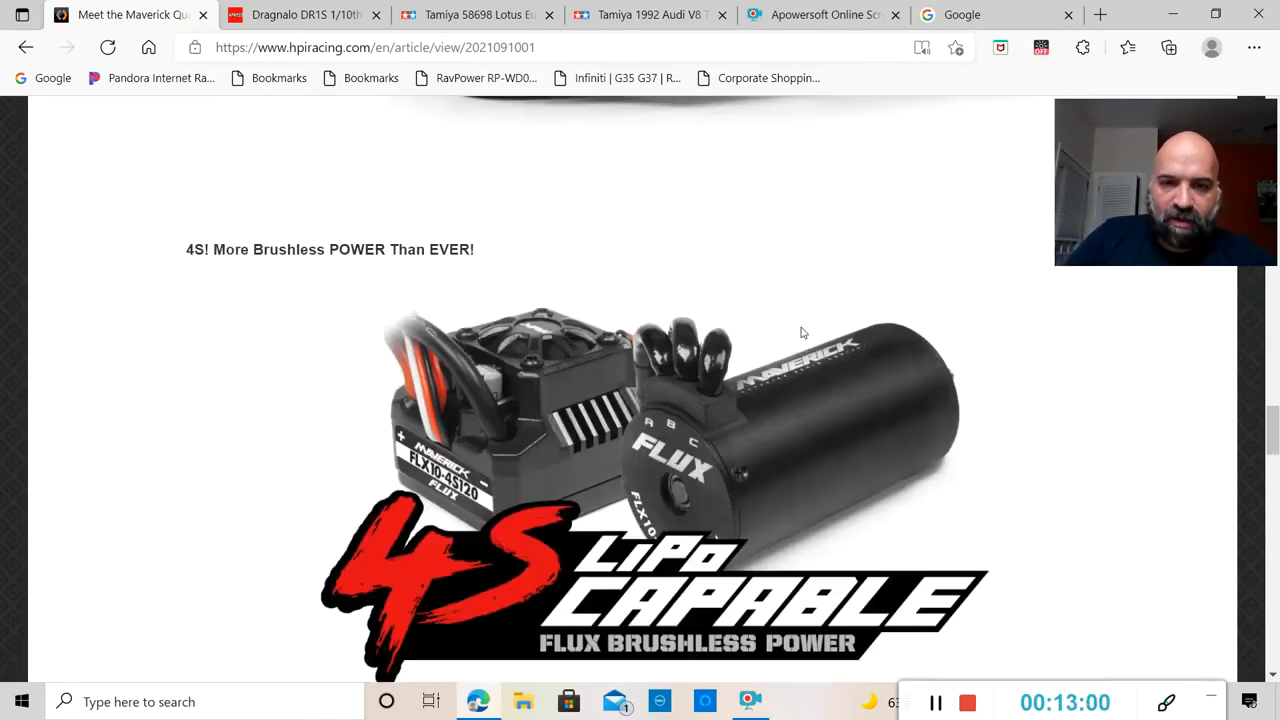
scroll("down", 3)
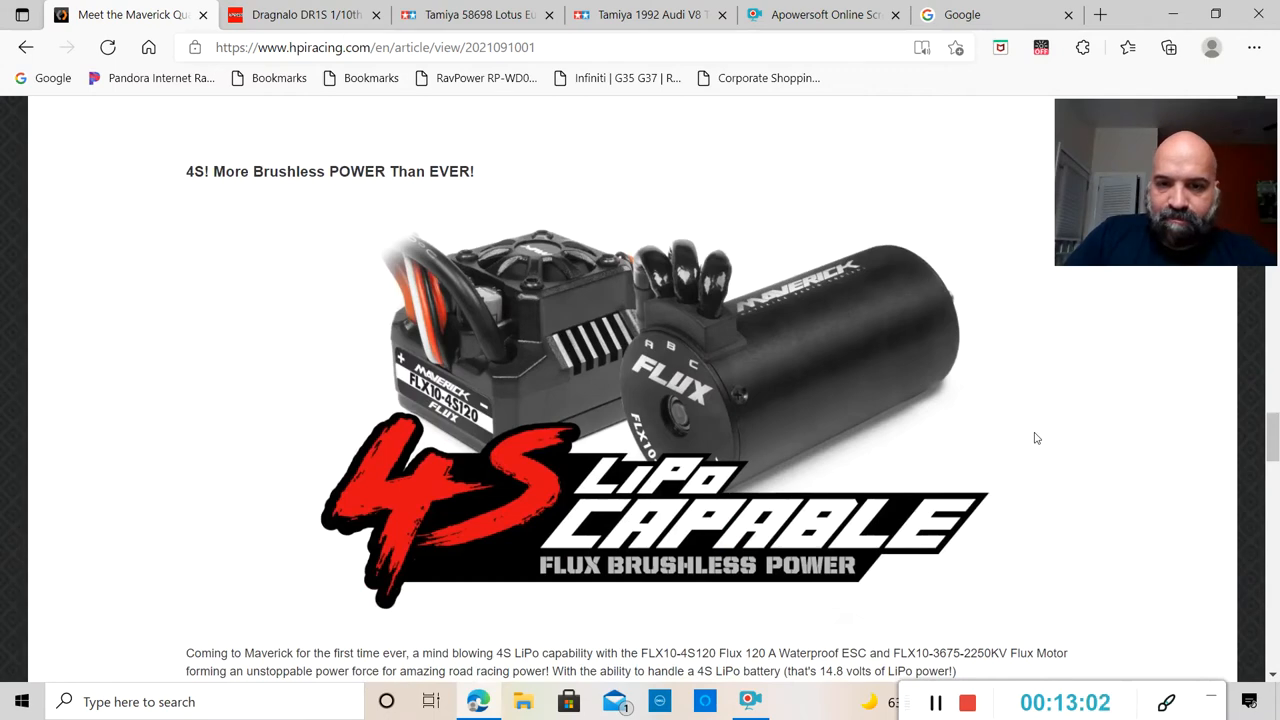
scroll("down", 3)
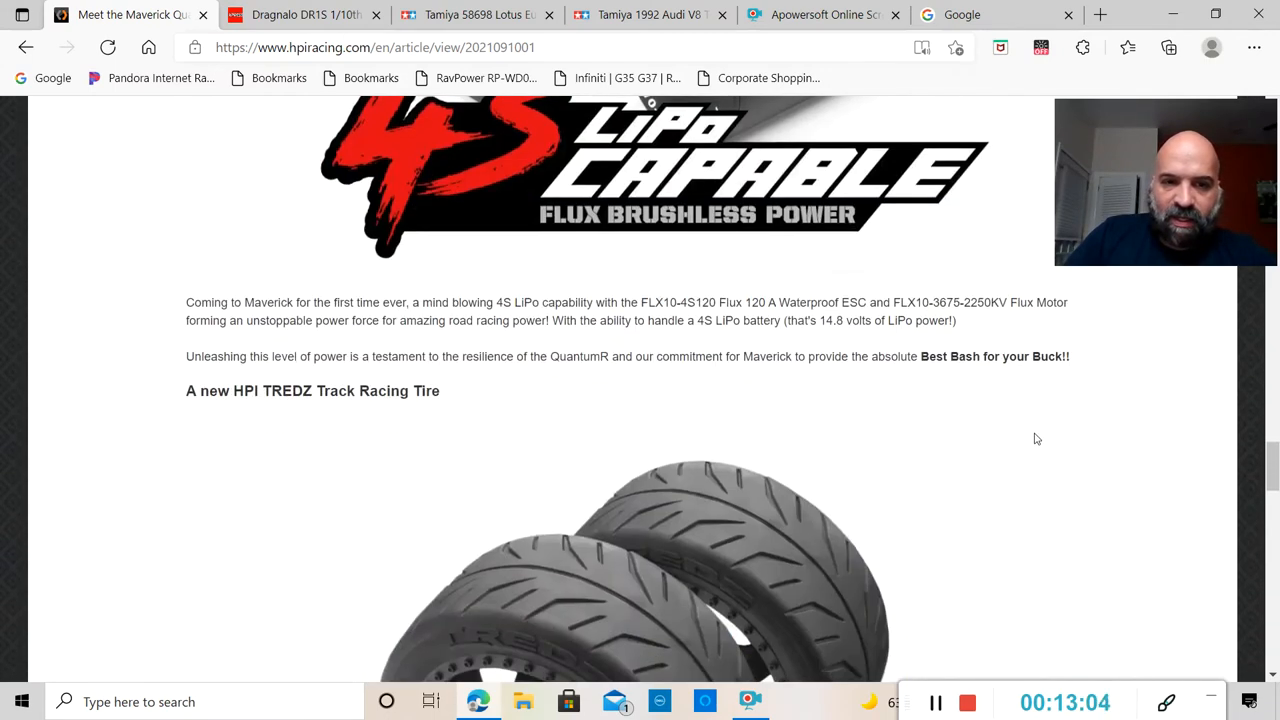
scroll("down", 3)
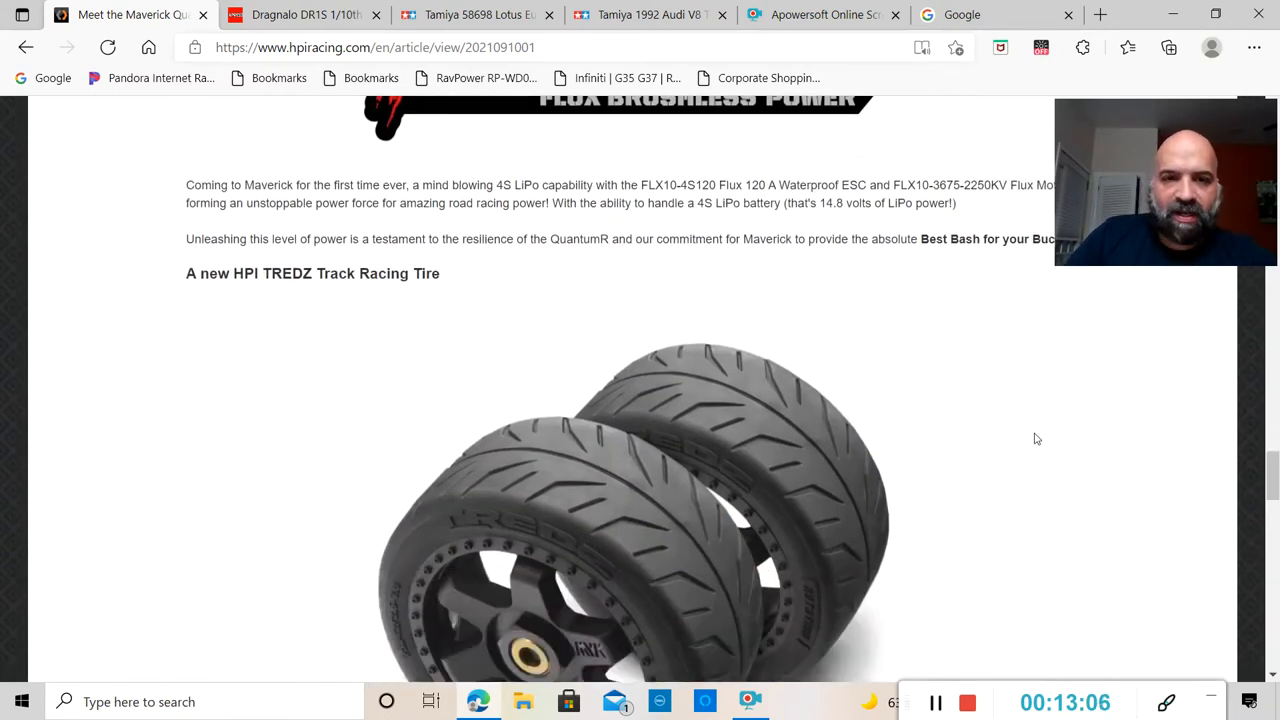
scroll("down", 3)
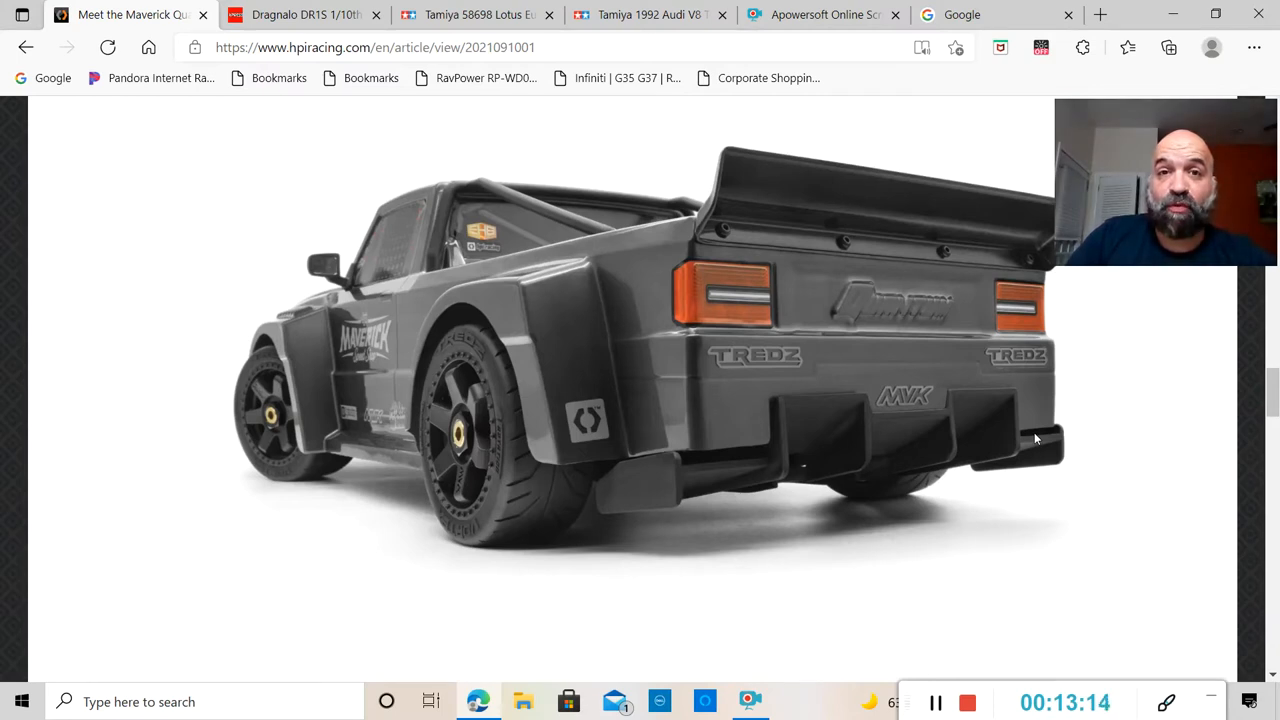
mouse_move(1022, 470)
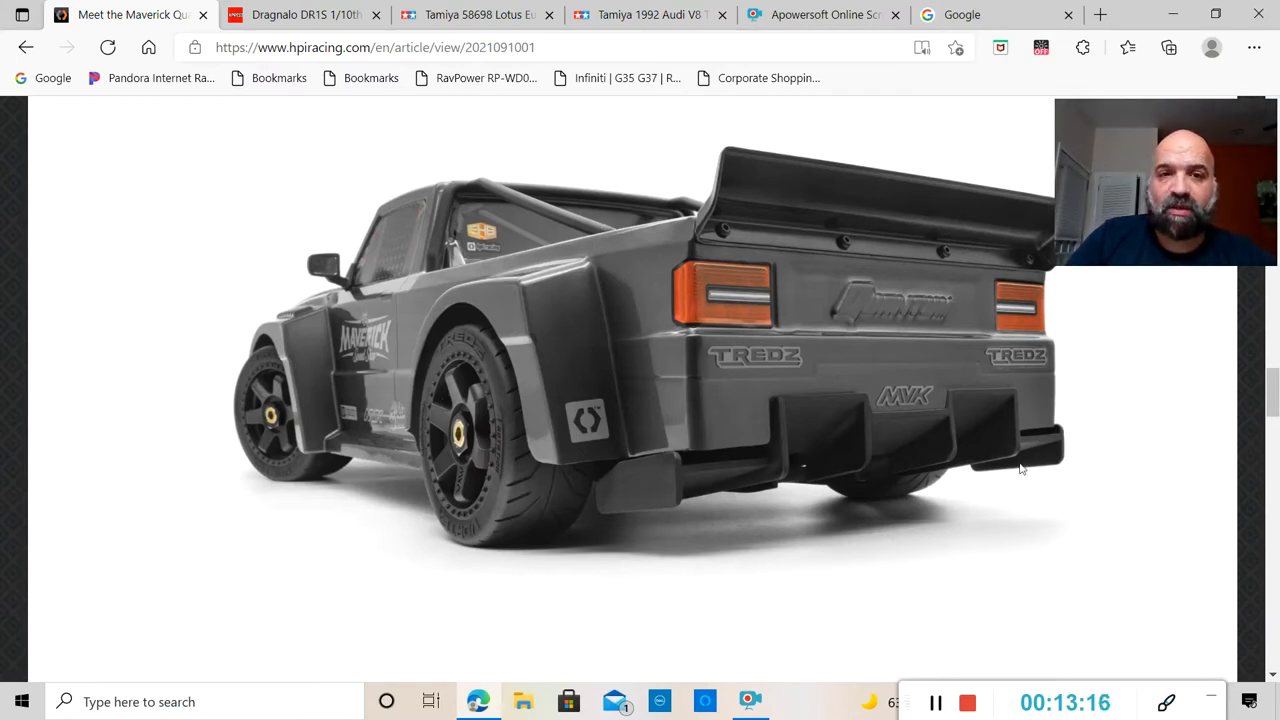
mouse_move(1040, 486)
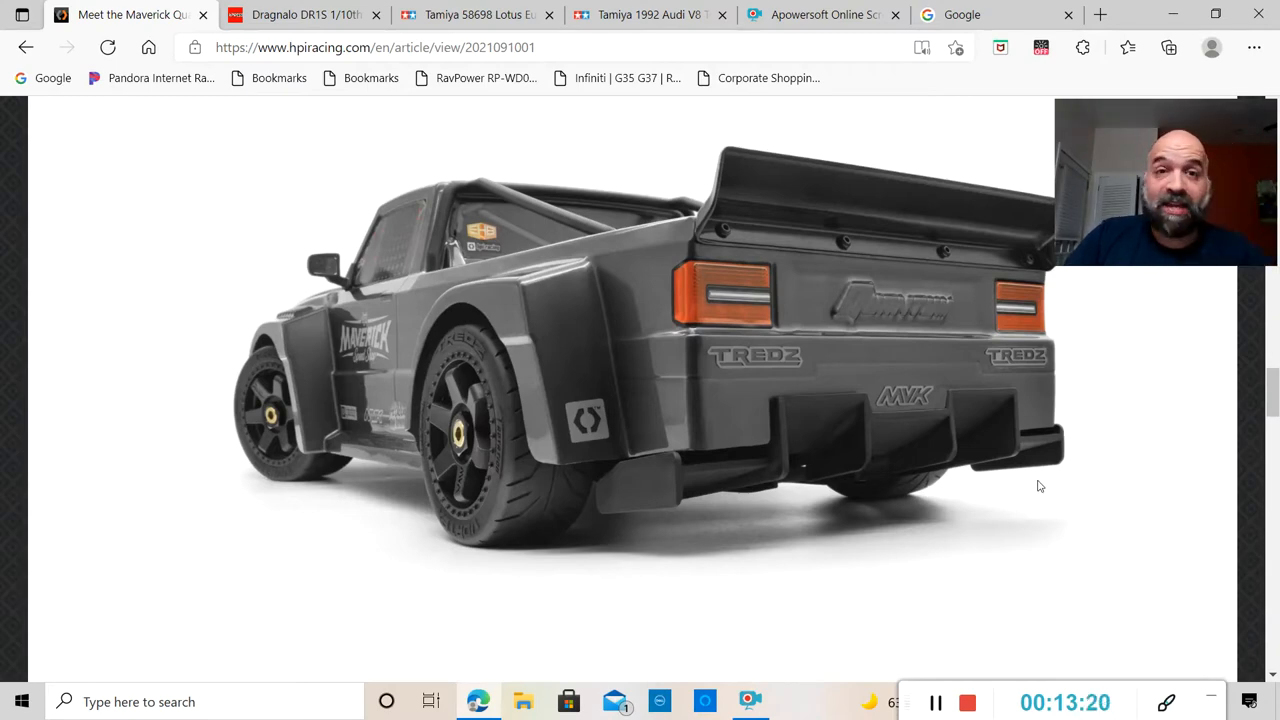
Scroll past the rear-view car photo to the bare black QuantumR chassis image.
scroll("down", 3)
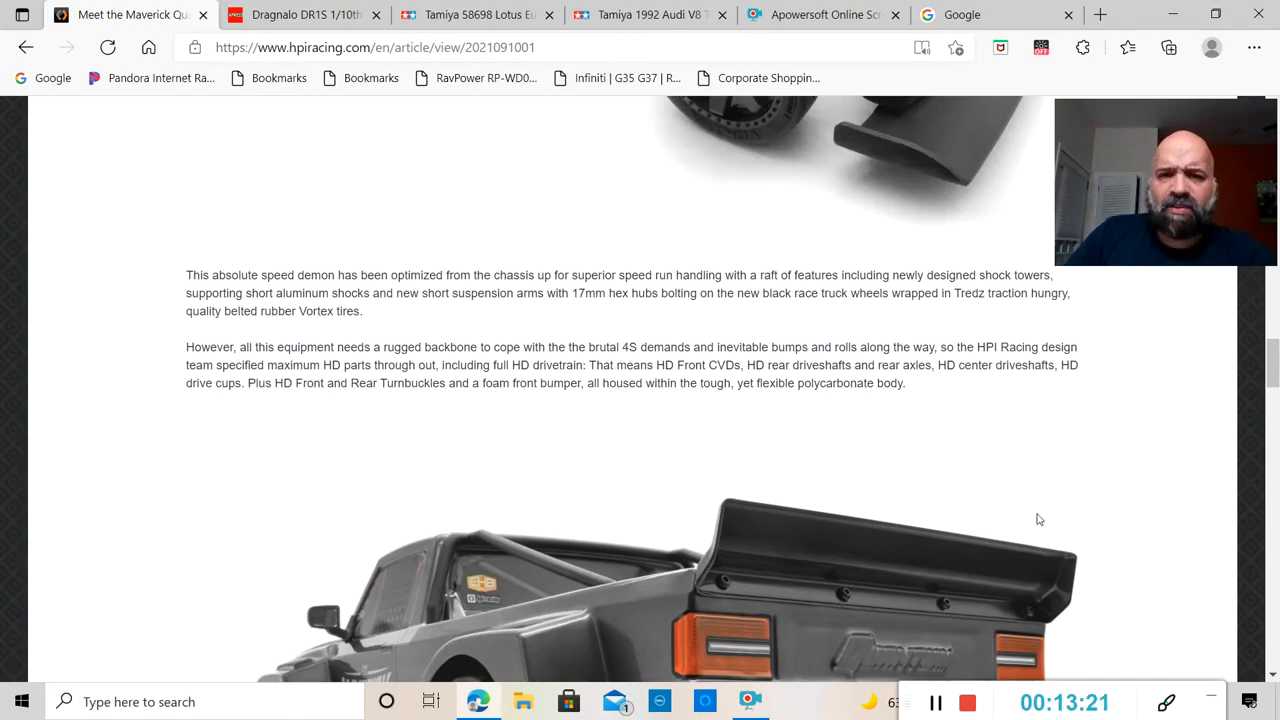
scroll("up", 3)
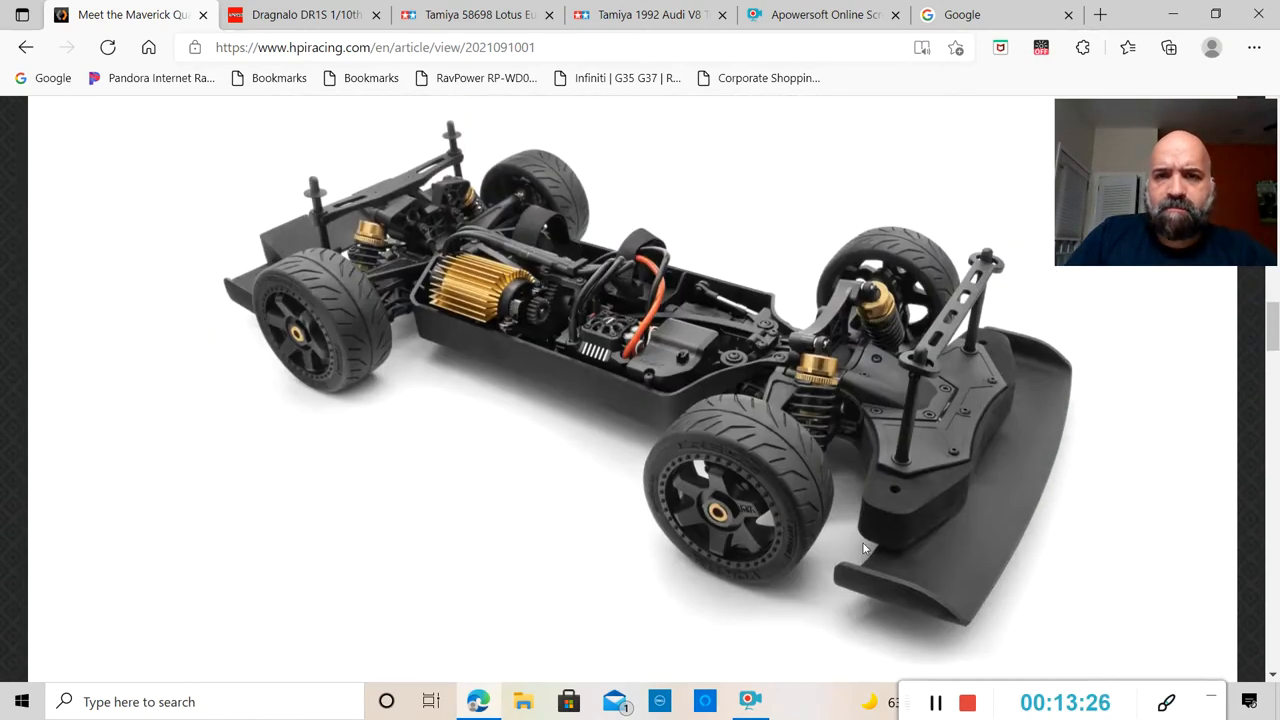
mouse_move(578, 568)
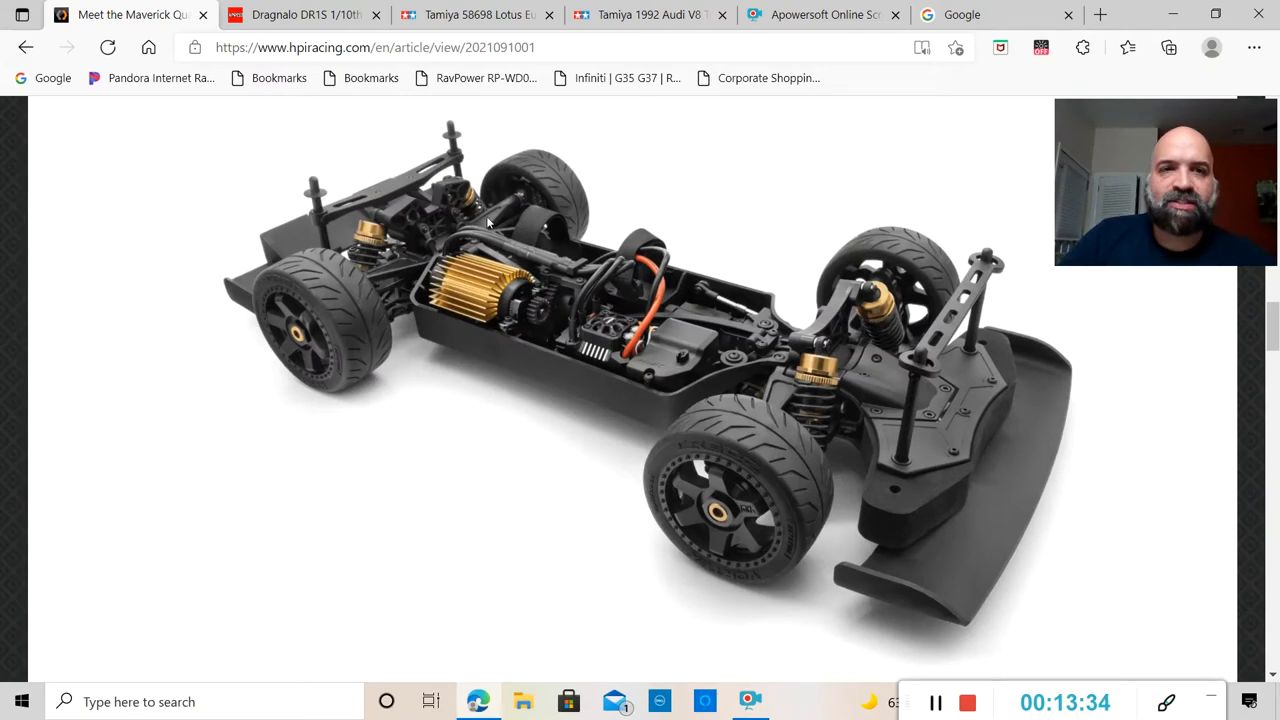
mouse_move(305, 14)
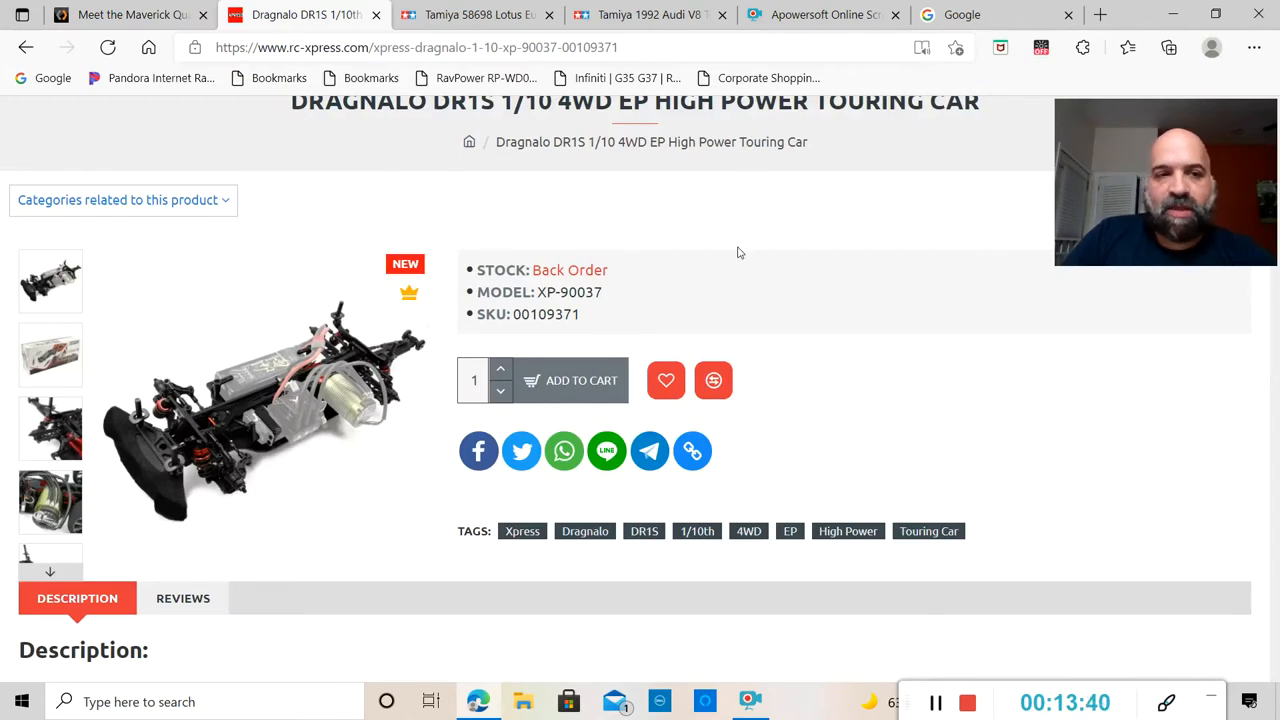
Scroll the Dragnalo DR1S product page between the photos and the Description section.
scroll("up", 3)
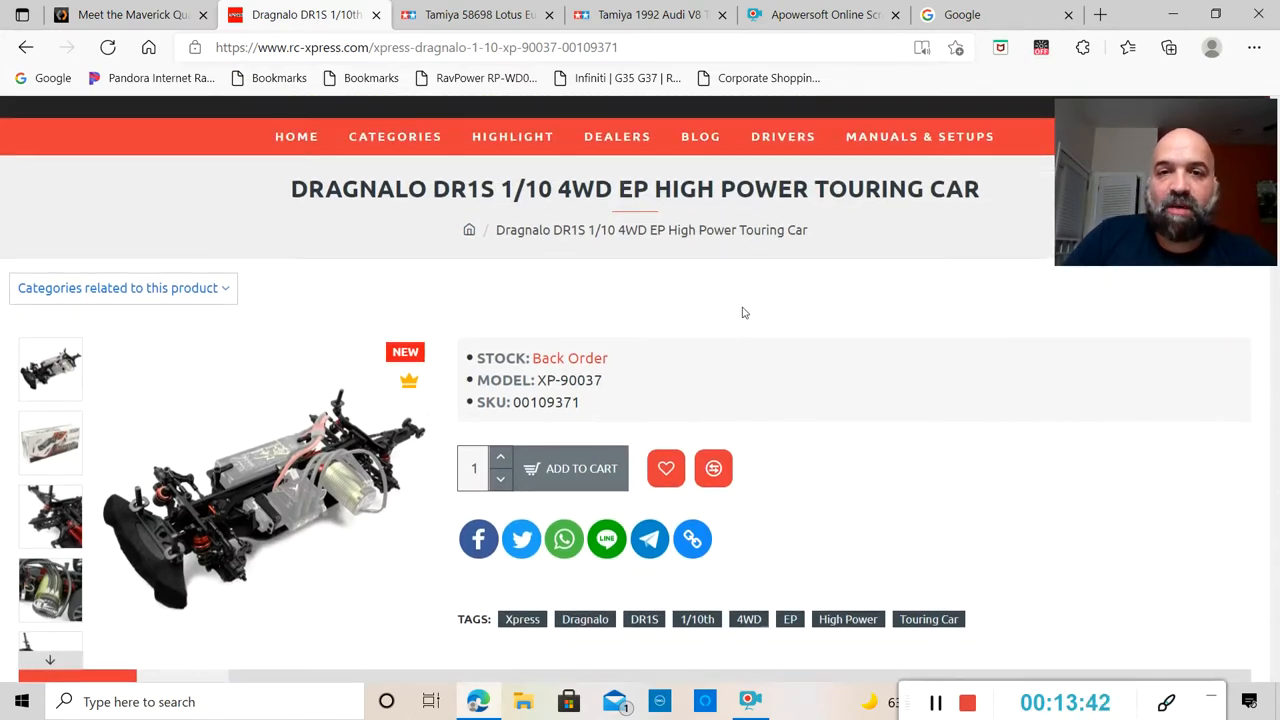
mouse_move(458, 220)
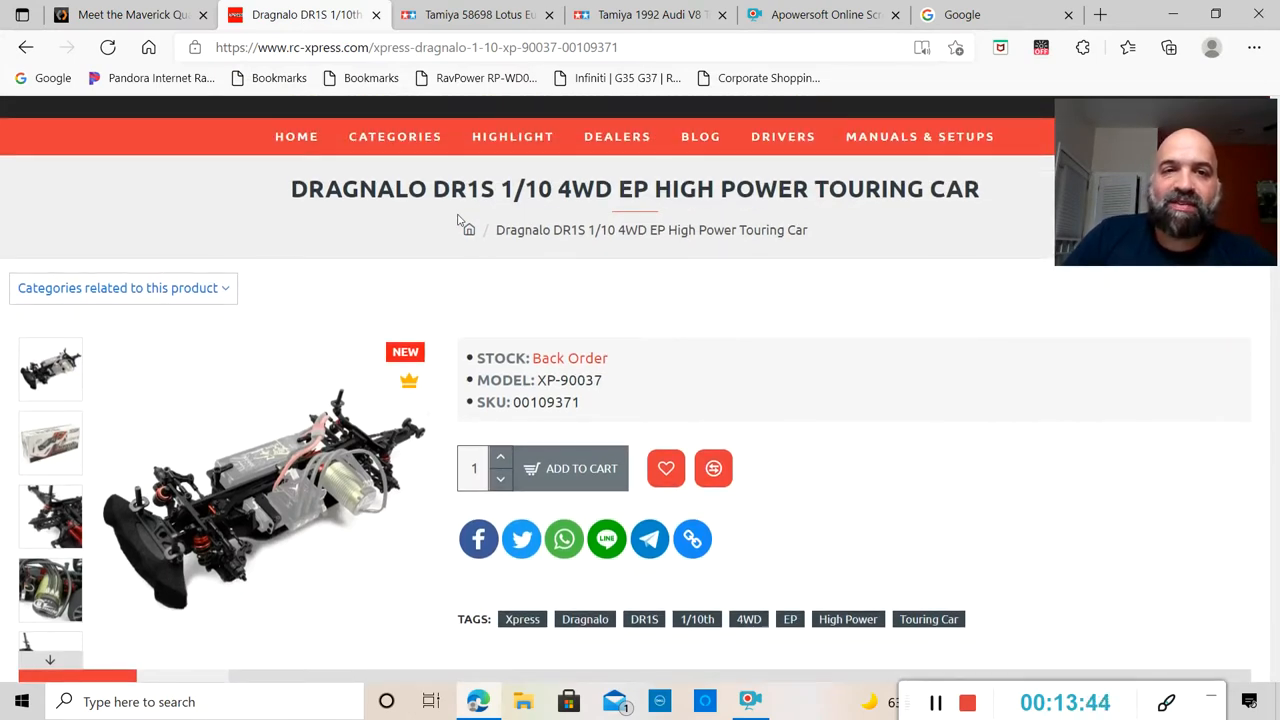
mouse_move(578, 202)
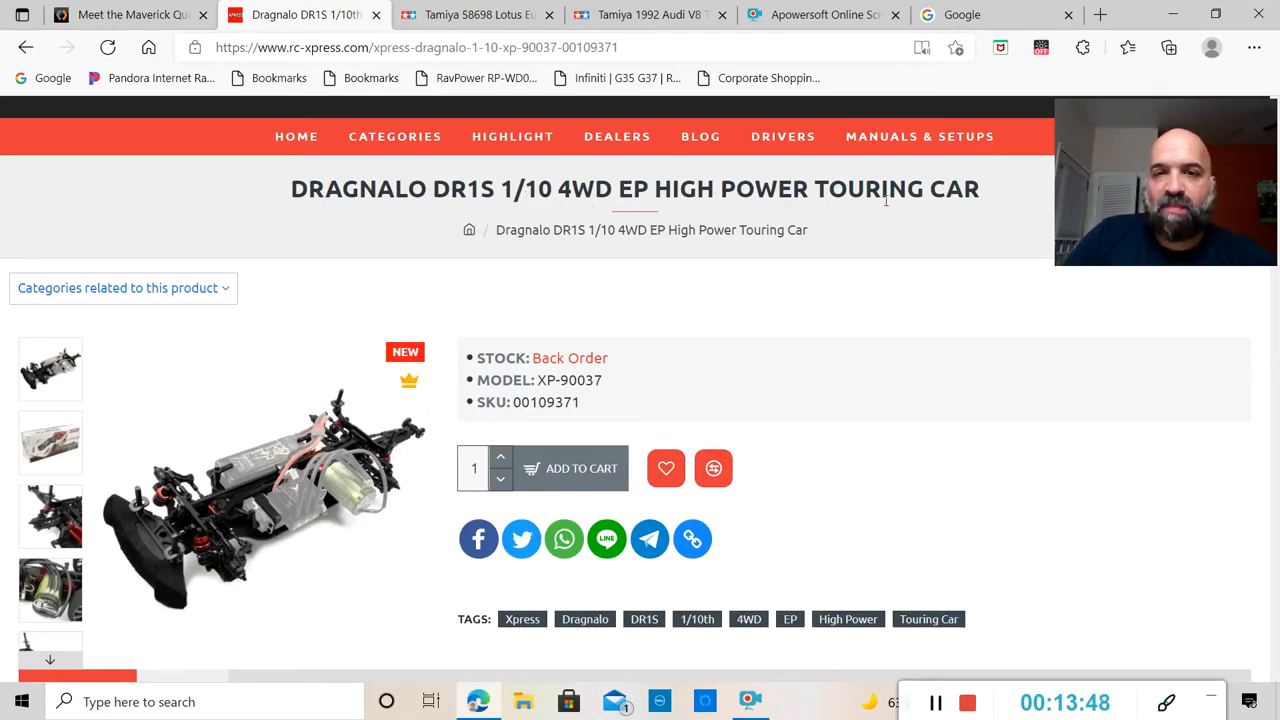
scroll("down", 3)
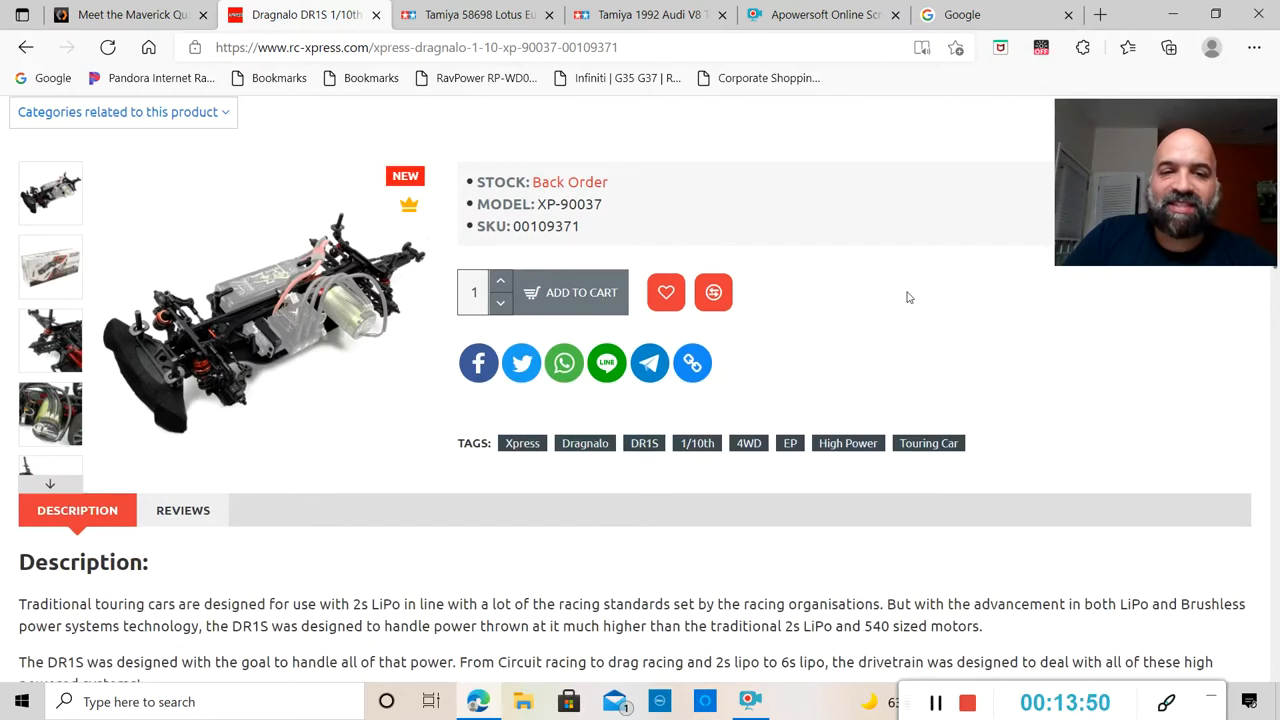
scroll("down", 3)
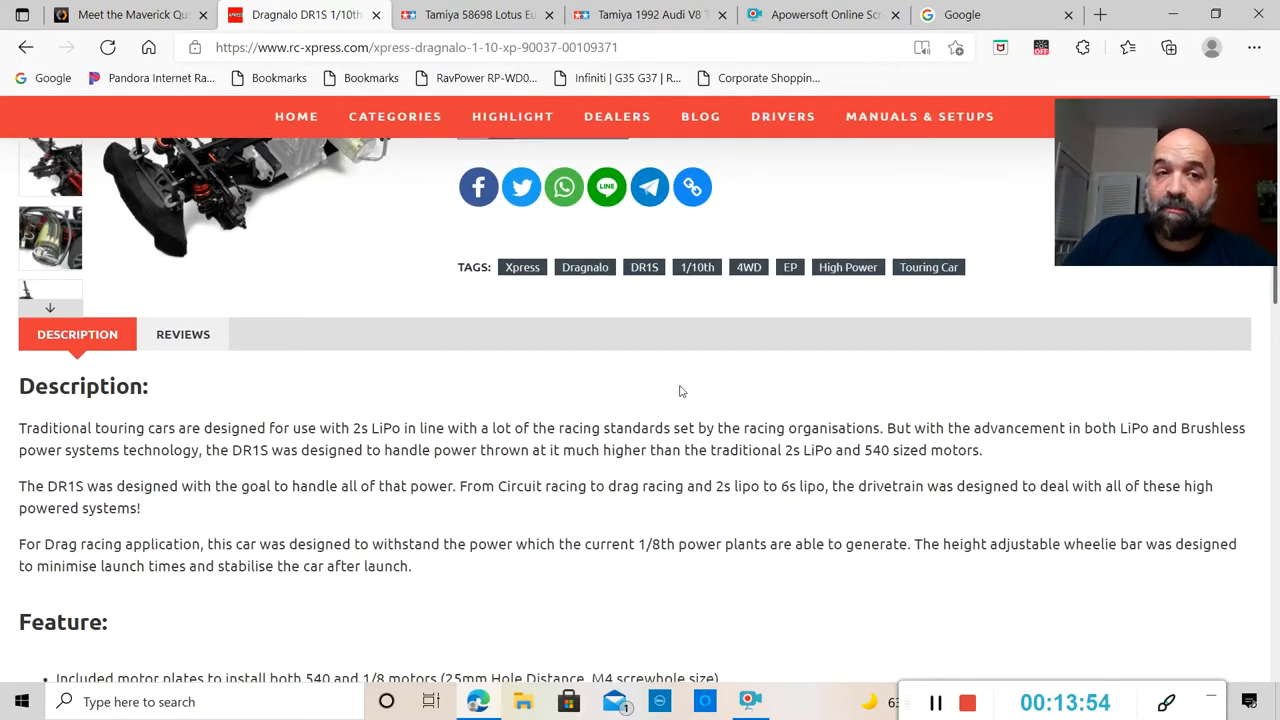
scroll("up", 3)
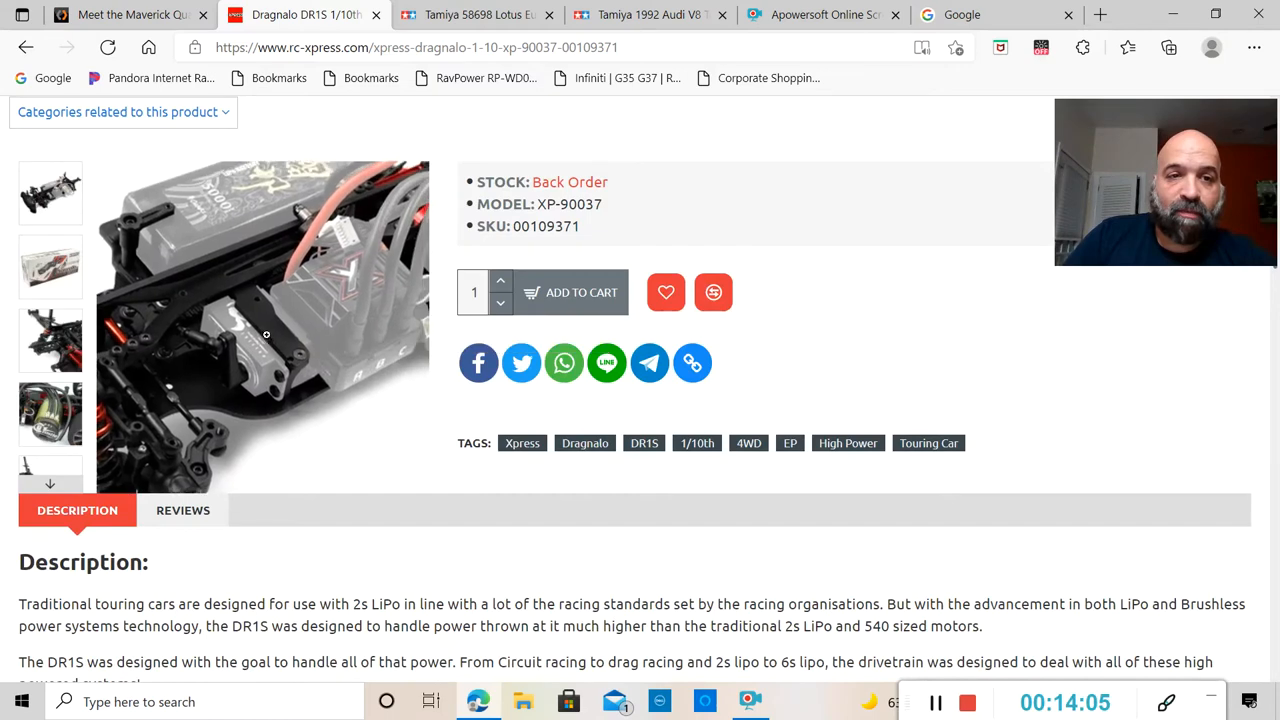
left_click(264, 330)
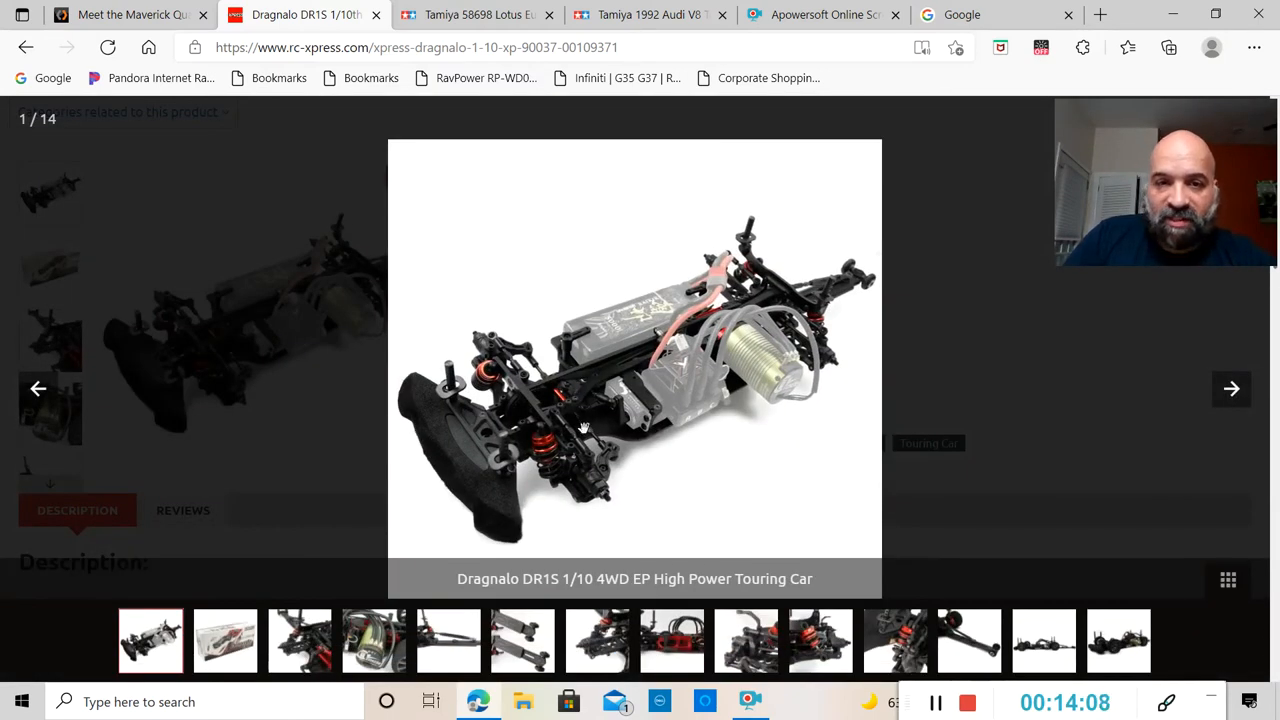
mouse_move(588, 338)
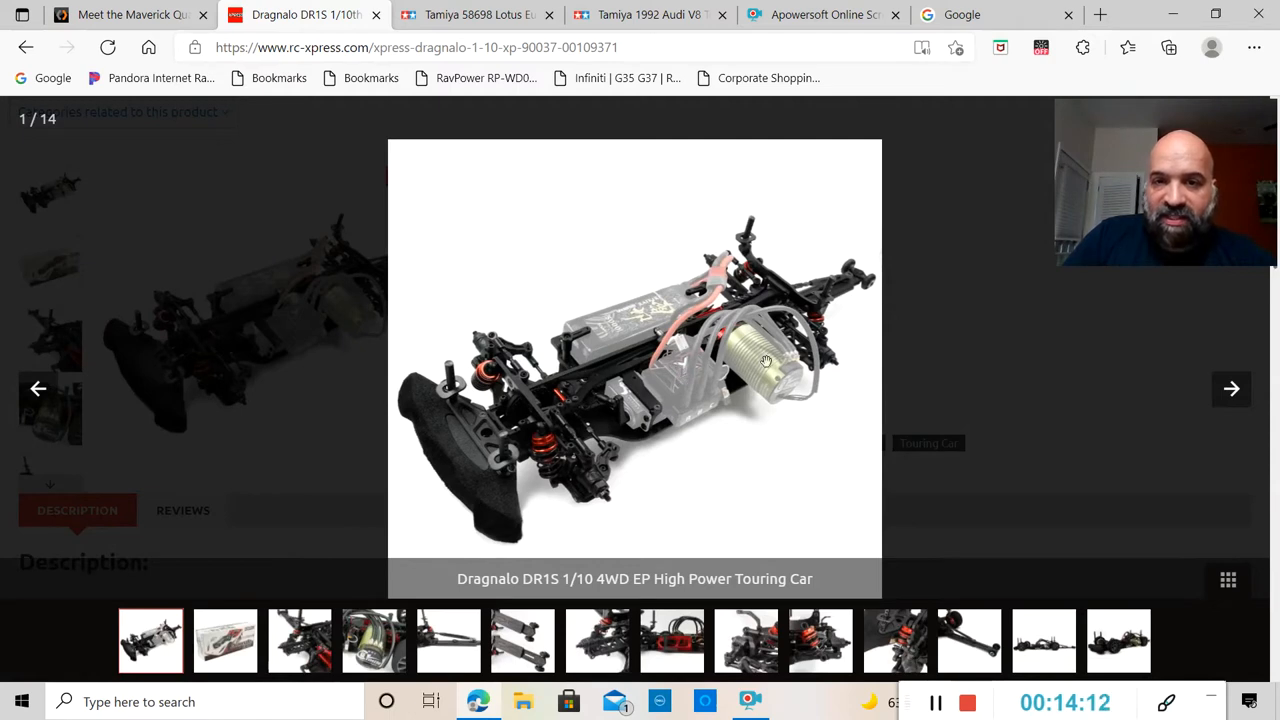
mouse_move(567, 497)
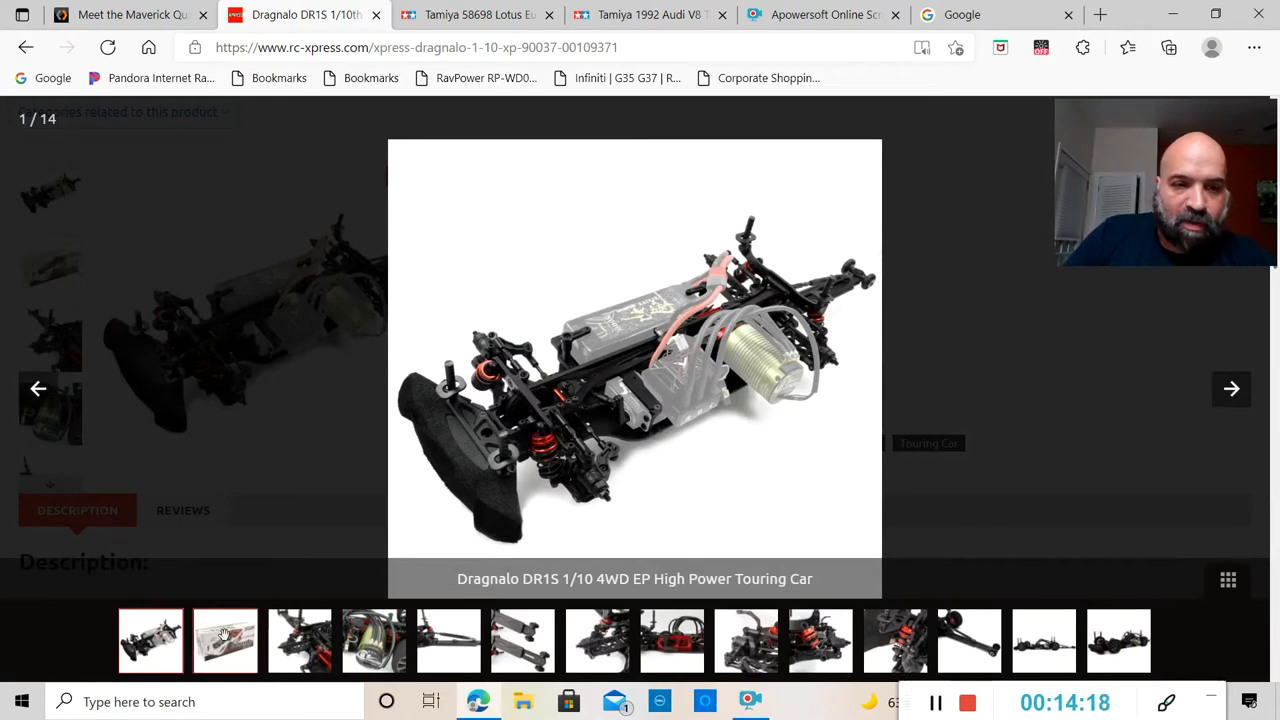
left_click(1231, 389)
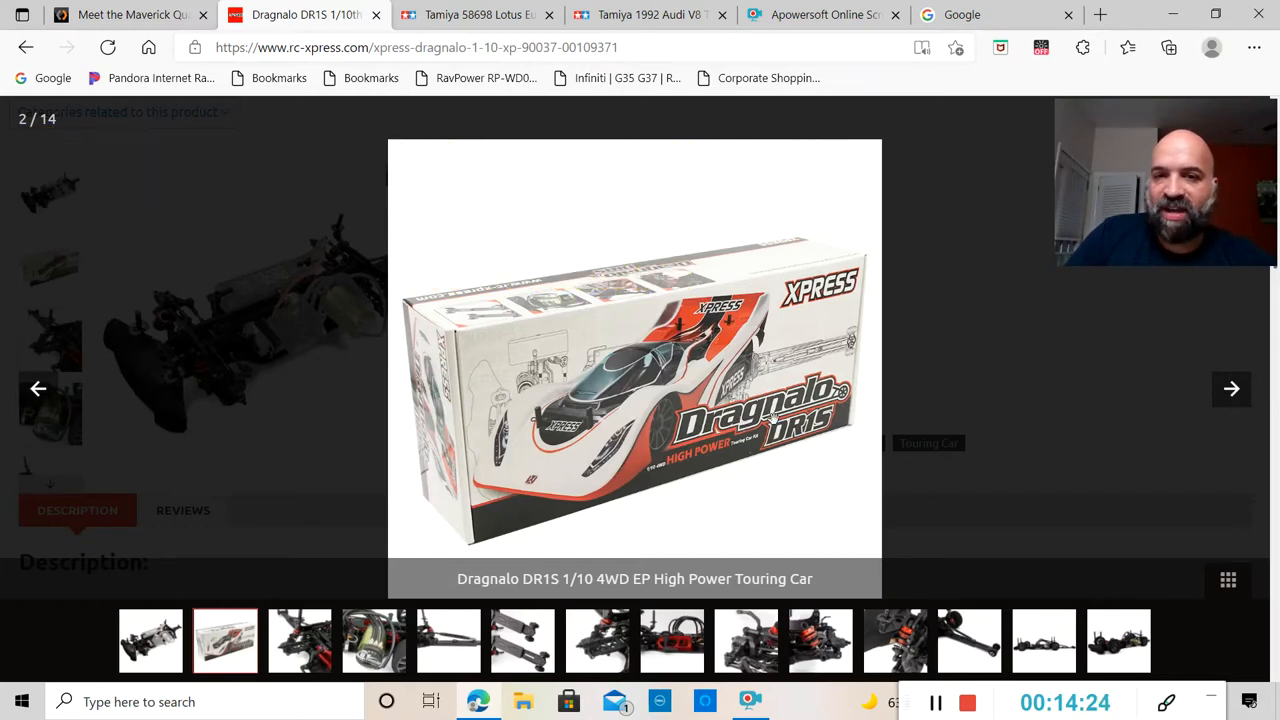
mouse_move(663, 488)
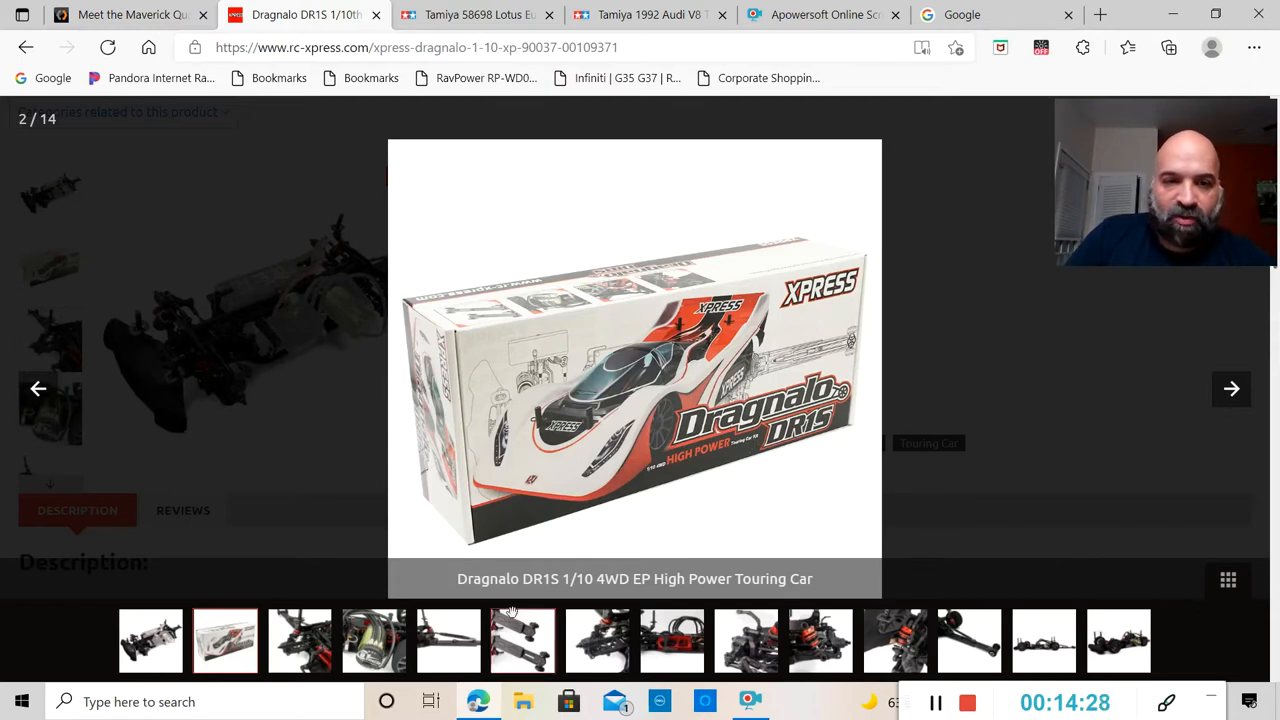
mouse_move(715, 448)
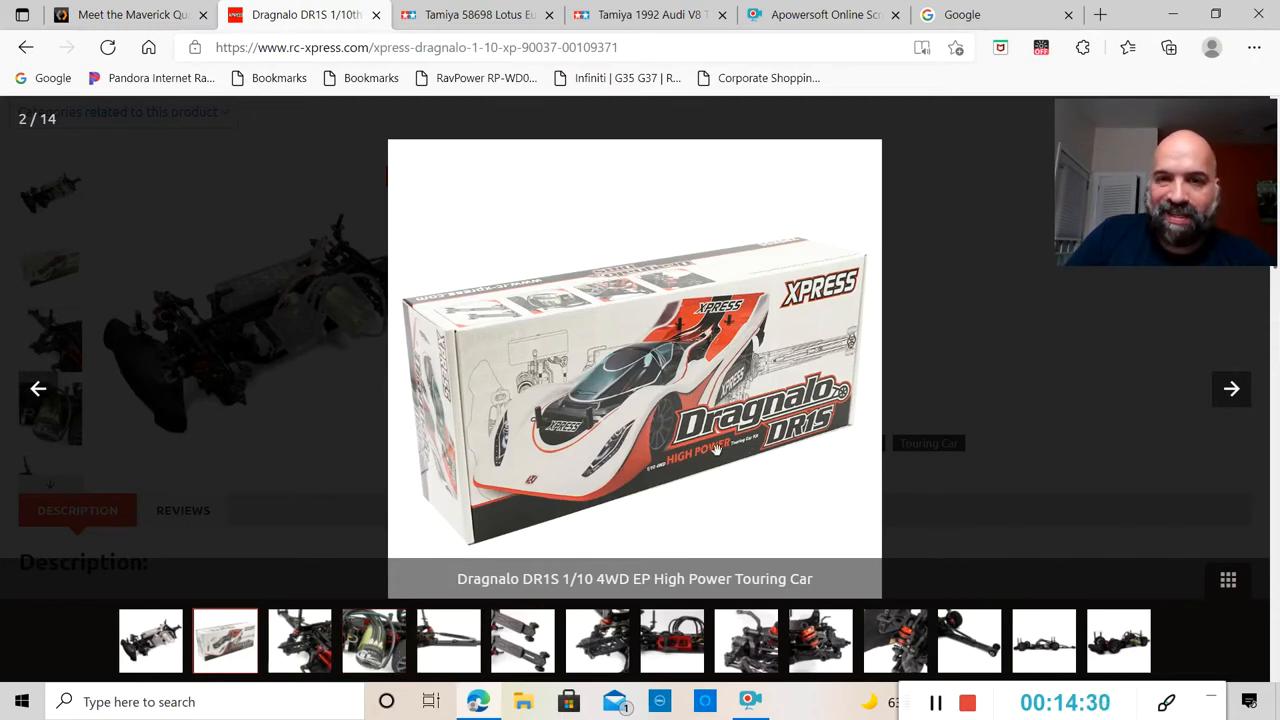
mouse_move(658, 542)
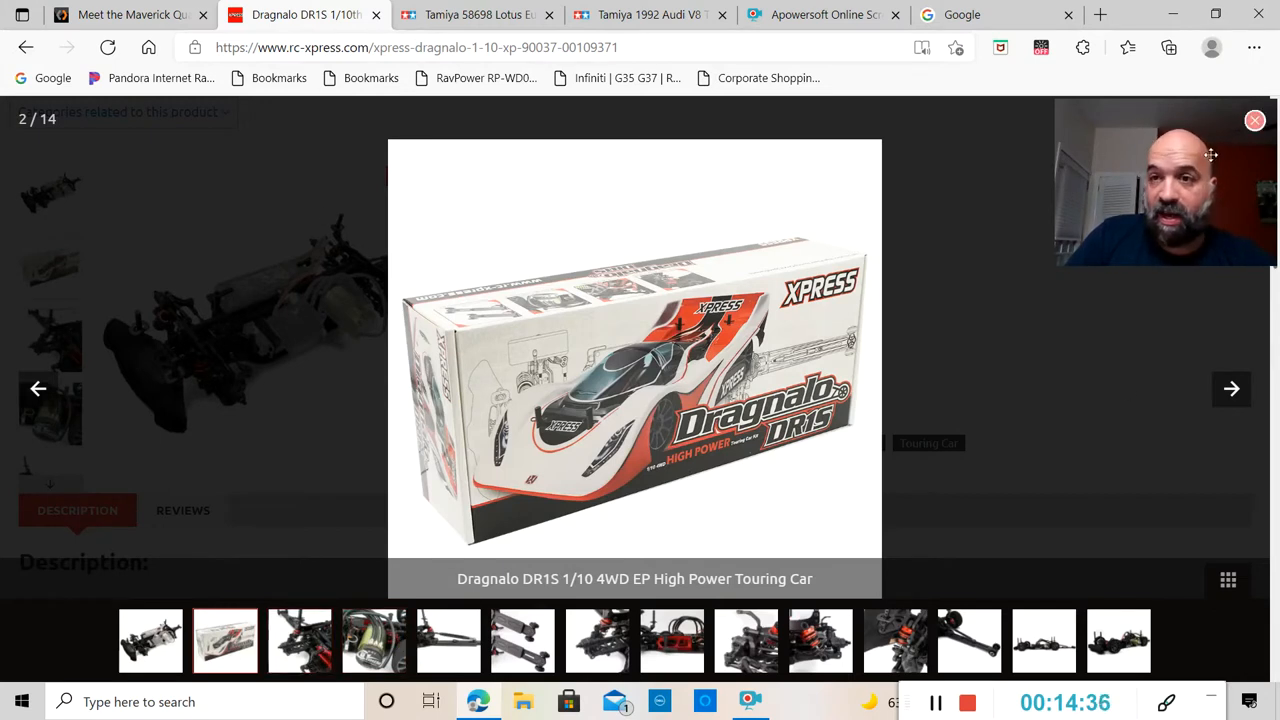
left_click(1255, 120)
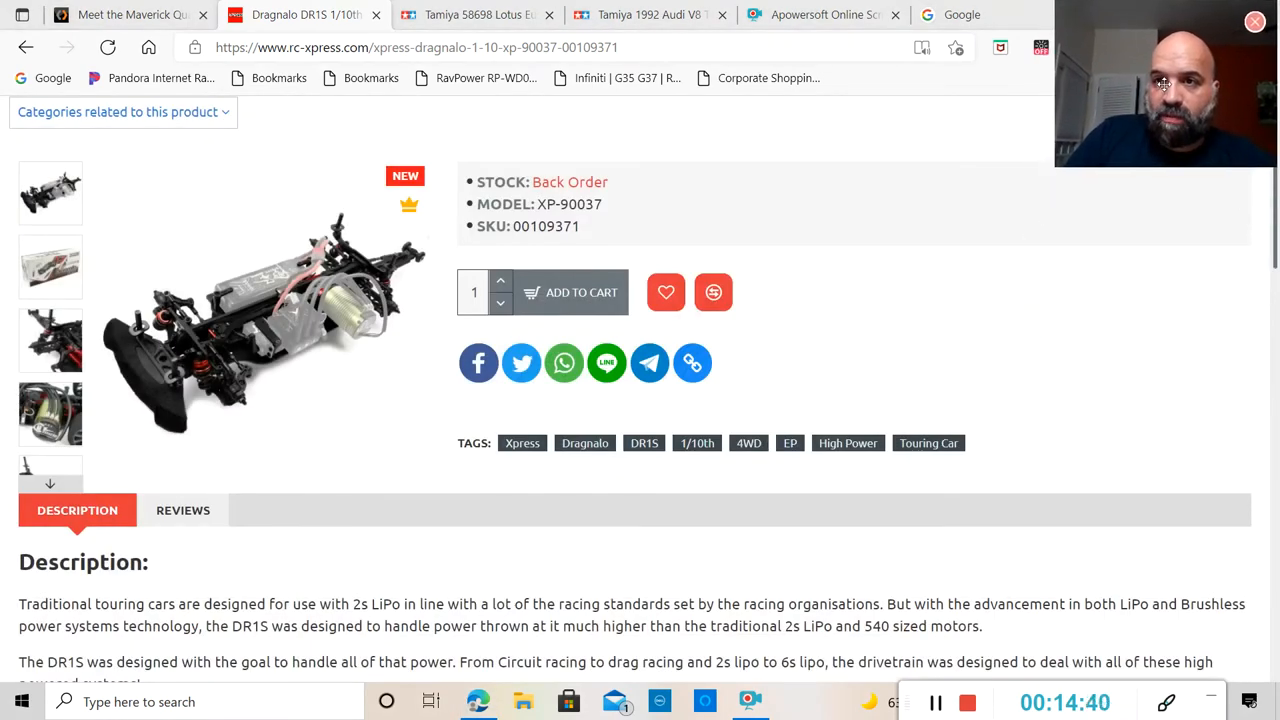
Scroll down so the DR1S description text and the Feature heading are visible.
scroll("down", 3)
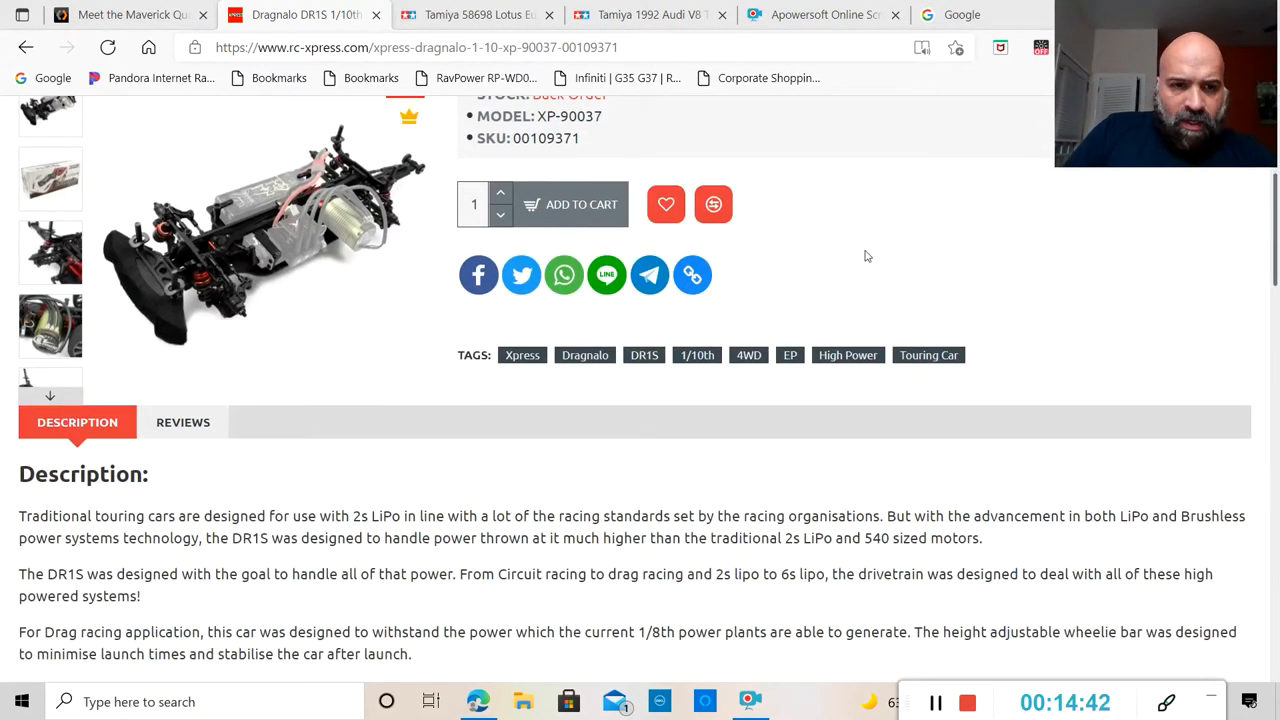
scroll("down", 3)
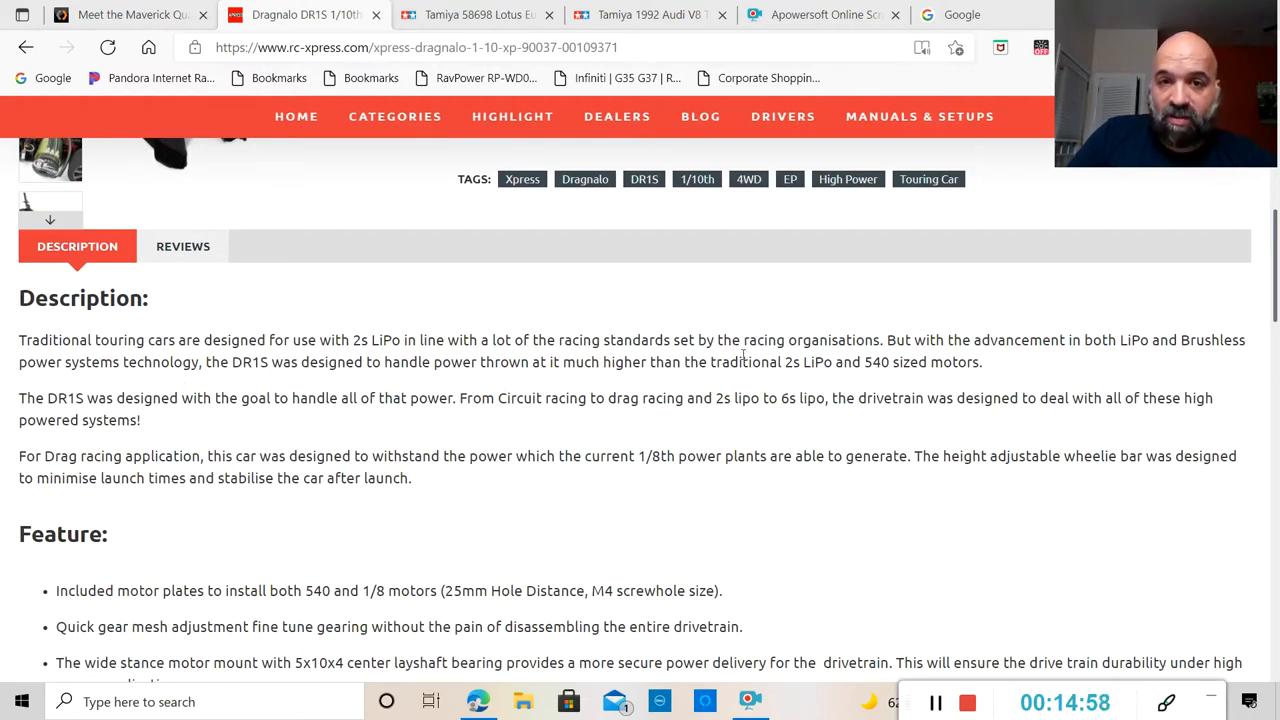
mouse_move(564, 434)
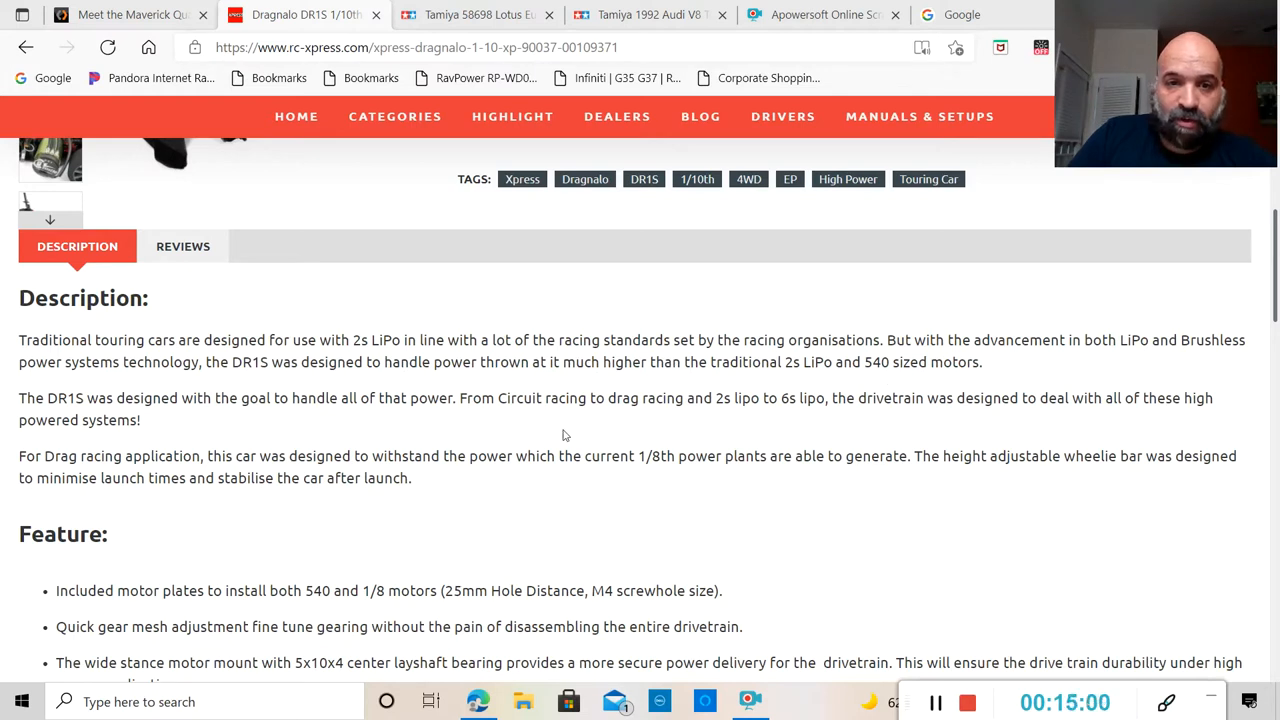
mouse_move(260, 440)
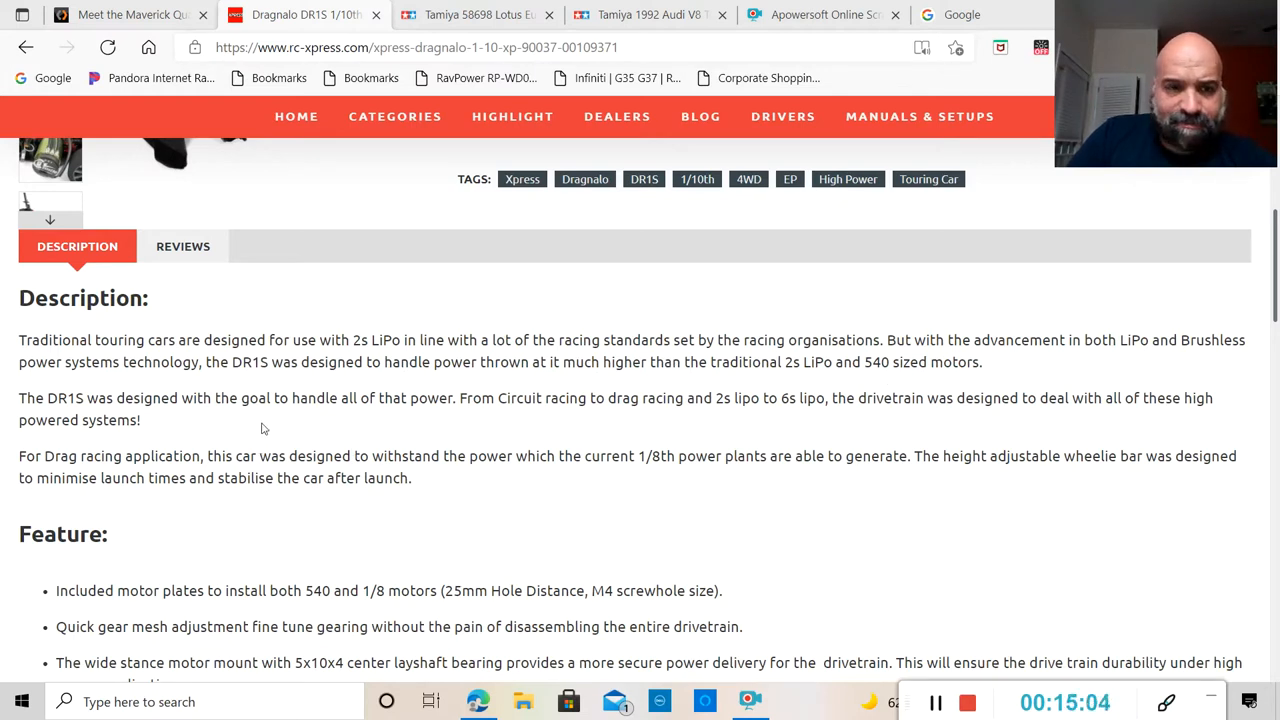
mouse_move(60, 431)
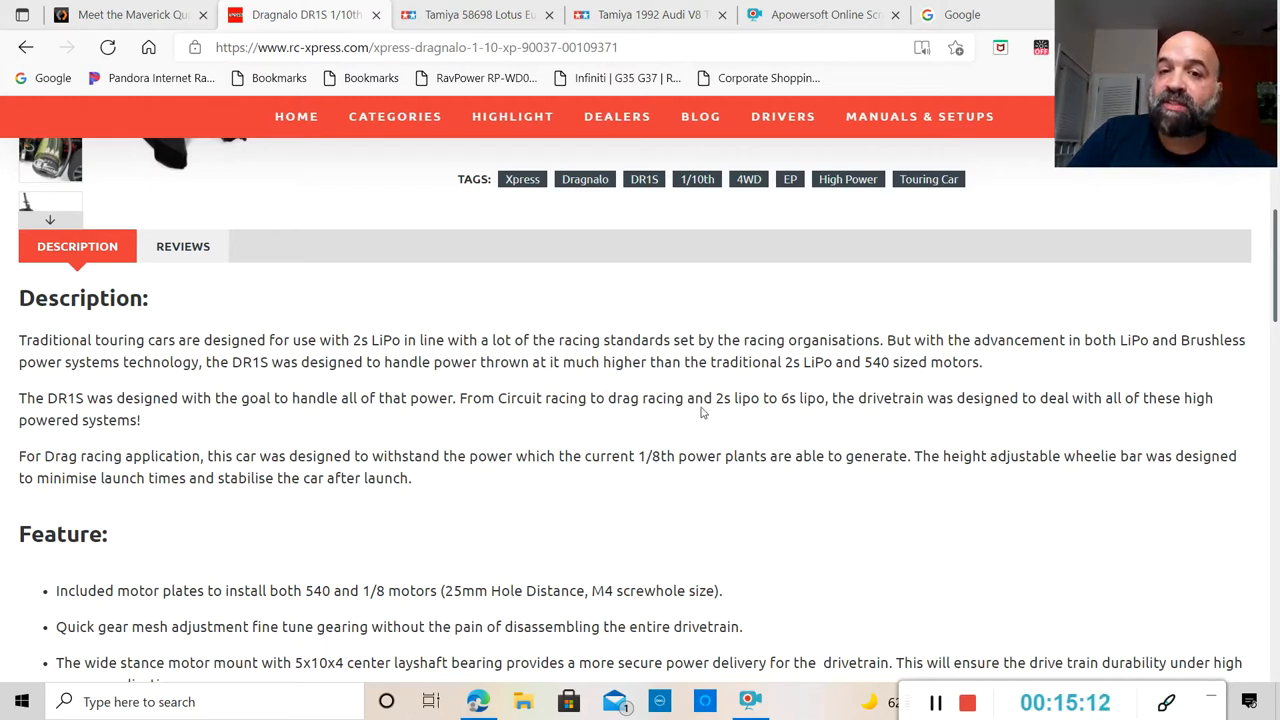
mouse_move(804, 406)
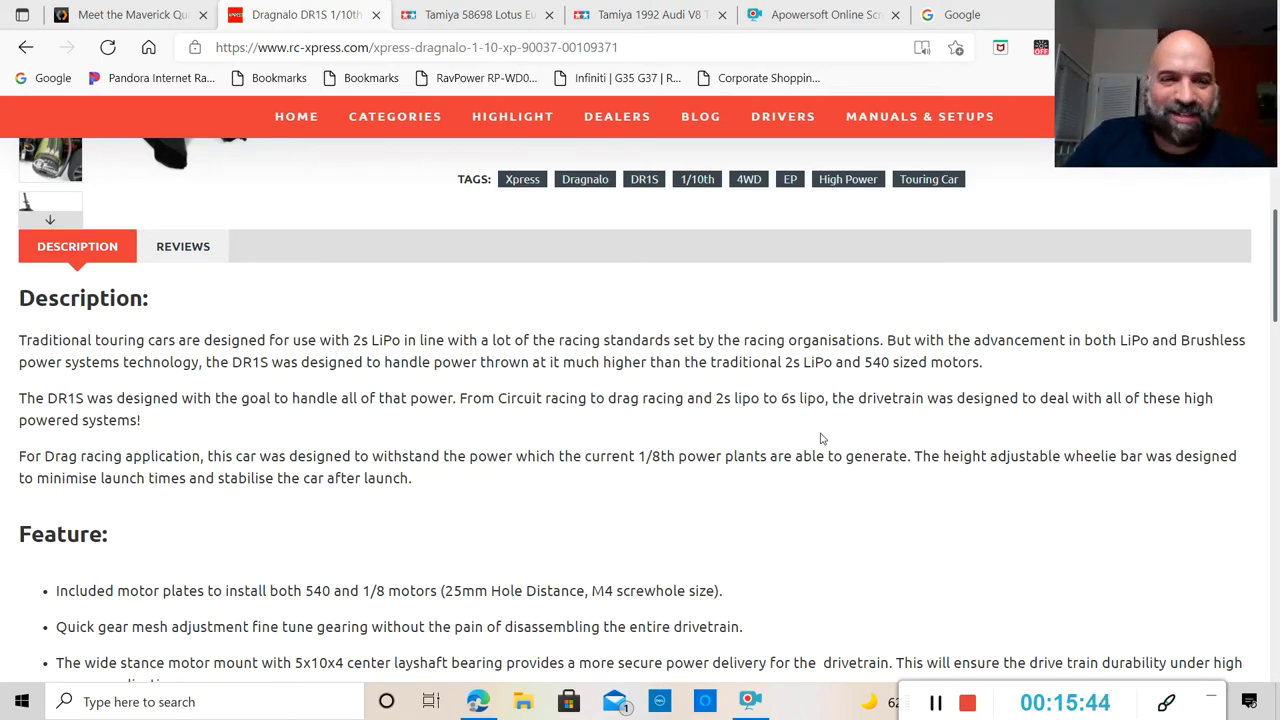
scroll("down", 3)
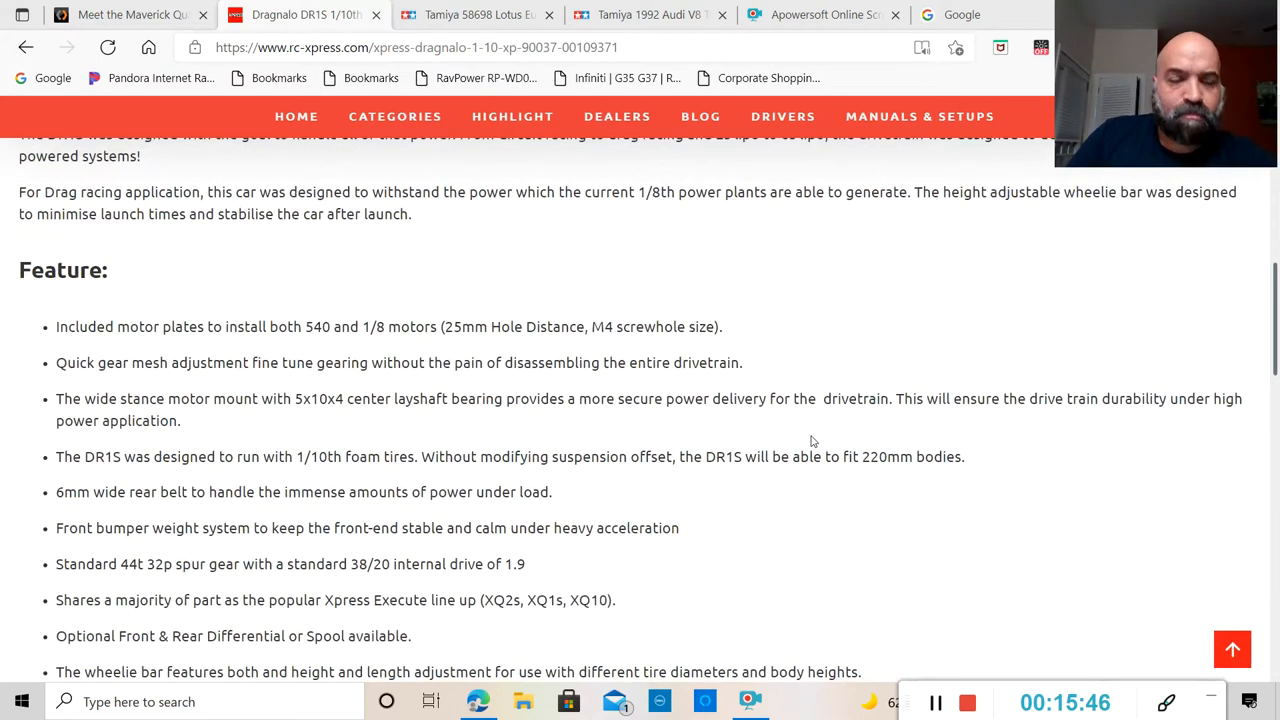
mouse_move(373, 383)
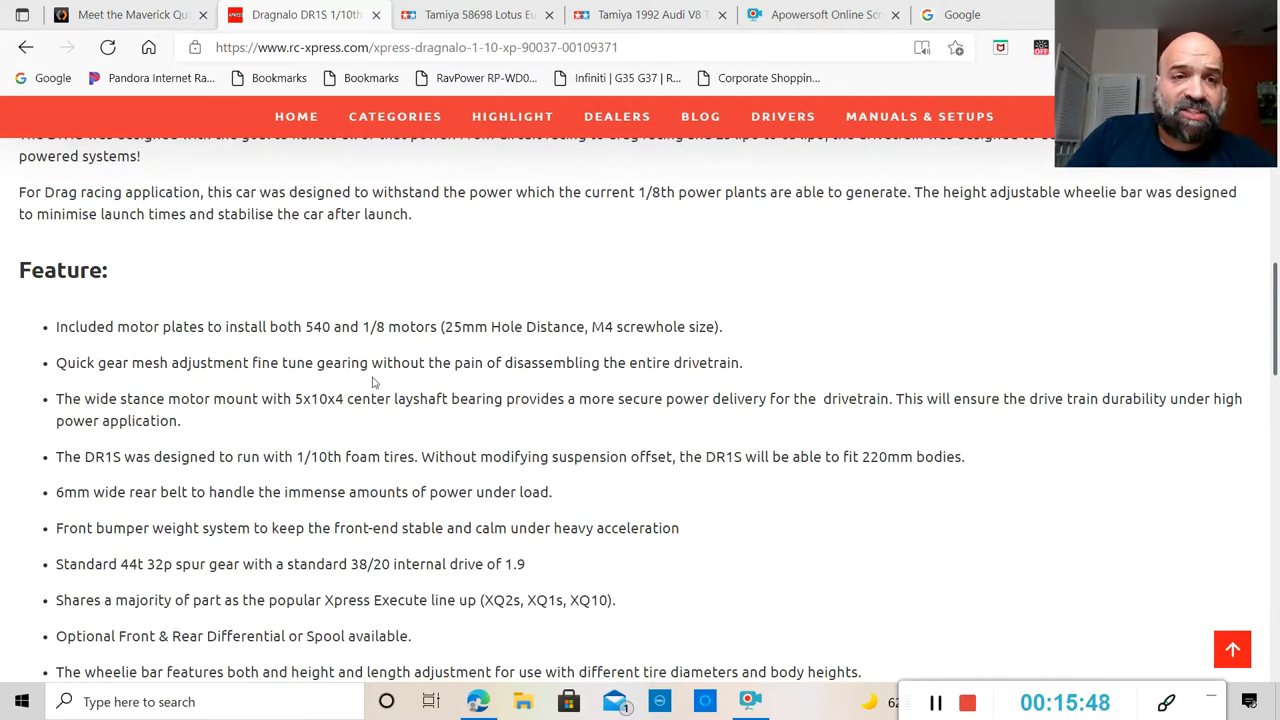
mouse_move(214, 346)
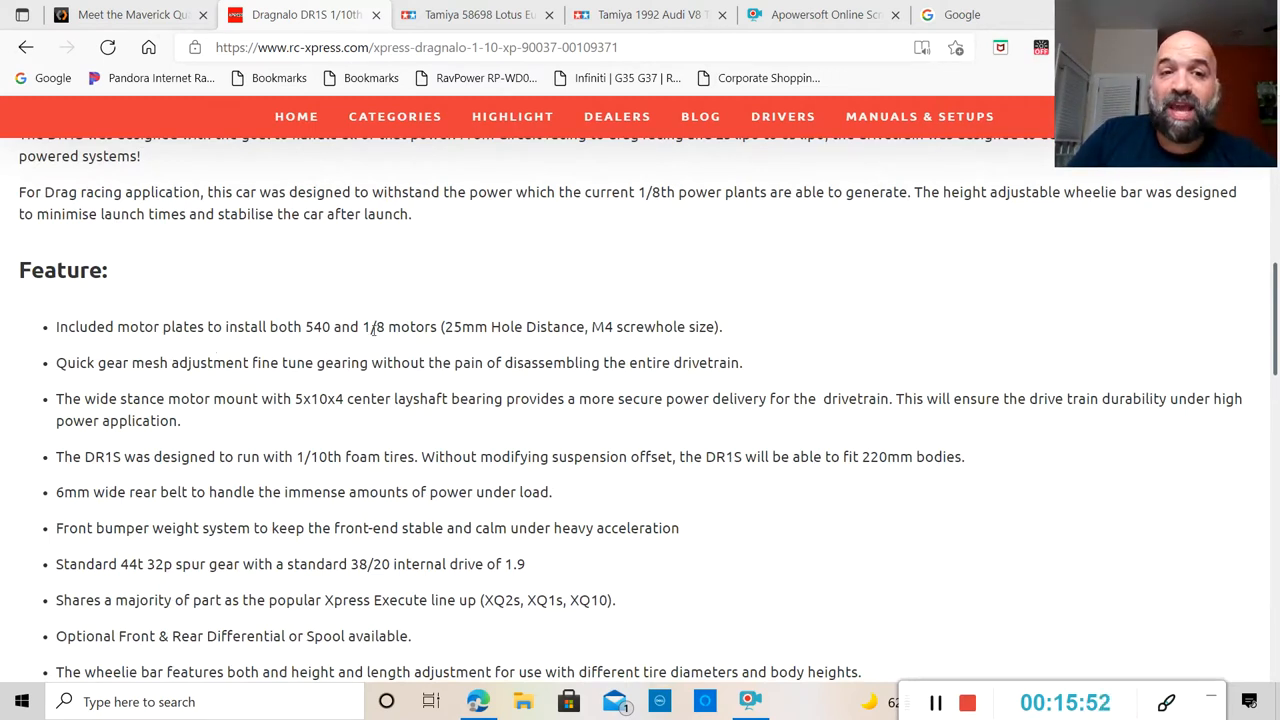
mouse_move(449, 342)
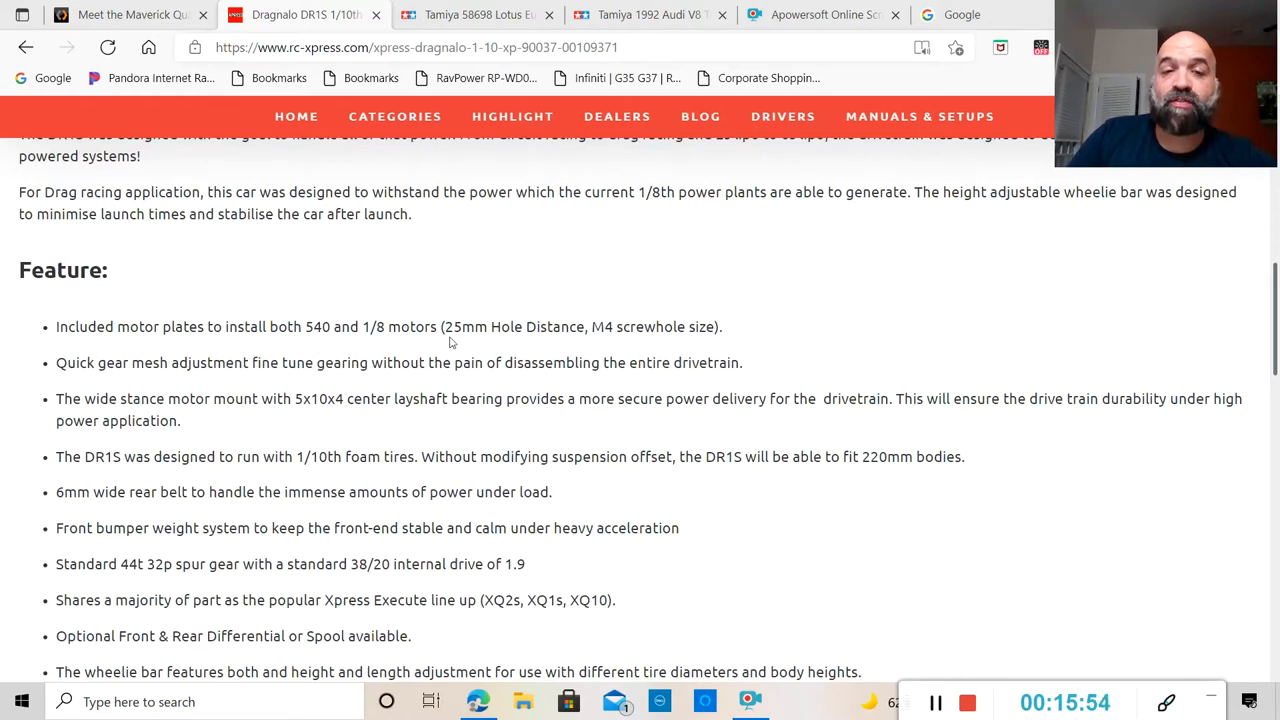
mouse_move(718, 327)
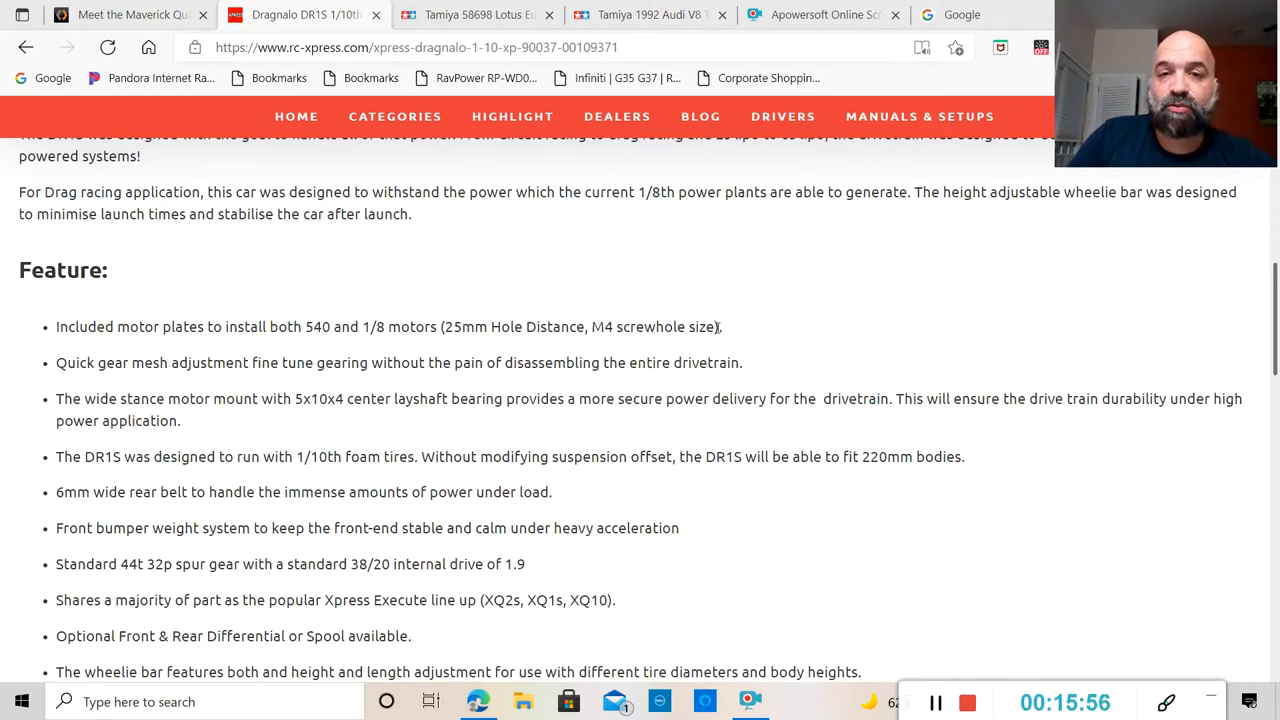
scroll("down", 3)
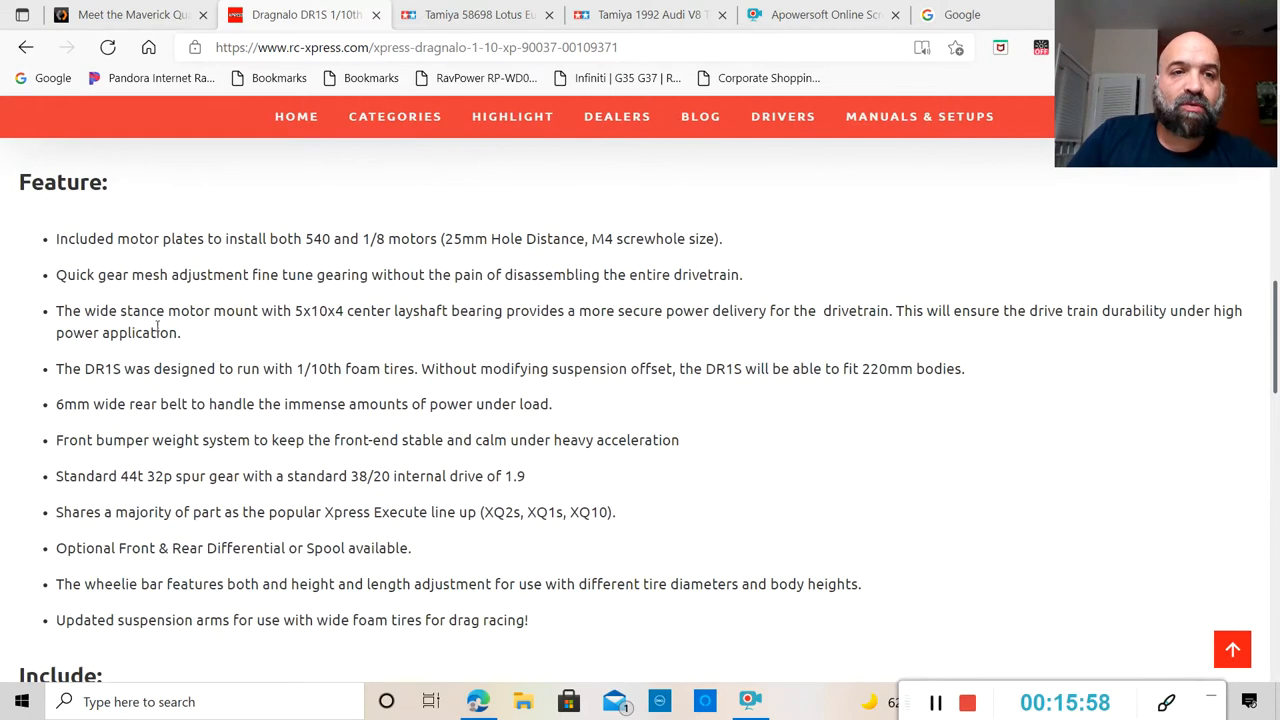
mouse_move(153, 262)
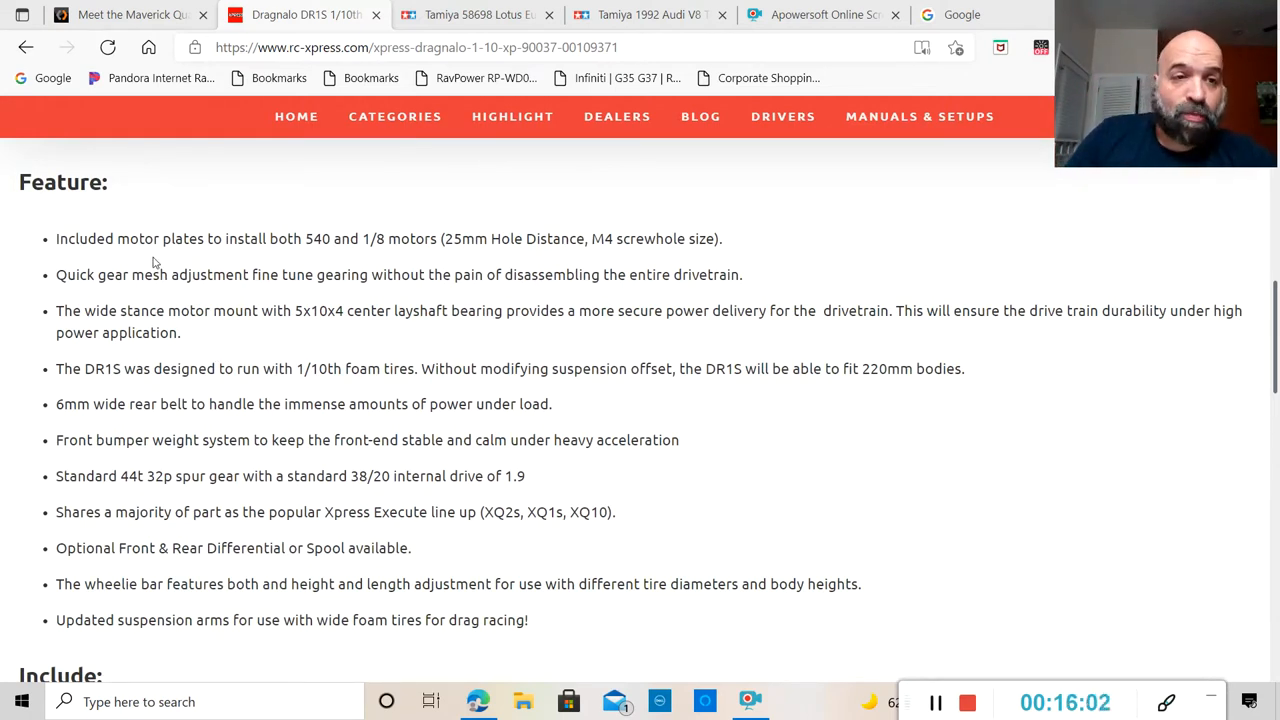
mouse_move(219, 290)
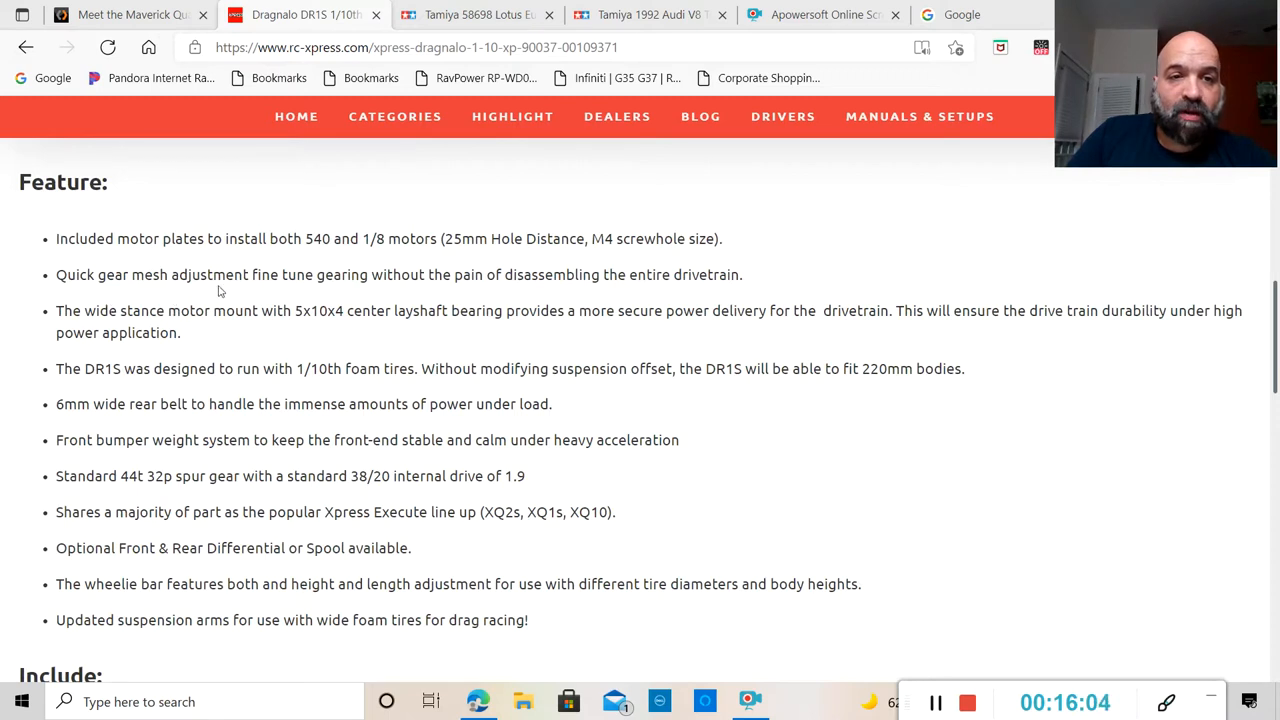
mouse_move(112, 349)
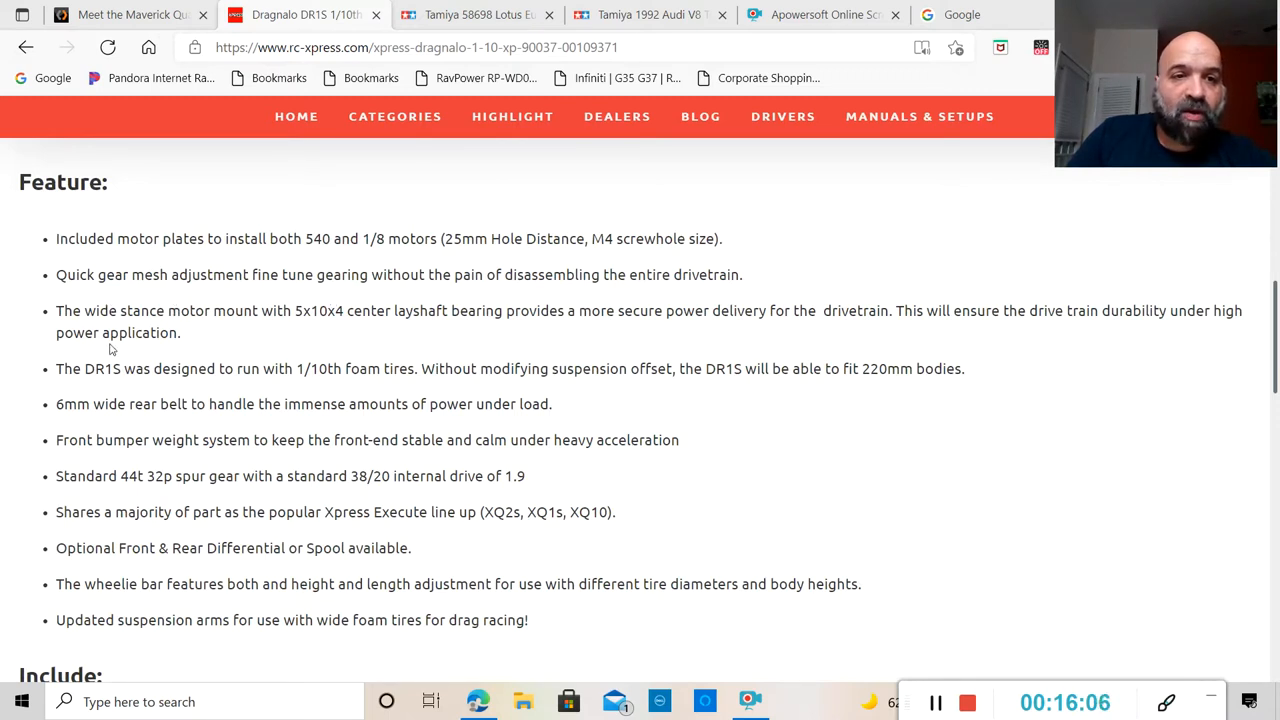
mouse_move(326, 332)
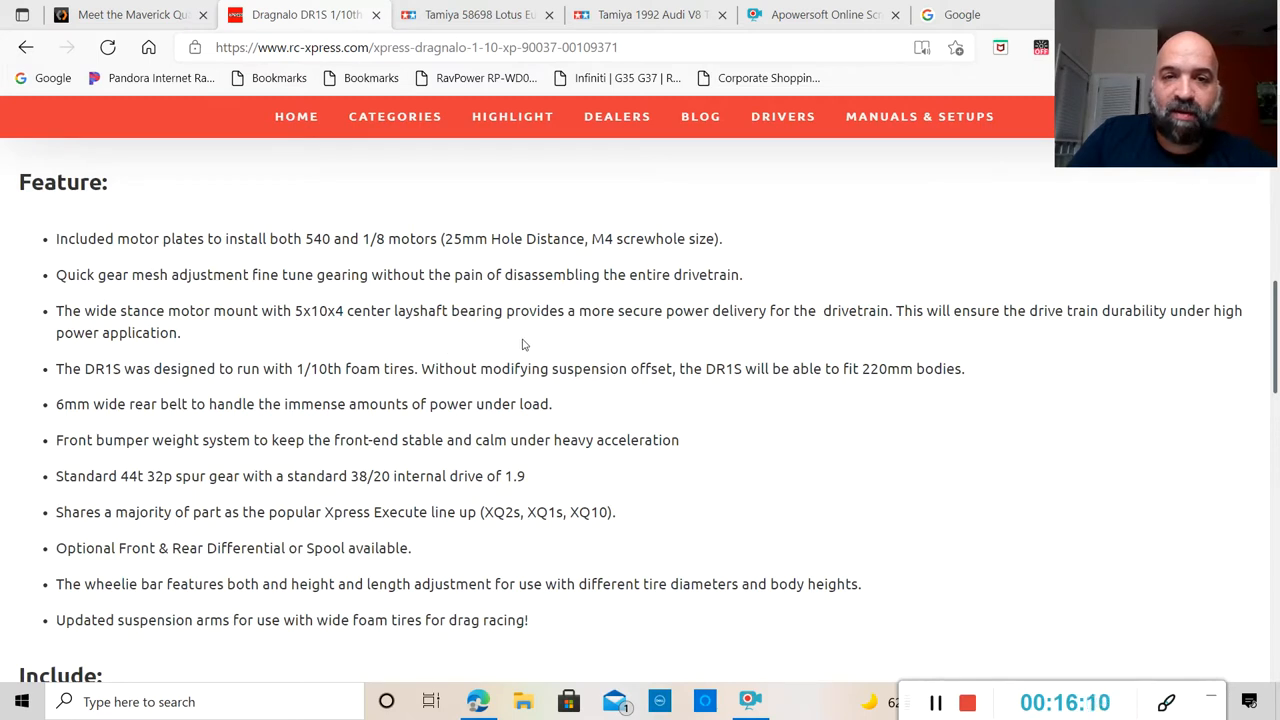
mouse_move(783, 328)
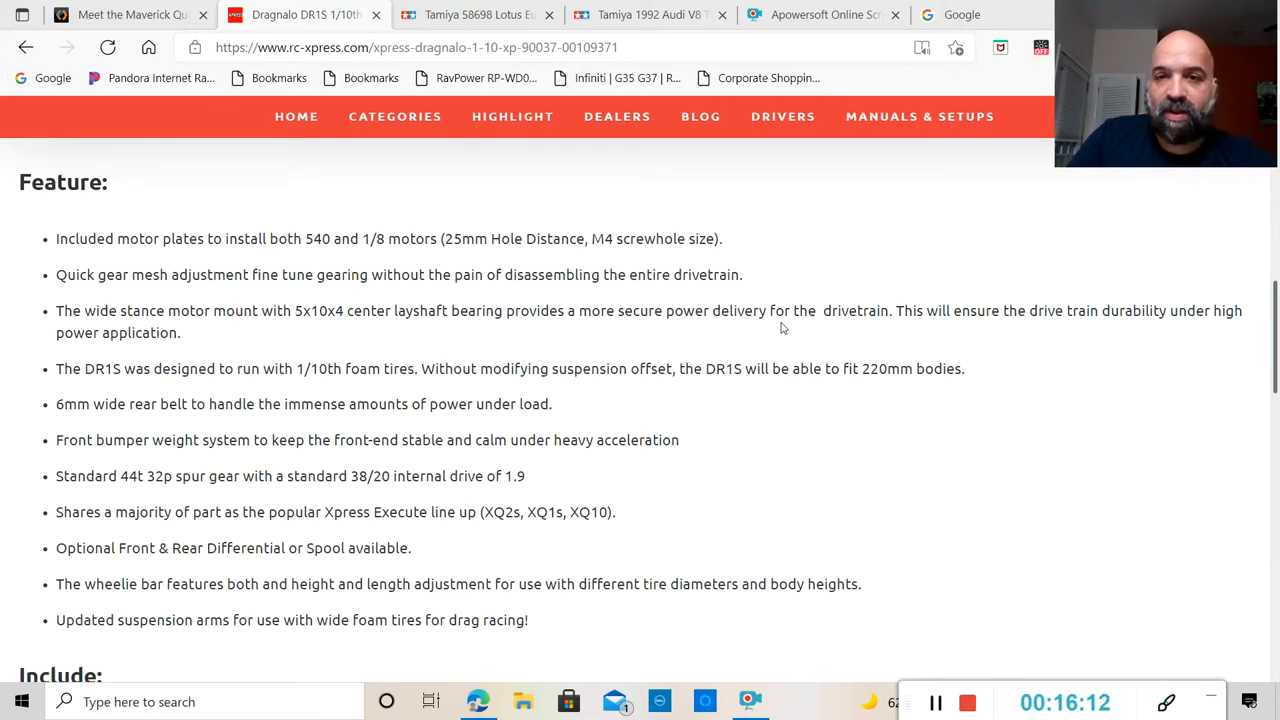
scroll("down", 3)
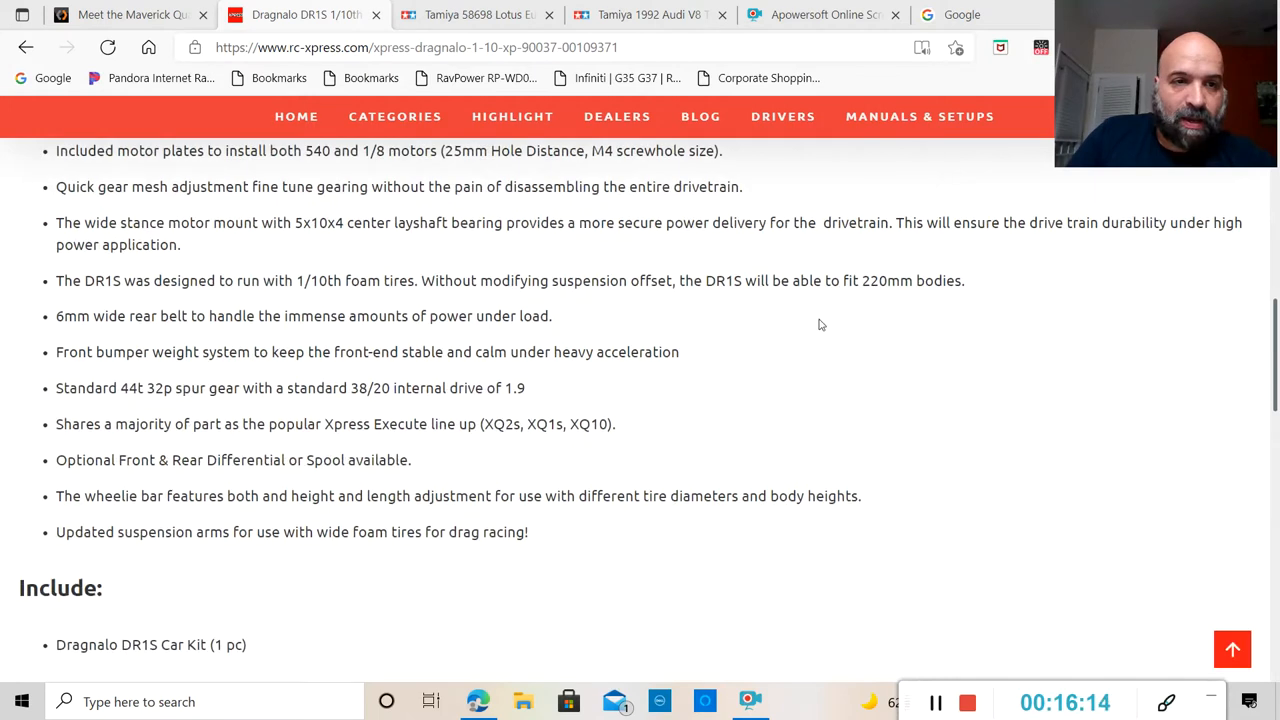
mouse_move(92, 341)
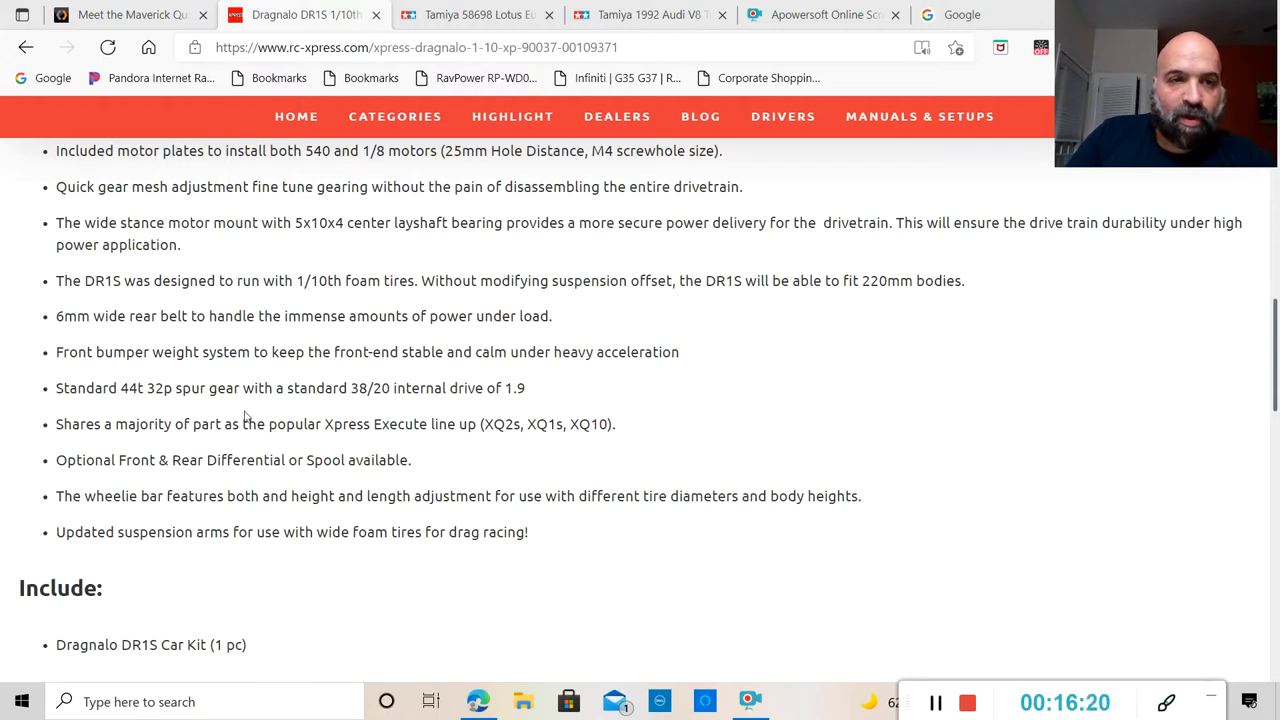
mouse_move(103, 409)
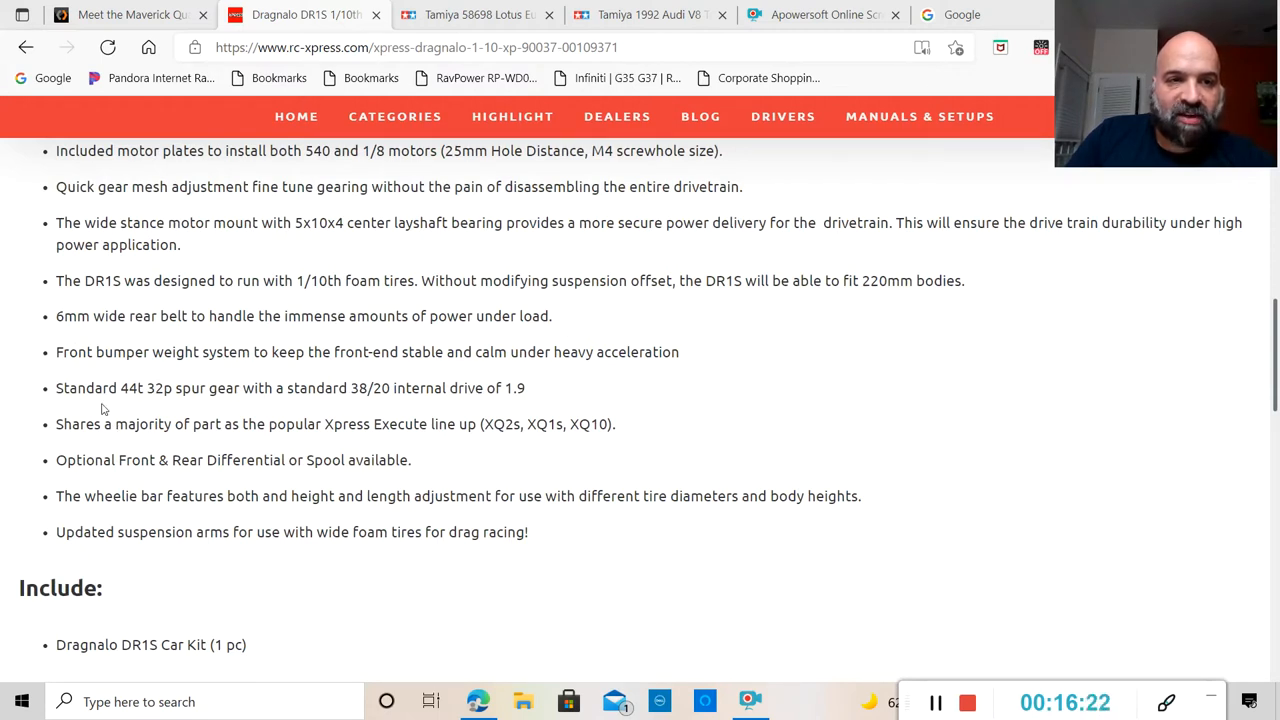
mouse_move(162, 407)
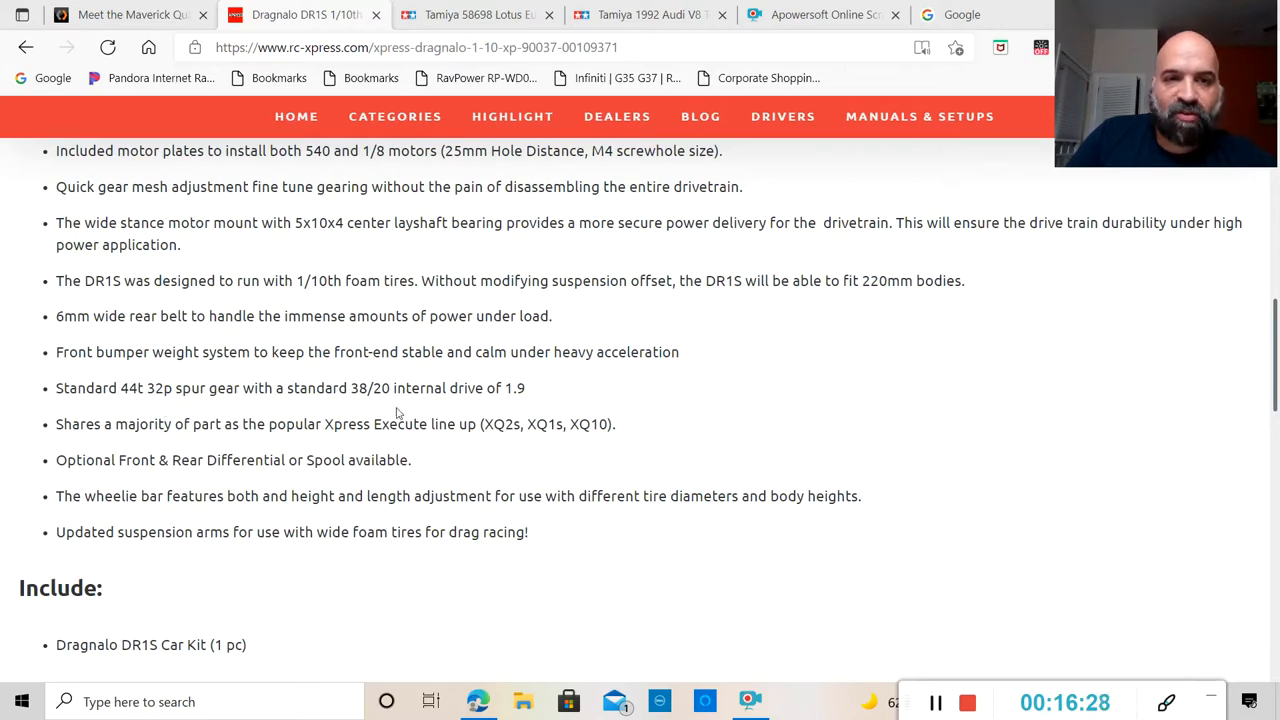
scroll("down", 3)
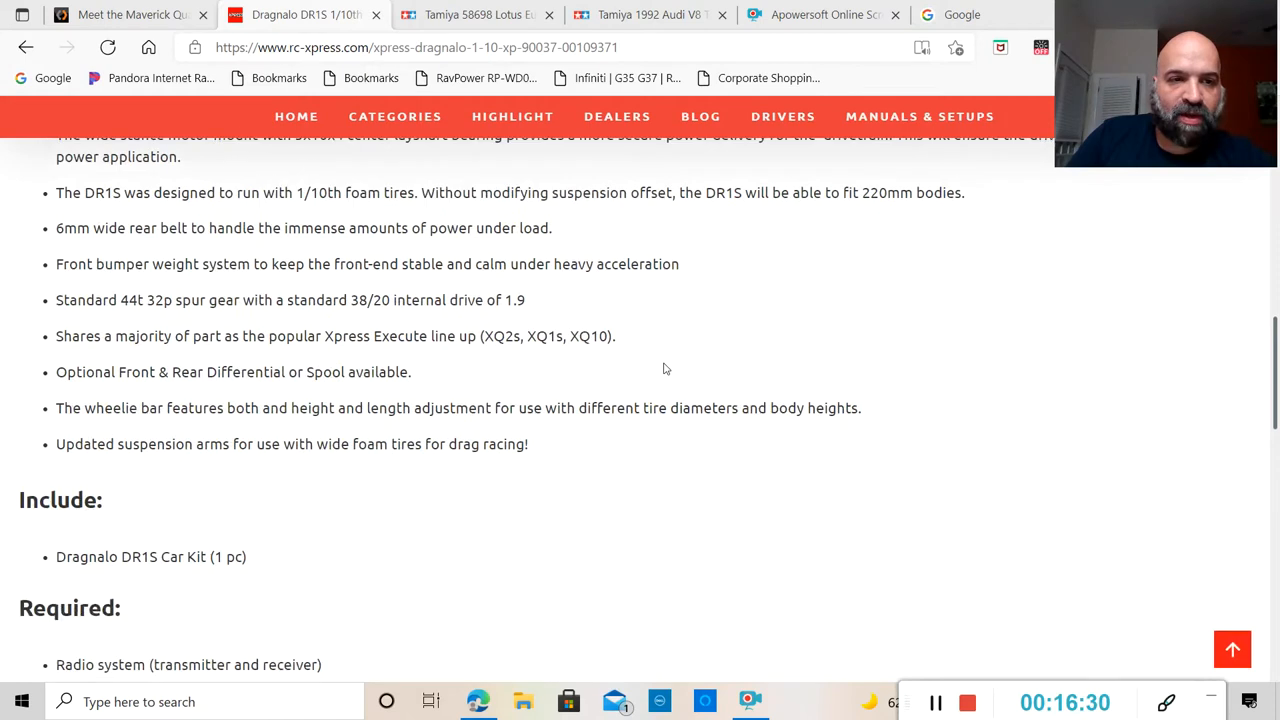
mouse_move(266, 390)
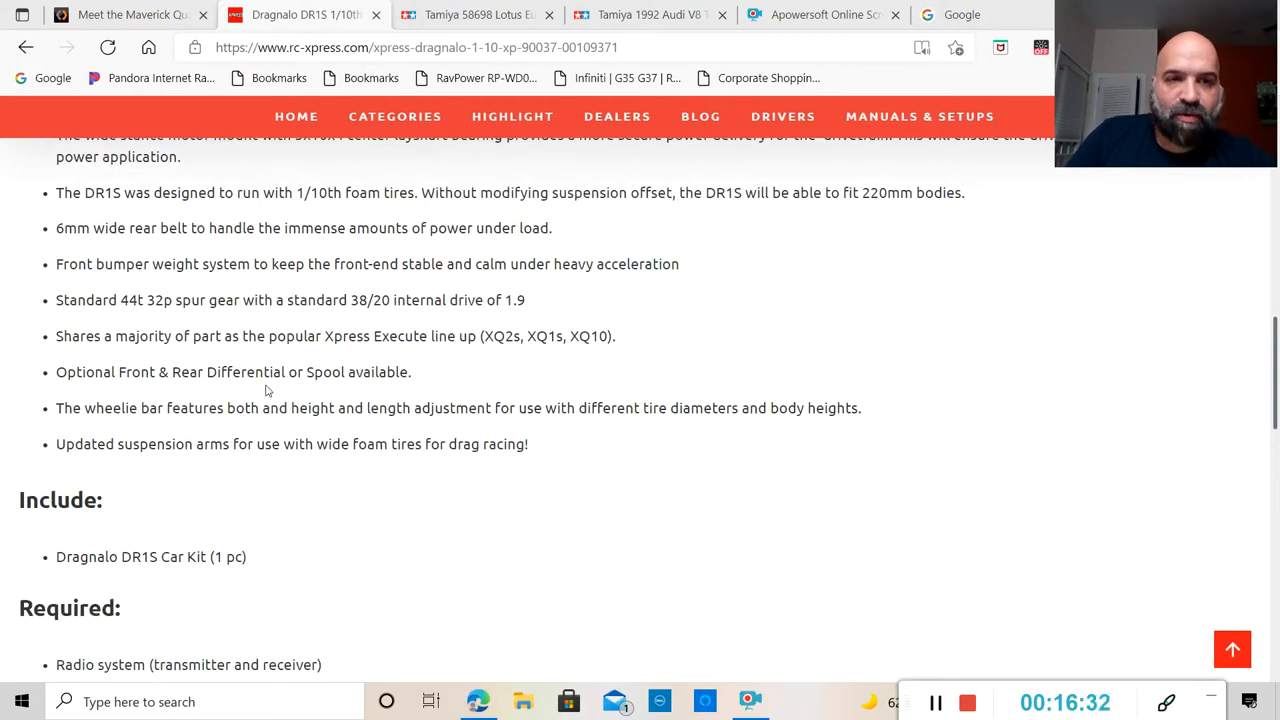
mouse_move(553, 351)
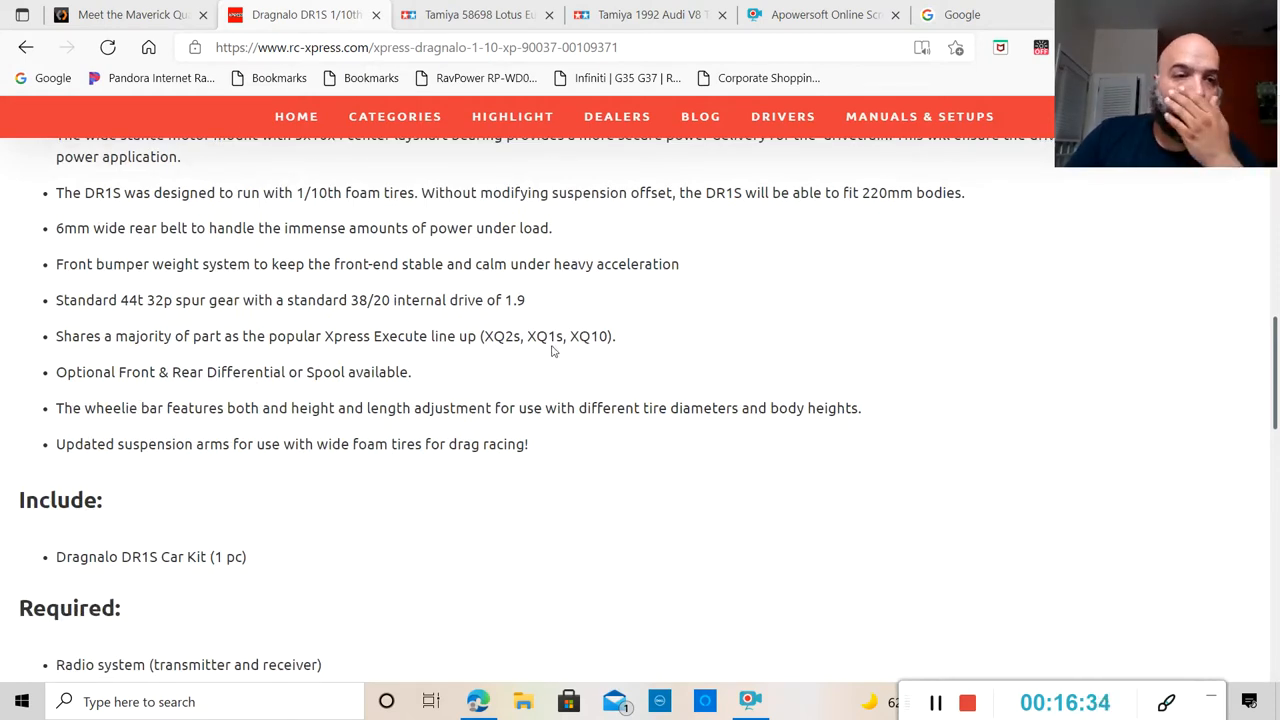
mouse_move(303, 512)
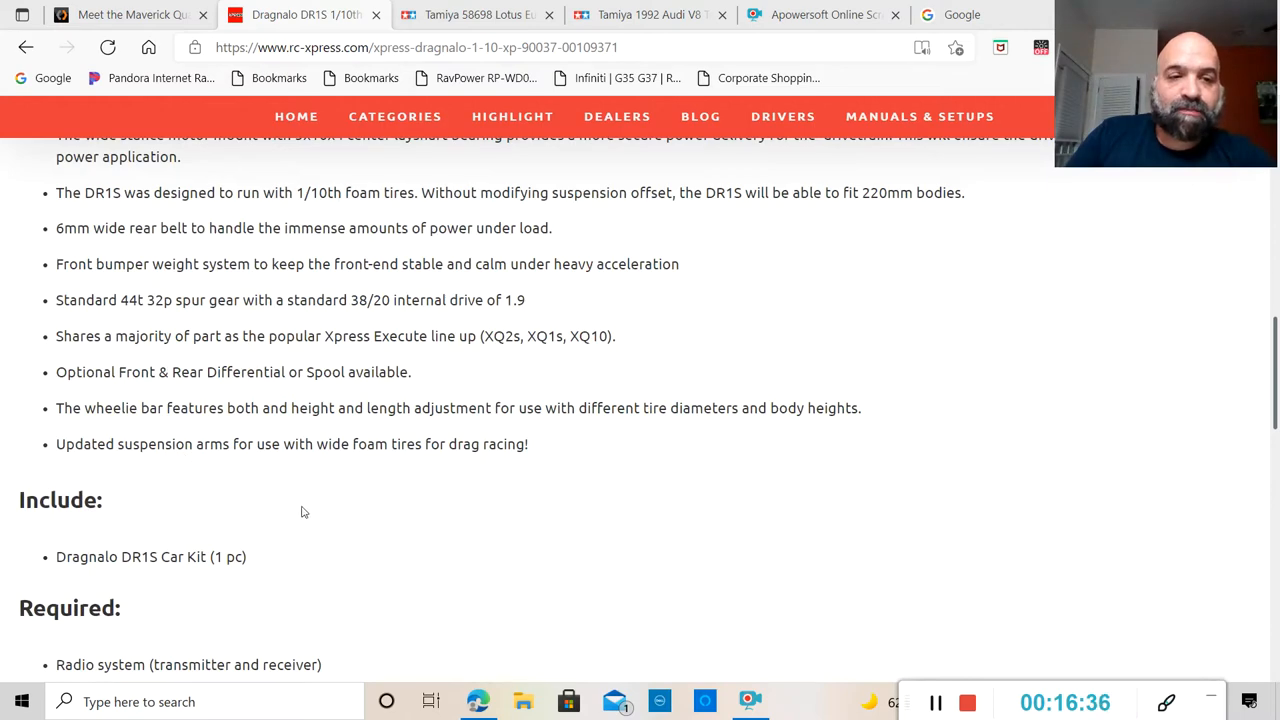
Step through the DR1S gallery thumbnails, past the front suspension photo, to the red shock absorber close-up.
scroll("up", 3)
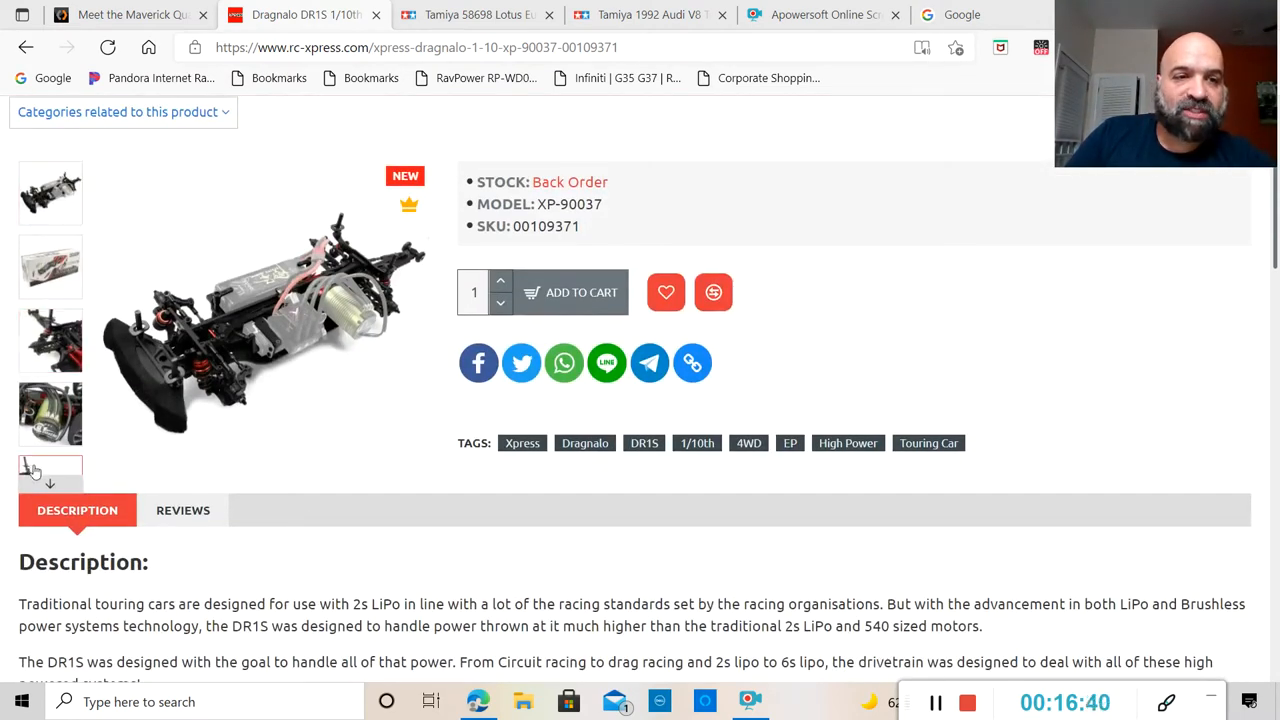
left_click(50, 413)
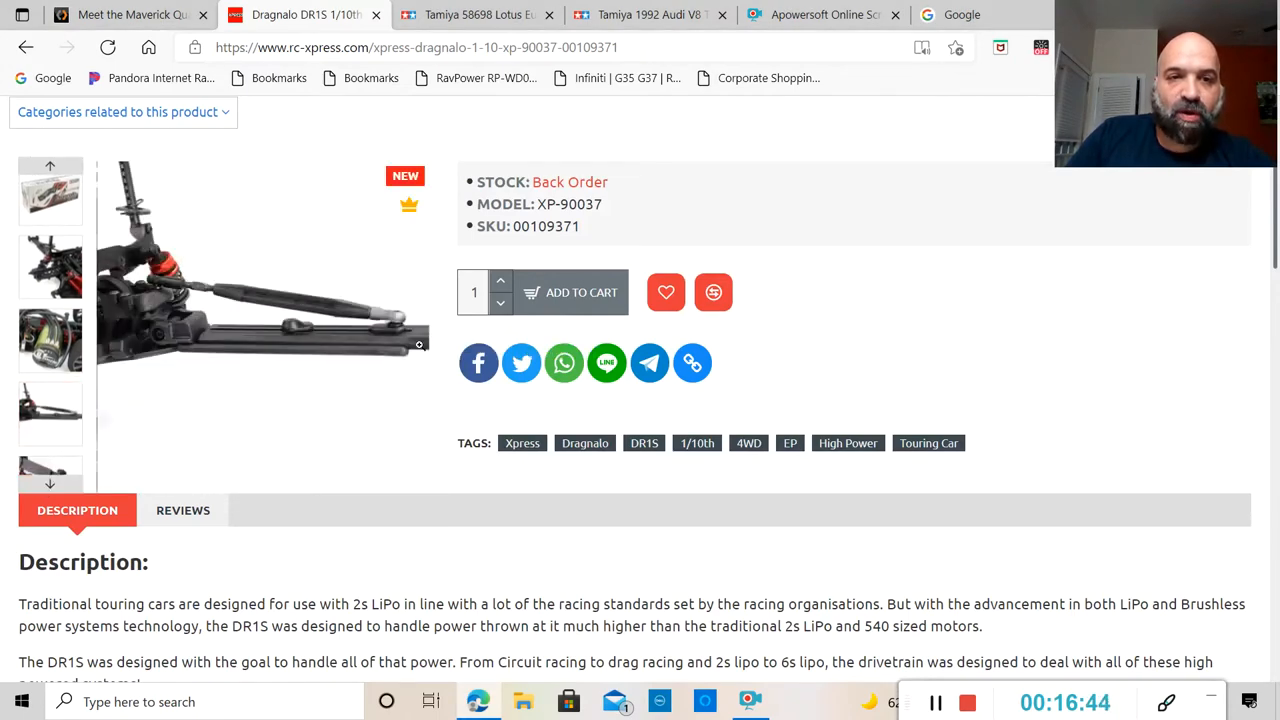
left_click(50, 413)
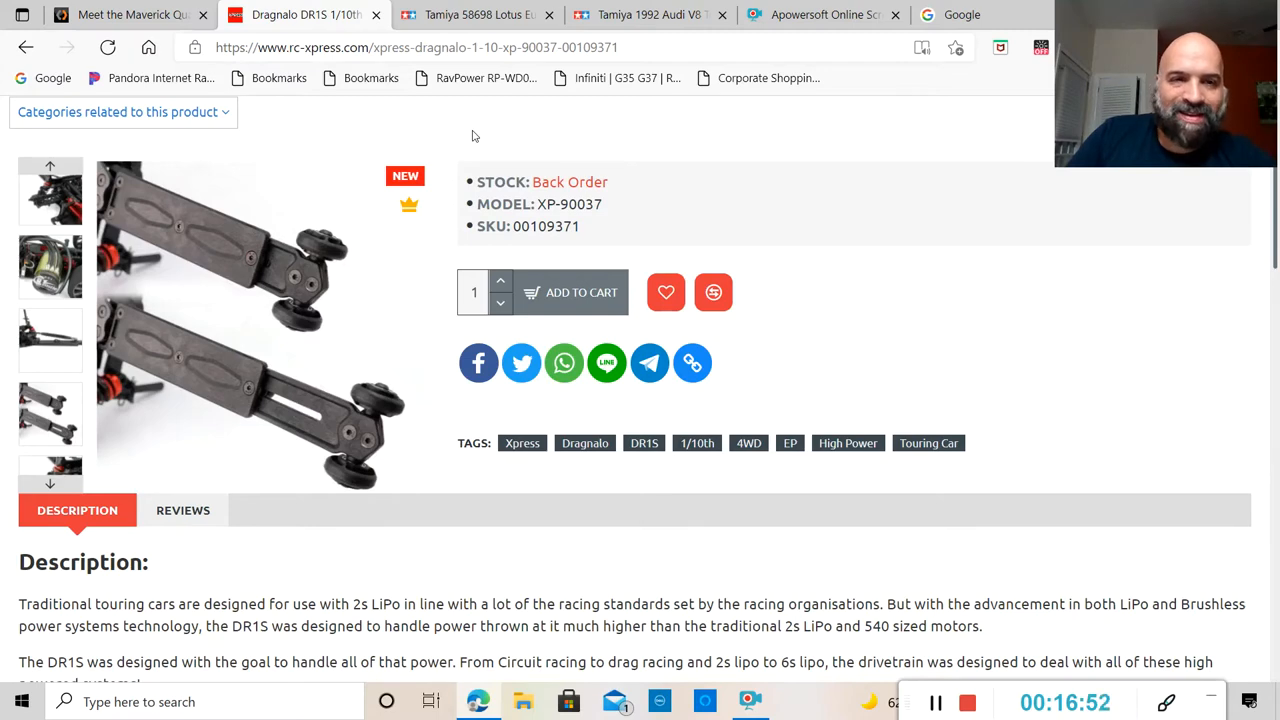
mouse_move(342, 402)
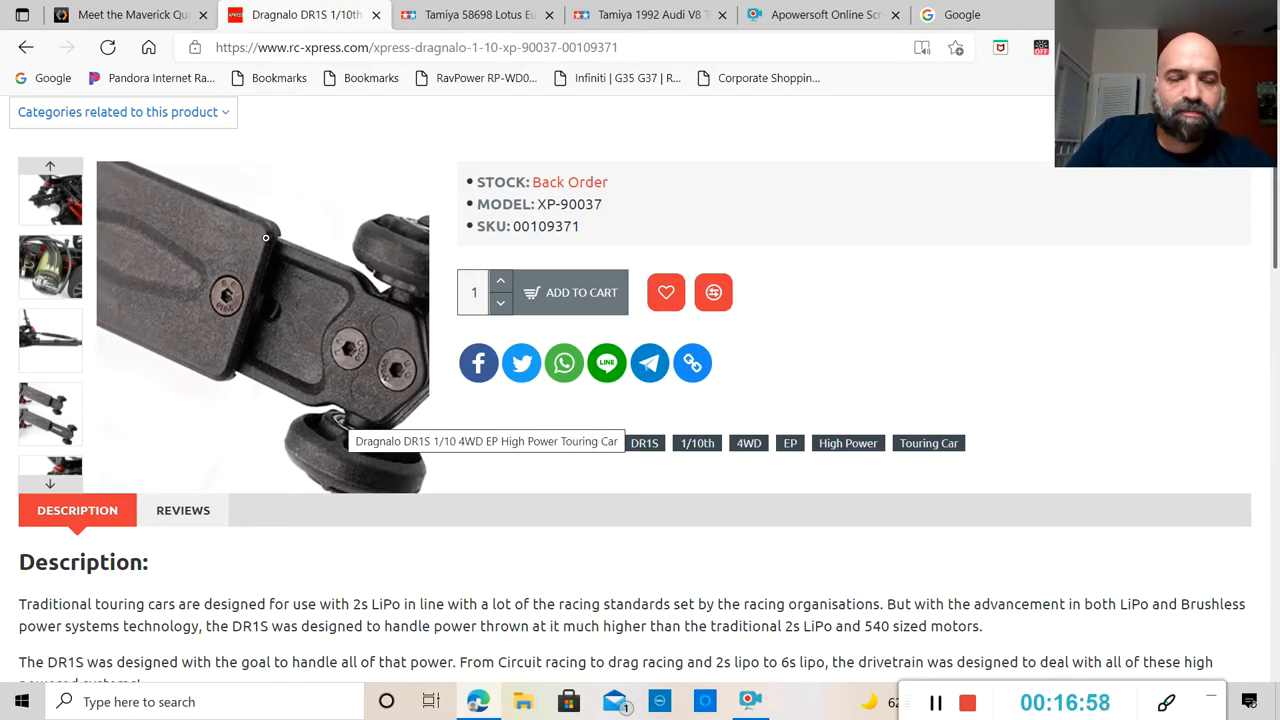
left_click(50, 470)
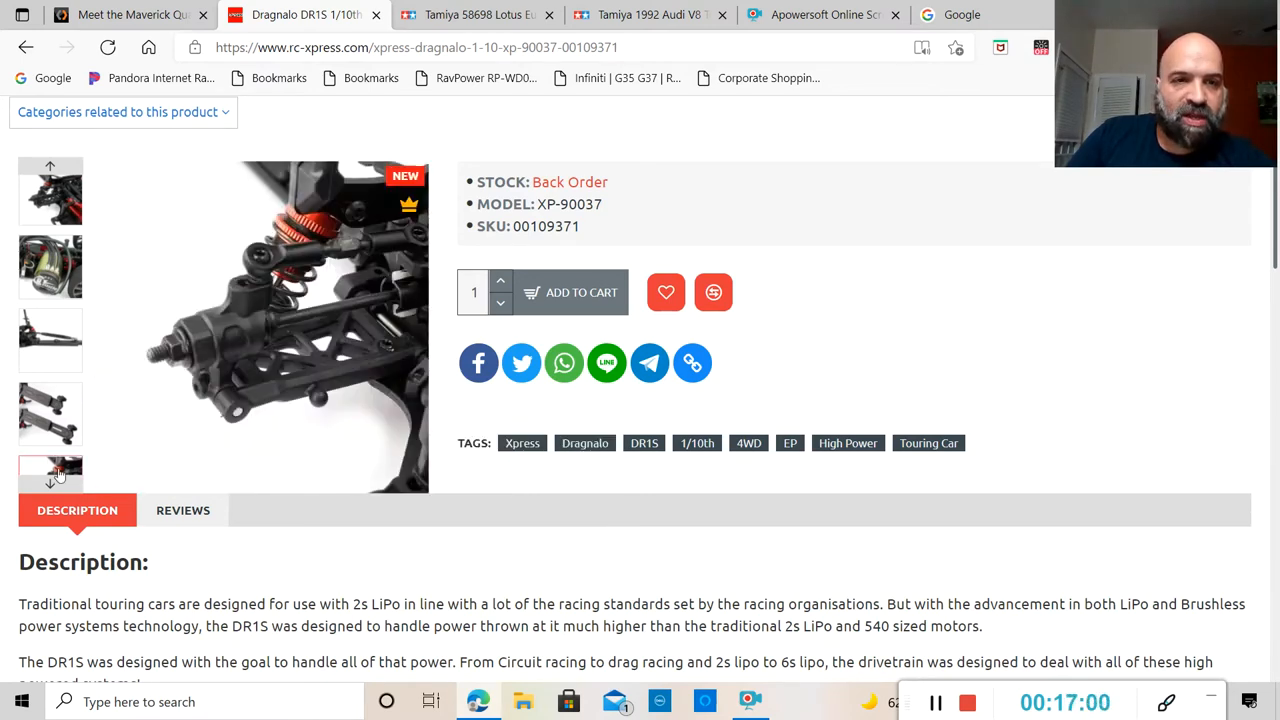
left_click(50, 485)
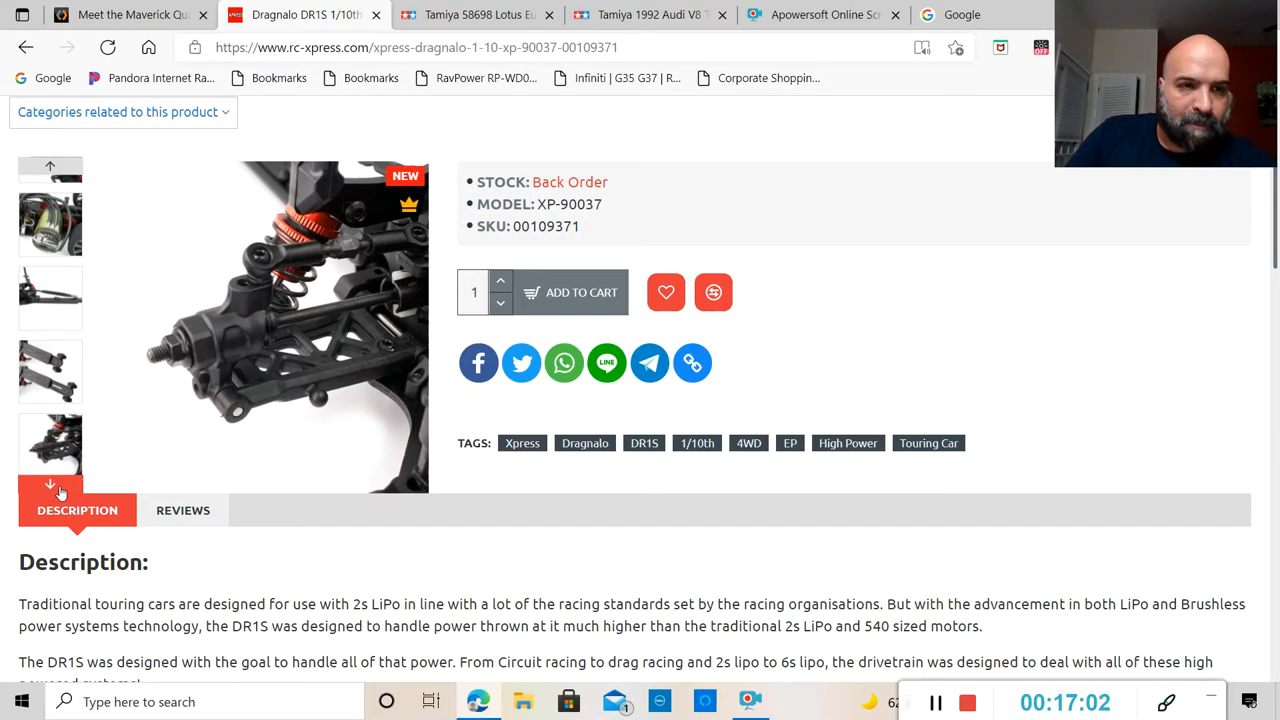
left_click(50, 486)
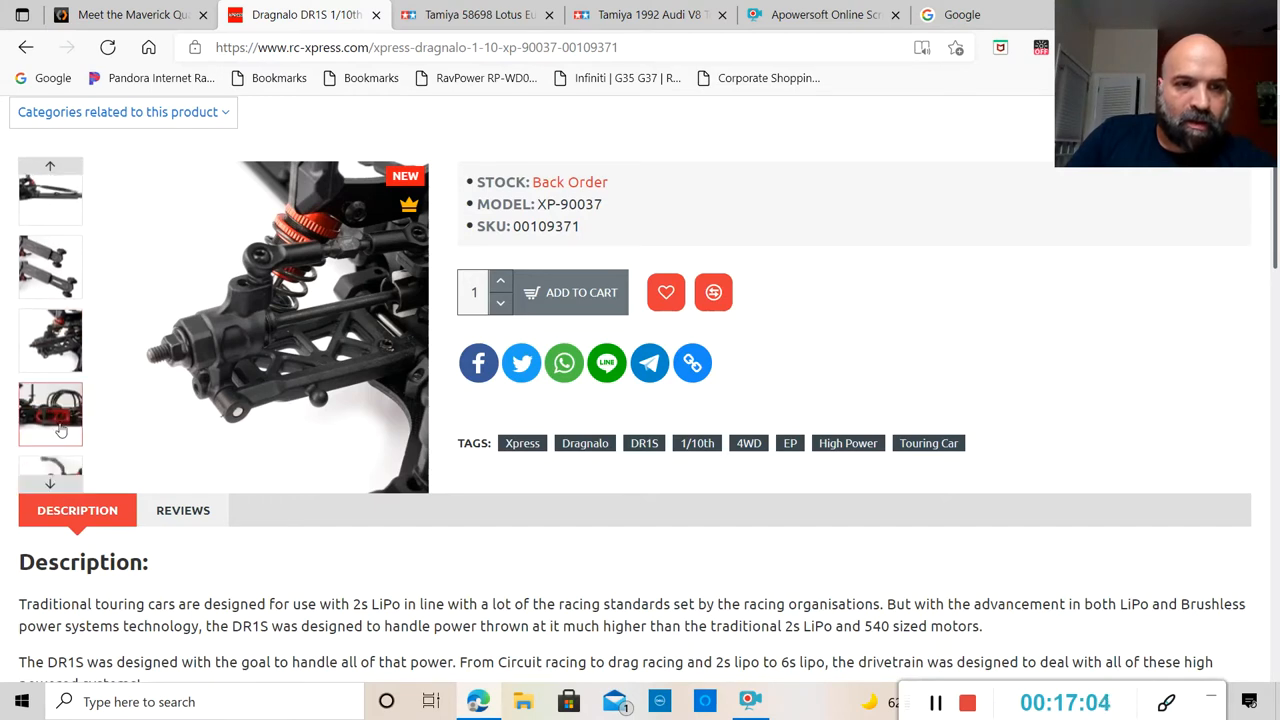
left_click(50, 413)
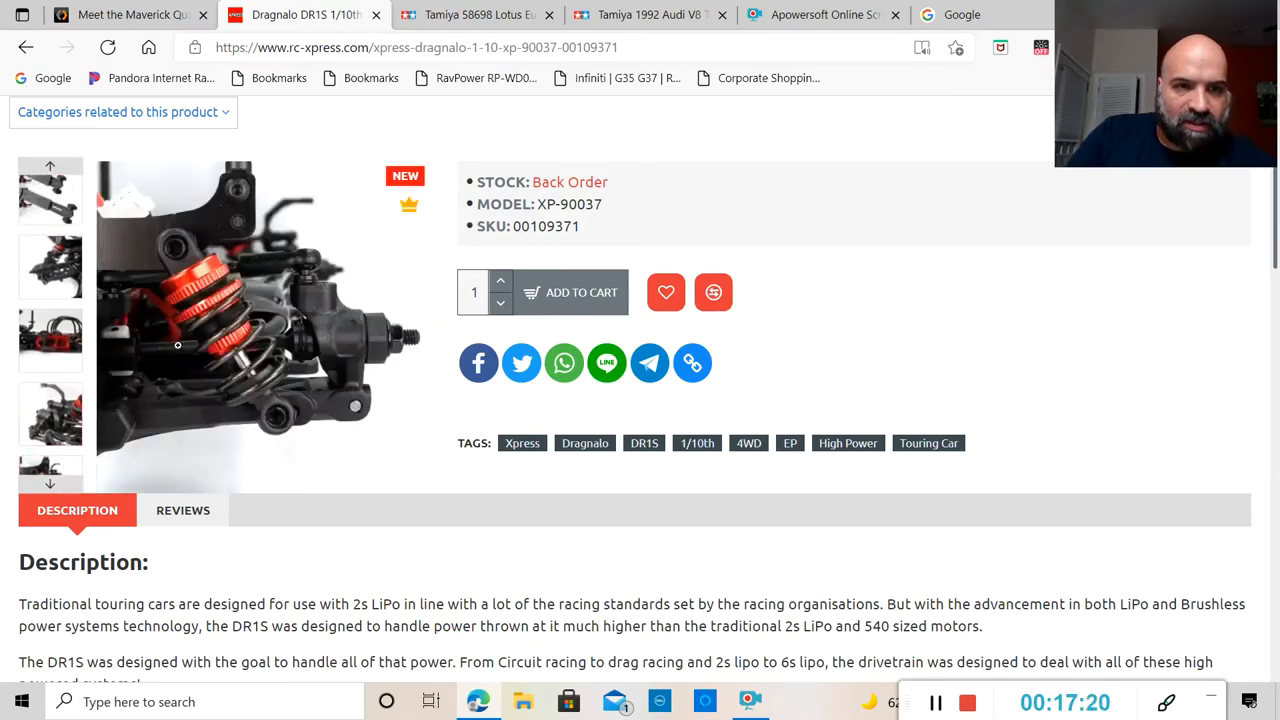
scroll("down", 3)
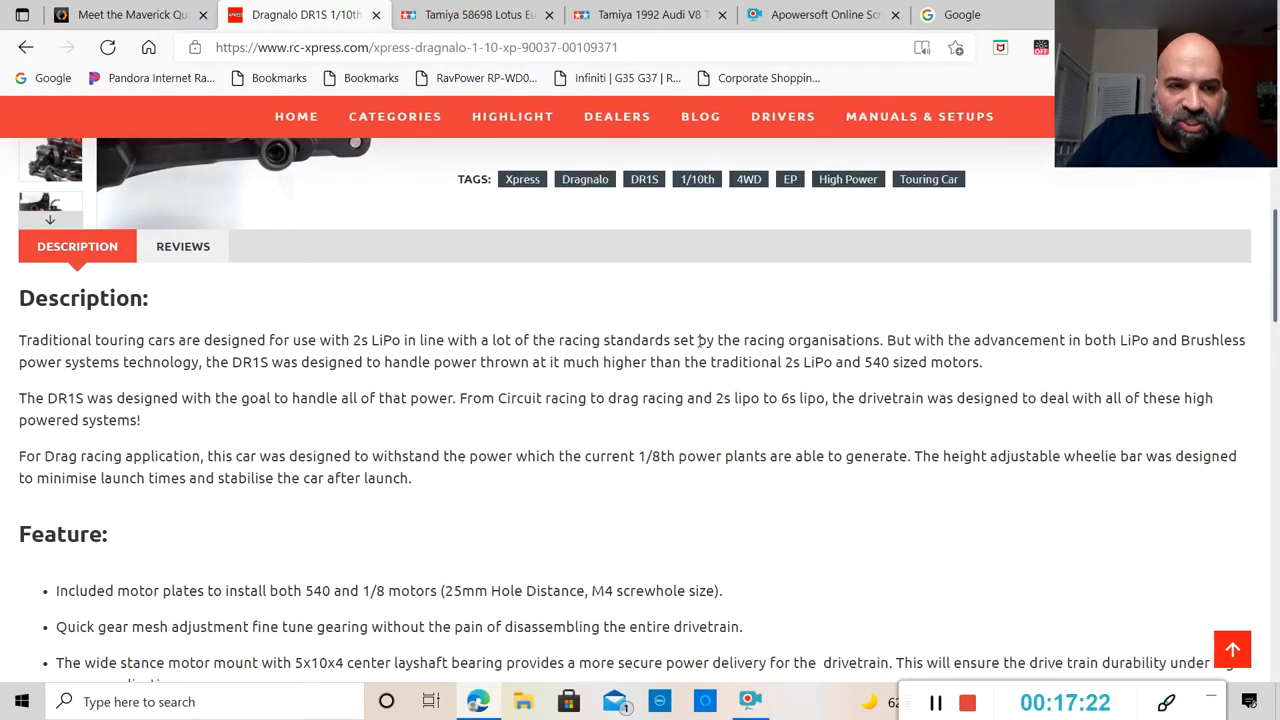
scroll("down", 3)
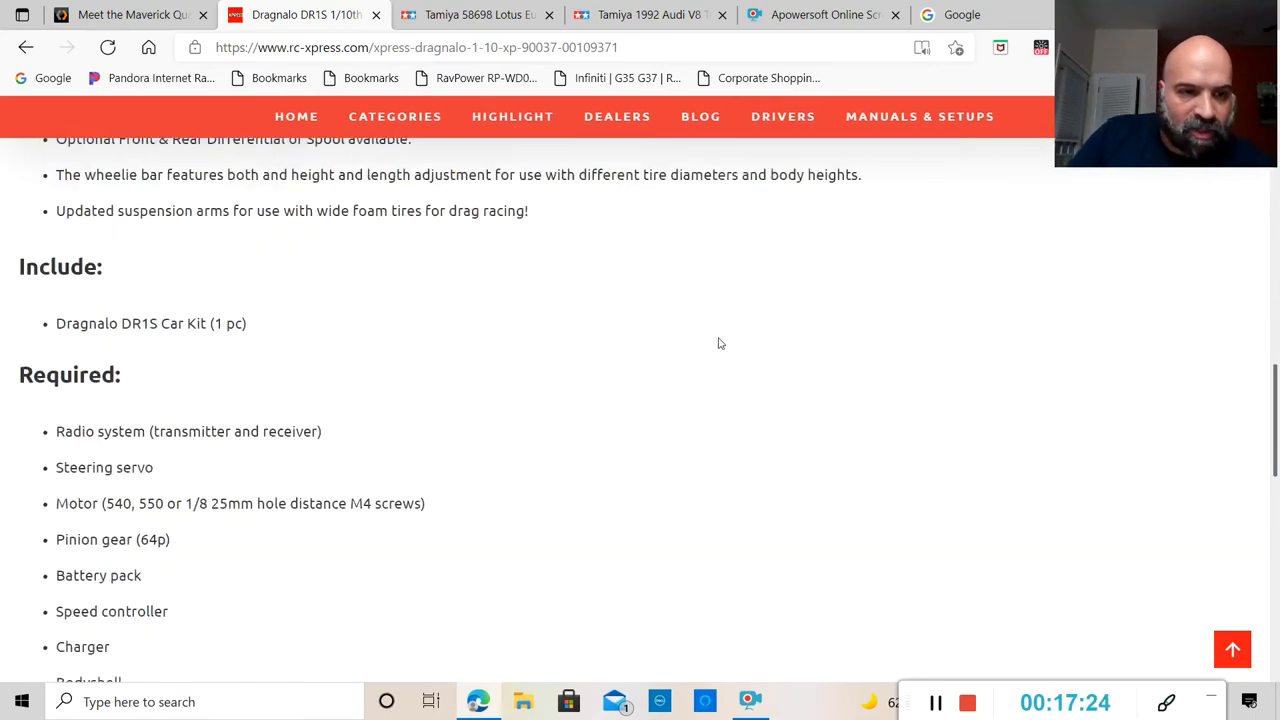
scroll("down", 3)
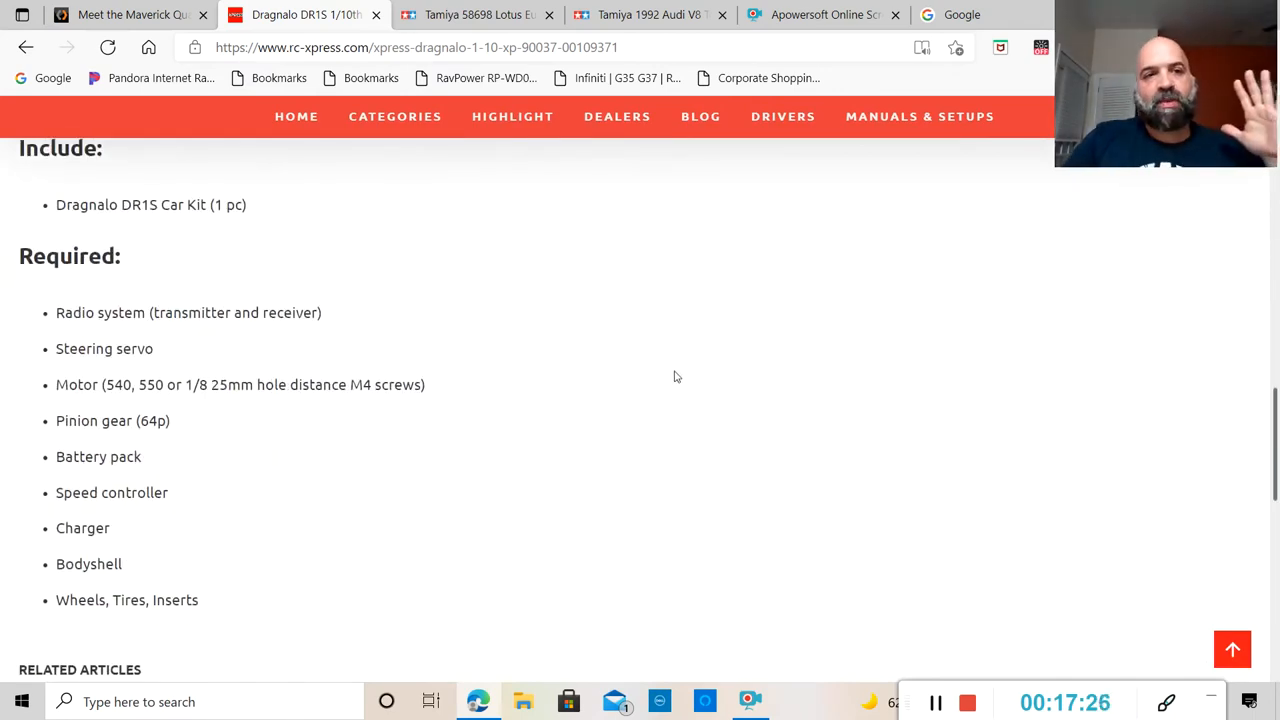
mouse_move(669, 370)
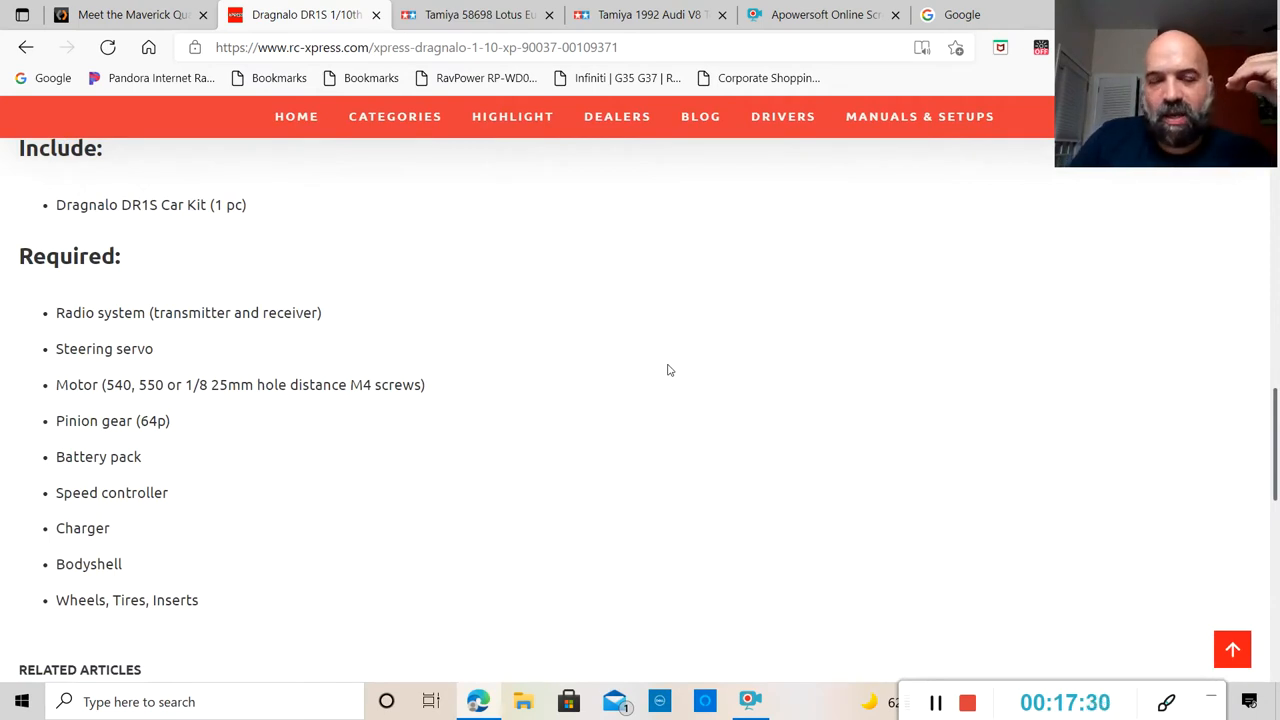
mouse_move(193, 347)
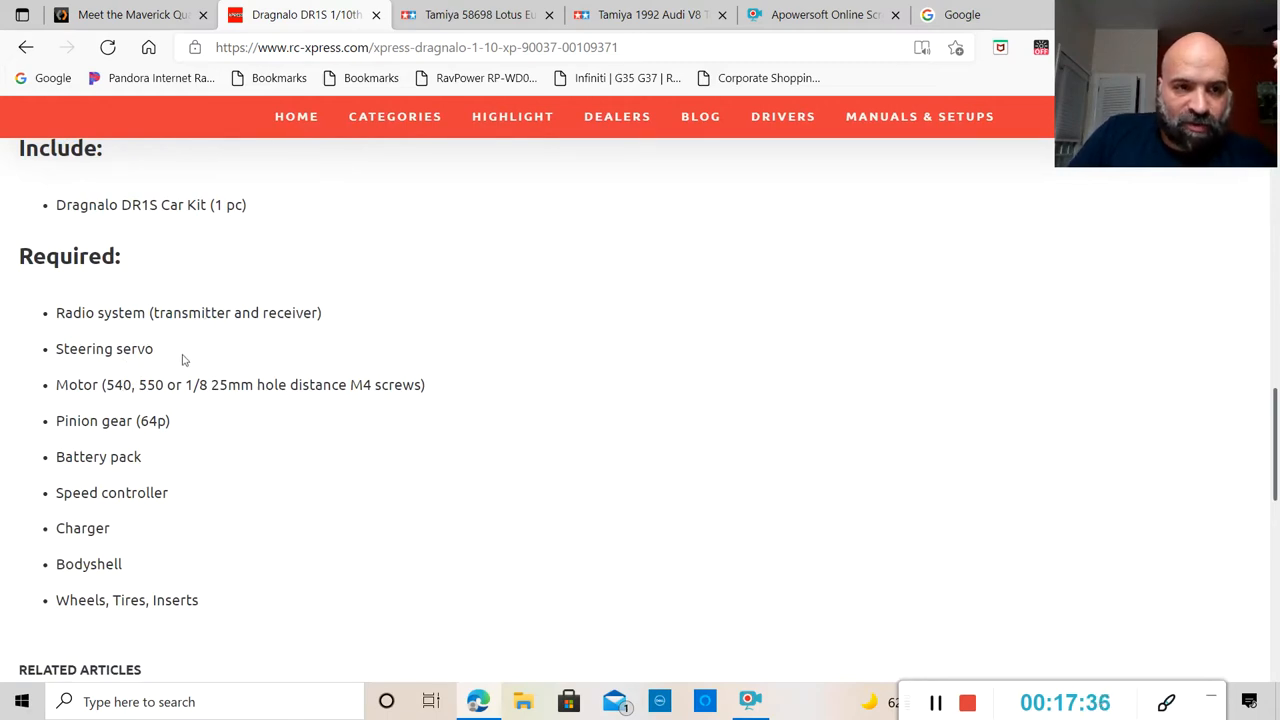
scroll("down", 3)
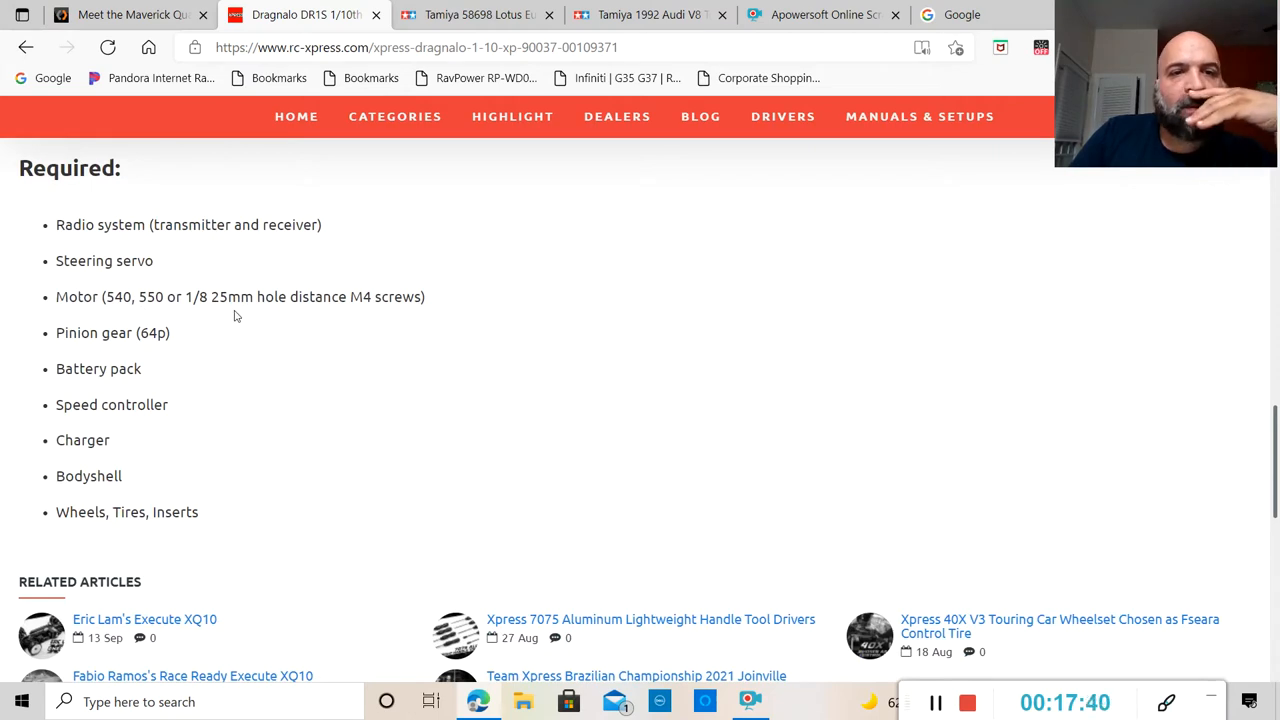
mouse_move(99, 365)
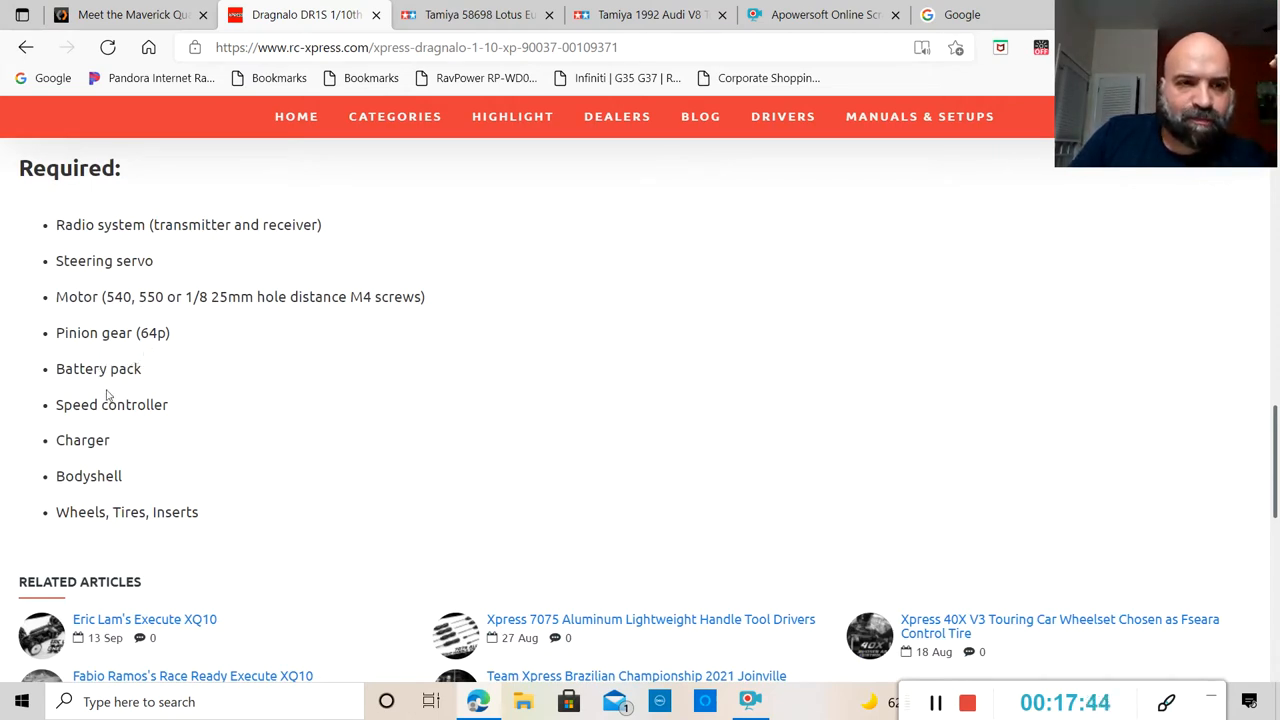
mouse_move(117, 464)
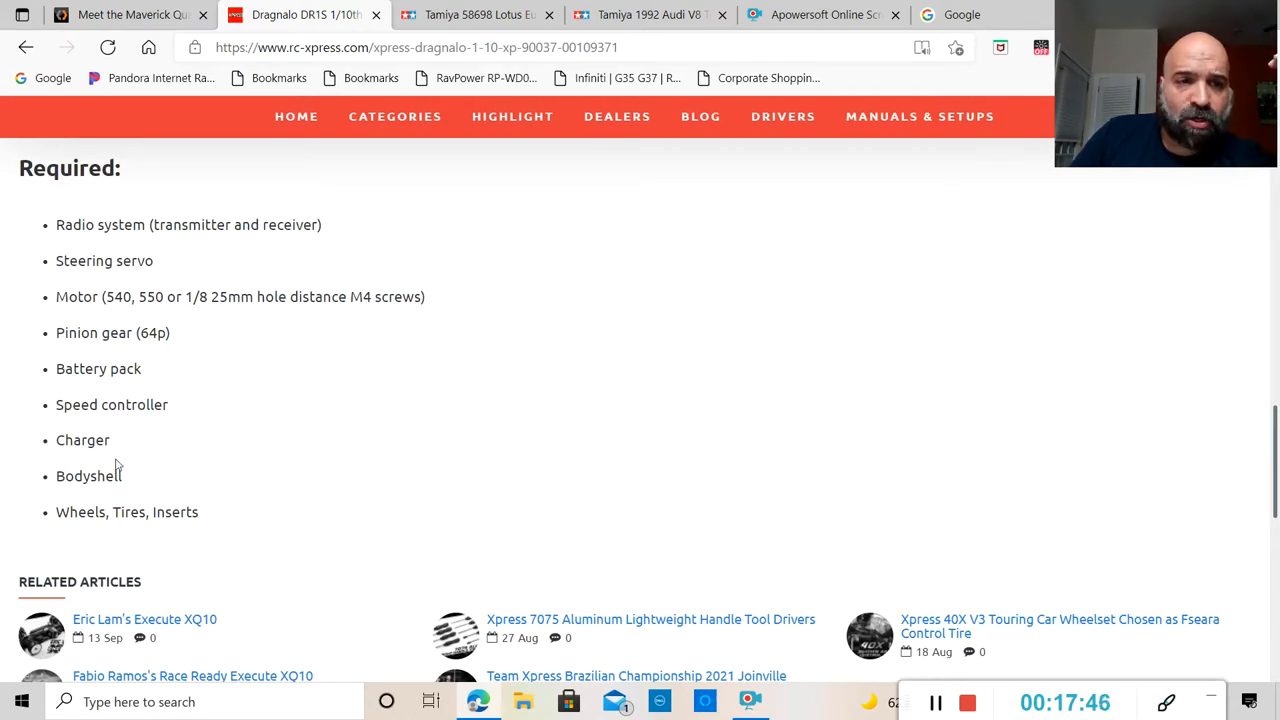
mouse_move(119, 527)
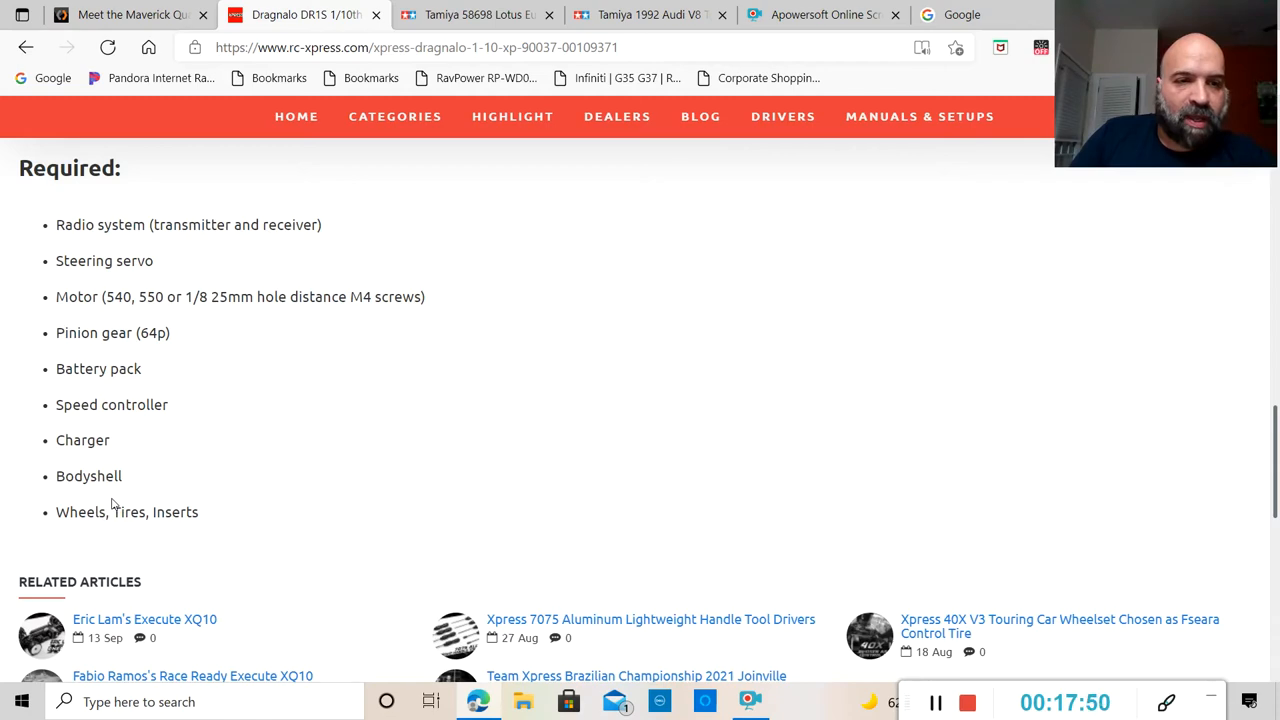
mouse_move(462, 548)
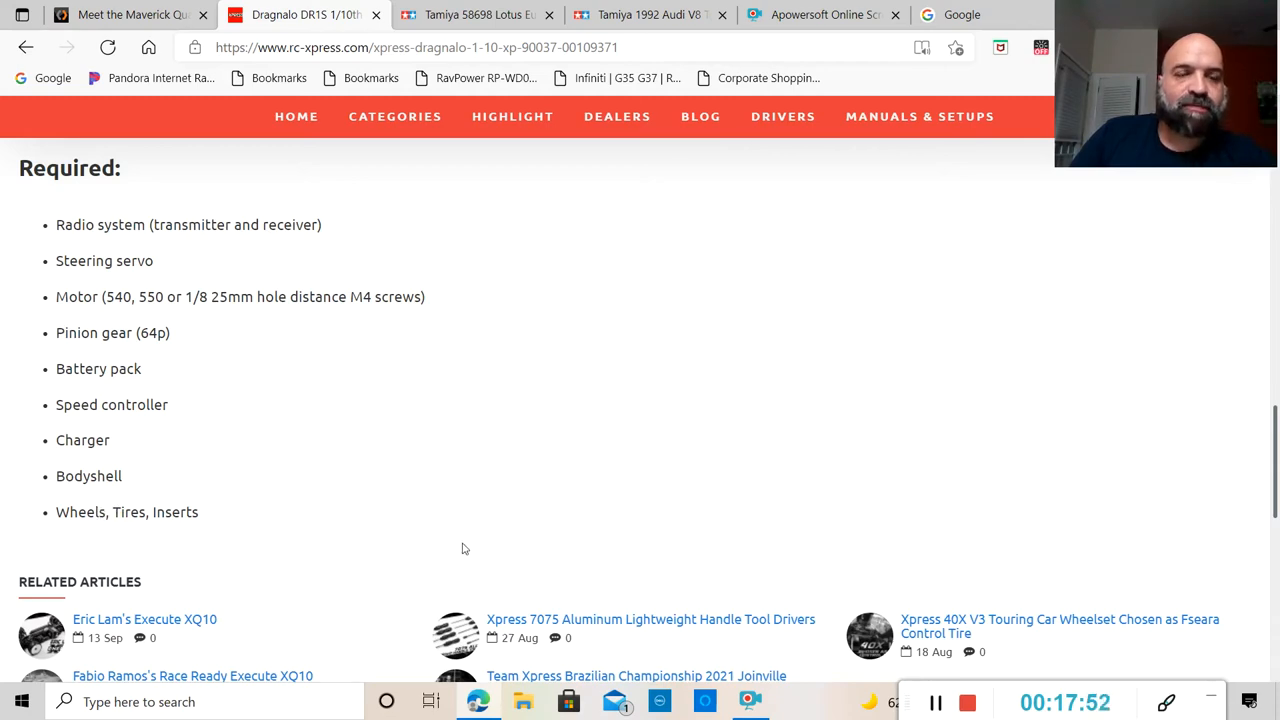
mouse_move(580, 506)
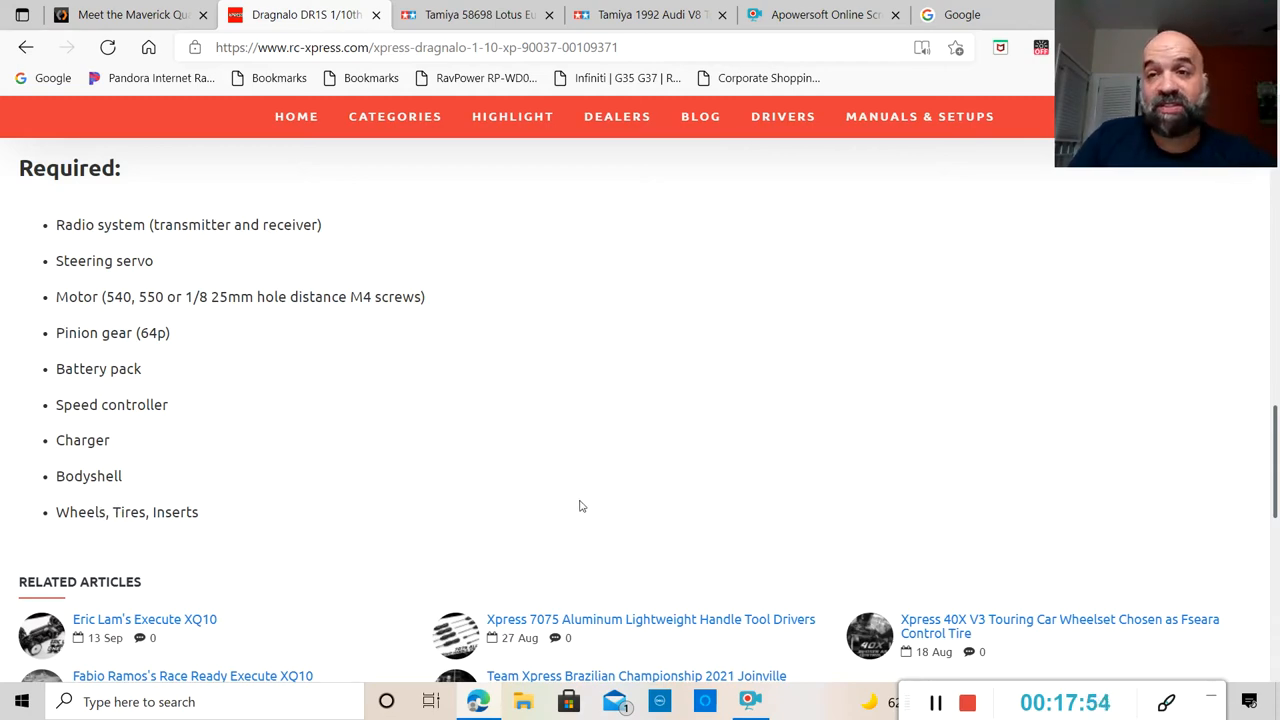
Switch to a different chassis photo and enlarge it in the photo viewer (image 1 of 14).
scroll("up", 3)
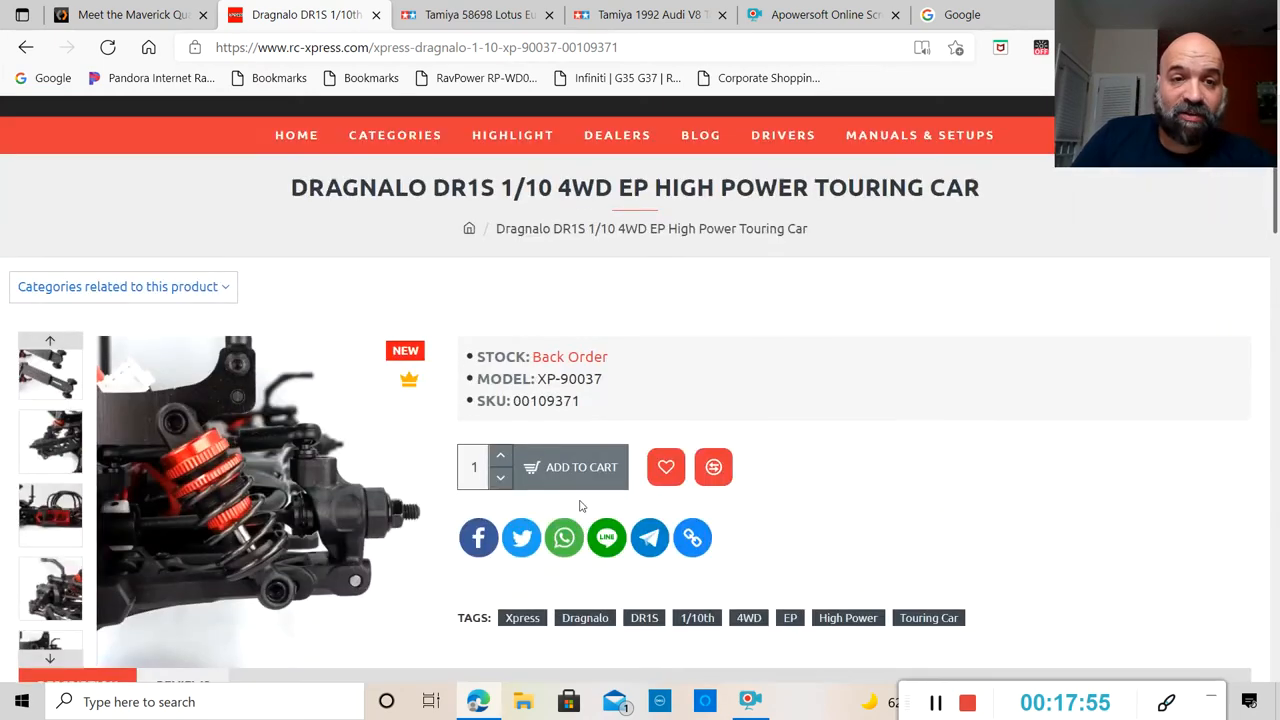
scroll("down", 3)
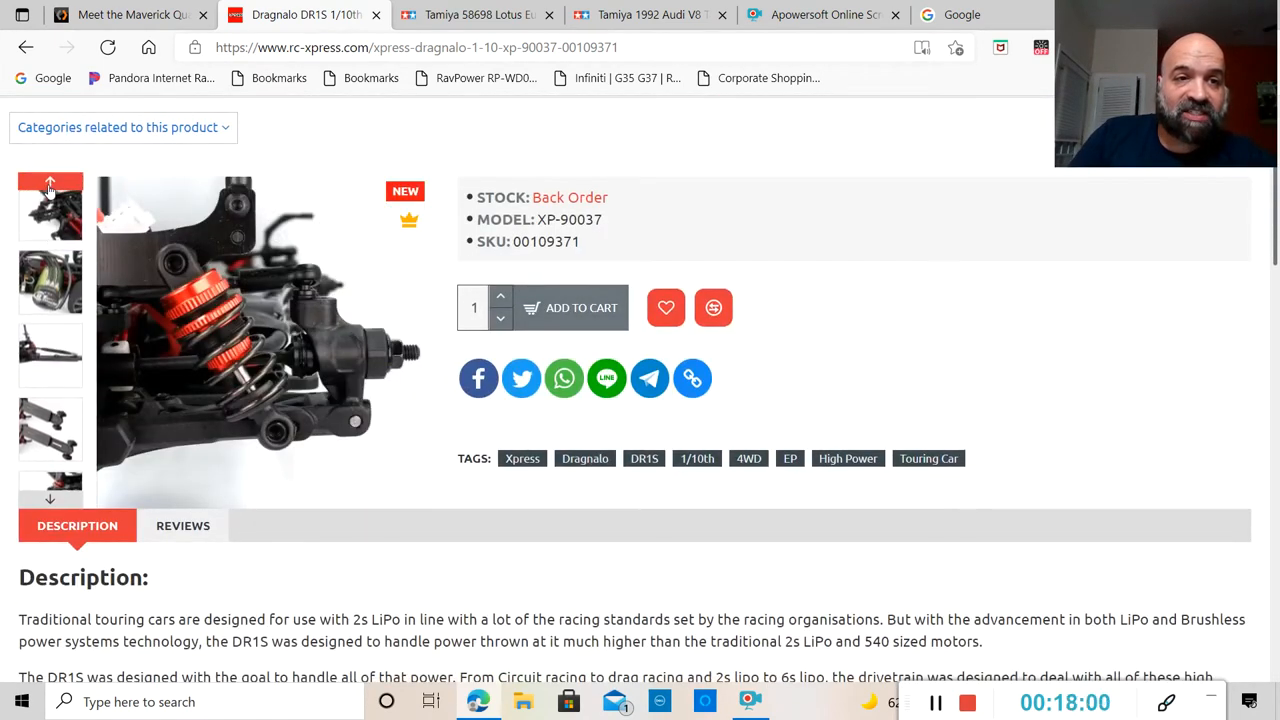
left_click(50, 208)
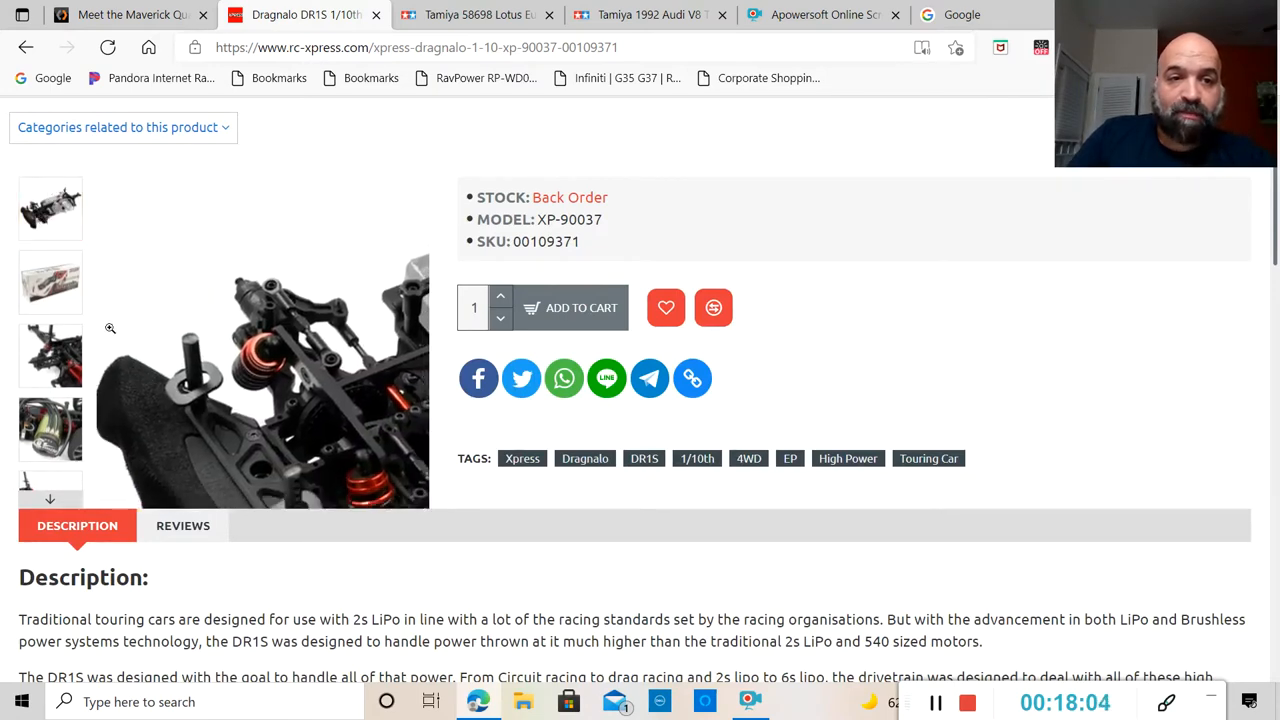
left_click(260, 340)
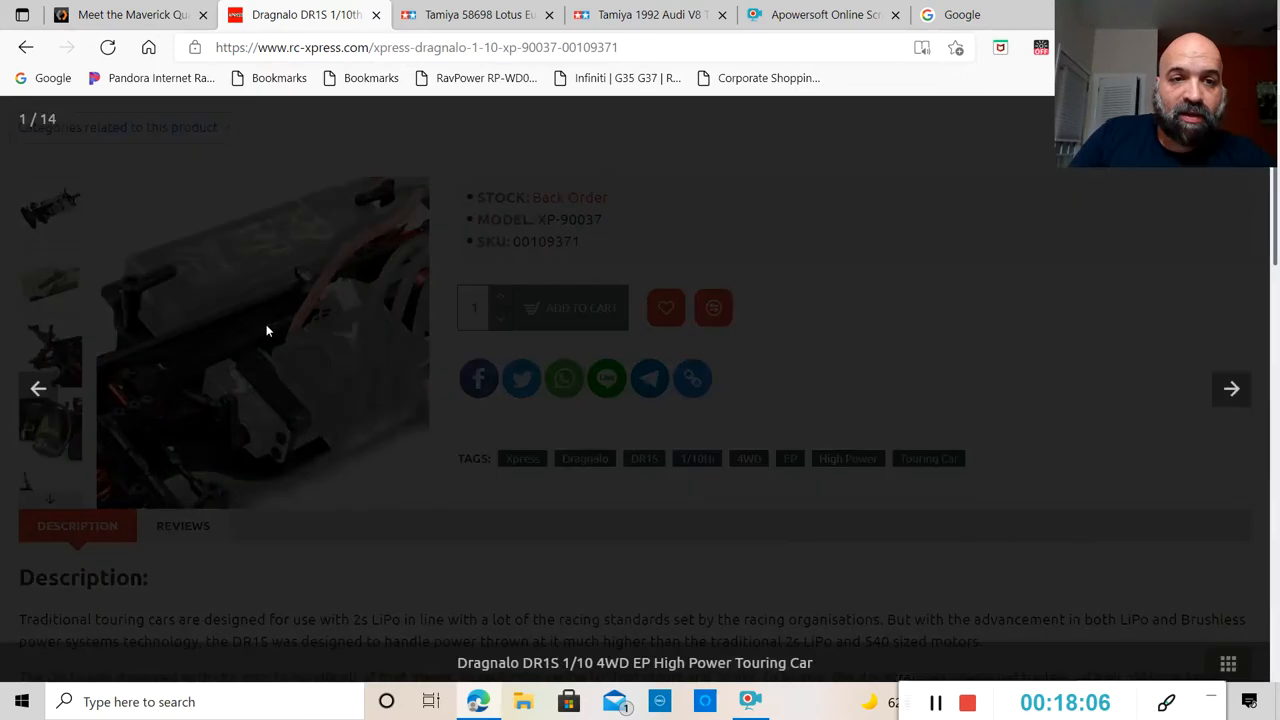
Load the full-size DR1S chassis image with its strip of fourteen thumbnails.
left_click(265, 330)
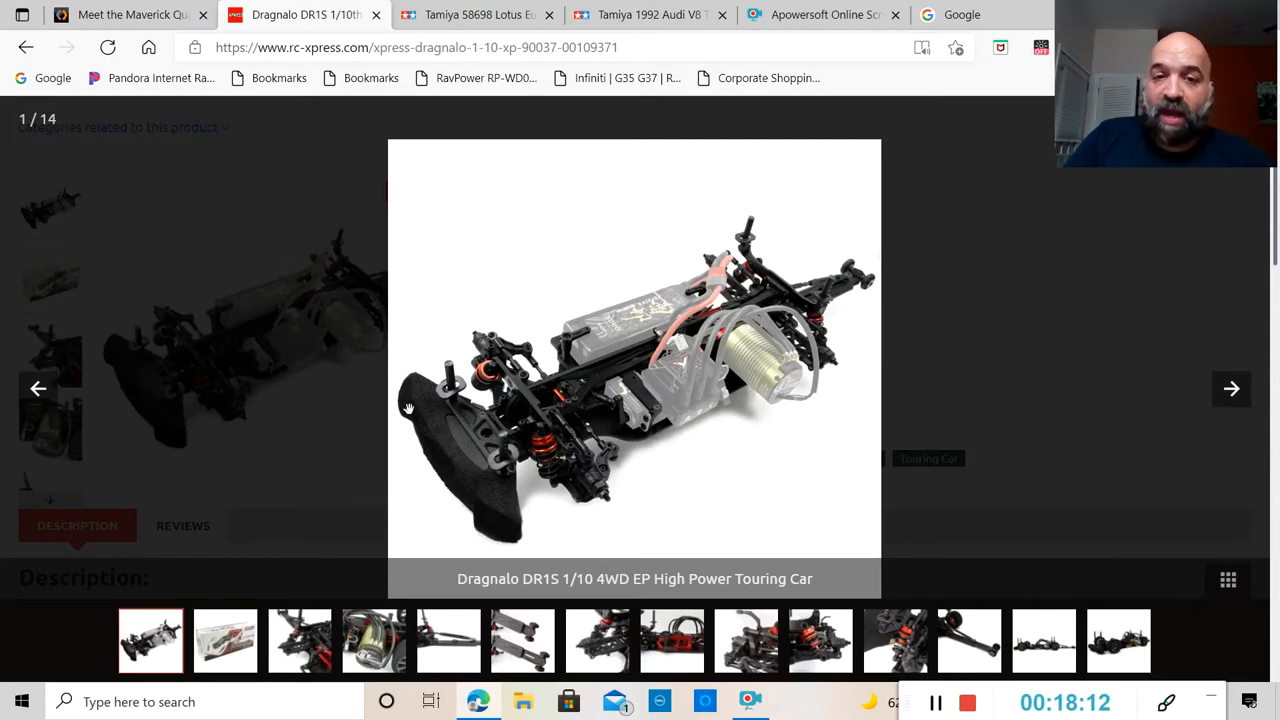
mouse_move(605, 511)
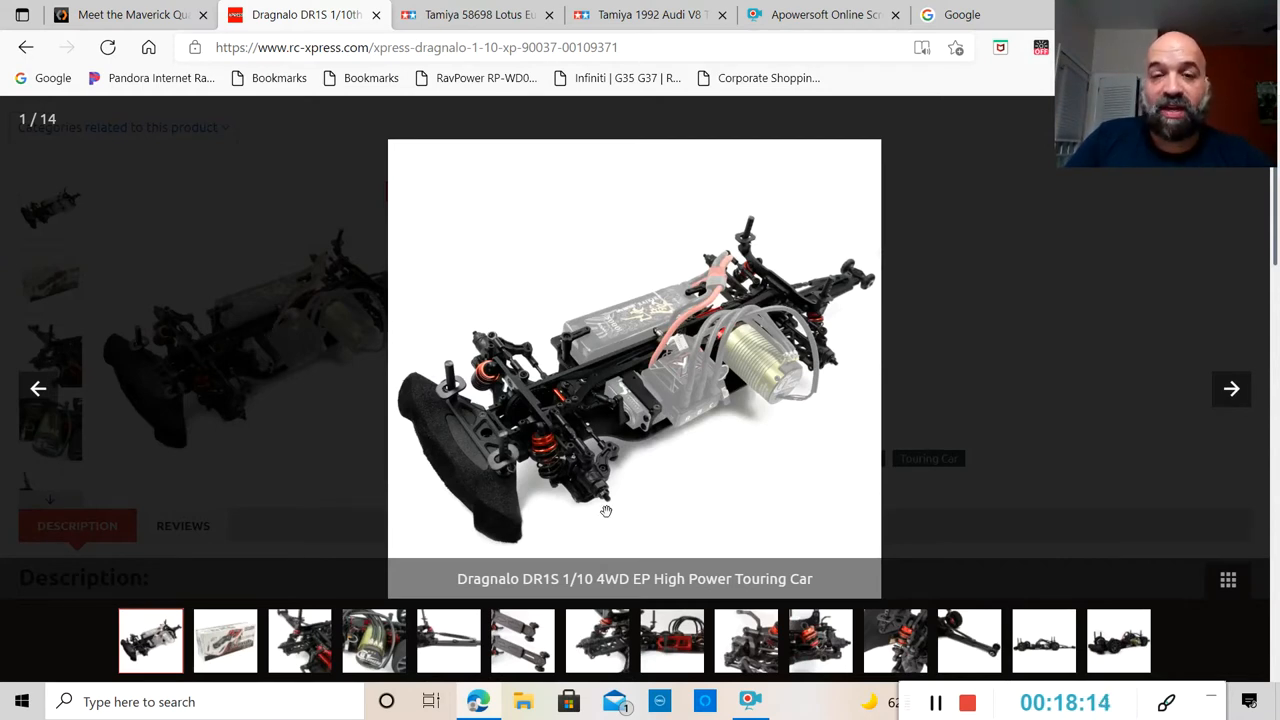
mouse_move(655, 395)
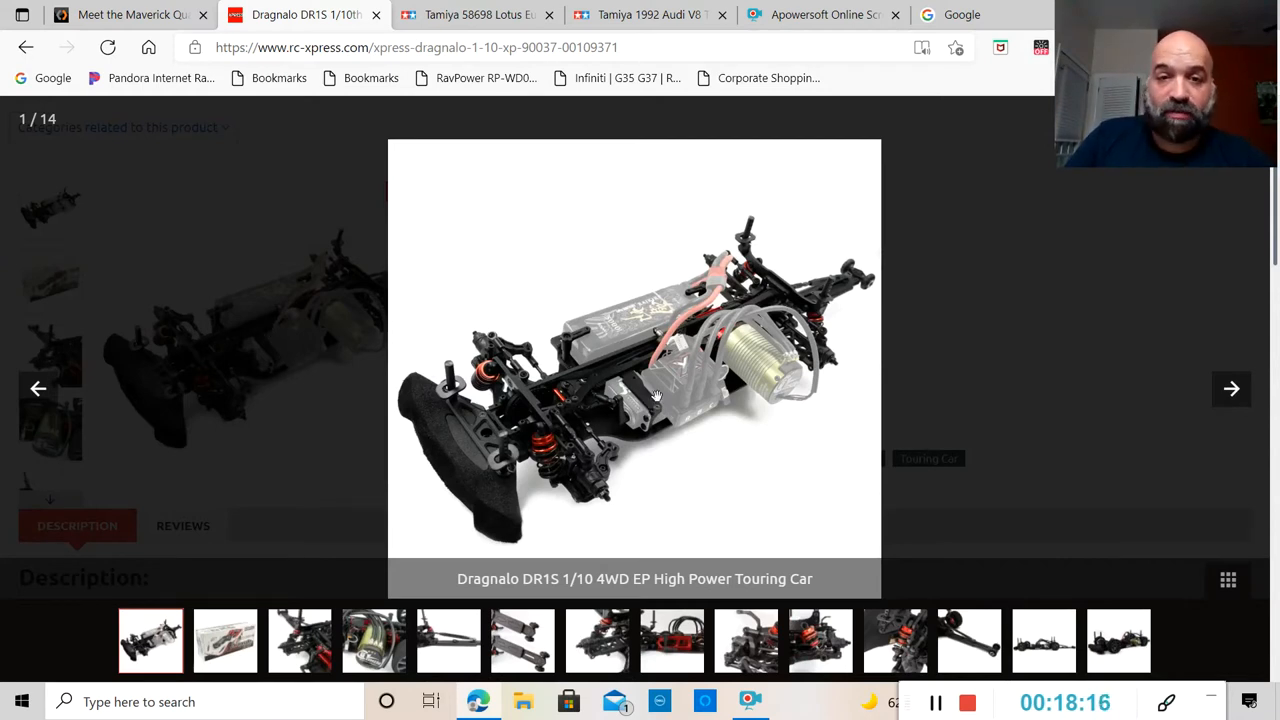
mouse_move(605, 325)
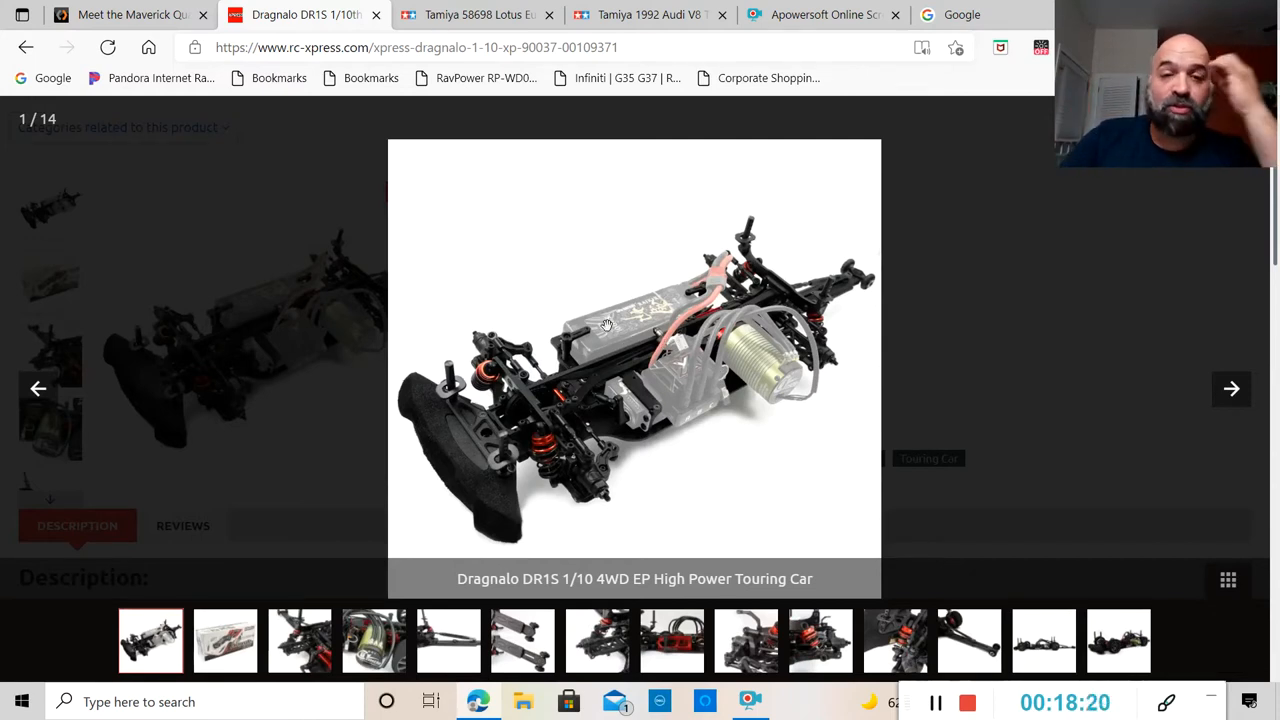
mouse_move(908, 186)
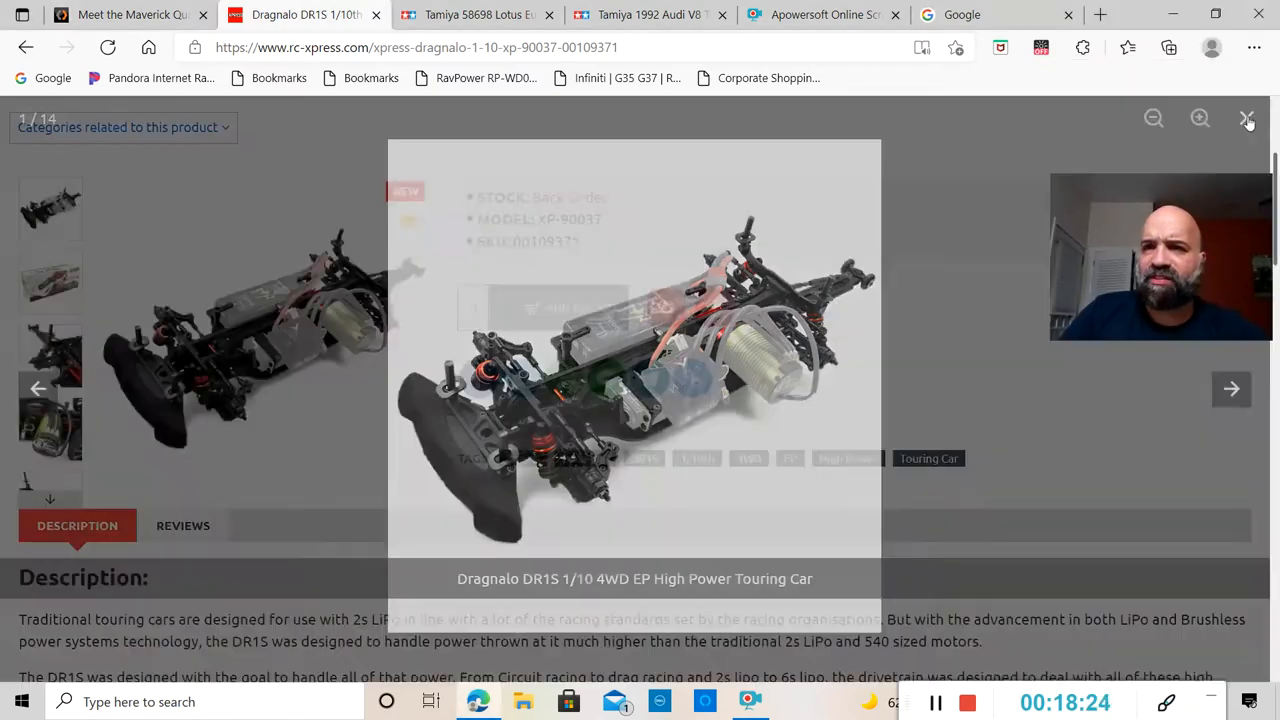
Close the photo viewer and scroll back up to the DR1S page title and breadcrumb.
left_click(1247, 118)
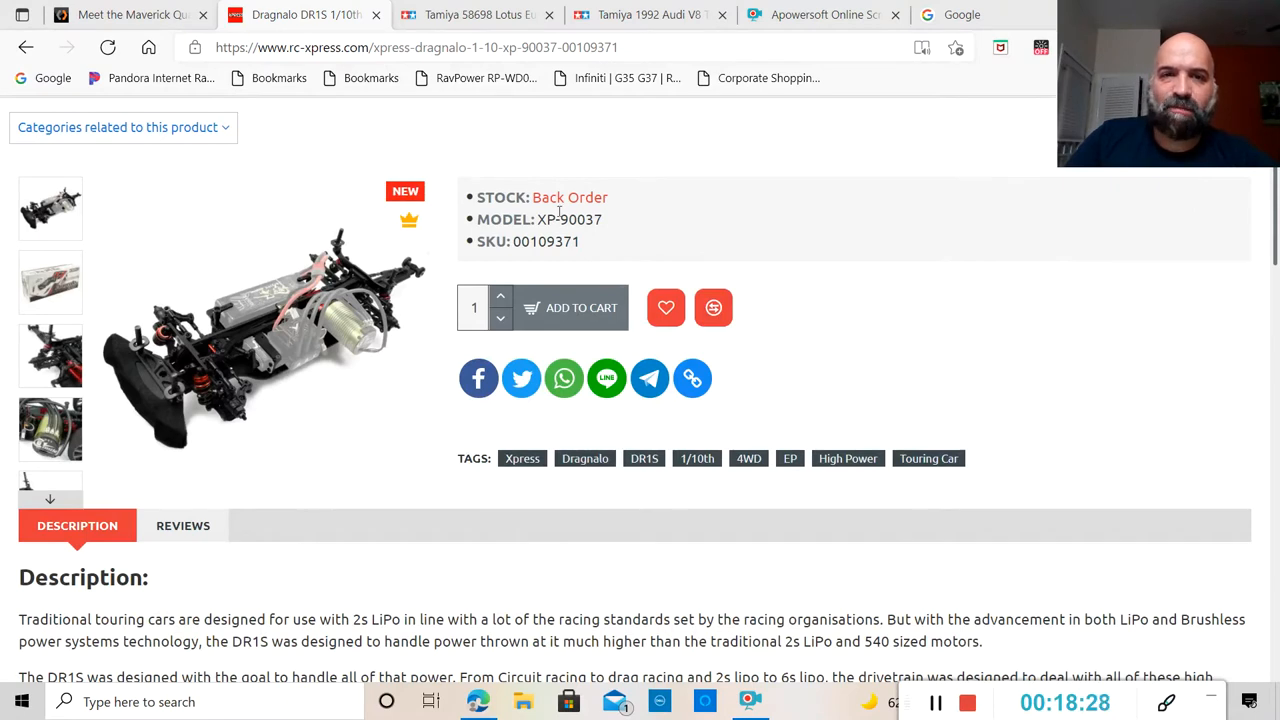
mouse_move(730, 221)
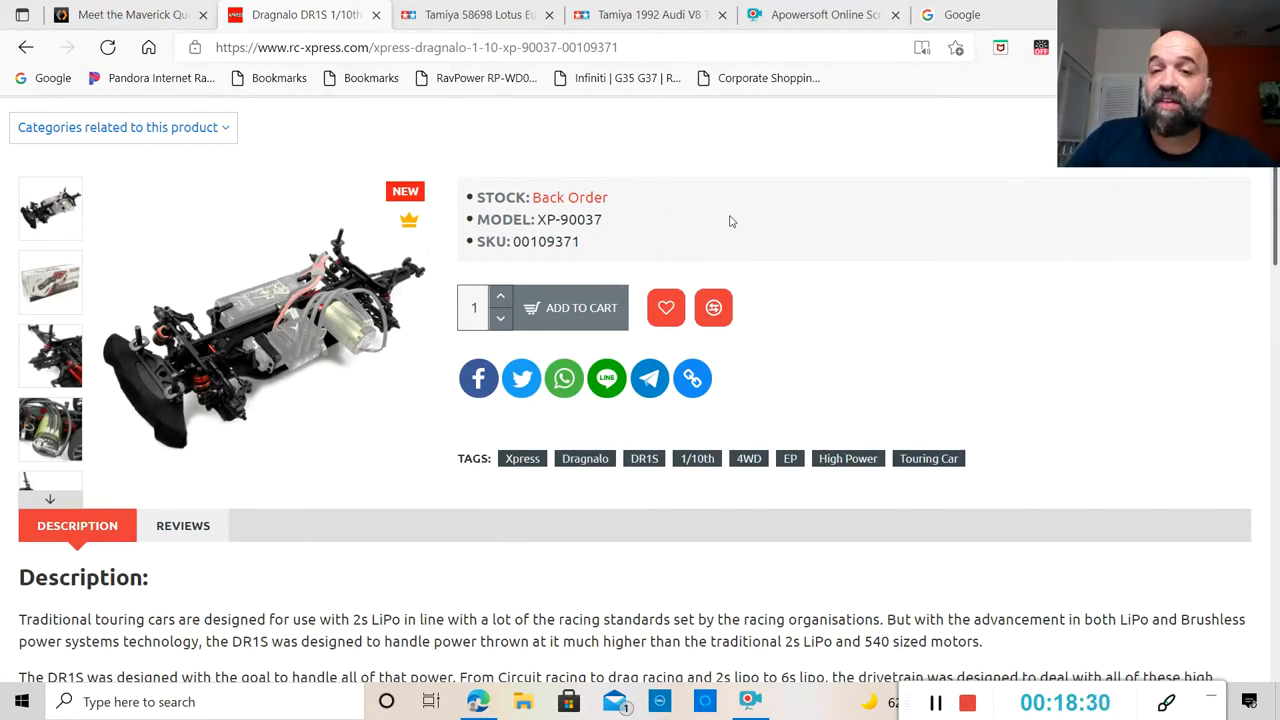
mouse_move(863, 303)
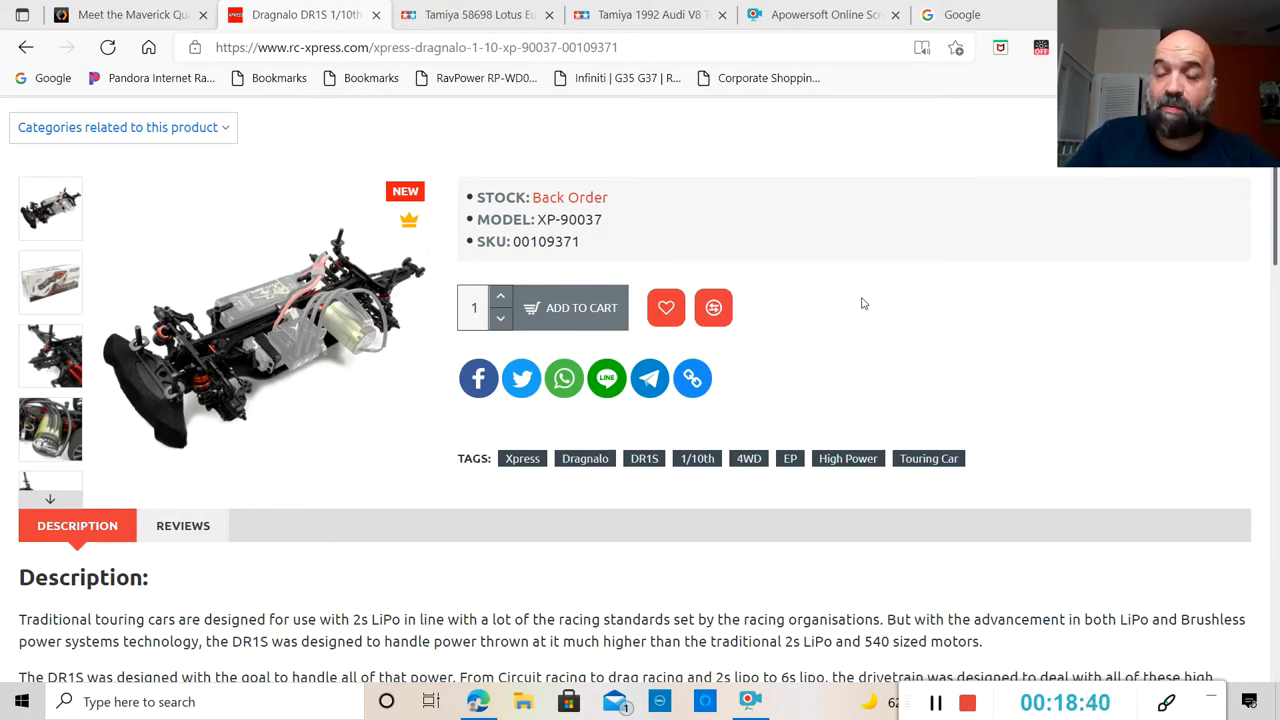
mouse_move(852, 377)
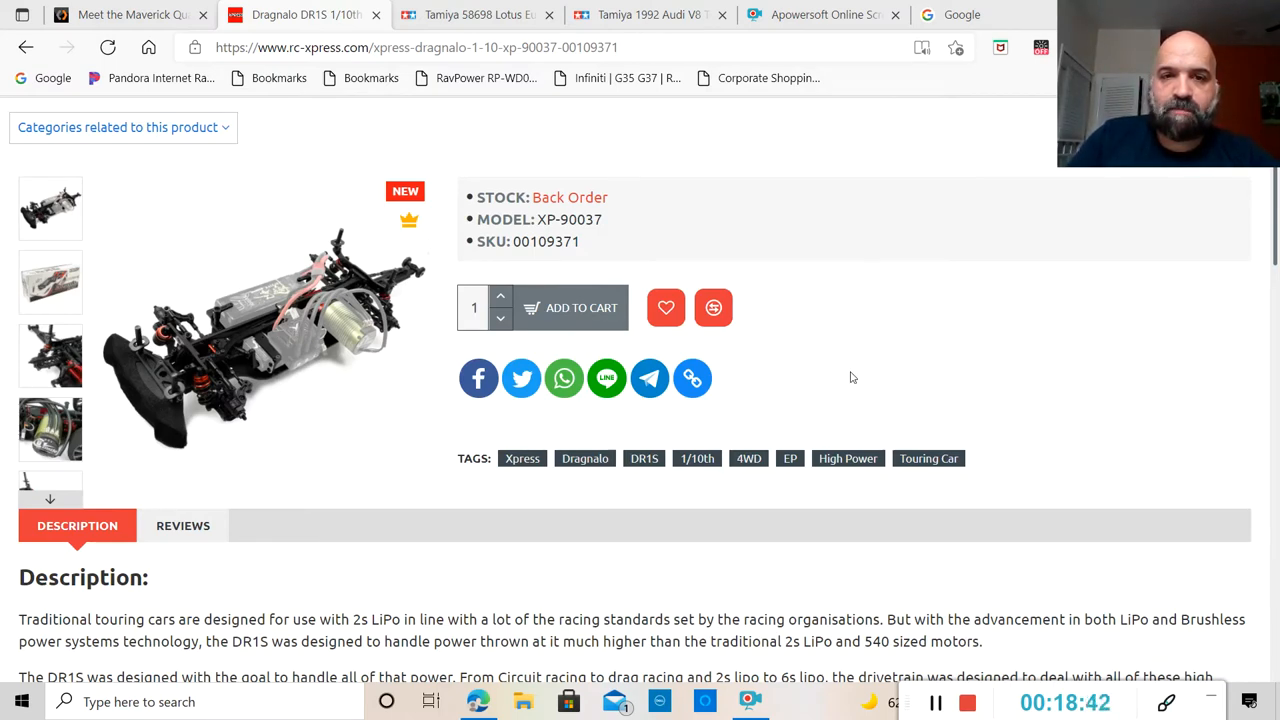
scroll("up", 3)
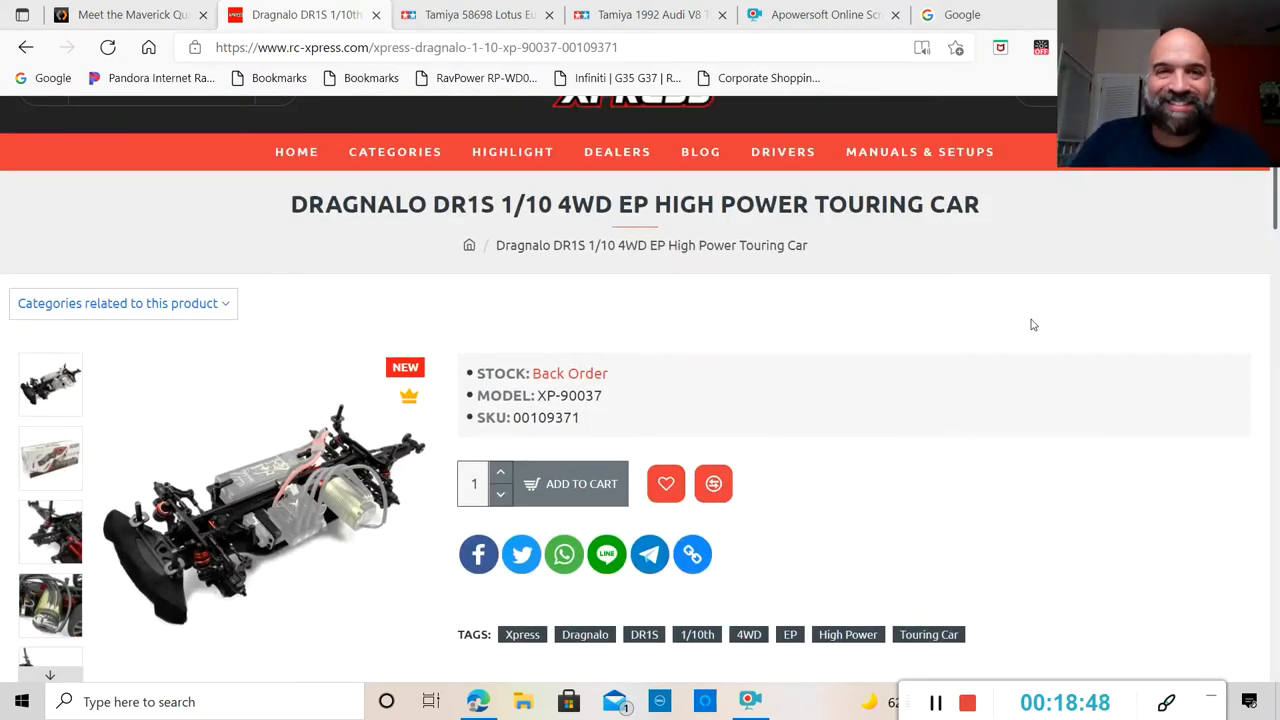
mouse_move(500, 35)
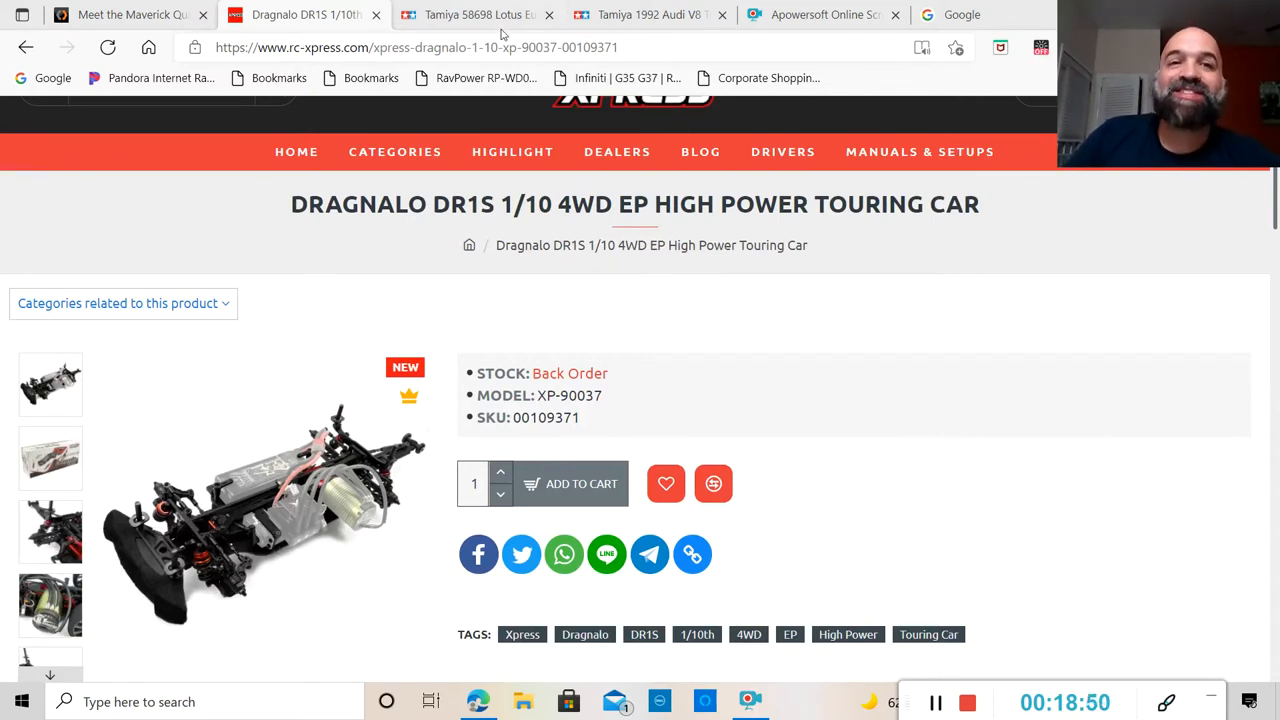
mouse_move(478, 14)
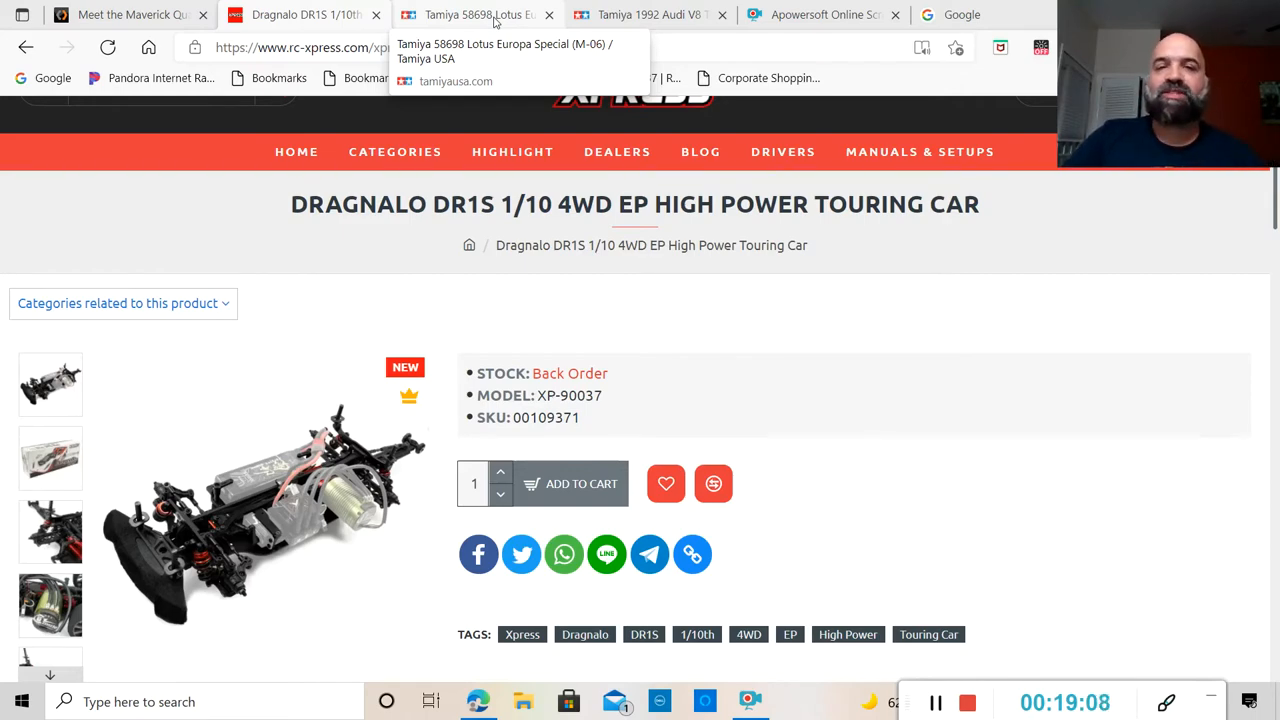
Switch to the Tamiya 58698 Lotus Europa tab and scroll to its $190 MSRP and description.
left_click(478, 14)
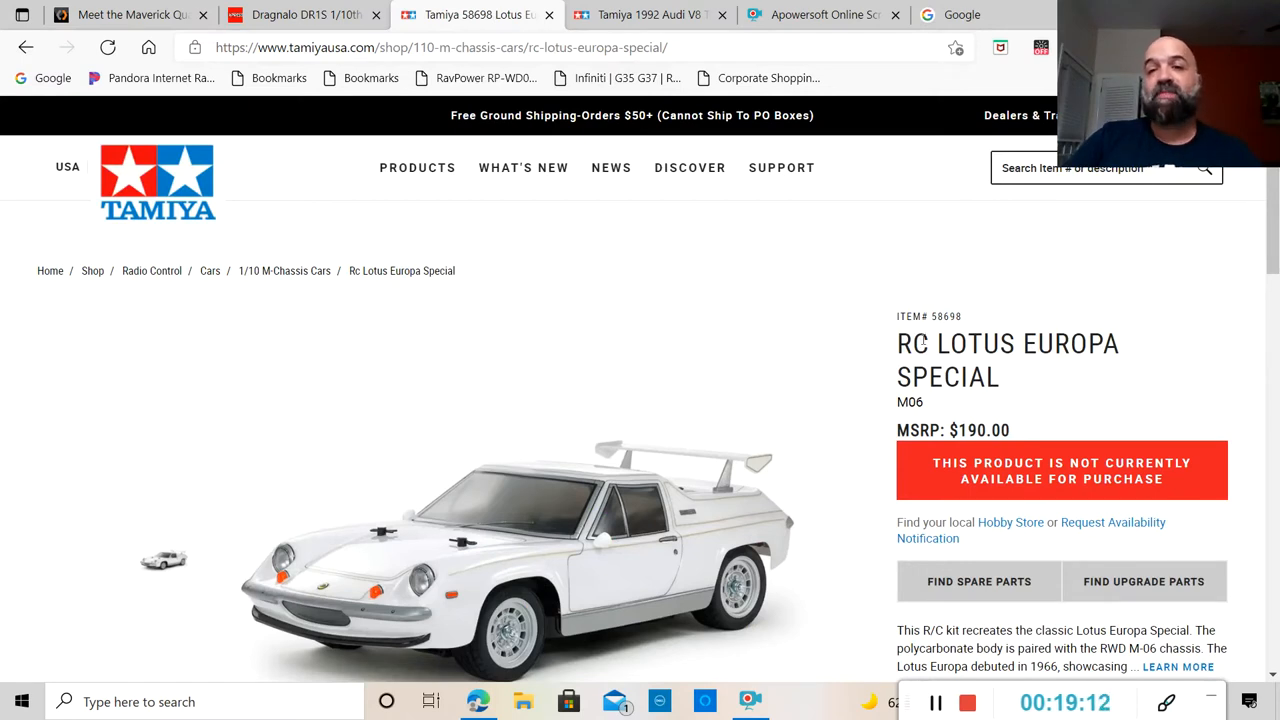
mouse_move(871, 341)
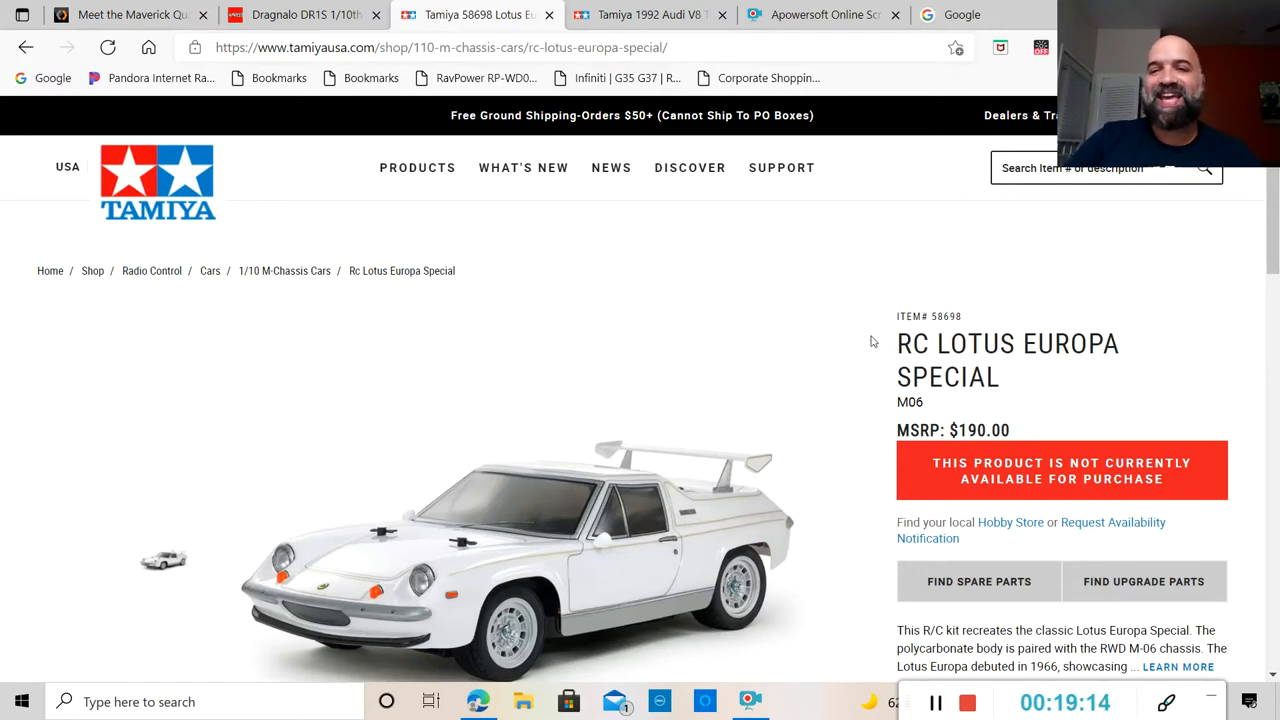
scroll("down", 3)
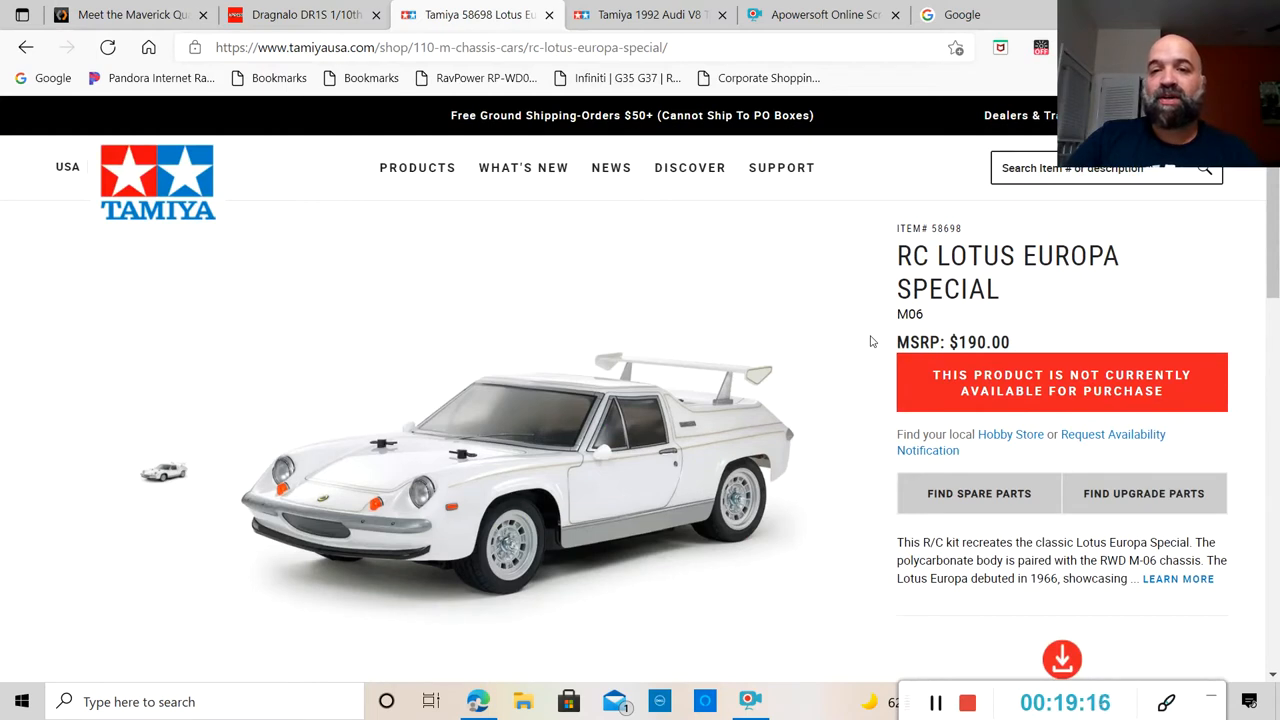
mouse_move(865, 377)
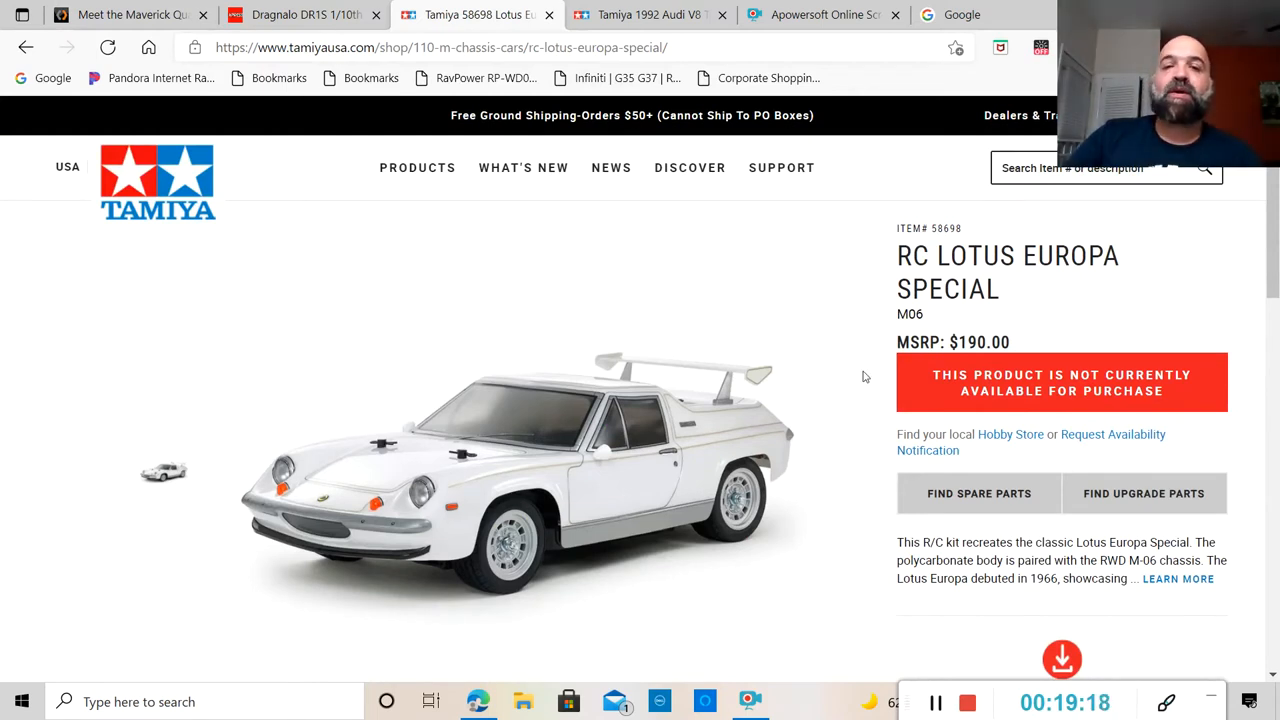
scroll("down", 3)
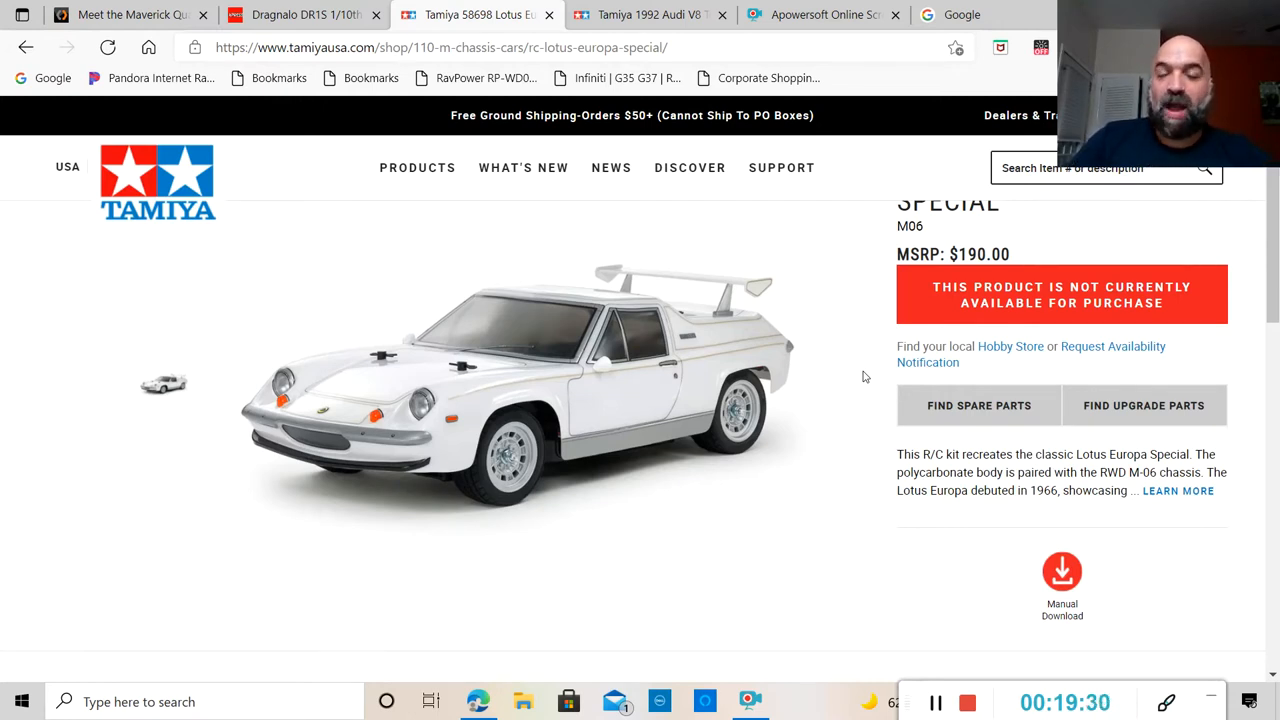
mouse_move(730, 340)
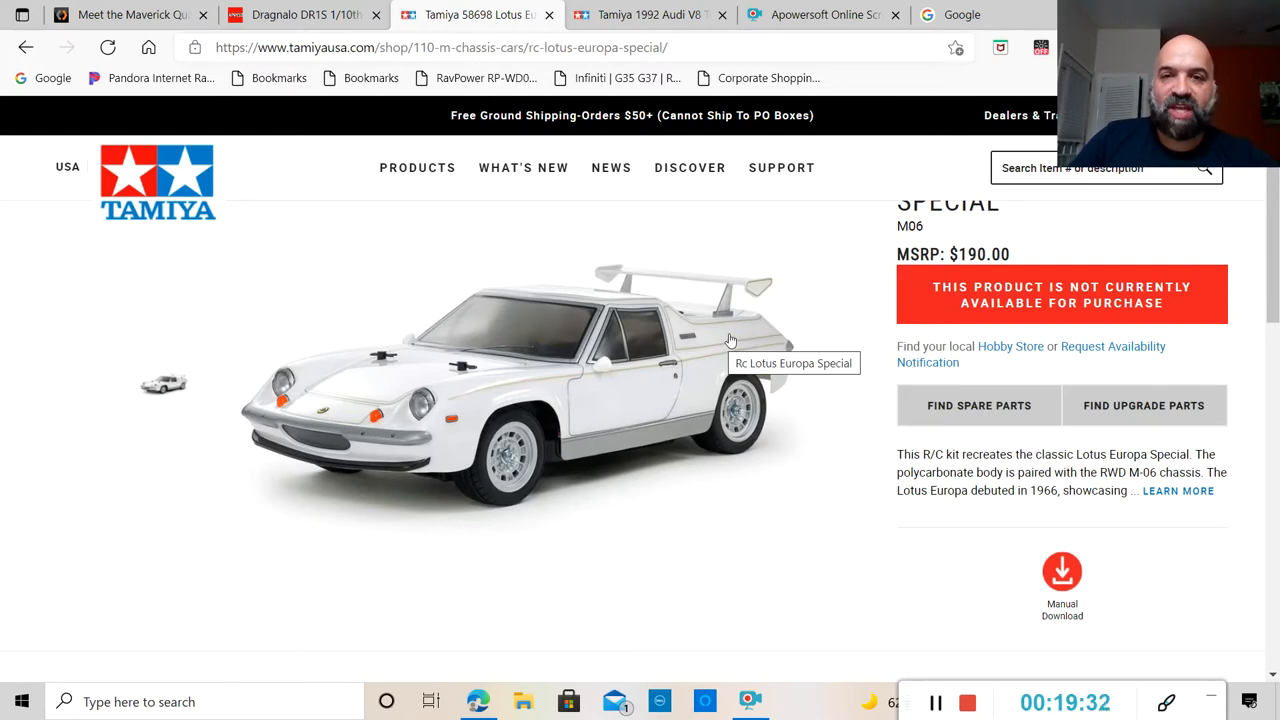
mouse_move(785, 311)
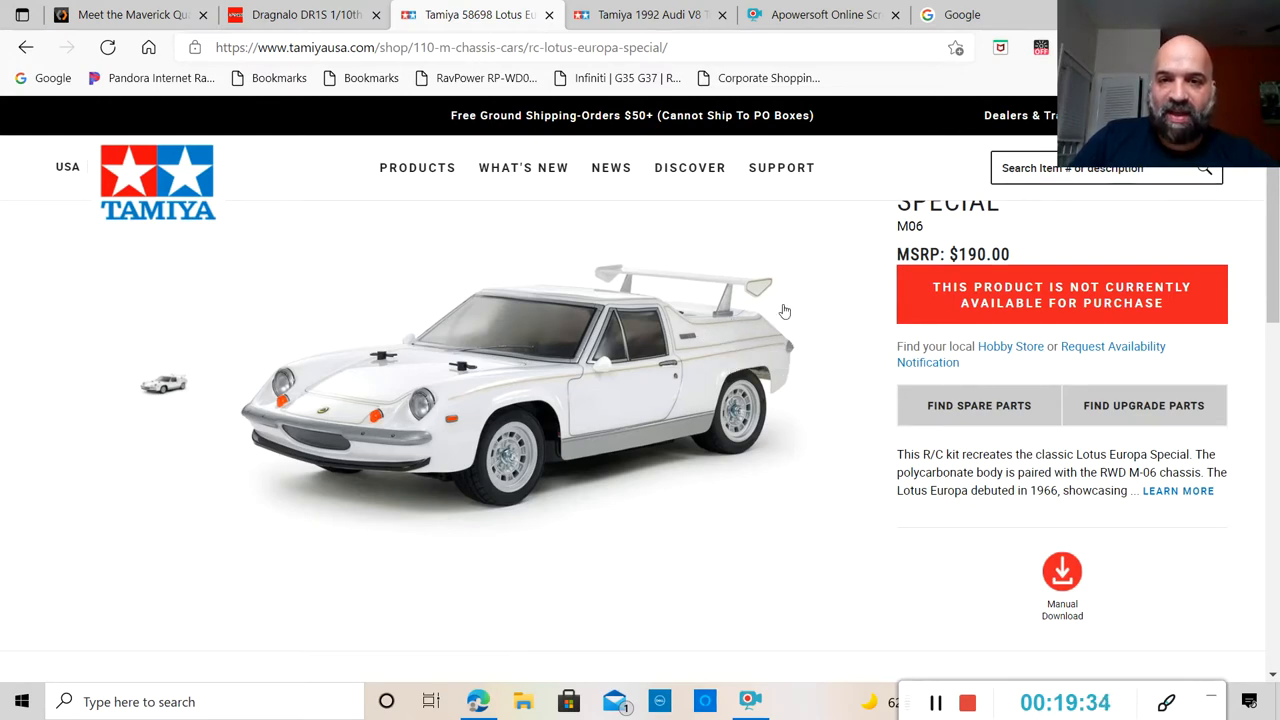
mouse_move(773, 336)
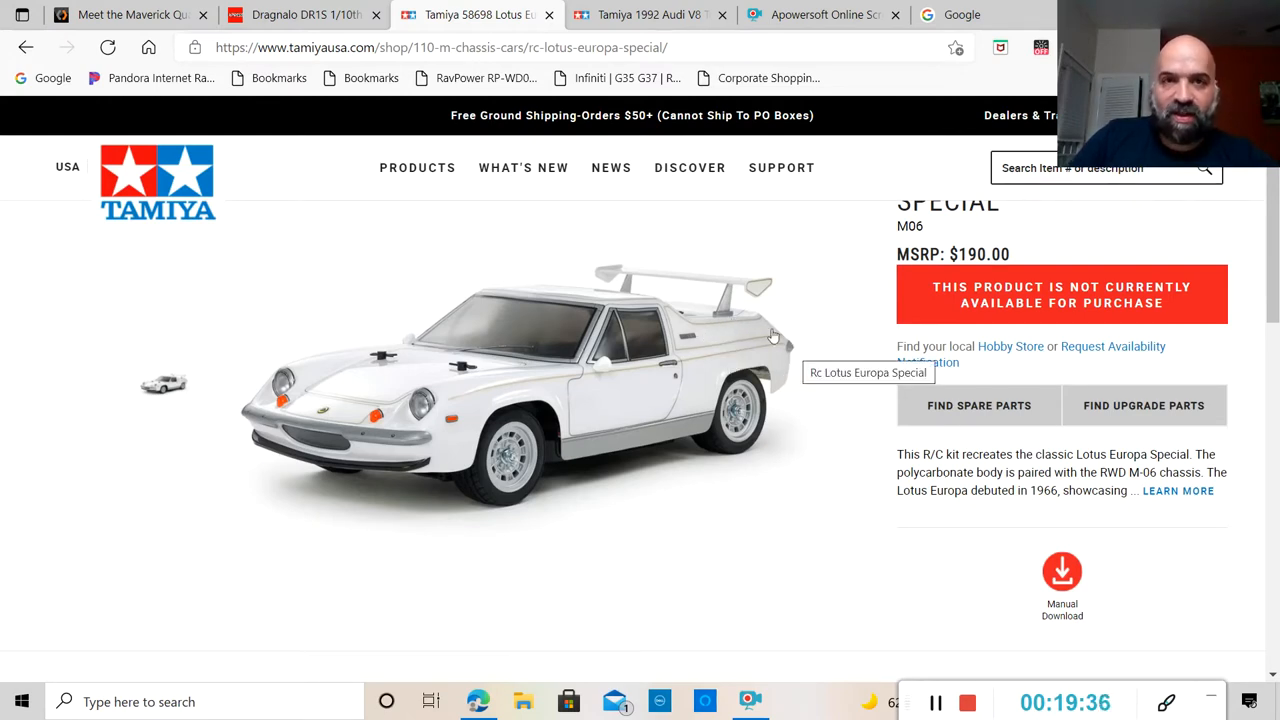
In the lotus europa image results, preview the black Lotus Europa photo, then the 1965 Lotus Europa from NetCarShow.
left_click(961, 14)
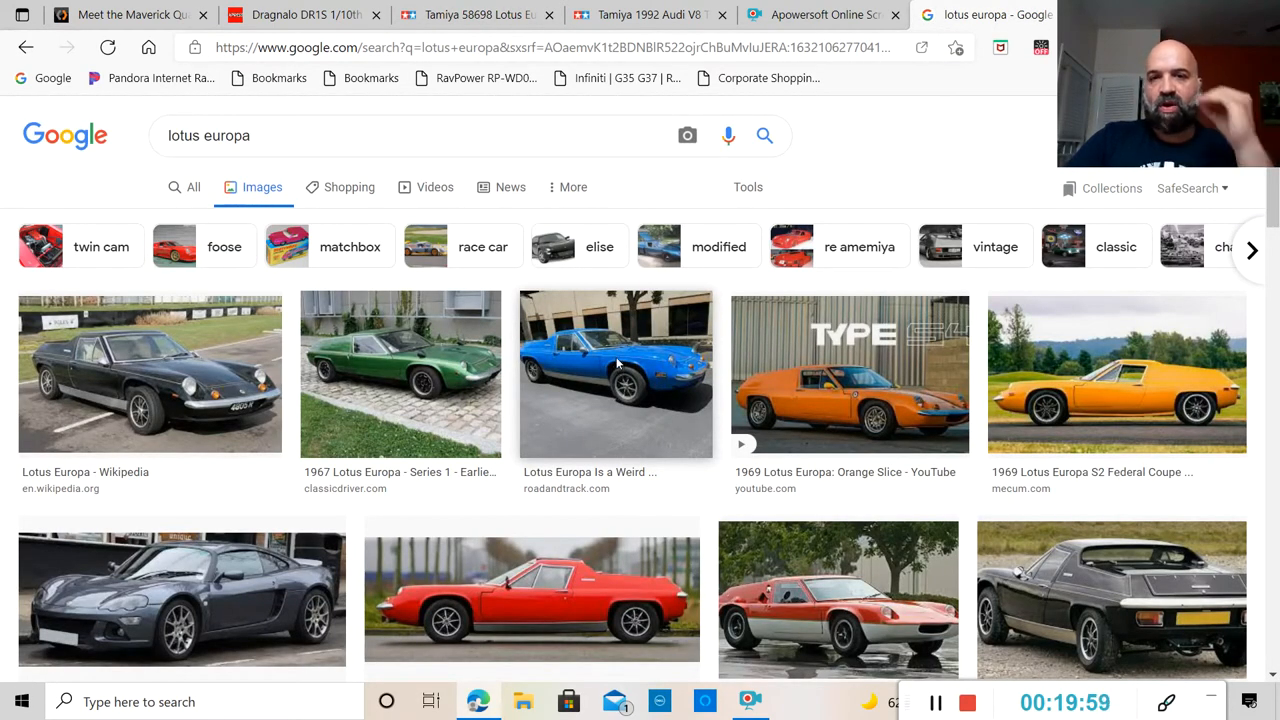
scroll("down", 3)
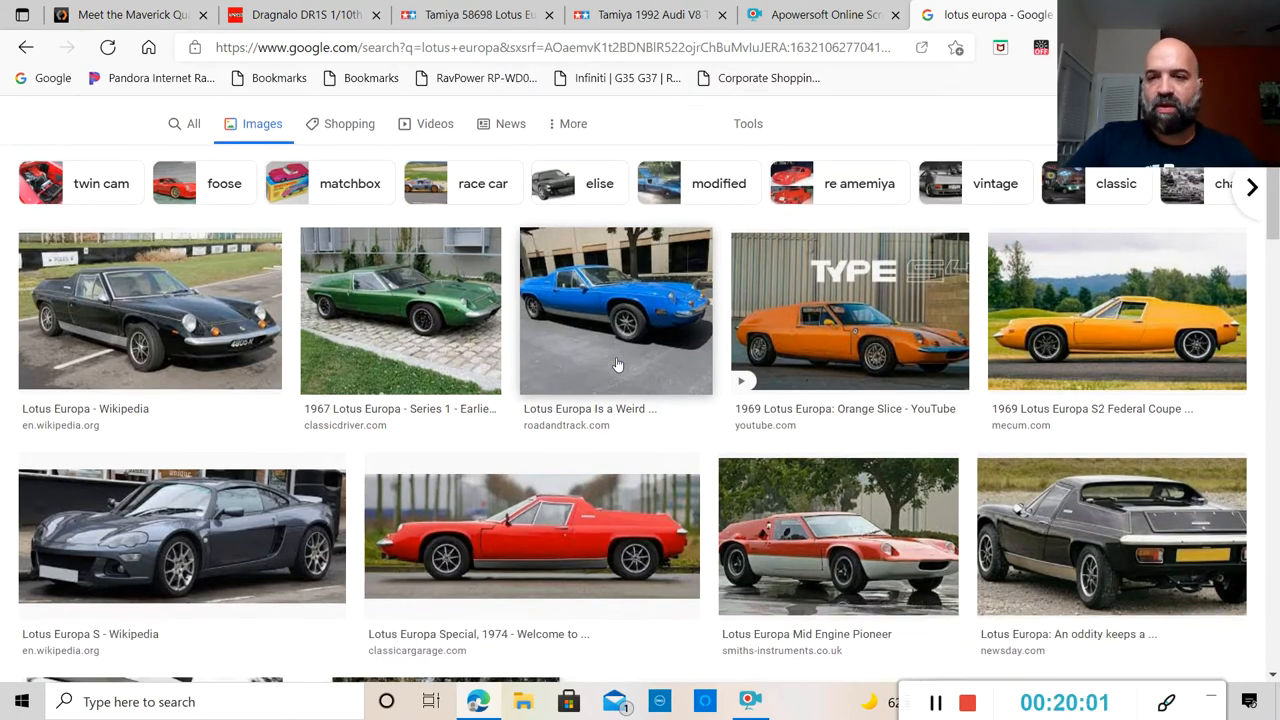
scroll("down", 3)
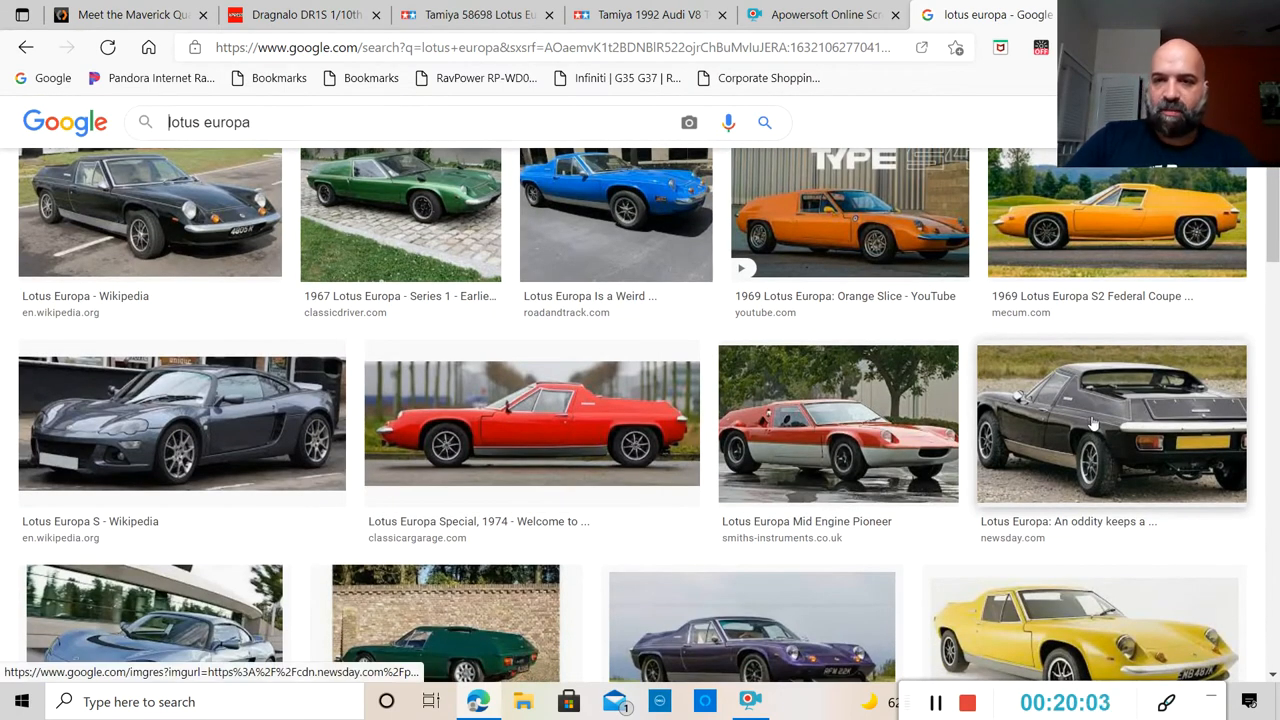
left_click(1110, 422)
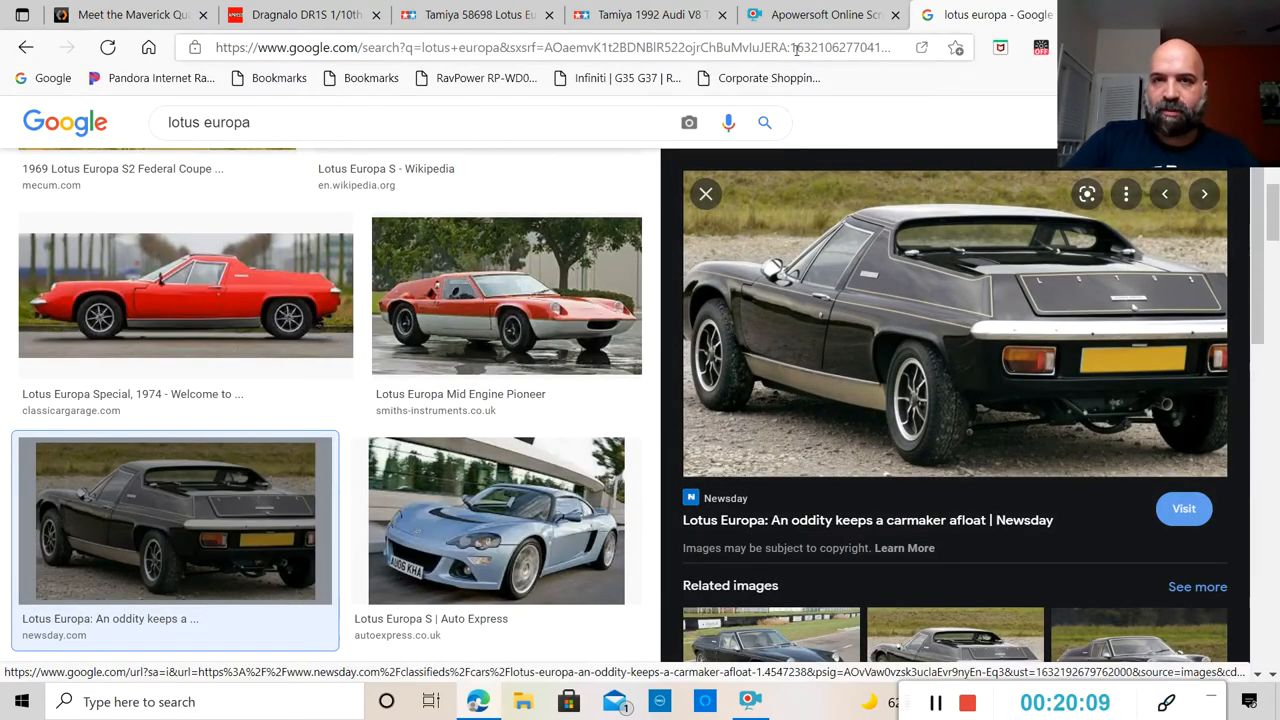
mouse_move(475, 14)
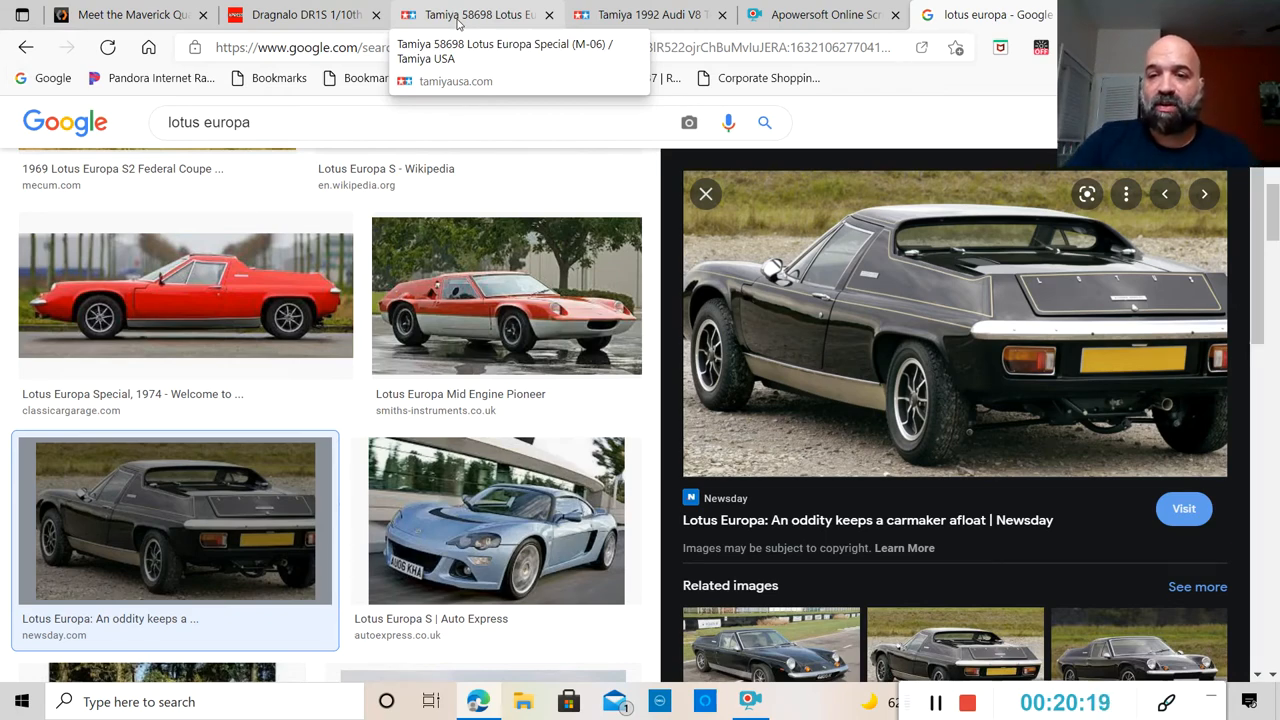
left_click(1204, 194)
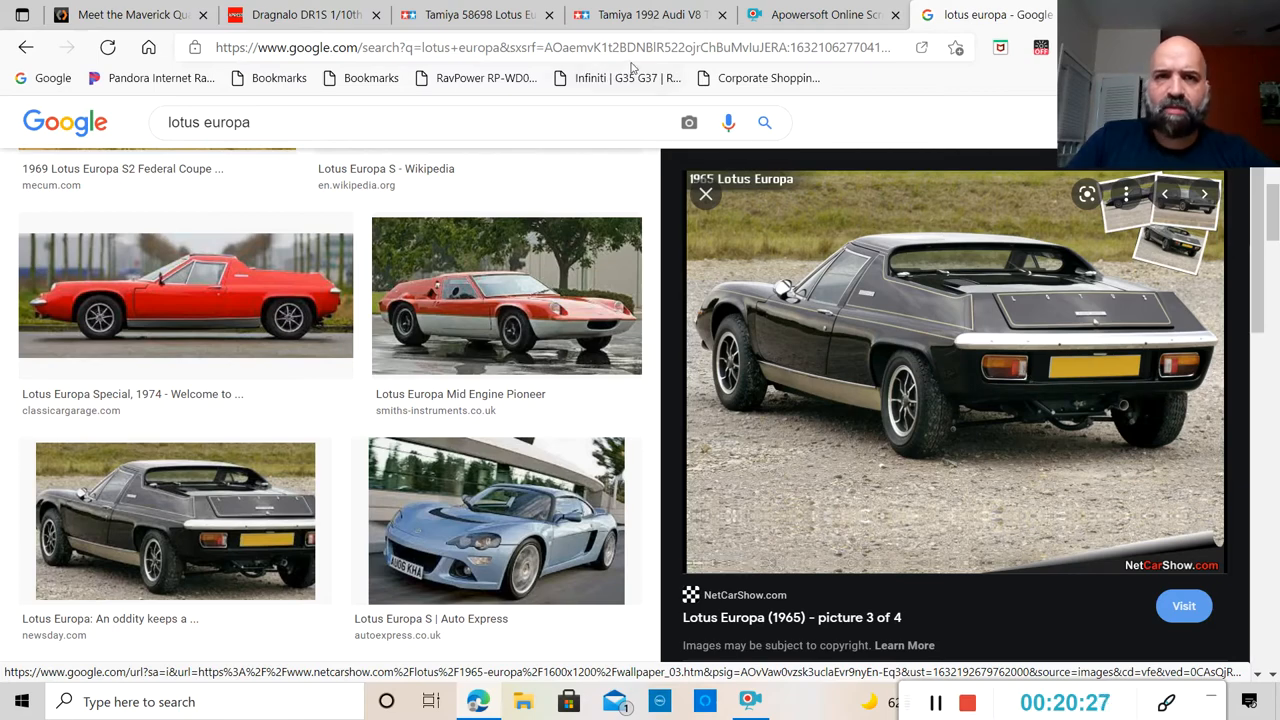
On the Tamiya Lotus Europa page, view the Gallery and Specifications sections, then return to the full Description.
left_click(470, 14)
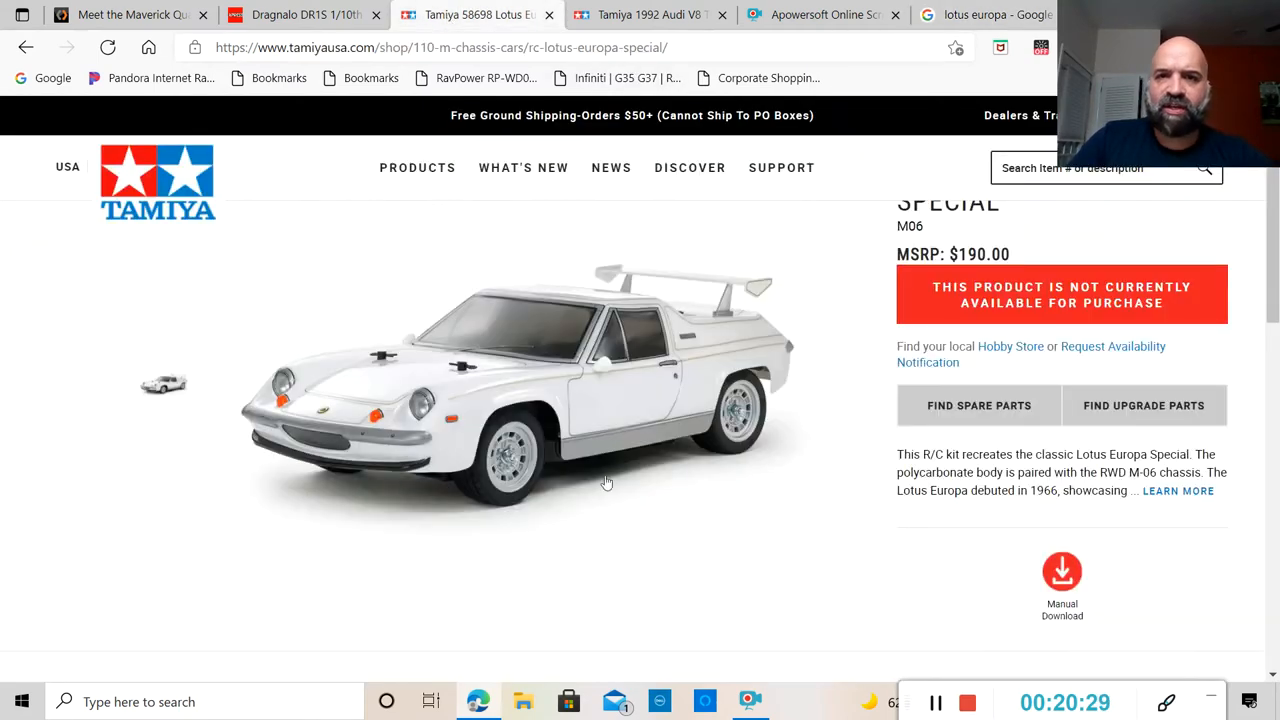
mouse_move(702, 312)
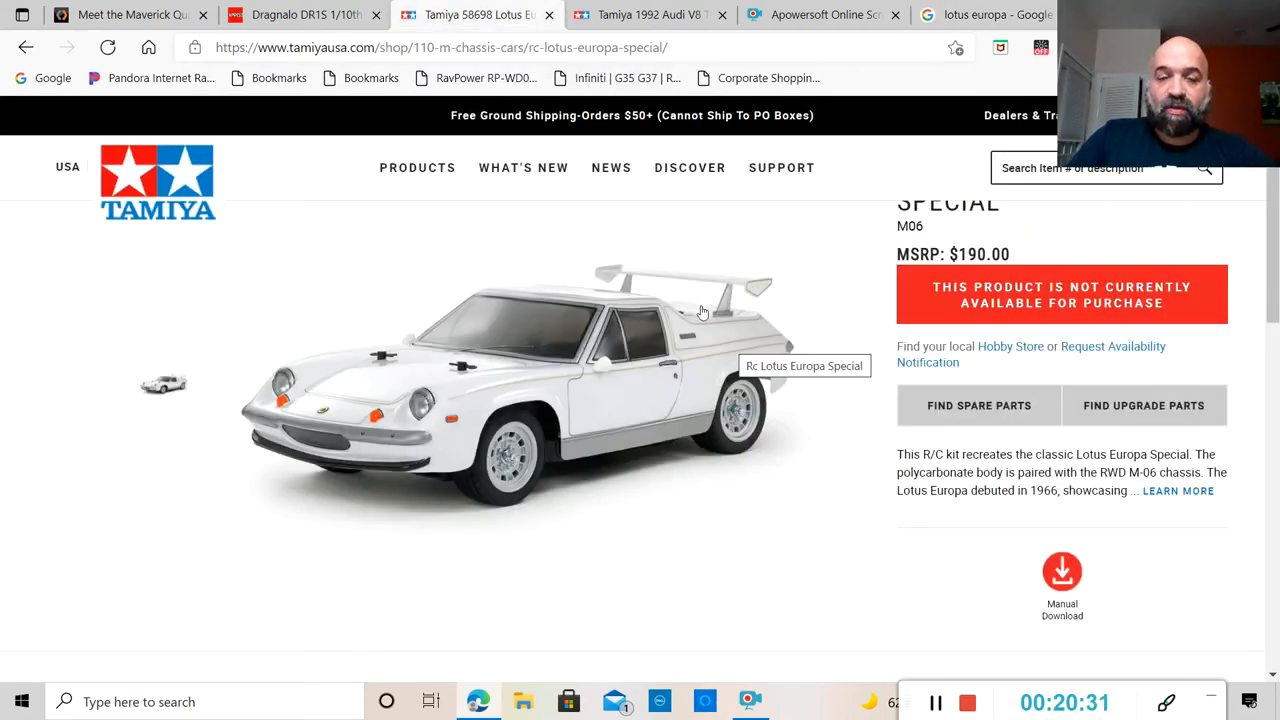
mouse_move(408, 425)
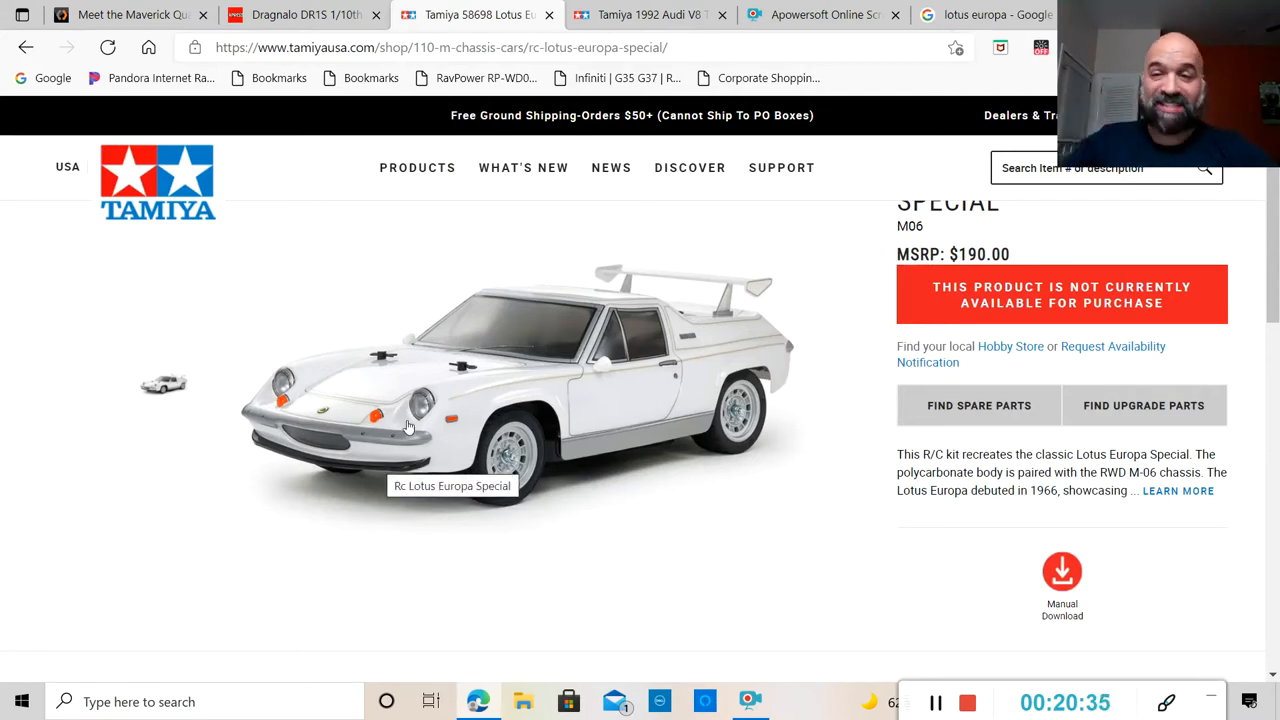
mouse_move(1178, 491)
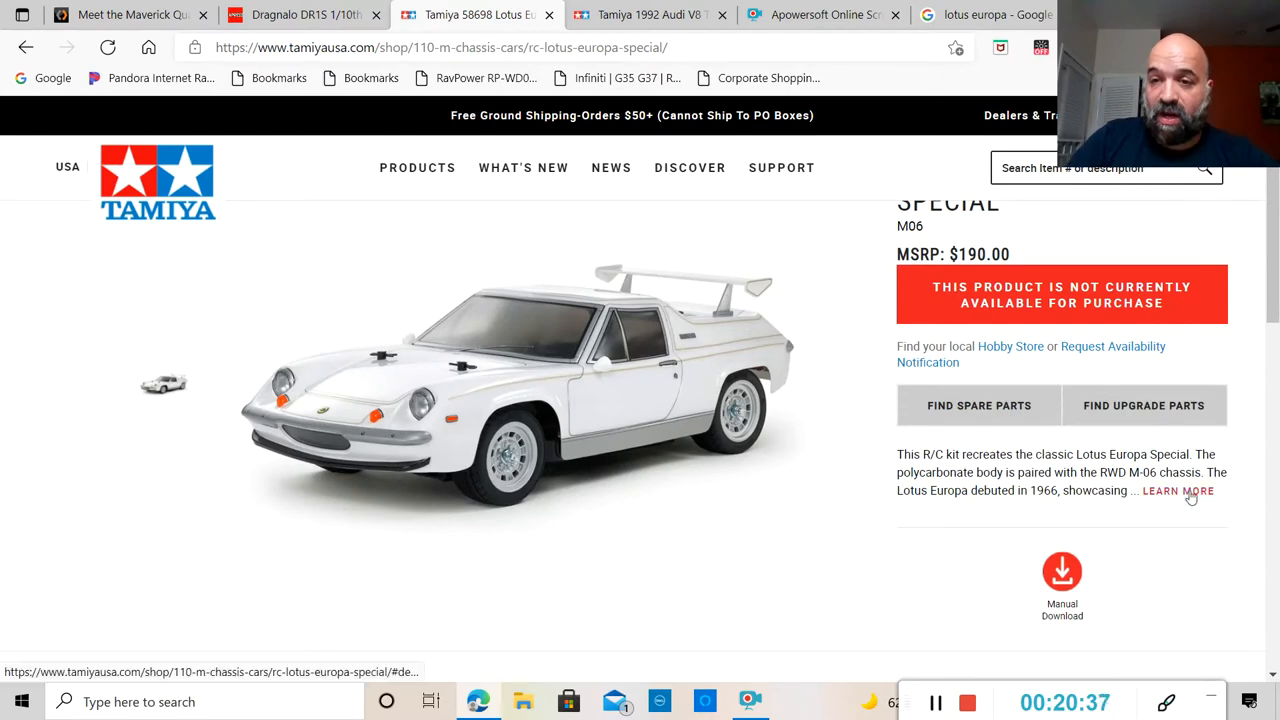
scroll("down", 3)
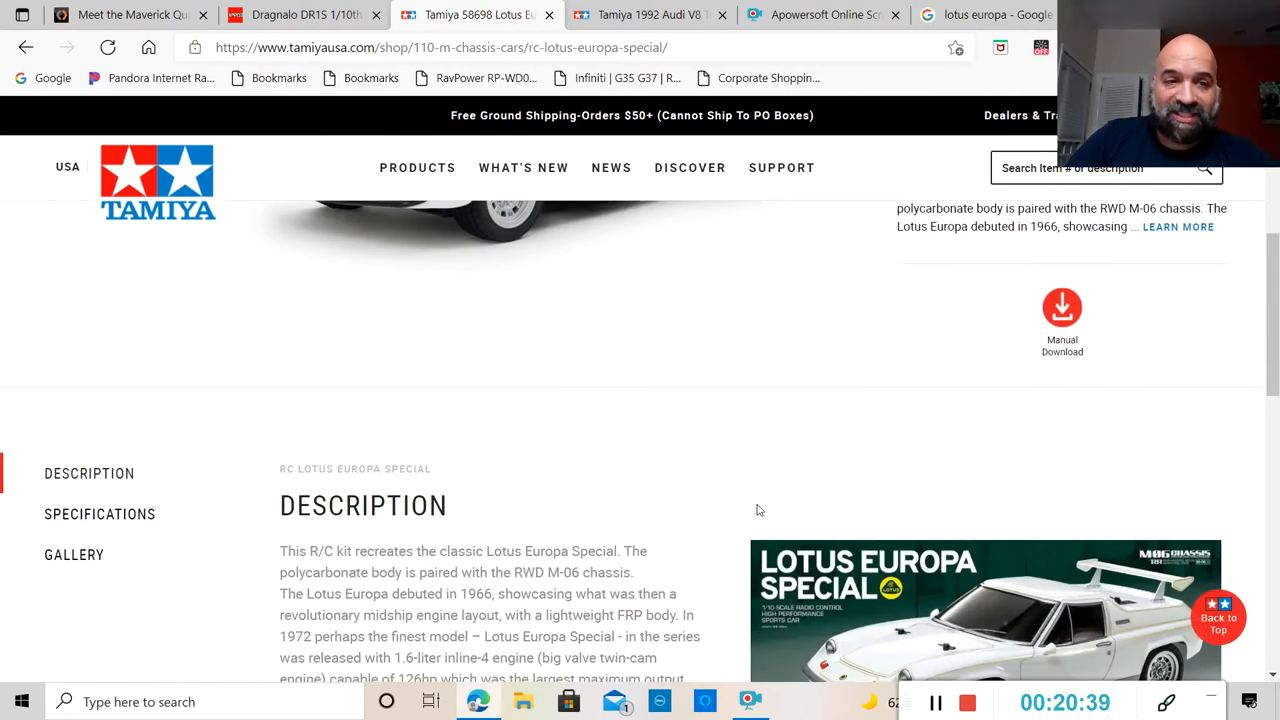
left_click(74, 554)
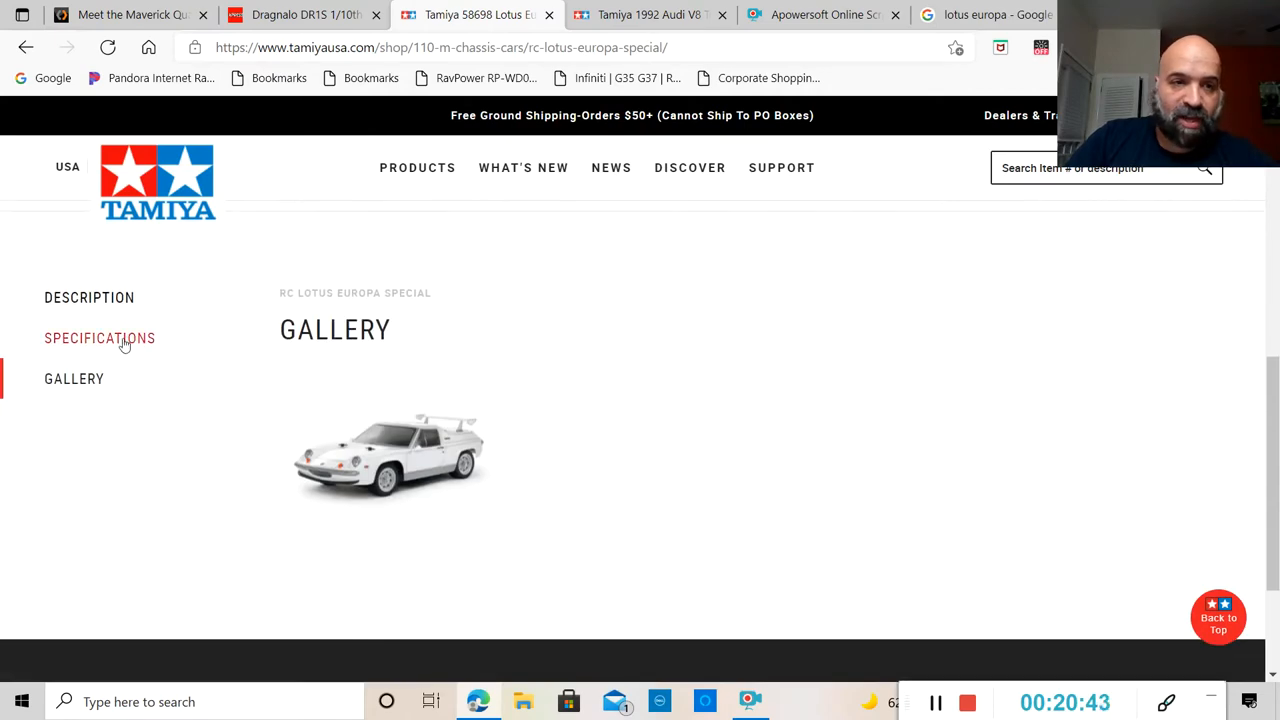
left_click(99, 338)
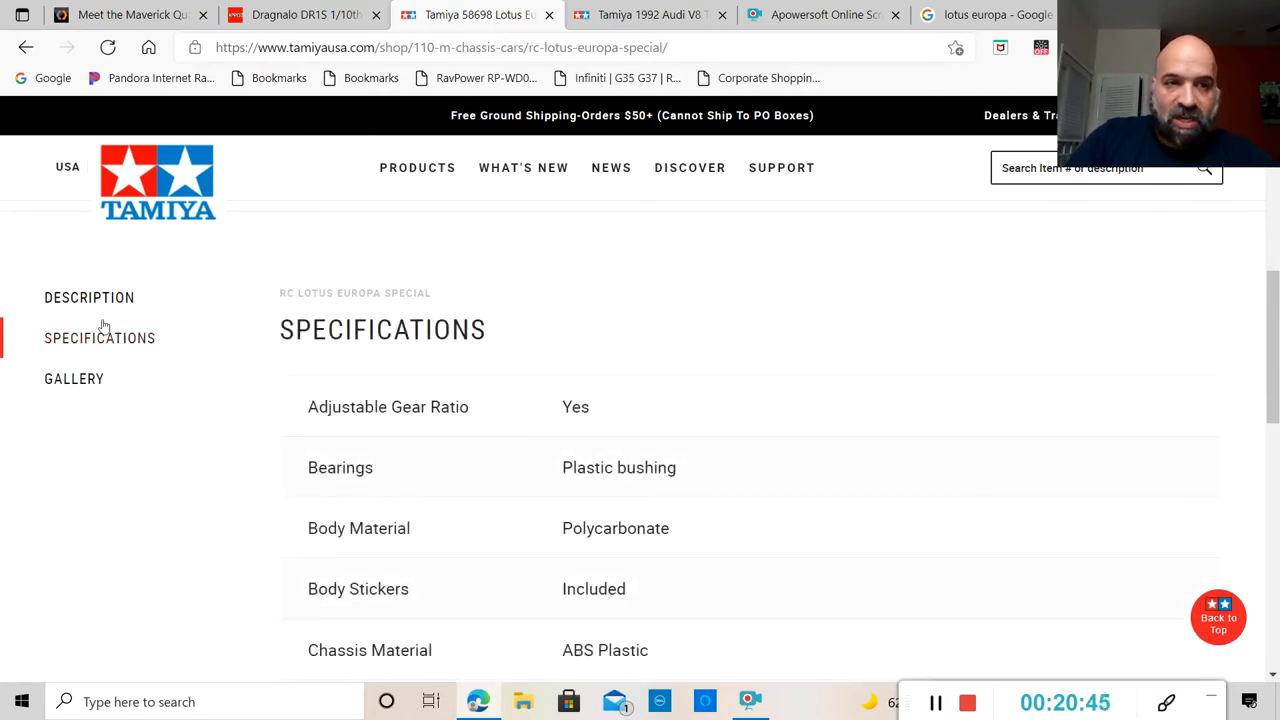
left_click(89, 297)
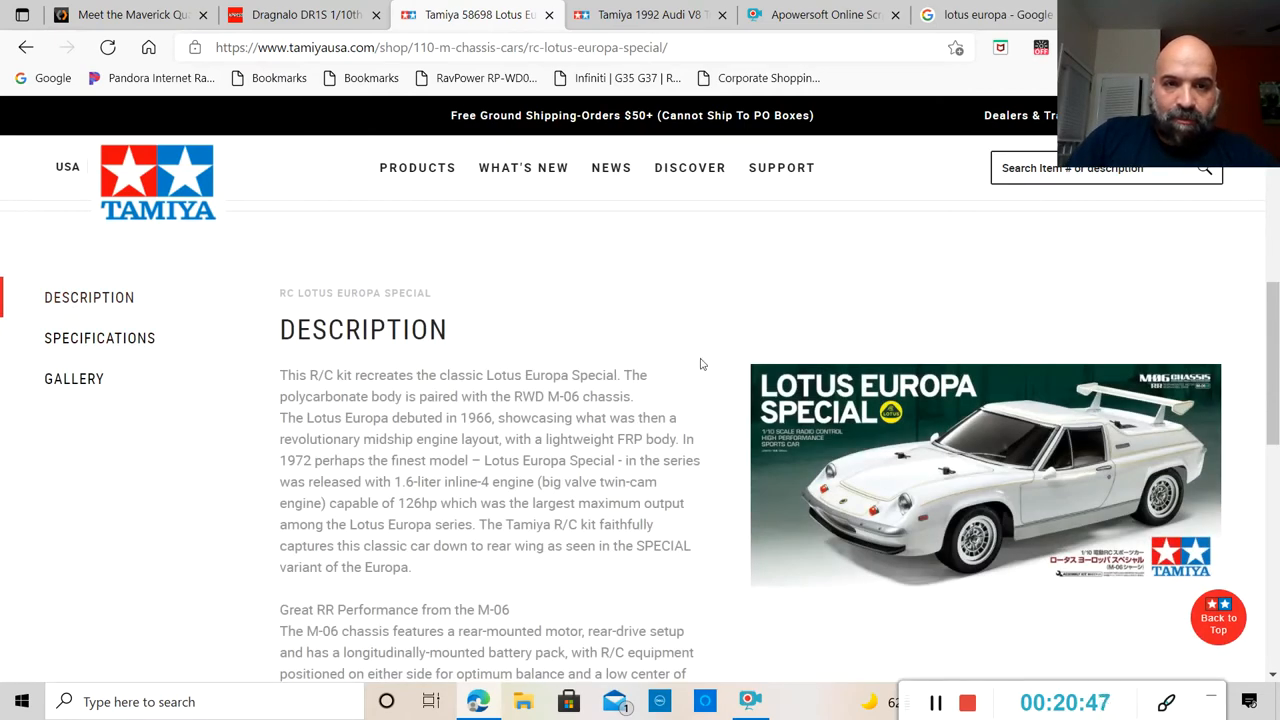
scroll("down", 3)
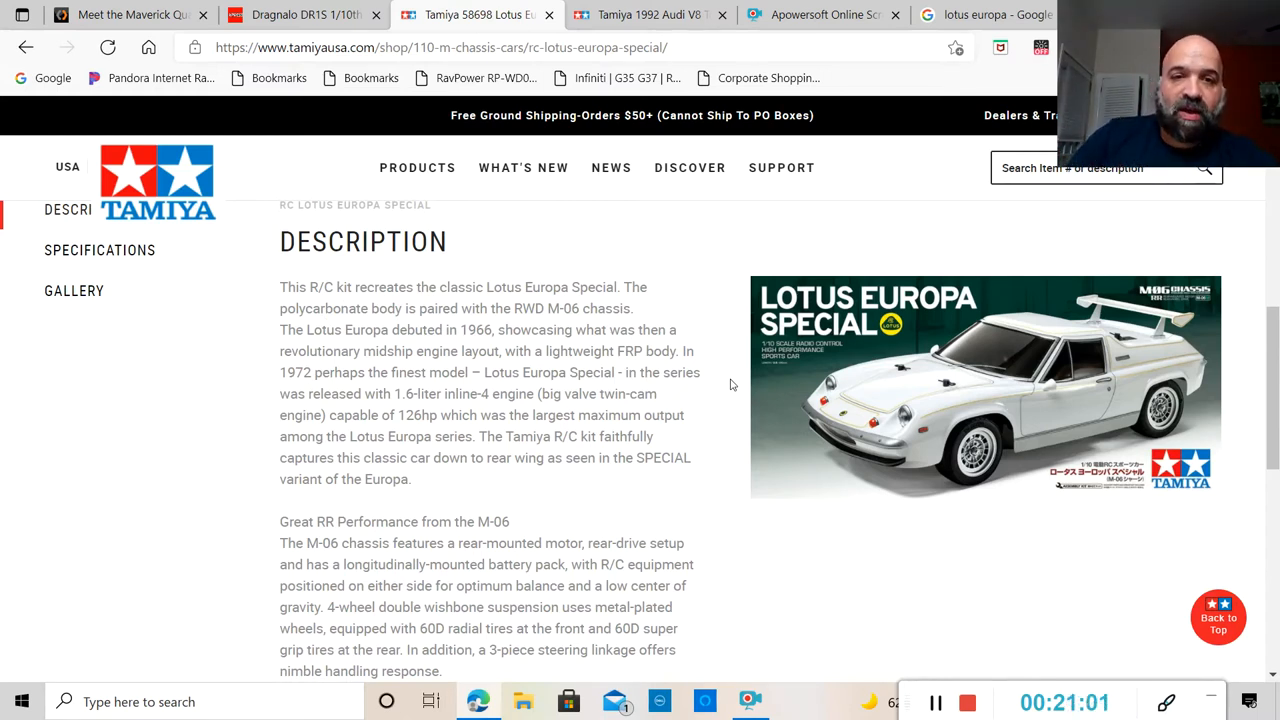
mouse_move(527, 410)
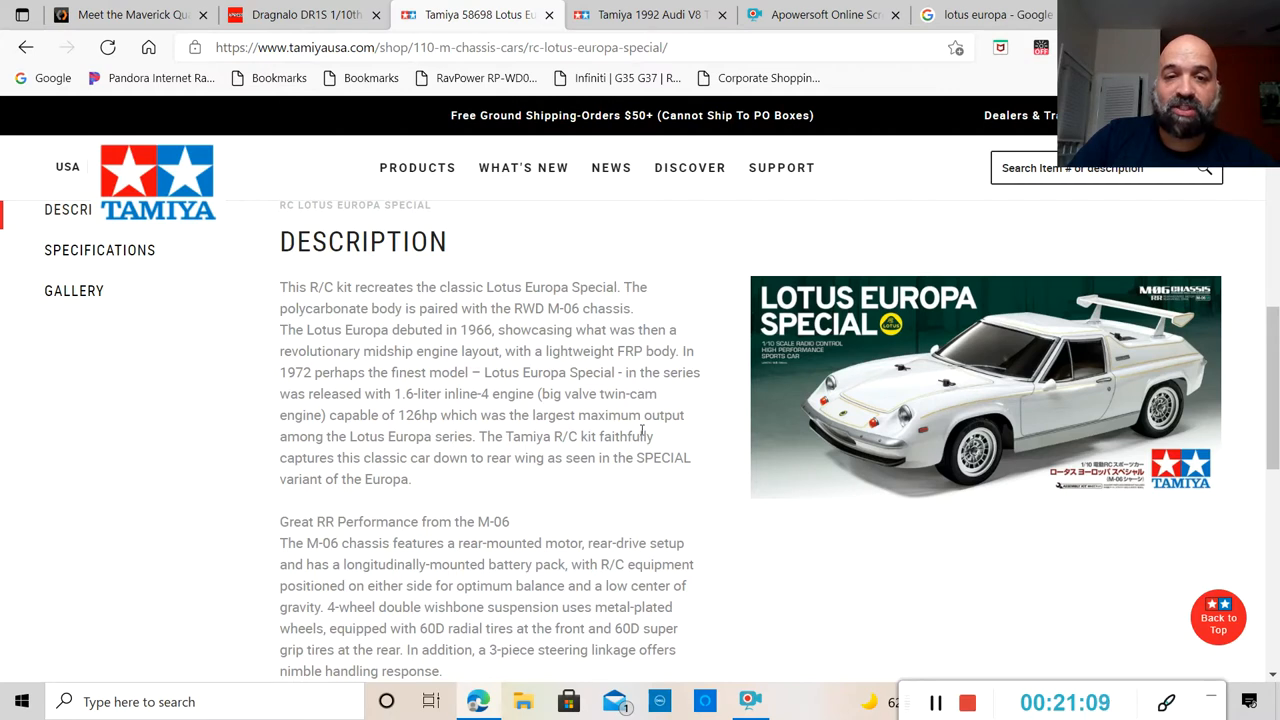
mouse_move(320, 453)
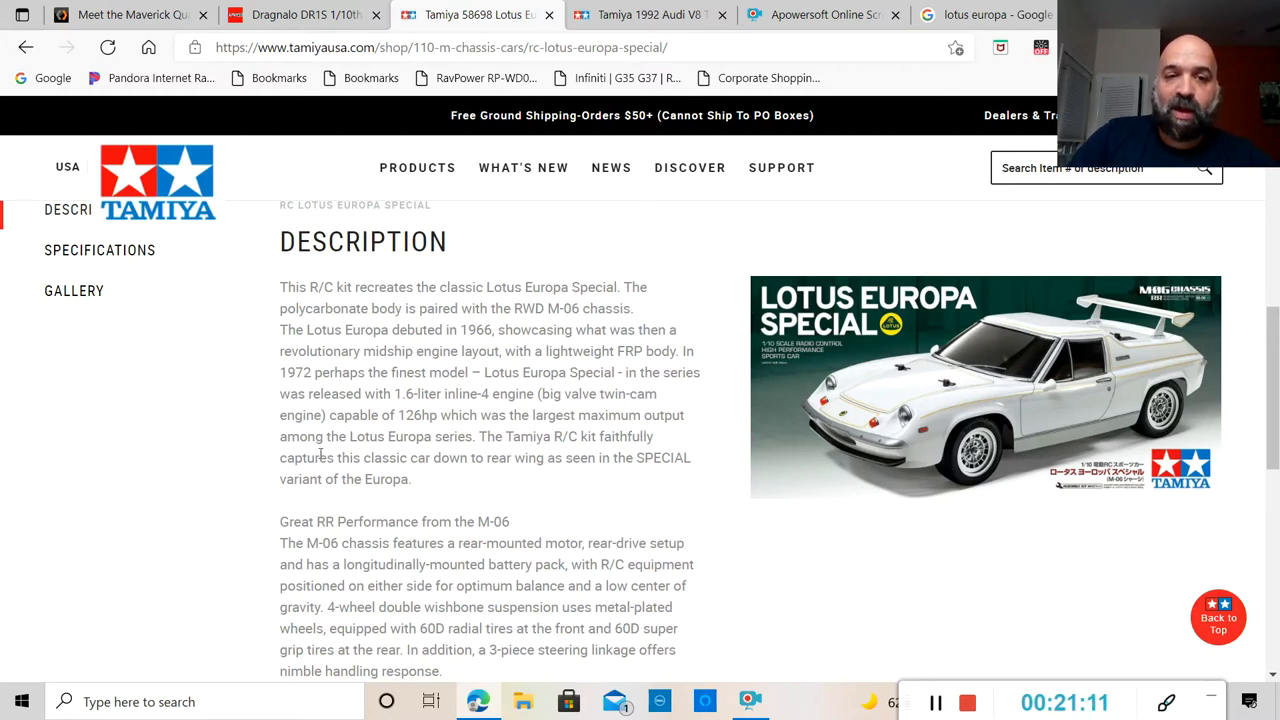
mouse_move(728, 443)
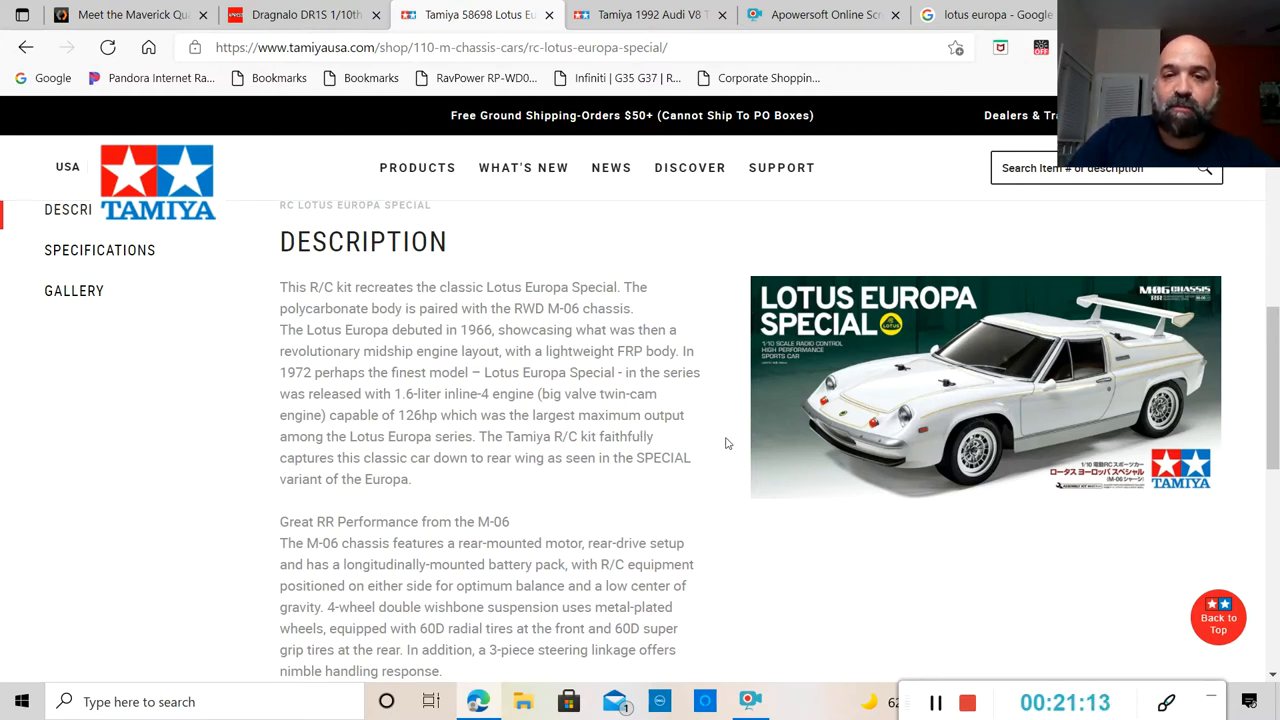
Scroll up and down through the Lotus Europa Special product details.
scroll("down", 3)
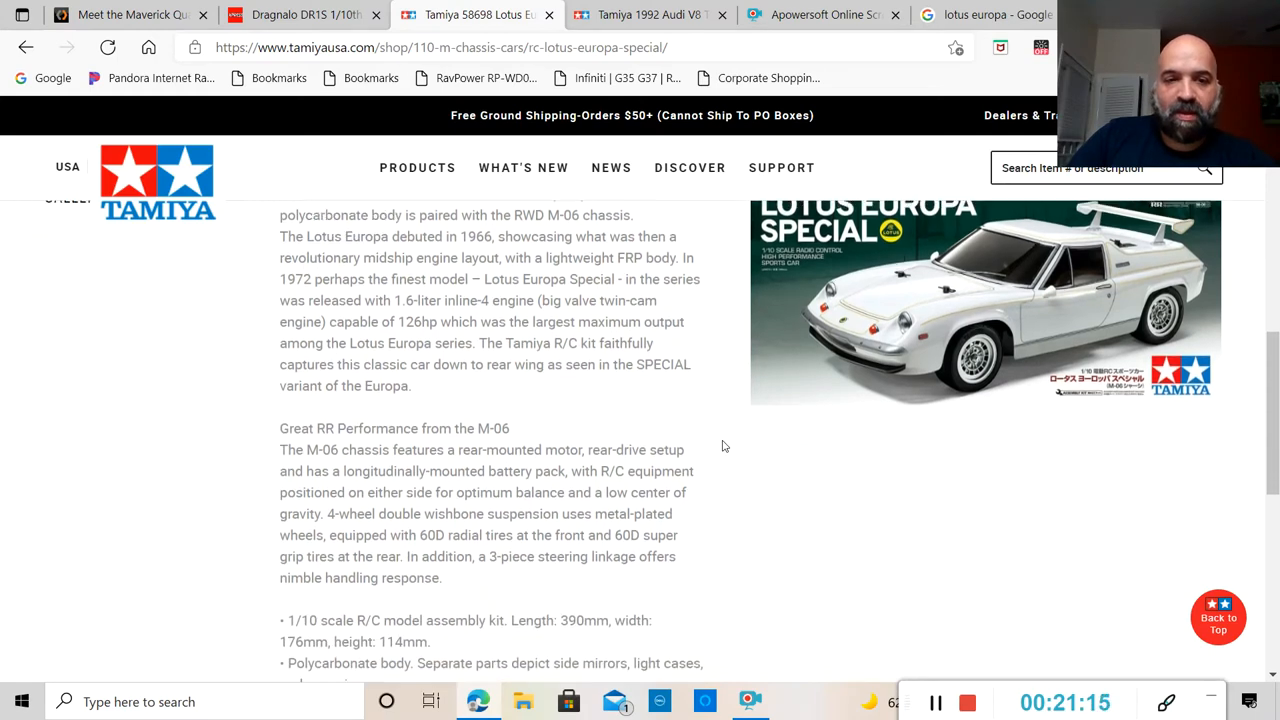
scroll("down", 3)
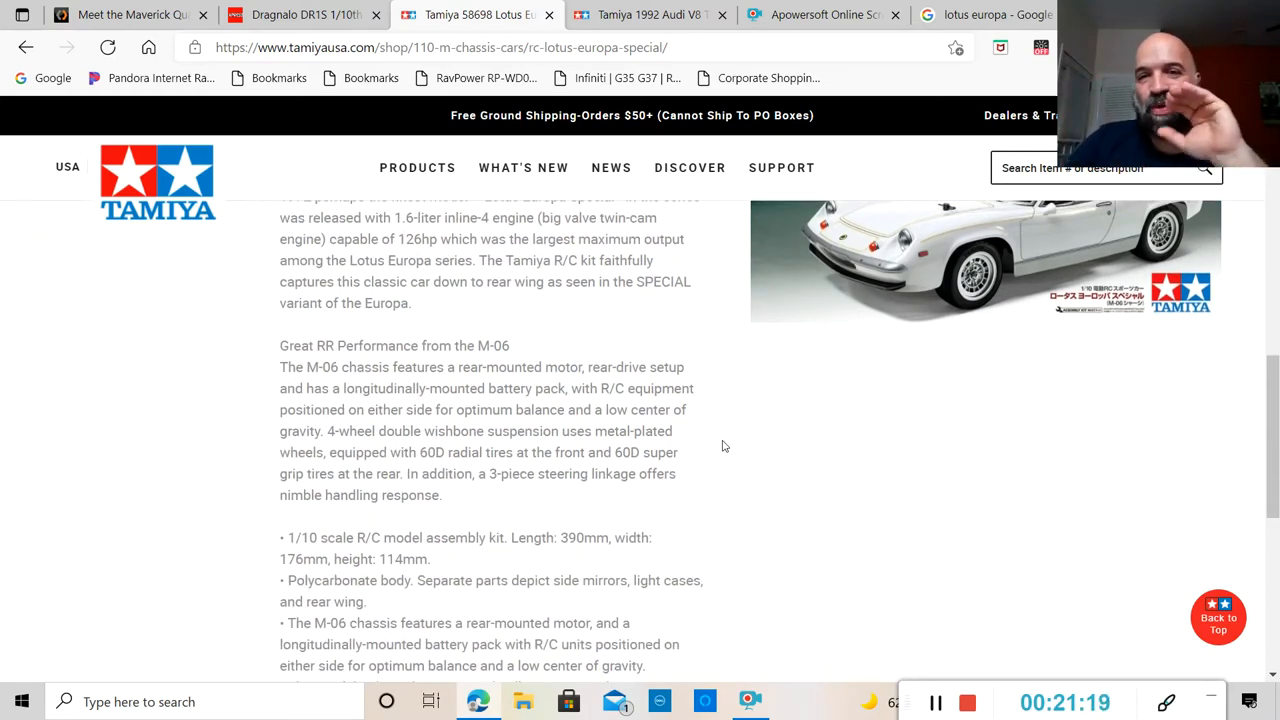
scroll("up", 3)
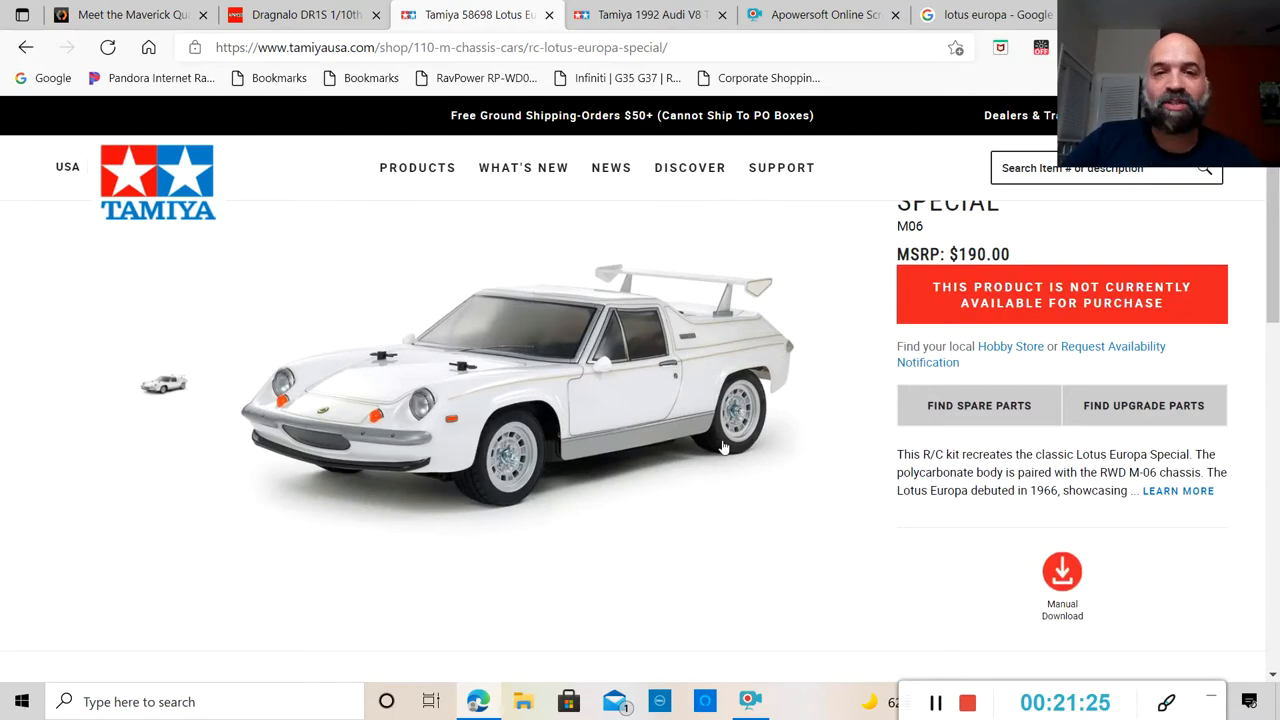
scroll("down", 3)
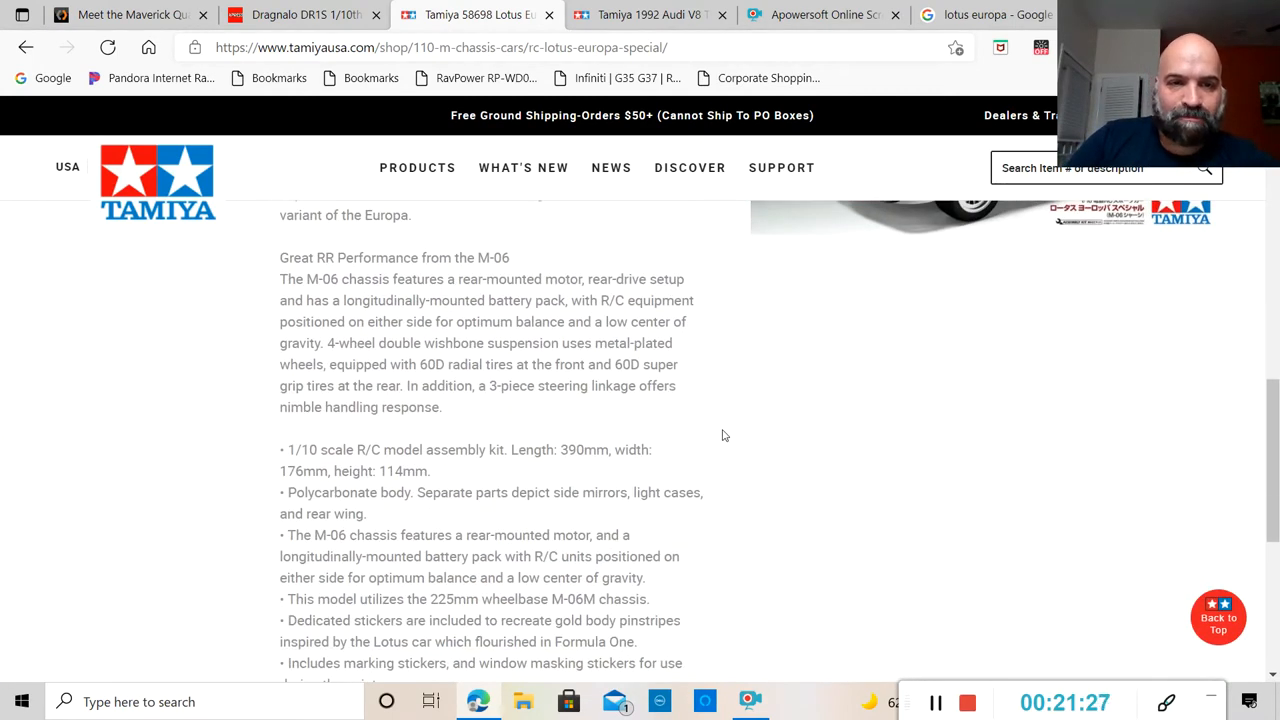
scroll("down", 3)
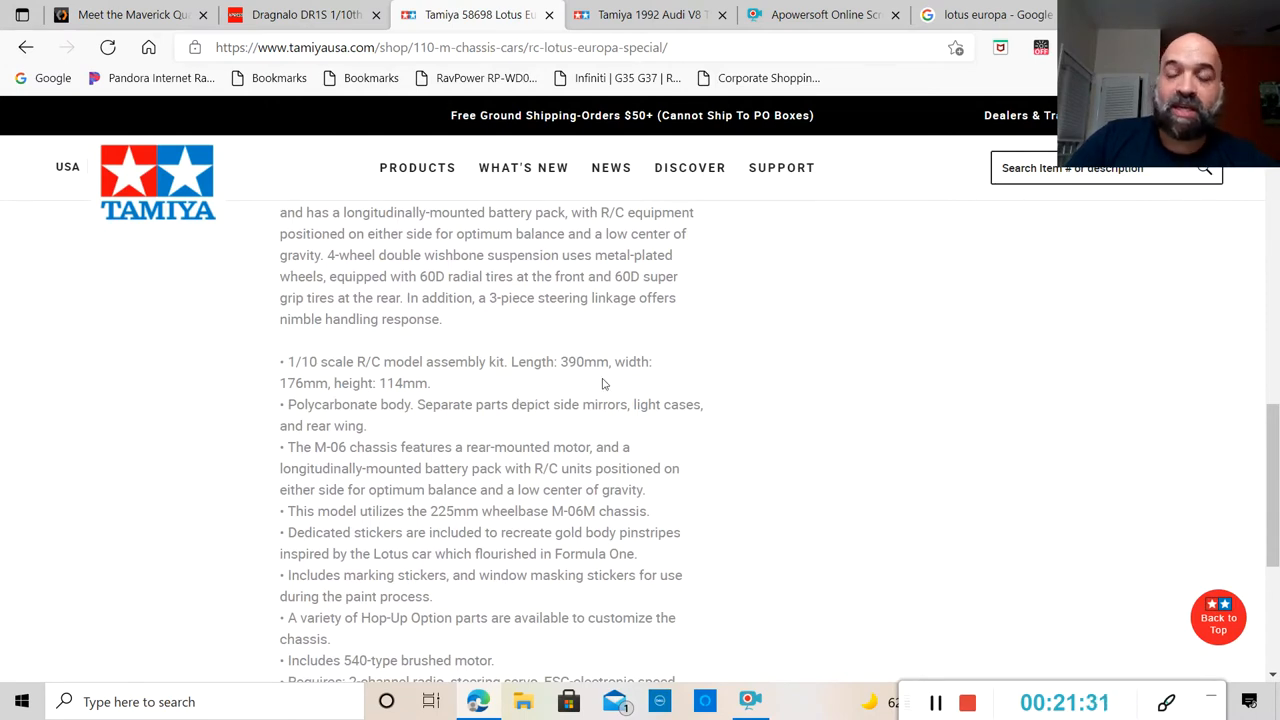
mouse_move(756, 395)
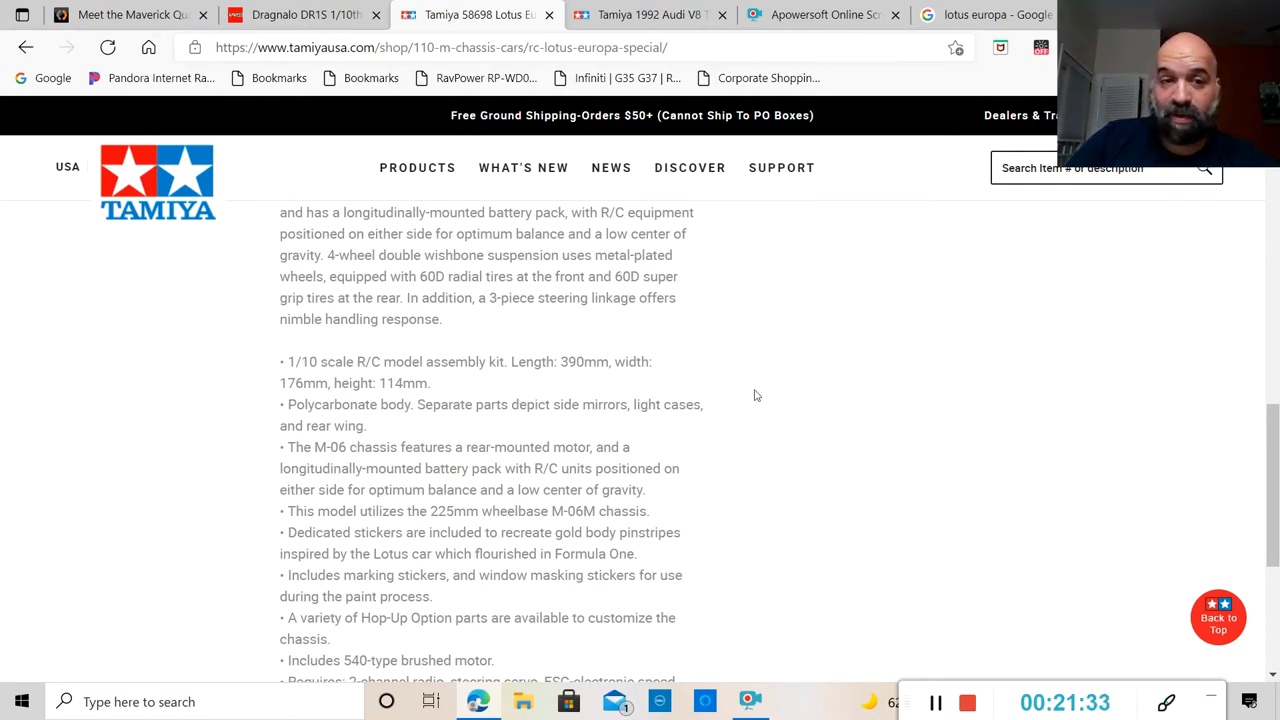
mouse_move(556, 427)
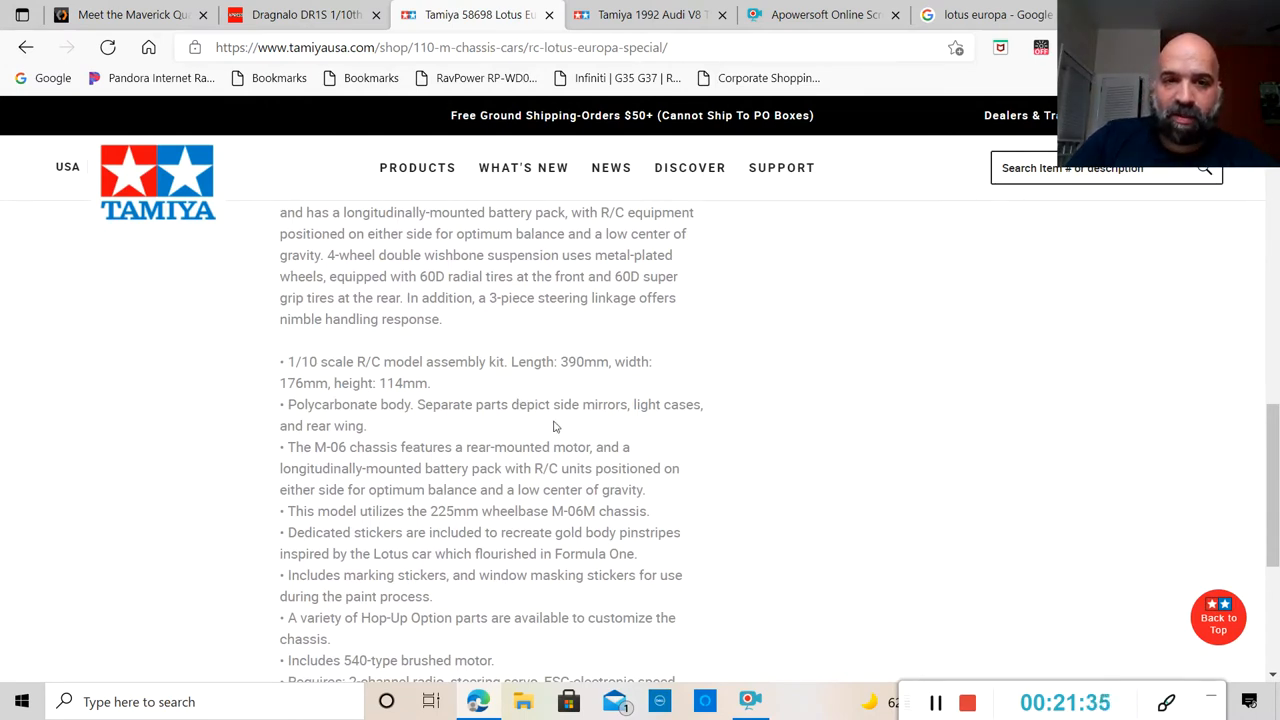
mouse_move(622, 423)
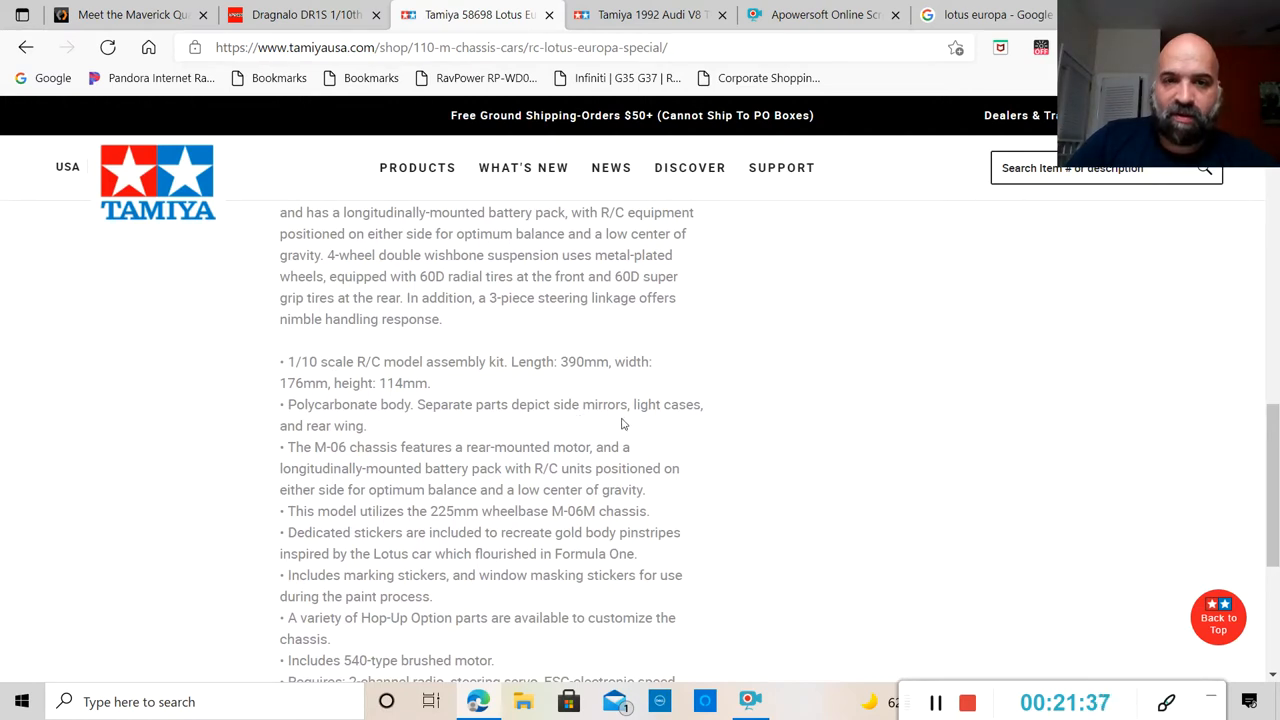
mouse_move(570, 440)
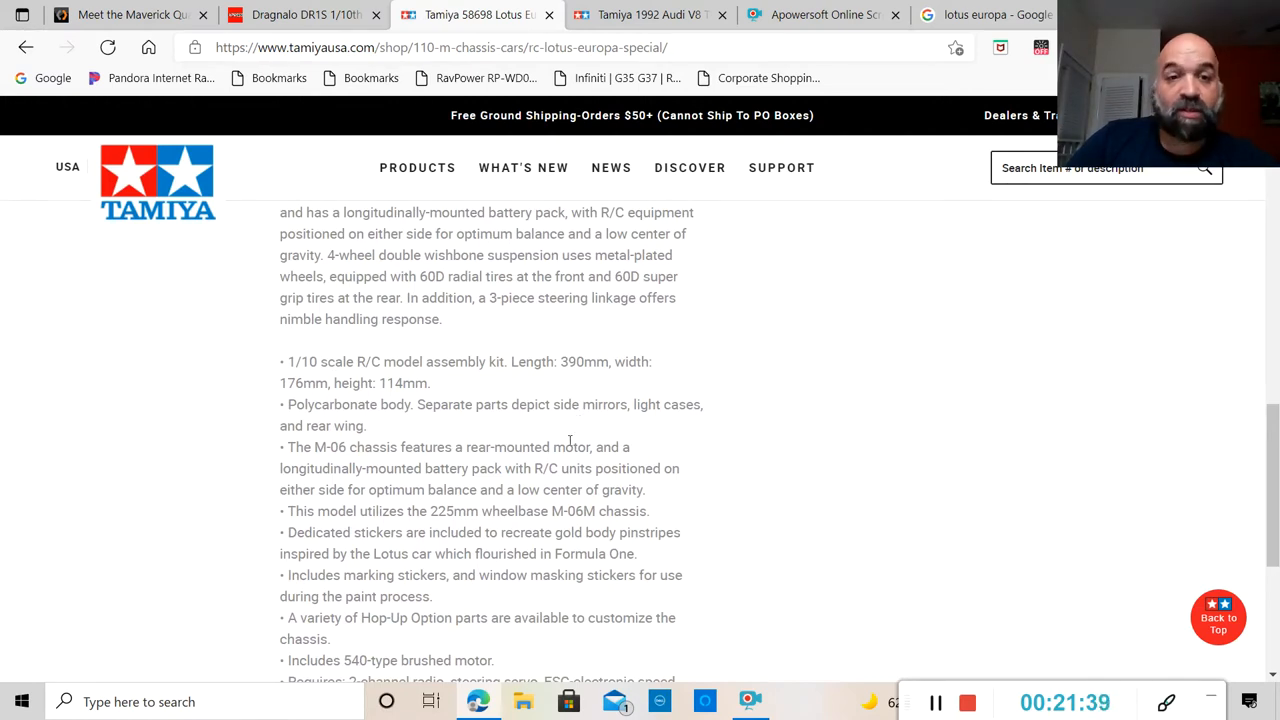
mouse_move(499, 425)
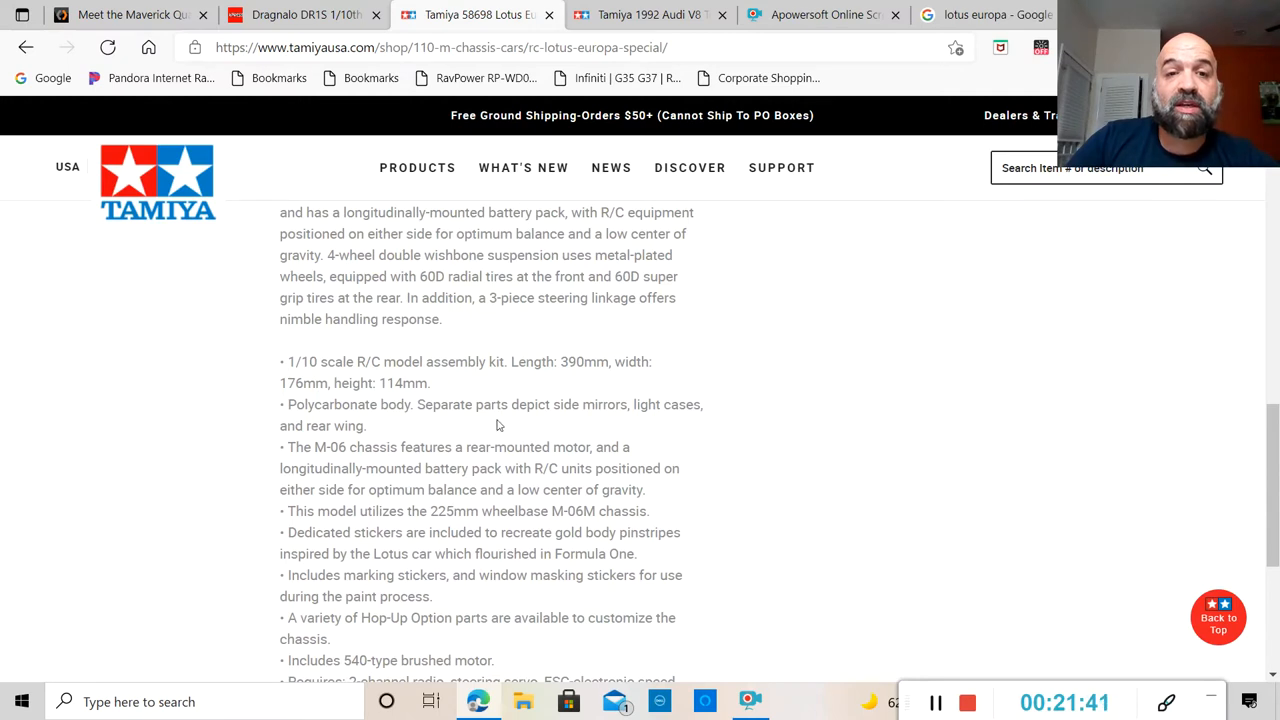
mouse_move(640, 420)
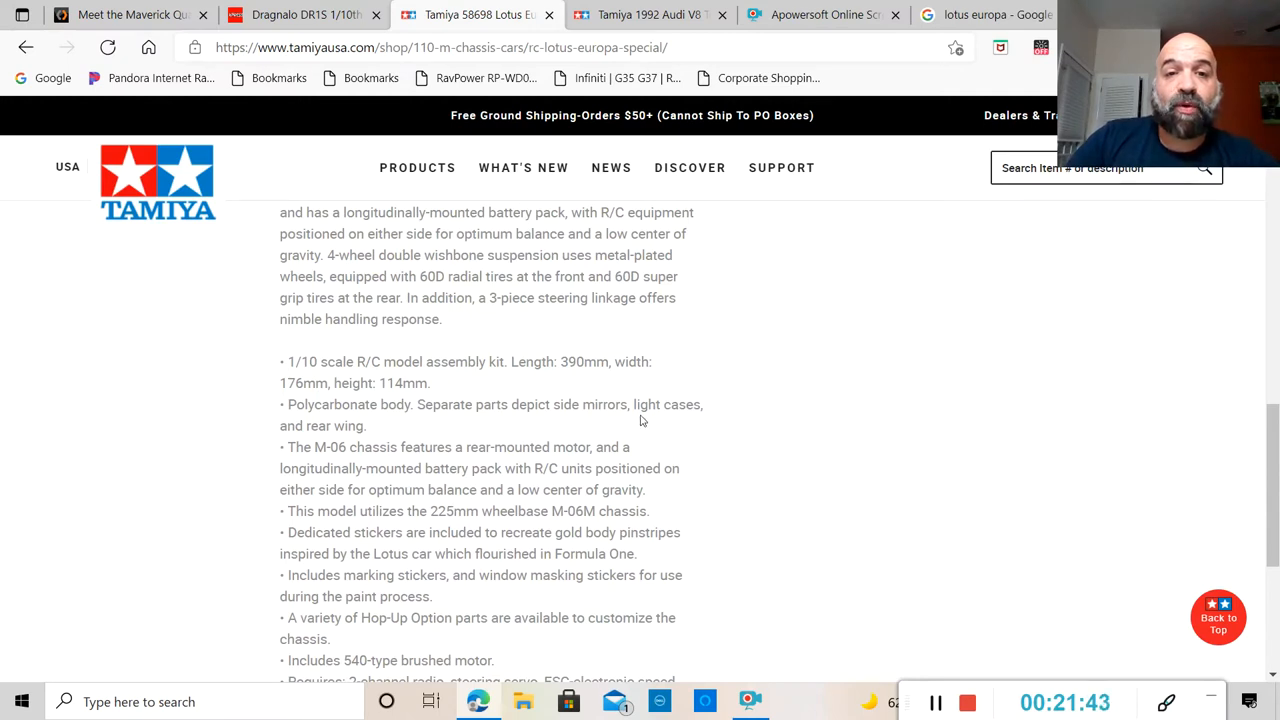
mouse_move(371, 434)
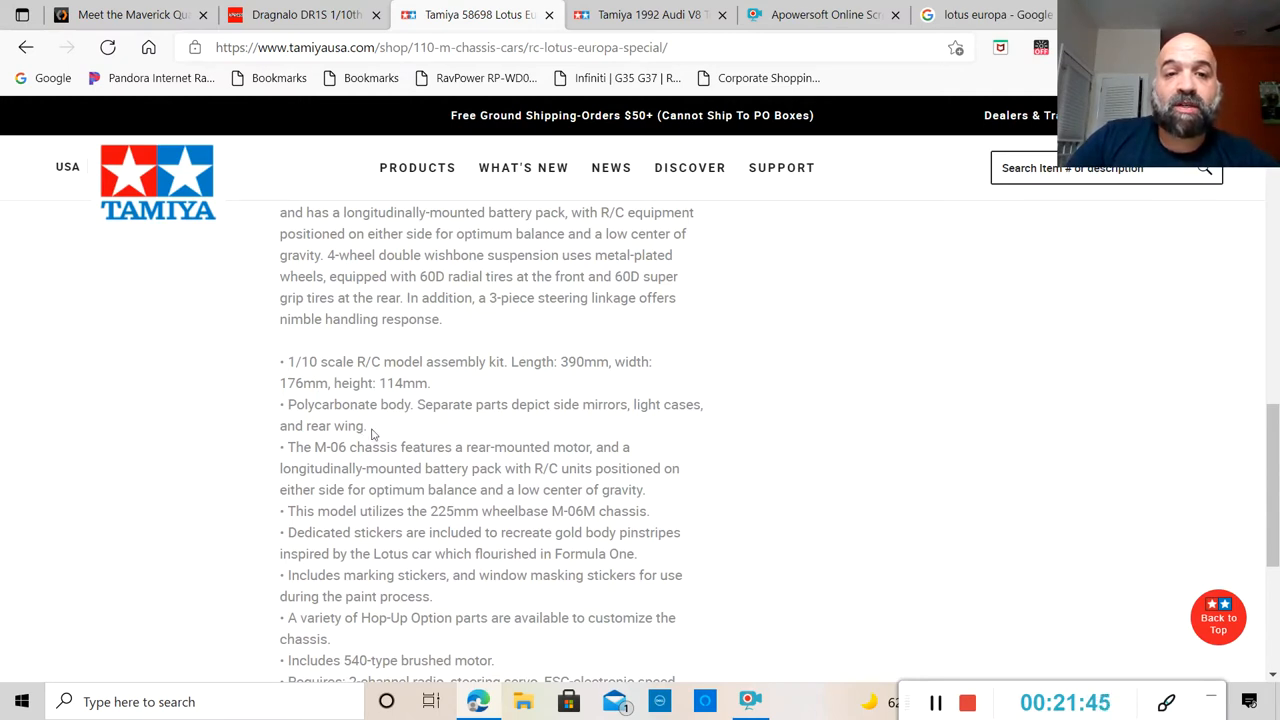
scroll("up", 3)
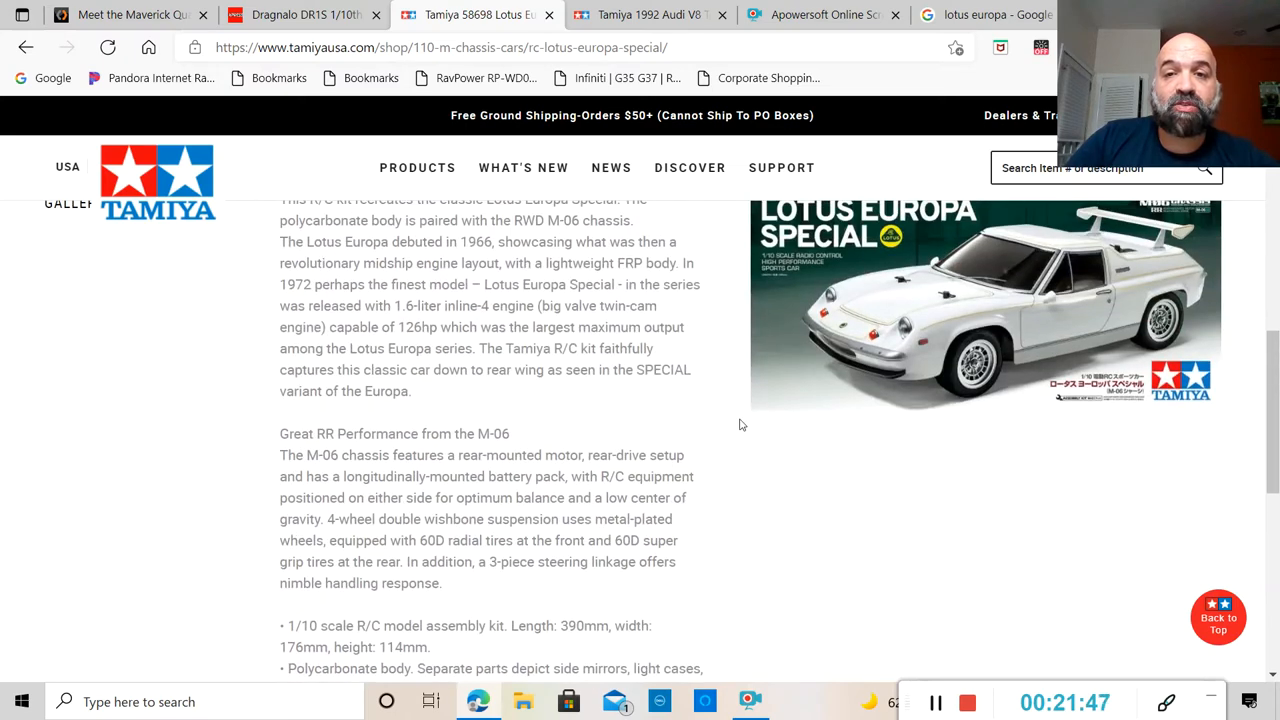
scroll("up", 3)
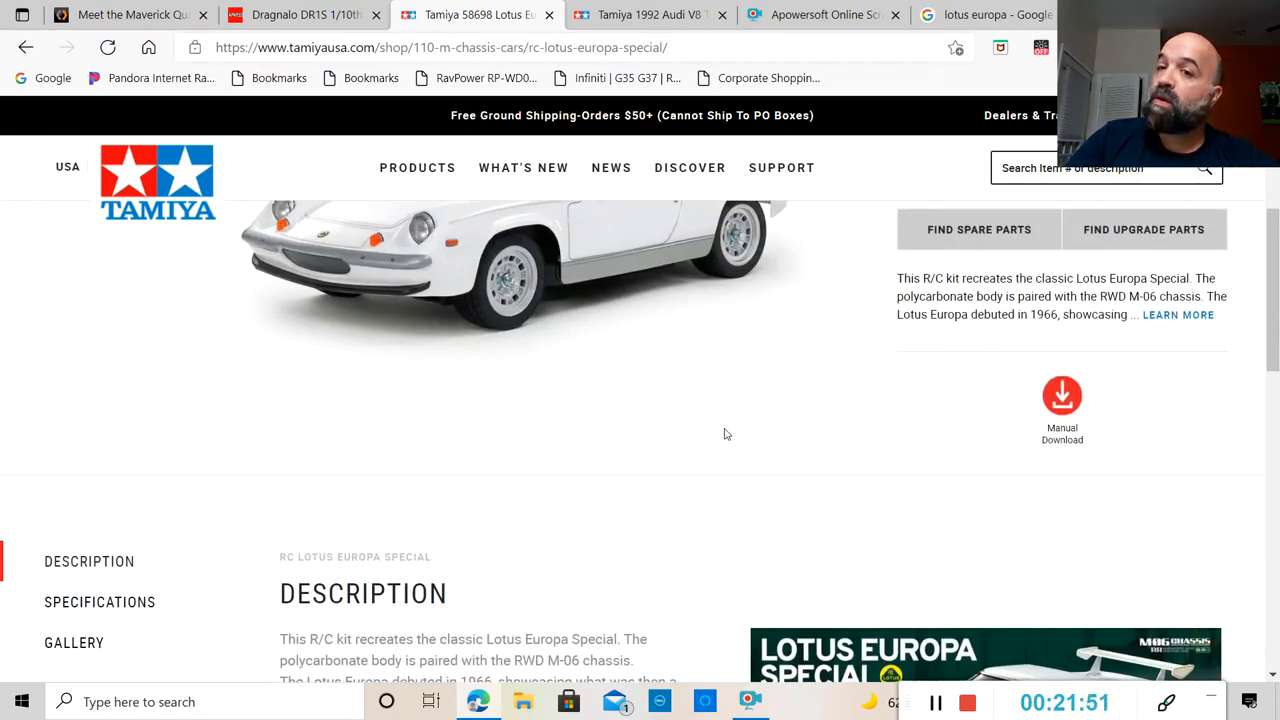
scroll("down", 3)
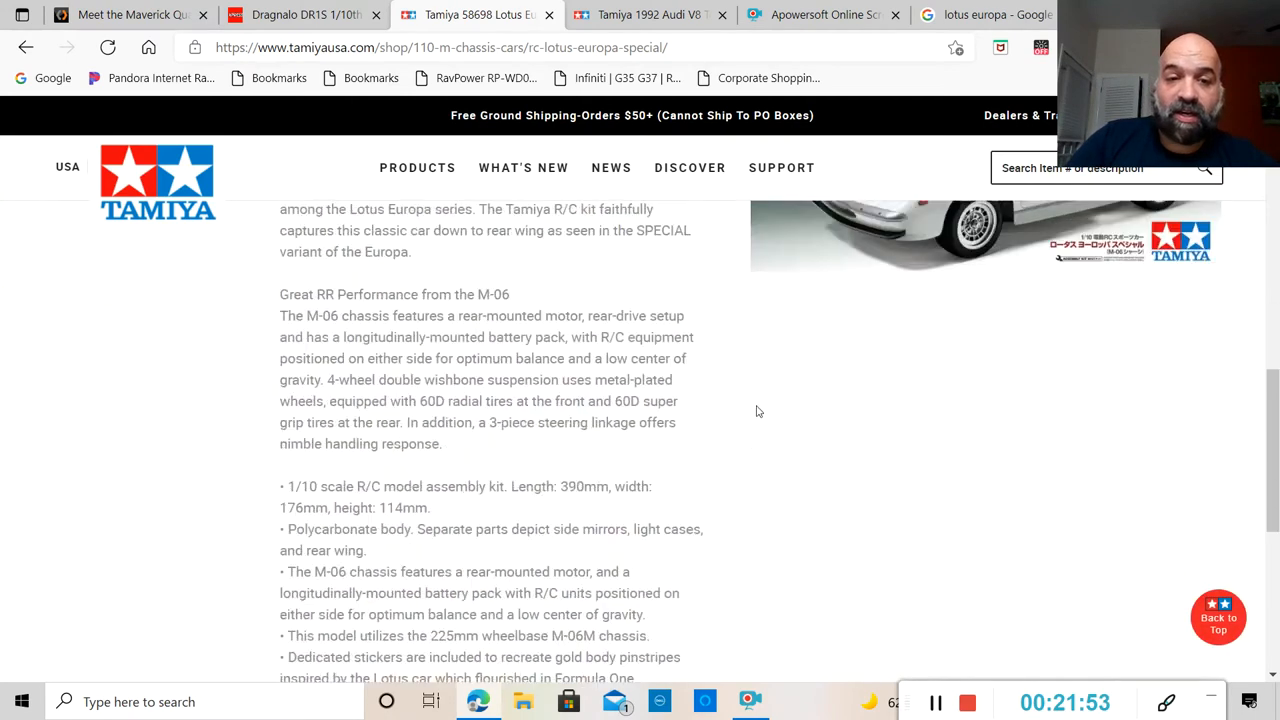
scroll("down", 3)
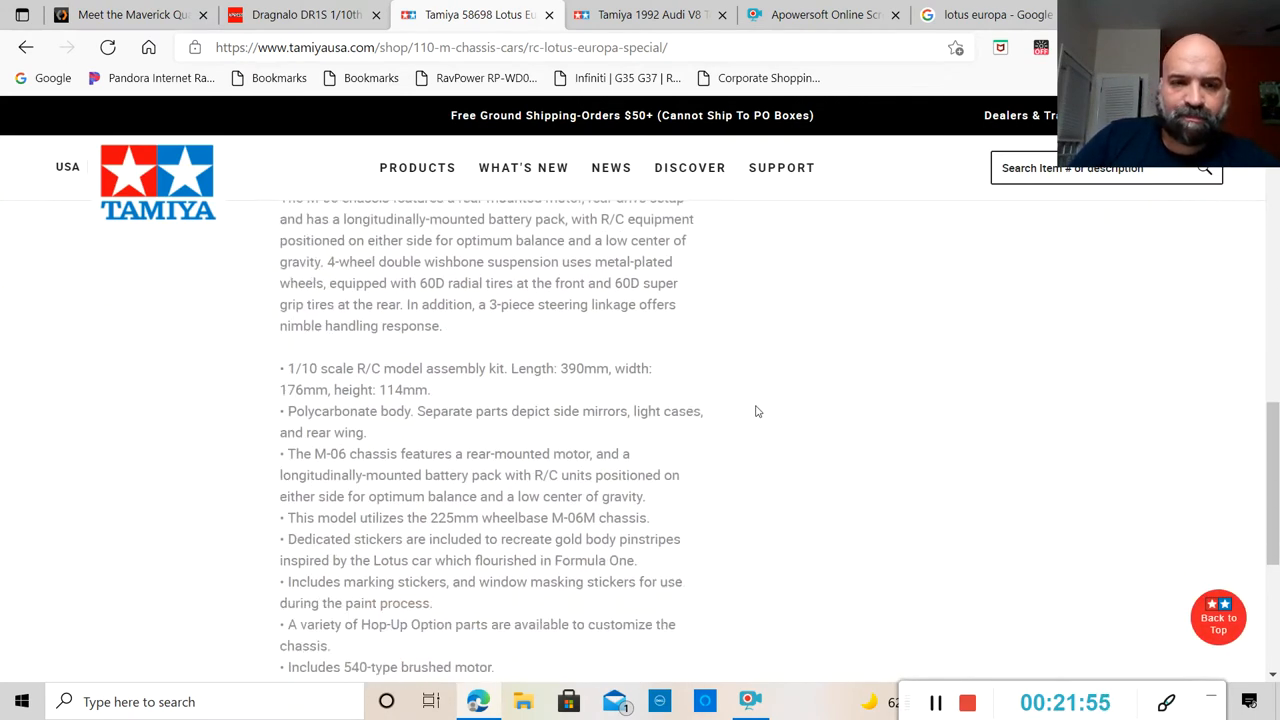
scroll("down", 3)
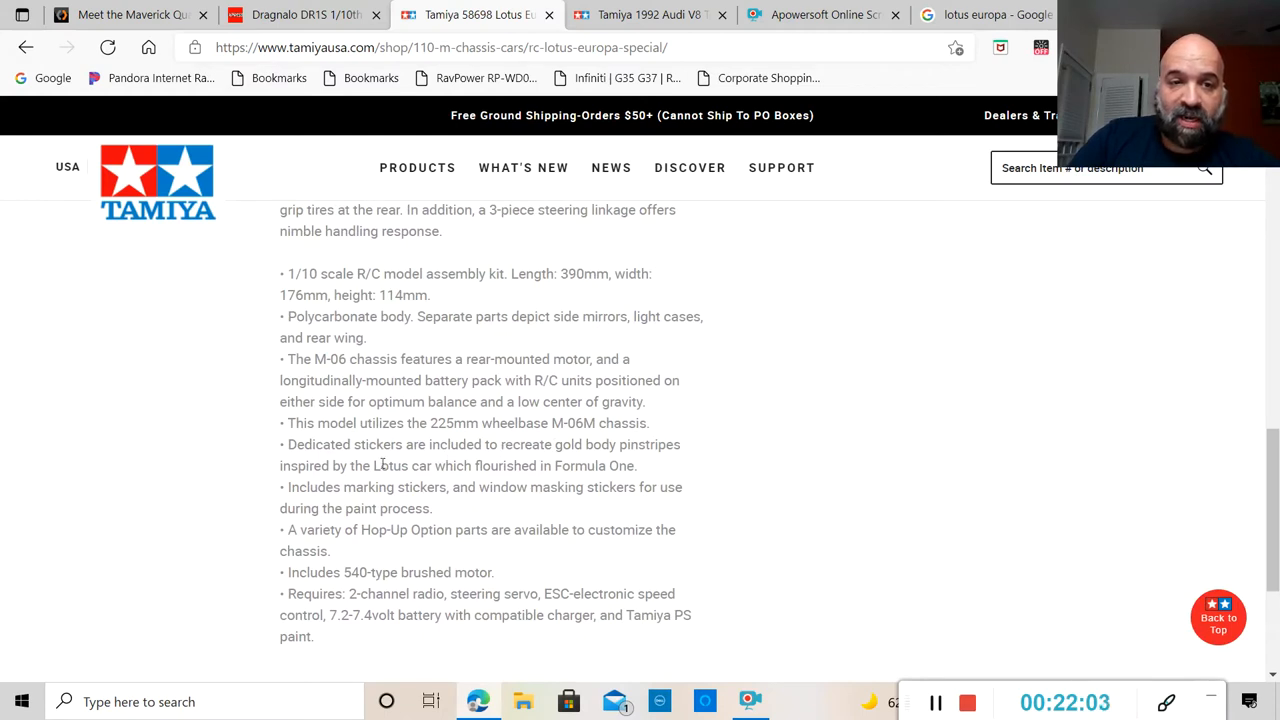
scroll("down", 3)
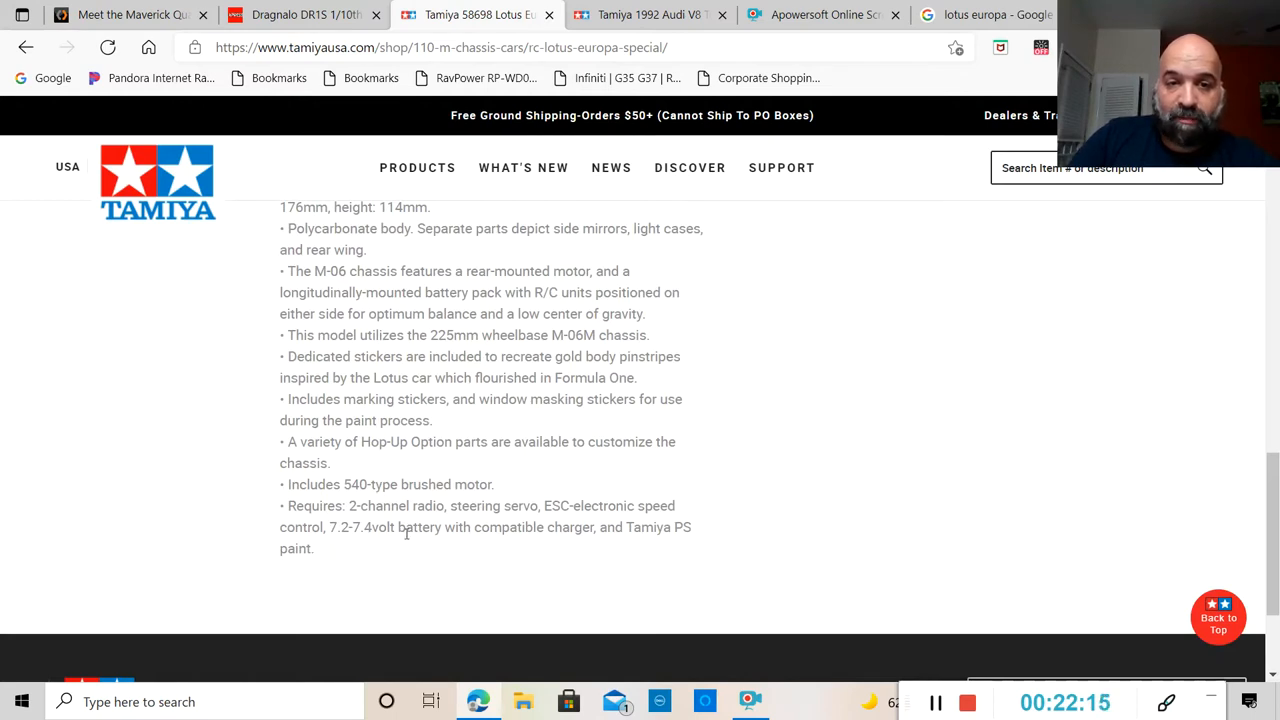
mouse_move(735, 525)
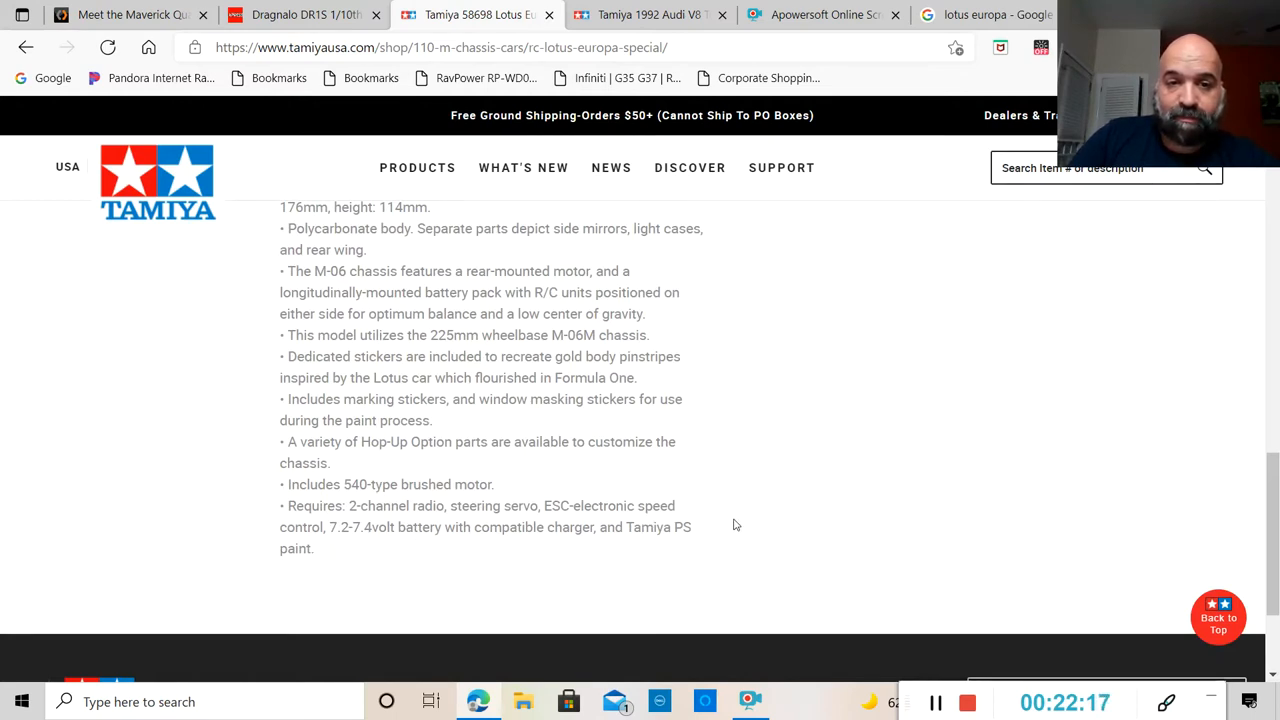
mouse_move(709, 535)
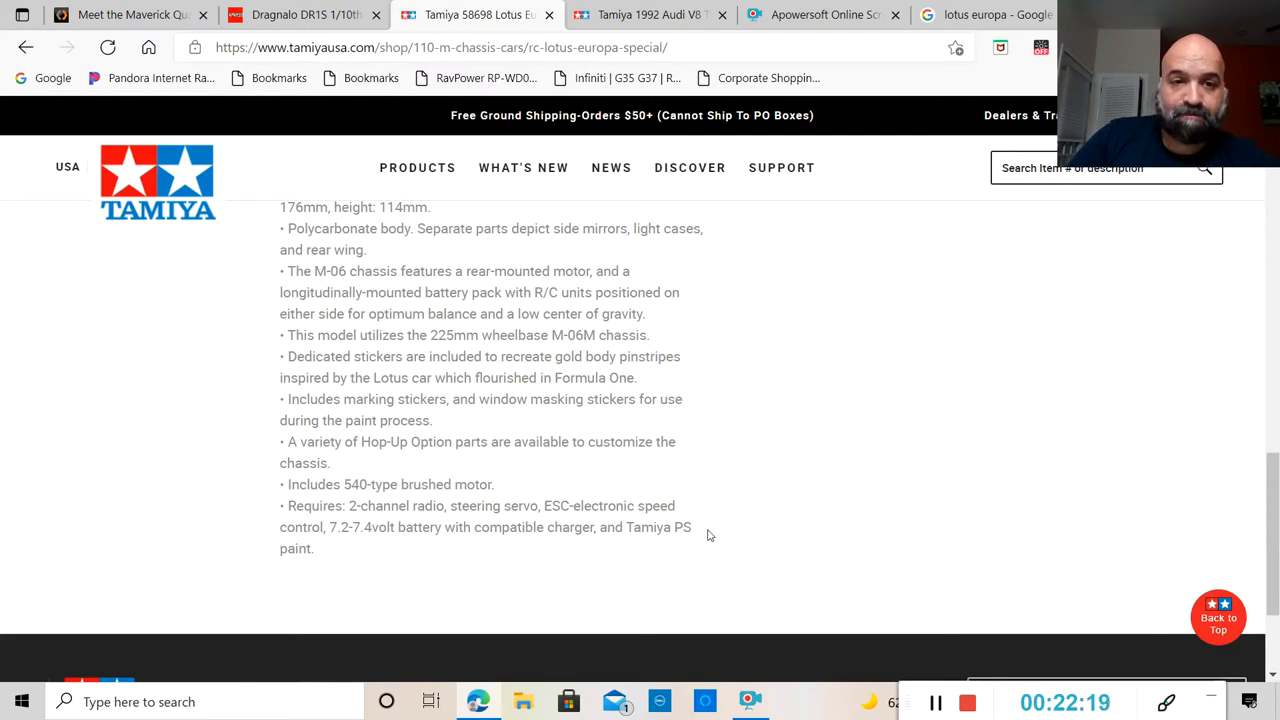
mouse_move(555, 398)
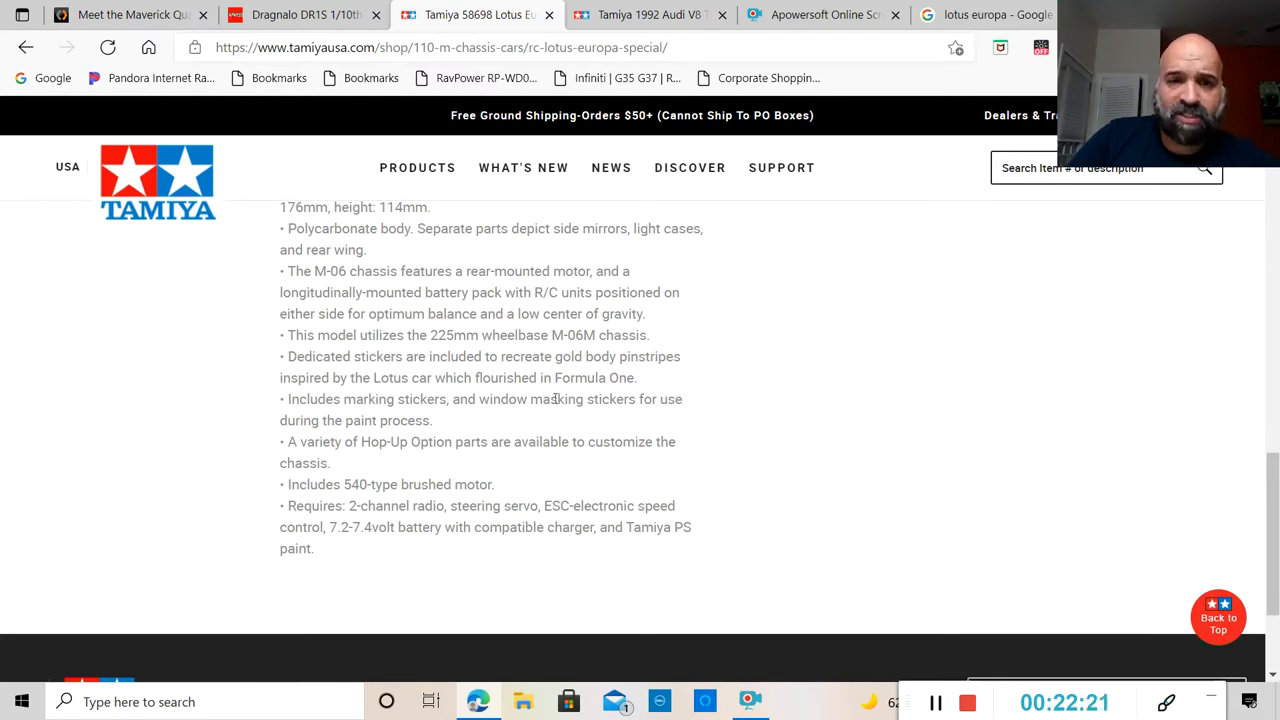
mouse_move(504, 460)
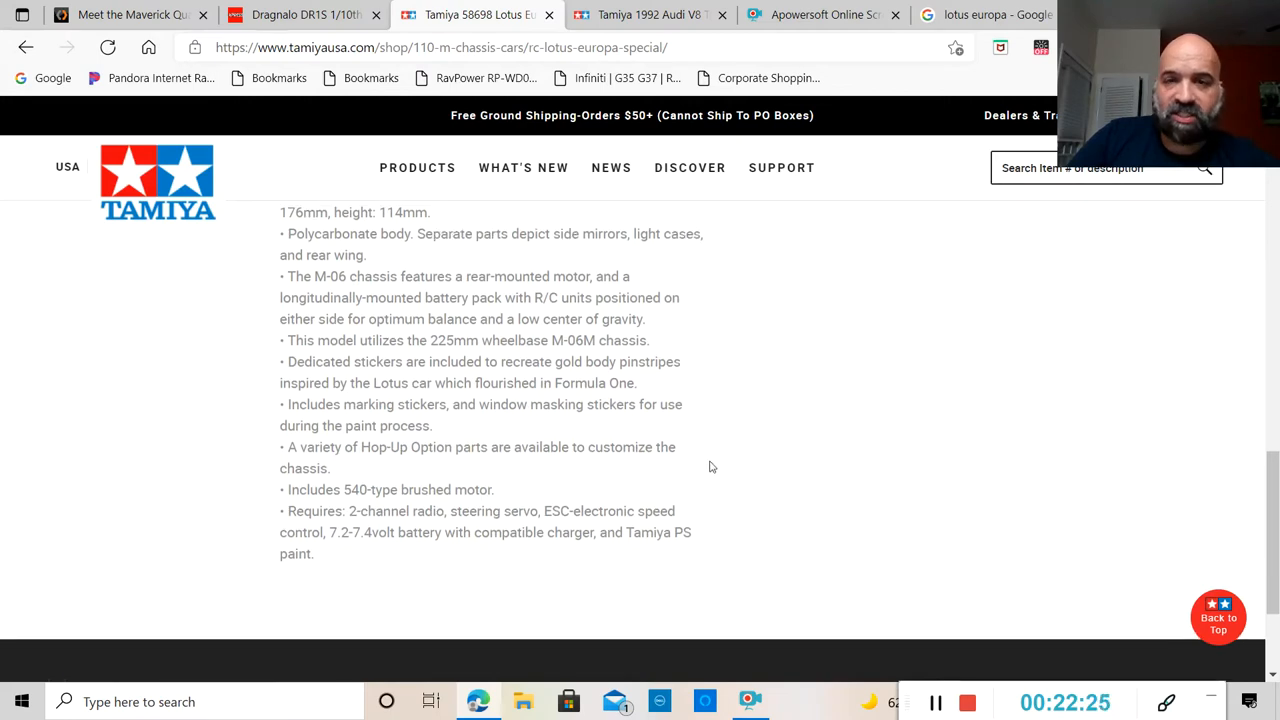
Return toward the top and go to the Lotus Europa's Find Upgrade Parts list.
scroll("up", 3)
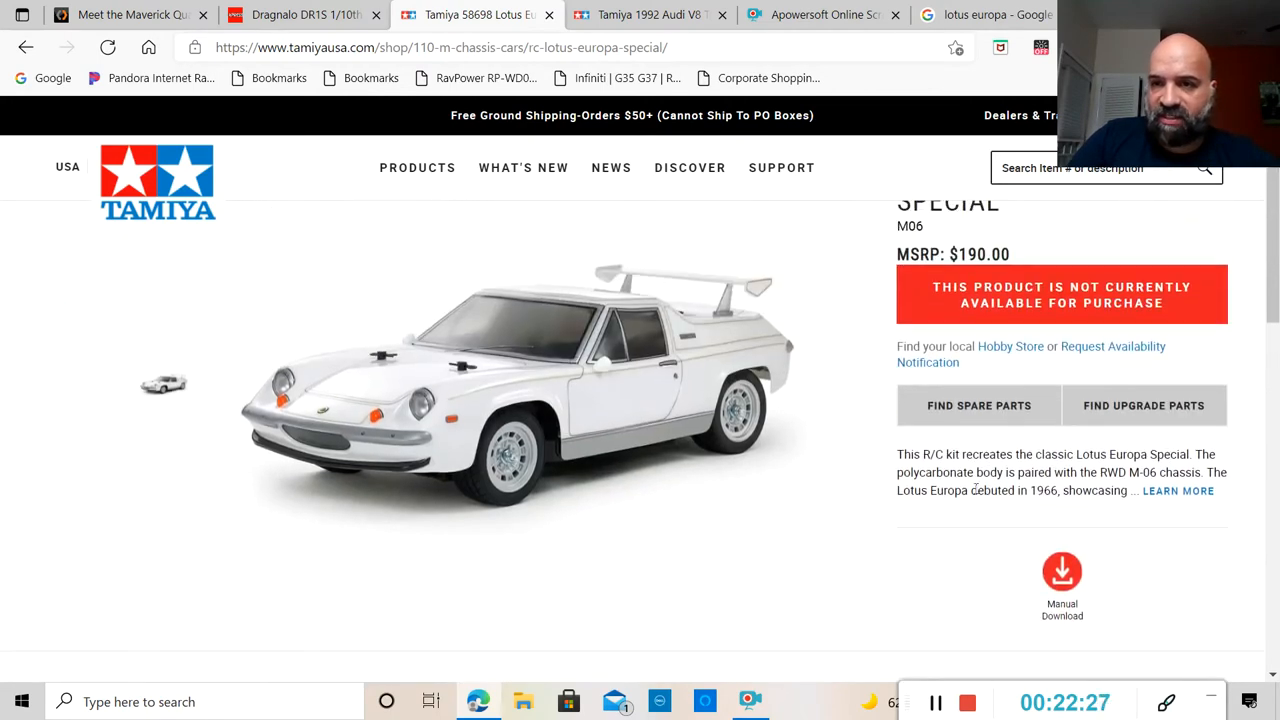
left_click(1143, 405)
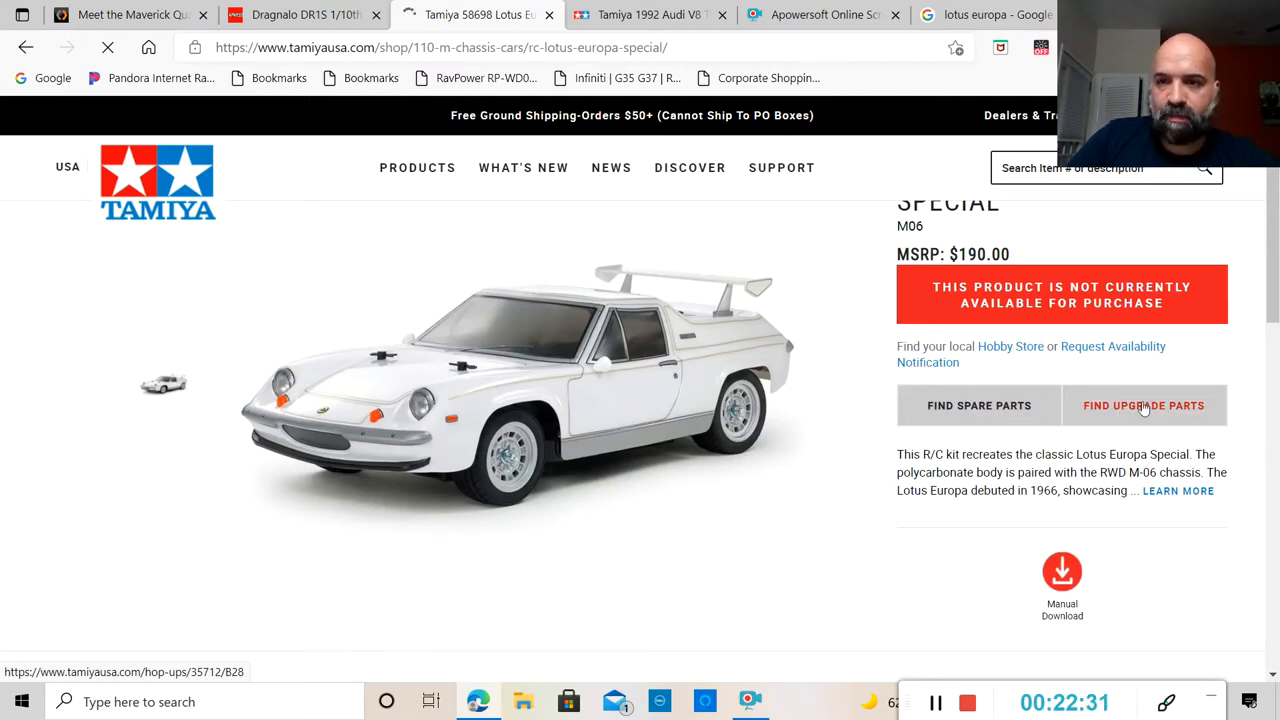
Open the RC Lotus Europa Special Hop-Up Options list and read entries down to the $88 aluminum damper set.
left_click(1143, 405)
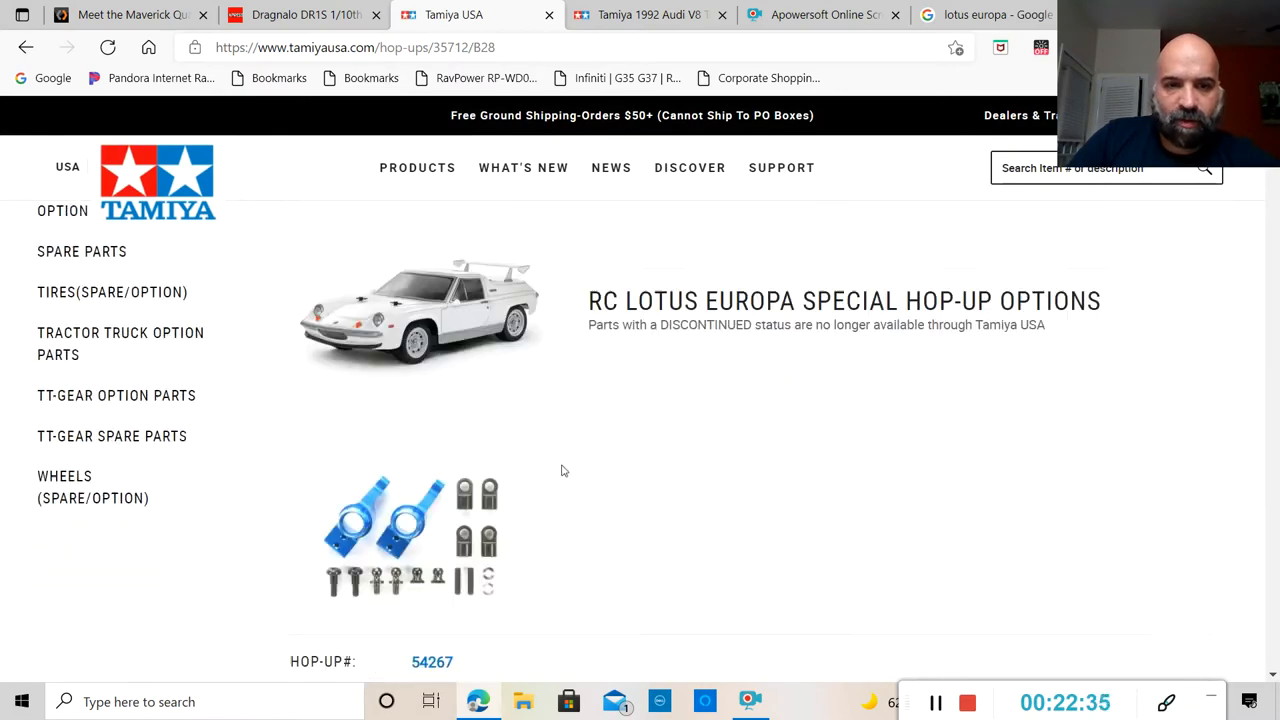
scroll("down", 3)
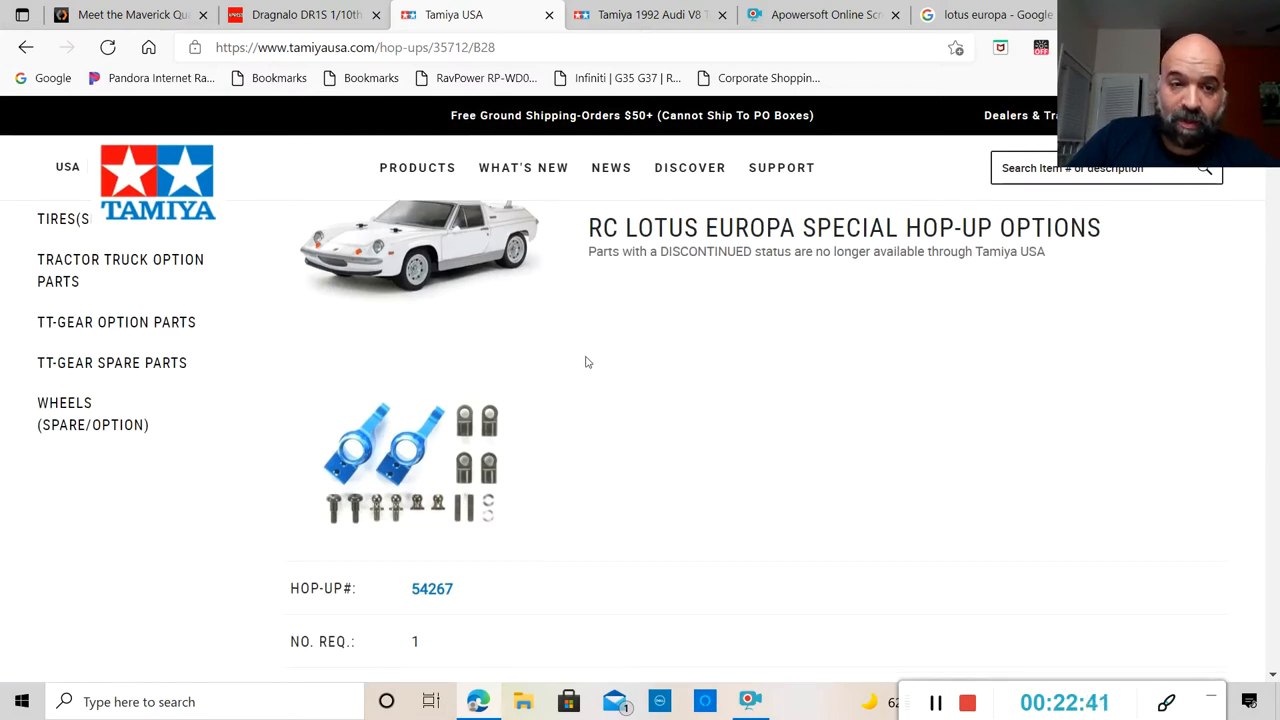
scroll("down", 3)
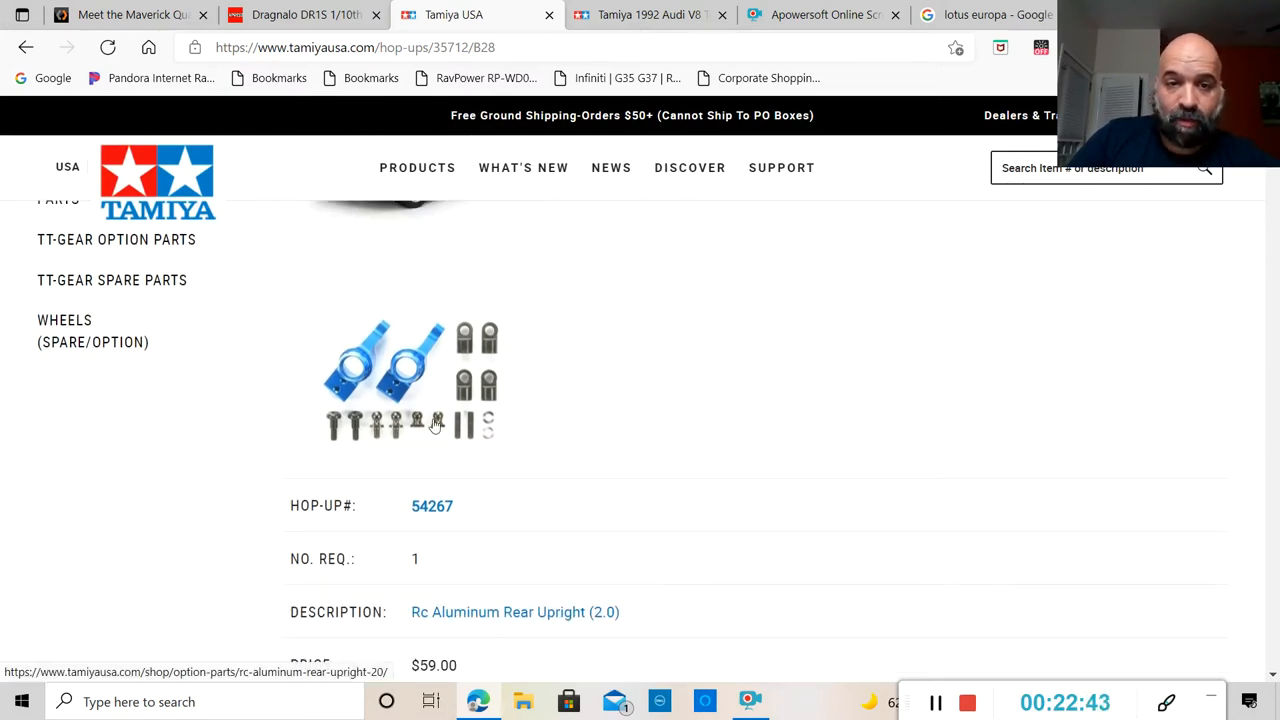
scroll("down", 3)
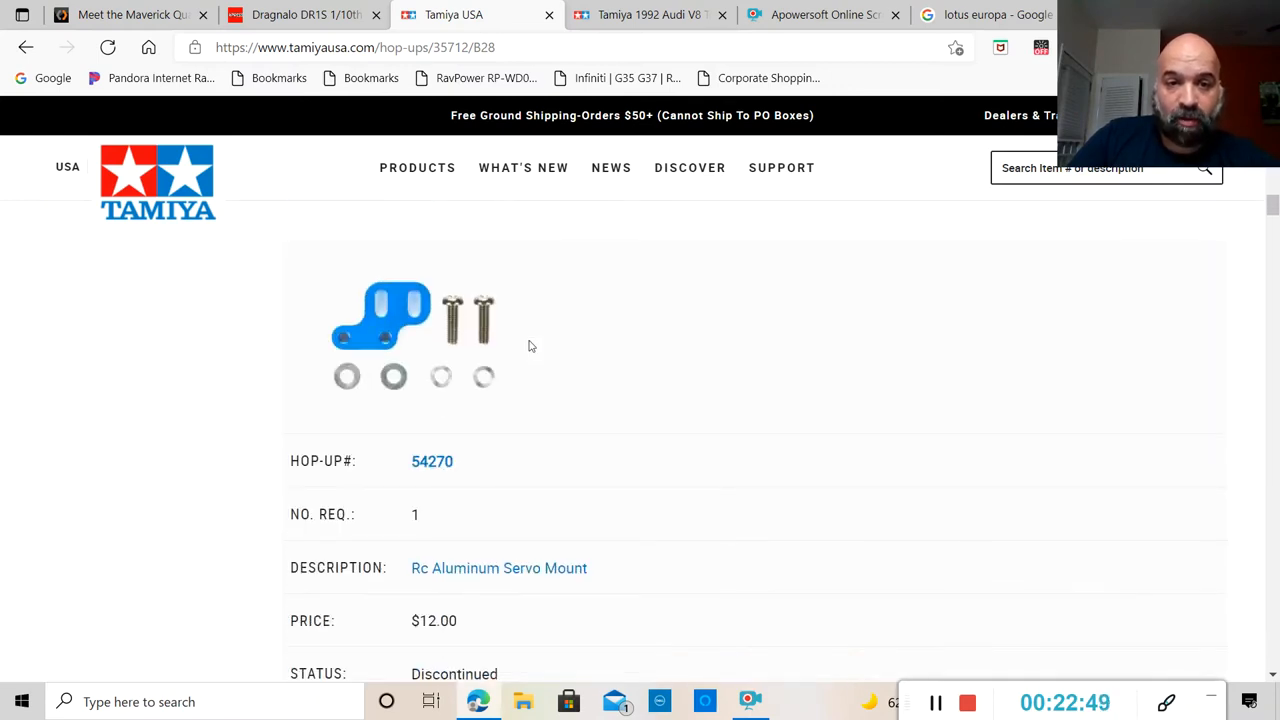
scroll("down", 3)
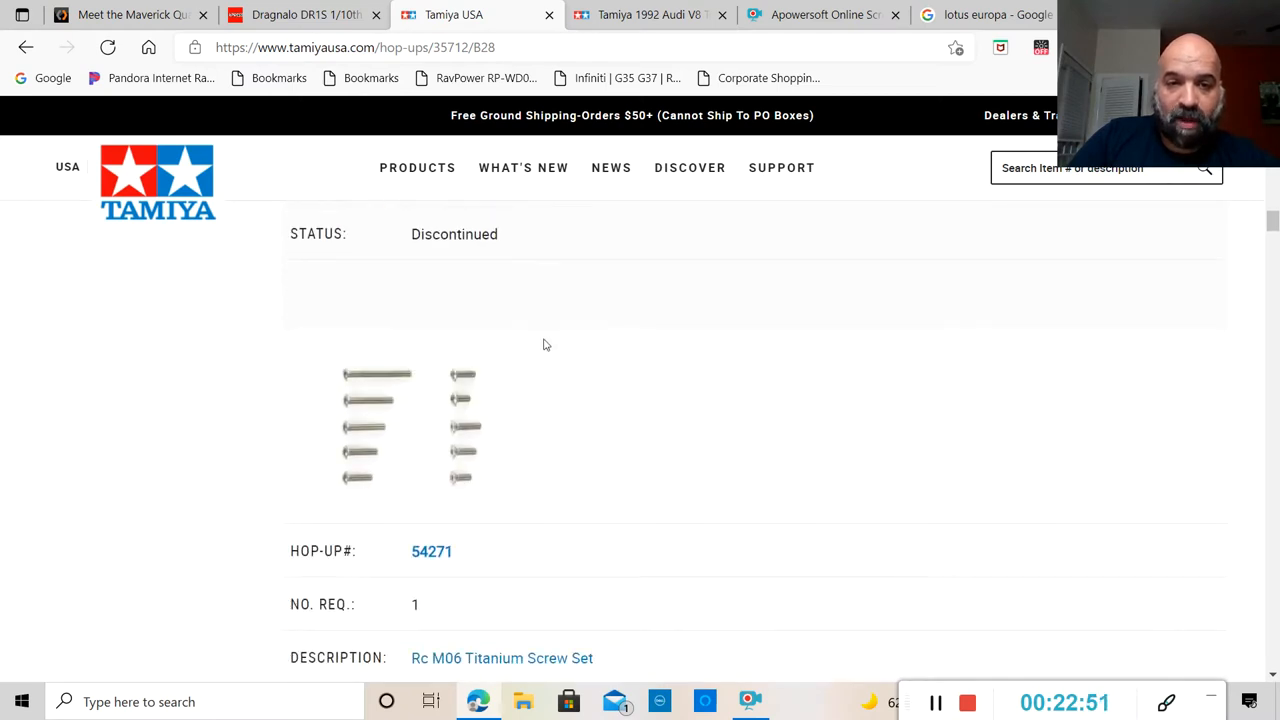
scroll("down", 3)
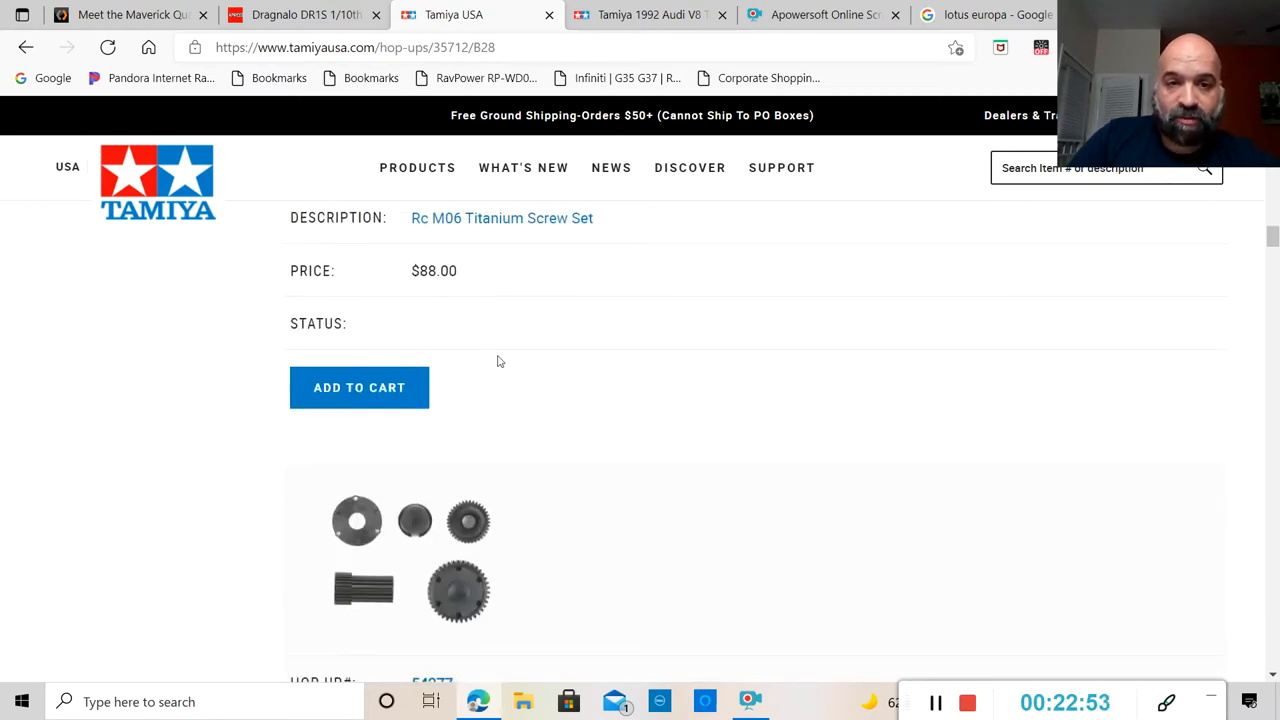
scroll("down", 3)
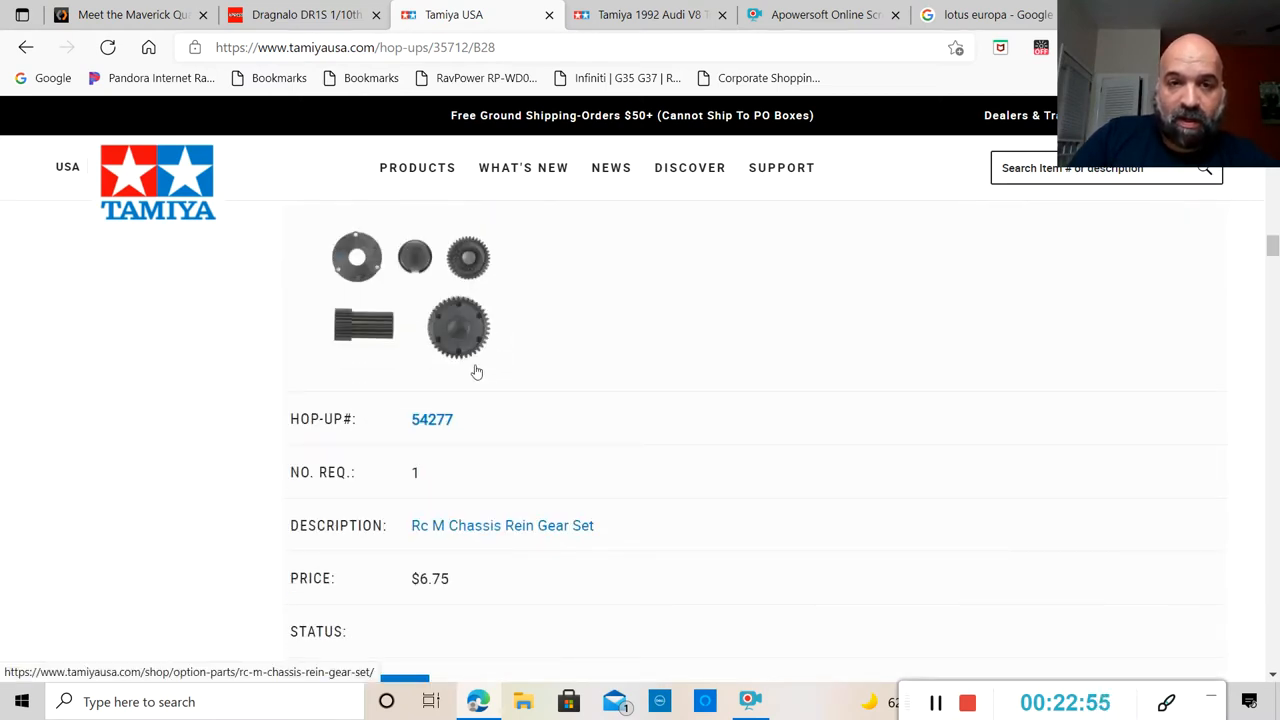
mouse_move(440, 320)
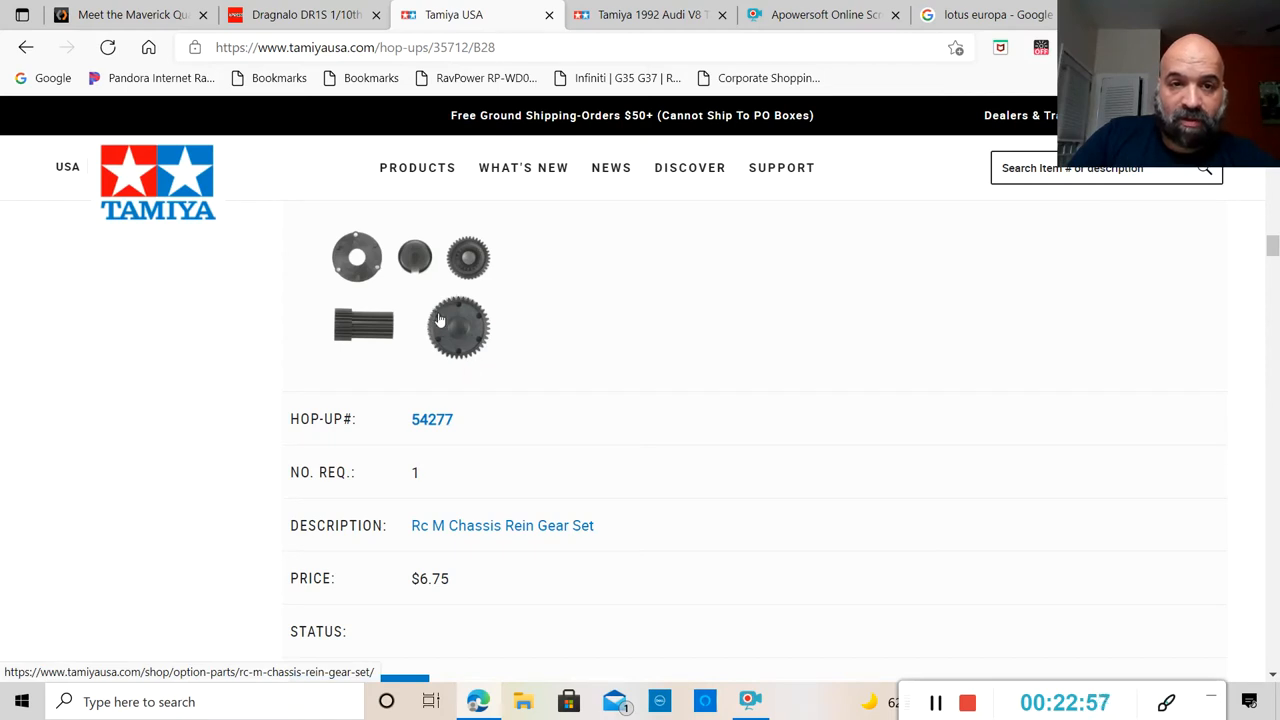
scroll("down", 3)
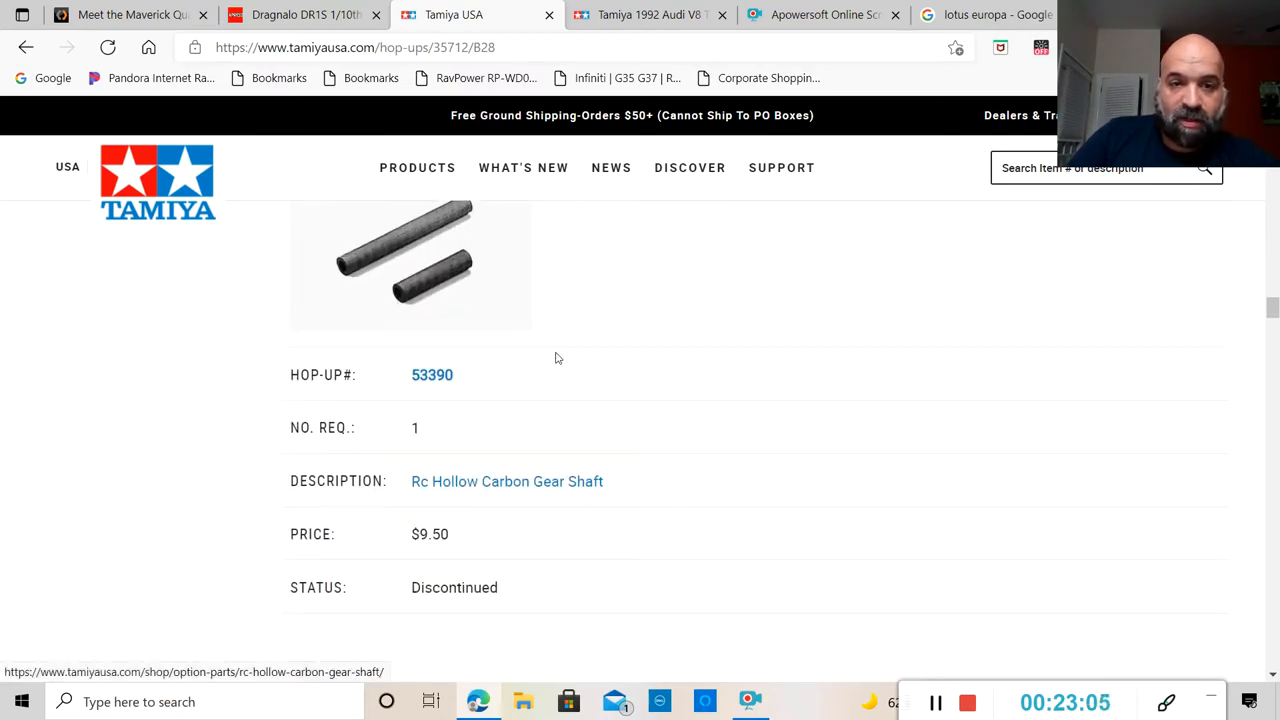
mouse_move(492, 322)
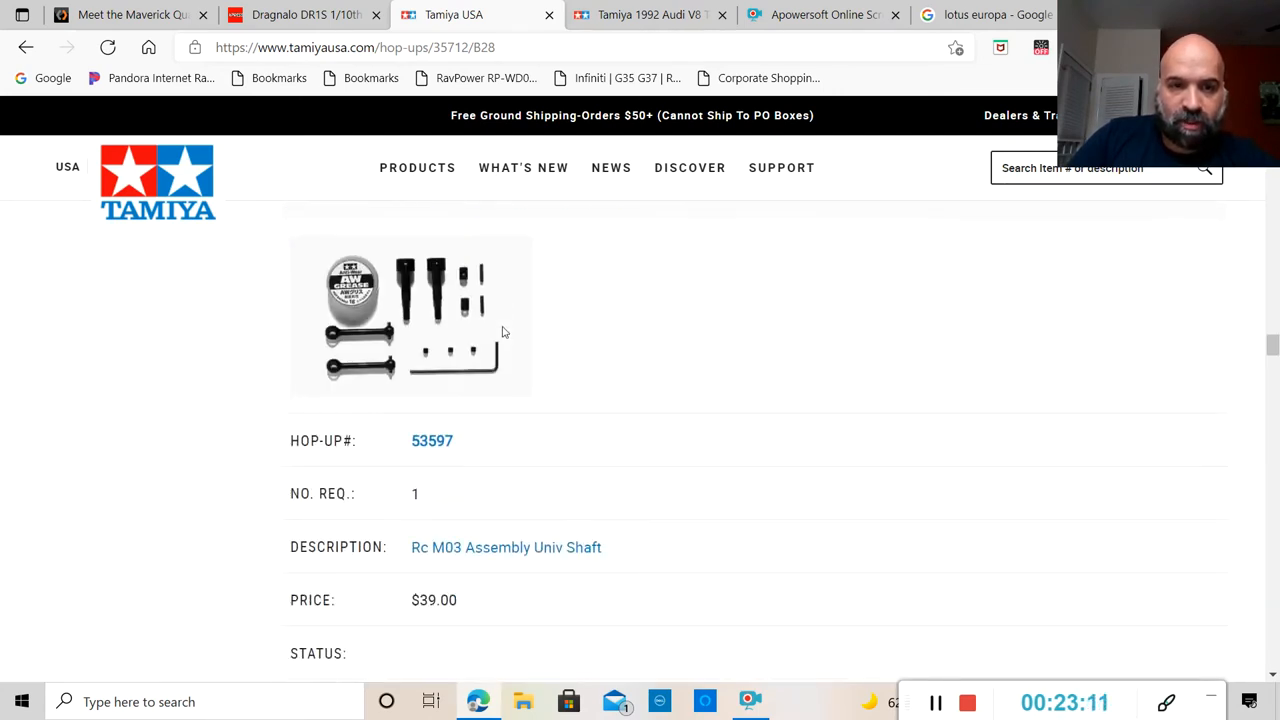
scroll("up", 3)
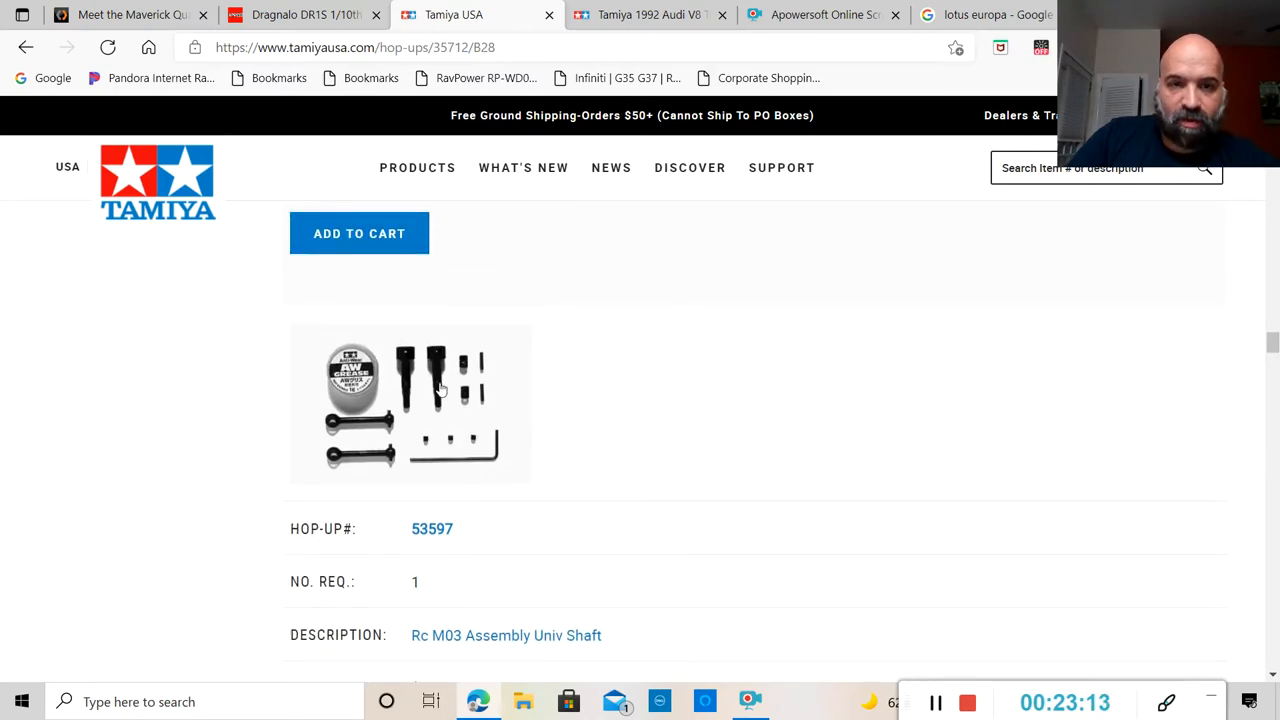
scroll("down", 3)
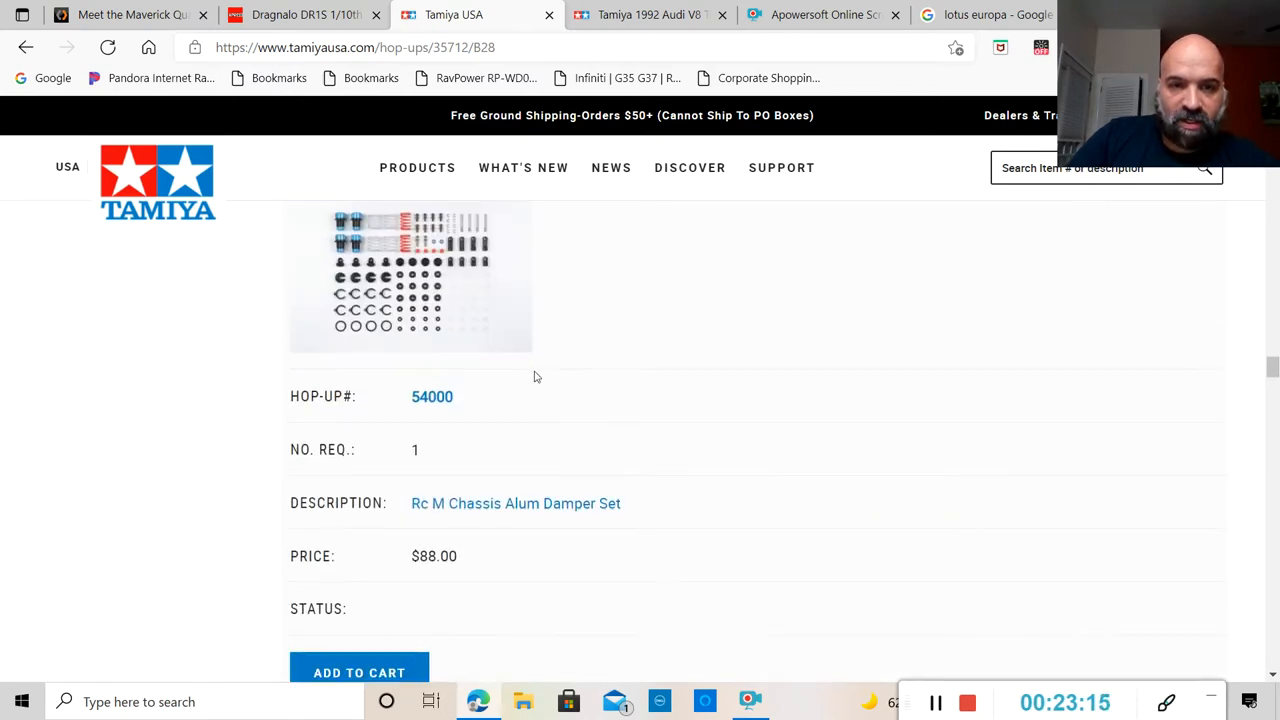
scroll("down", 3)
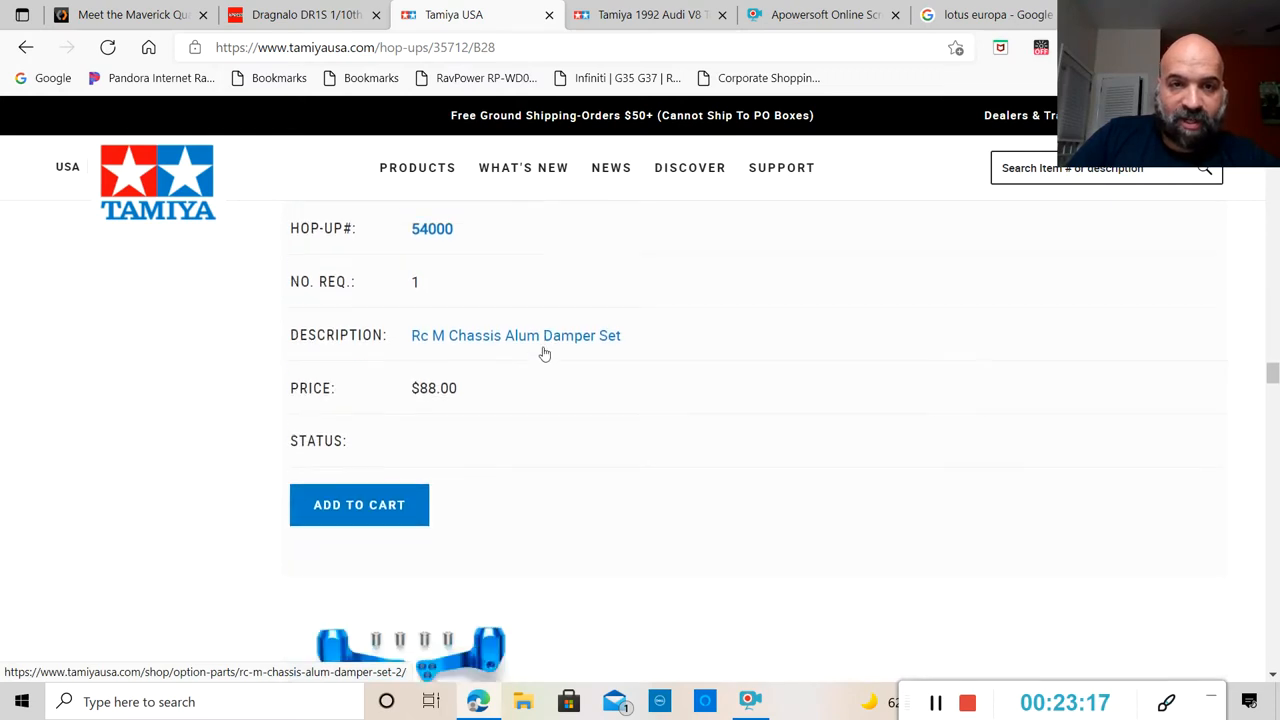
scroll("up", 3)
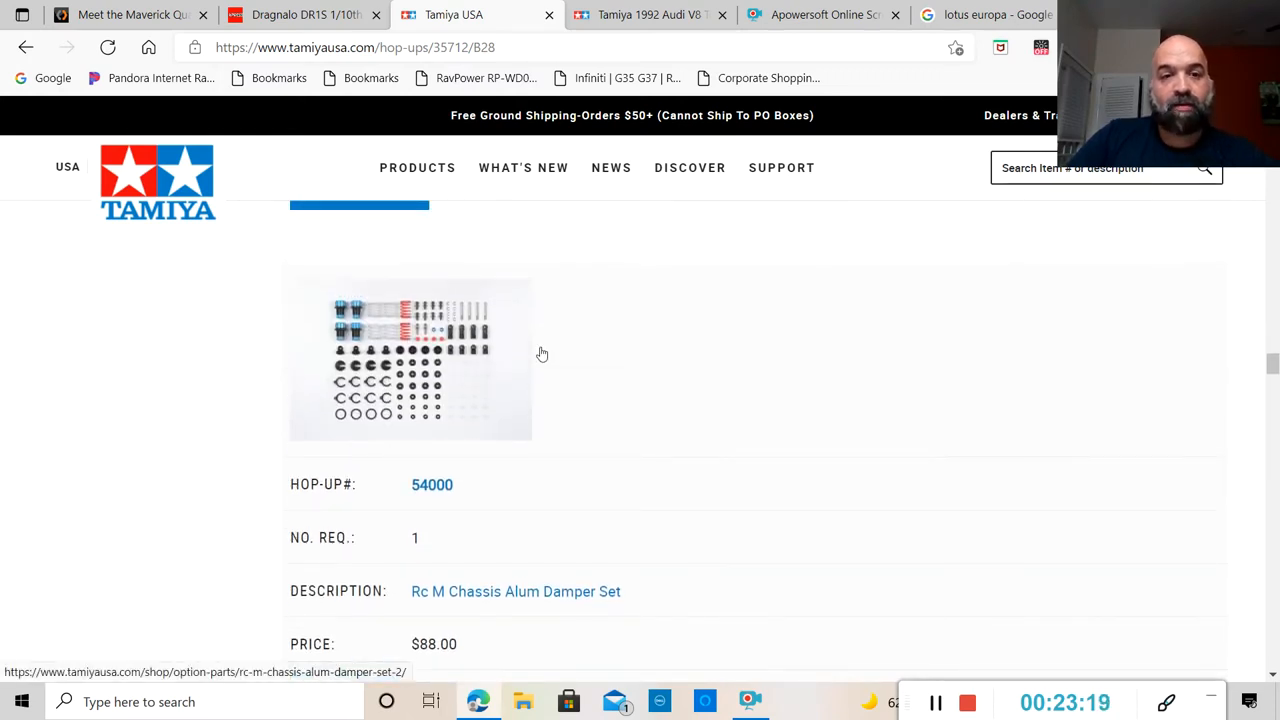
scroll("down", 3)
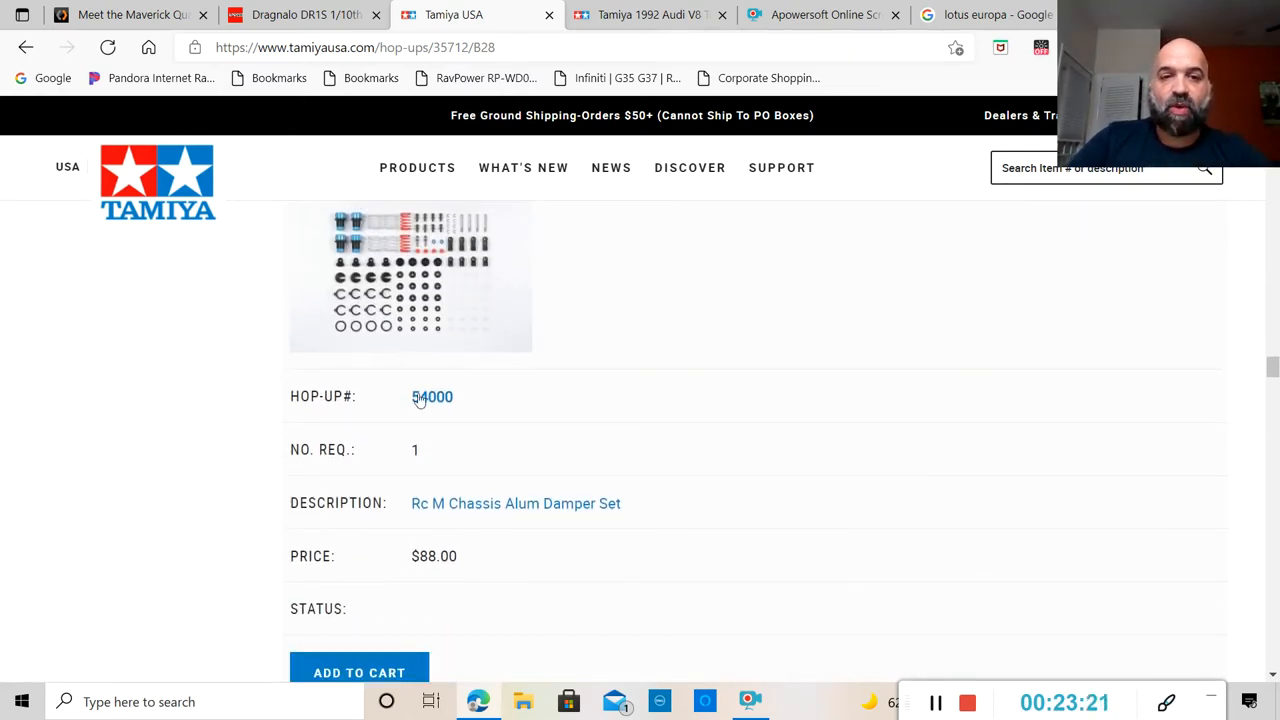
mouse_move(430, 410)
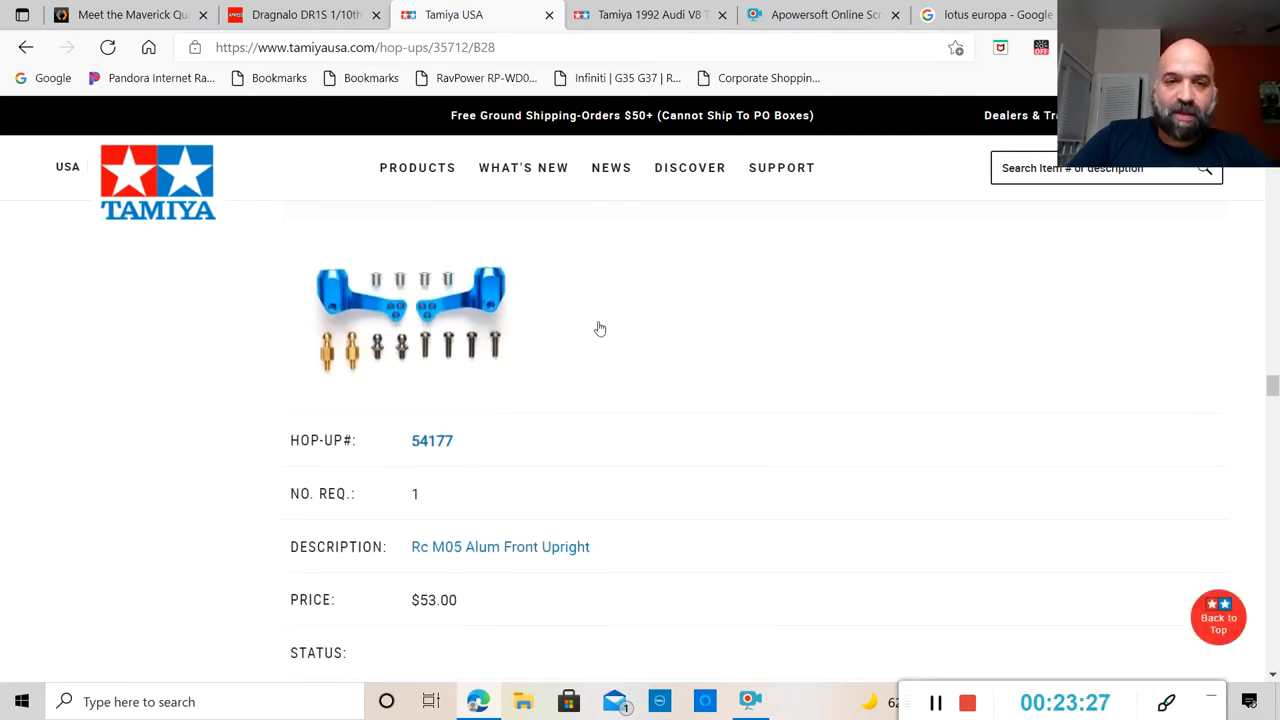
Read the rest of hop-up page 1 down to the discontinued $63 M05/M06 aluminum rear upright.
scroll("down", 3)
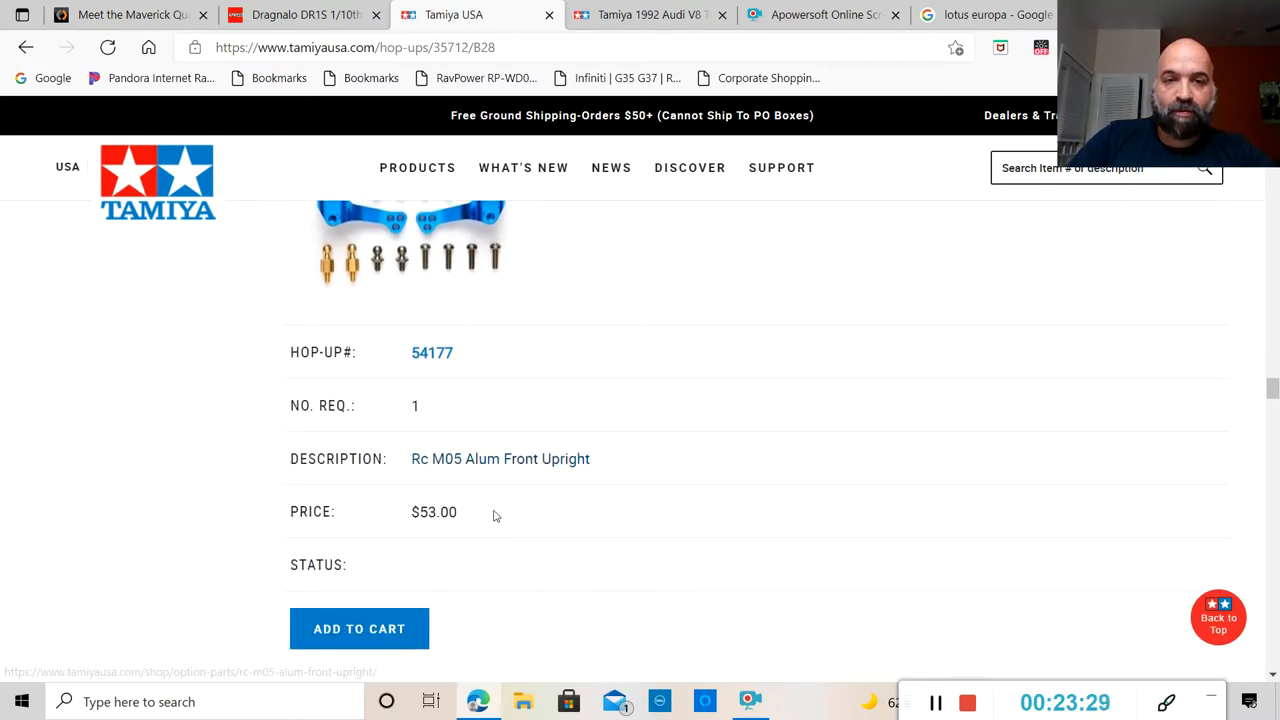
scroll("down", 3)
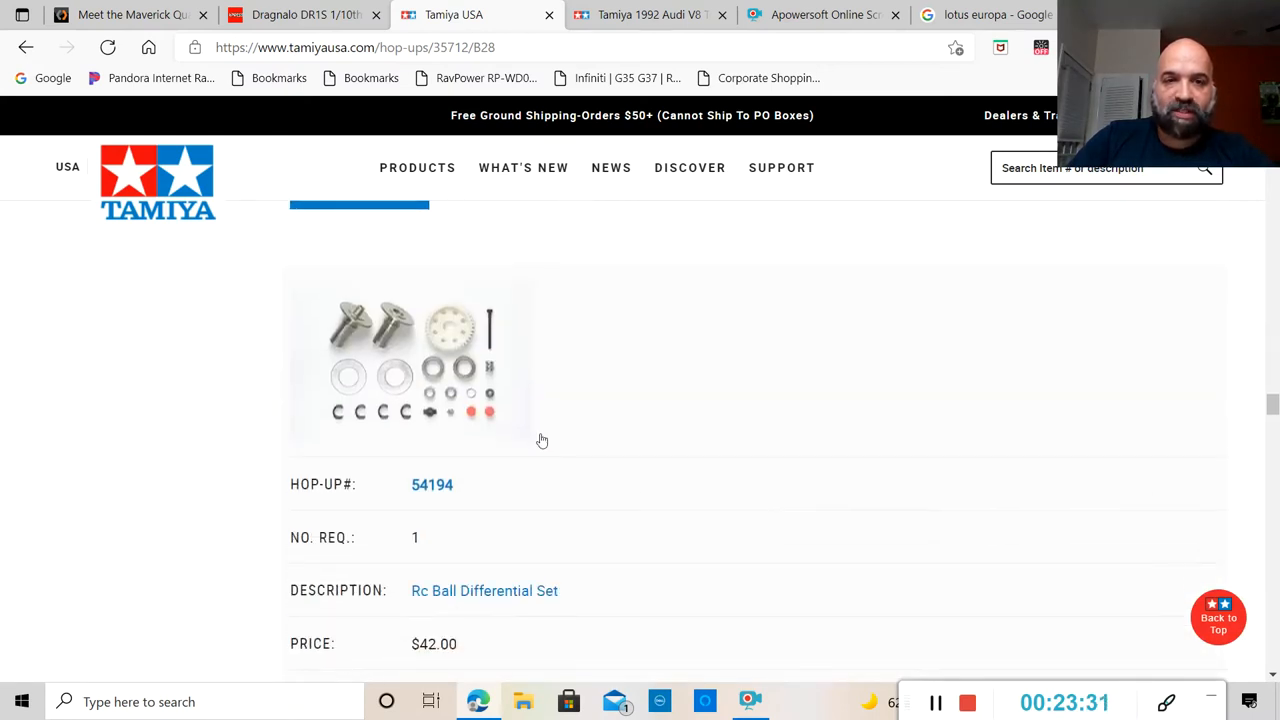
scroll("down", 3)
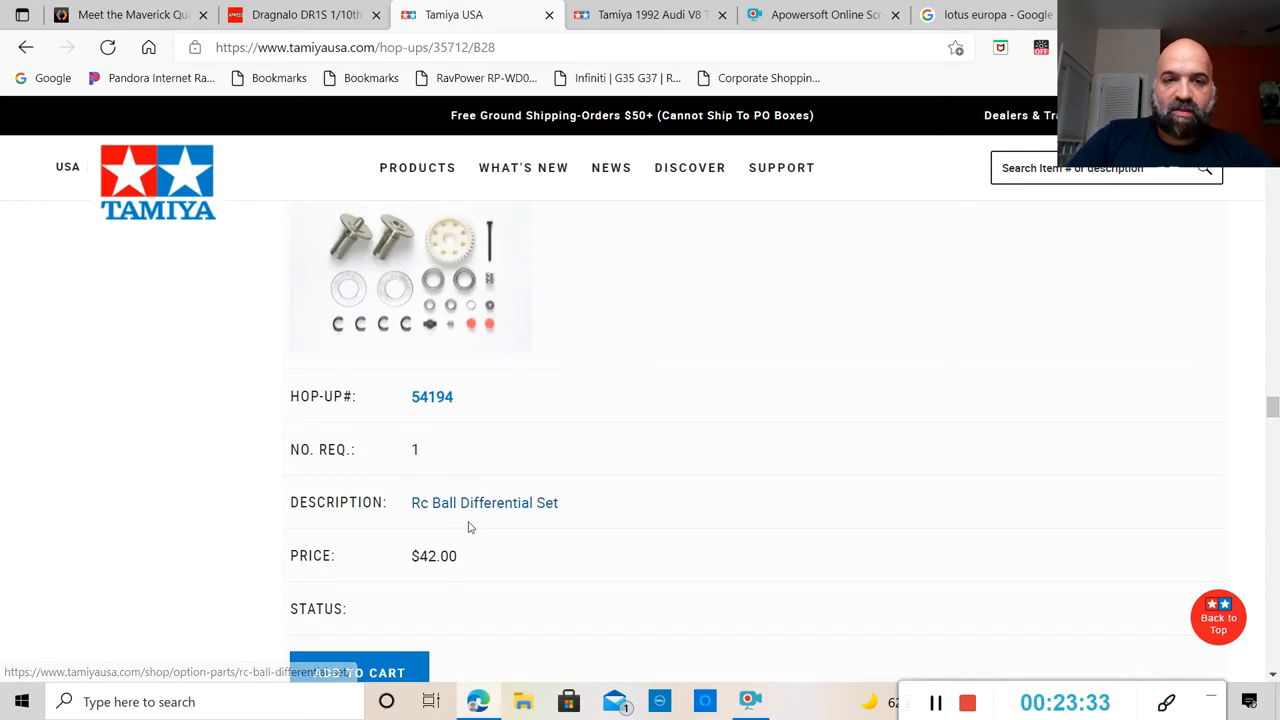
scroll("down", 3)
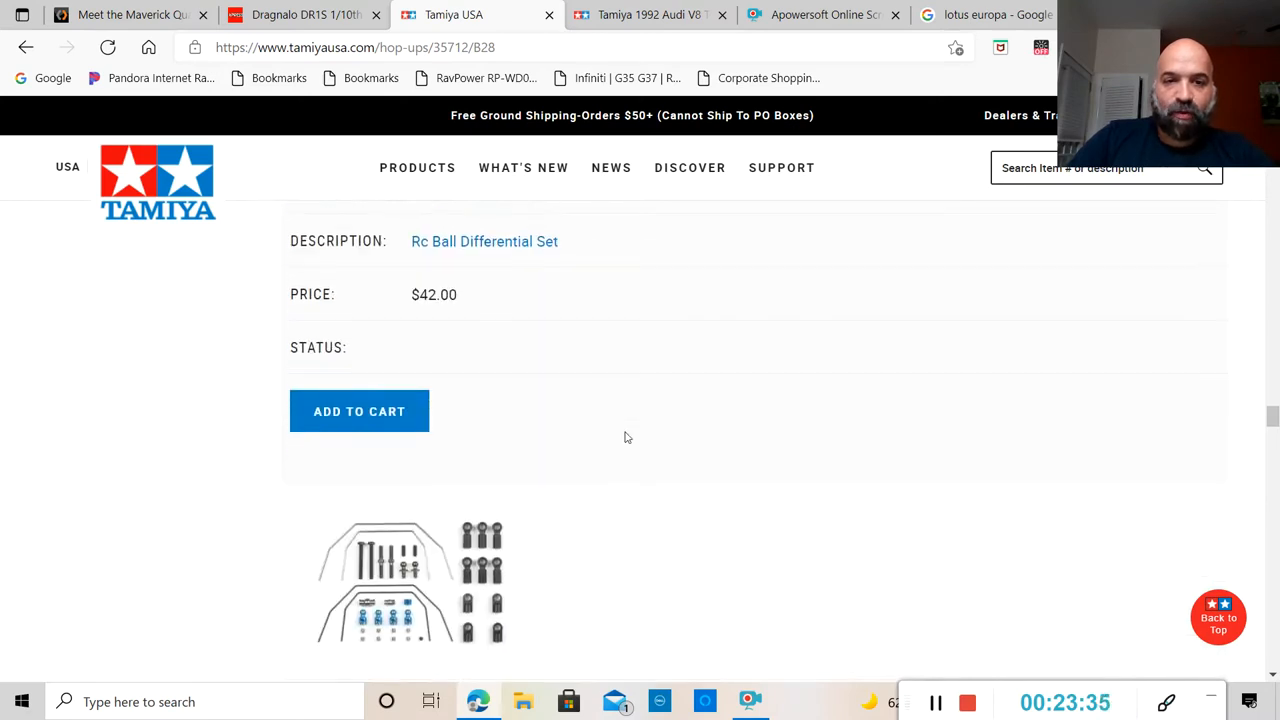
scroll("down", 3)
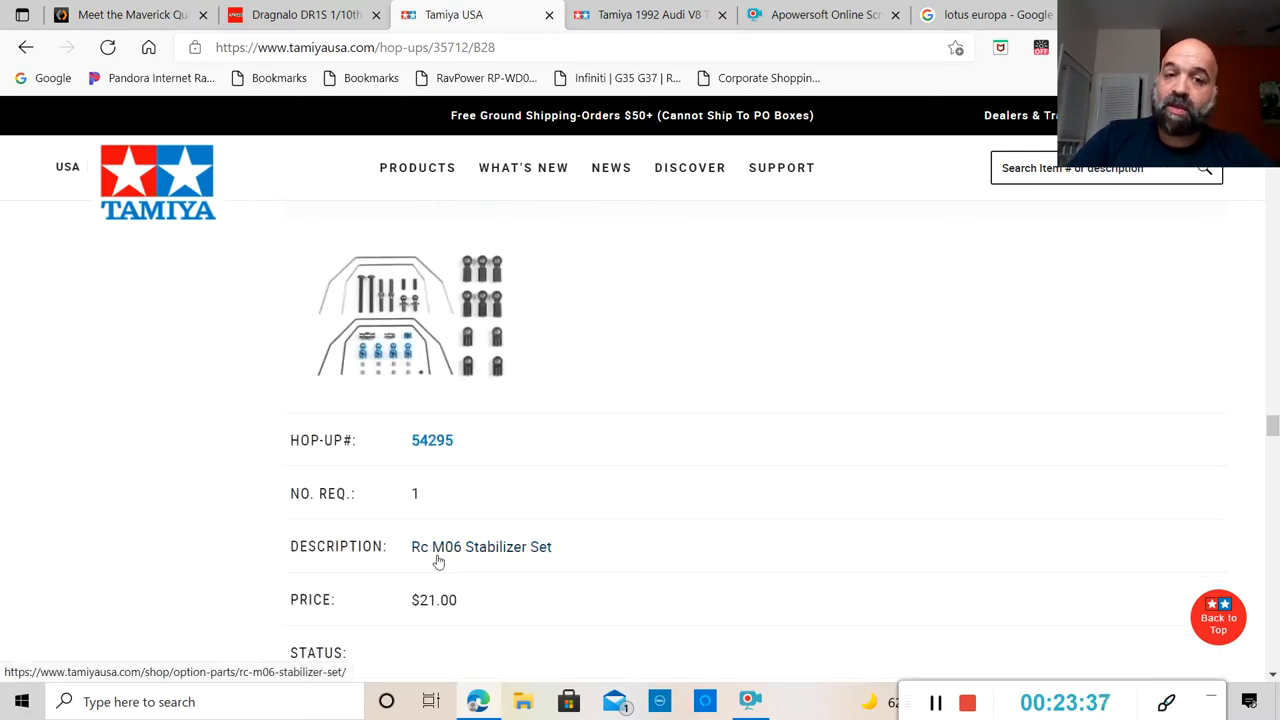
scroll("down", 3)
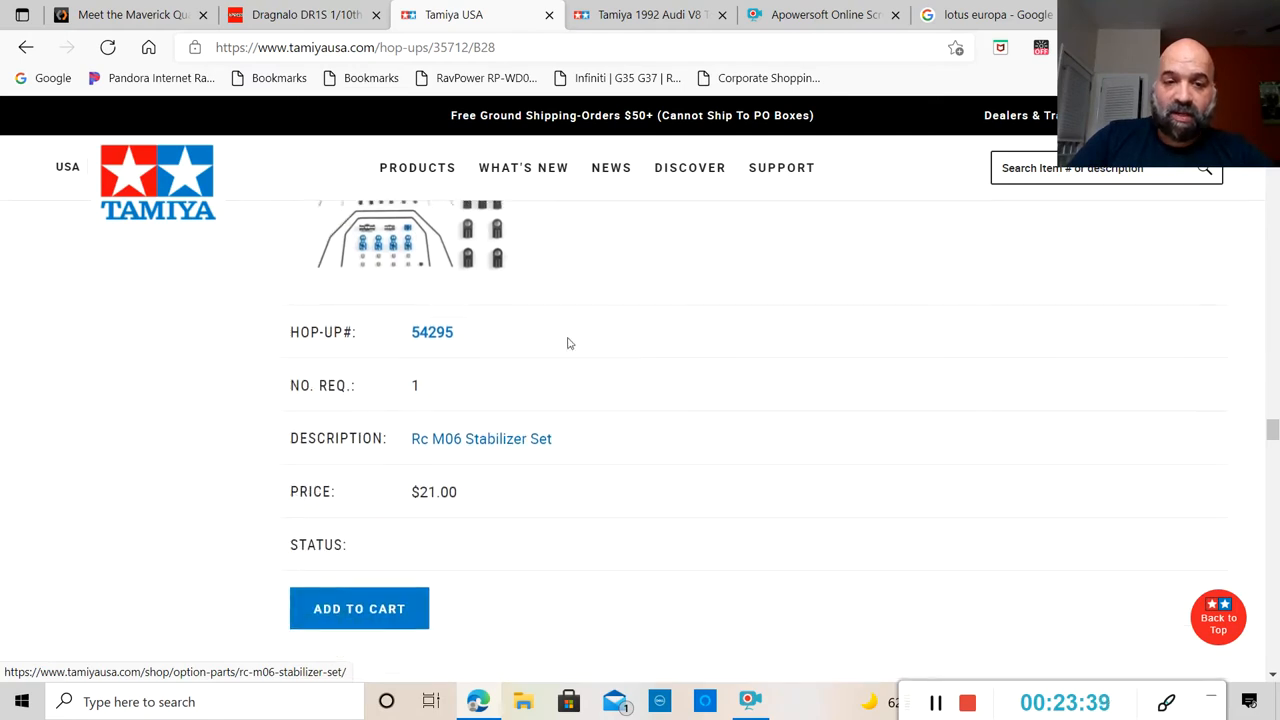
scroll("down", 3)
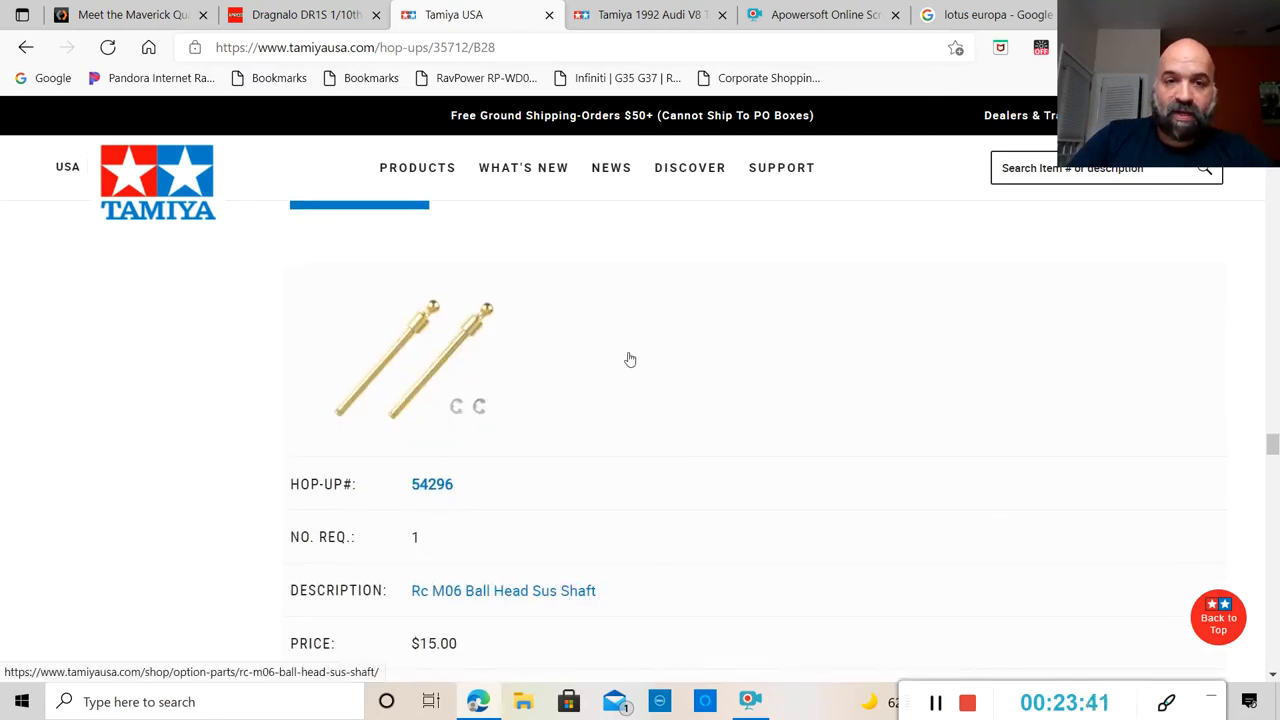
scroll("down", 3)
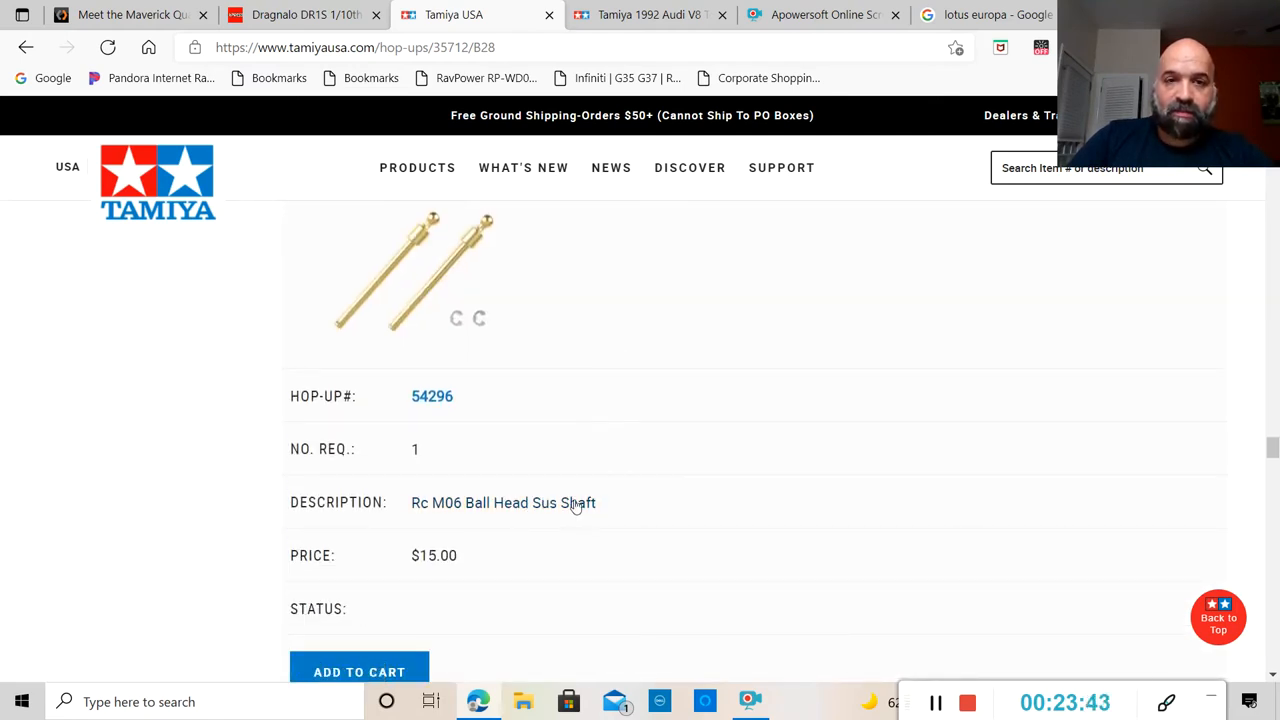
scroll("down", 3)
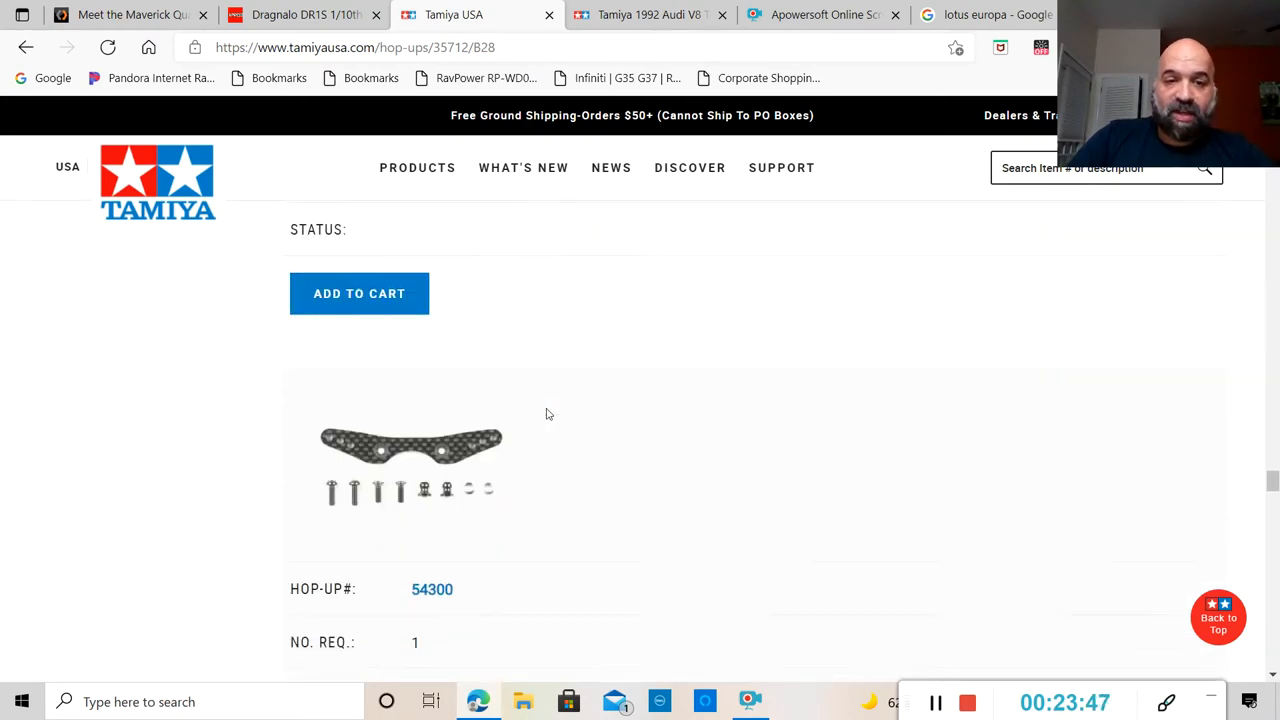
scroll("down", 3)
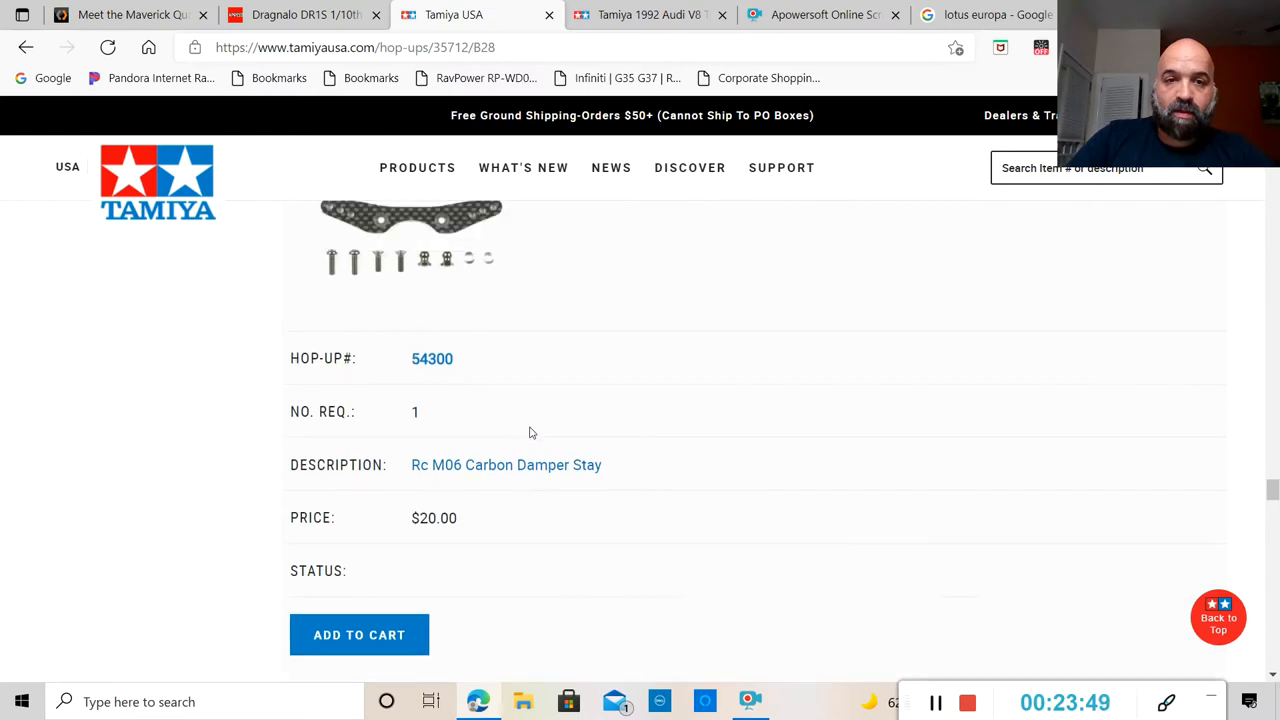
scroll("down", 3)
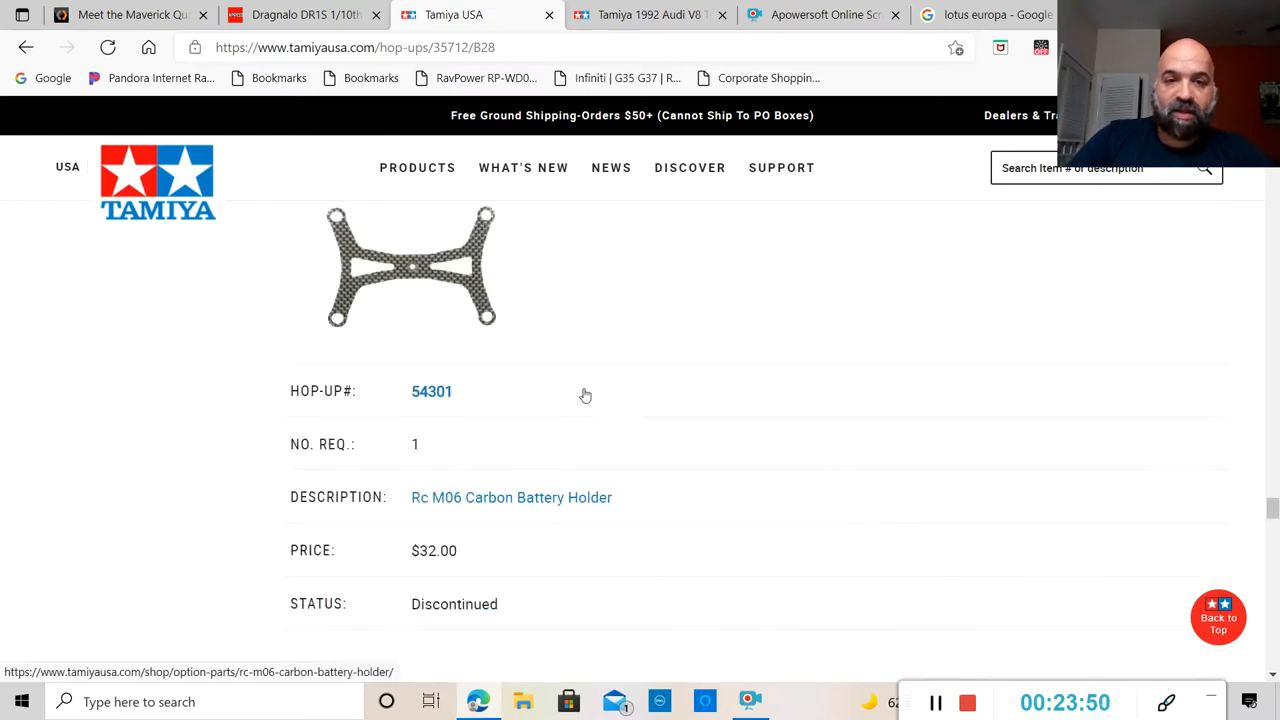
scroll("down", 3)
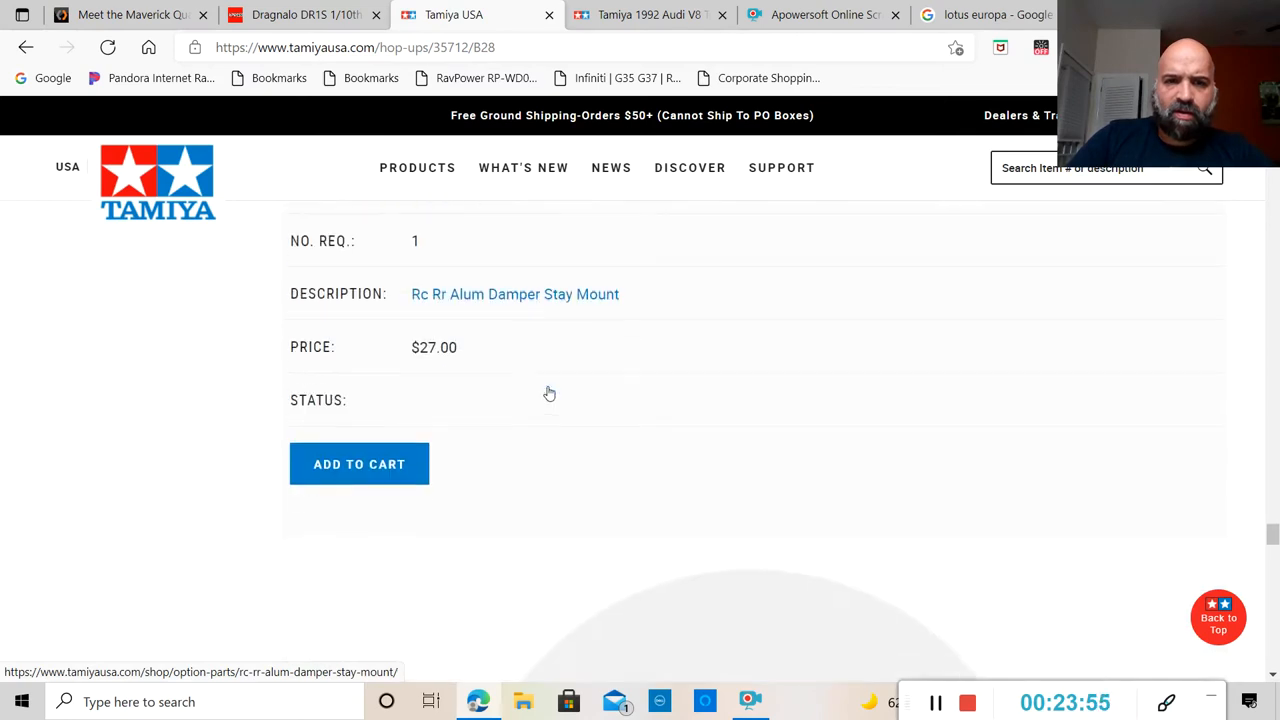
scroll("down", 3)
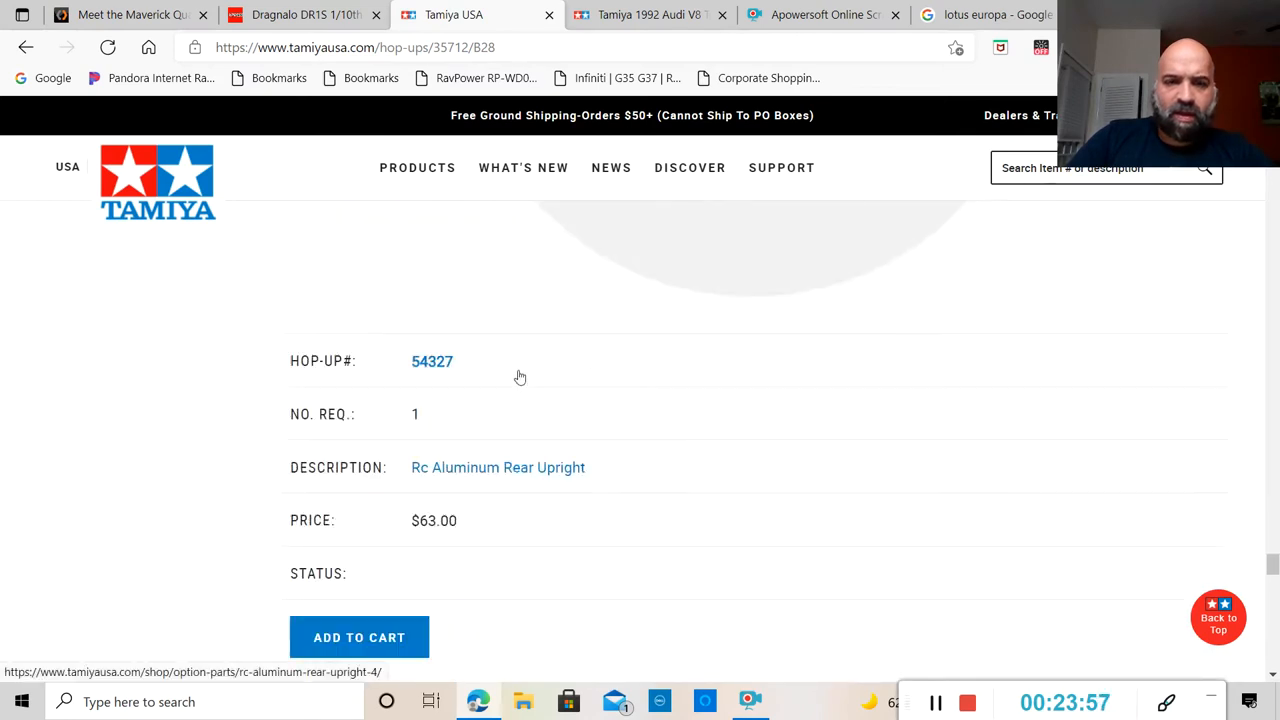
scroll("down", 3)
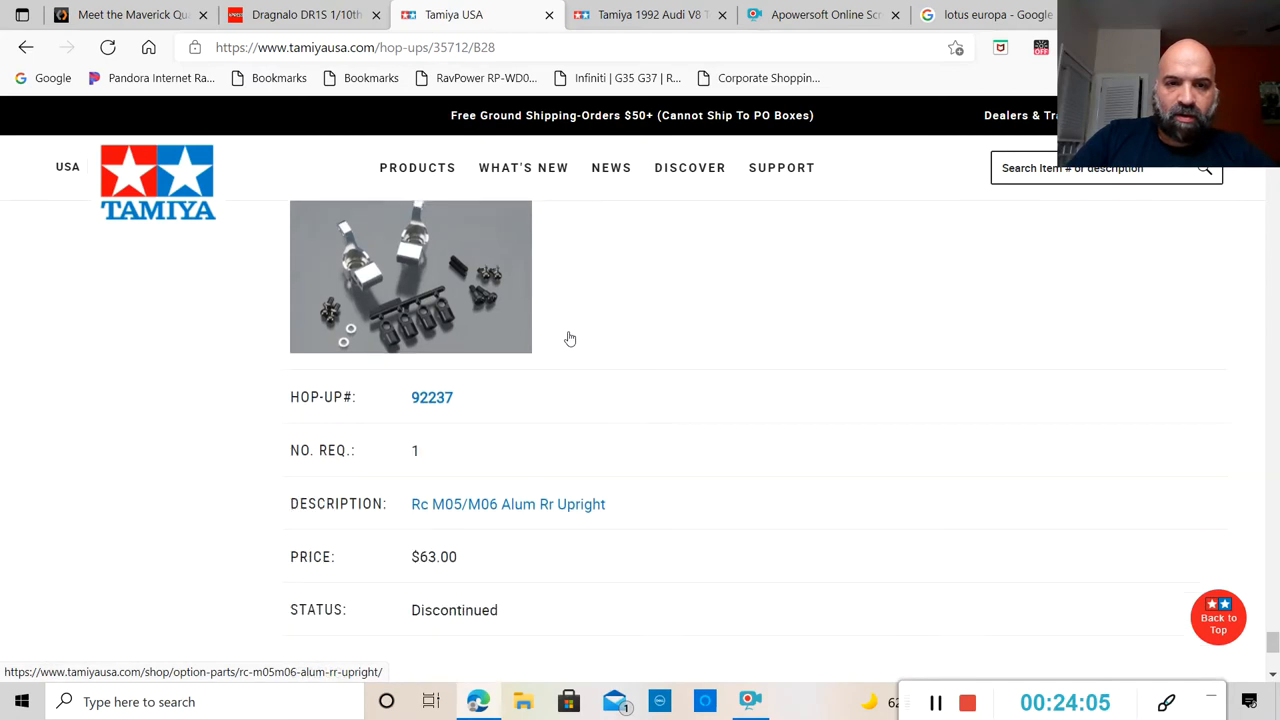
scroll("down", 3)
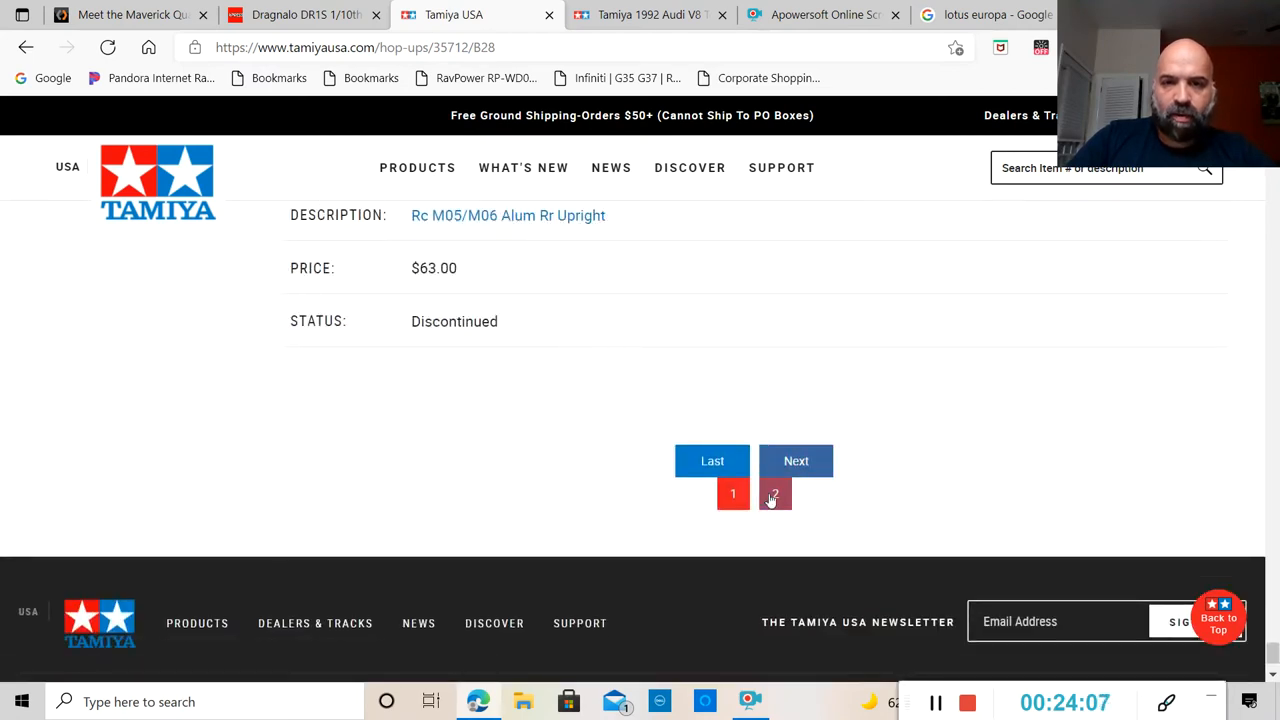
Go to page 2 of the hop-up parts and read its listings through to the end.
left_click(775, 493)
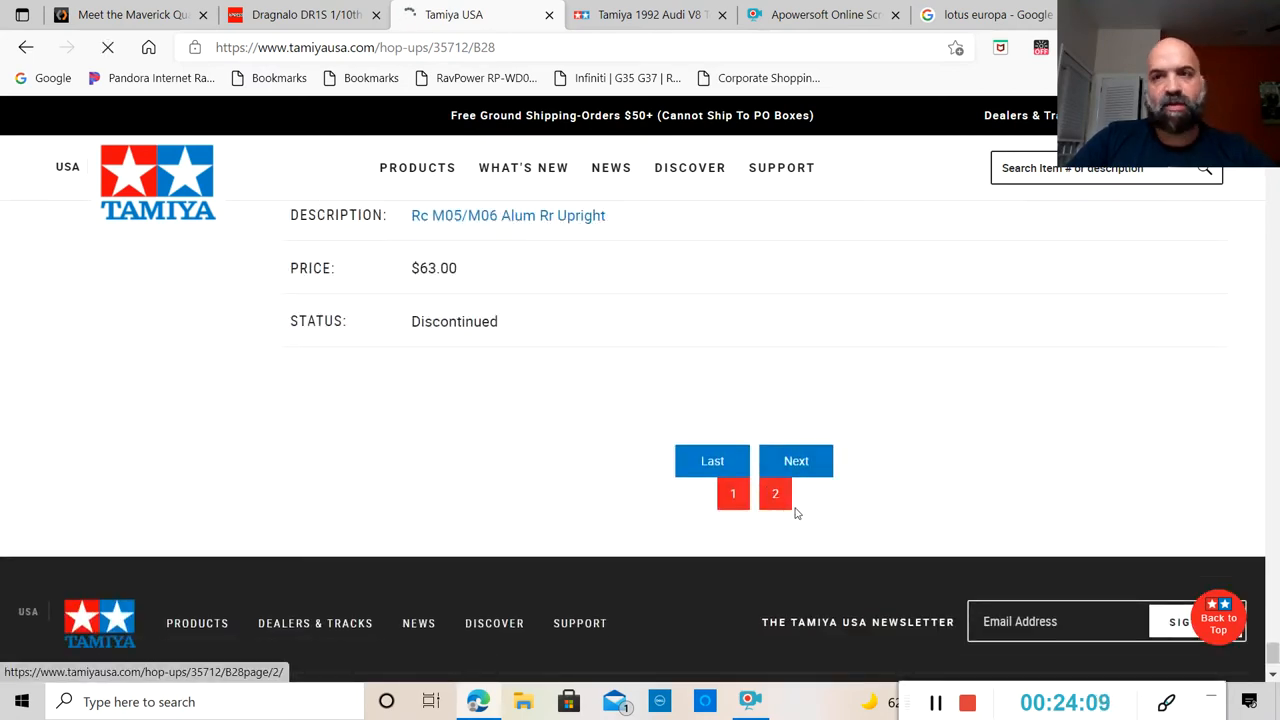
left_click(775, 493)
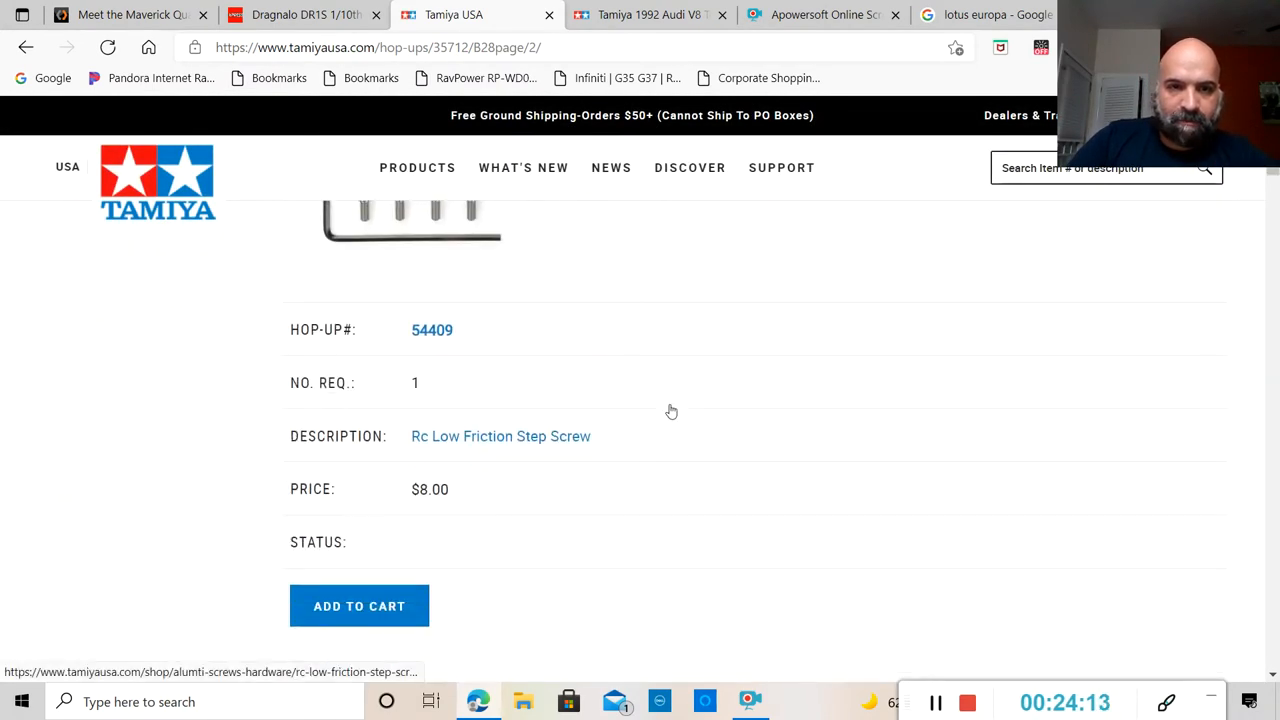
scroll("down", 3)
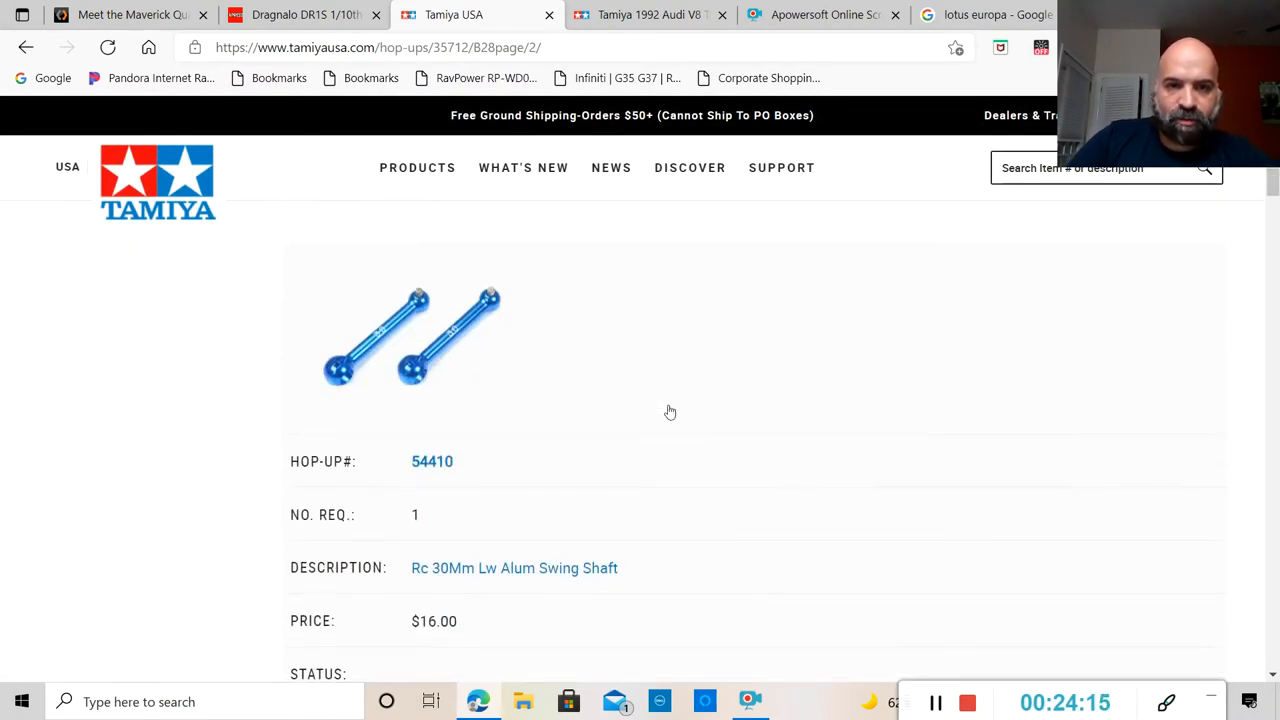
scroll("down", 3)
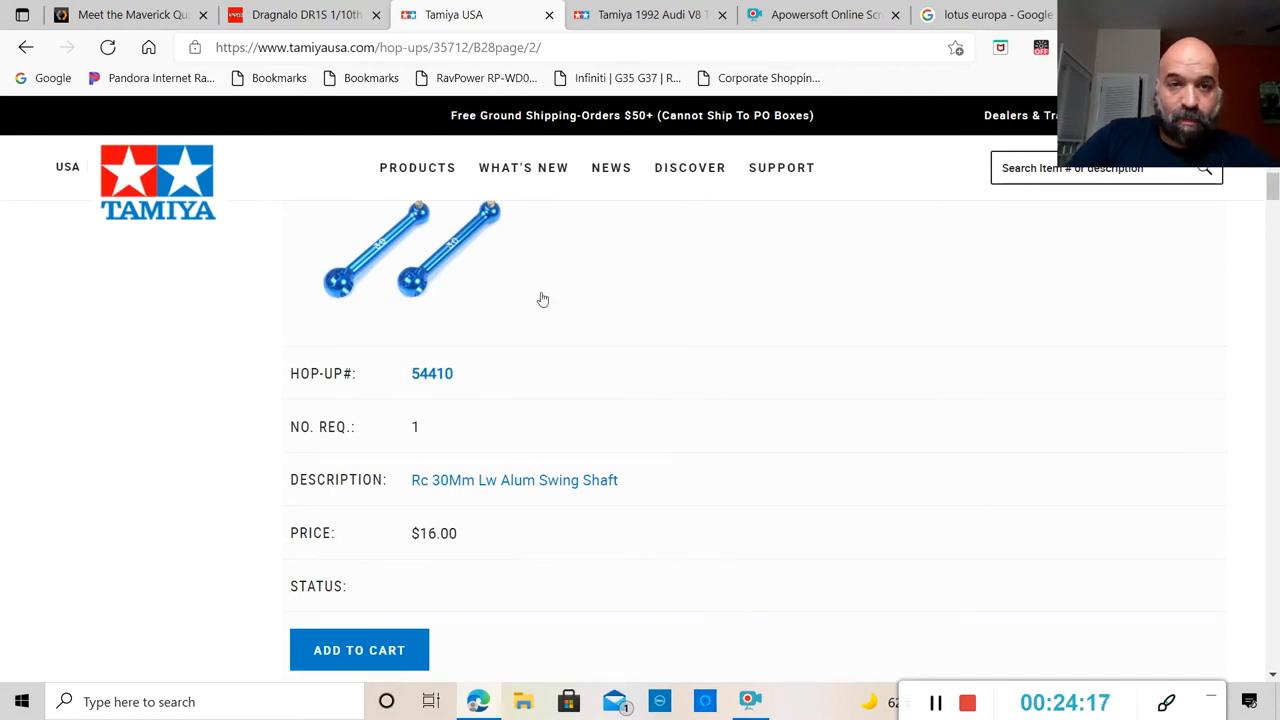
scroll("down", 3)
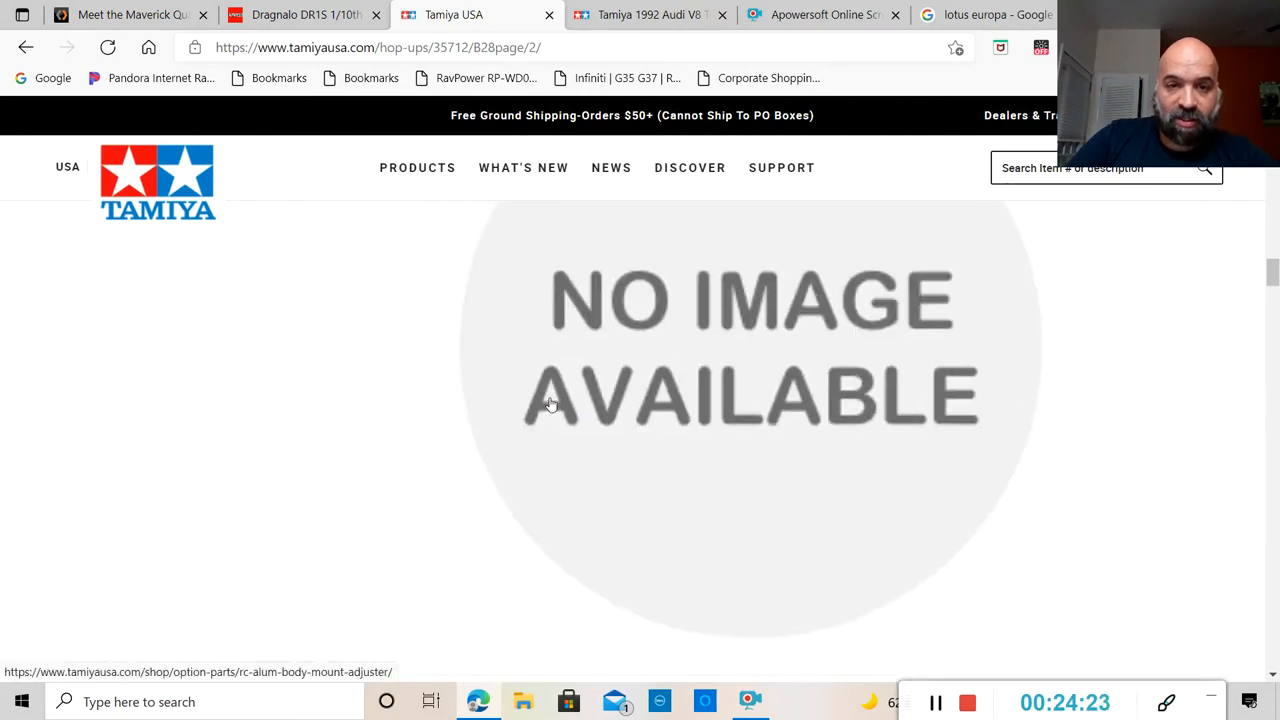
scroll("down", 3)
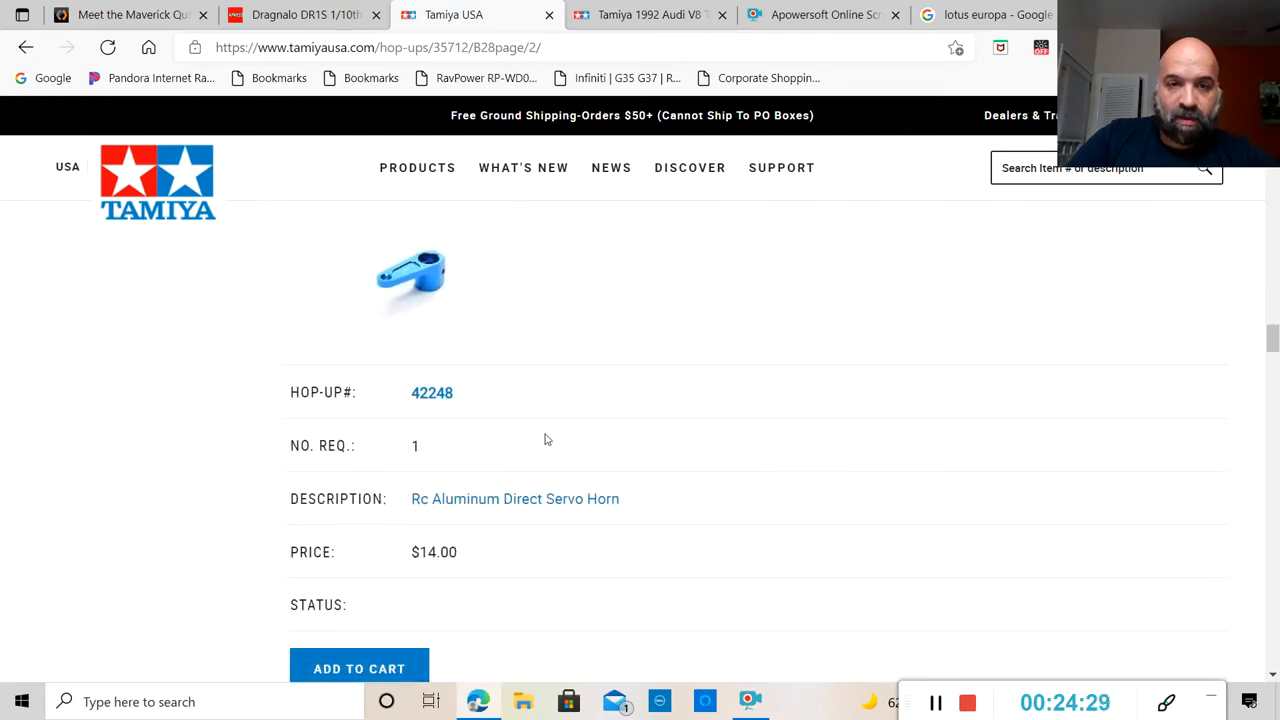
scroll("down", 3)
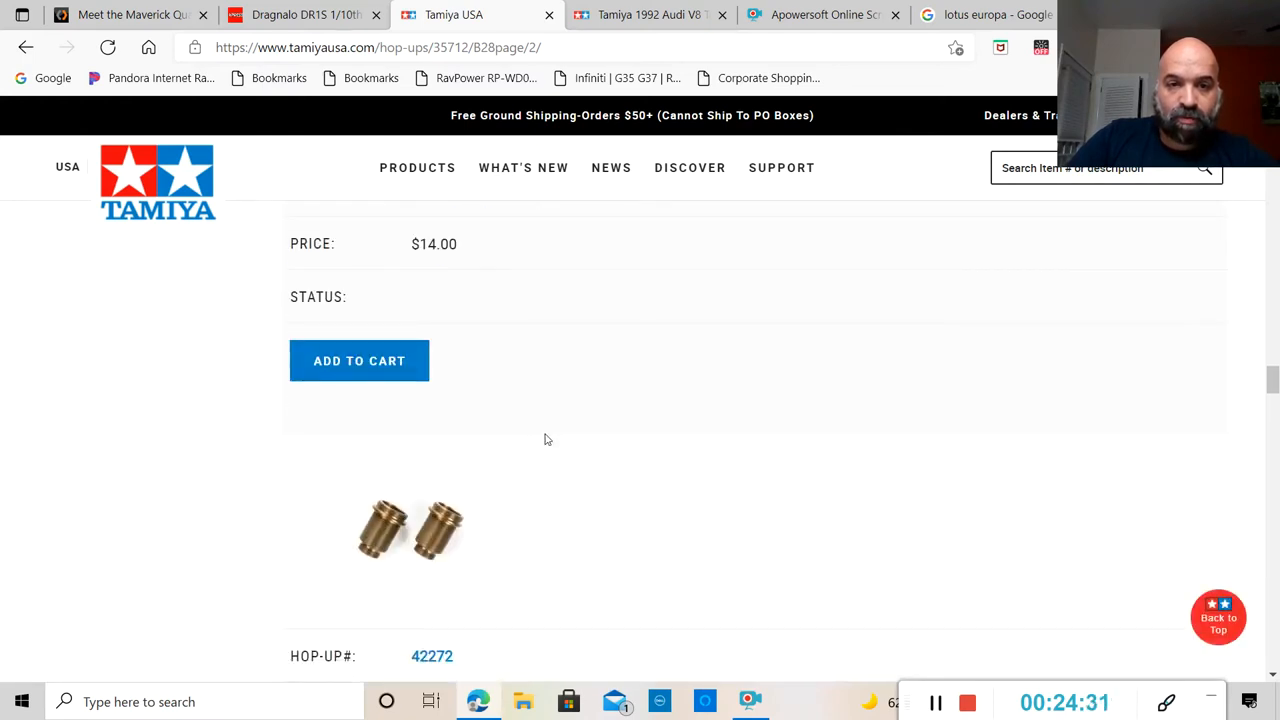
scroll("down", 3)
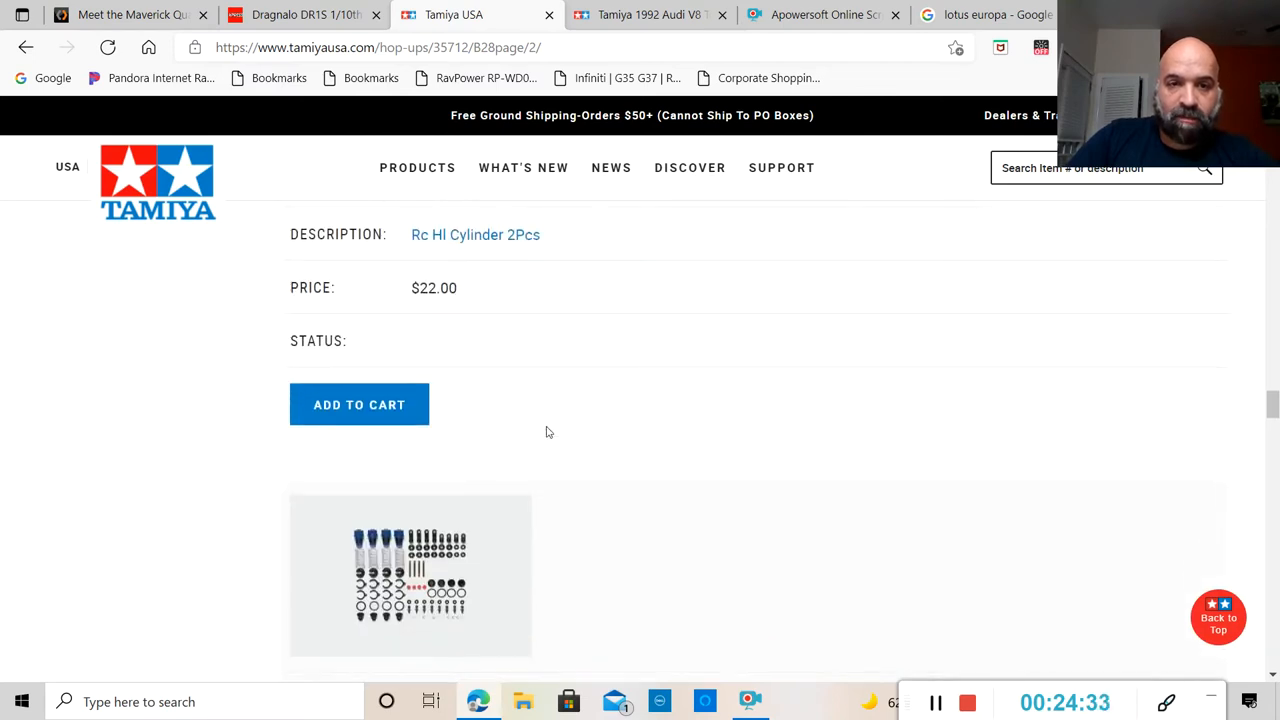
scroll("down", 3)
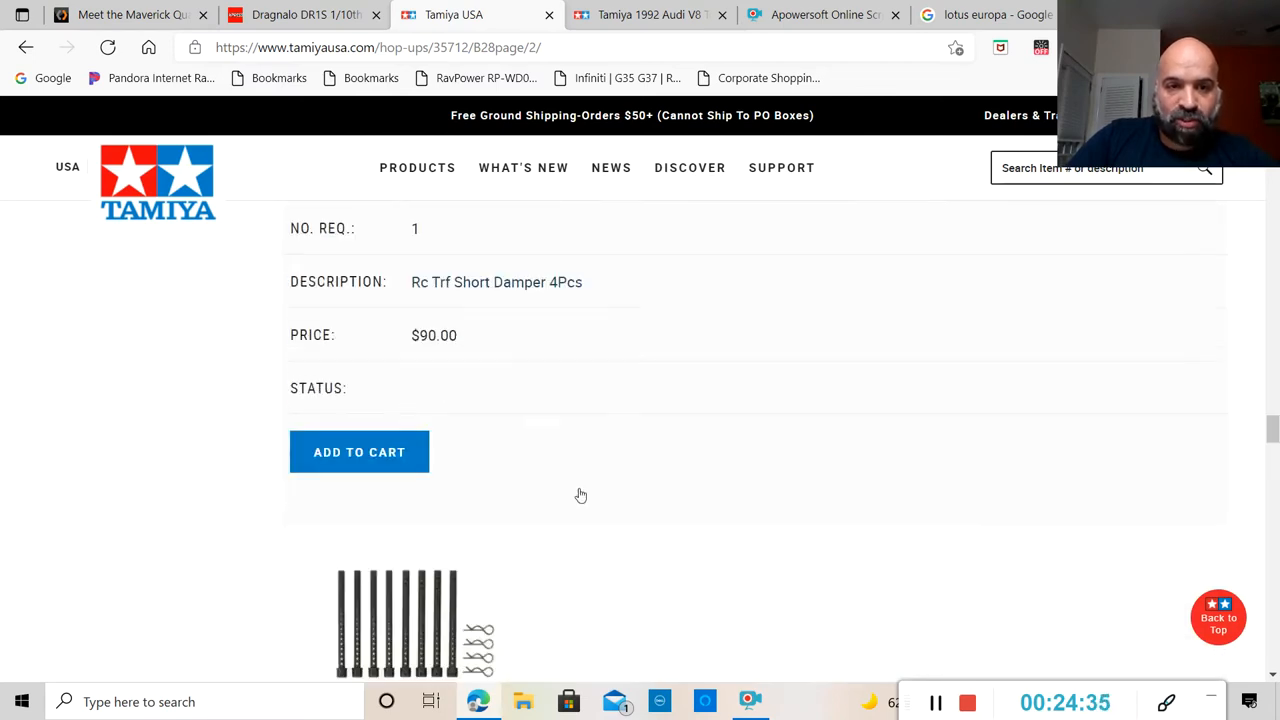
scroll("down", 3)
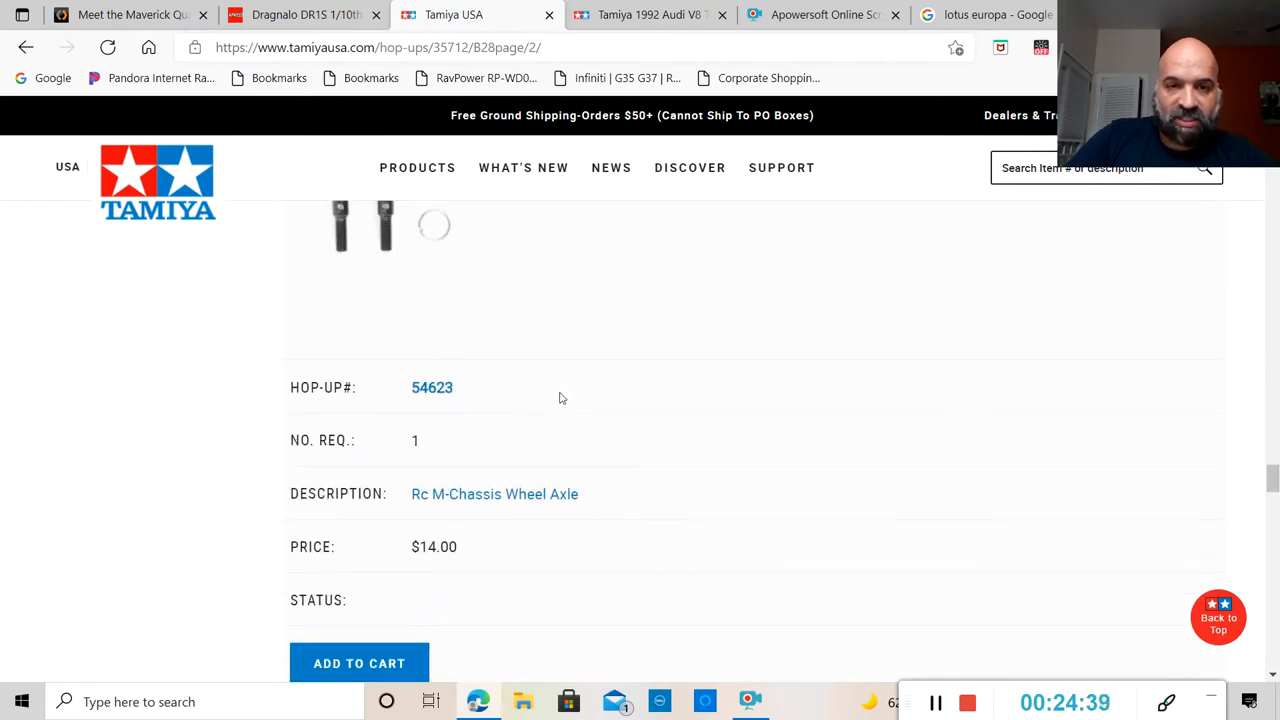
scroll("up", 3)
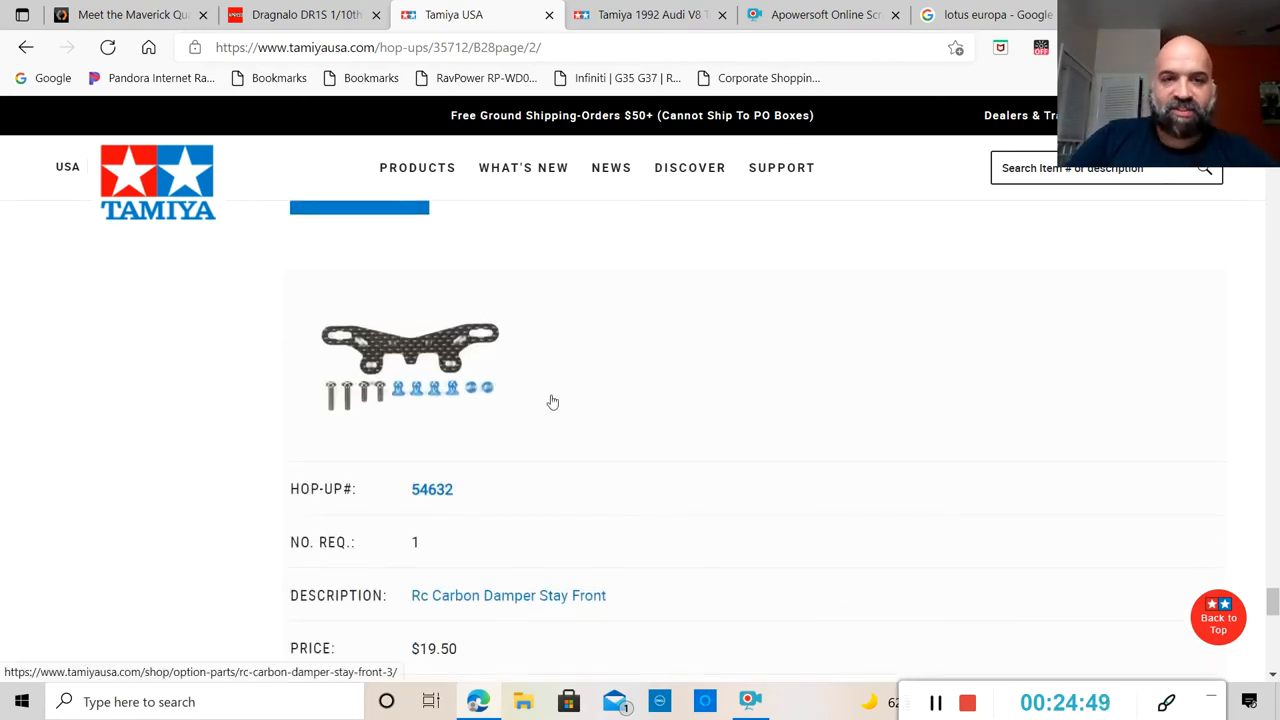
scroll("down", 3)
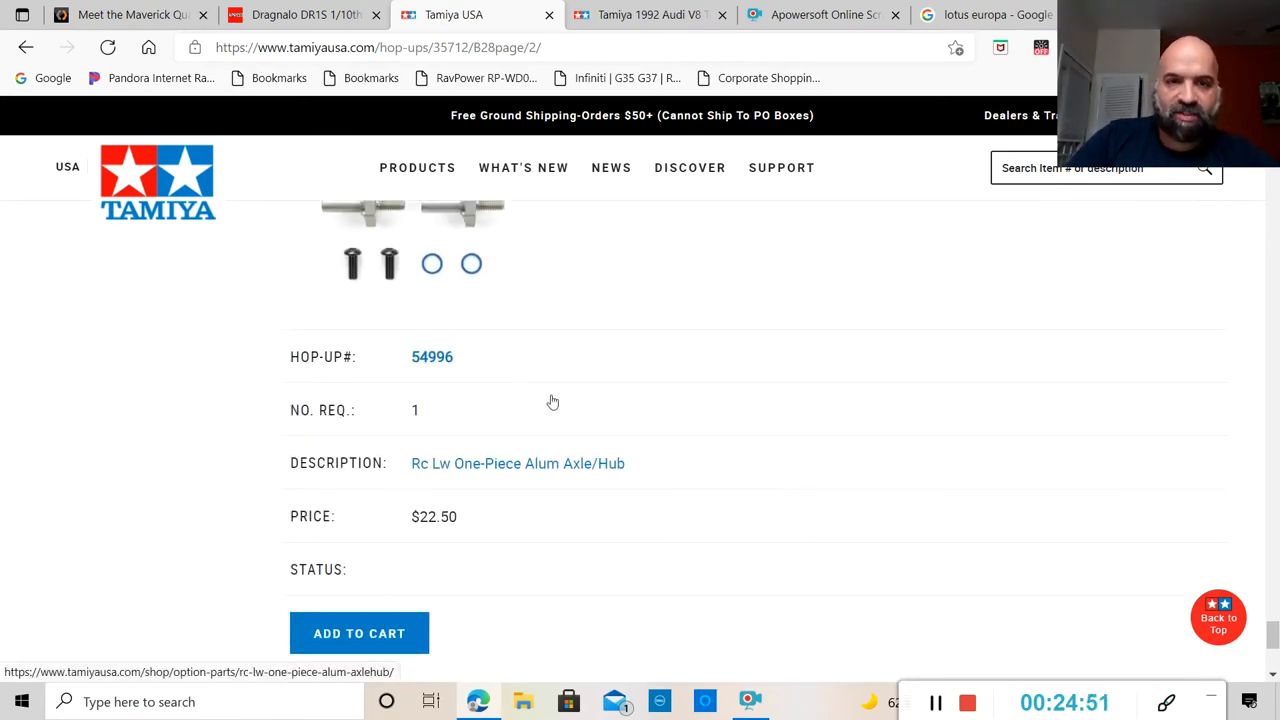
mouse_move(590, 449)
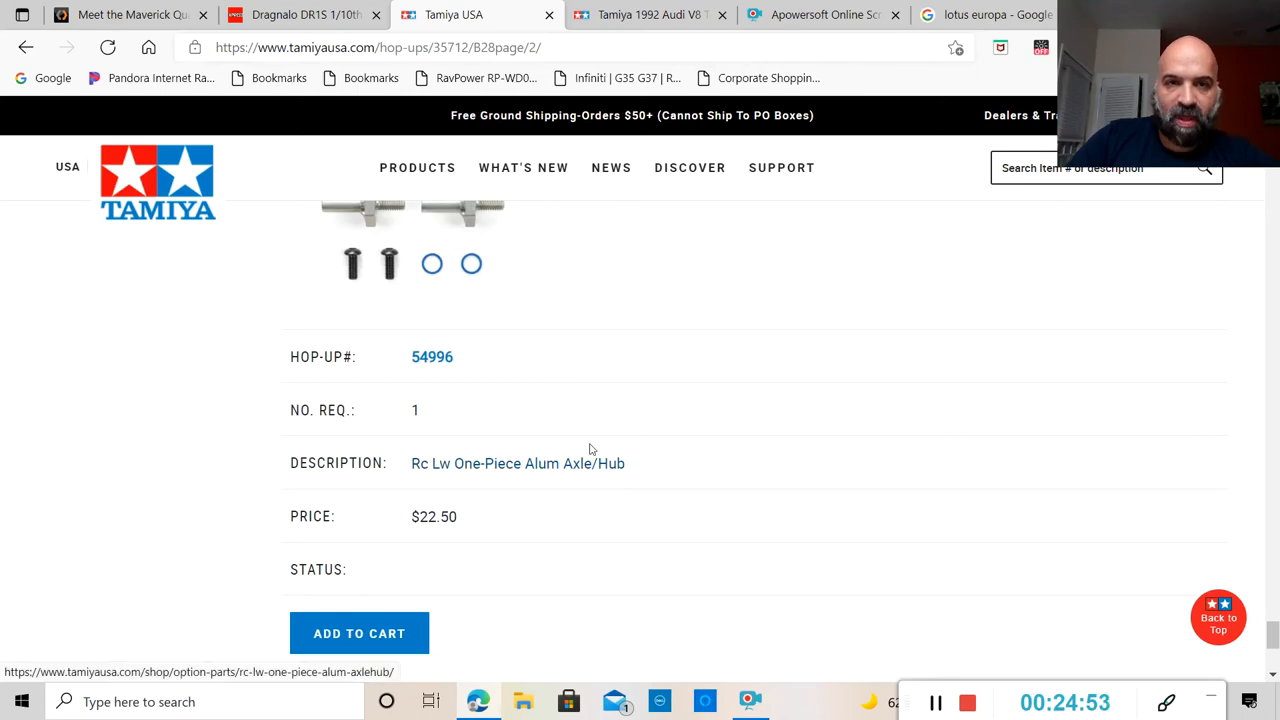
scroll("down", 3)
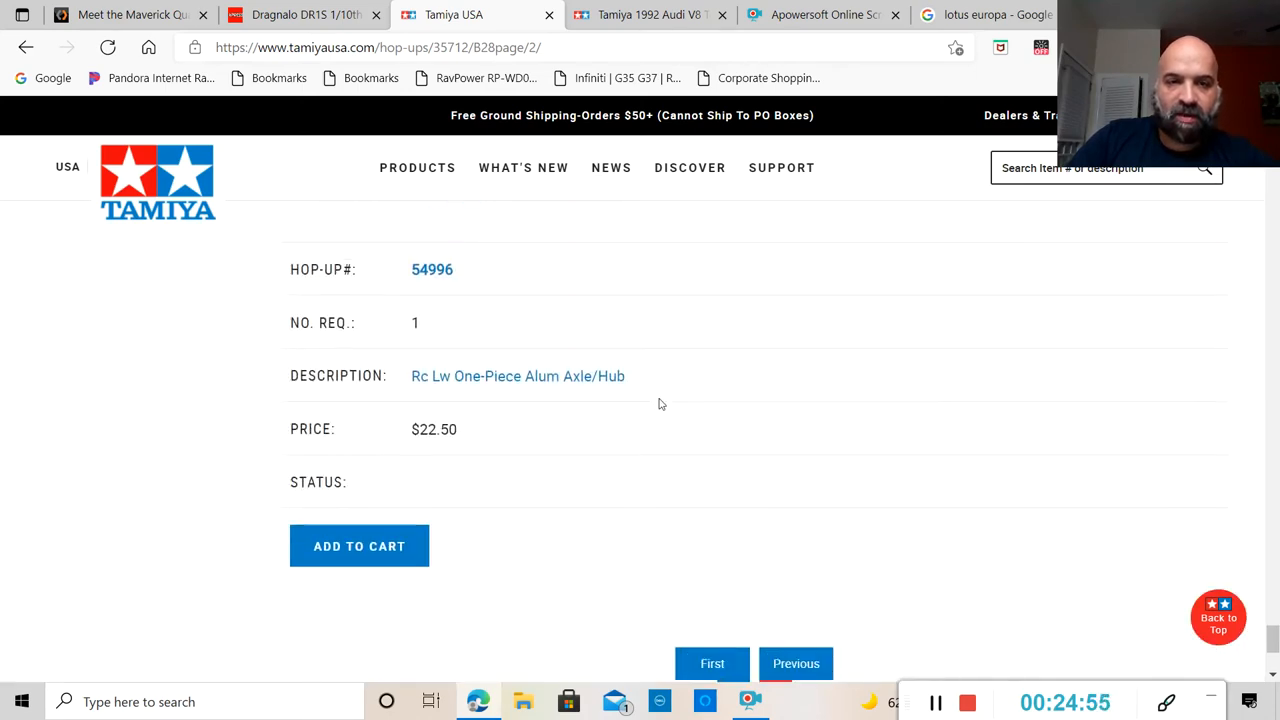
scroll("down", 3)
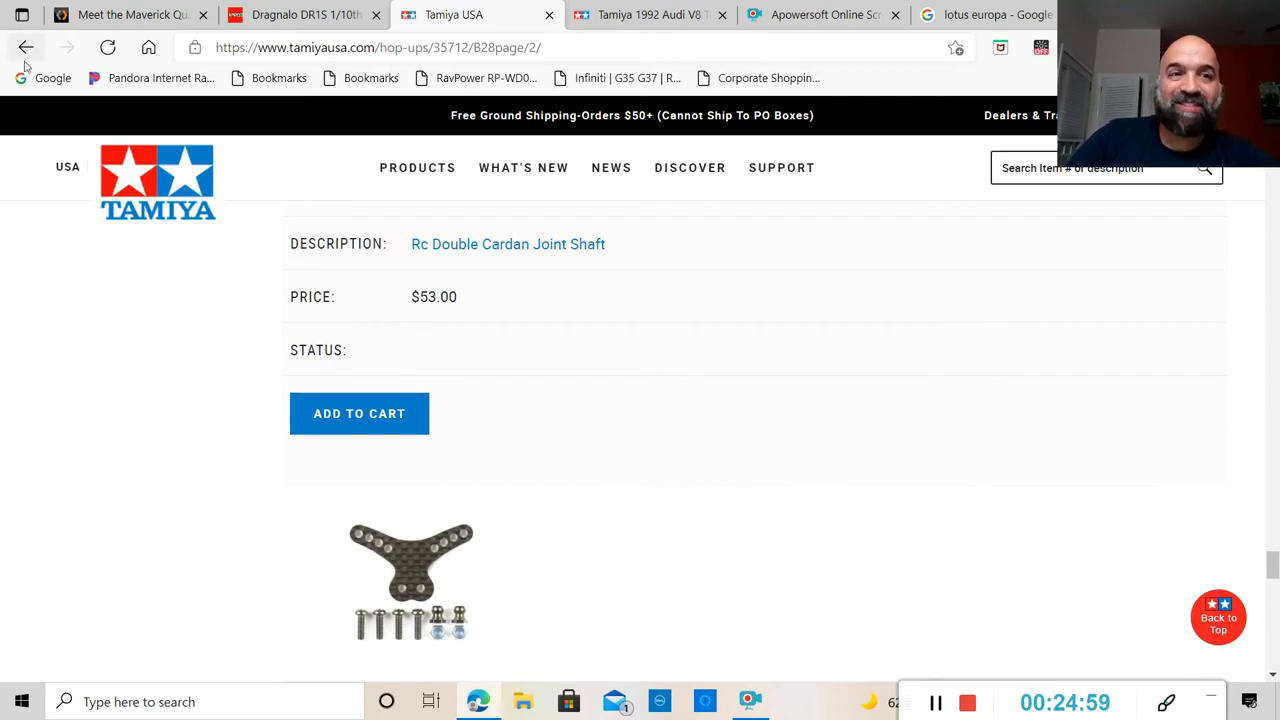
Go back from the hop-up pages to the RC Lotus Europa Special product page.
left_click(26, 47)
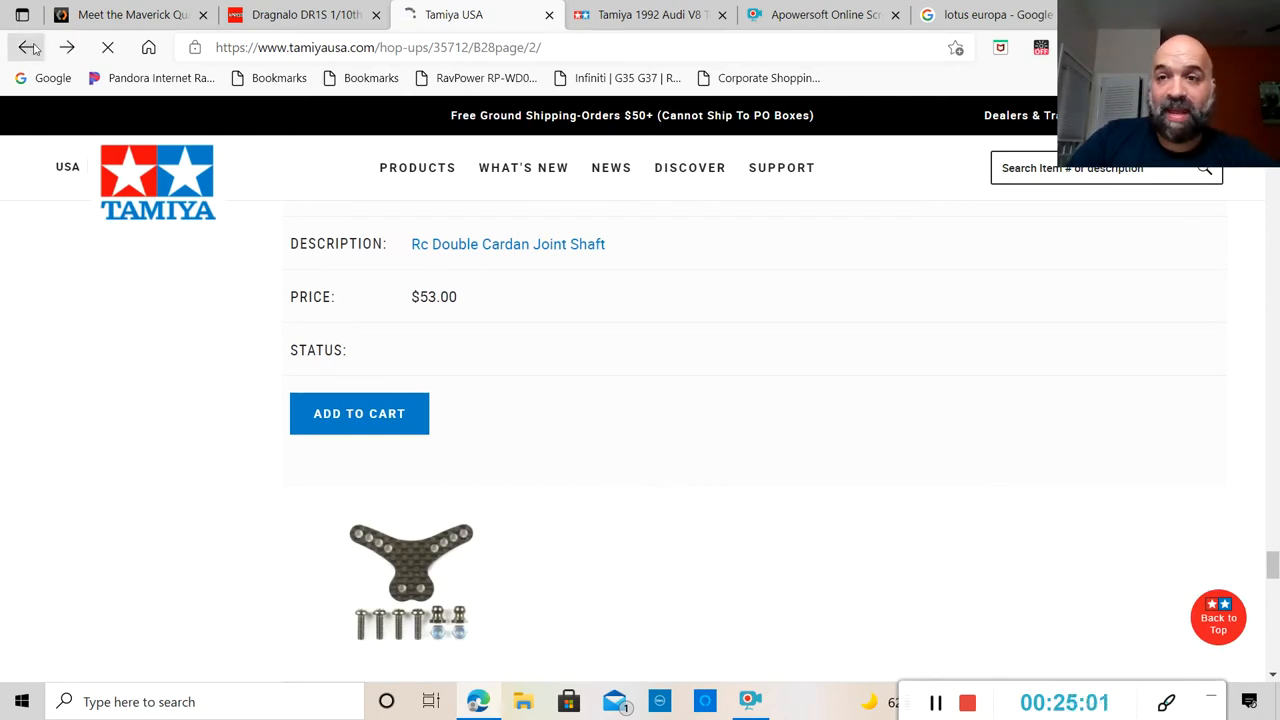
left_click(25, 47)
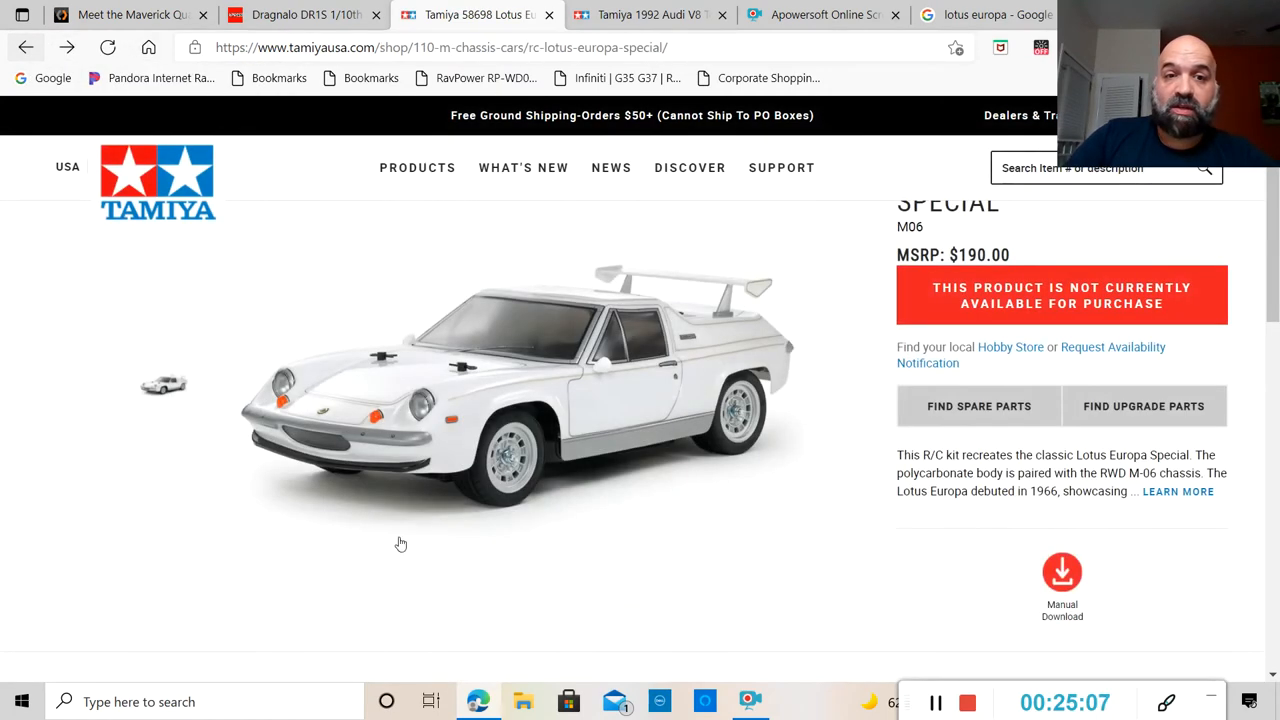
mouse_move(810, 490)
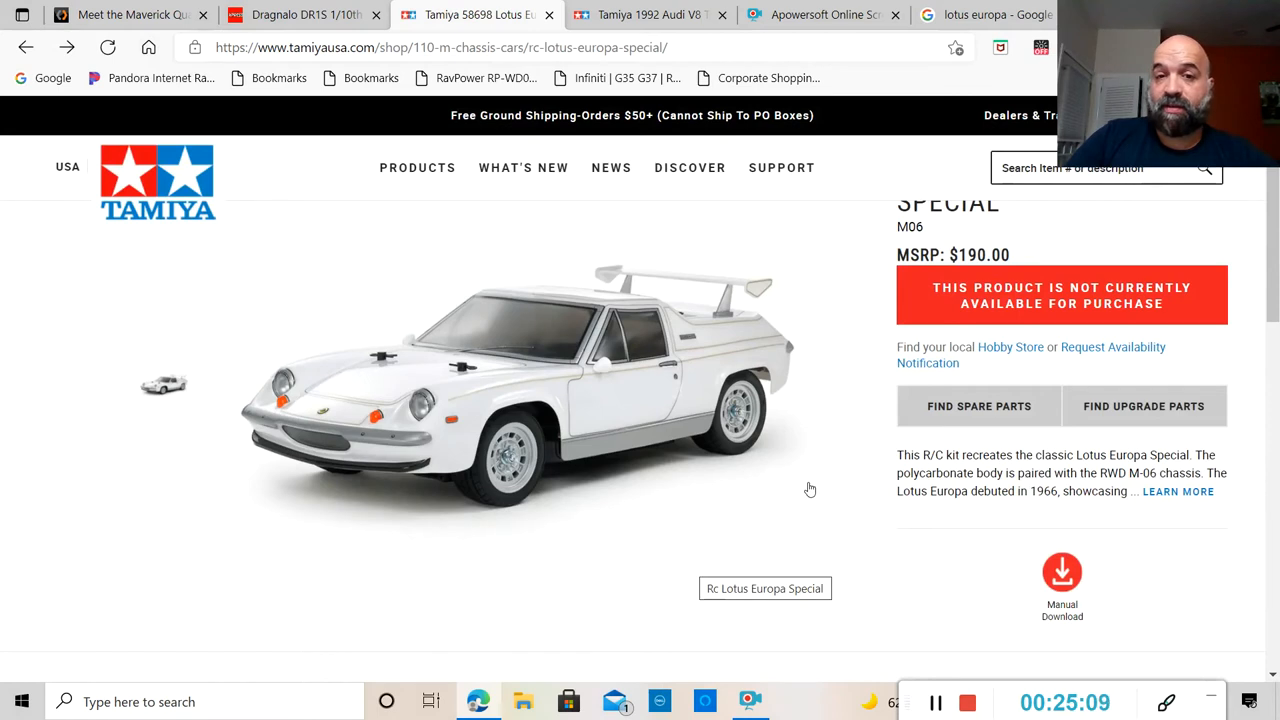
Bring up the spare parts list for Lotus Europa Special kit 35712 via Find Spare Parts.
left_click(978, 406)
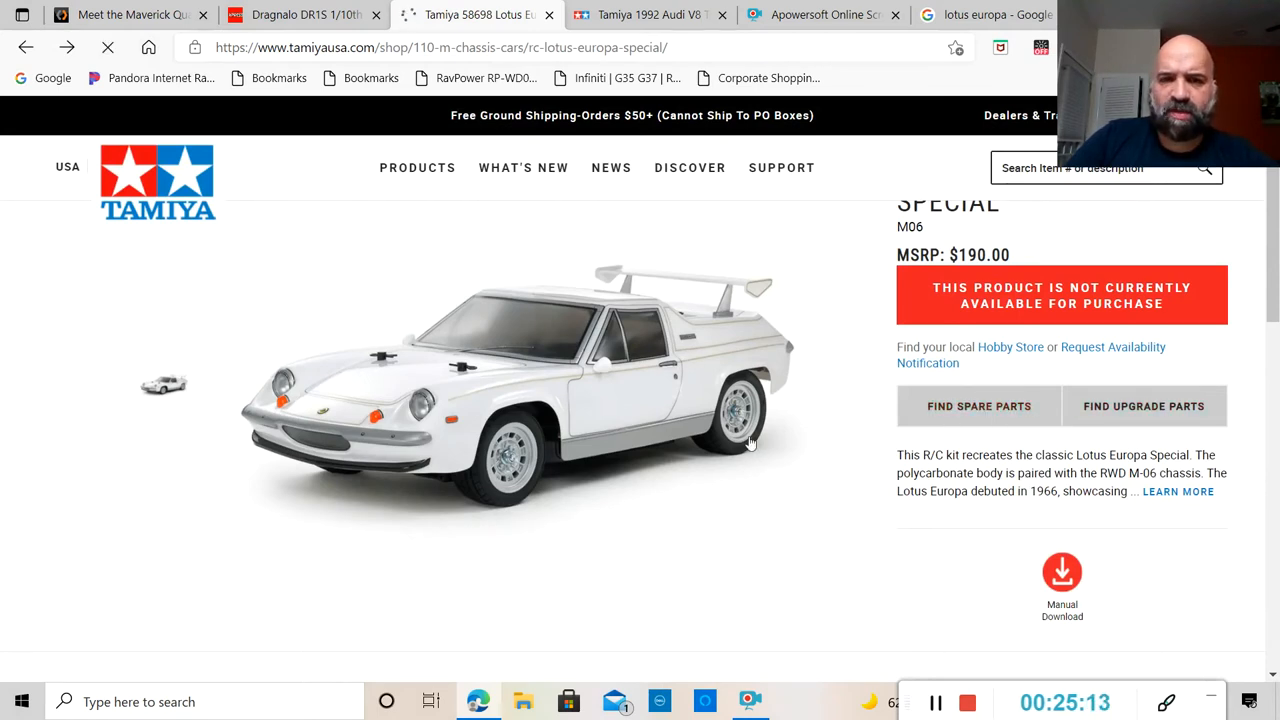
left_click(978, 406)
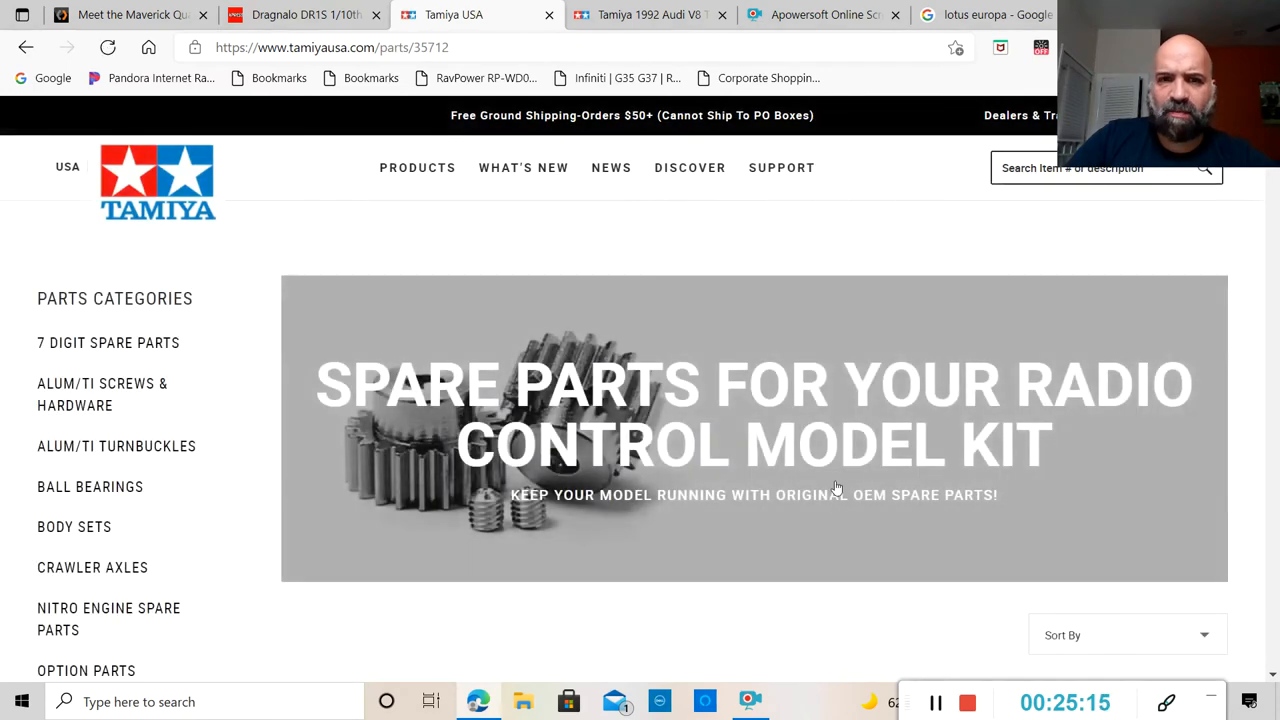
Glance over the kit 35712 spare parts categories before returning to the product page.
scroll("down", 3)
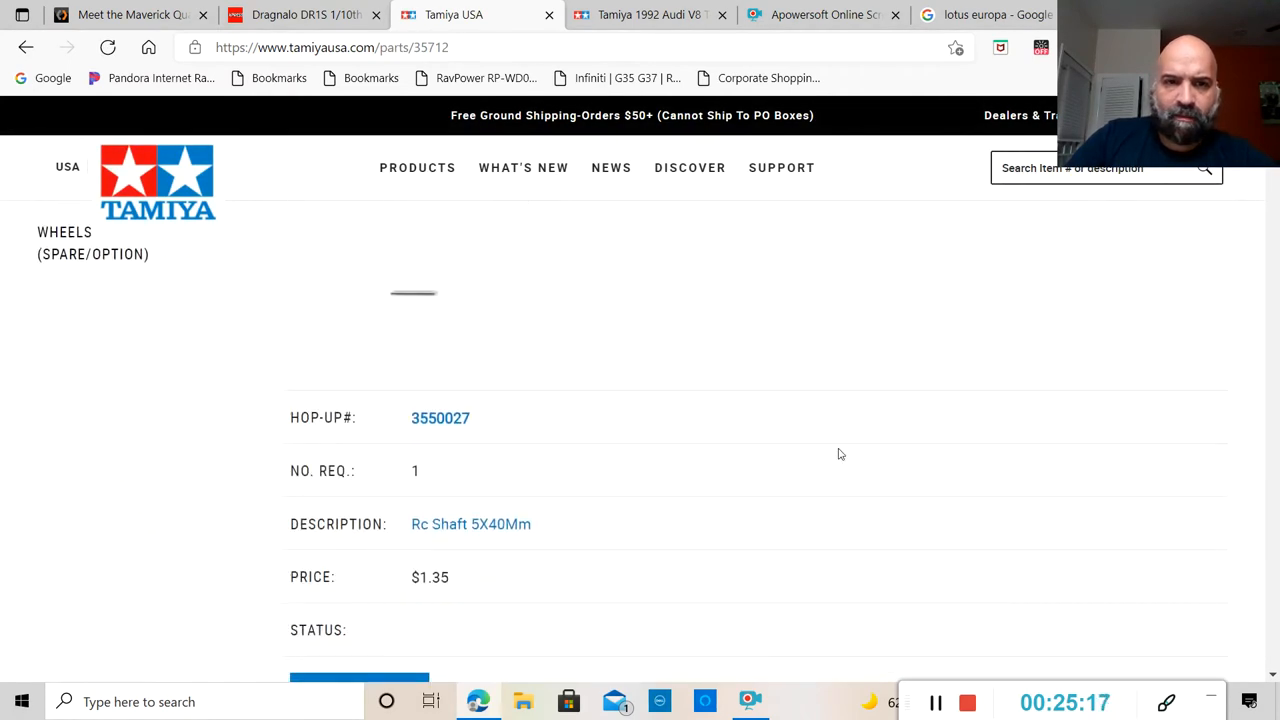
scroll("up", 3)
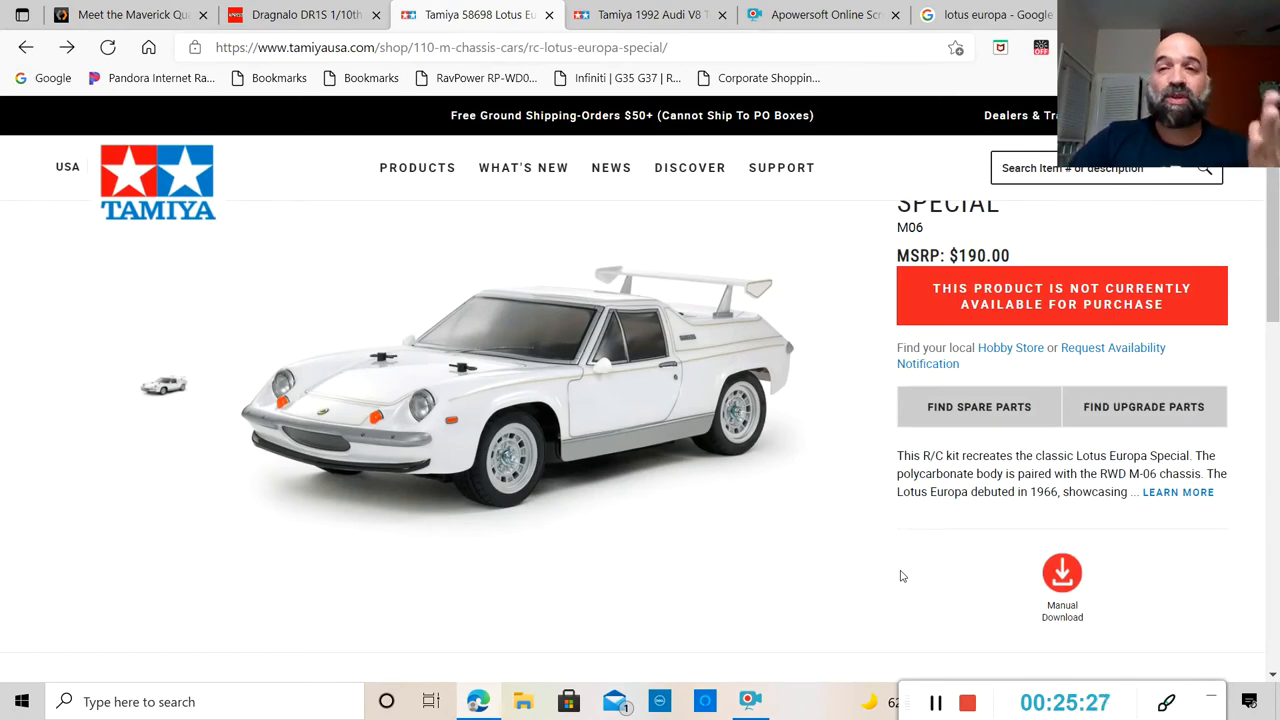
scroll("down", 3)
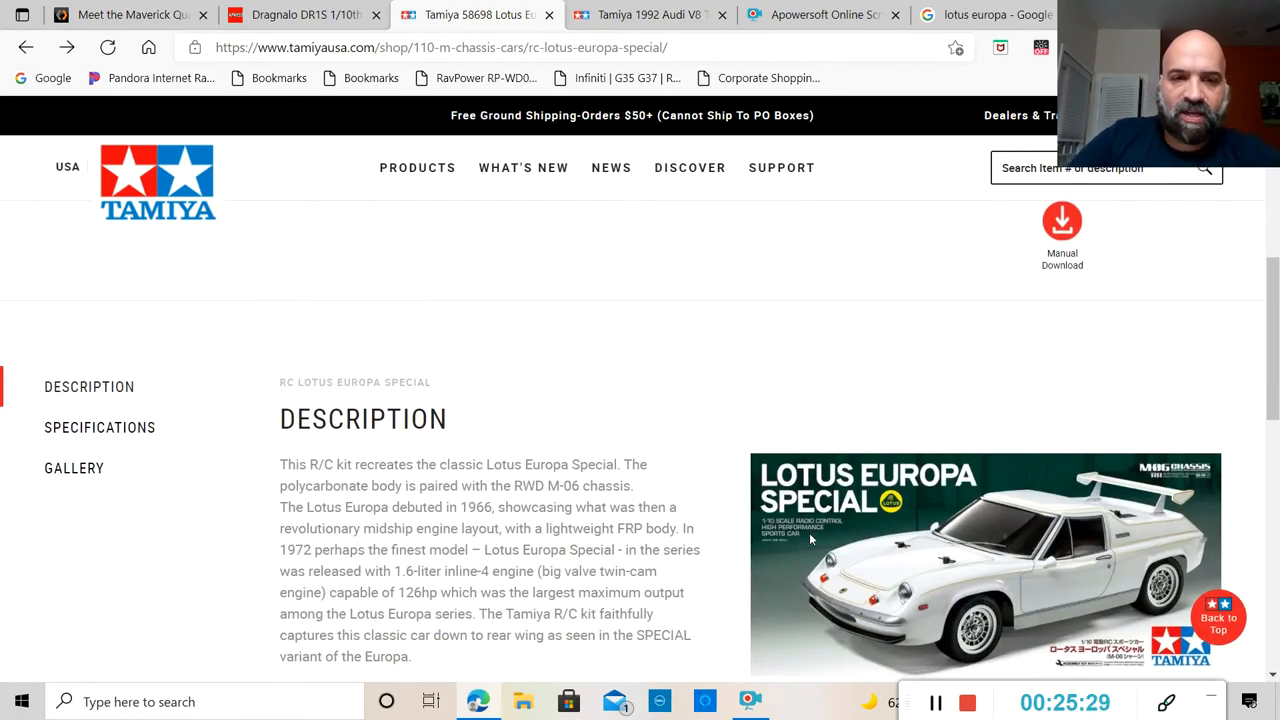
scroll("down", 3)
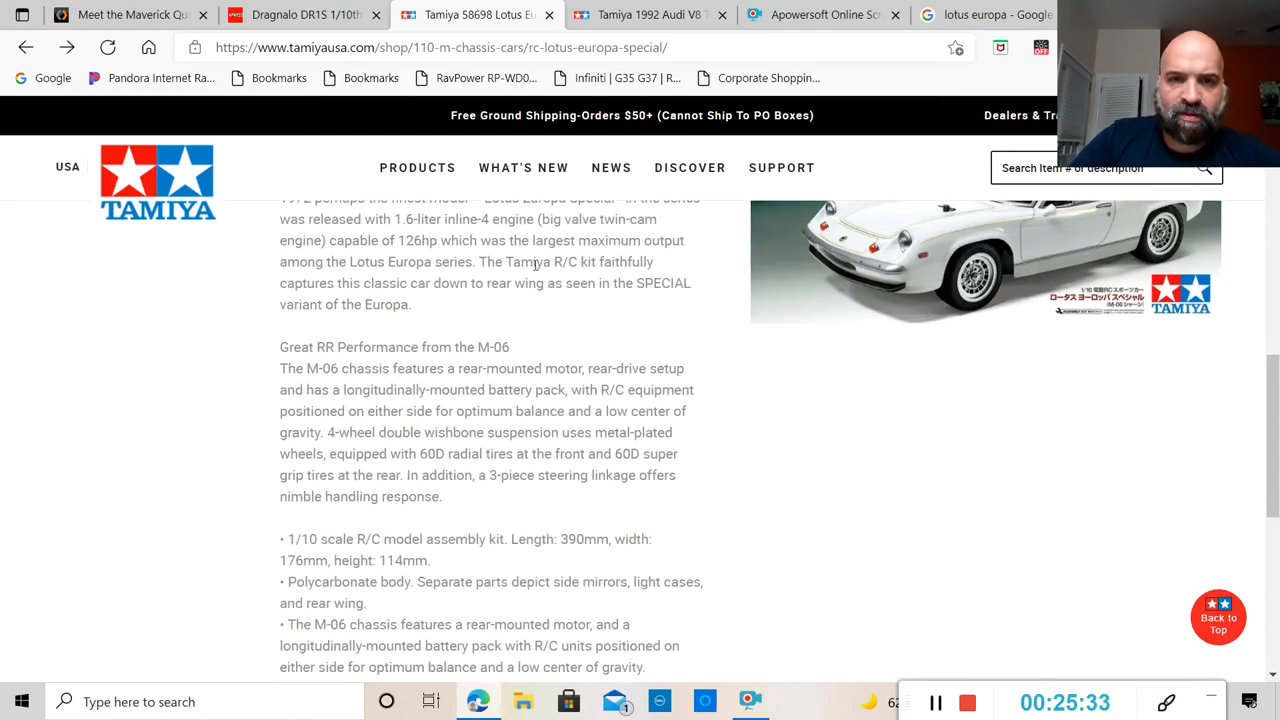
mouse_move(425, 304)
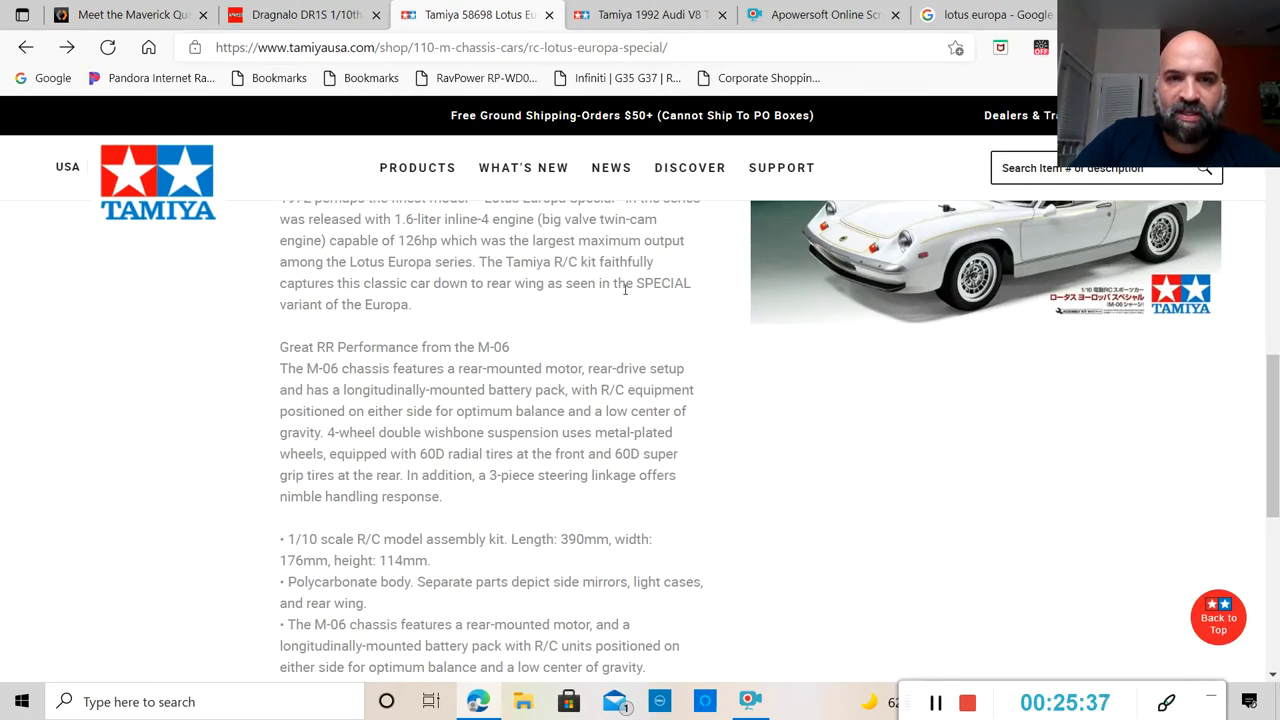
scroll("up", 3)
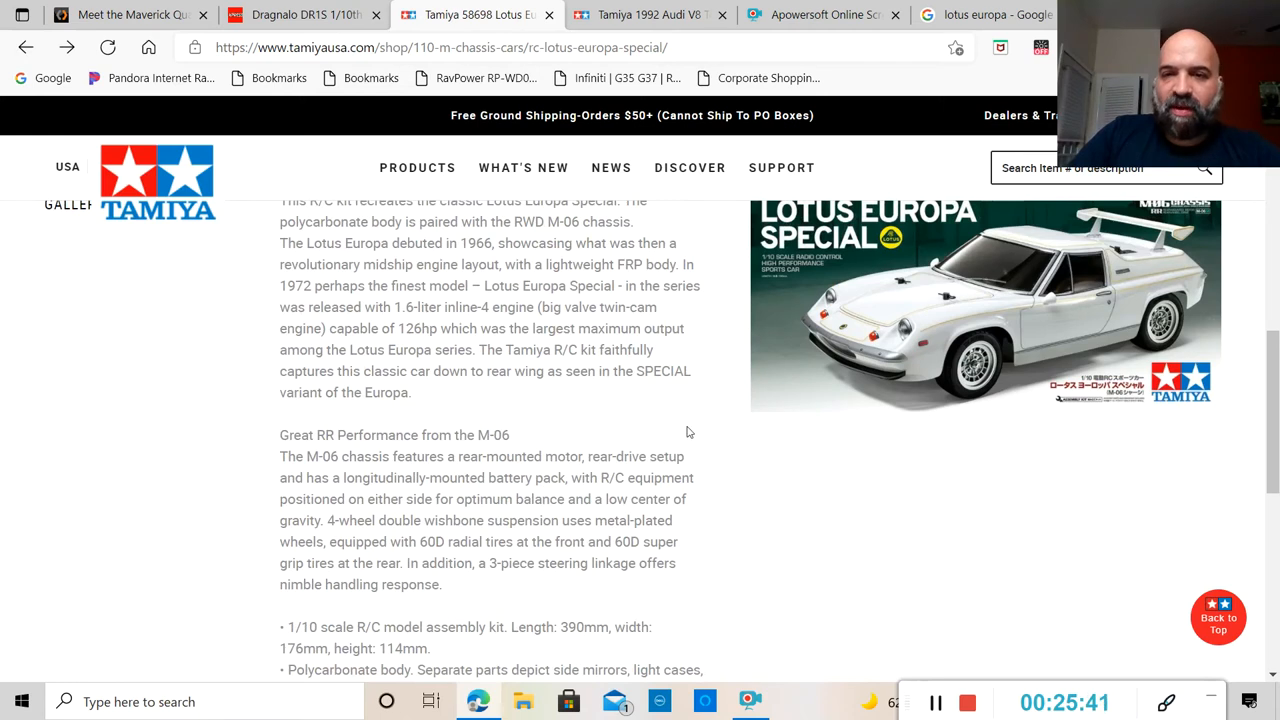
scroll("up", 3)
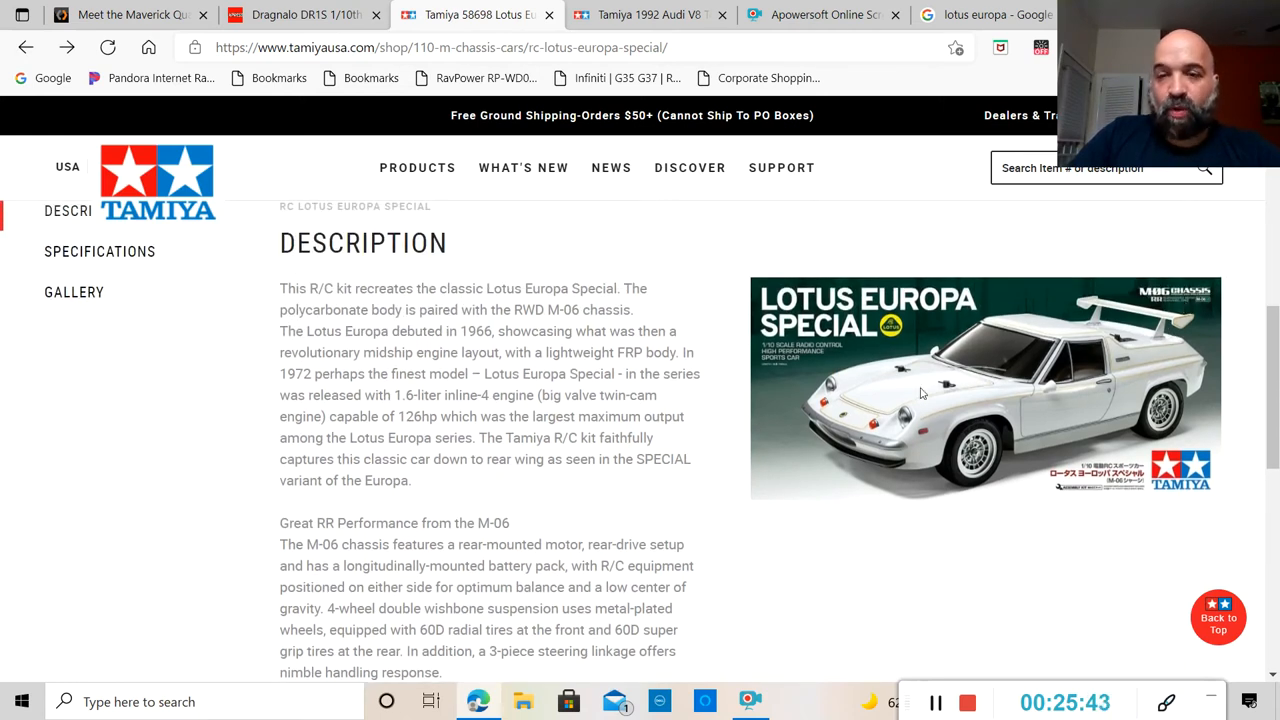
mouse_move(1124, 340)
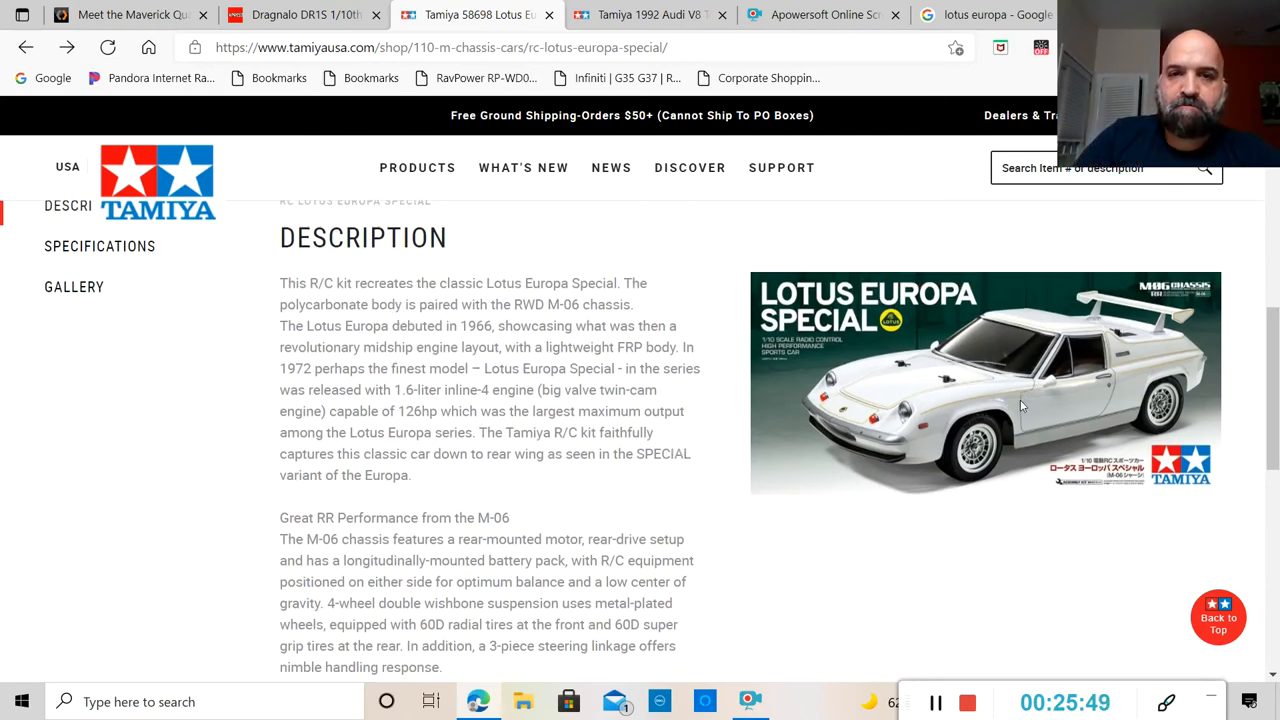
scroll("down", 3)
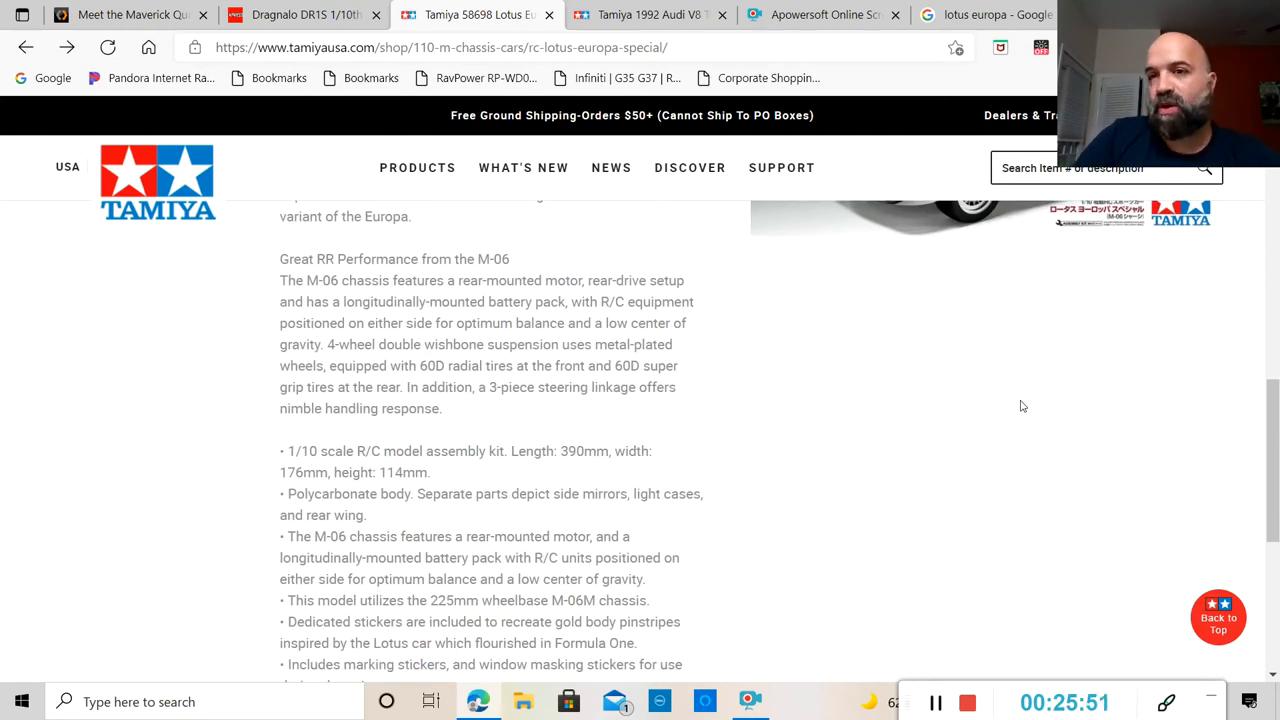
scroll("down", 3)
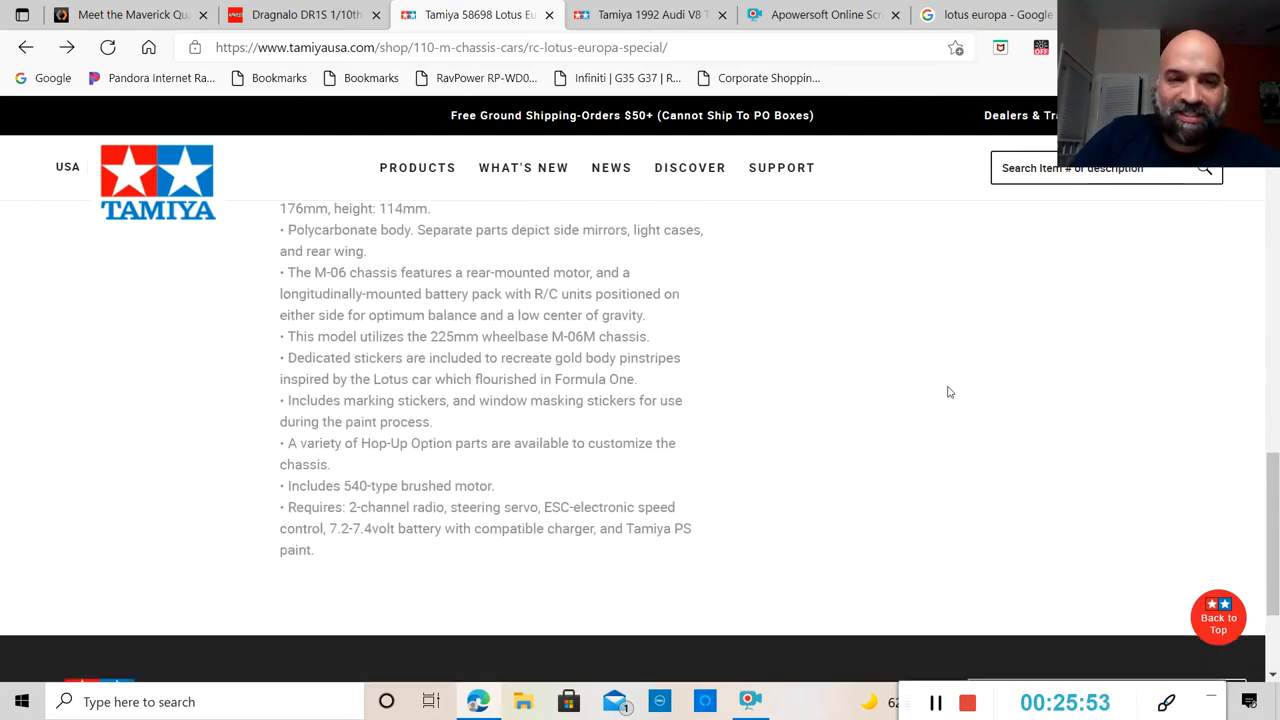
scroll("up", 3)
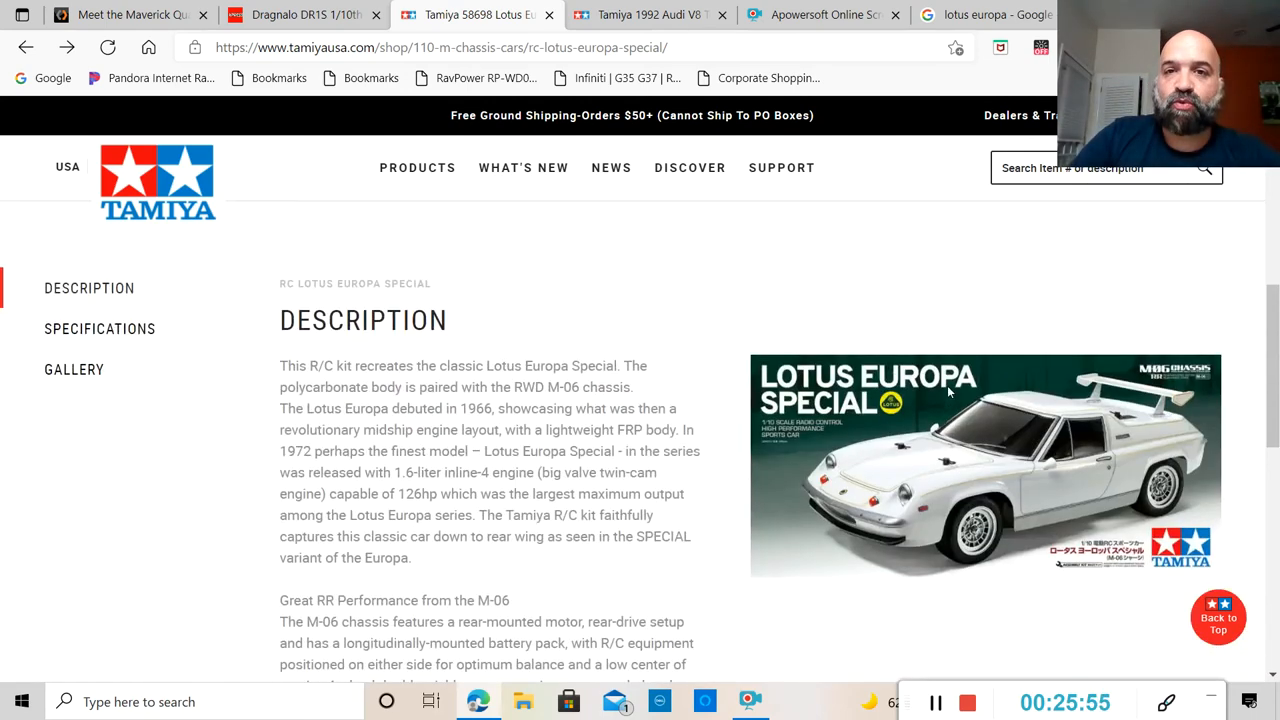
scroll("up", 3)
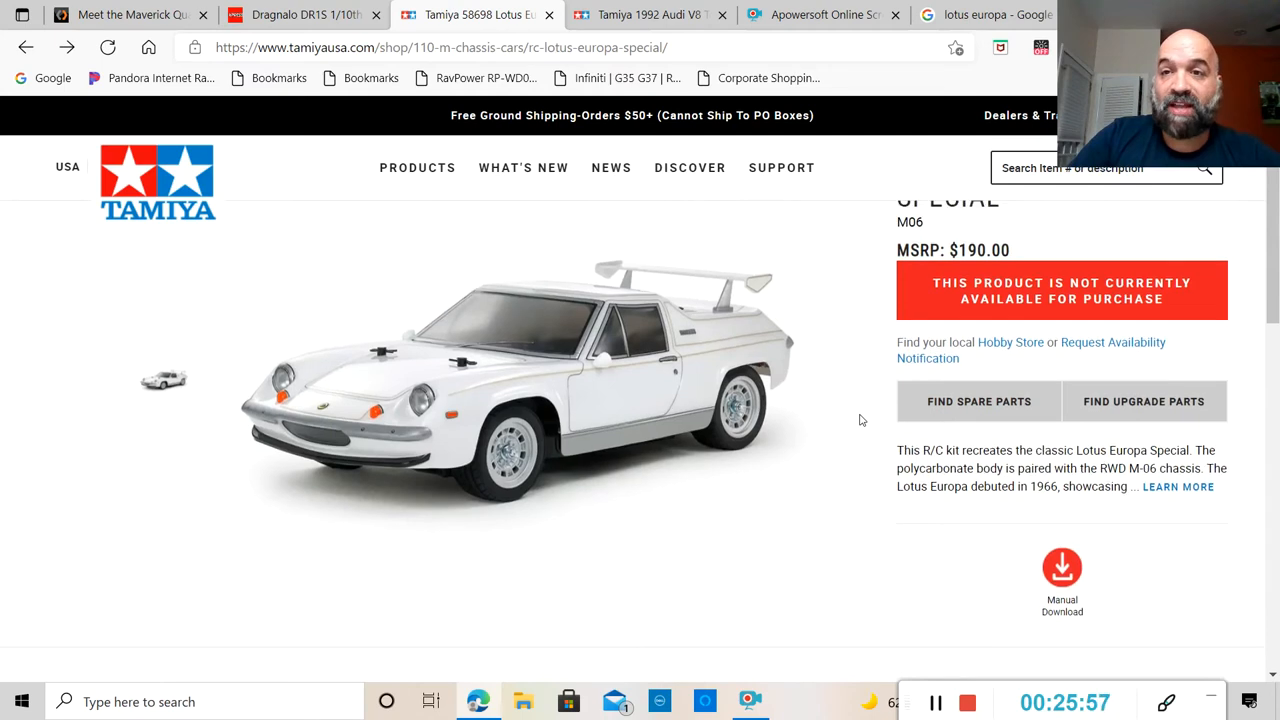
scroll("up", 3)
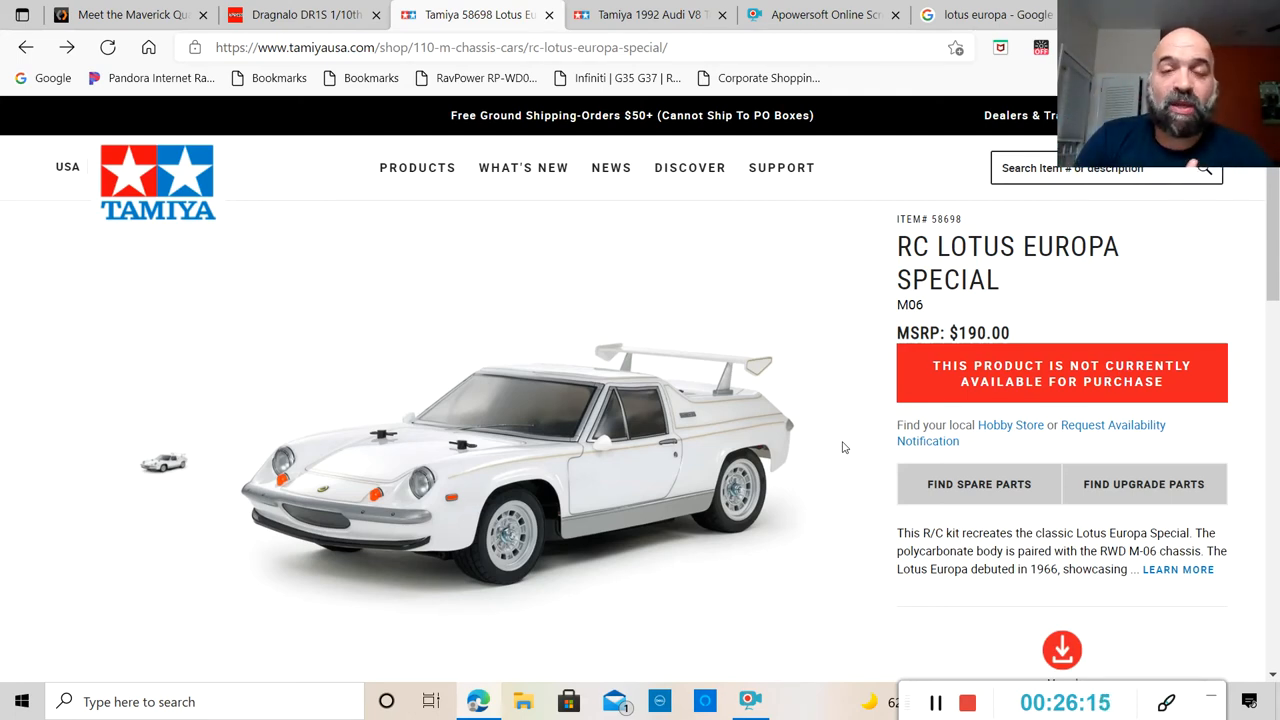
mouse_move(834, 453)
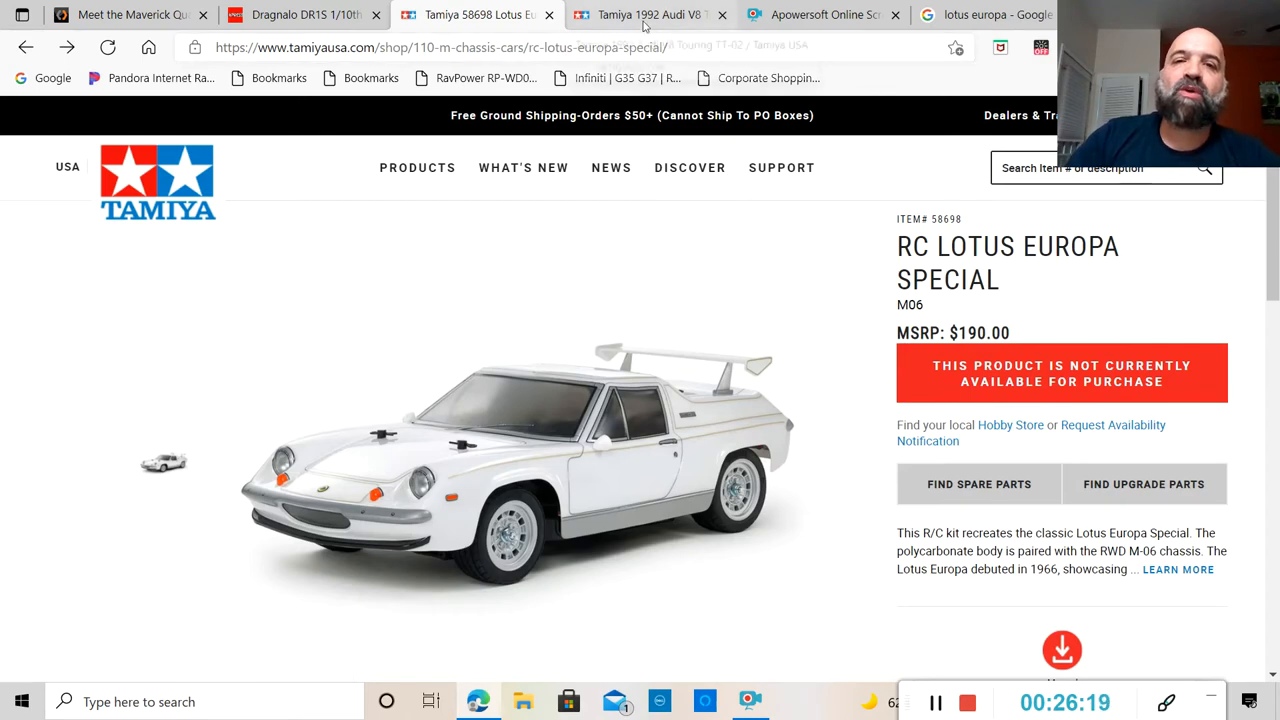
Switch to the RC 1992 Audi V8 Touring page ($167 MSRP) and request its upgrade parts list.
left_click(647, 15)
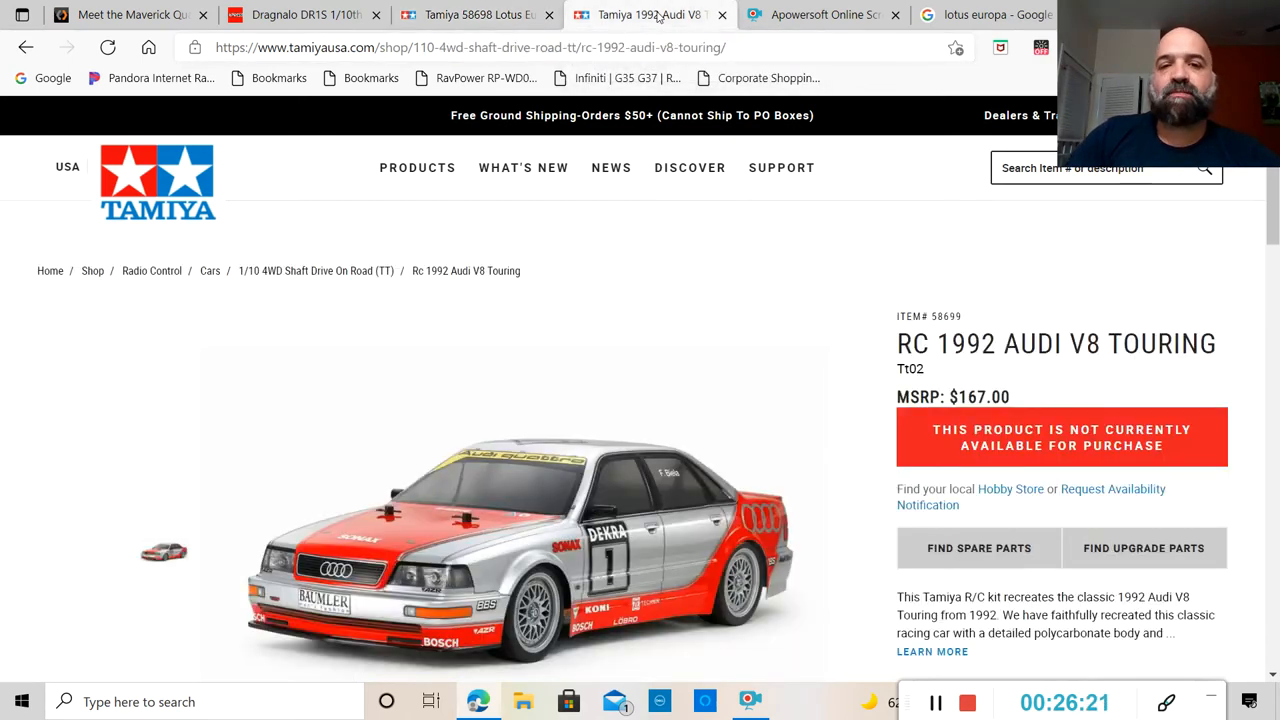
mouse_move(841, 302)
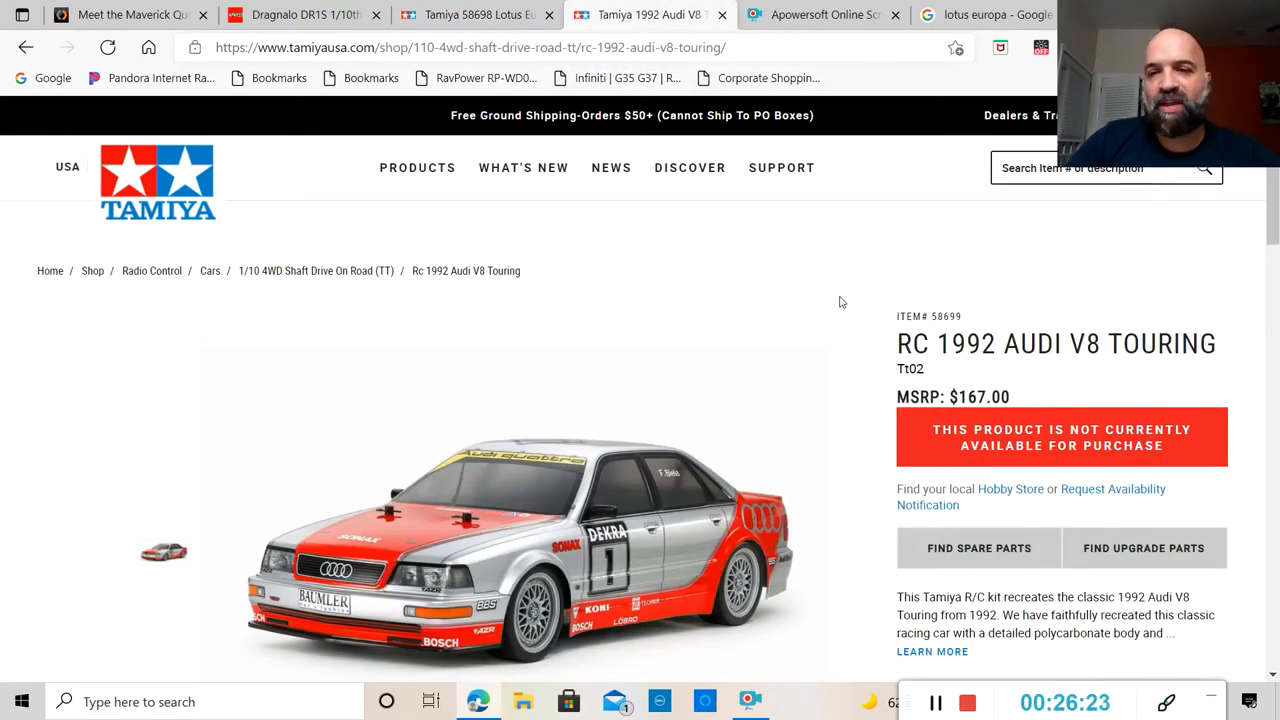
scroll("down", 3)
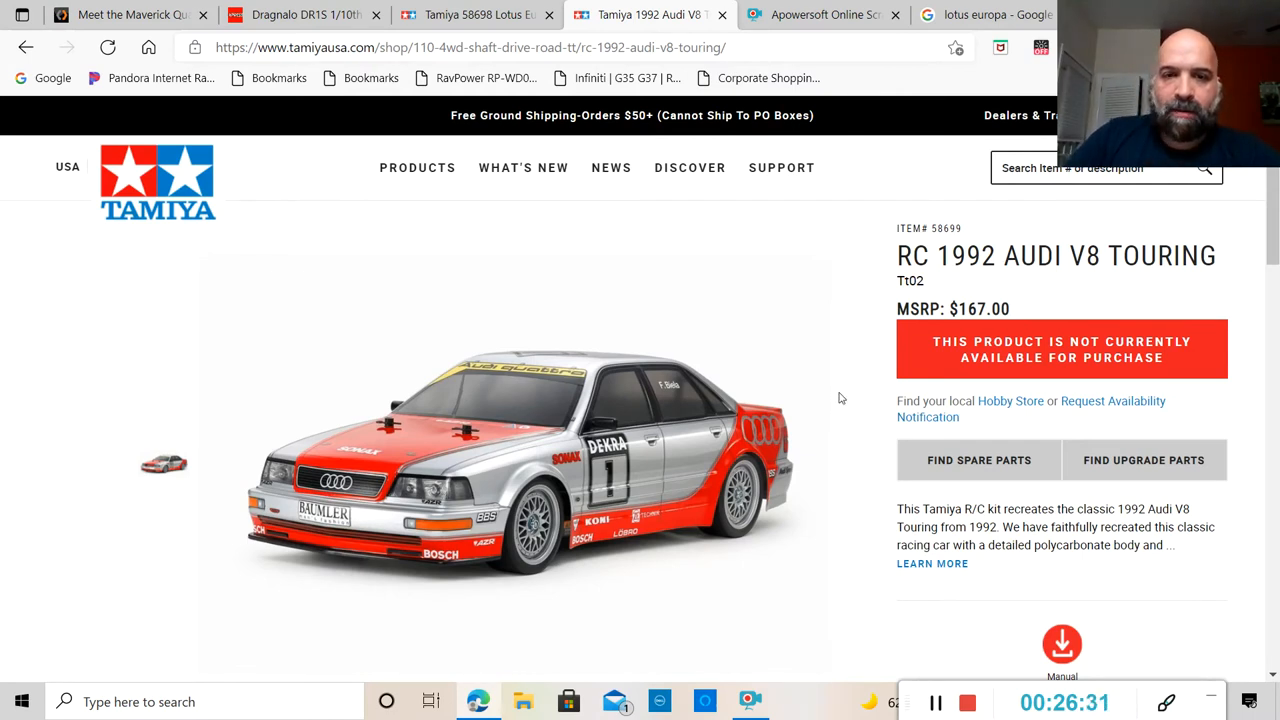
scroll("down", 3)
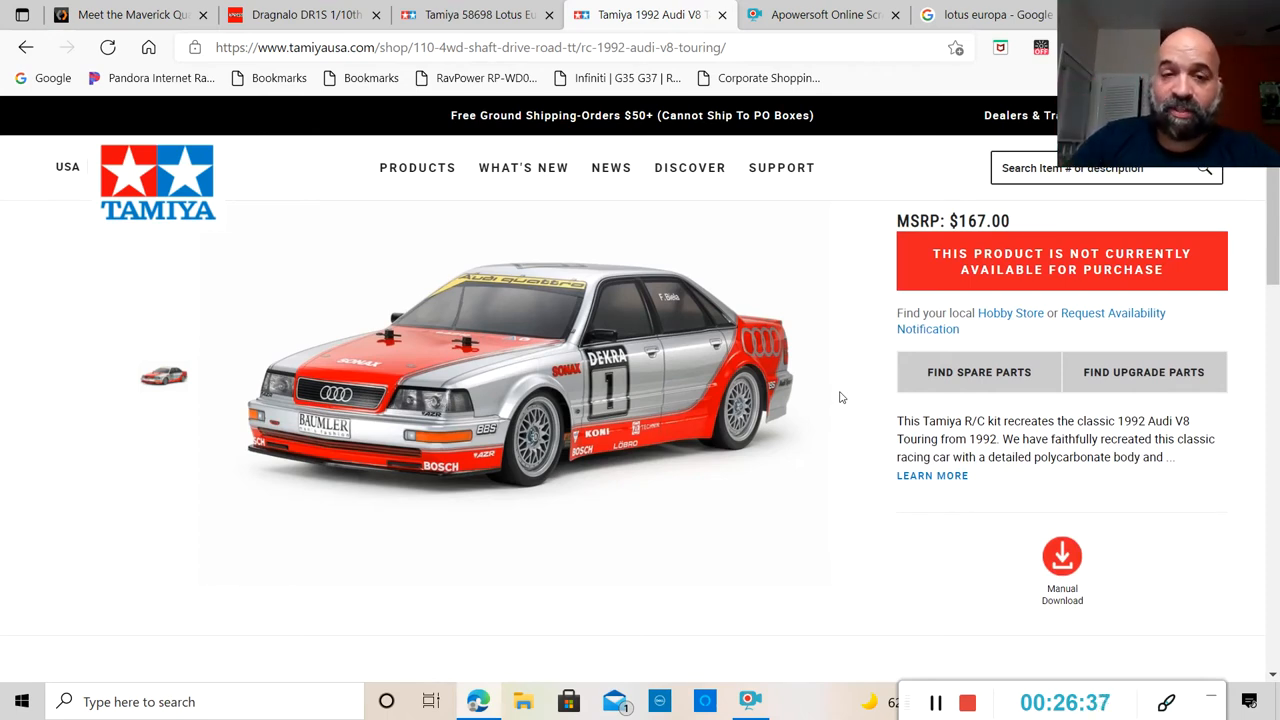
left_click(1143, 372)
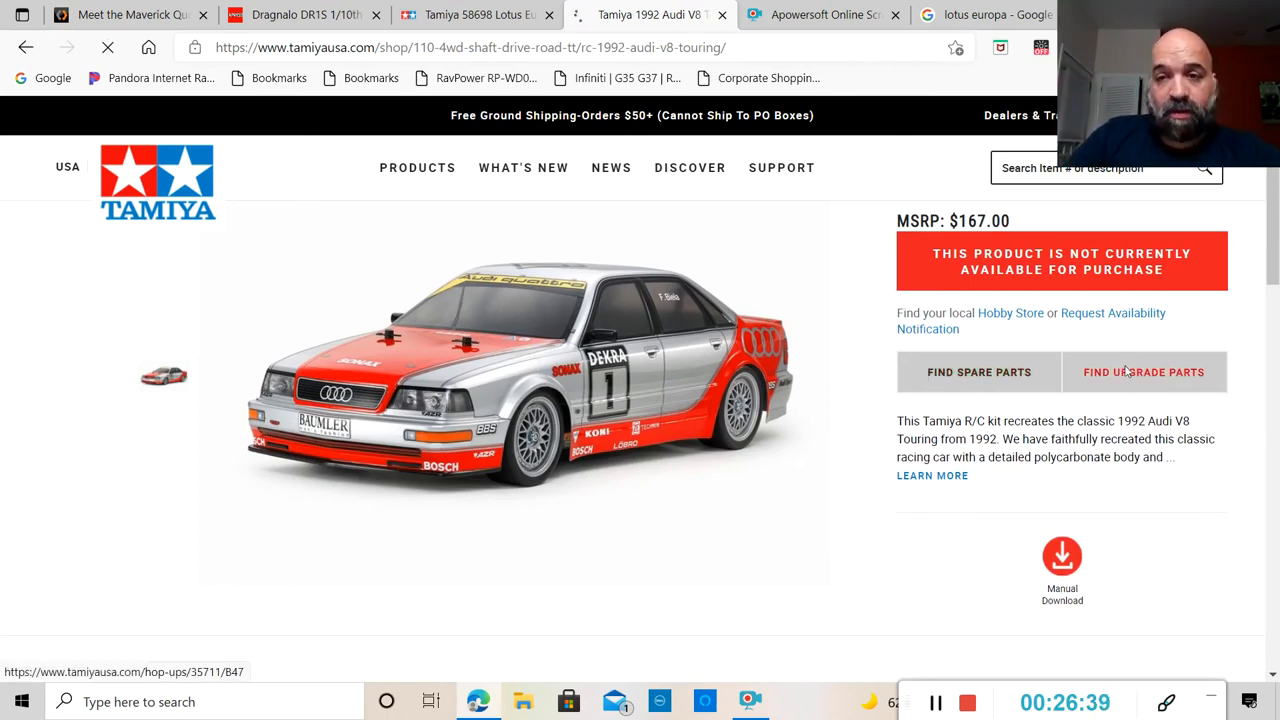
mouse_move(1137, 378)
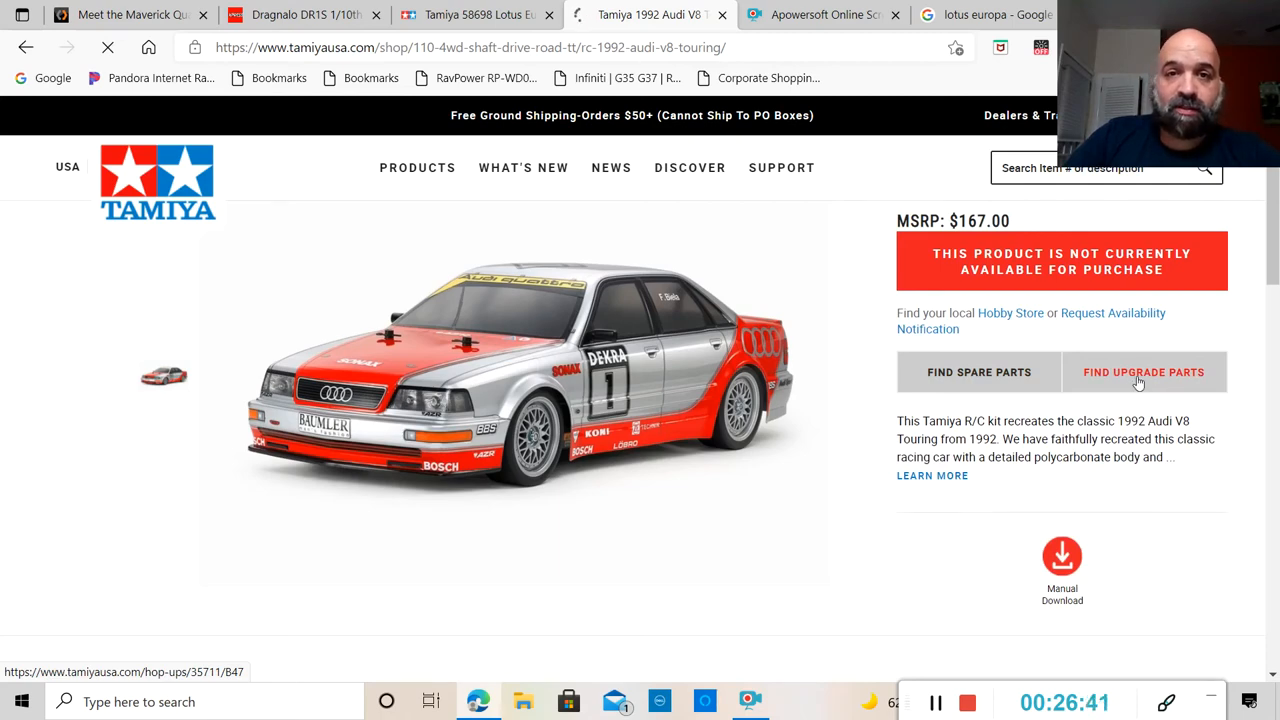
left_click(1143, 372)
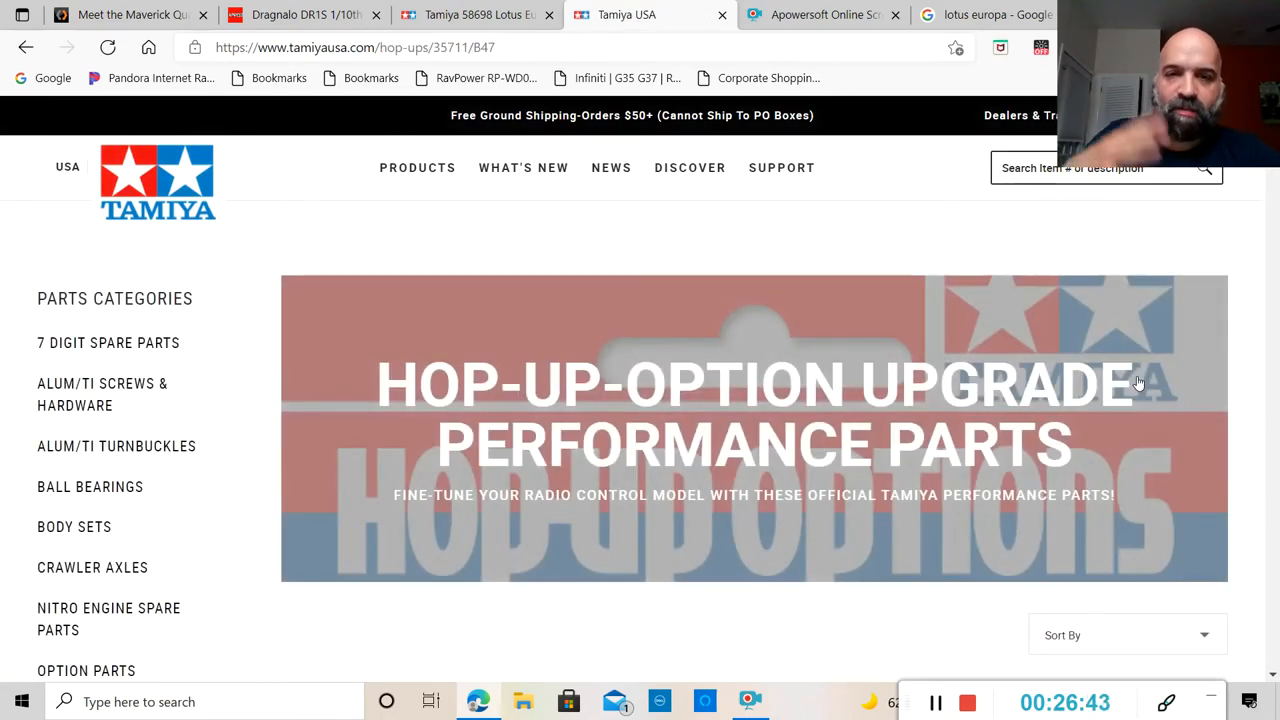
scroll("down", 3)
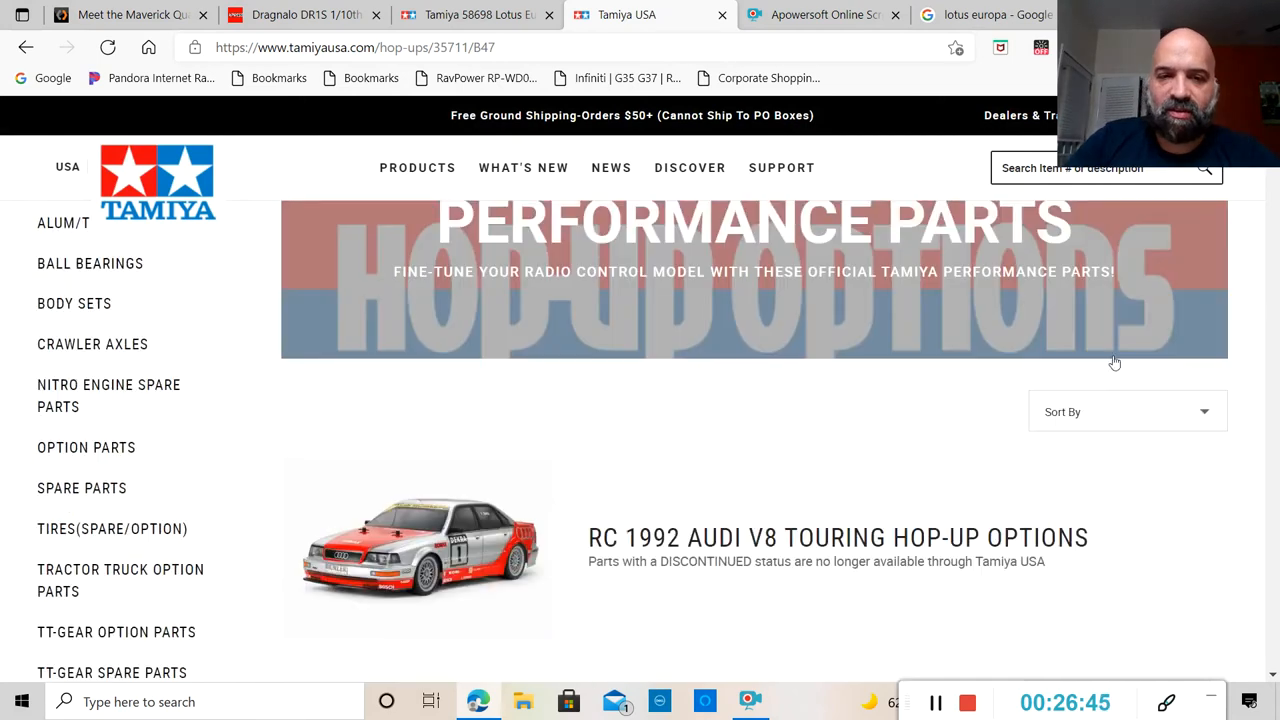
scroll("down", 3)
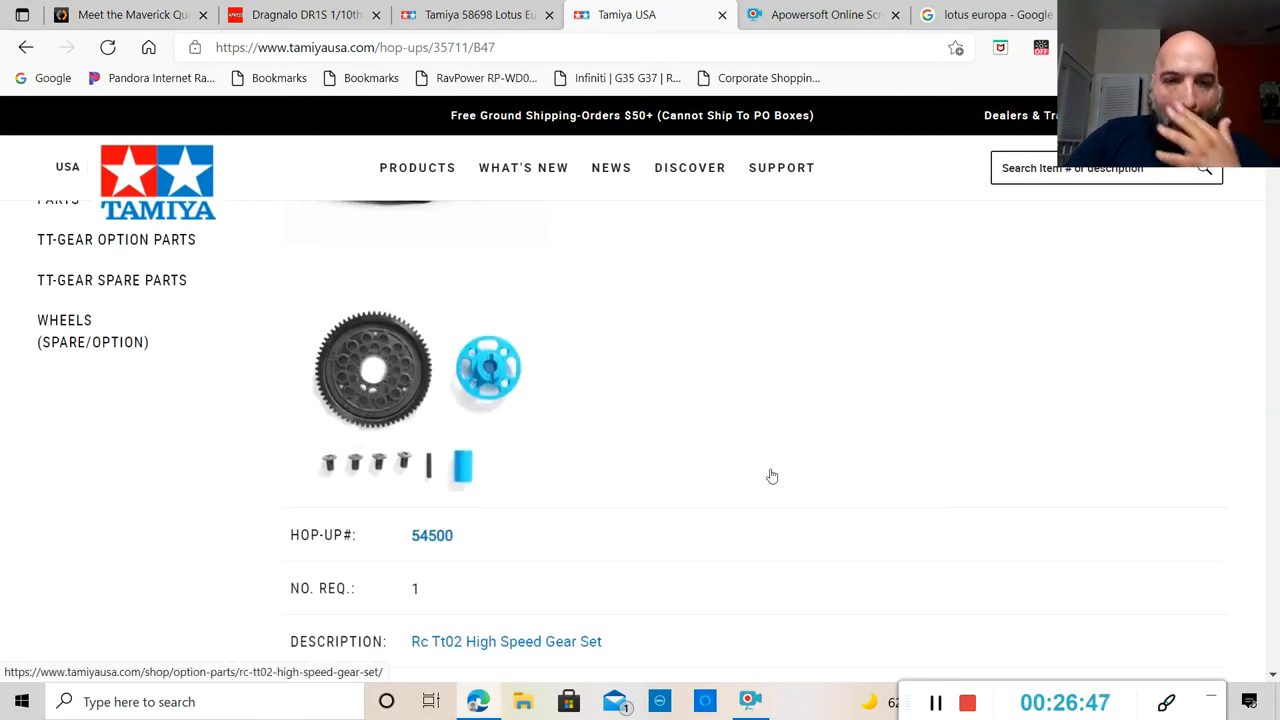
mouse_move(671, 449)
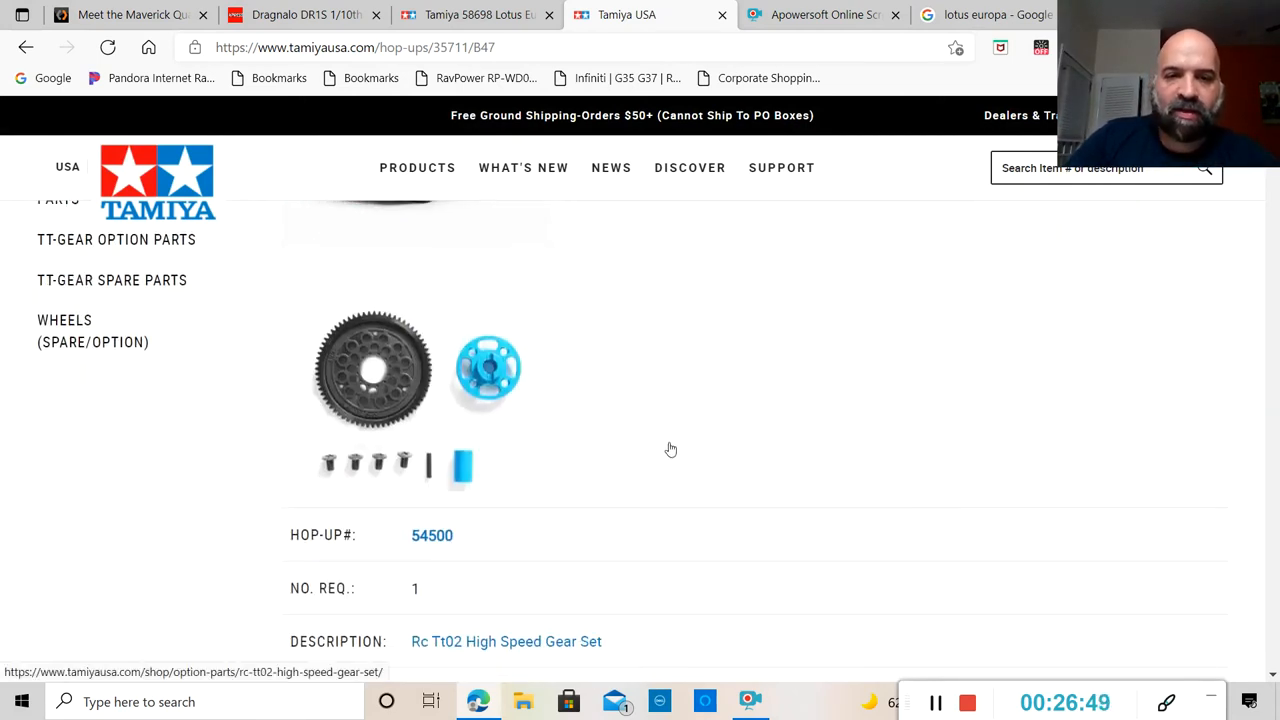
scroll("down", 3)
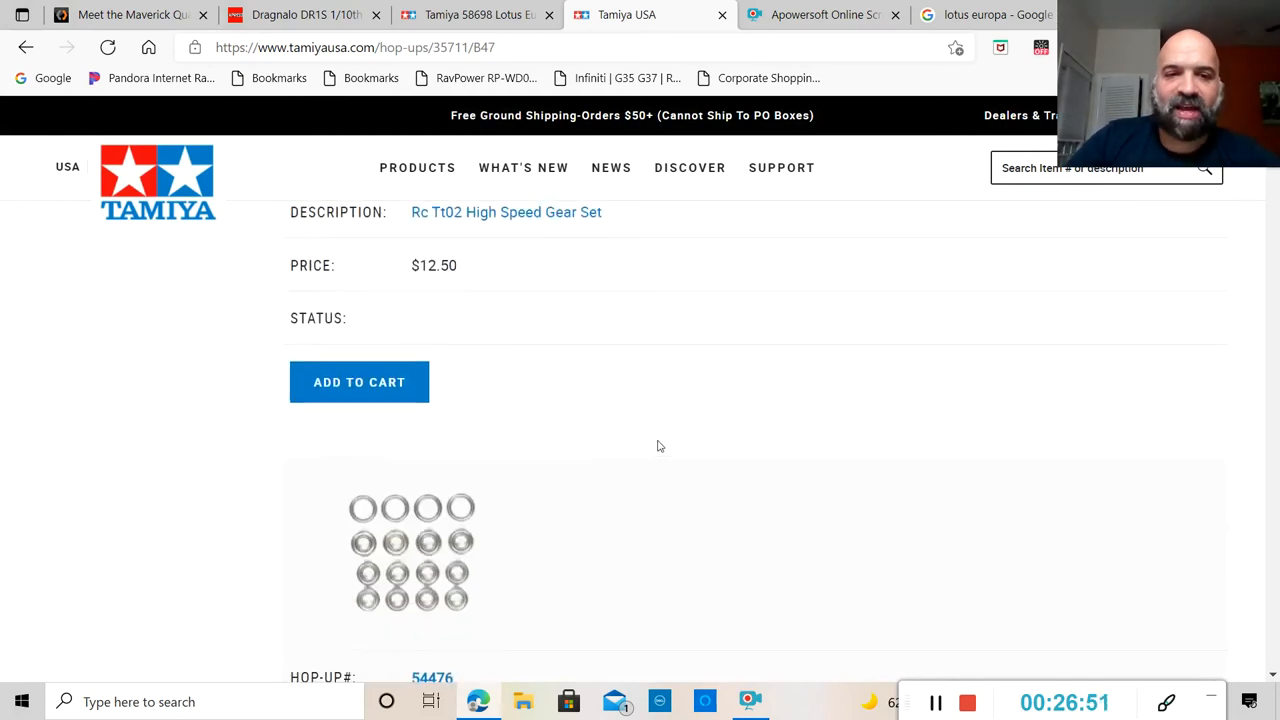
scroll("down", 3)
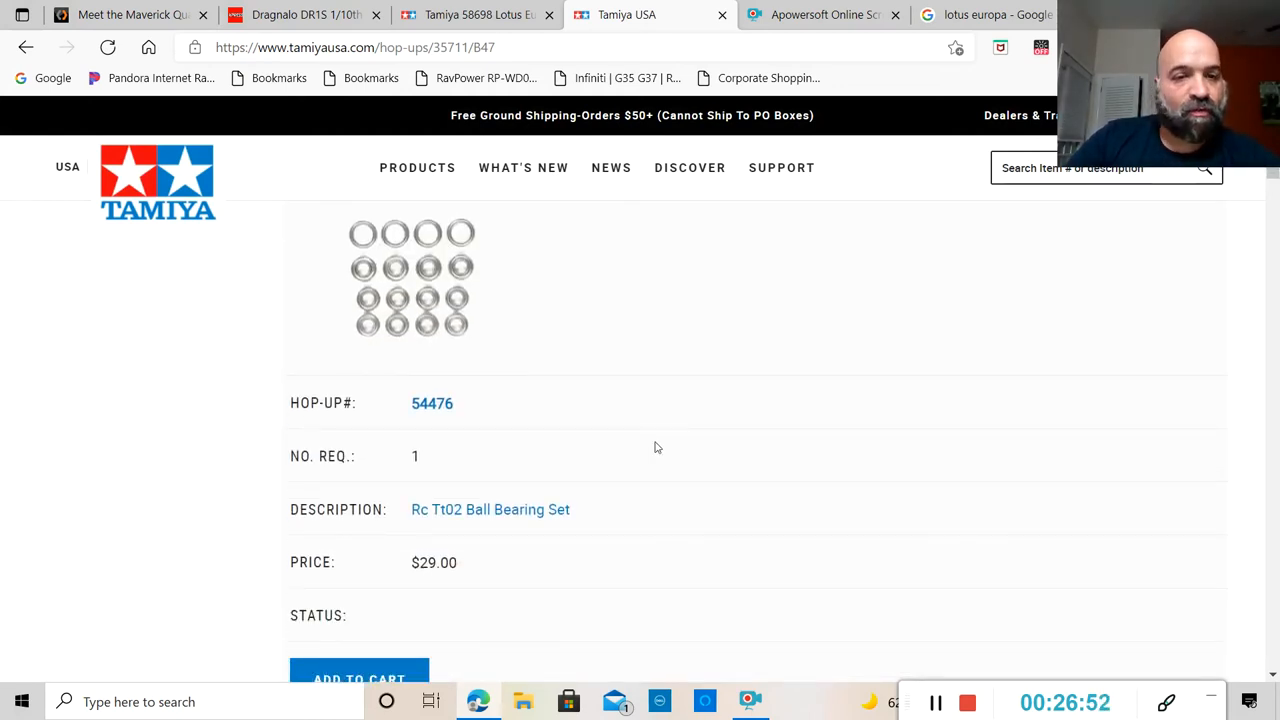
scroll("down", 3)
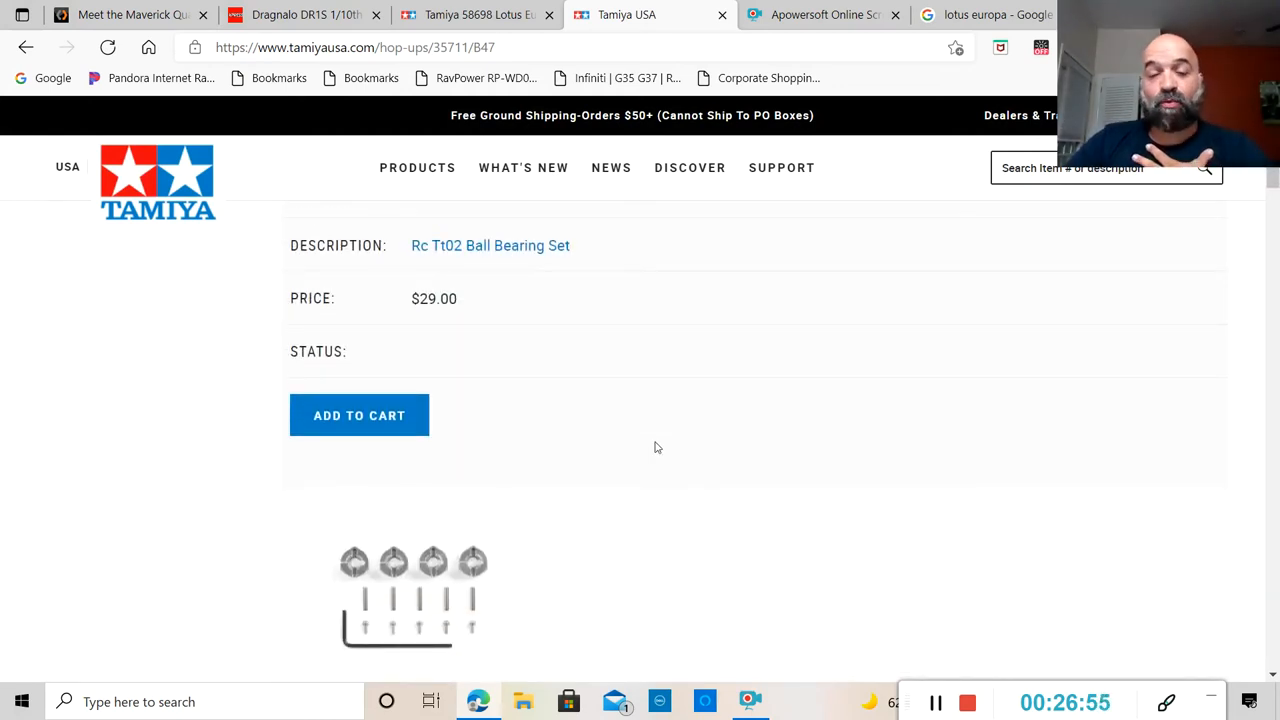
scroll("down", 3)
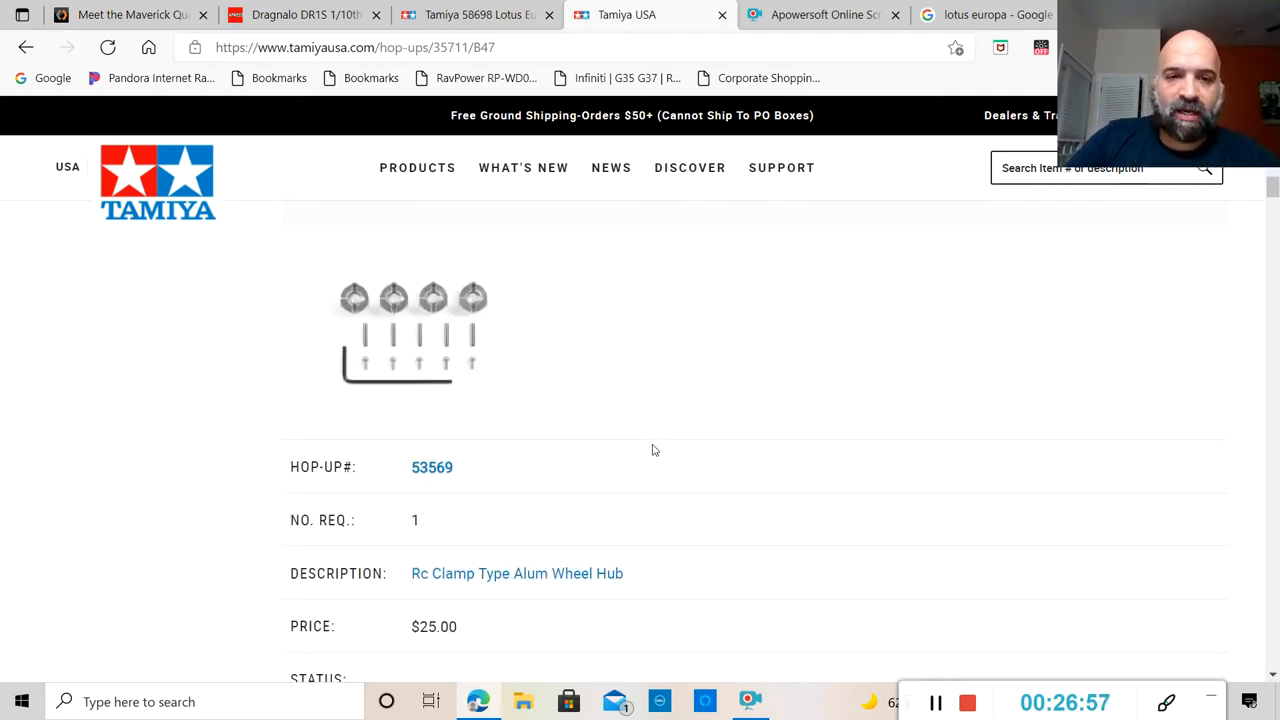
scroll("down", 3)
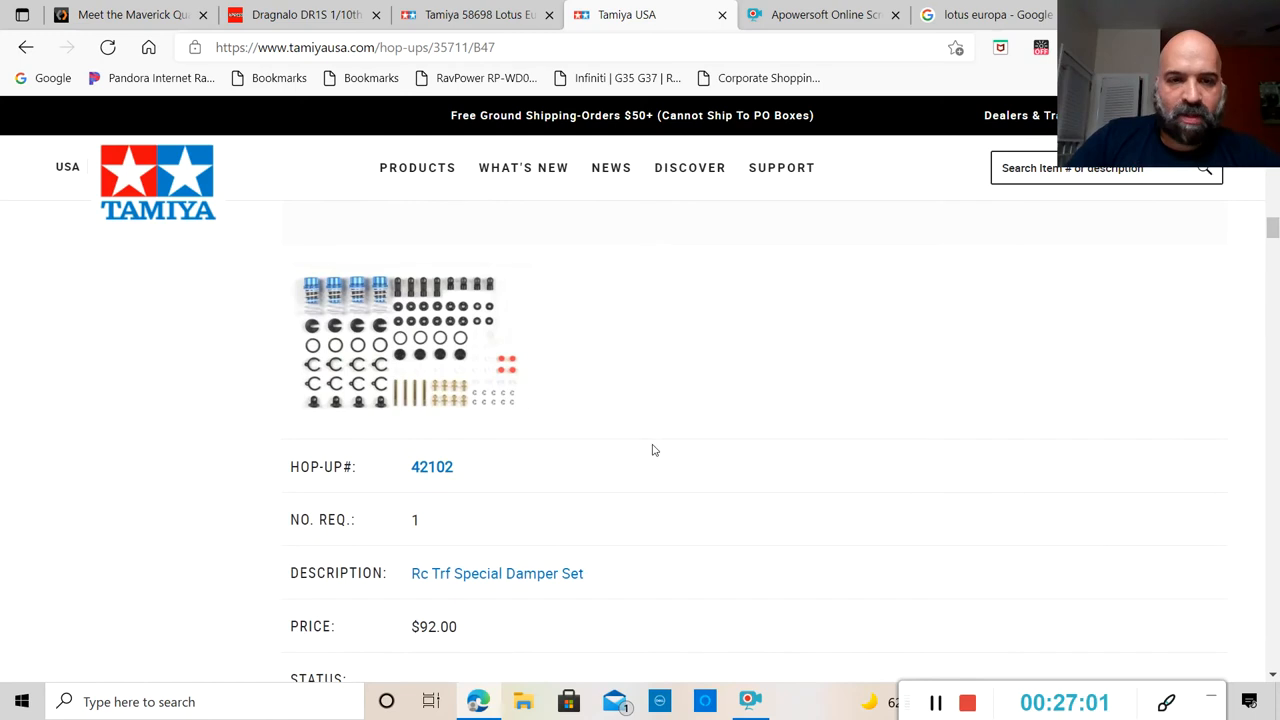
scroll("down", 3)
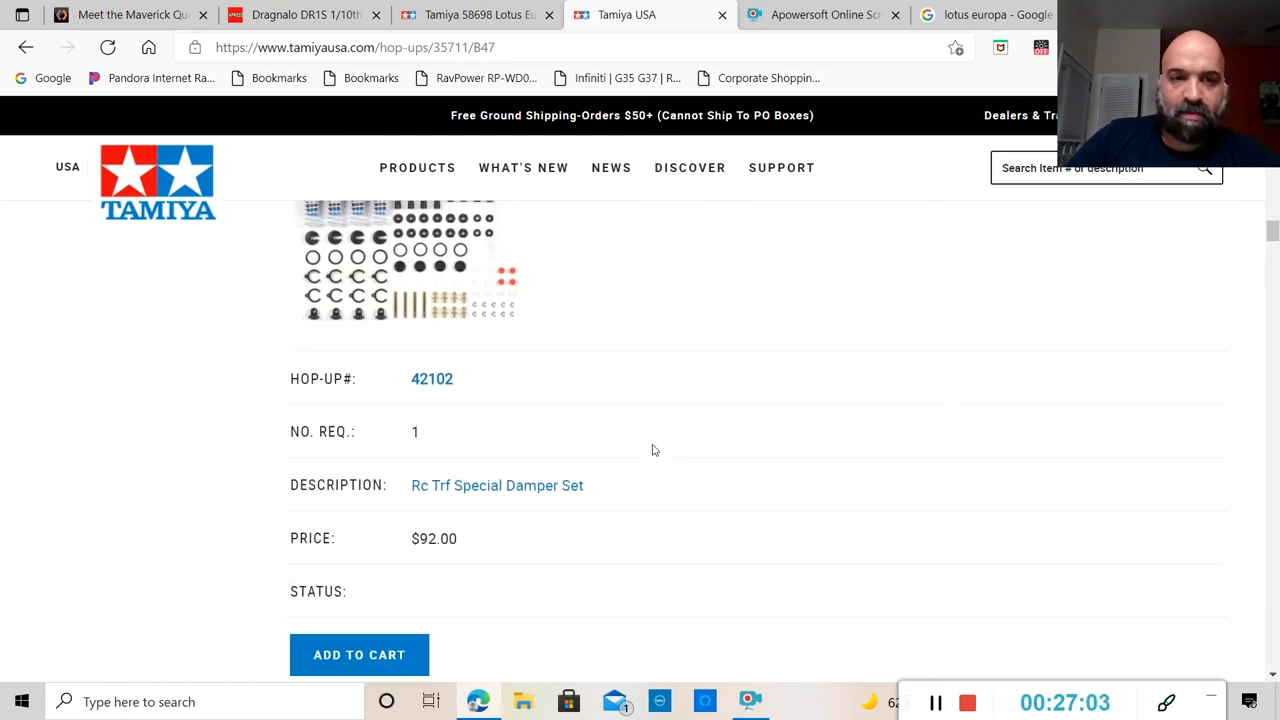
scroll("up", 3)
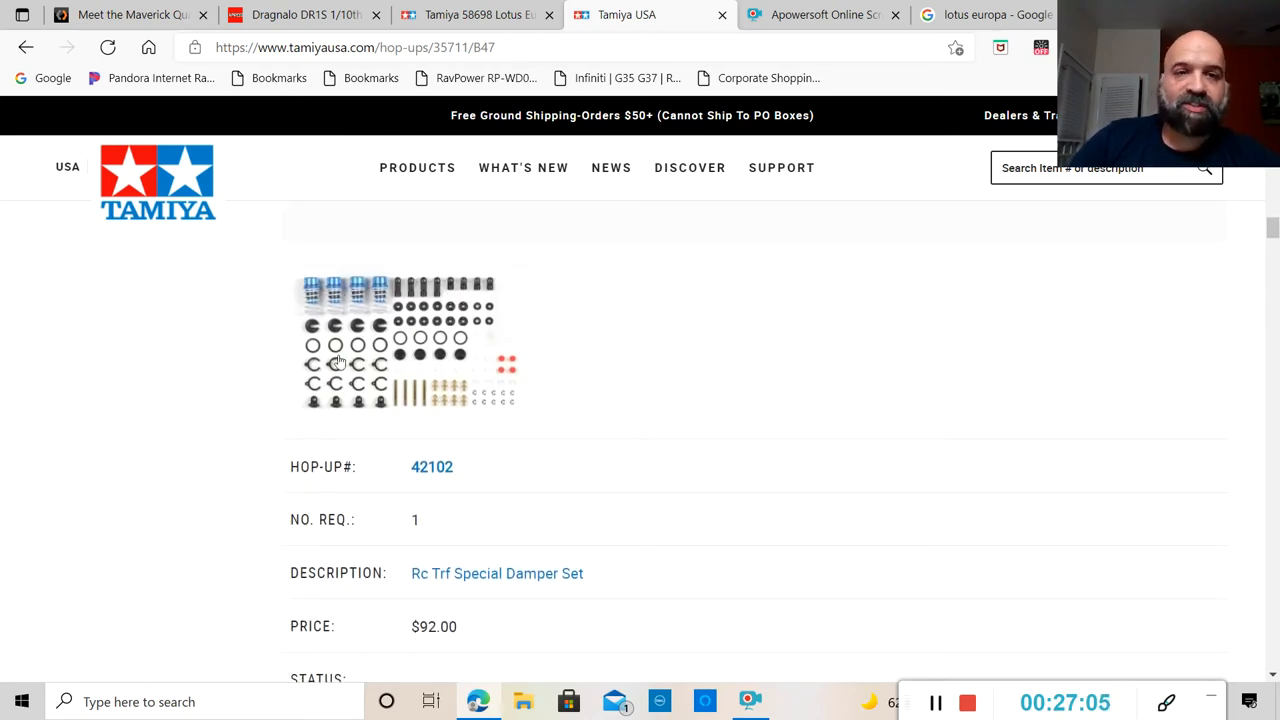
scroll("down", 3)
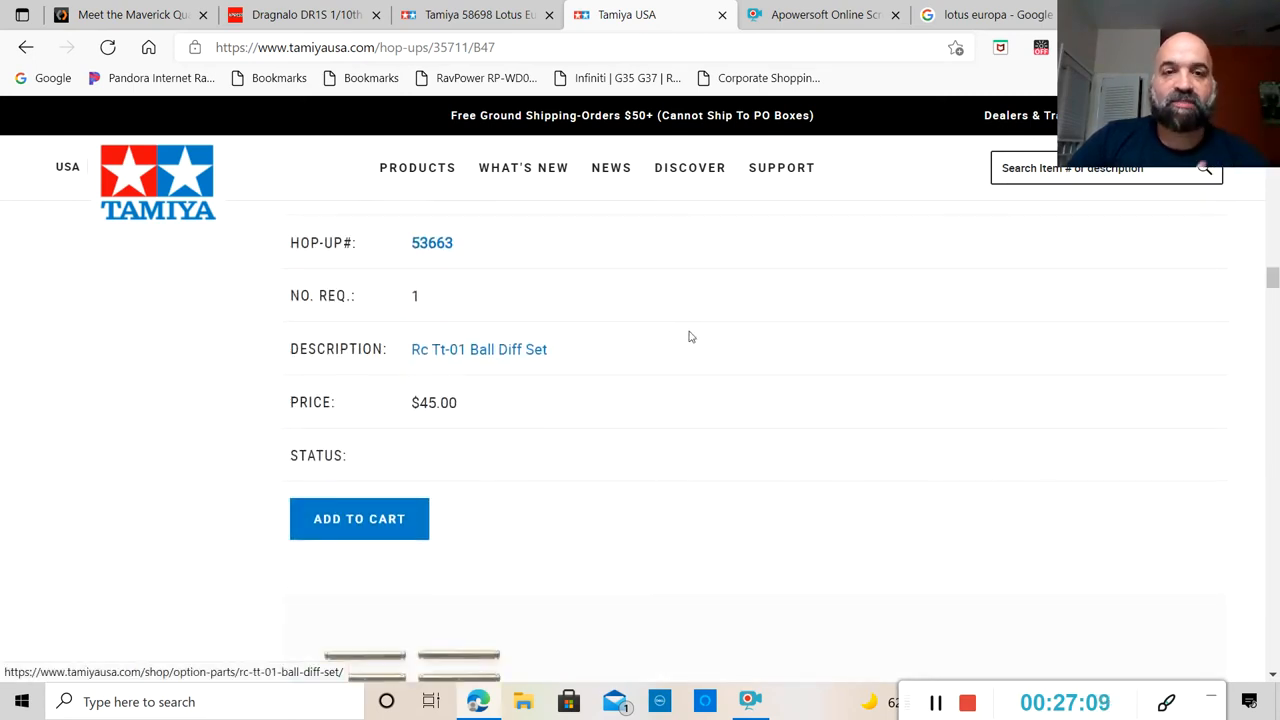
scroll("up", 3)
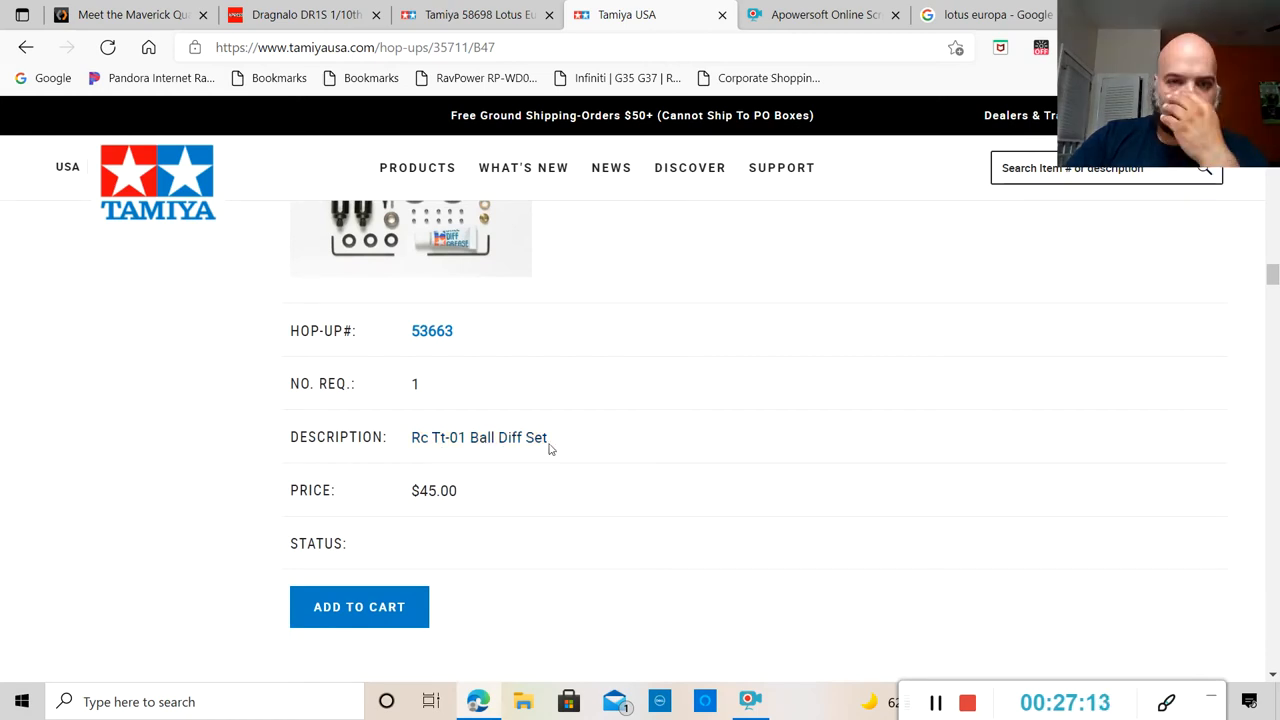
scroll("up", 3)
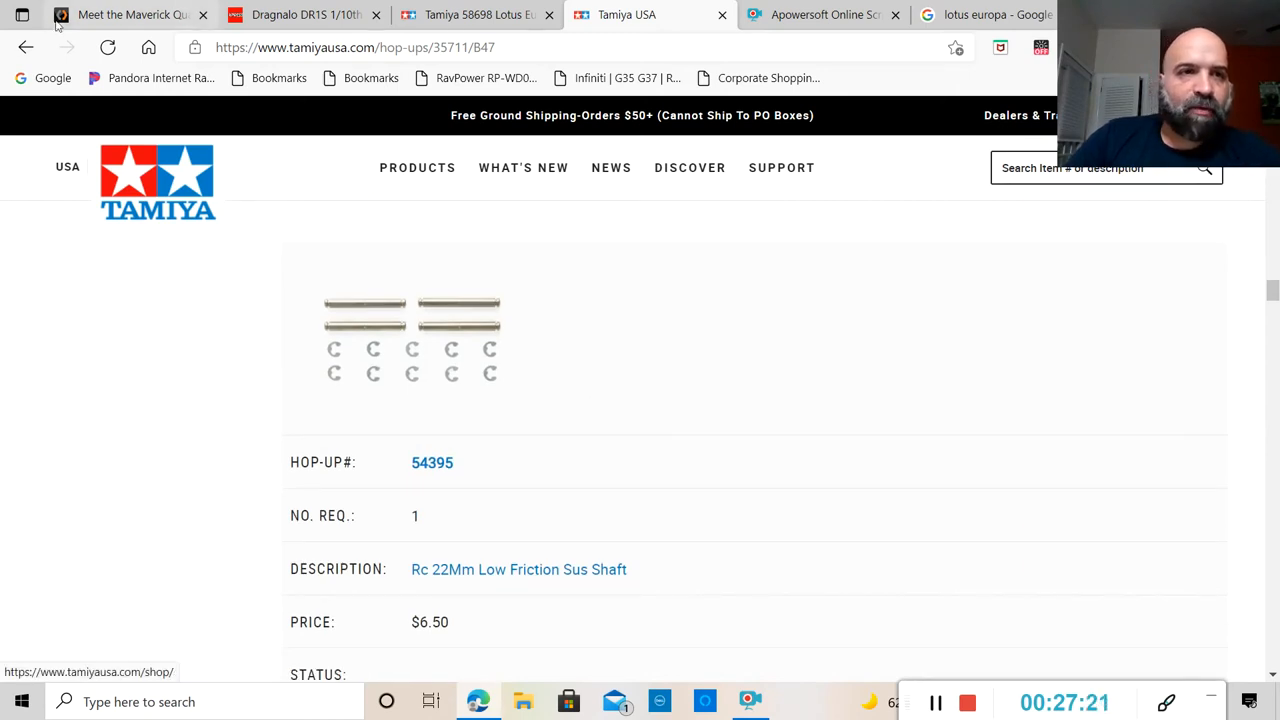
left_click(25, 47)
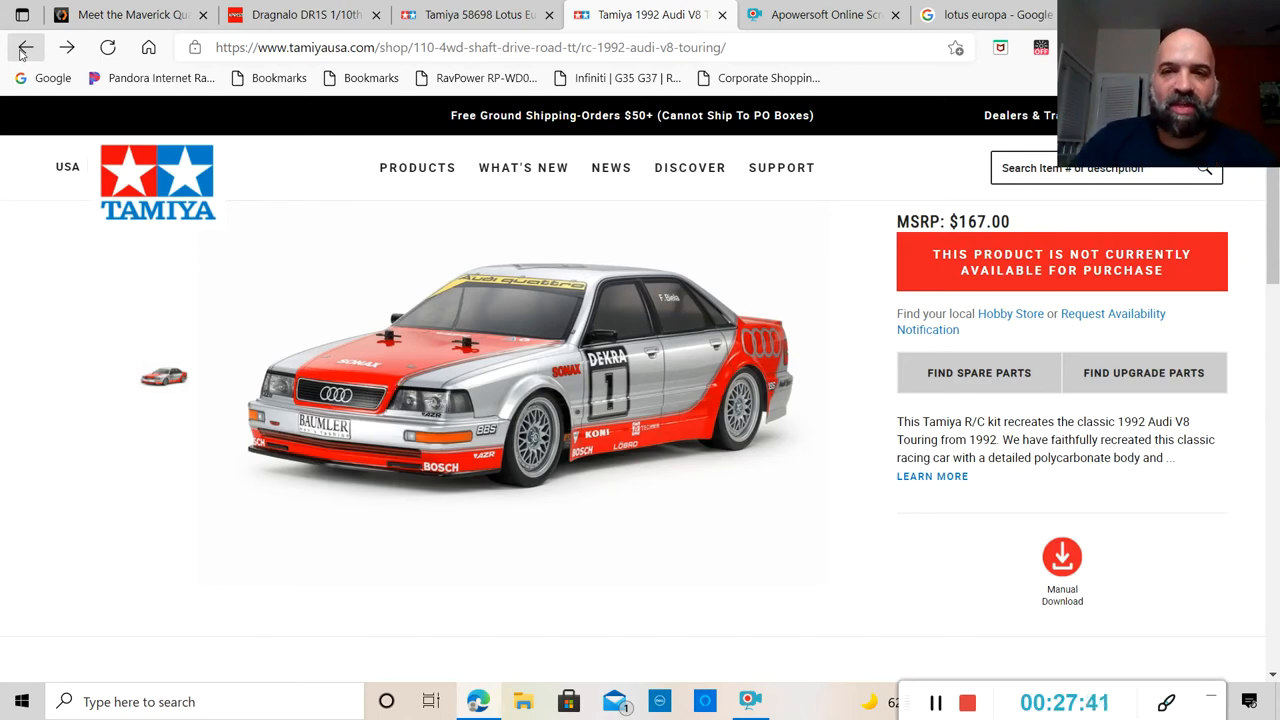
mouse_move(836, 296)
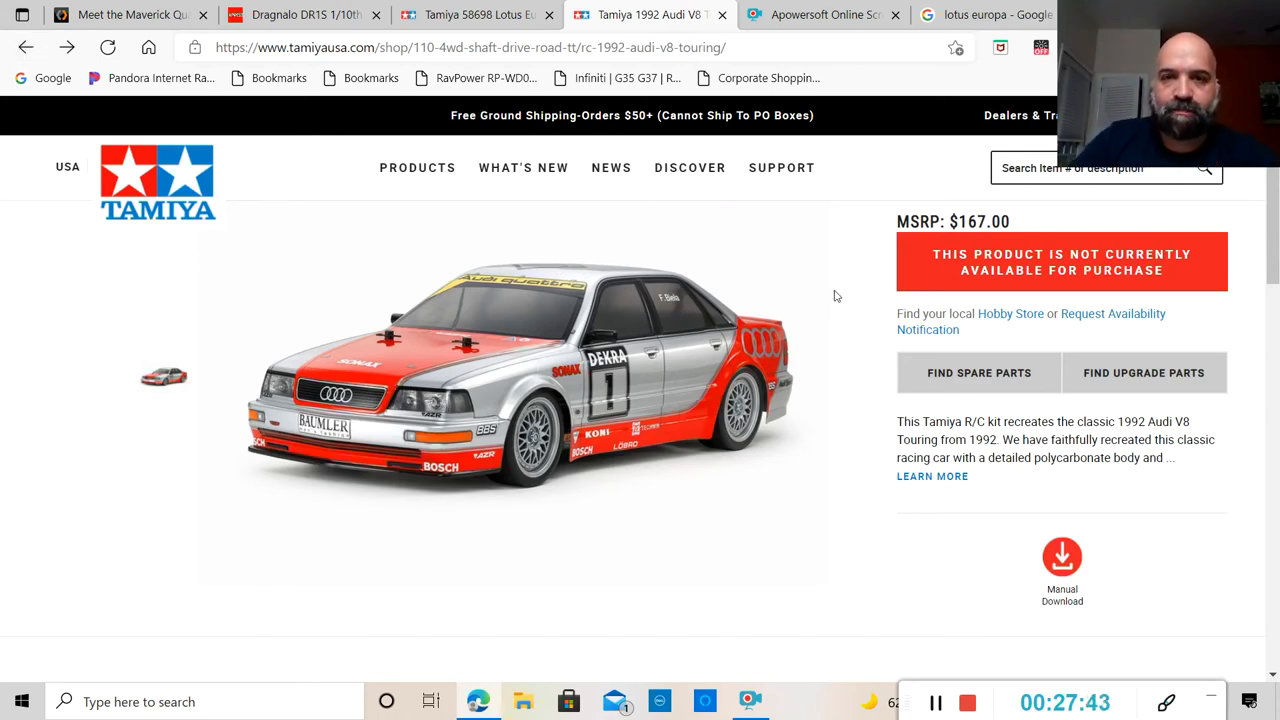
scroll("down", 3)
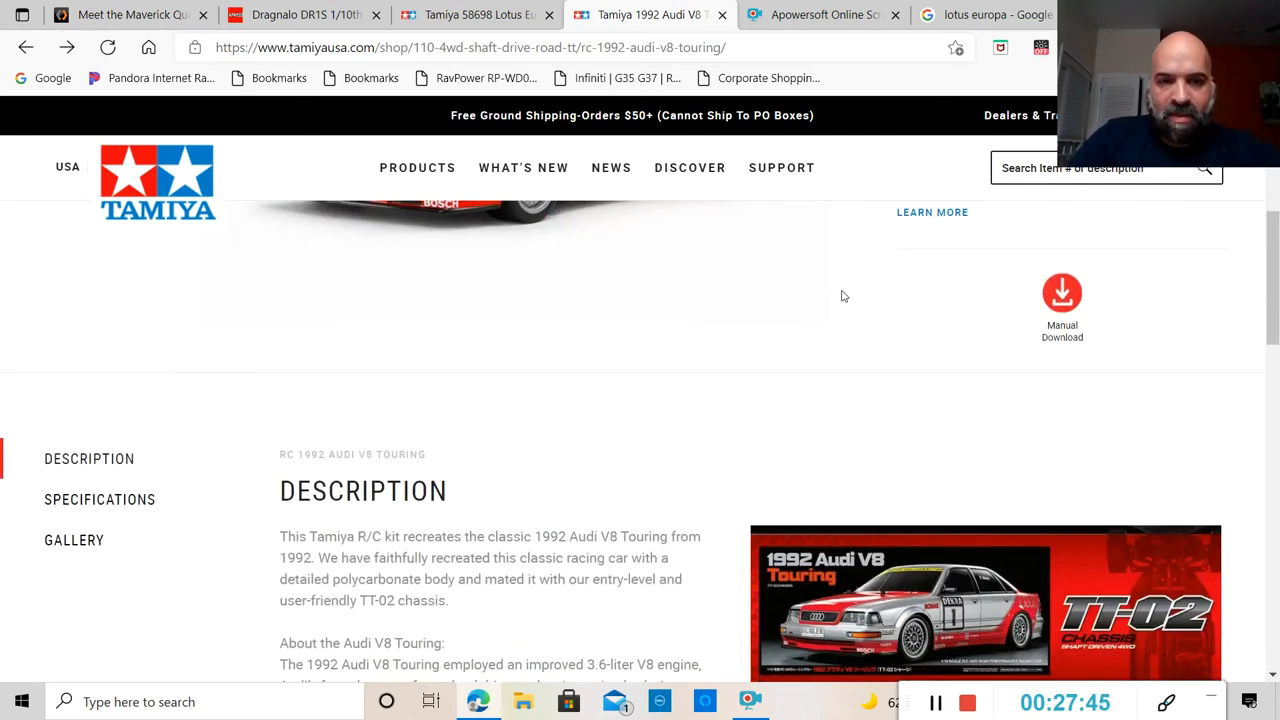
scroll("down", 3)
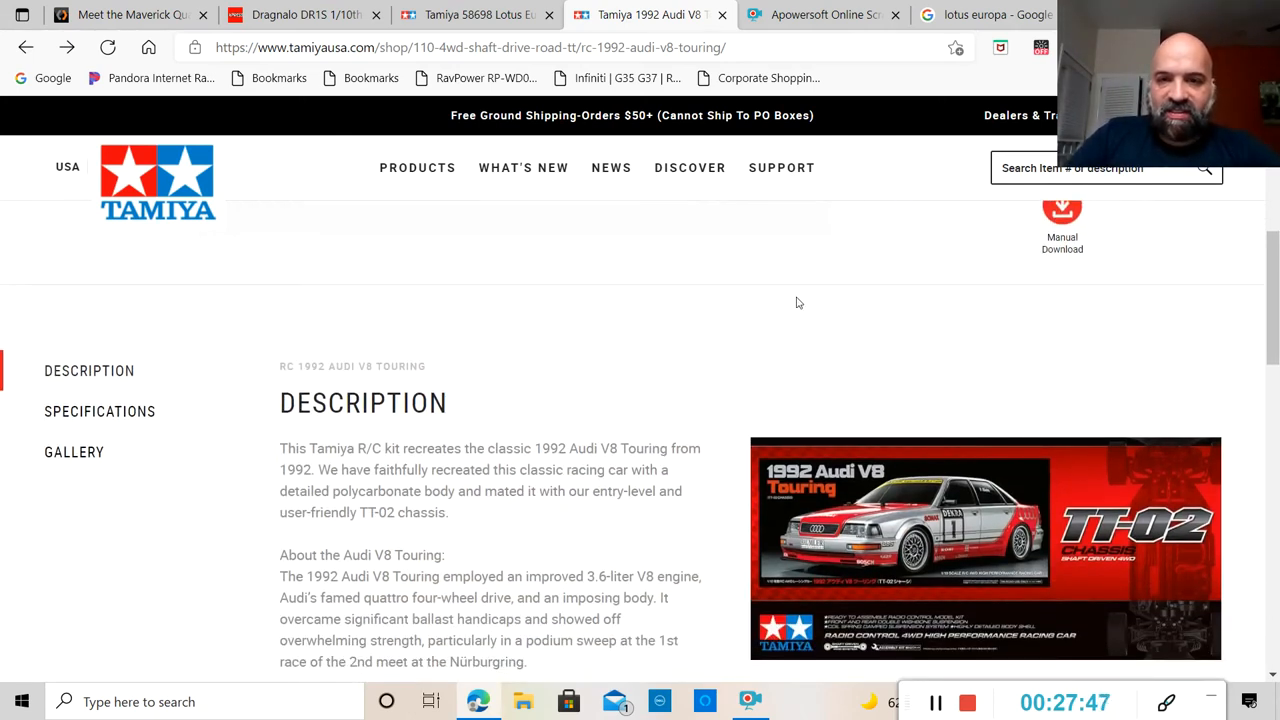
mouse_move(732, 334)
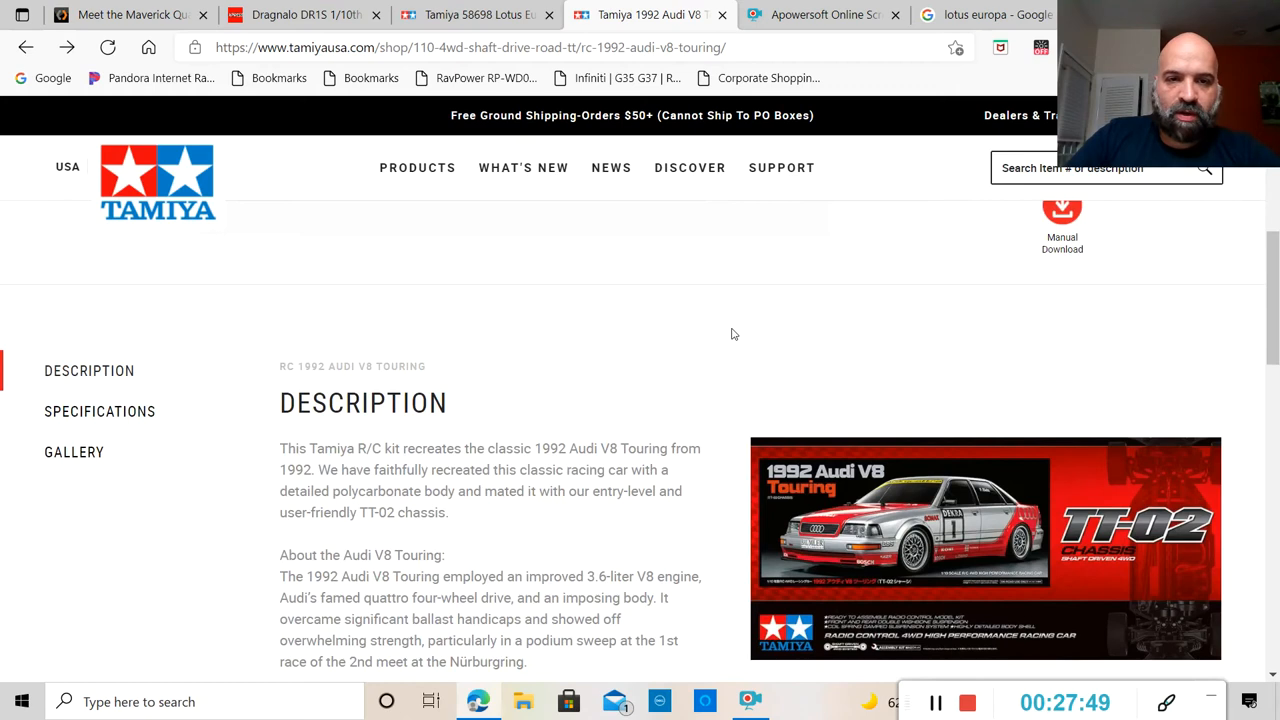
scroll("down", 3)
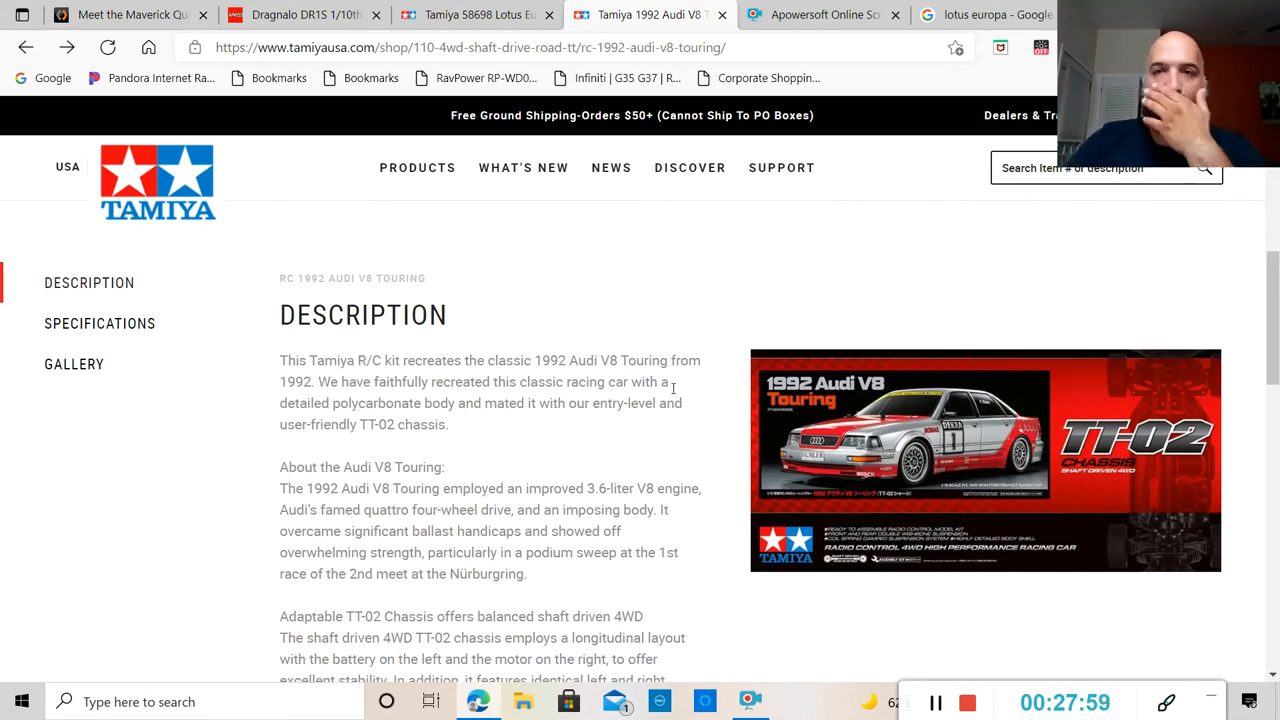
From the Google tab's main results, run a new search for 'tamiya audi v8'.
left_click(985, 14)
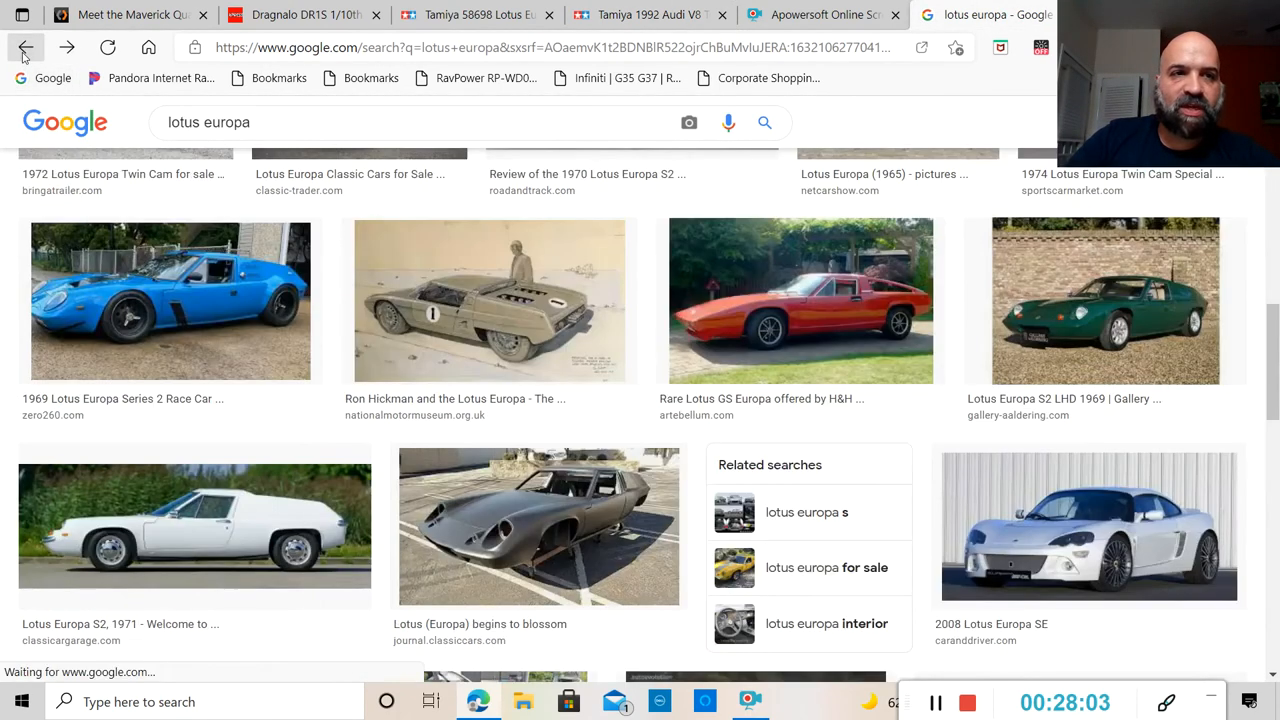
left_click(25, 47)
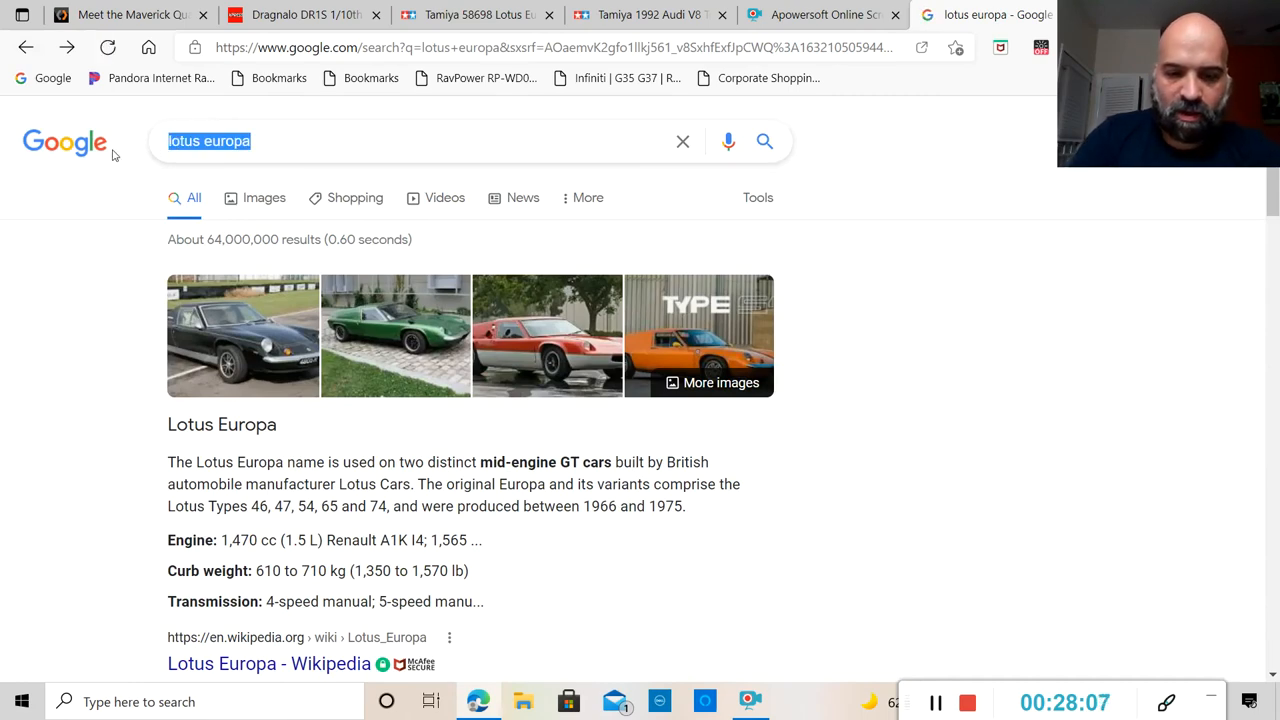
type("tamiya")
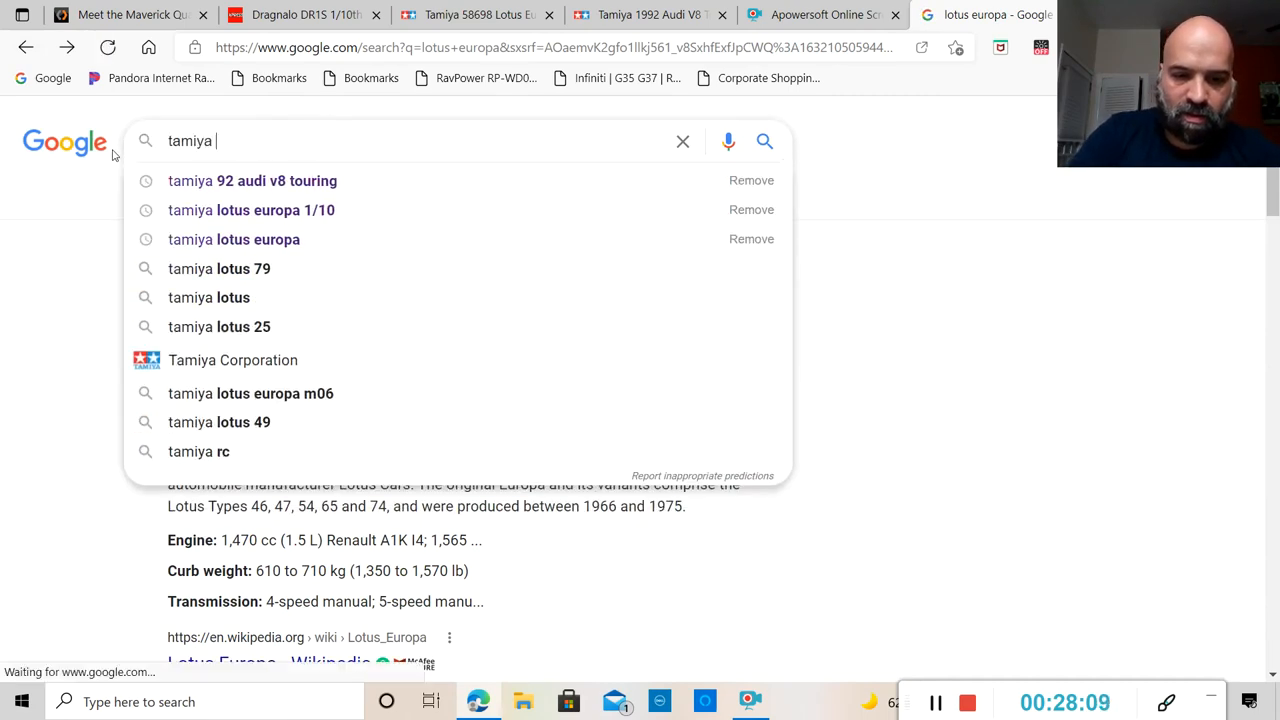
type("audi")
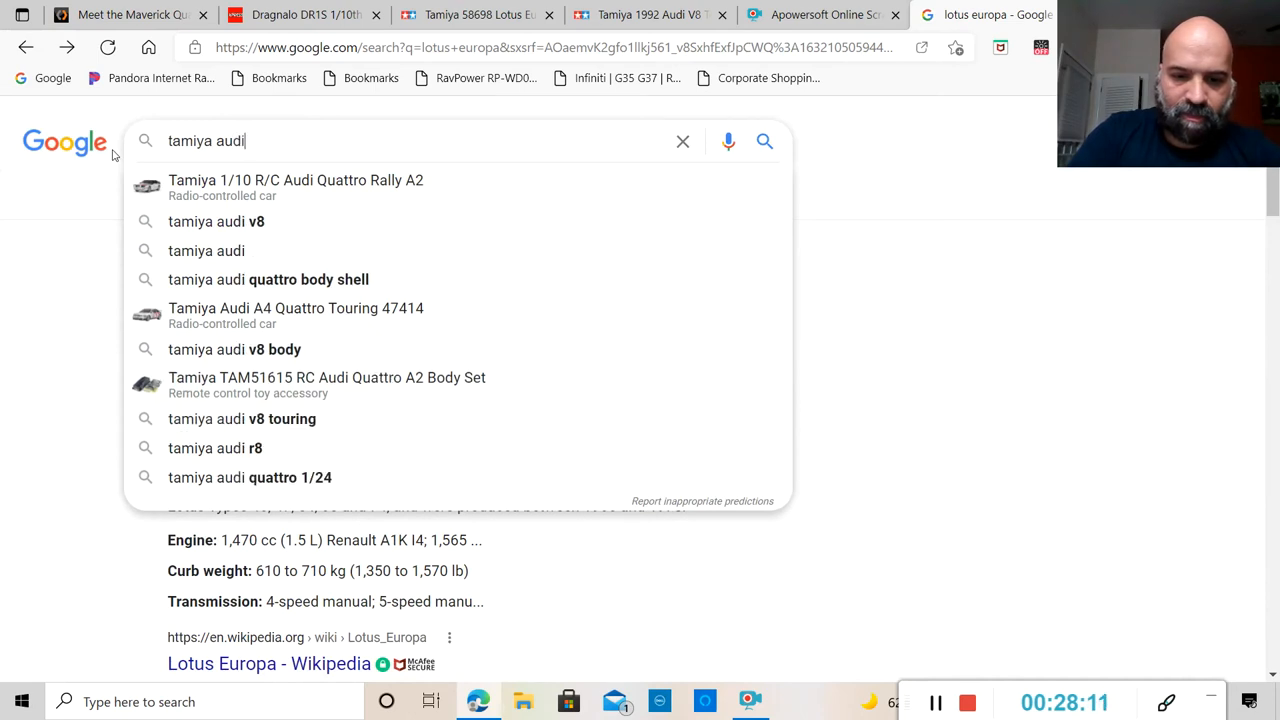
type("v8")
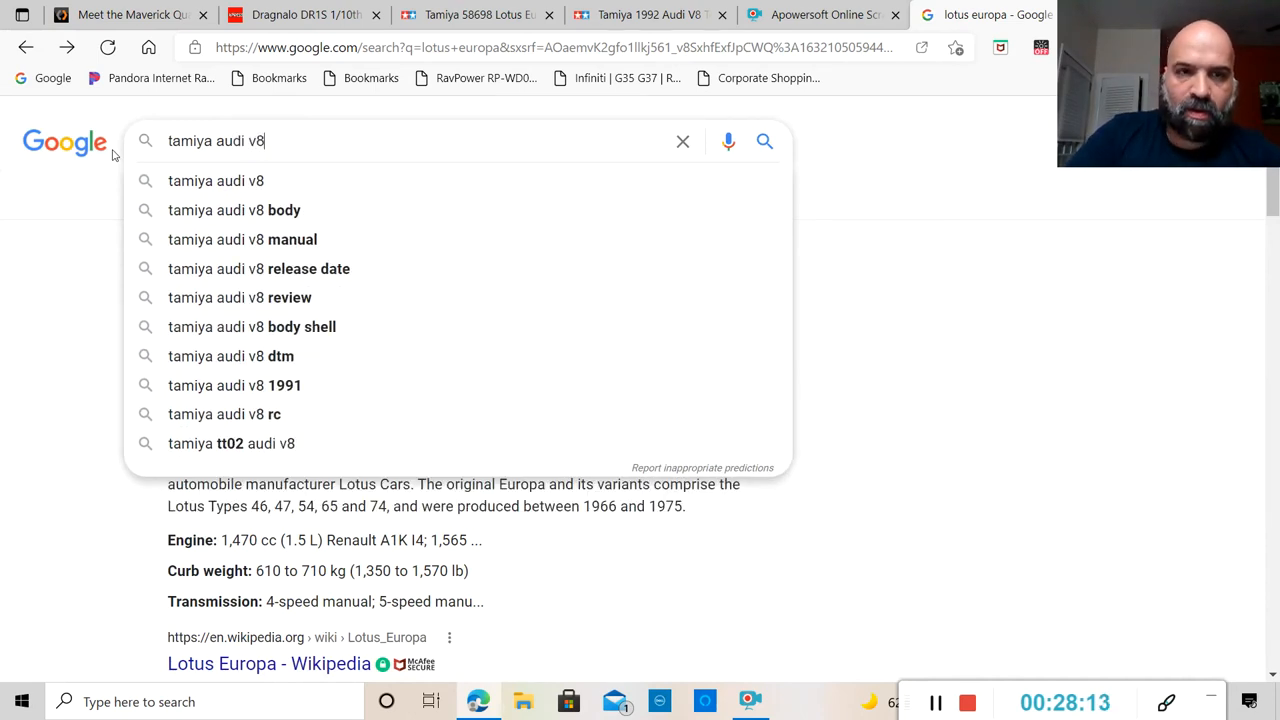
key("Return")
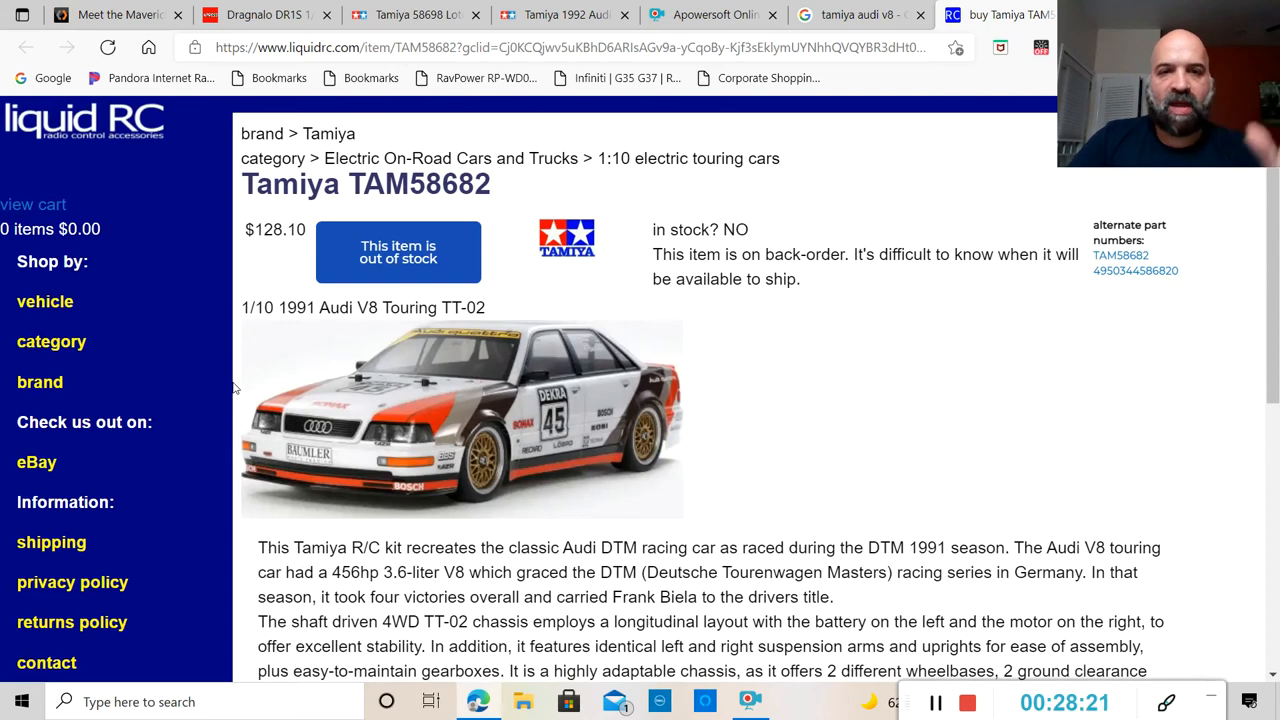
mouse_move(520, 122)
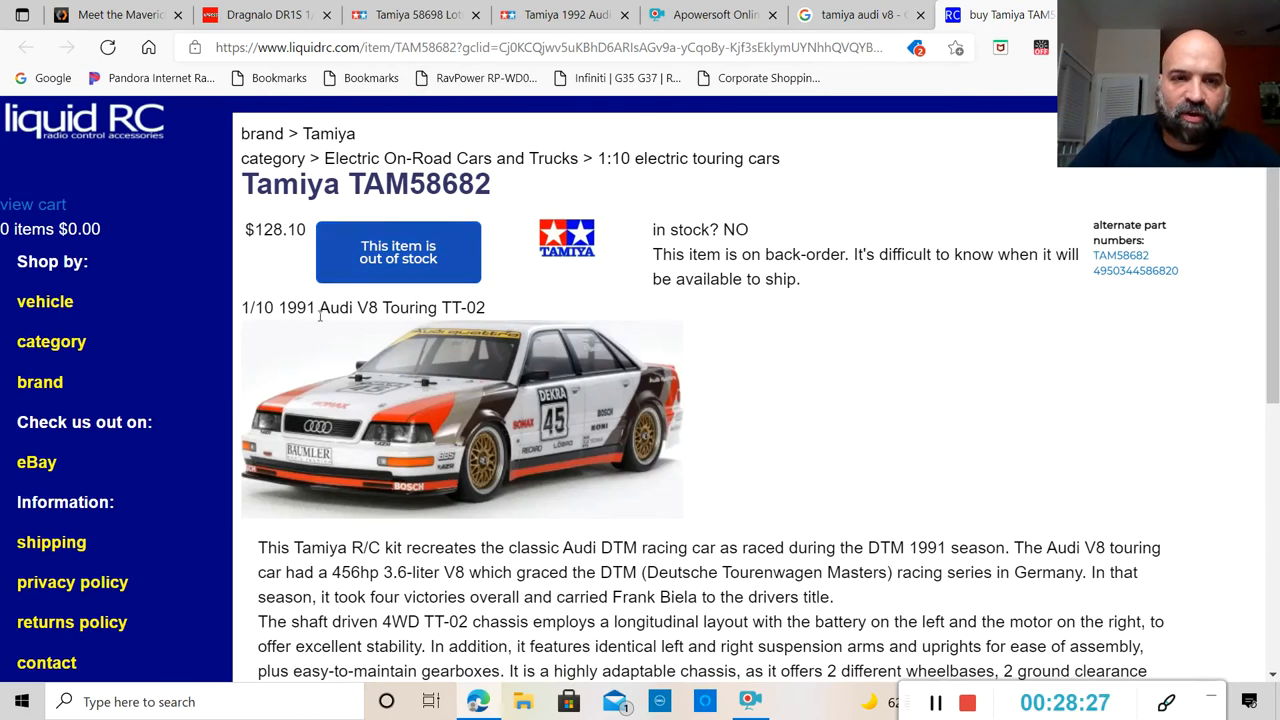
mouse_move(456, 262)
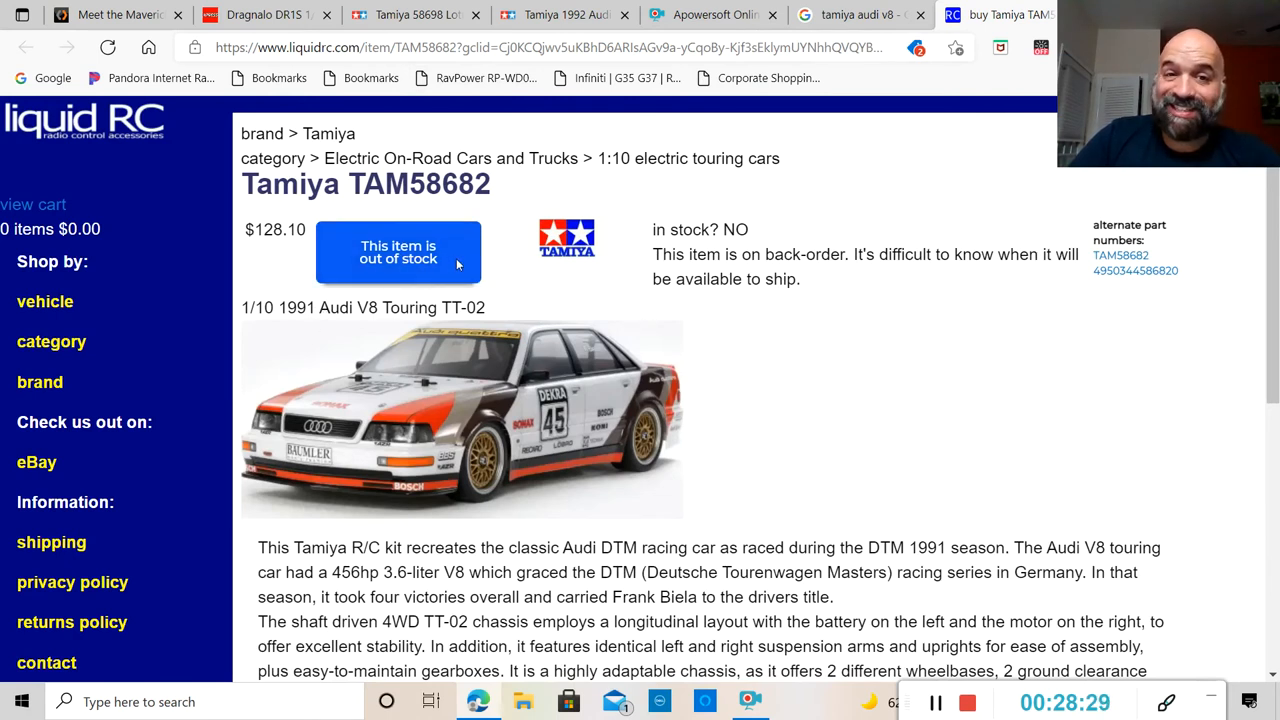
mouse_move(275, 328)
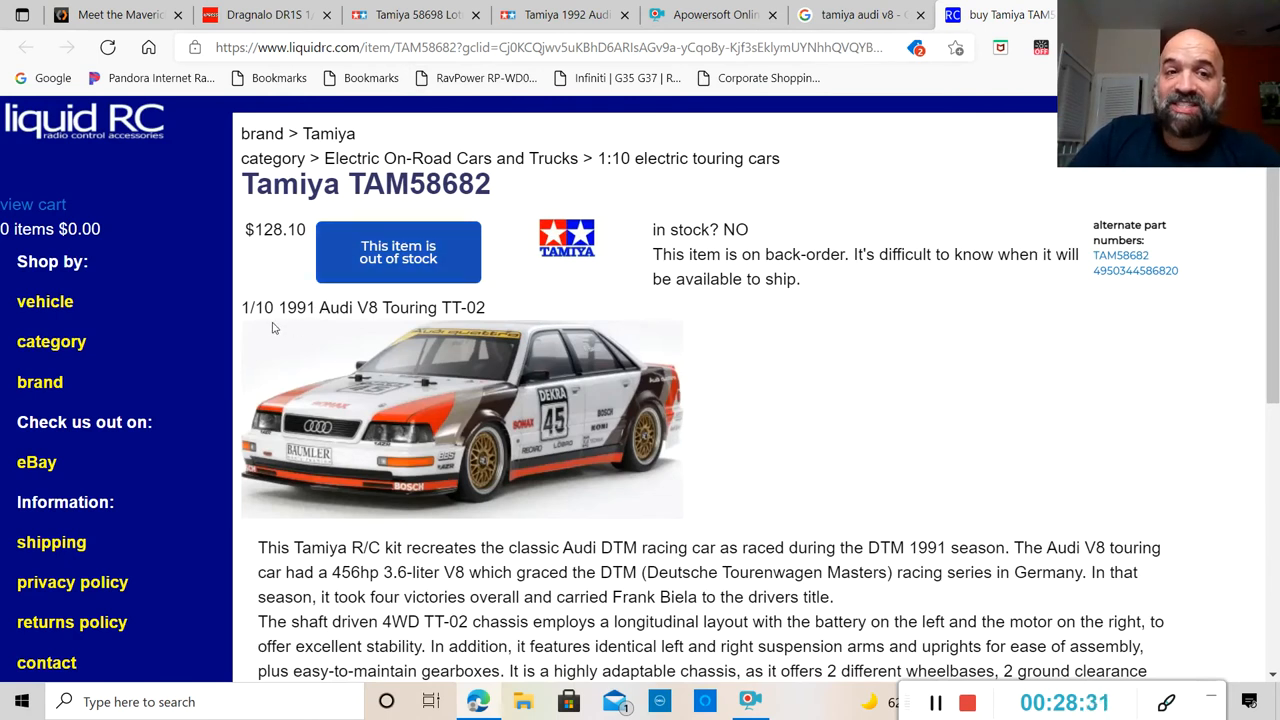
mouse_move(295, 323)
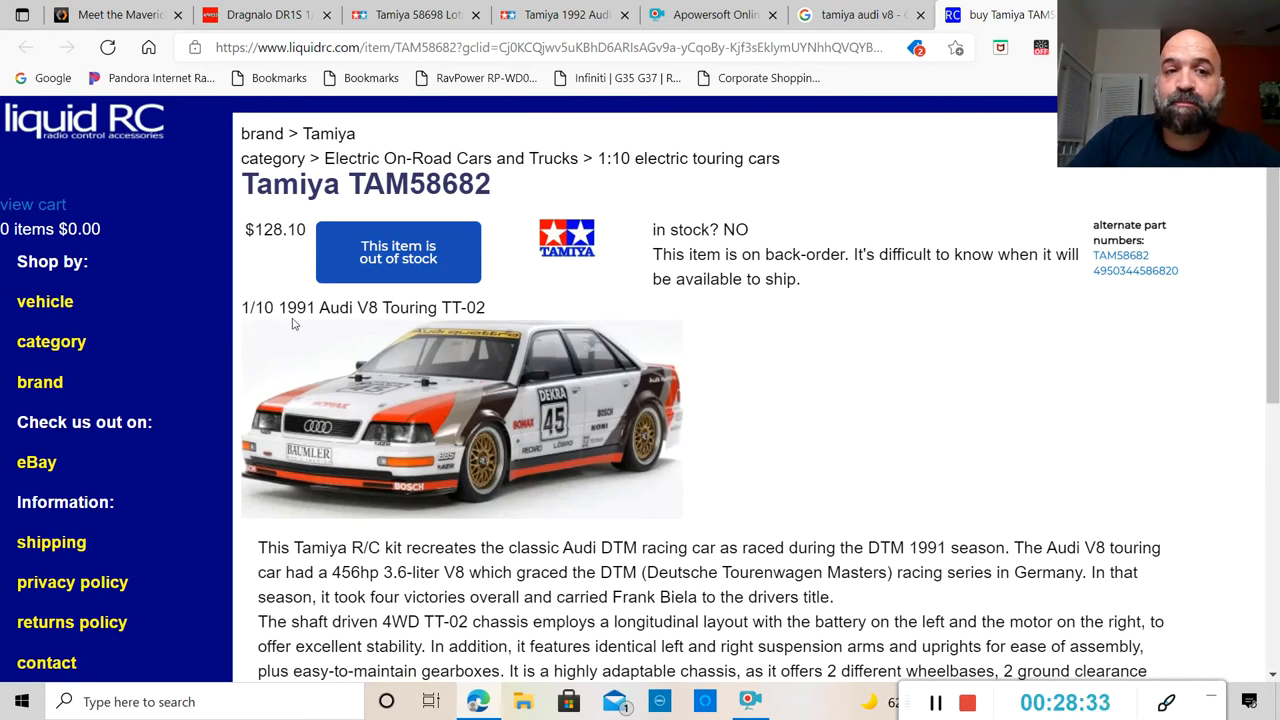
mouse_move(415, 328)
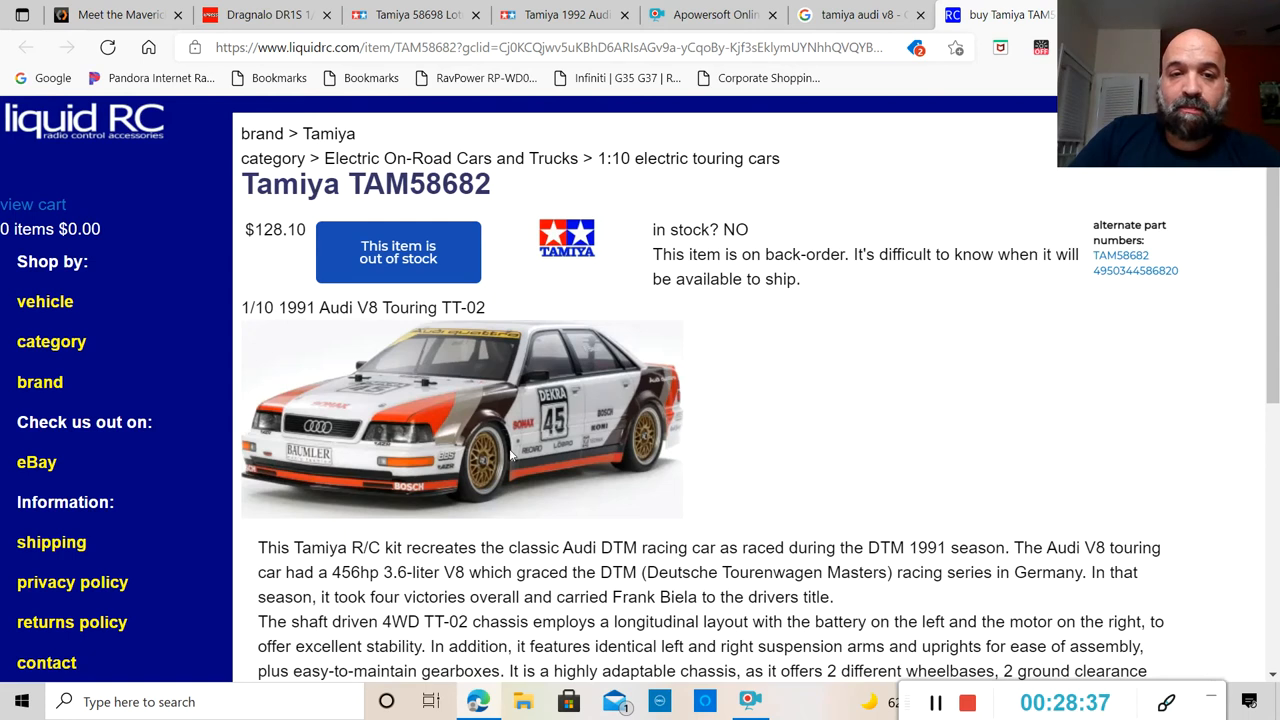
mouse_move(382, 430)
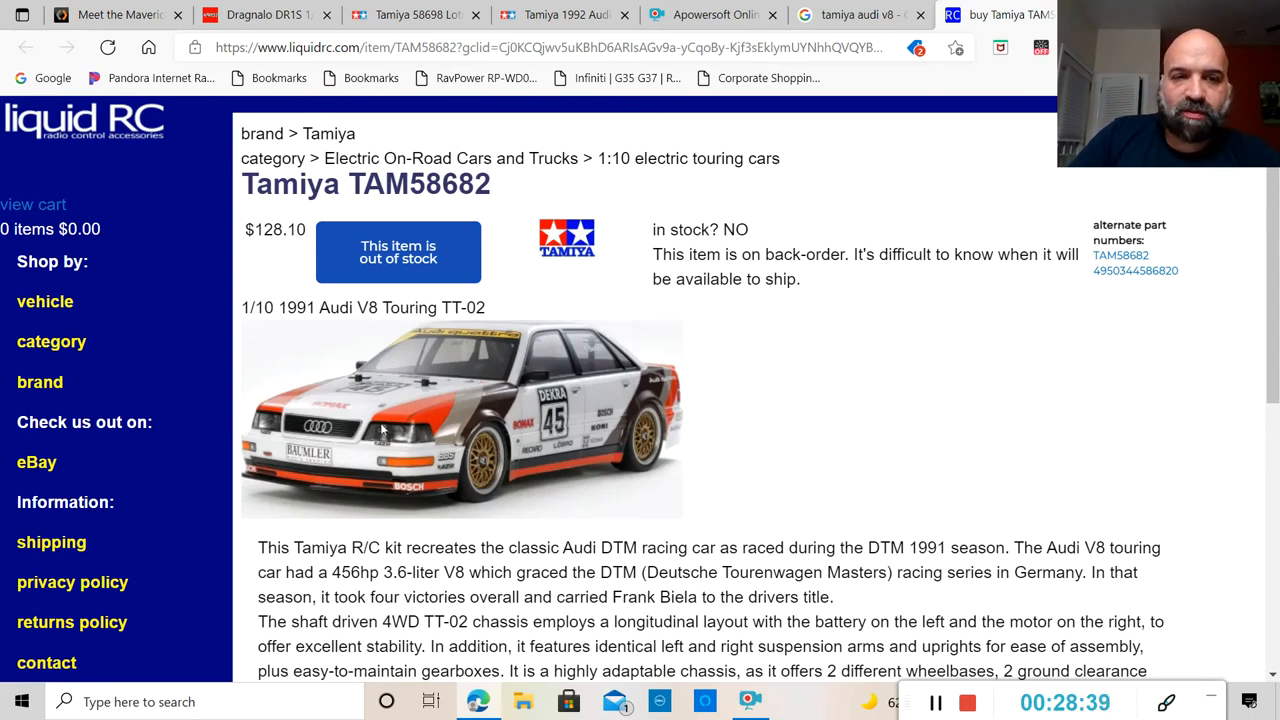
mouse_move(423, 345)
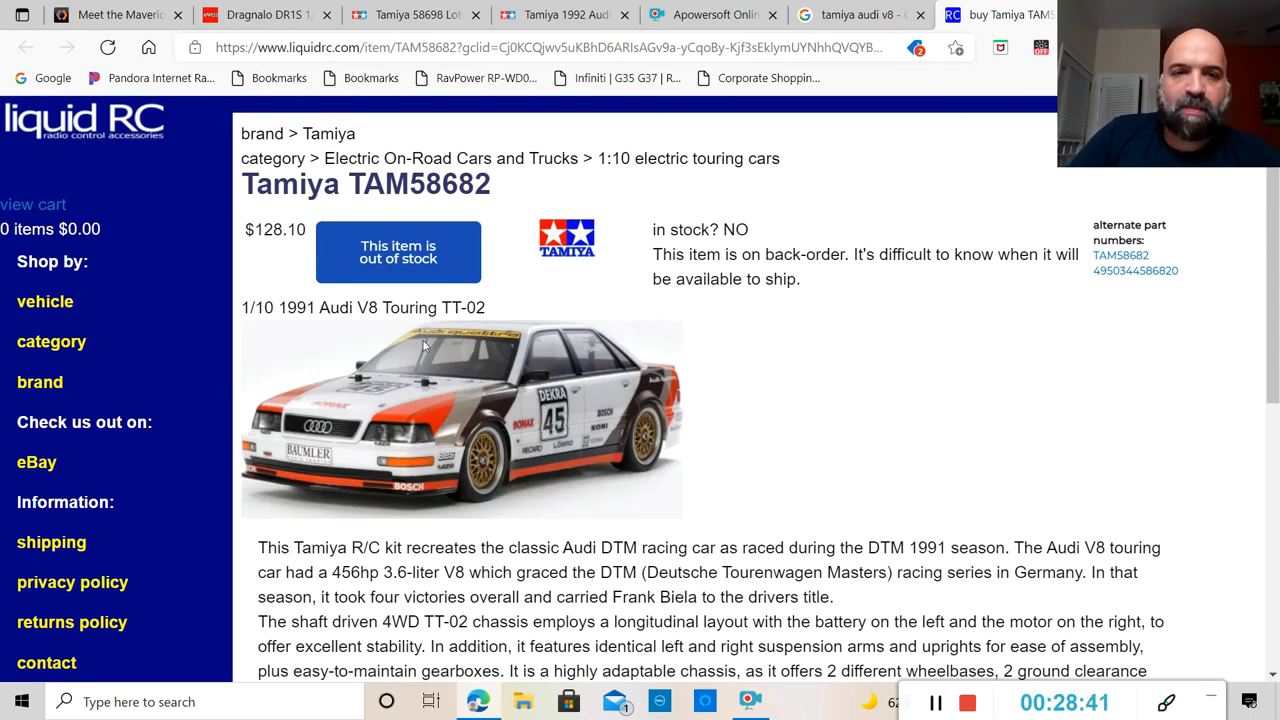
mouse_move(1040, 88)
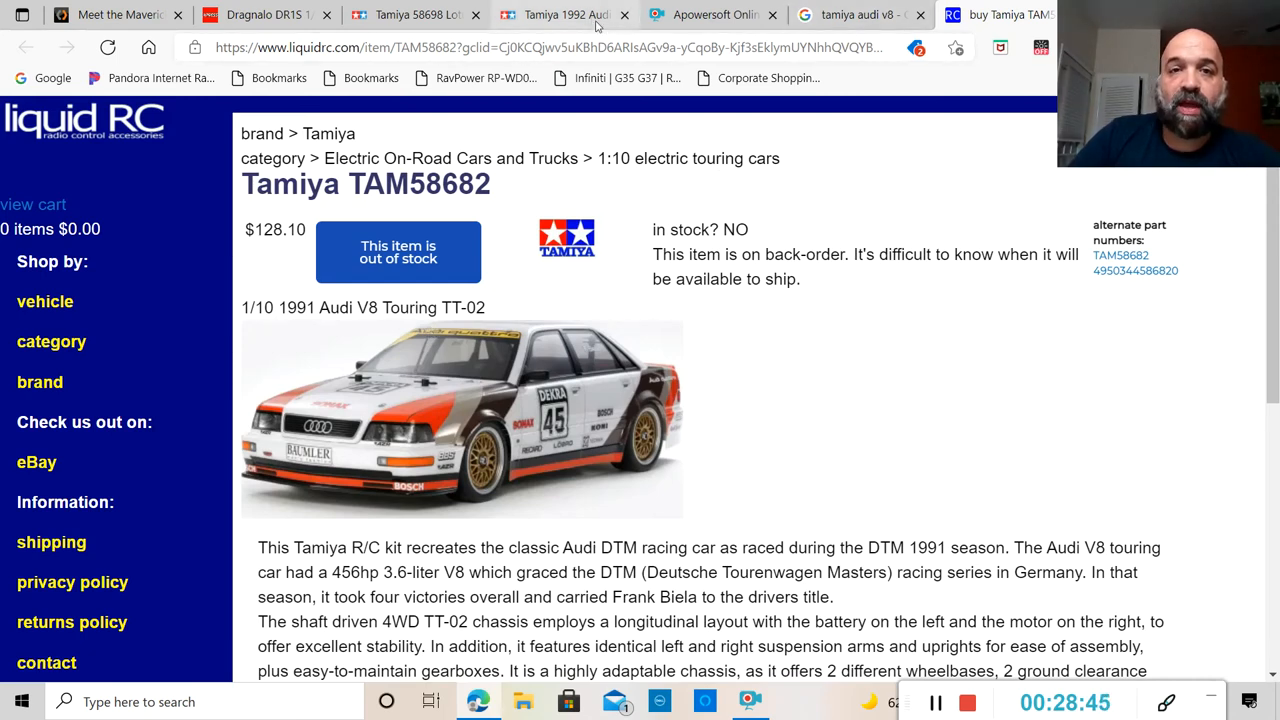
After noting Liquid RC's $128.10 out-of-stock TAM58682 listing, return to the Tamiya 1992 Audi V8 tab.
left_click(565, 14)
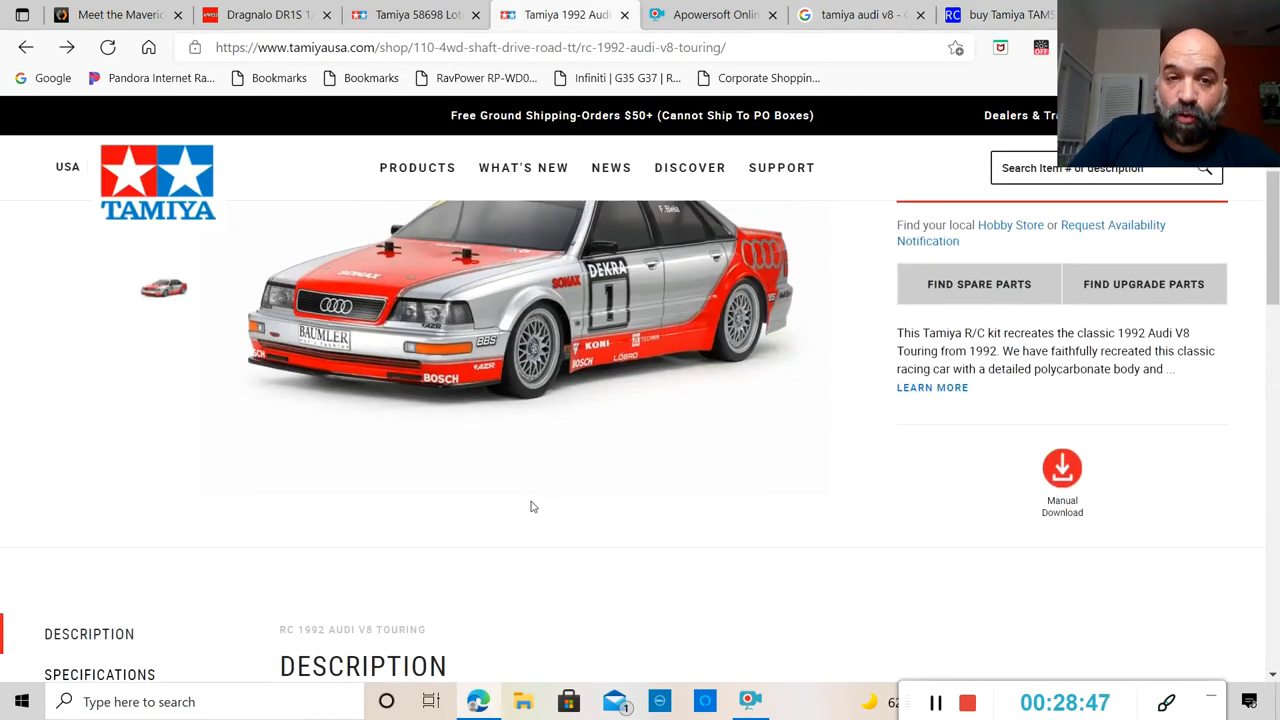
Jump to the Specifications section of the 1992 Audi V8 Touring page from the sidebar link.
scroll("up", 3)
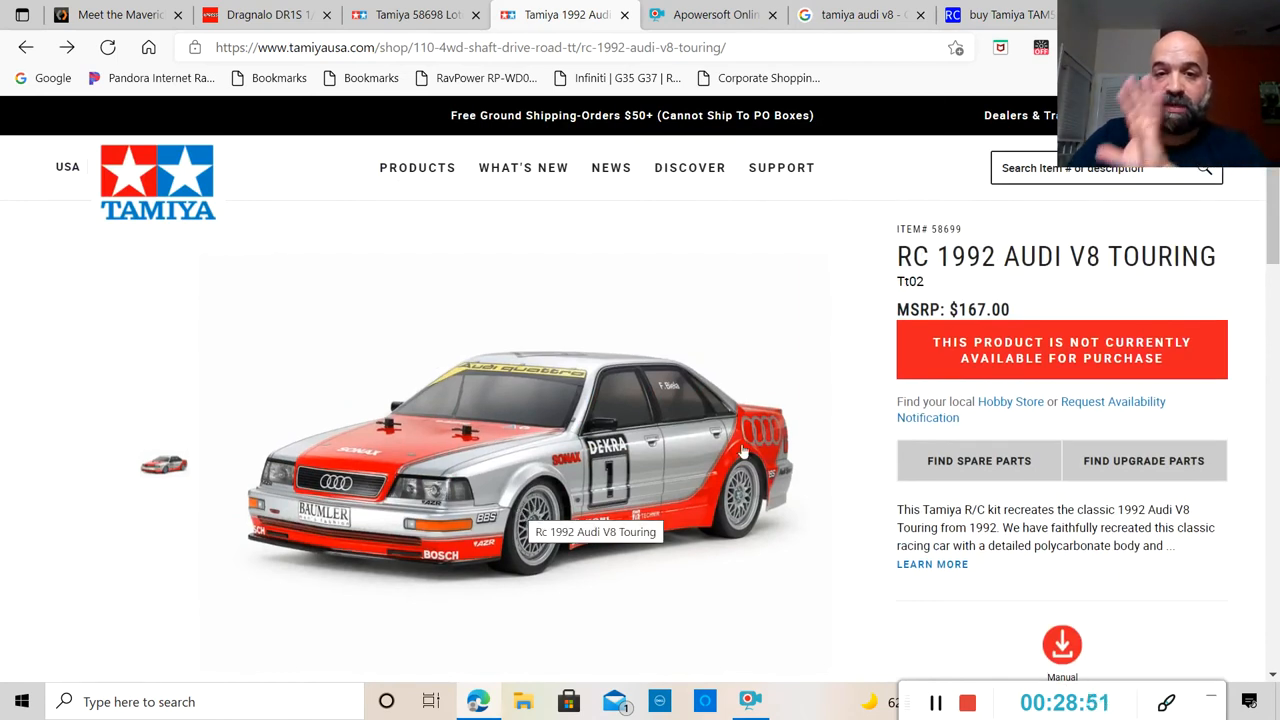
mouse_move(843, 458)
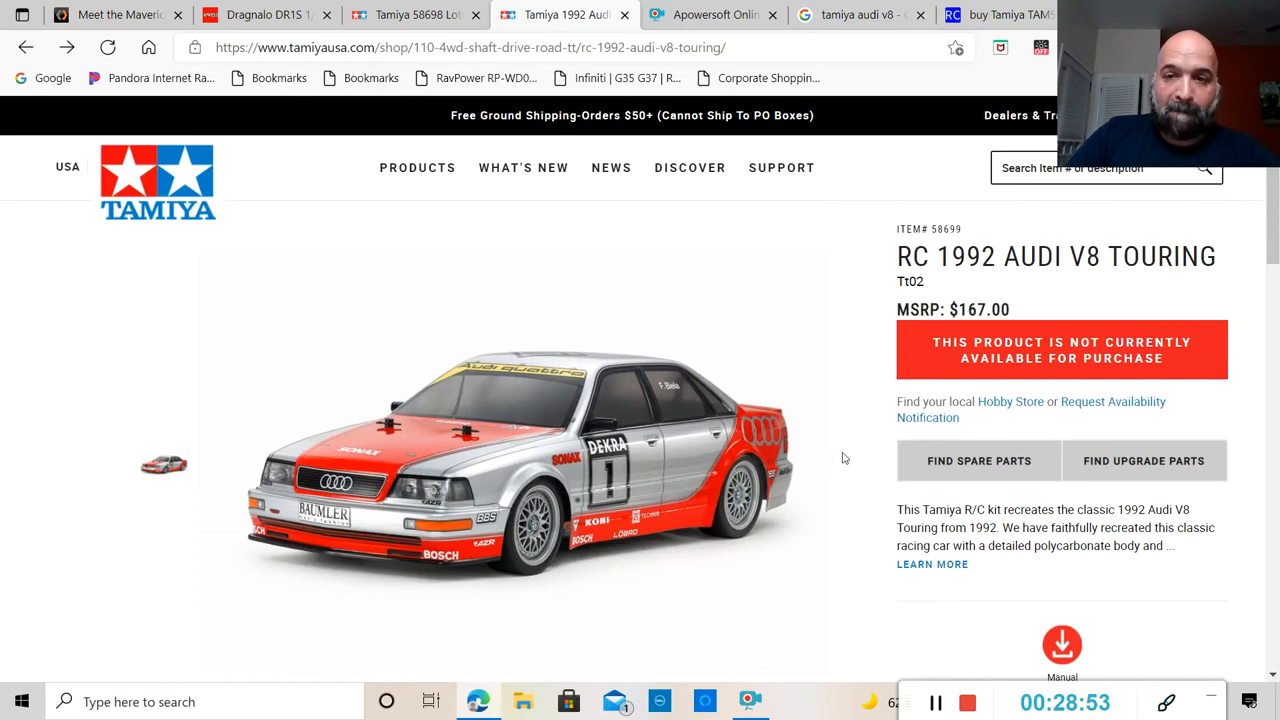
scroll("down", 3)
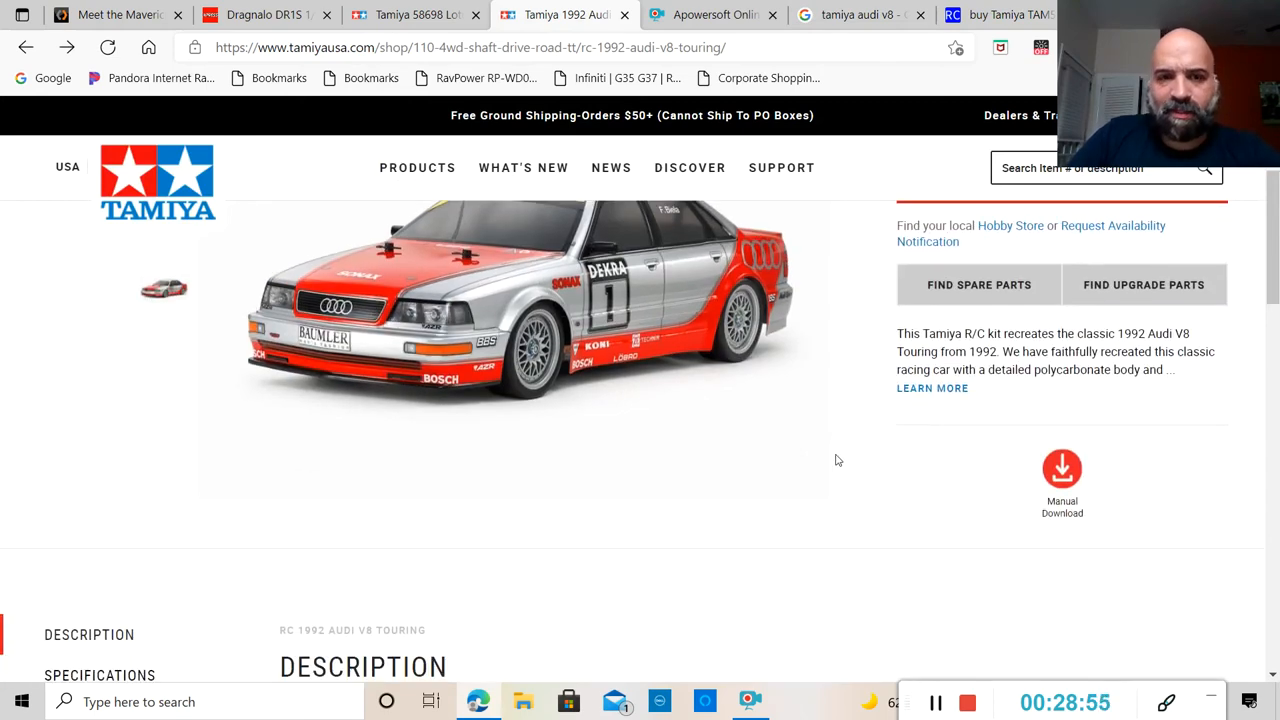
scroll("down", 3)
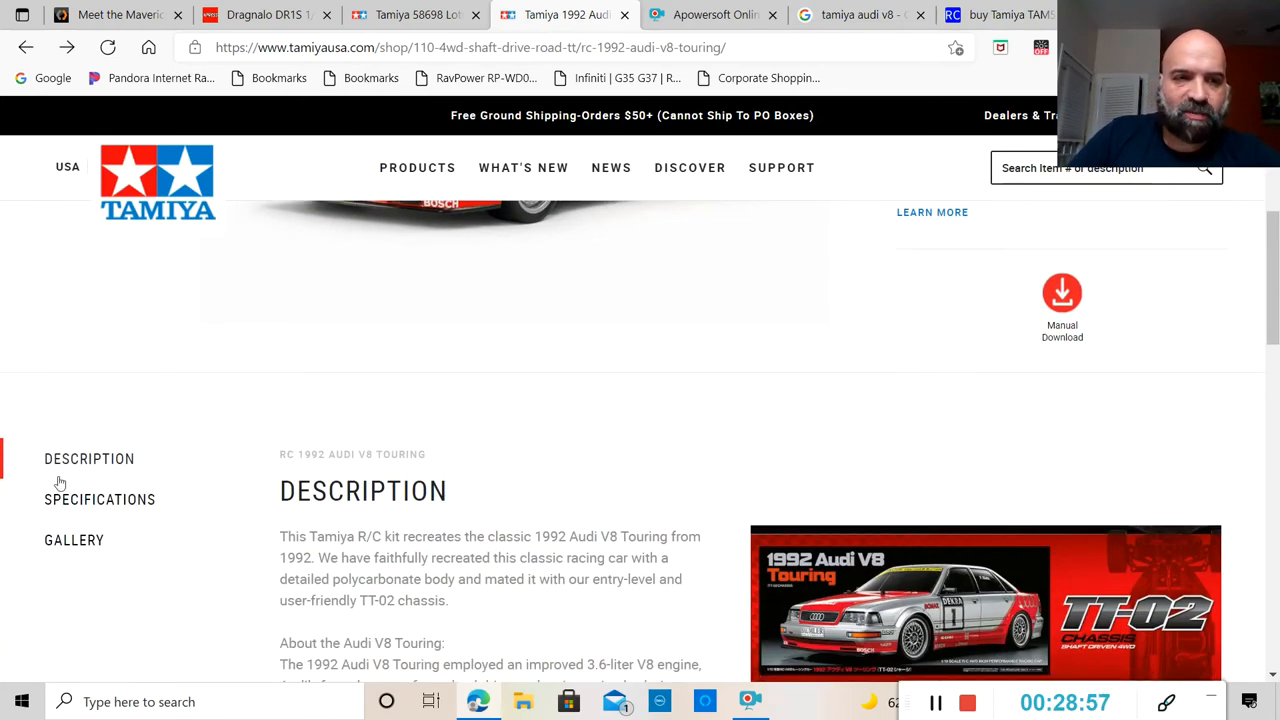
left_click(99, 499)
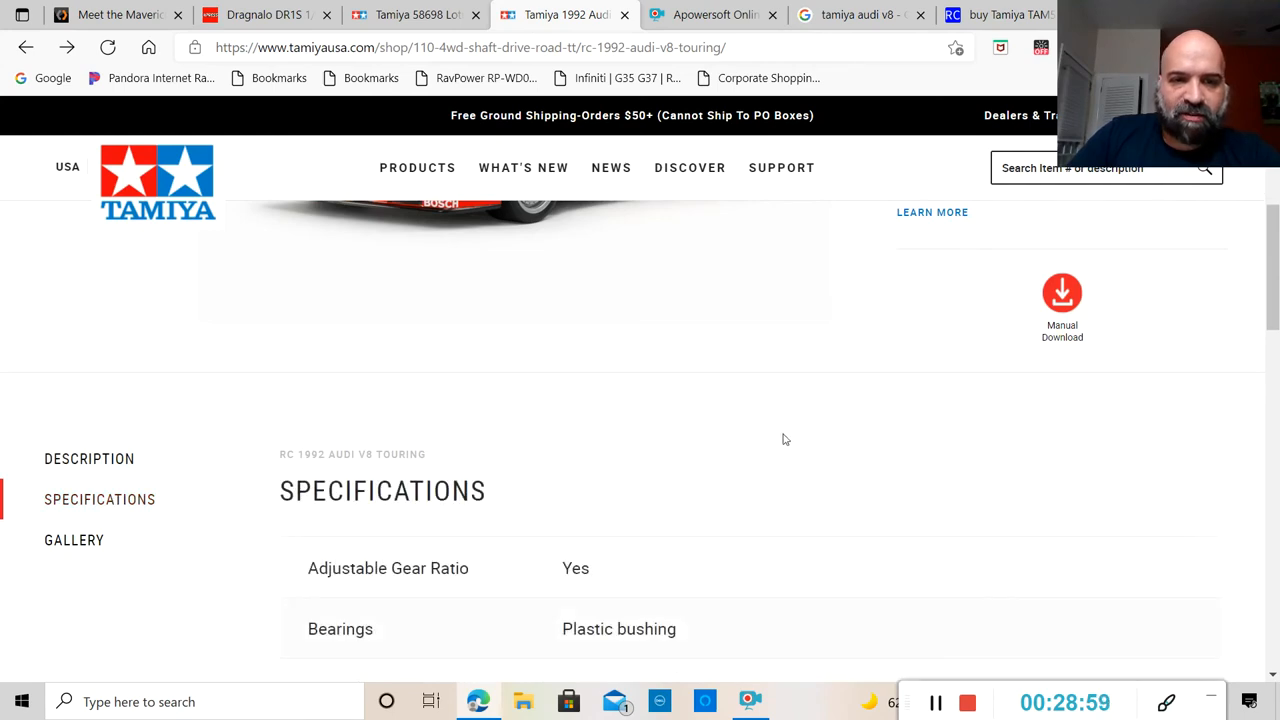
Read the Audi V8 Touring specifications from adjustable gear ratio and plastic bushings to On-Road terrain use.
scroll("down", 3)
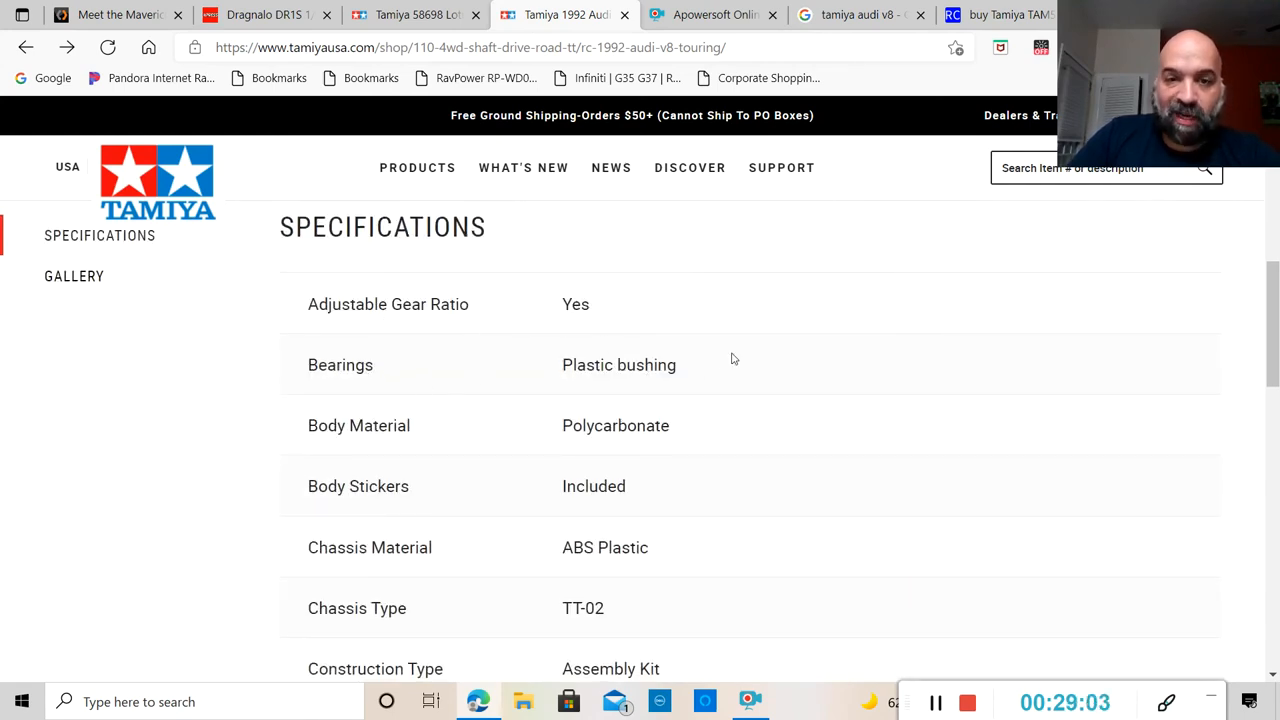
scroll("down", 3)
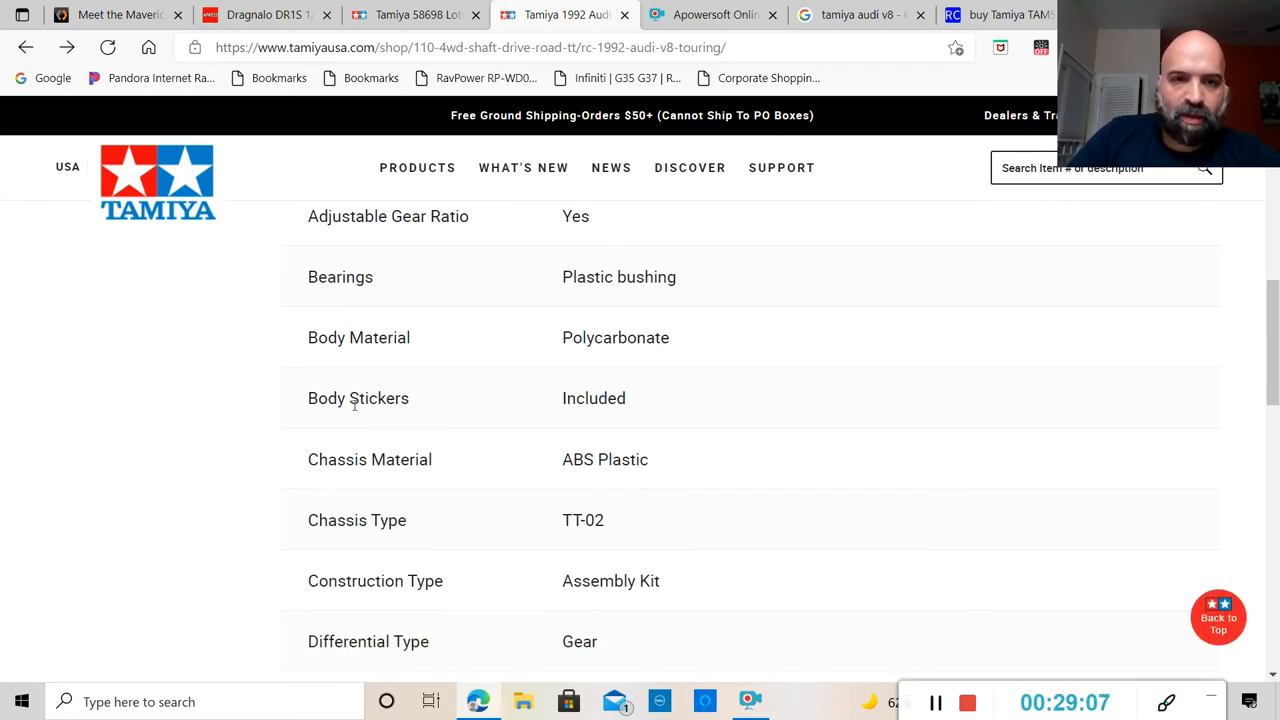
scroll("down", 3)
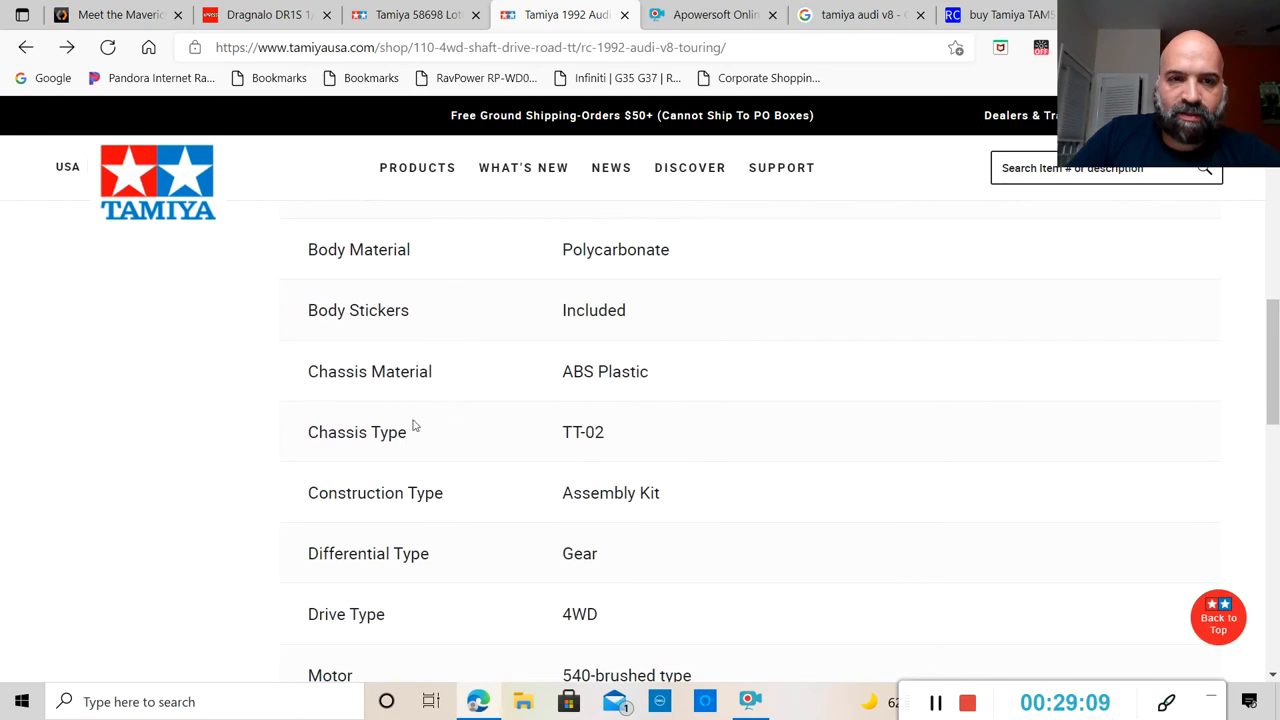
scroll("down", 3)
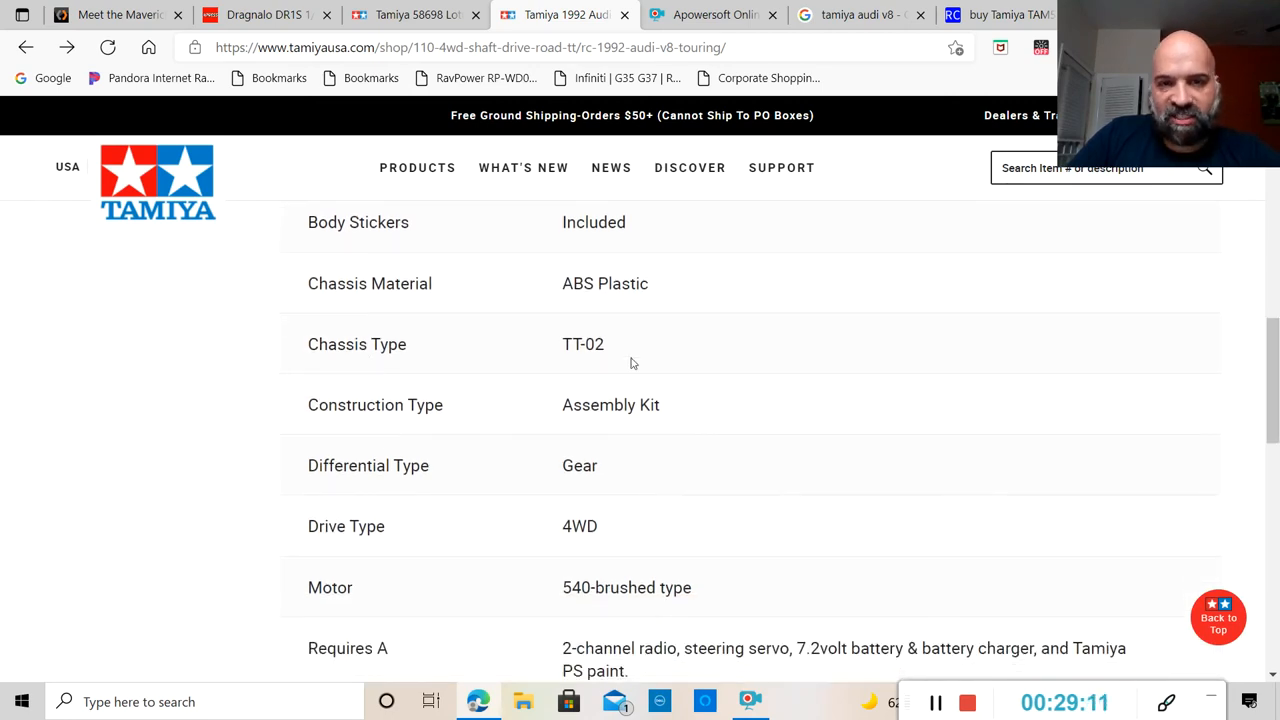
scroll("down", 3)
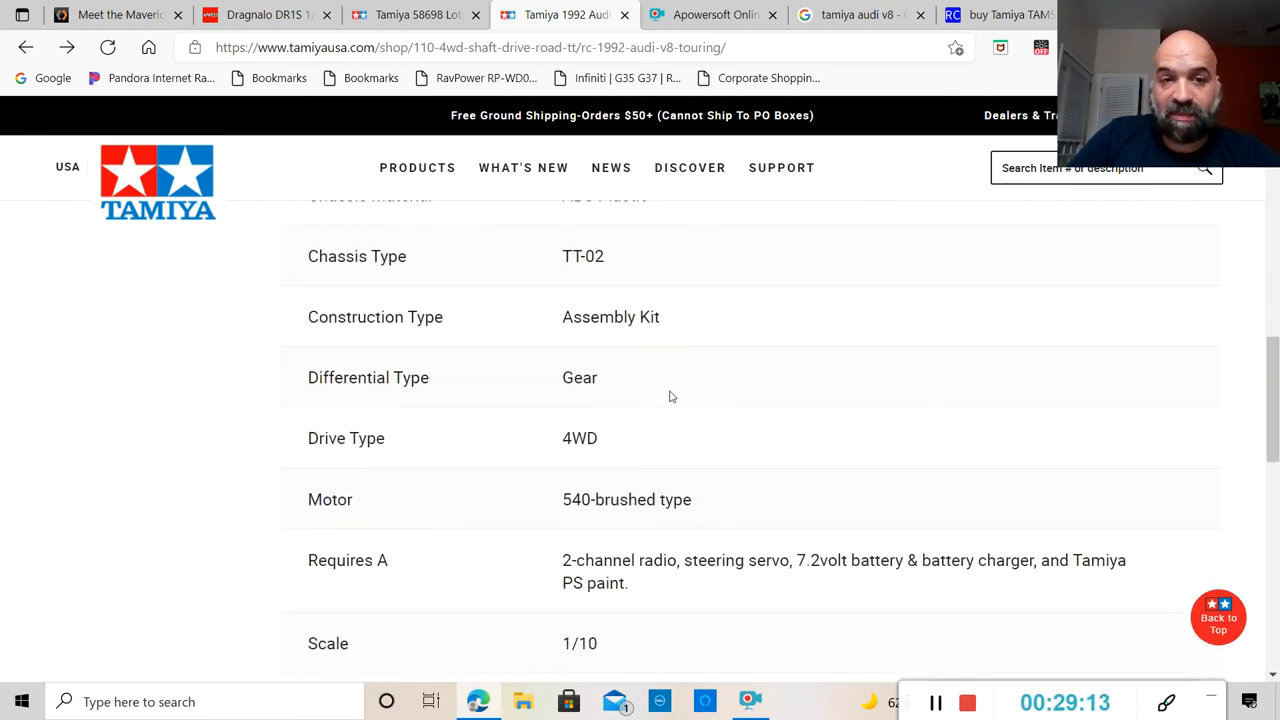
scroll("down", 3)
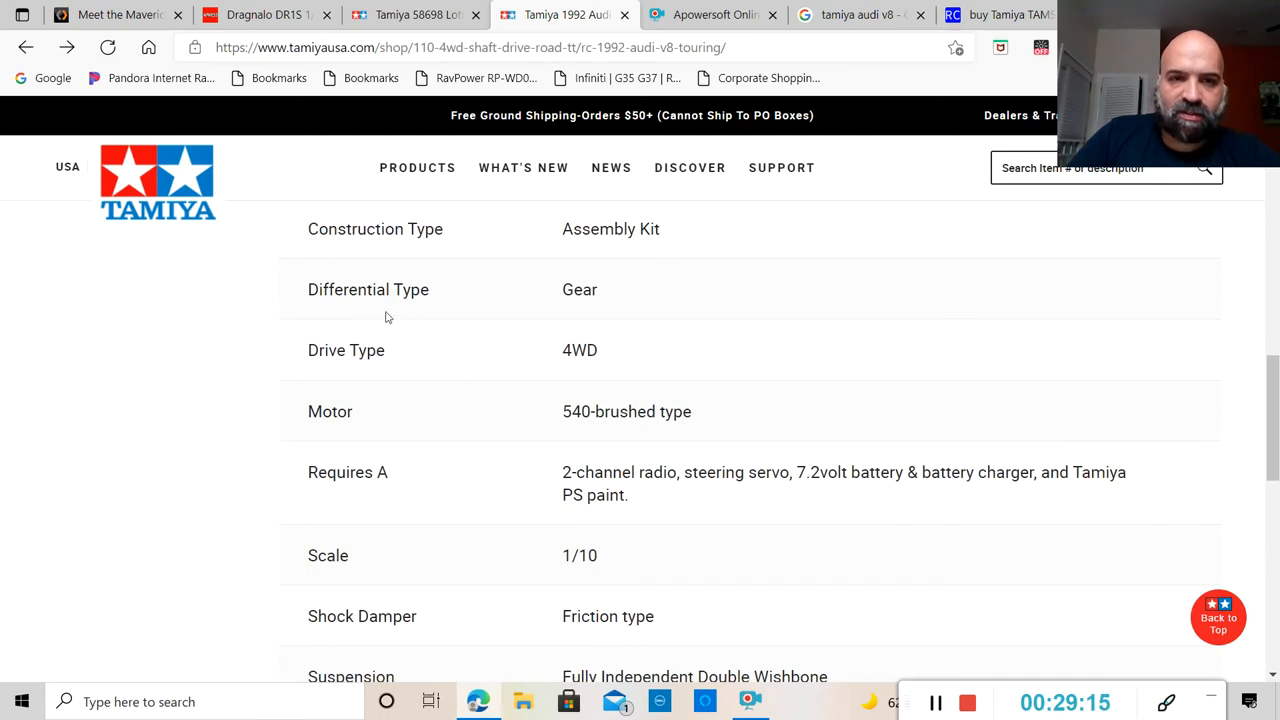
scroll("down", 3)
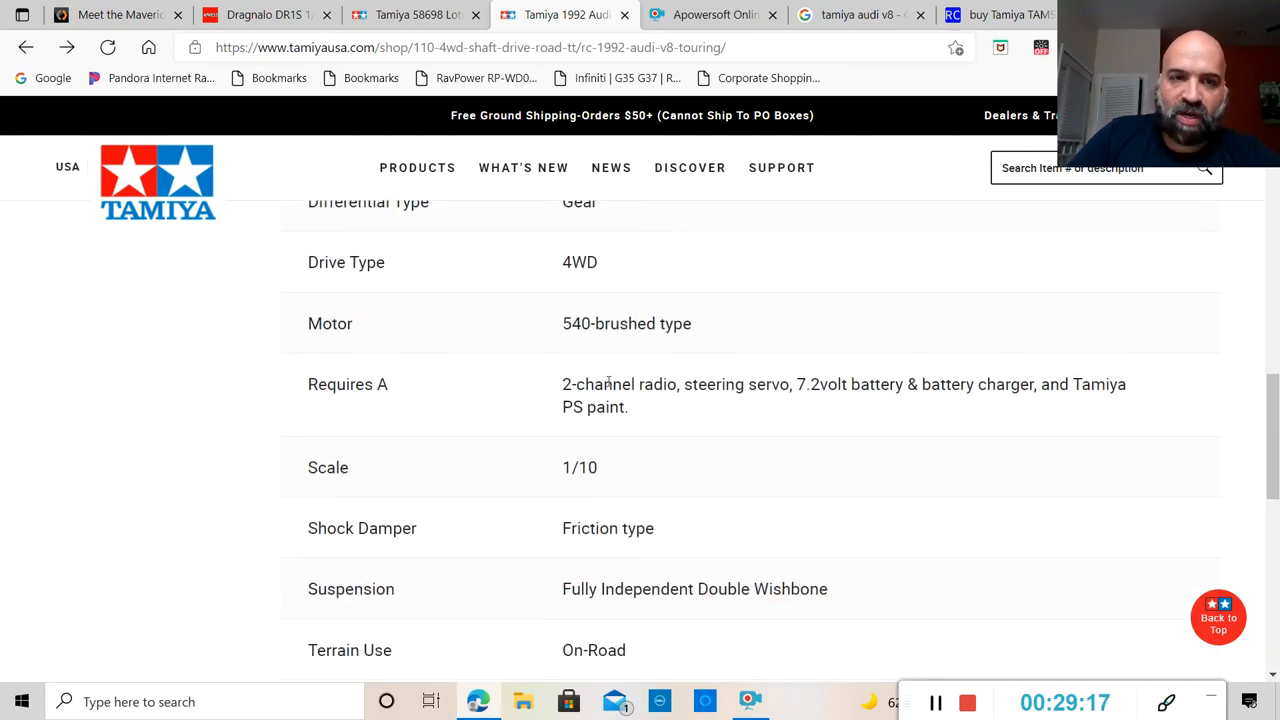
mouse_move(668, 340)
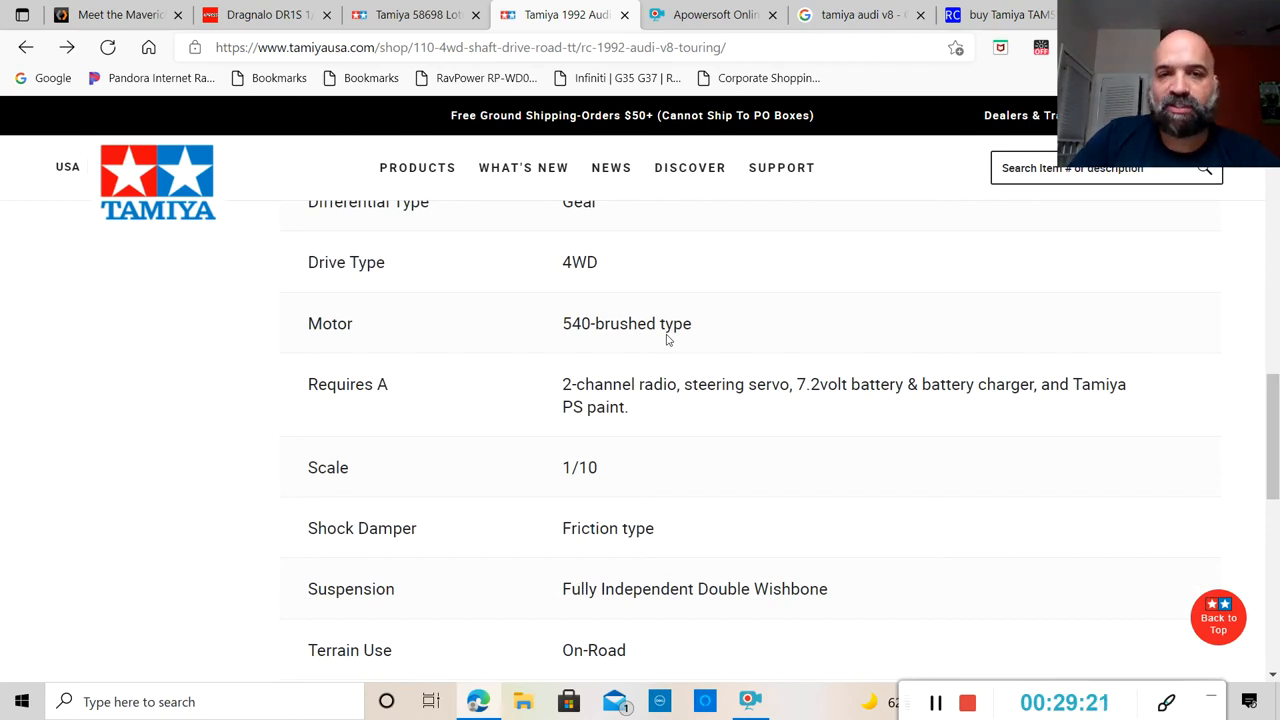
mouse_move(697, 408)
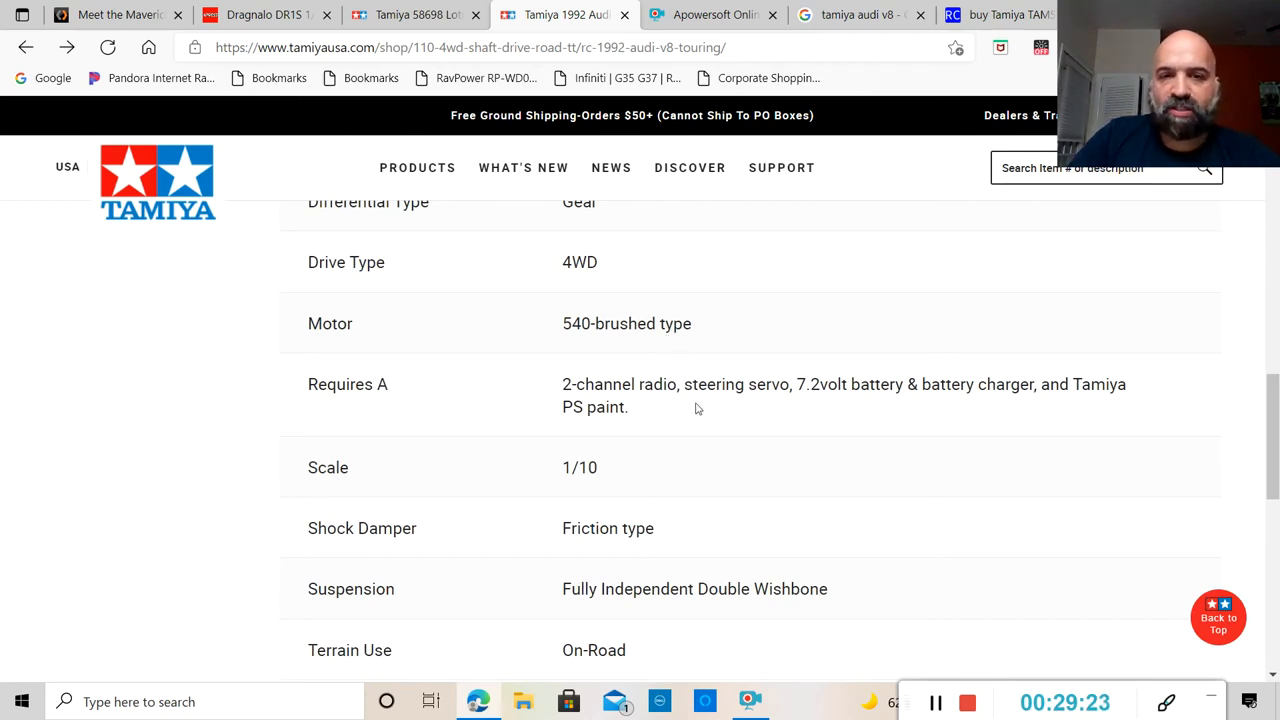
mouse_move(935, 401)
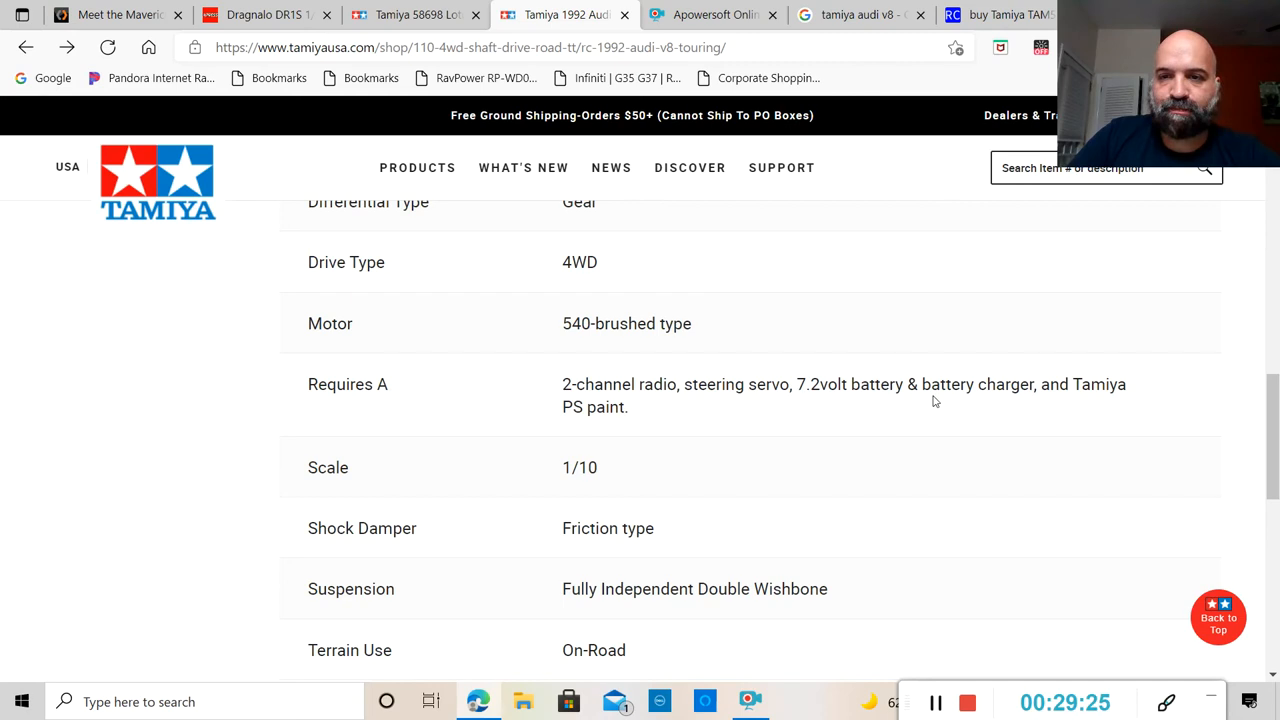
scroll("down", 3)
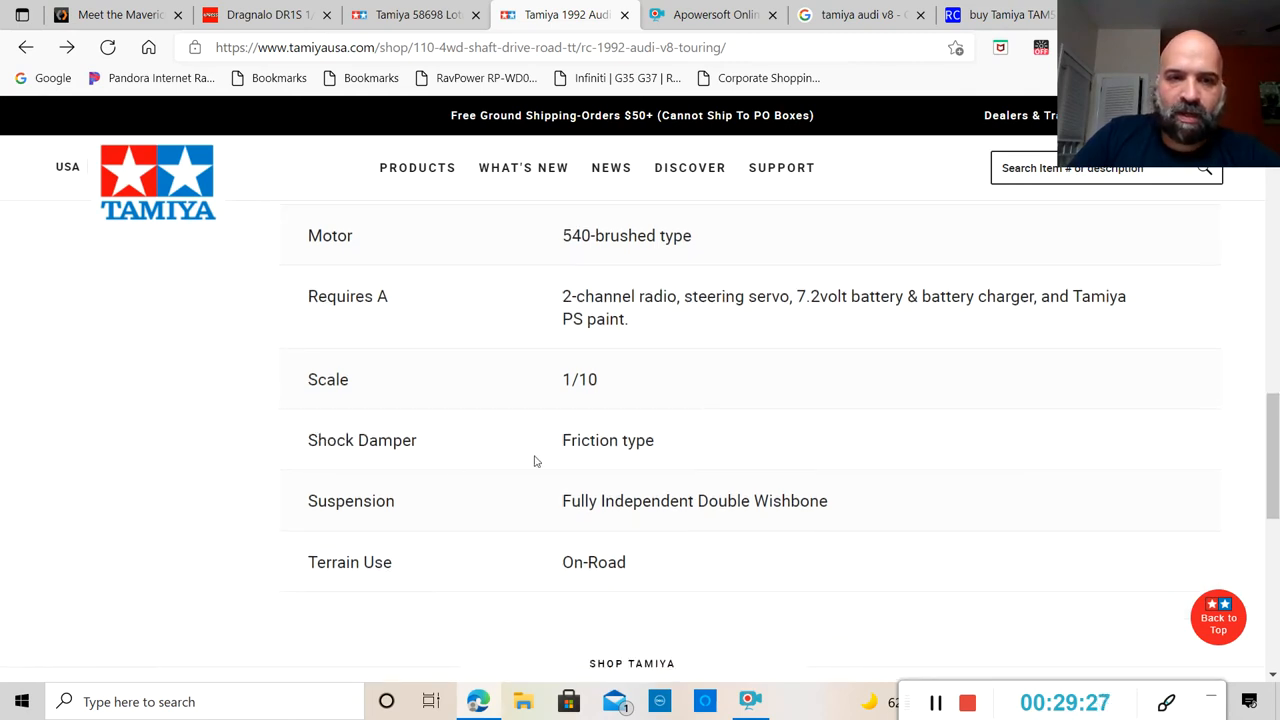
scroll("down", 3)
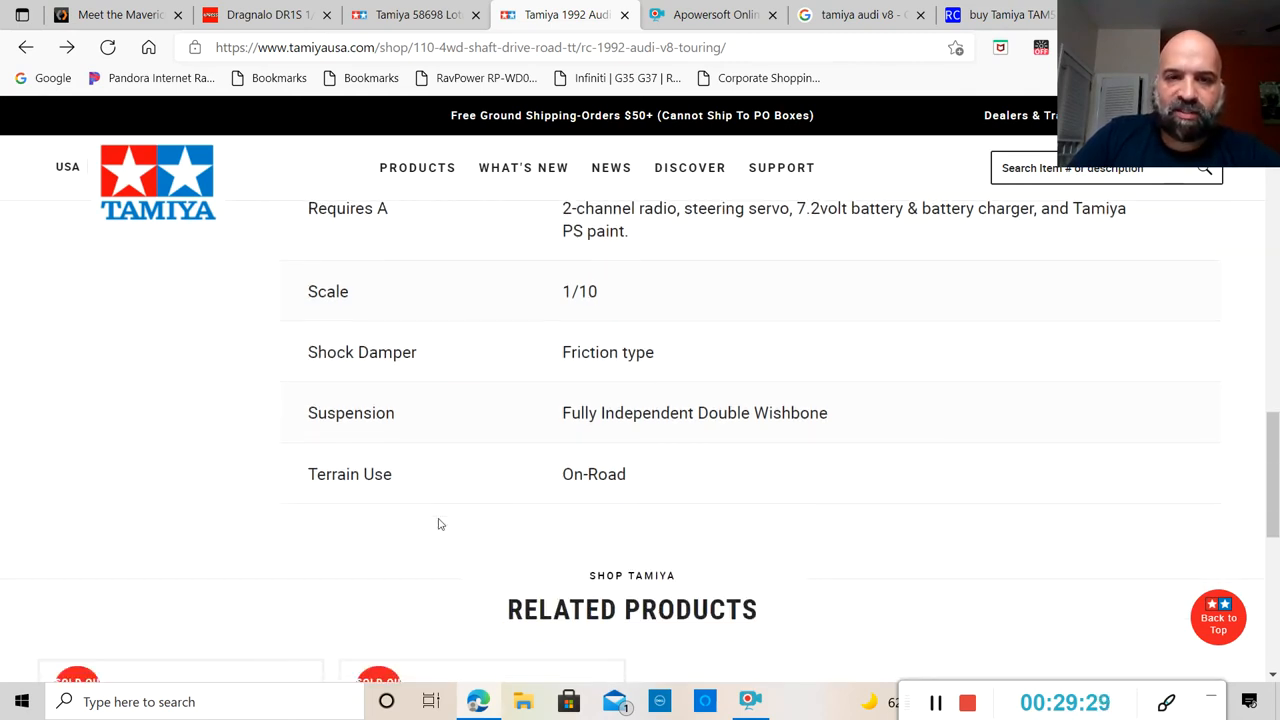
mouse_move(476, 499)
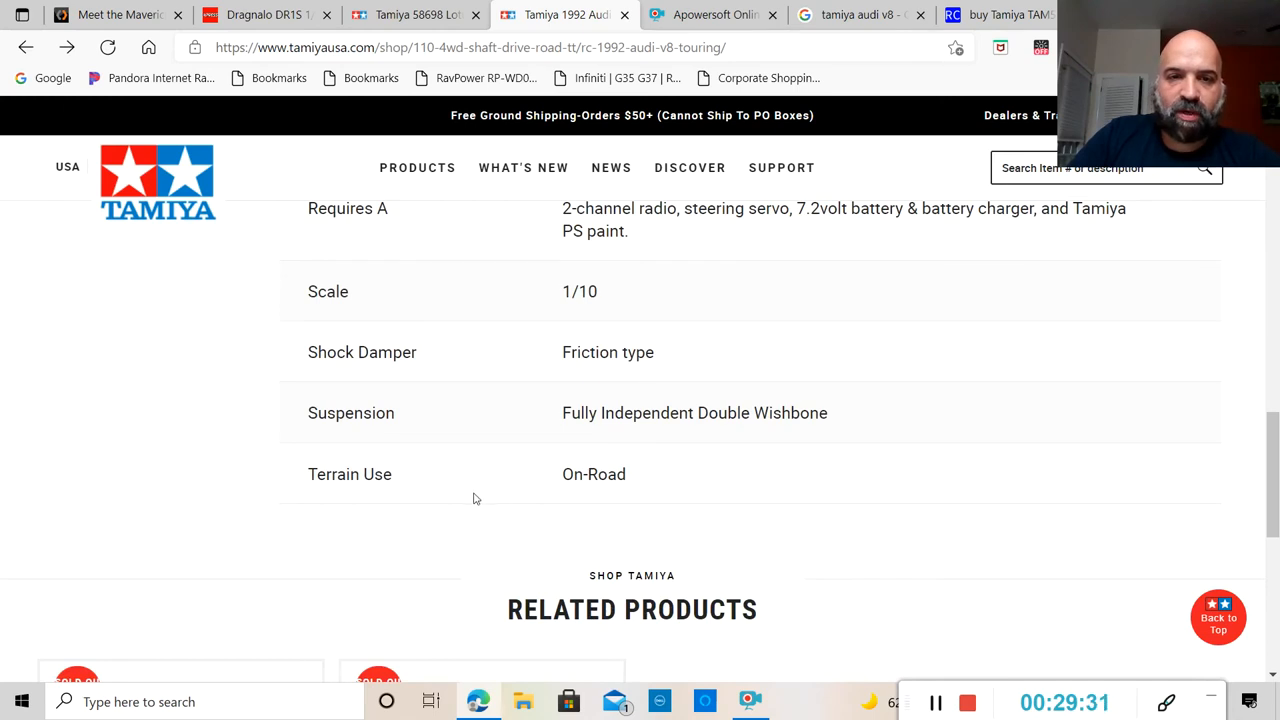
mouse_move(766, 478)
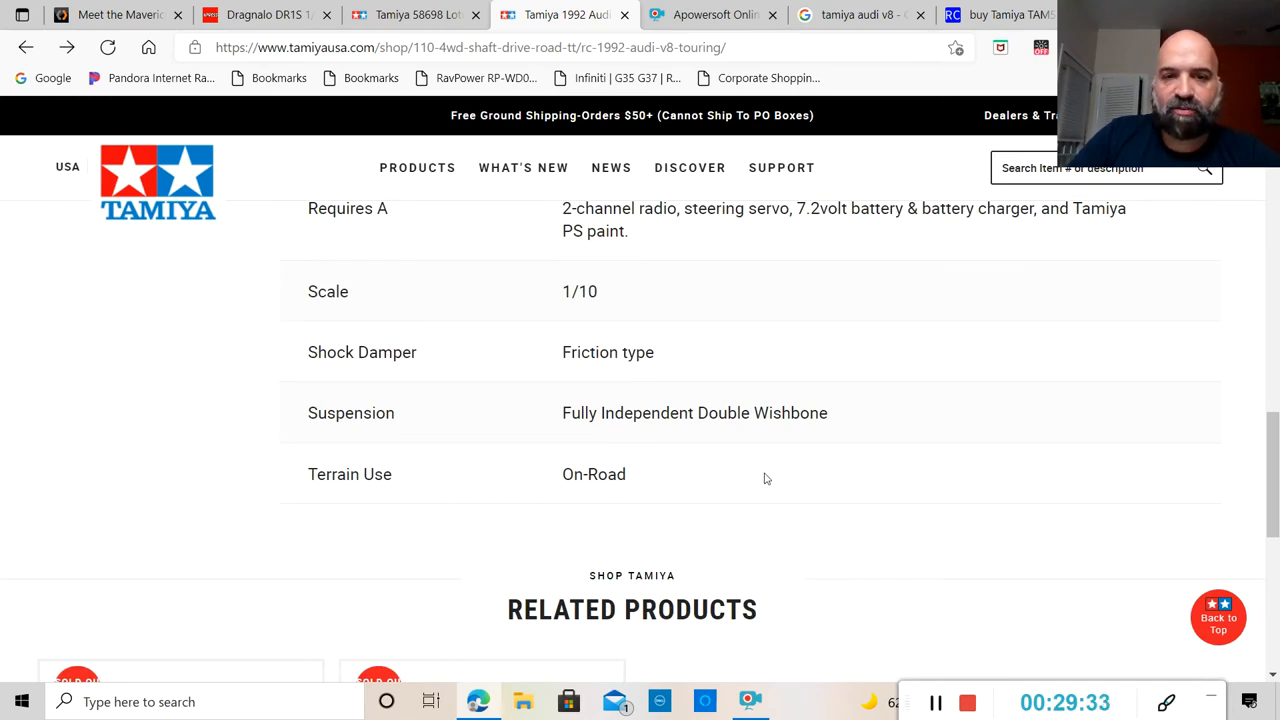
scroll("down", 3)
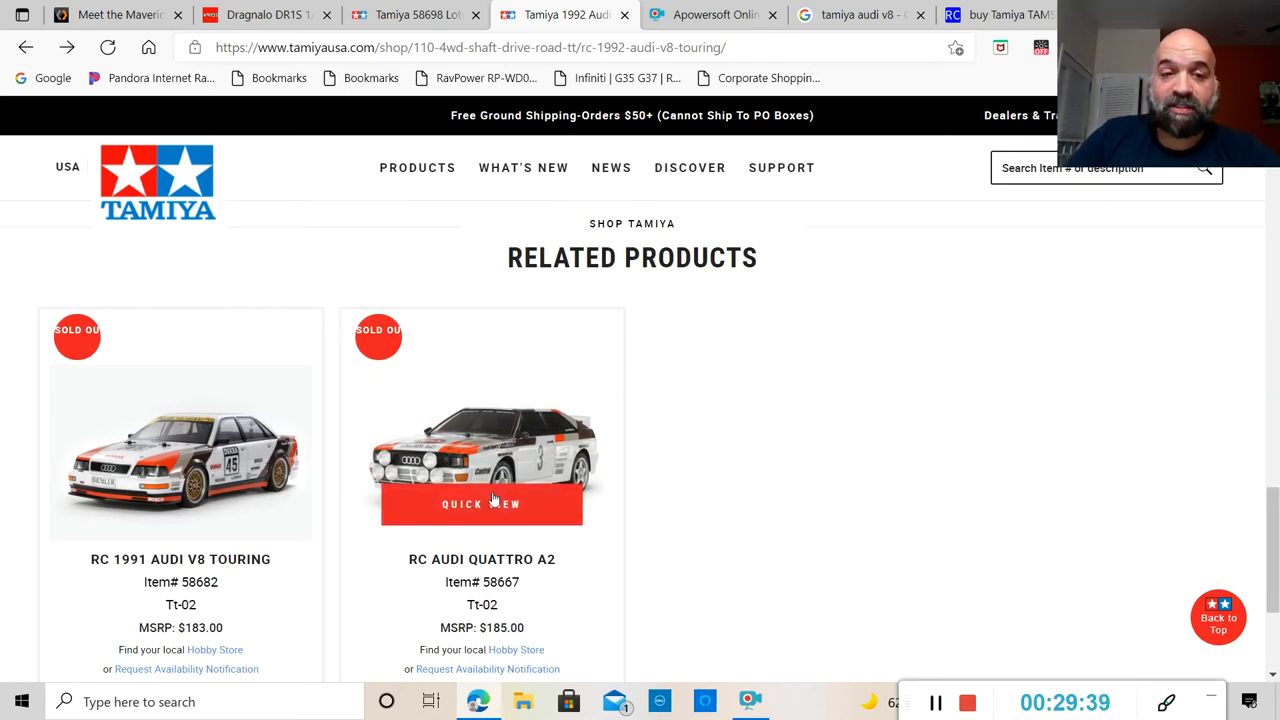
mouse_move(612, 531)
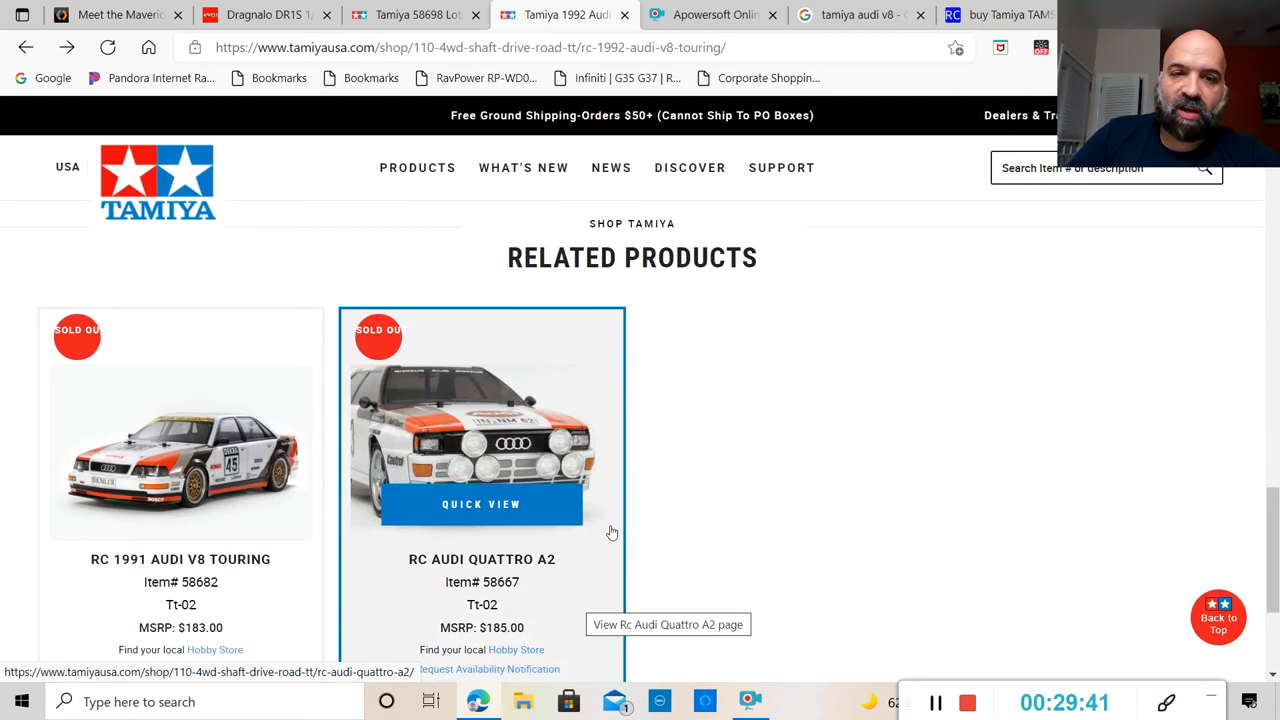
mouse_move(837, 501)
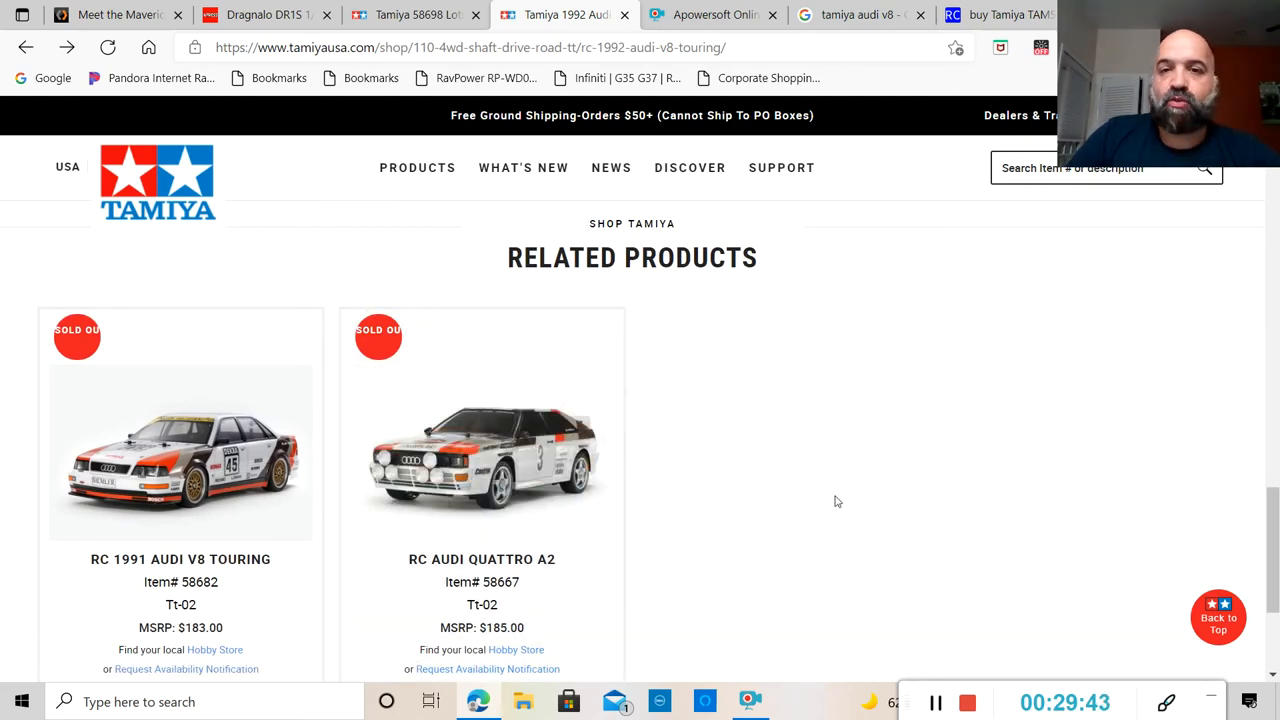
Scroll back up from the Related Products cards toward the 1992 Audi's $167 listing.
scroll("up", 3)
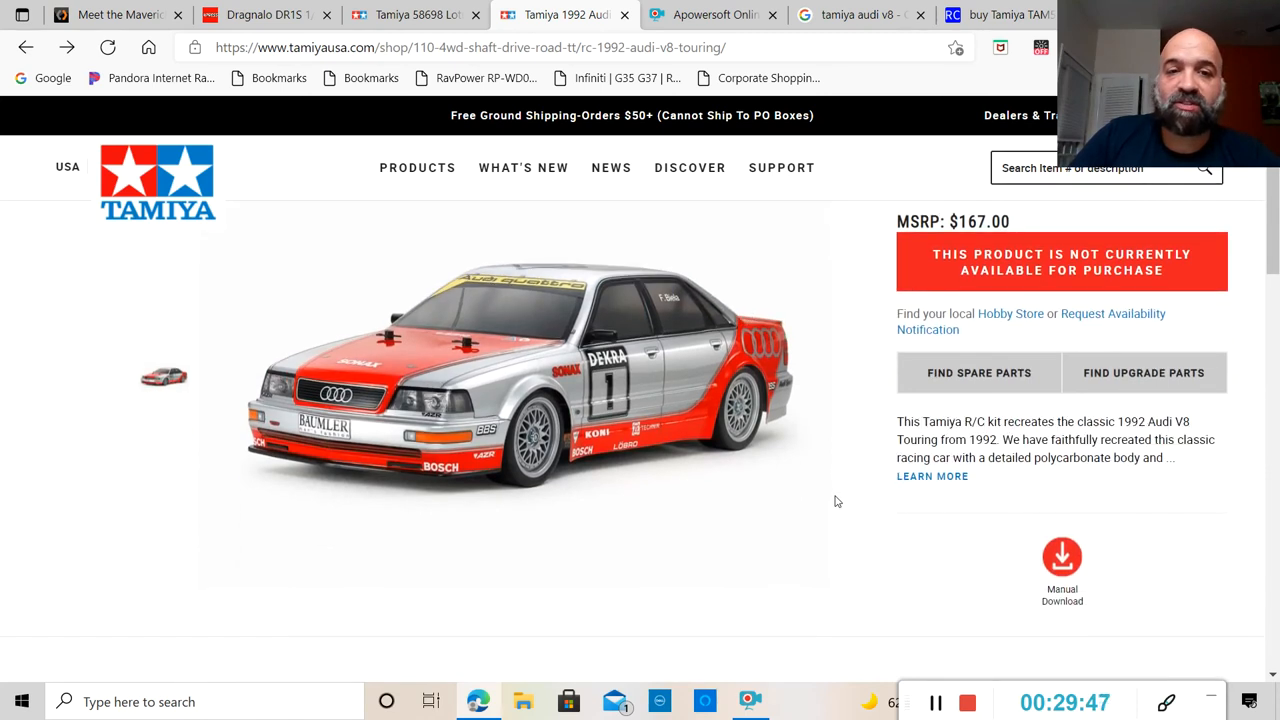
mouse_move(487, 471)
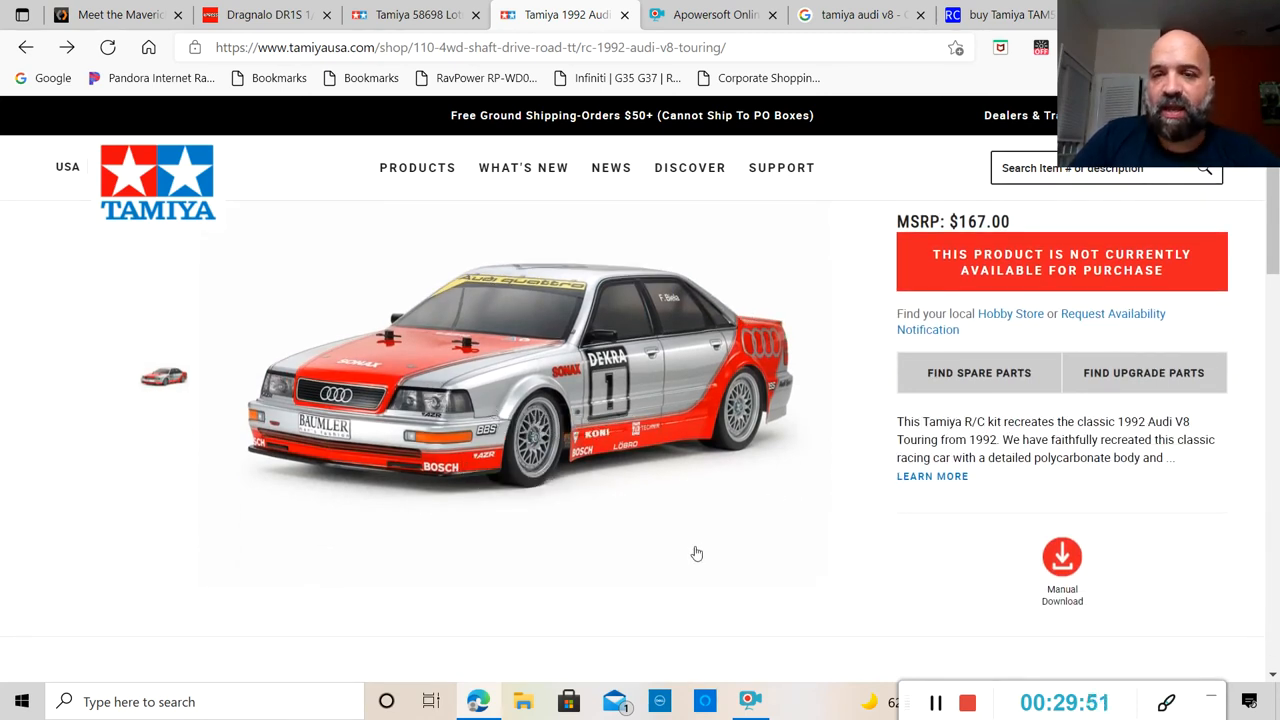
mouse_move(757, 565)
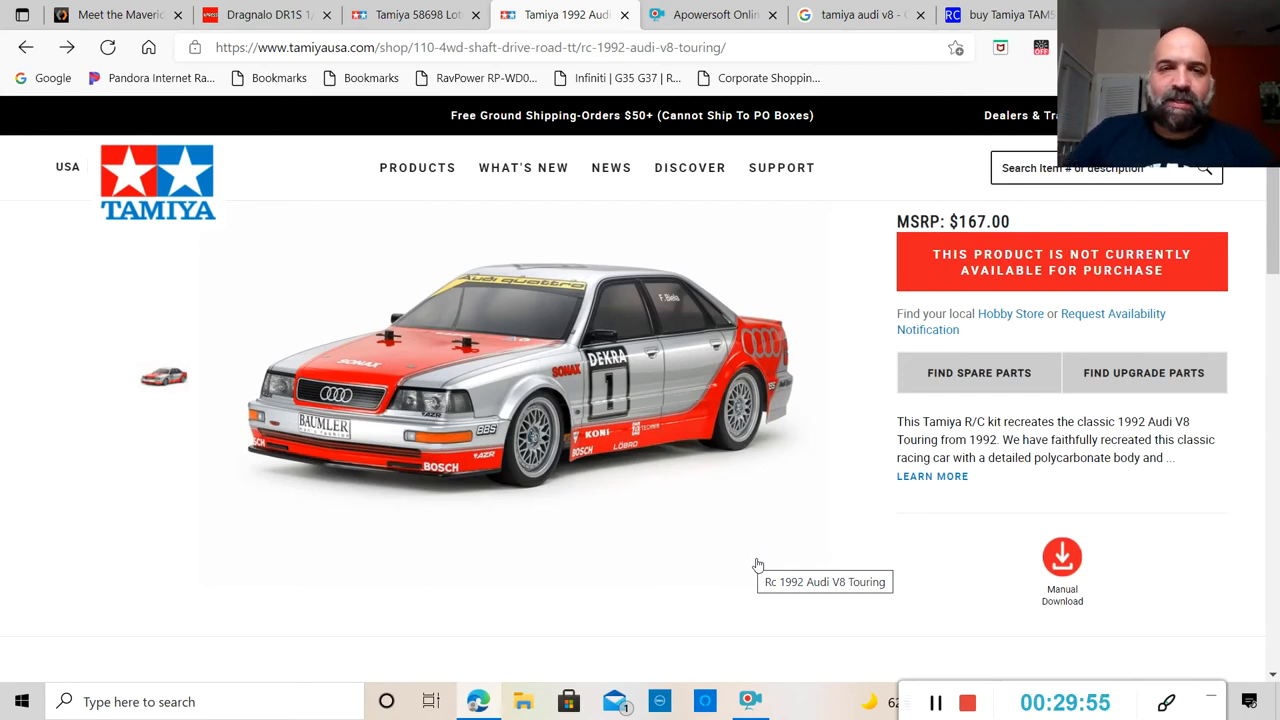
mouse_move(820, 485)
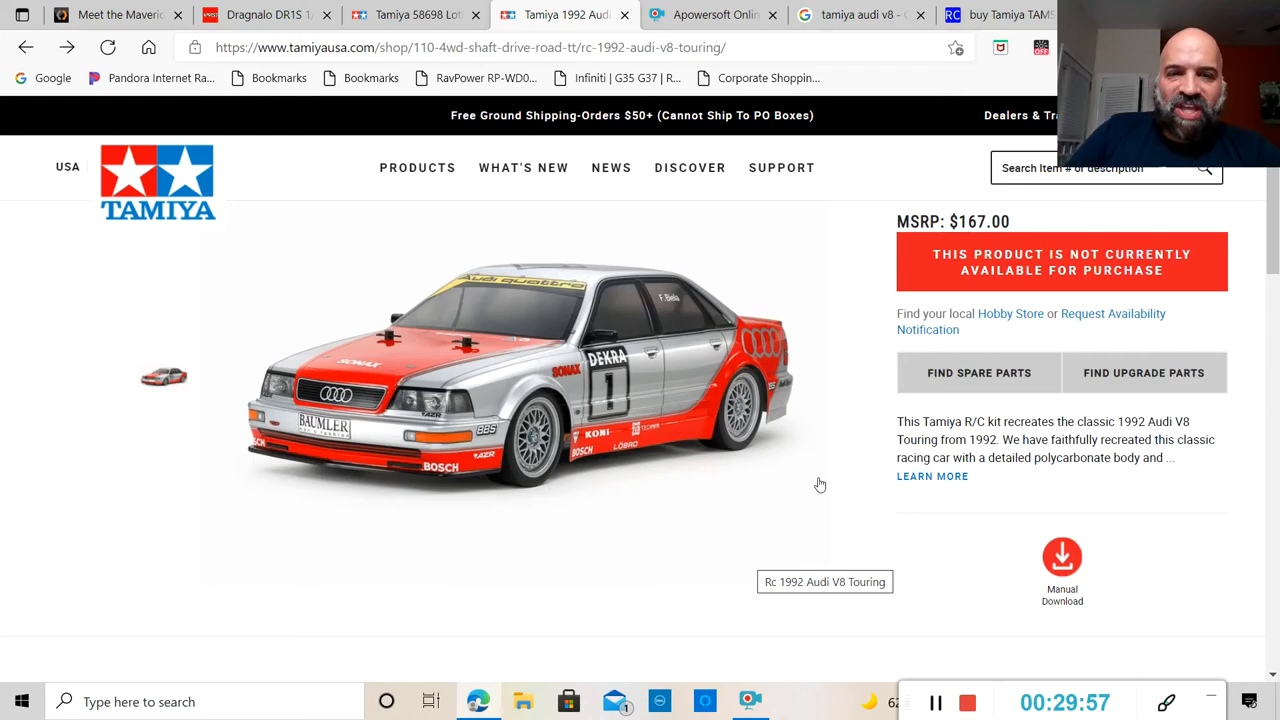
Scroll down from the price area to the Specifications heading starting with adjustable gear ratio.
scroll("down", 3)
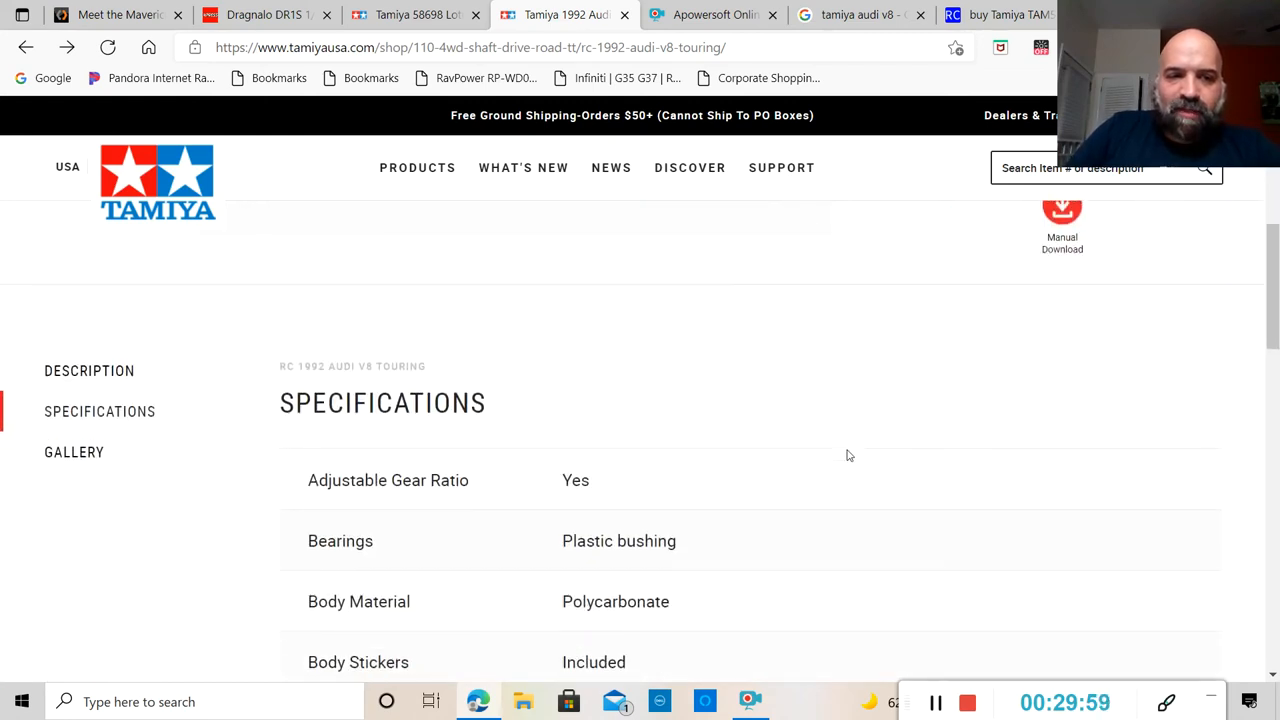
View the 1992 Audi's Gallery, Specifications and Description sections, reading into the description.
left_click(74, 452)
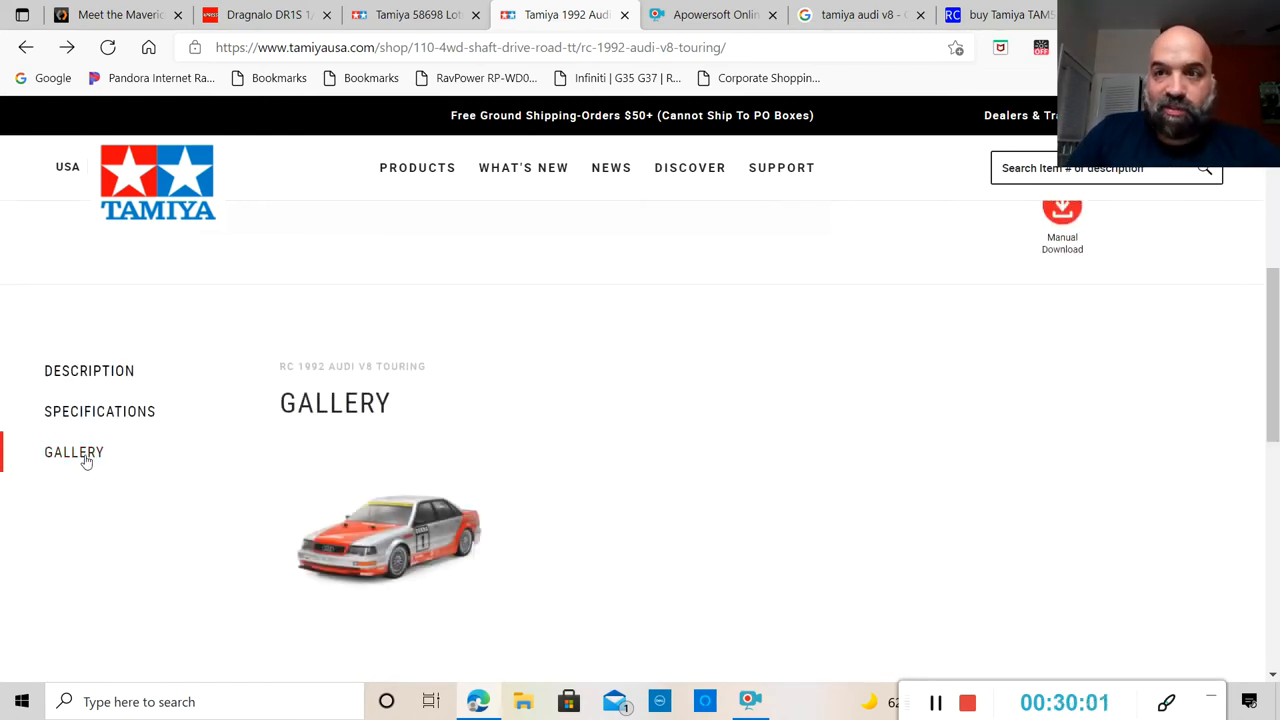
left_click(99, 411)
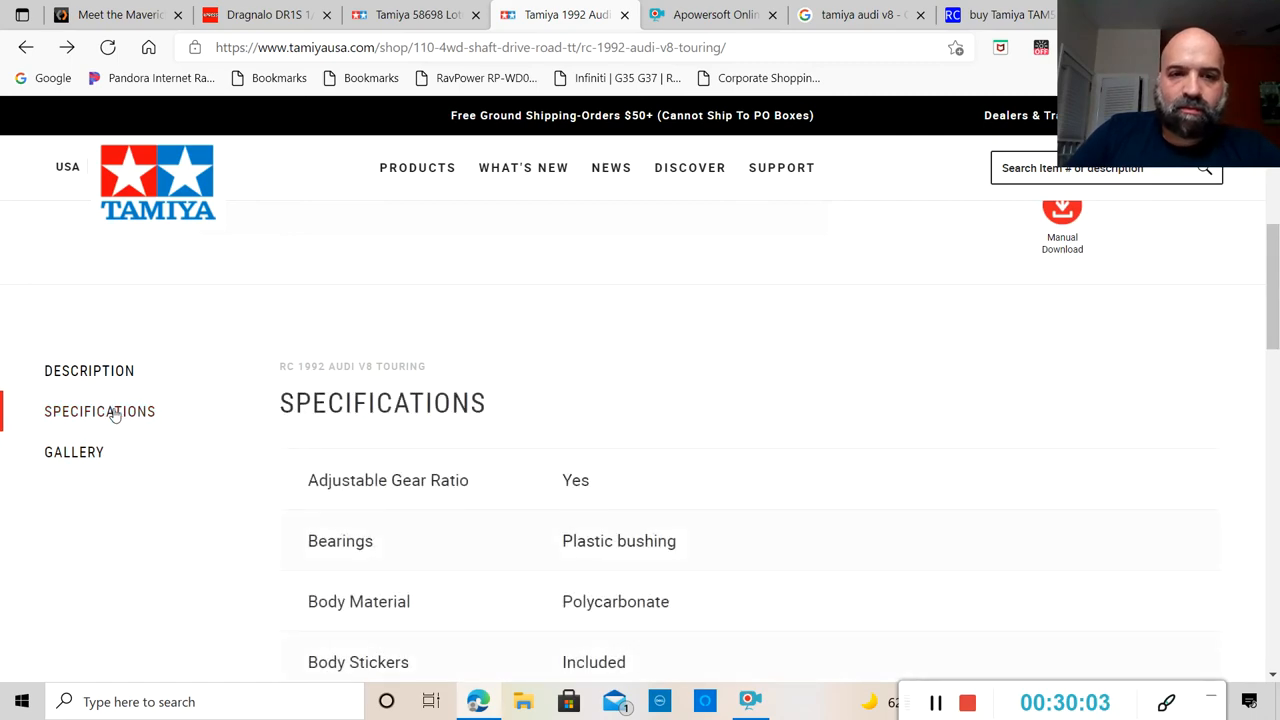
left_click(89, 371)
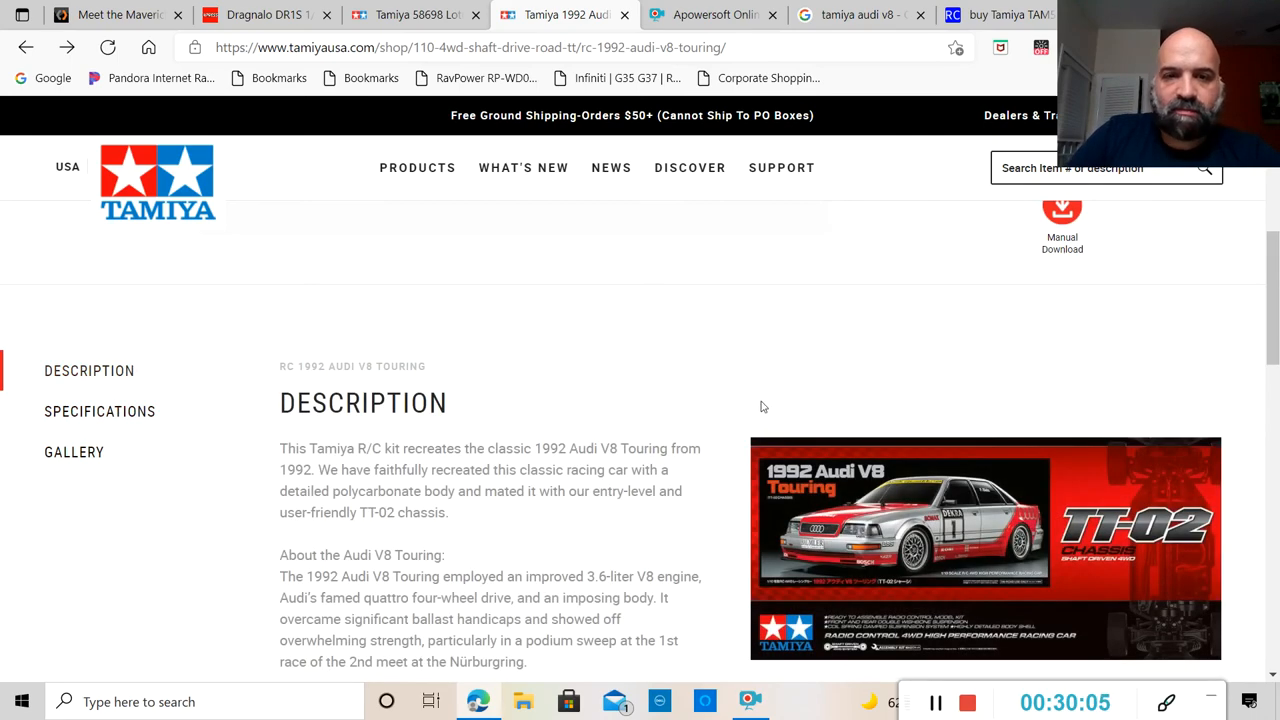
scroll("down", 3)
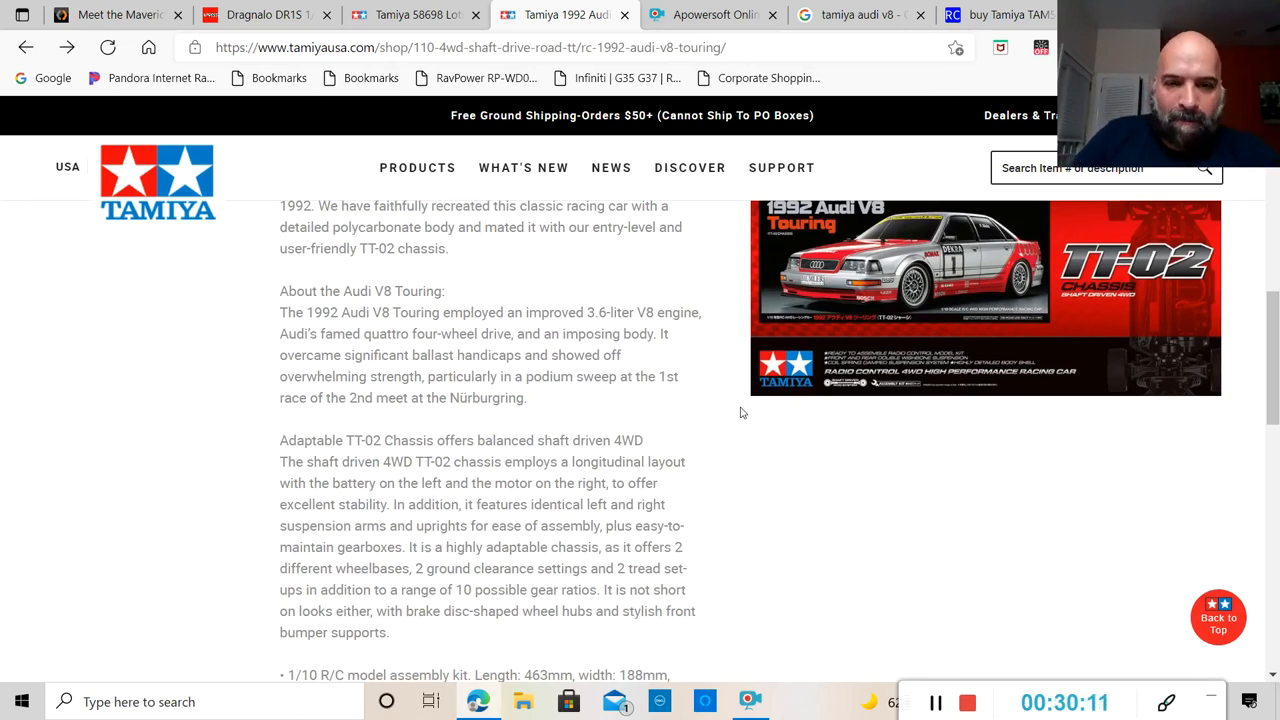
scroll("down", 3)
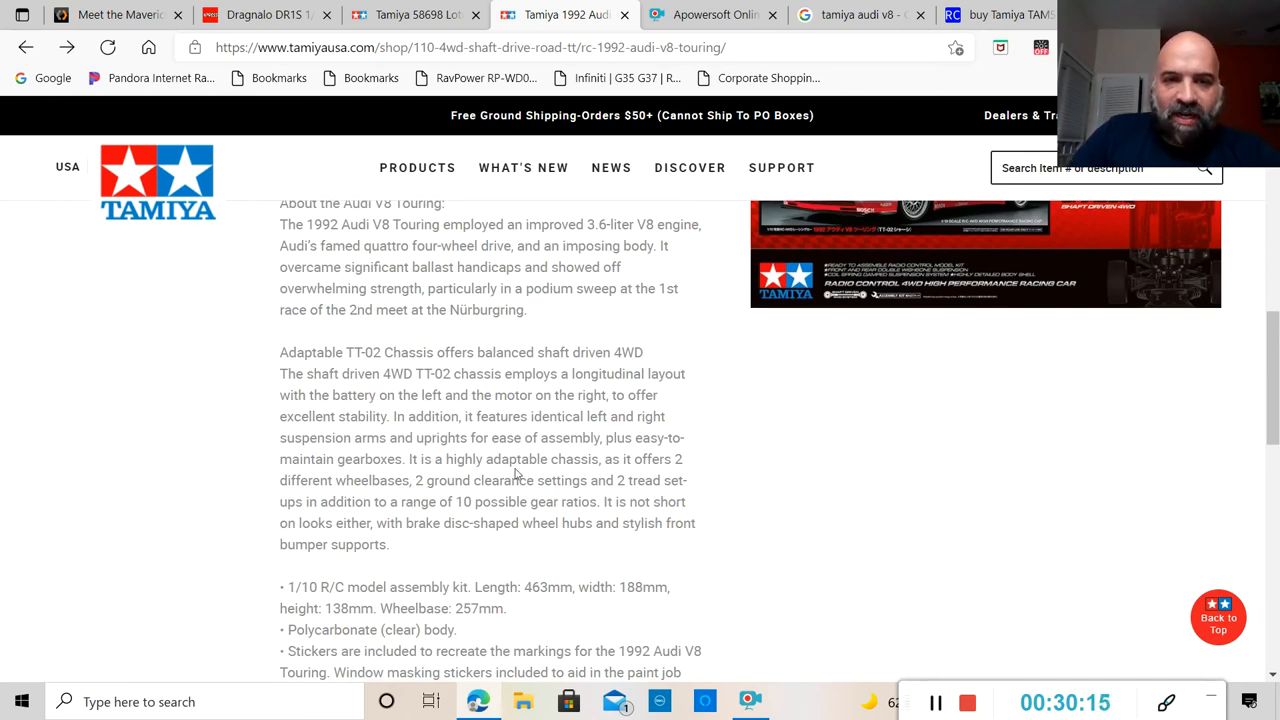
mouse_move(330, 497)
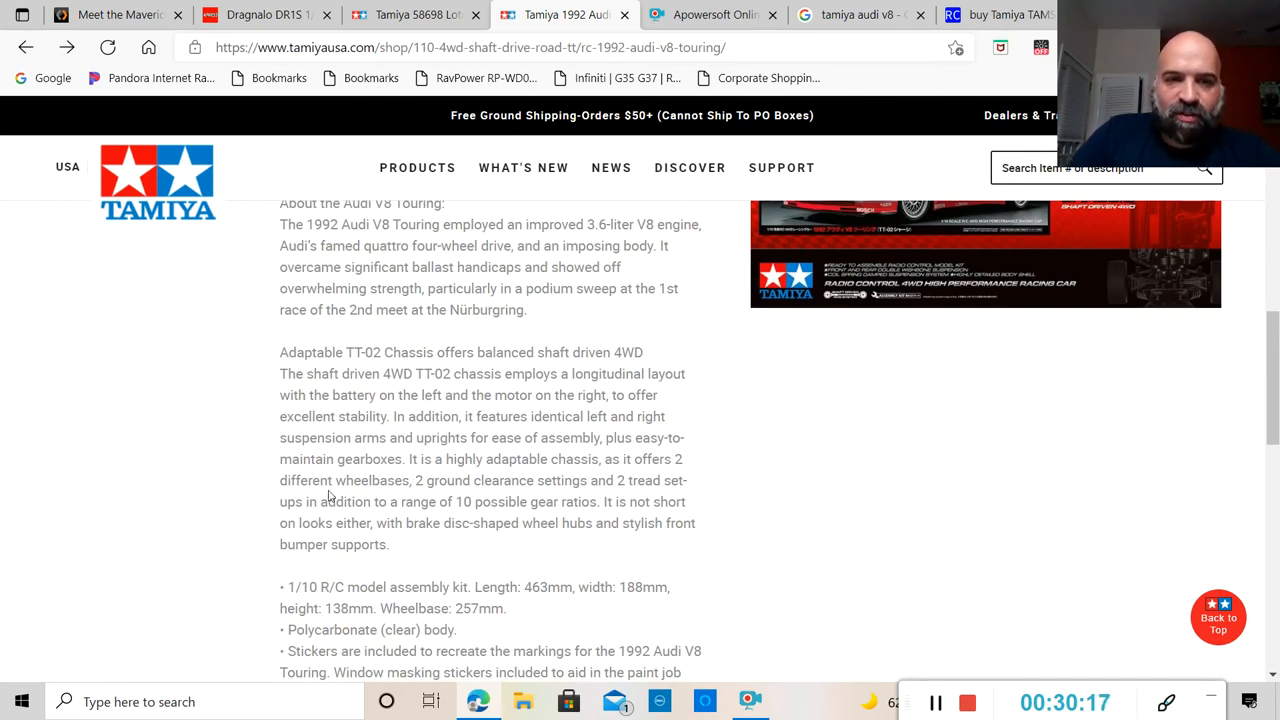
mouse_move(607, 497)
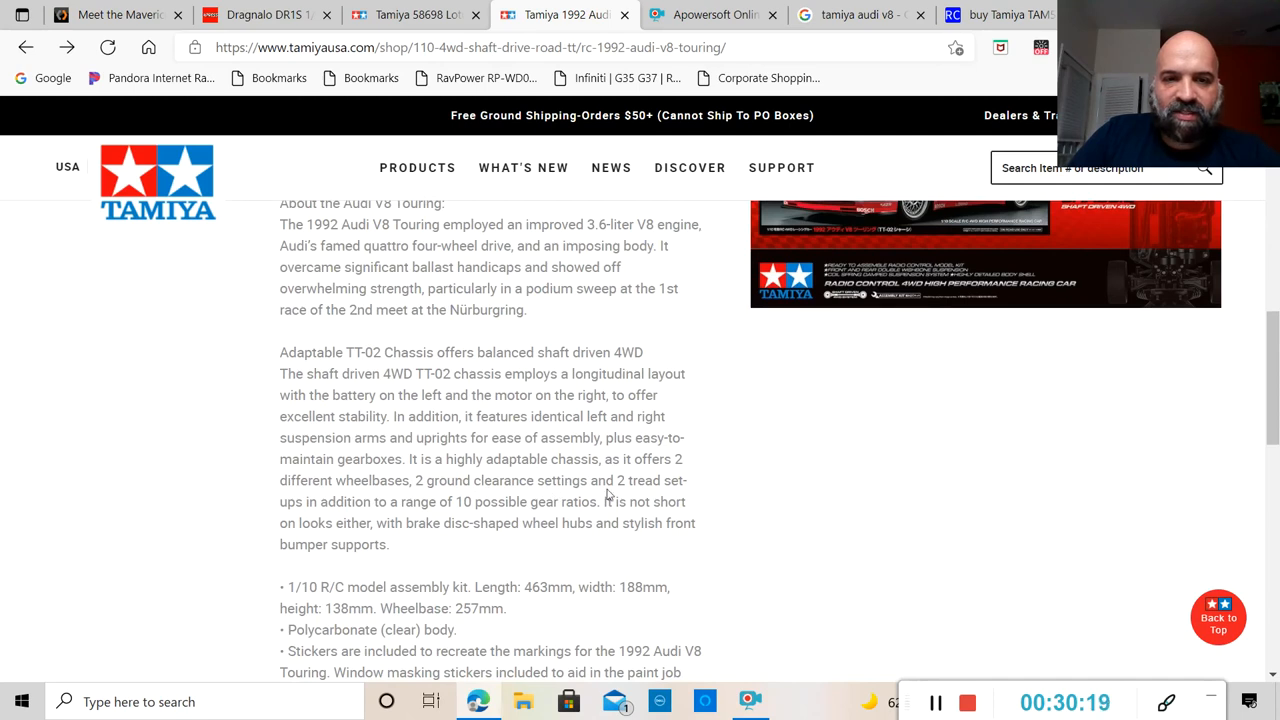
mouse_move(338, 516)
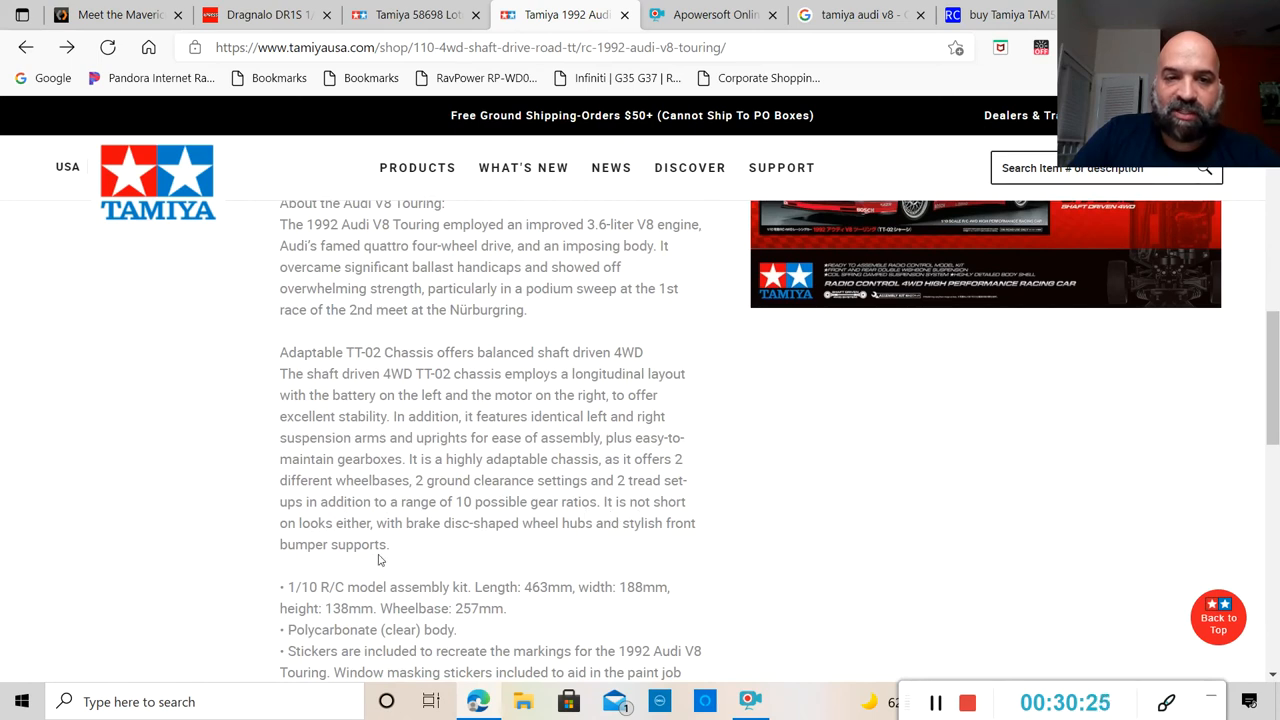
mouse_move(430, 540)
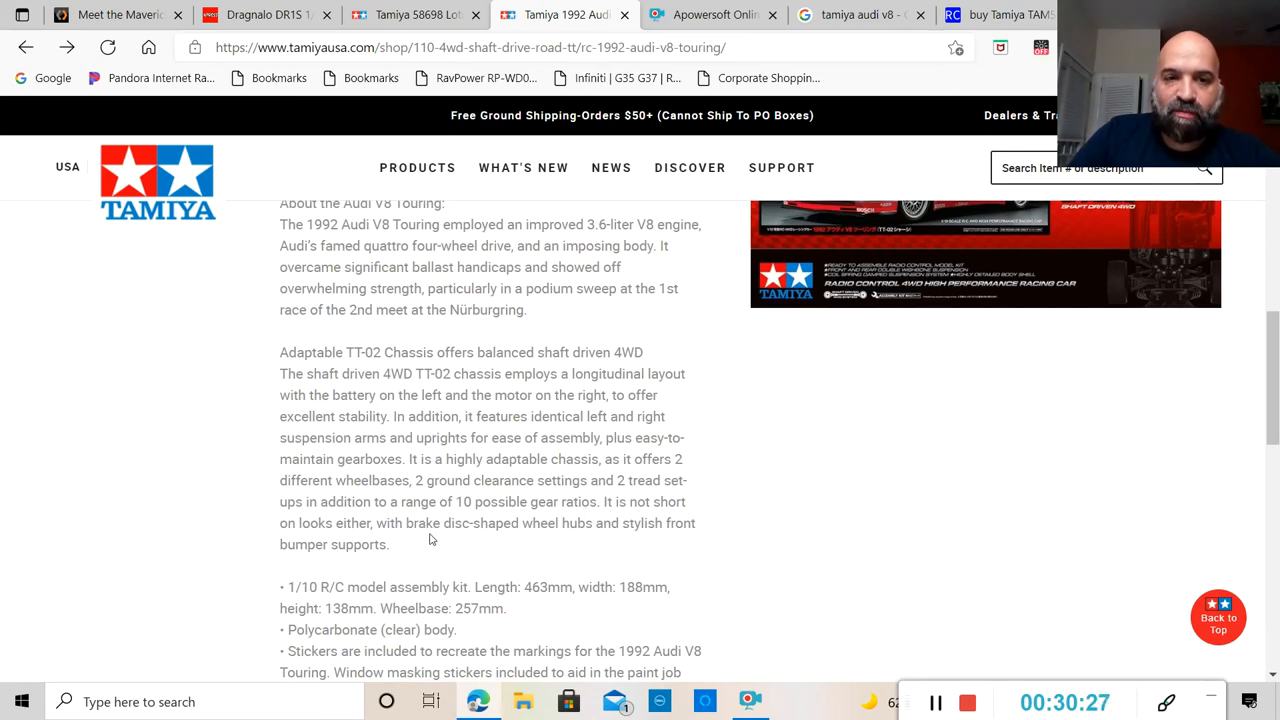
mouse_move(633, 538)
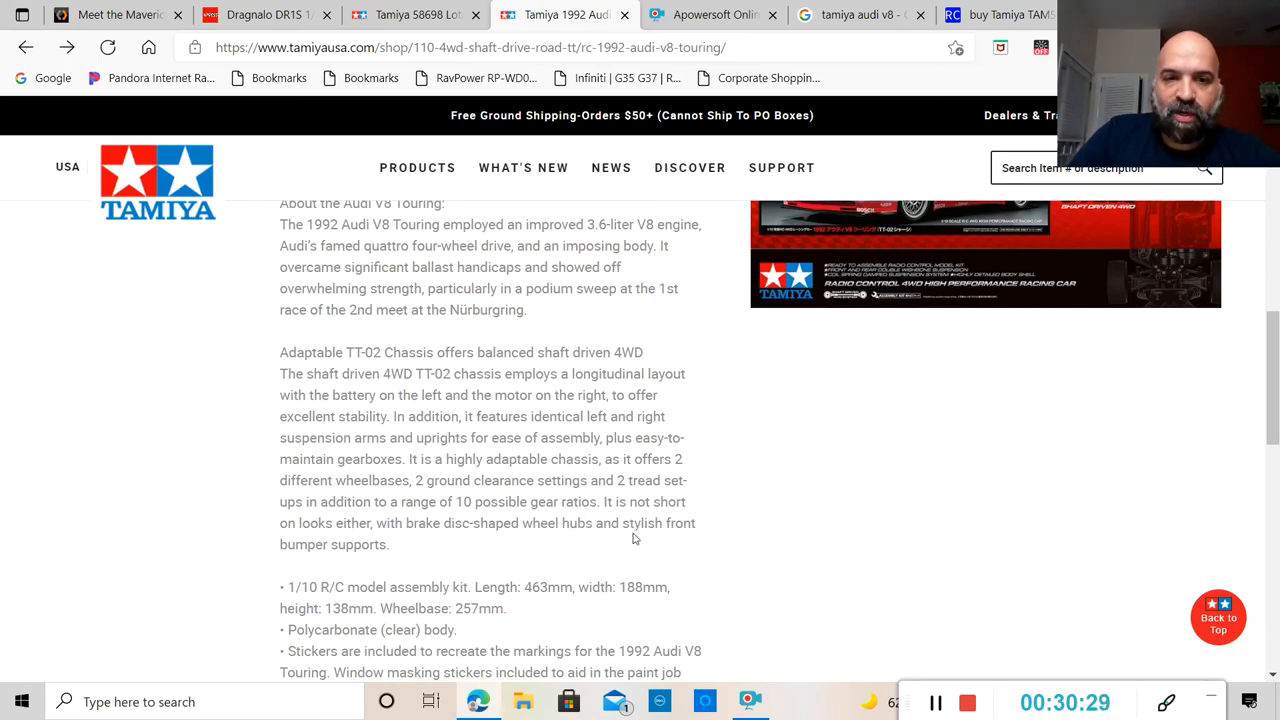
Read through the TT-02 chassis features and required equipment, then bring the Lotus Europa Special tab forward.
scroll("down", 3)
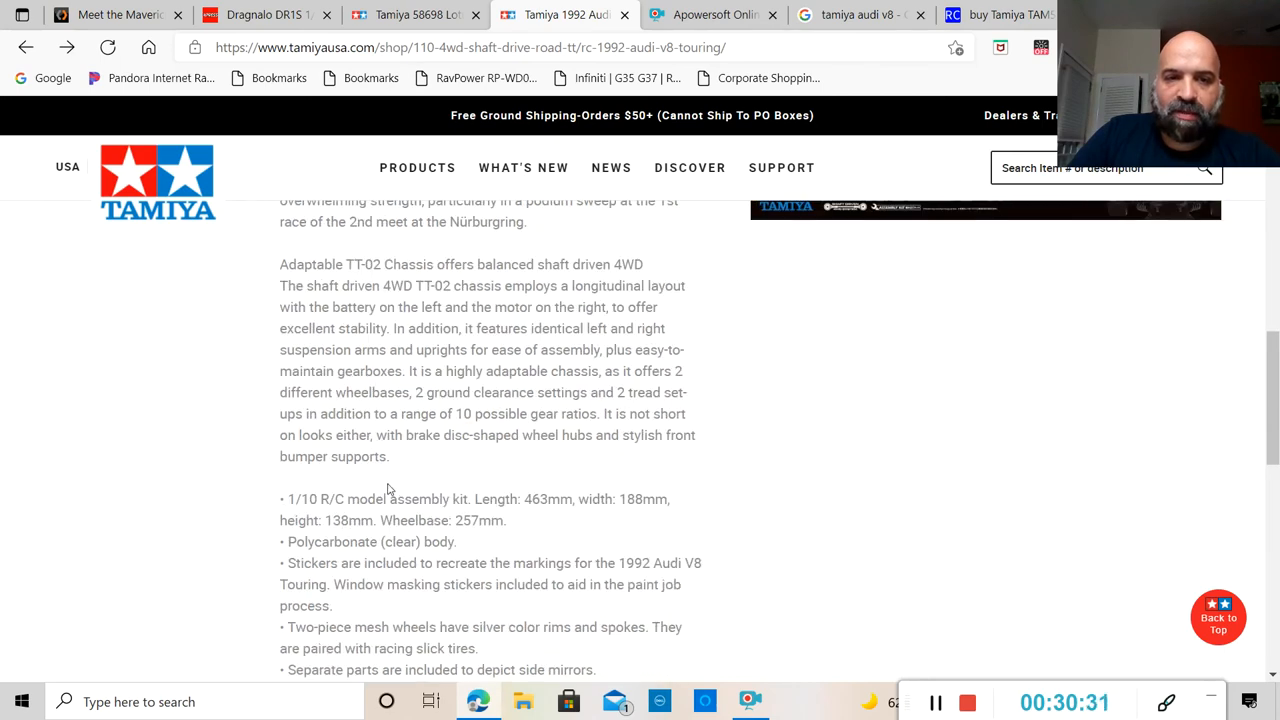
mouse_move(789, 505)
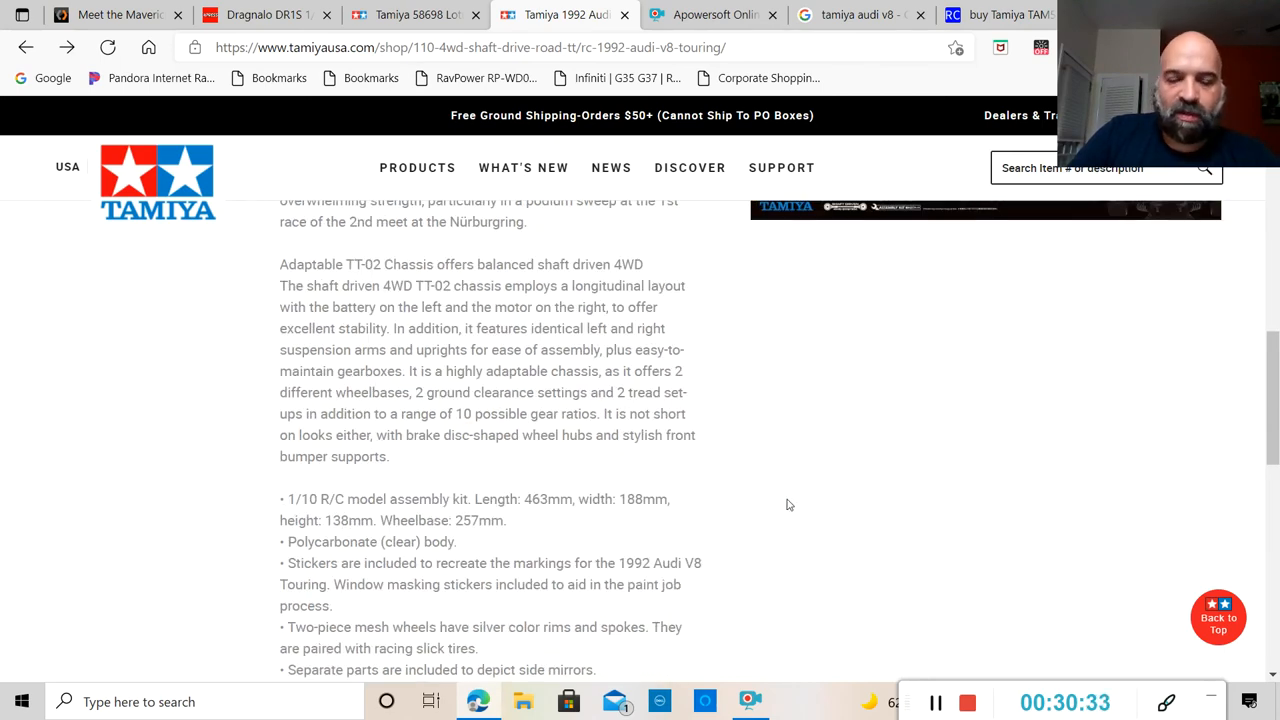
scroll("down", 3)
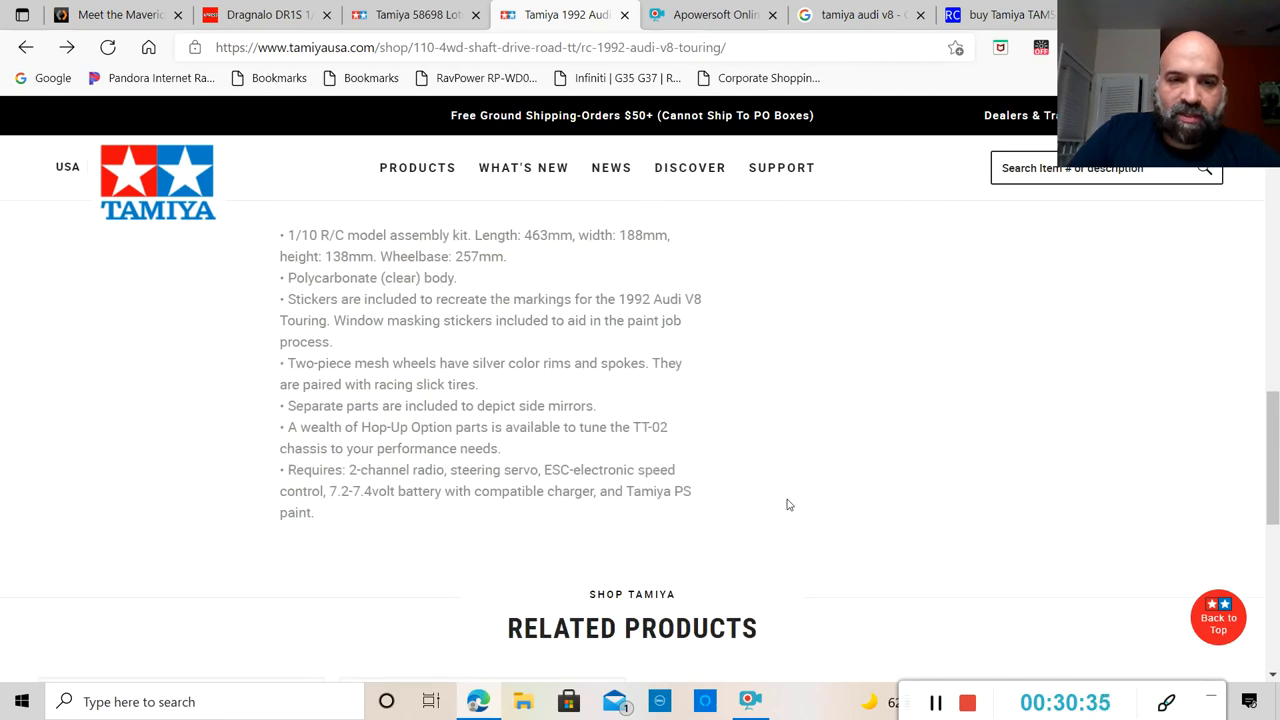
scroll("up", 3)
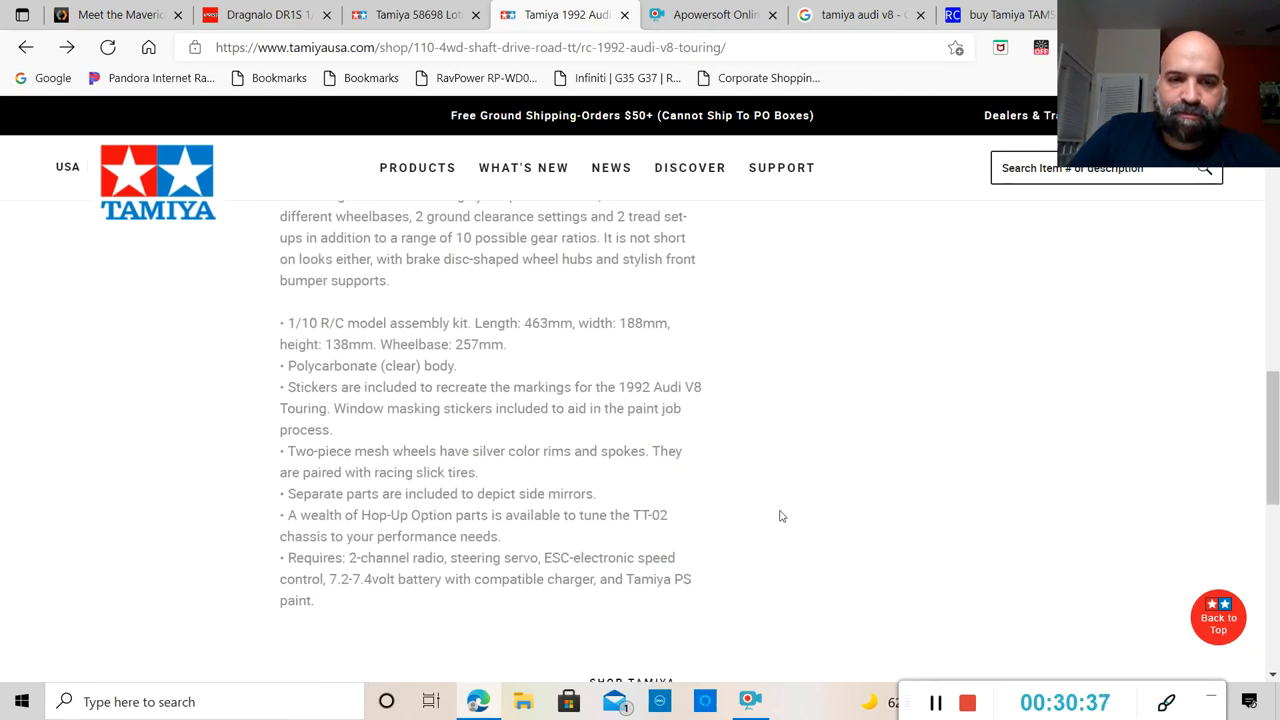
mouse_move(518, 593)
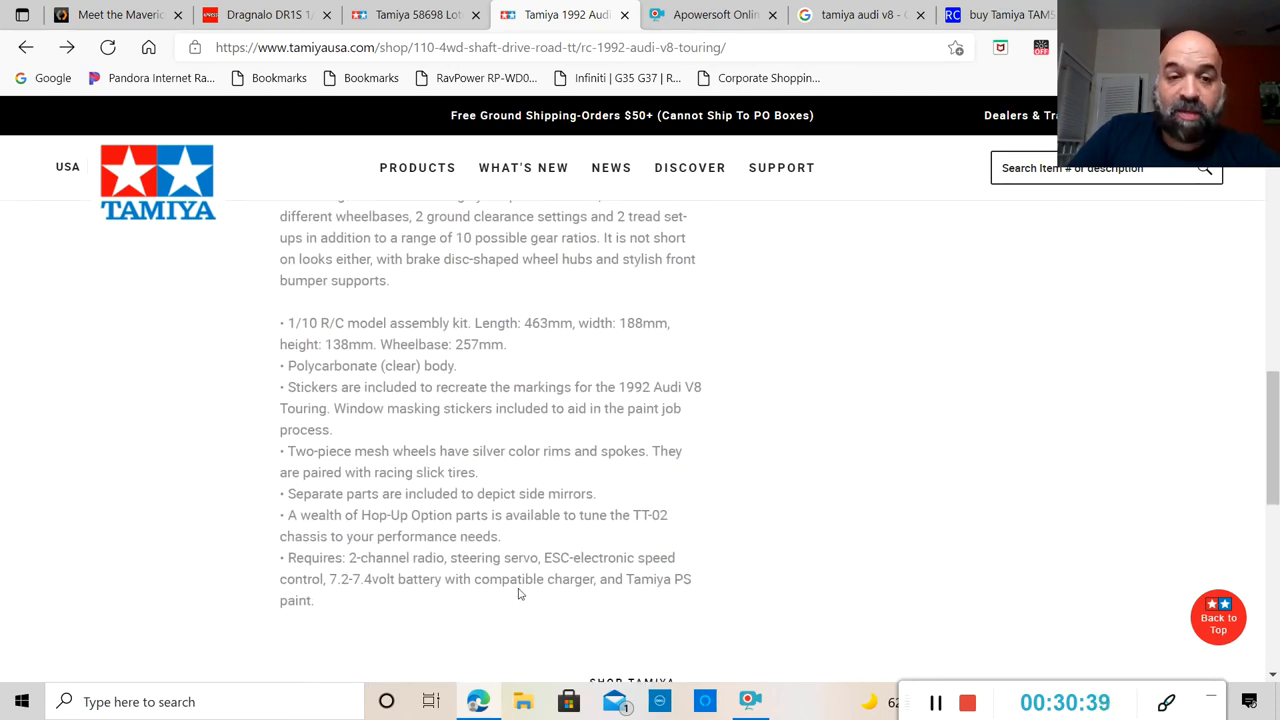
mouse_move(745, 536)
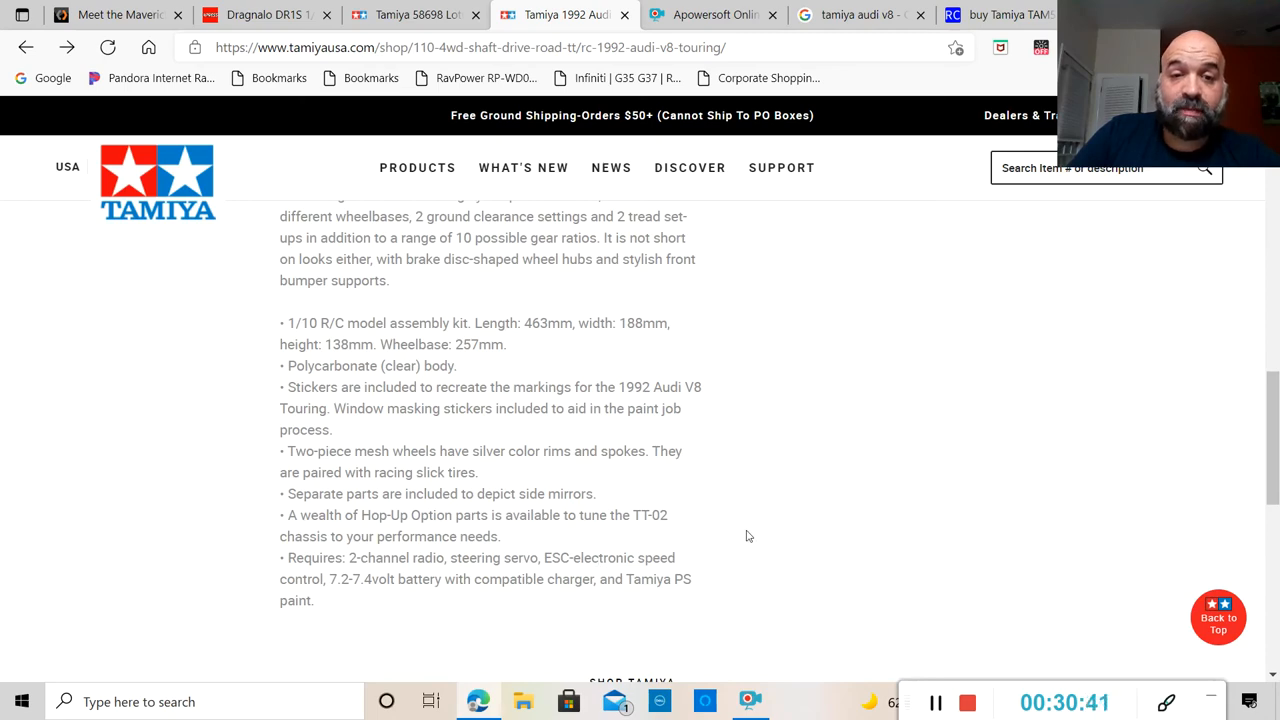
scroll("up", 3)
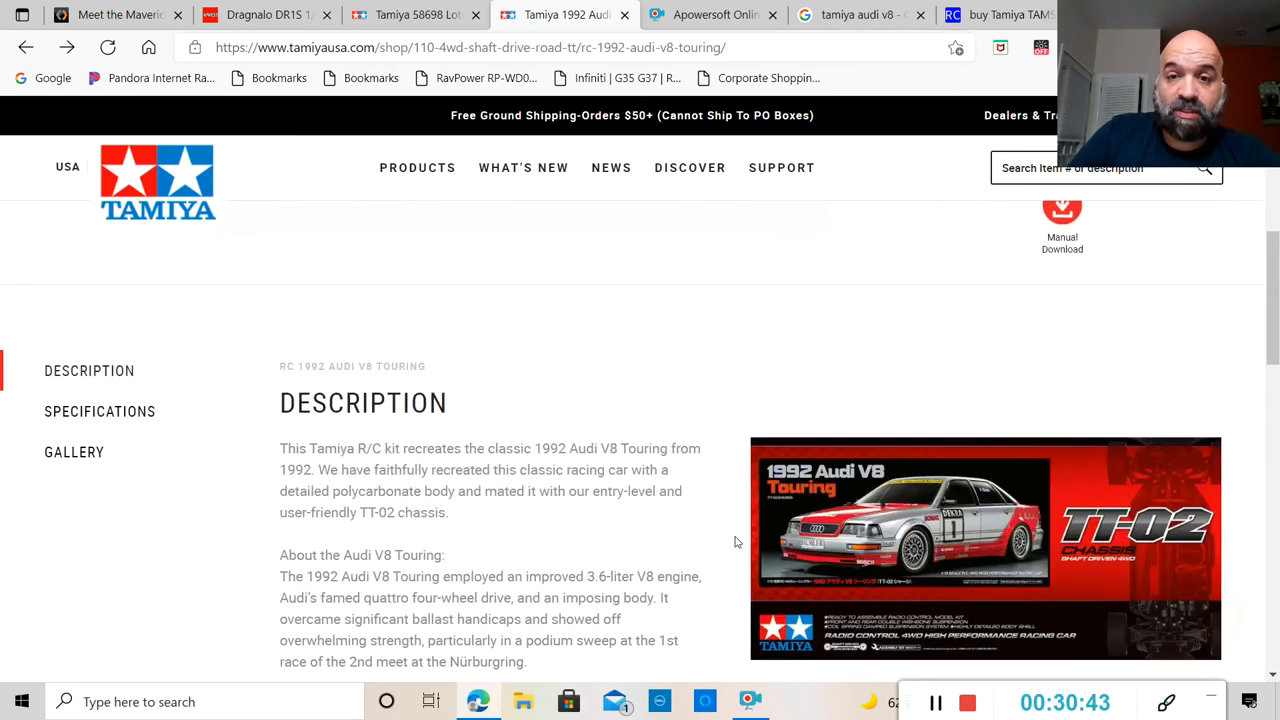
scroll("down", 3)
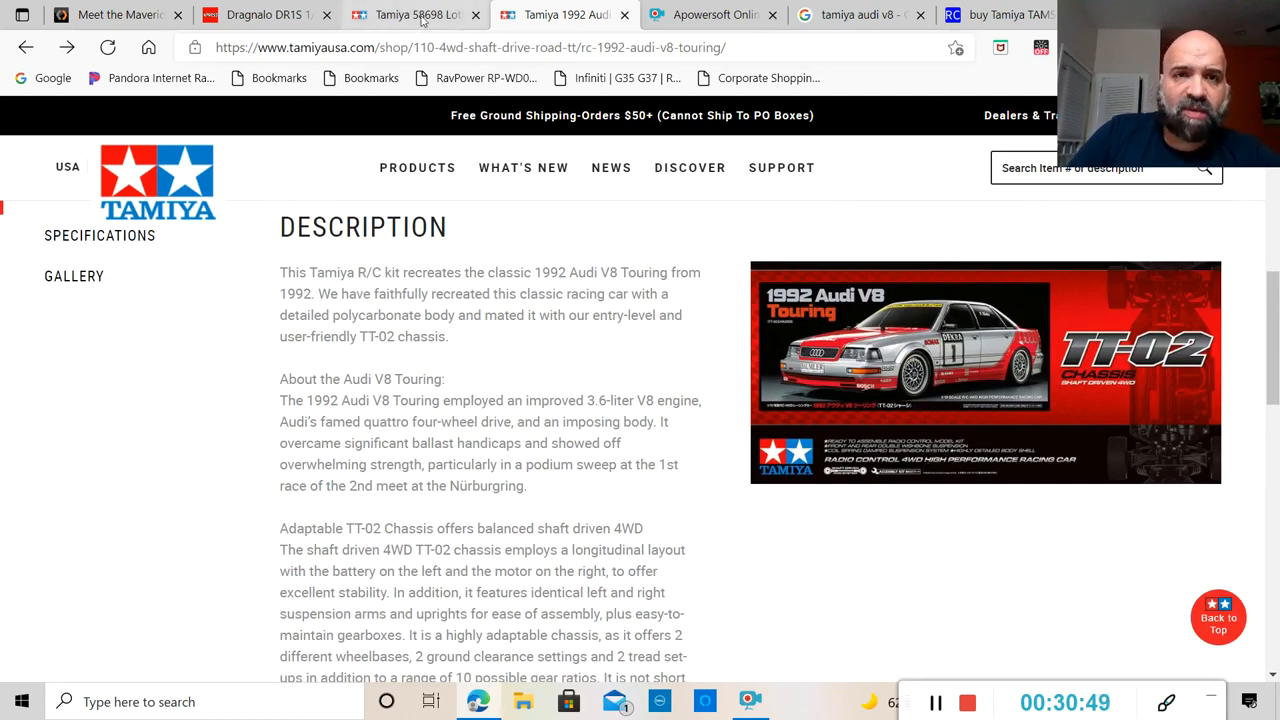
left_click(410, 14)
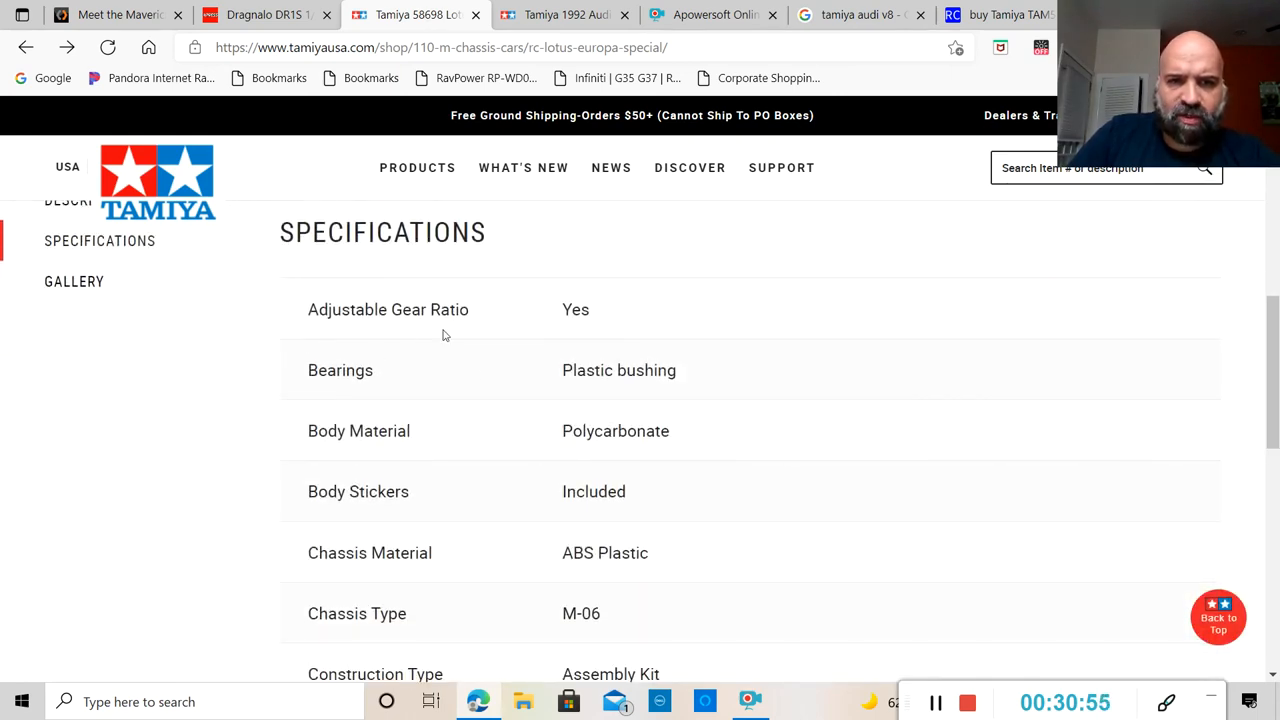
mouse_move(475, 428)
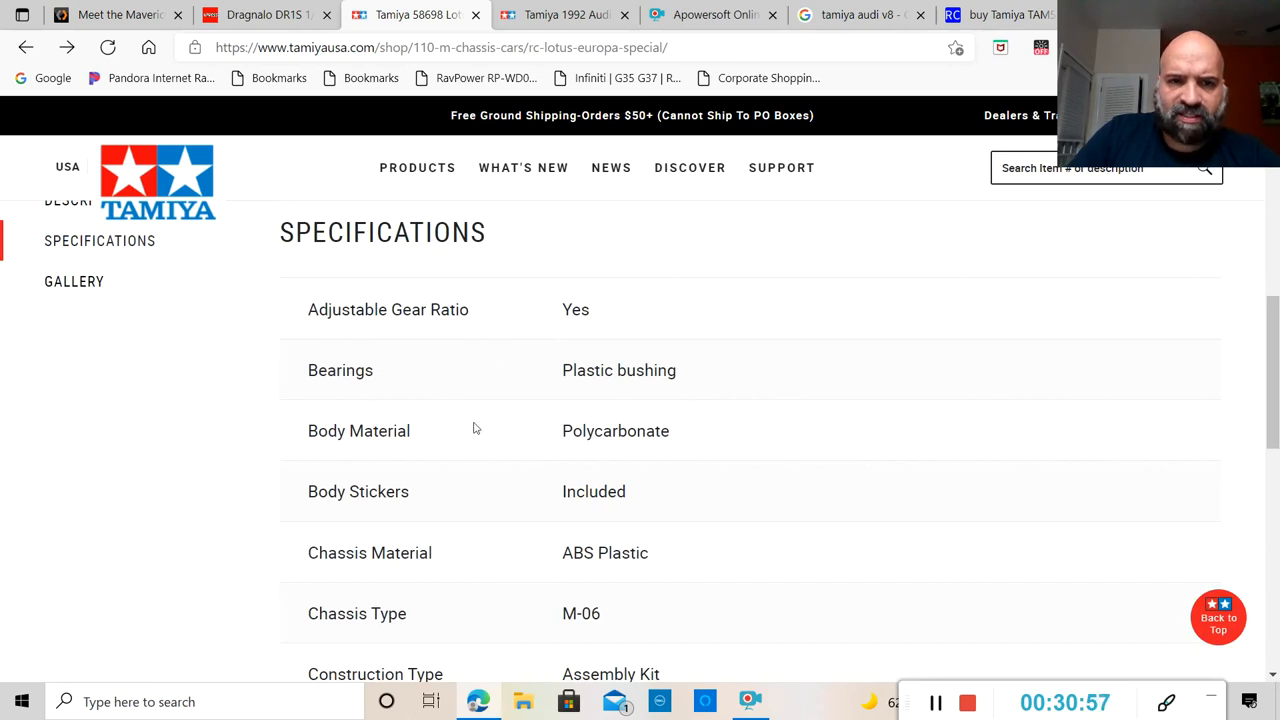
Read down the Lotus Europa Special specifications from body material to terrain use.
scroll("down", 3)
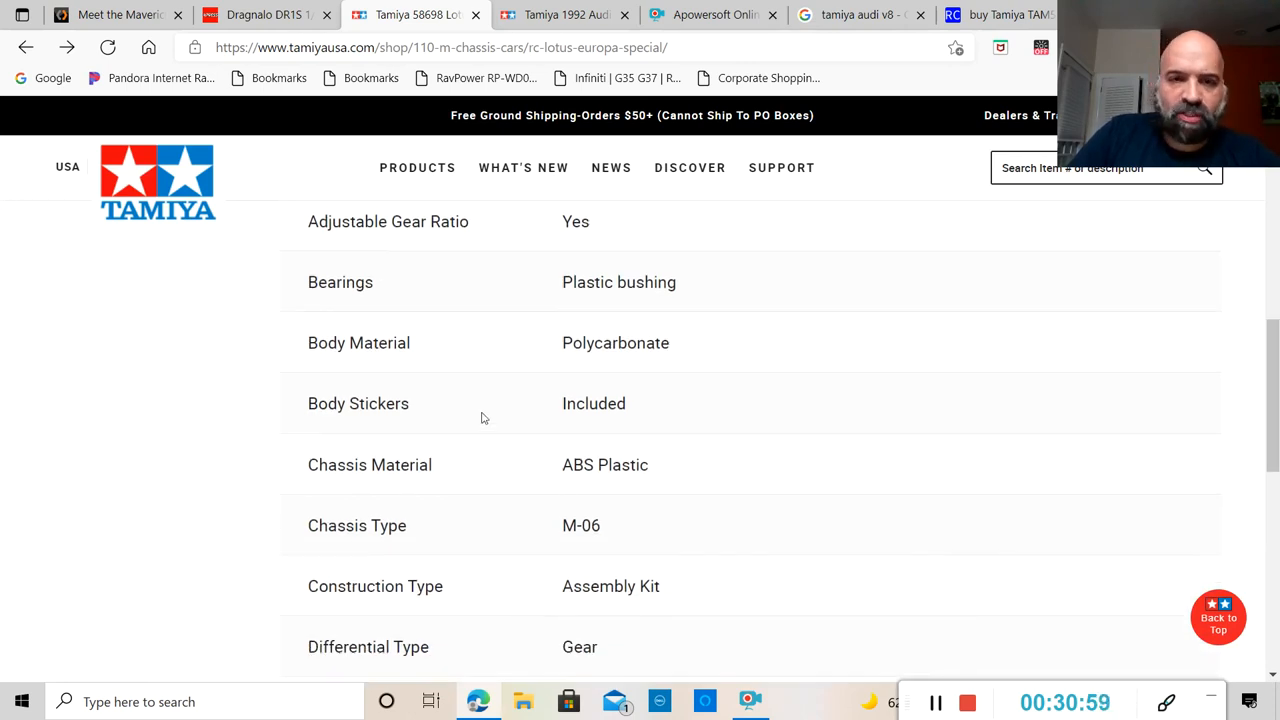
scroll("down", 3)
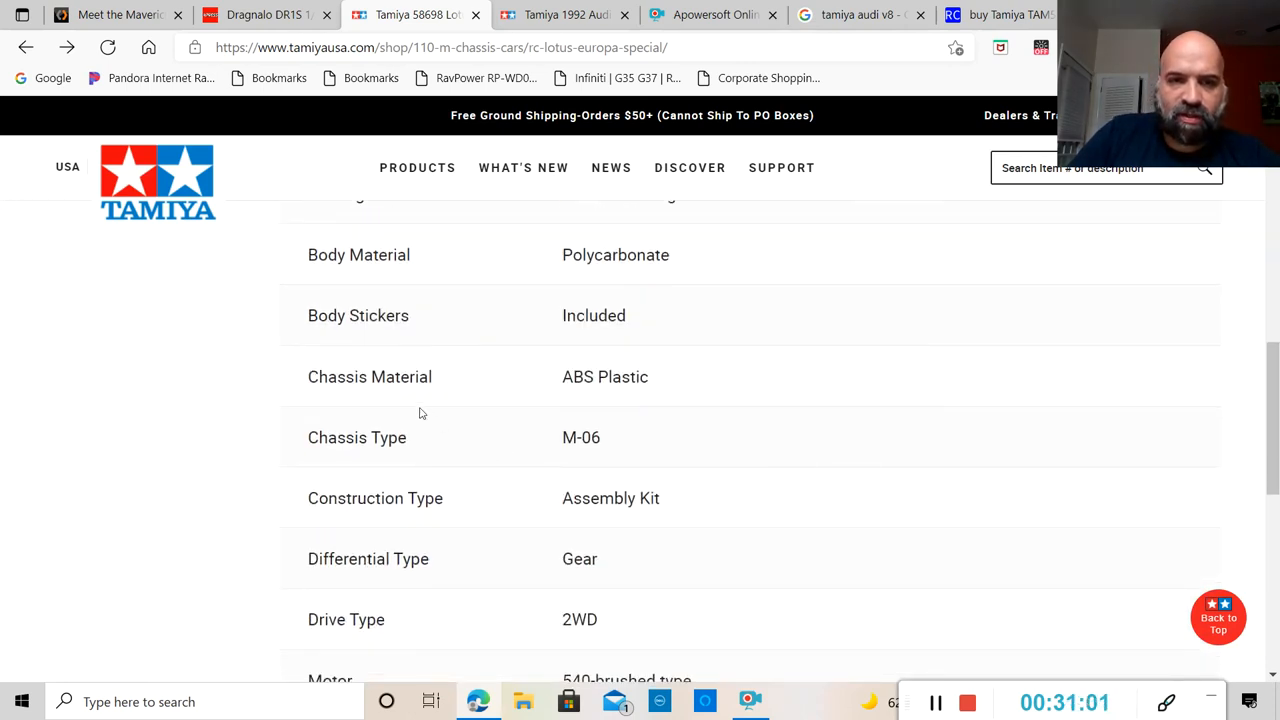
scroll("down", 3)
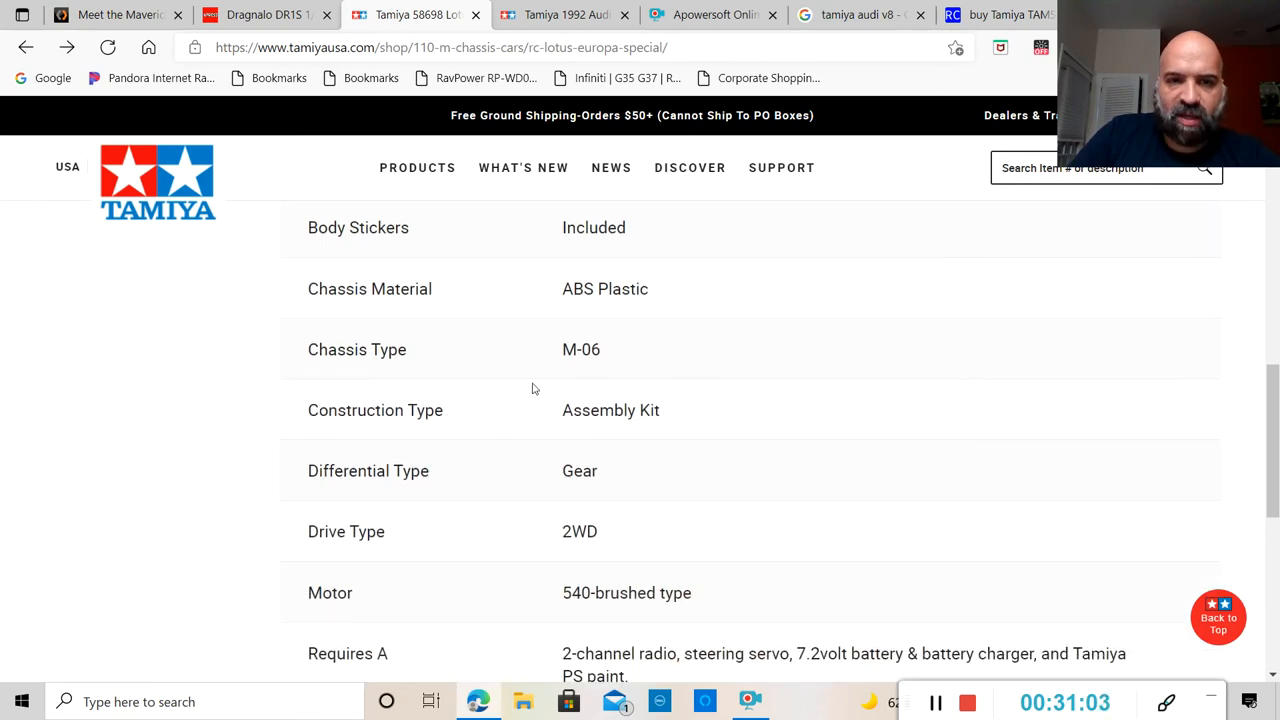
scroll("down", 3)
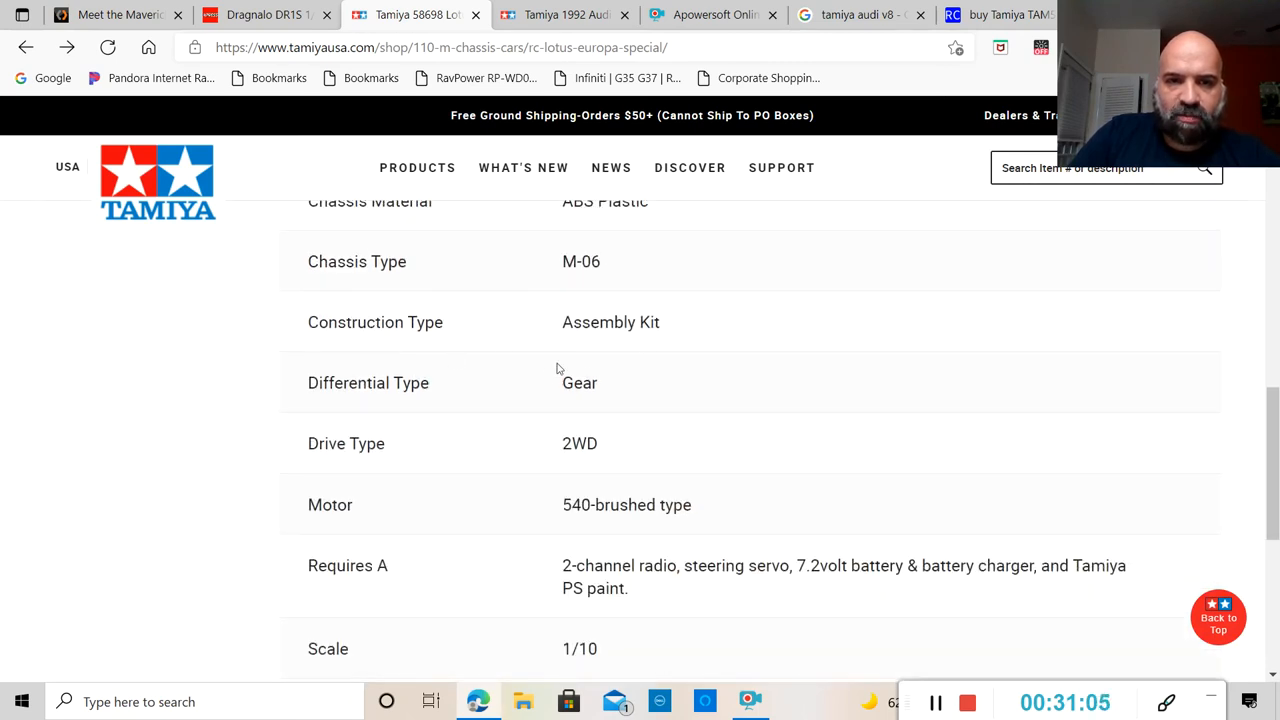
scroll("down", 3)
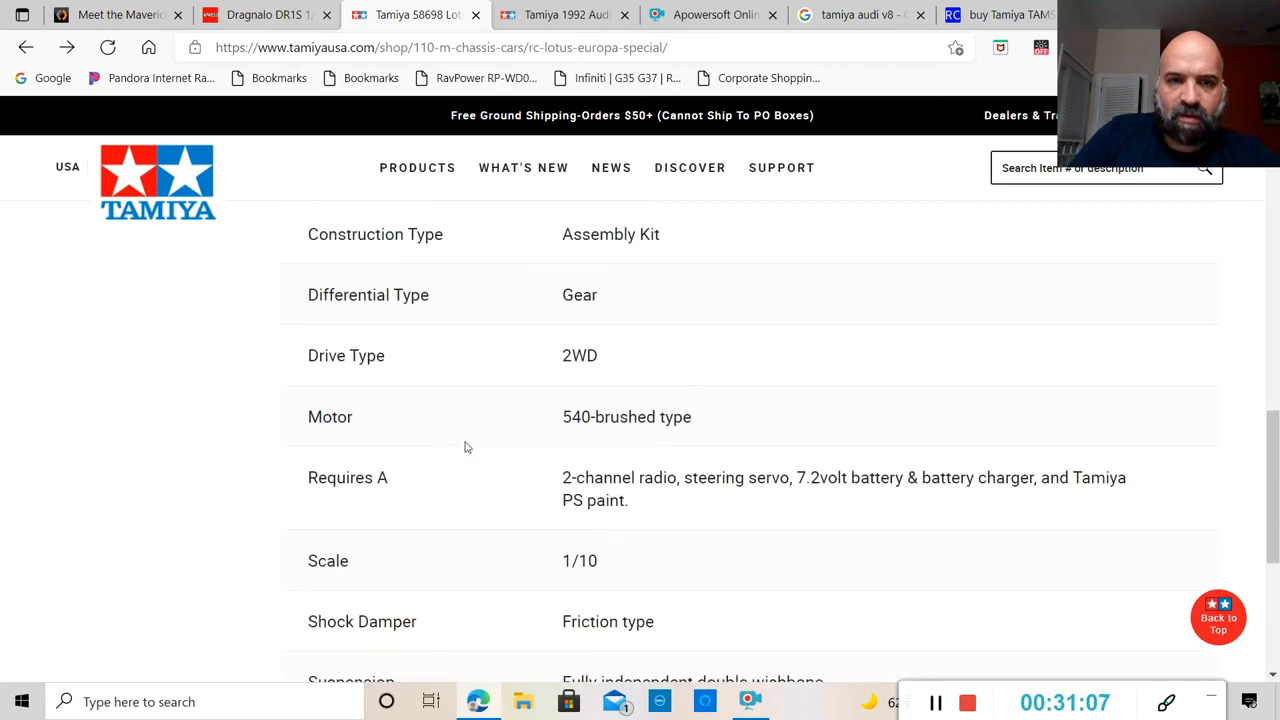
scroll("down", 3)
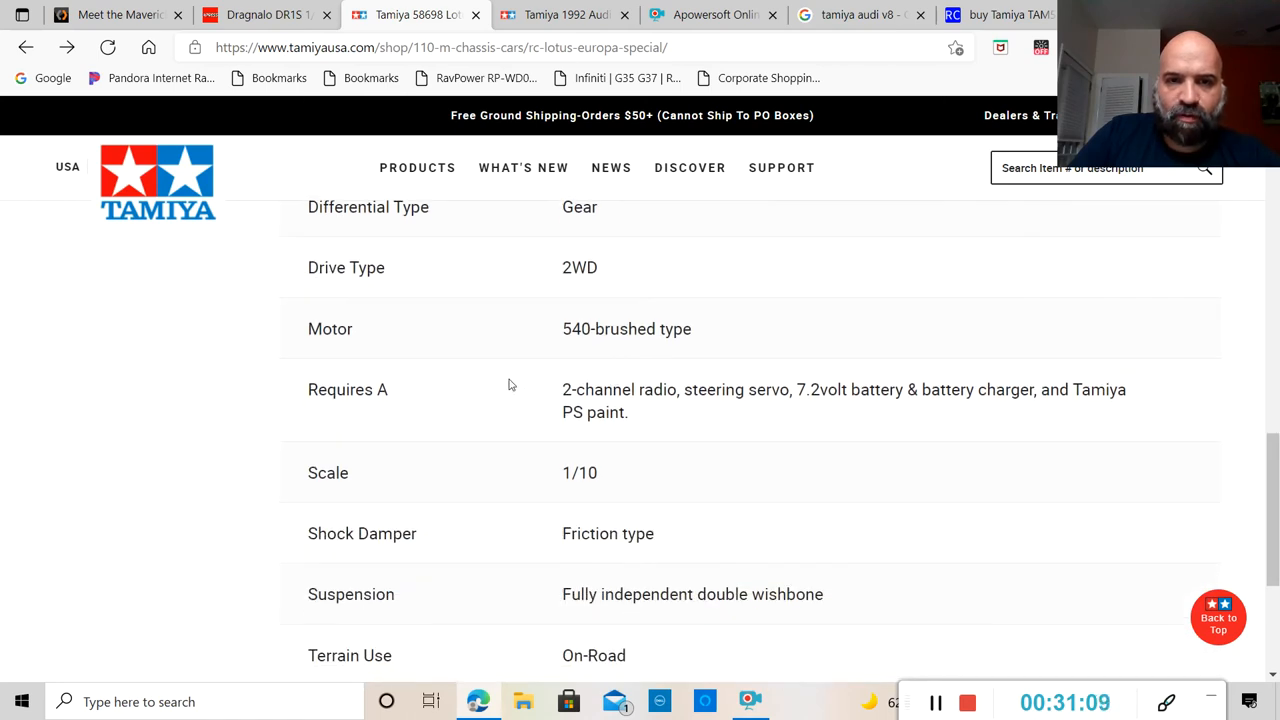
mouse_move(581, 415)
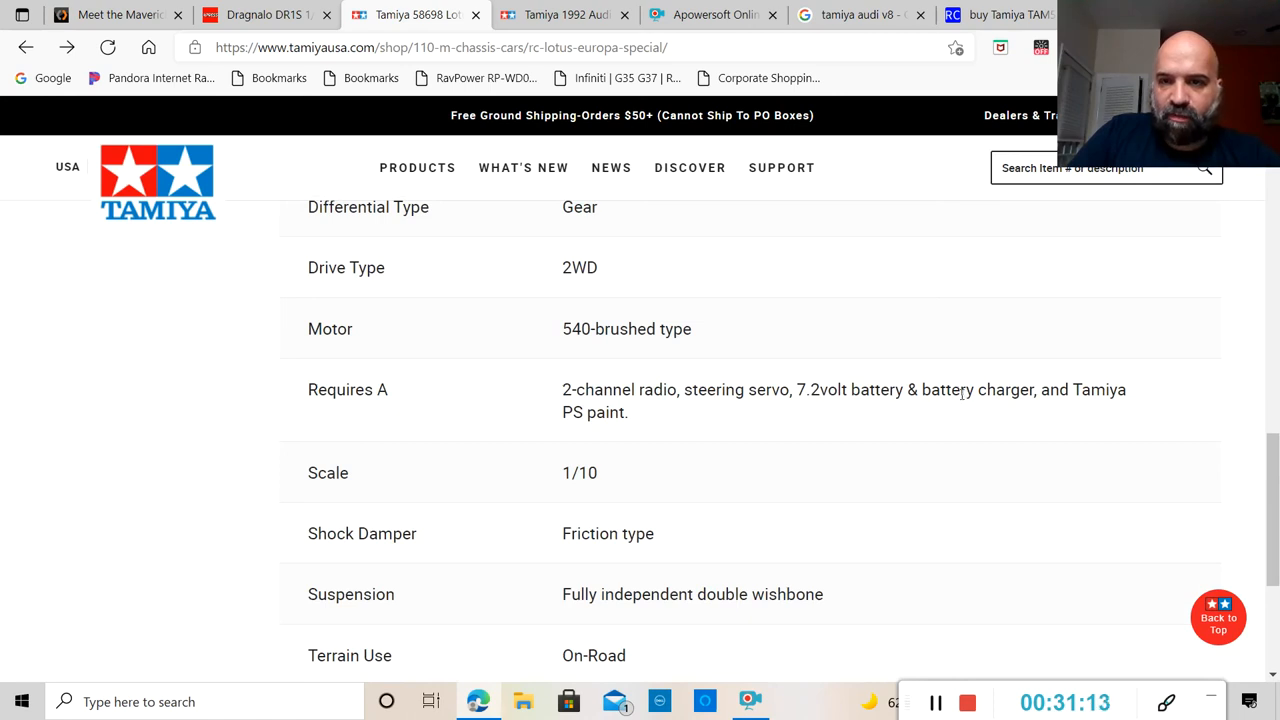
mouse_move(946, 408)
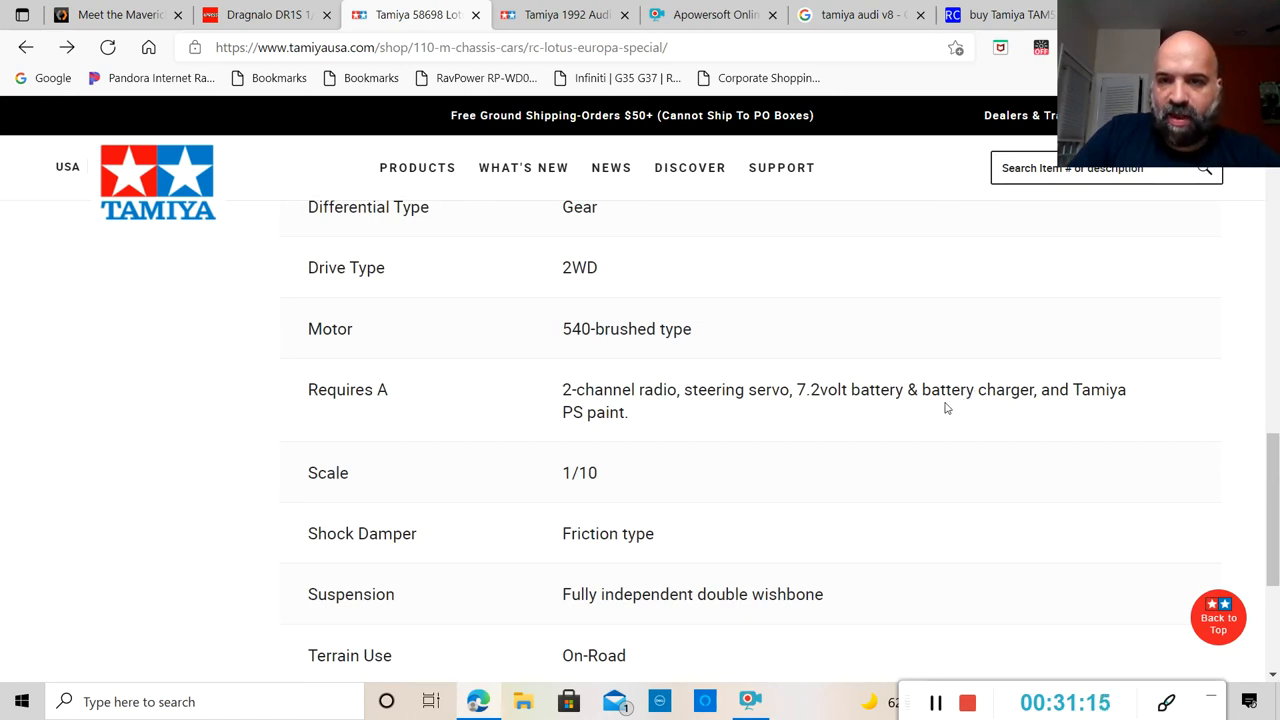
mouse_move(690, 412)
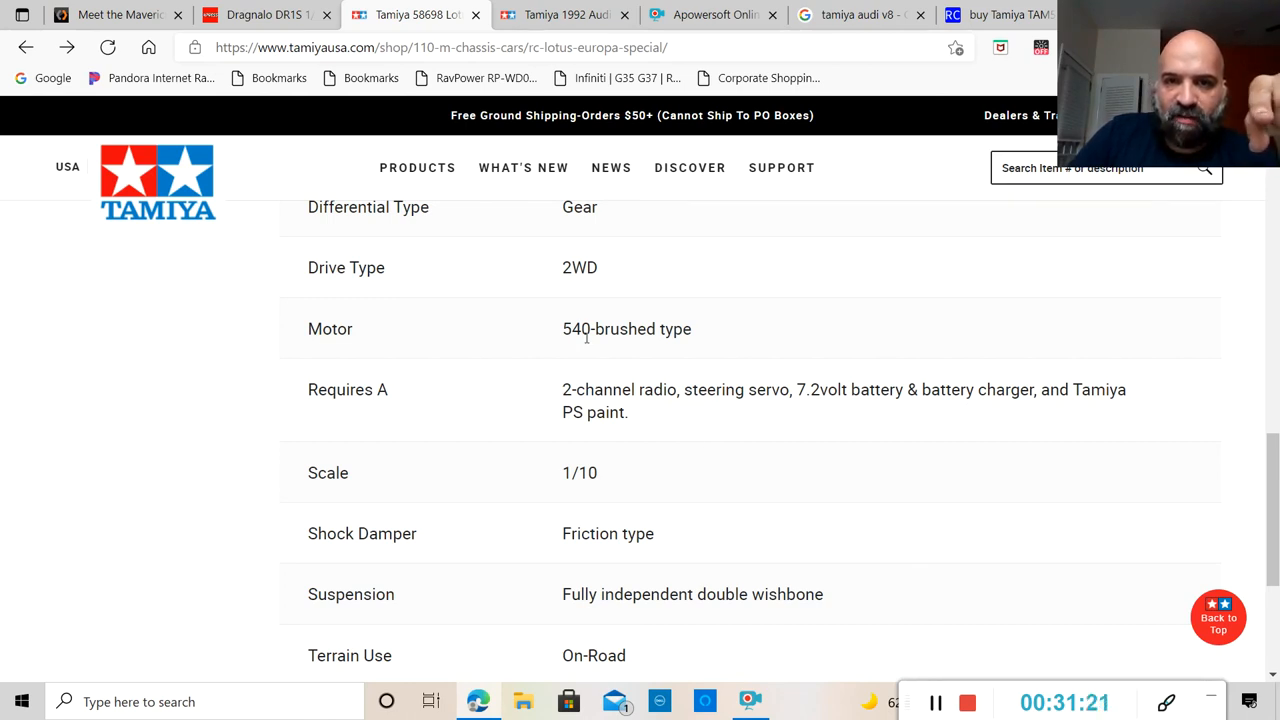
mouse_move(667, 461)
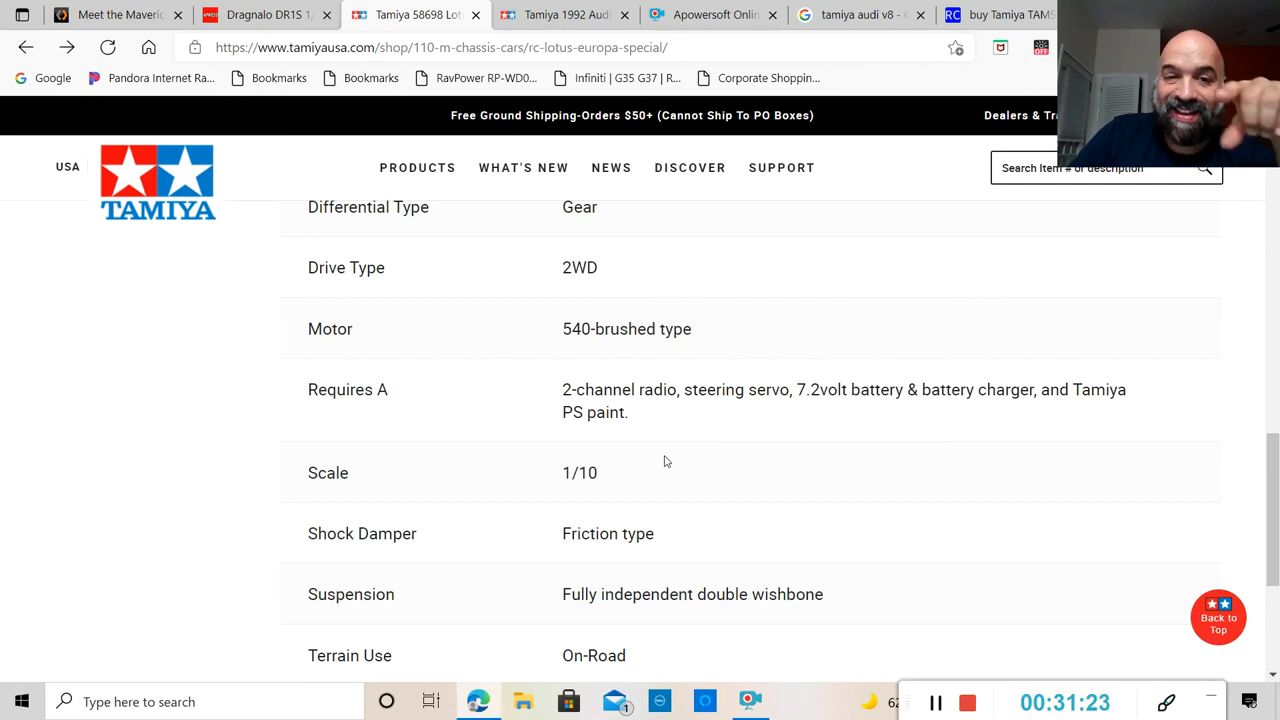
scroll("down", 3)
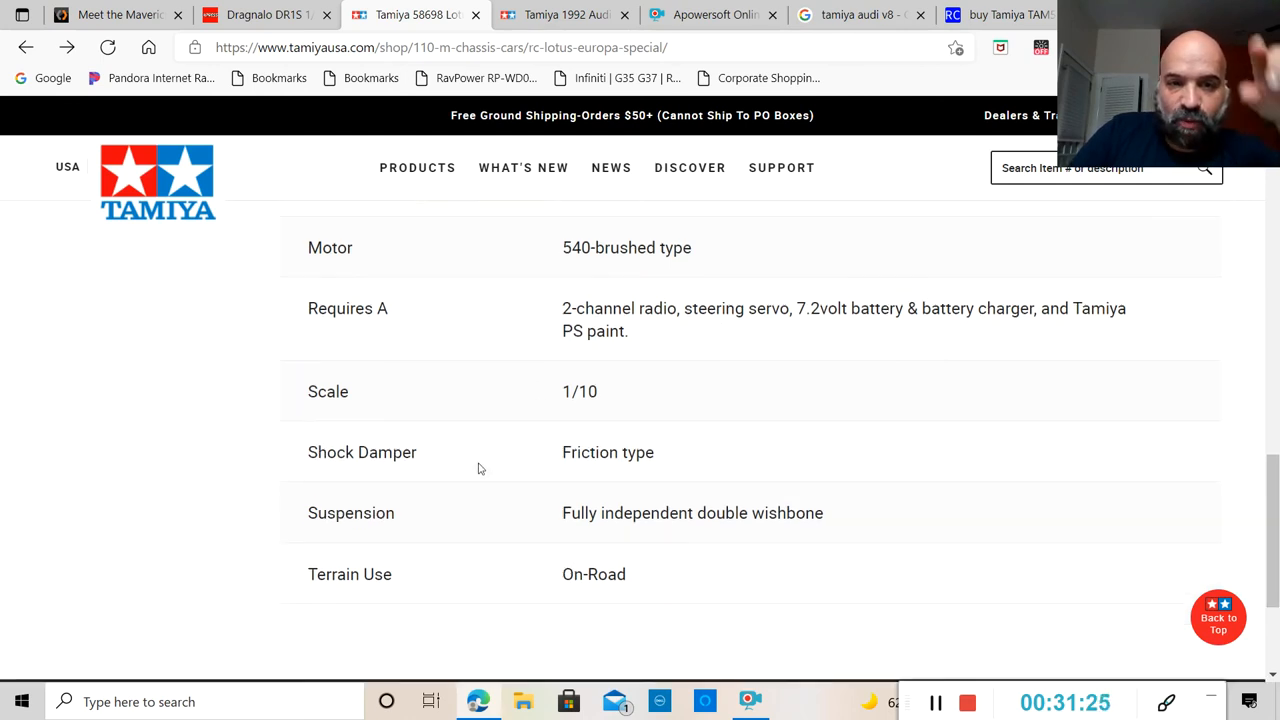
scroll("down", 3)
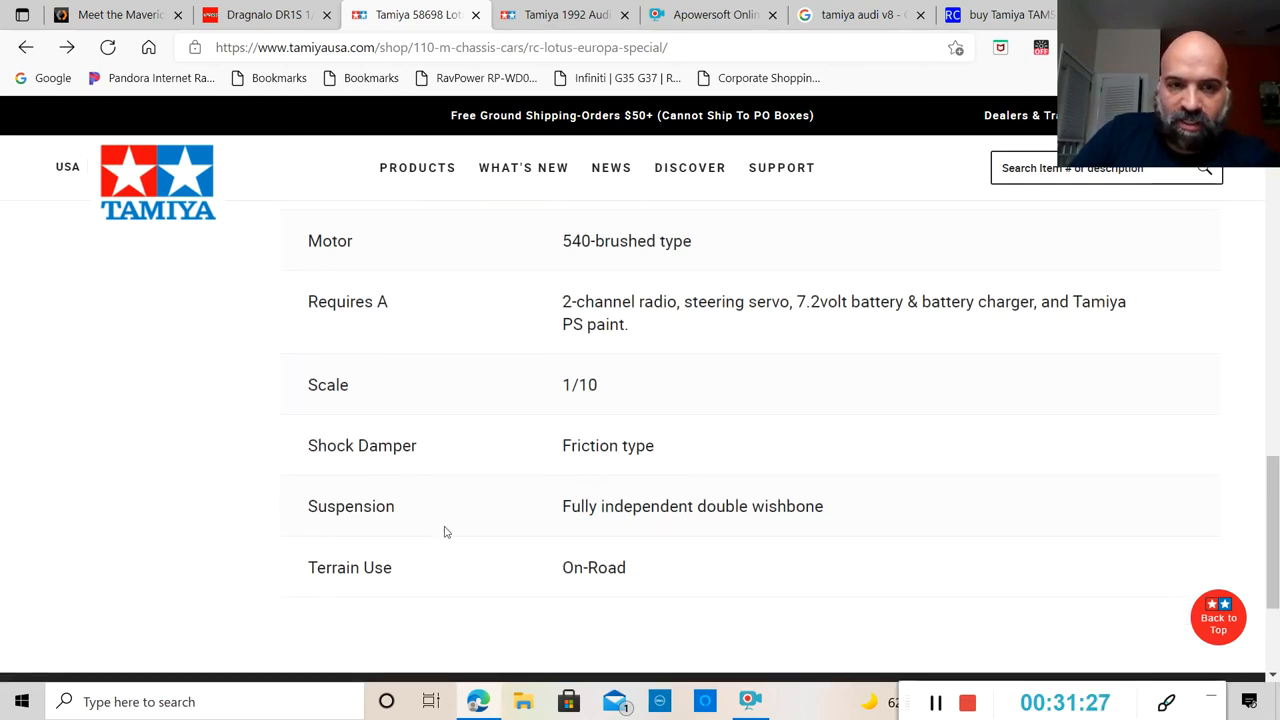
mouse_move(498, 539)
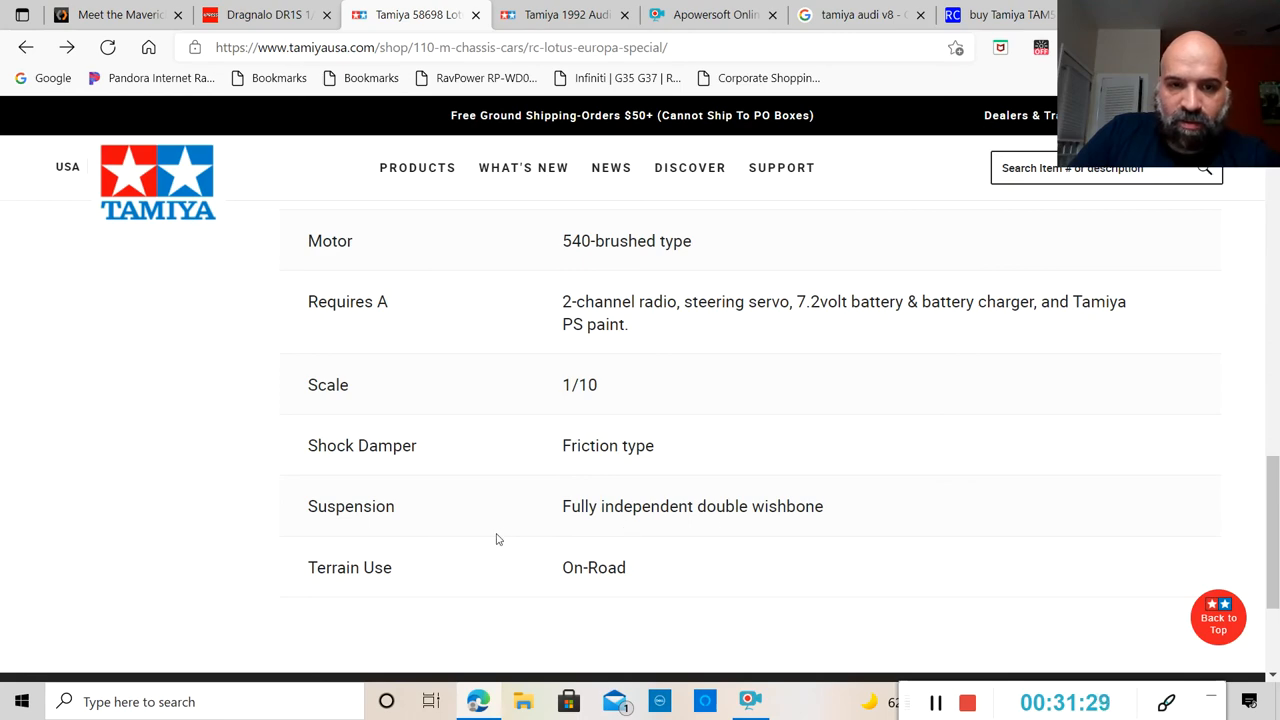
Return toward the Lotus product header, then bring the 1992 Audi V8 Touring tab forward.
scroll("up", 3)
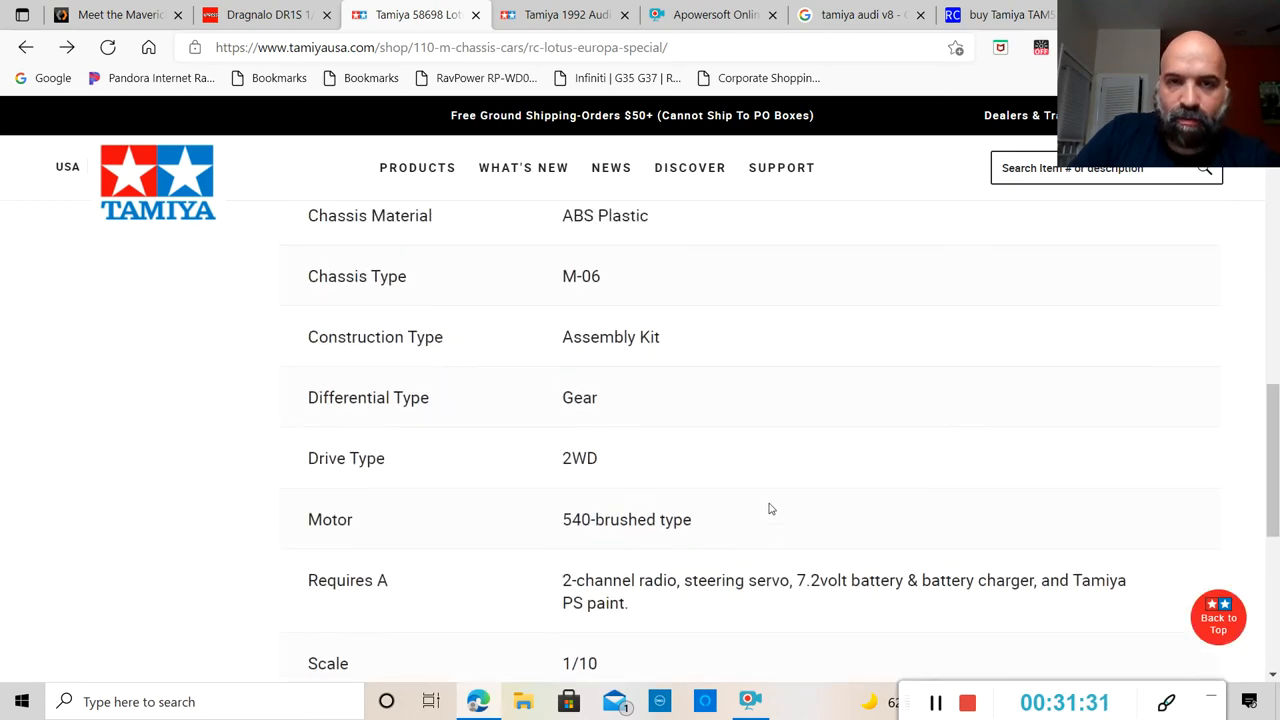
scroll("up", 3)
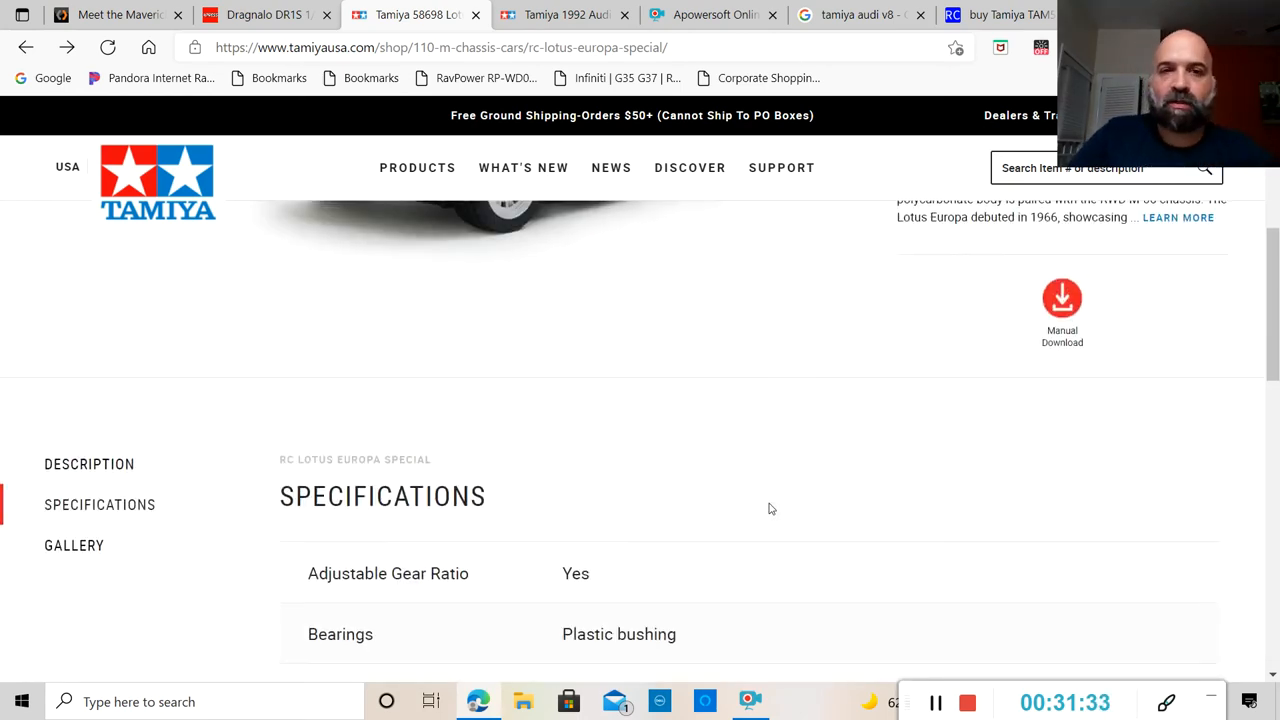
scroll("up", 3)
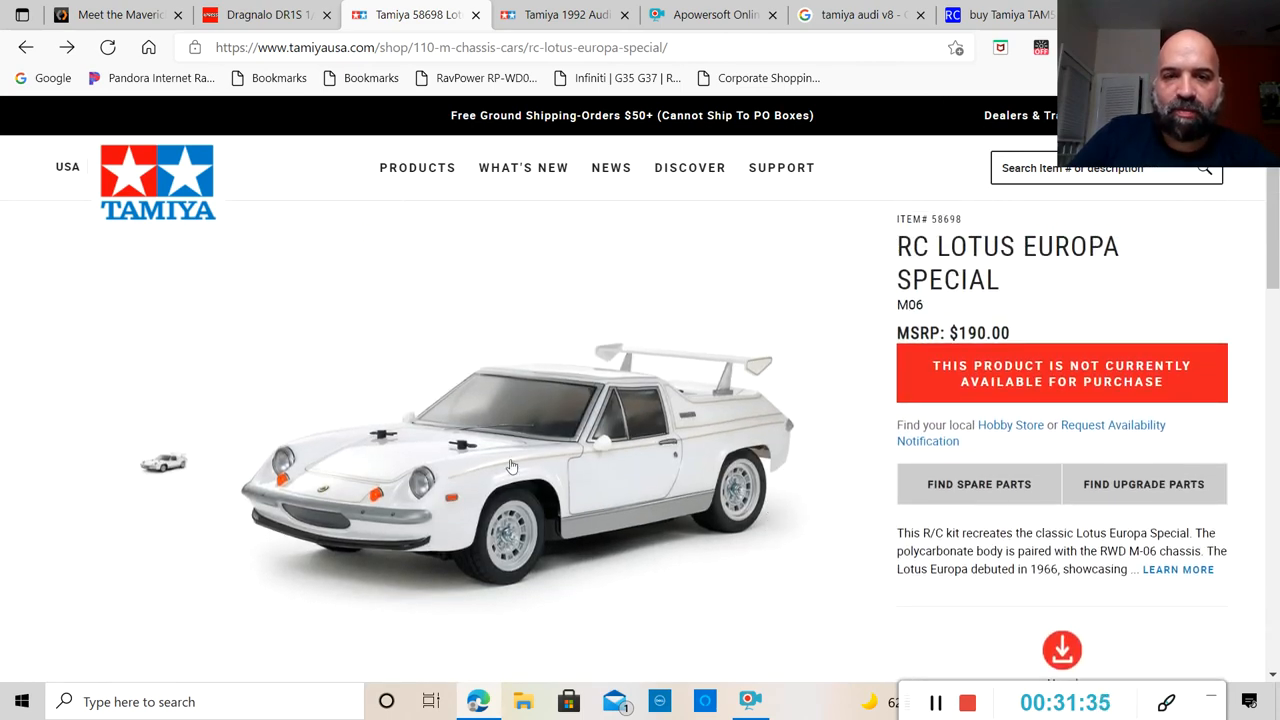
mouse_move(553, 521)
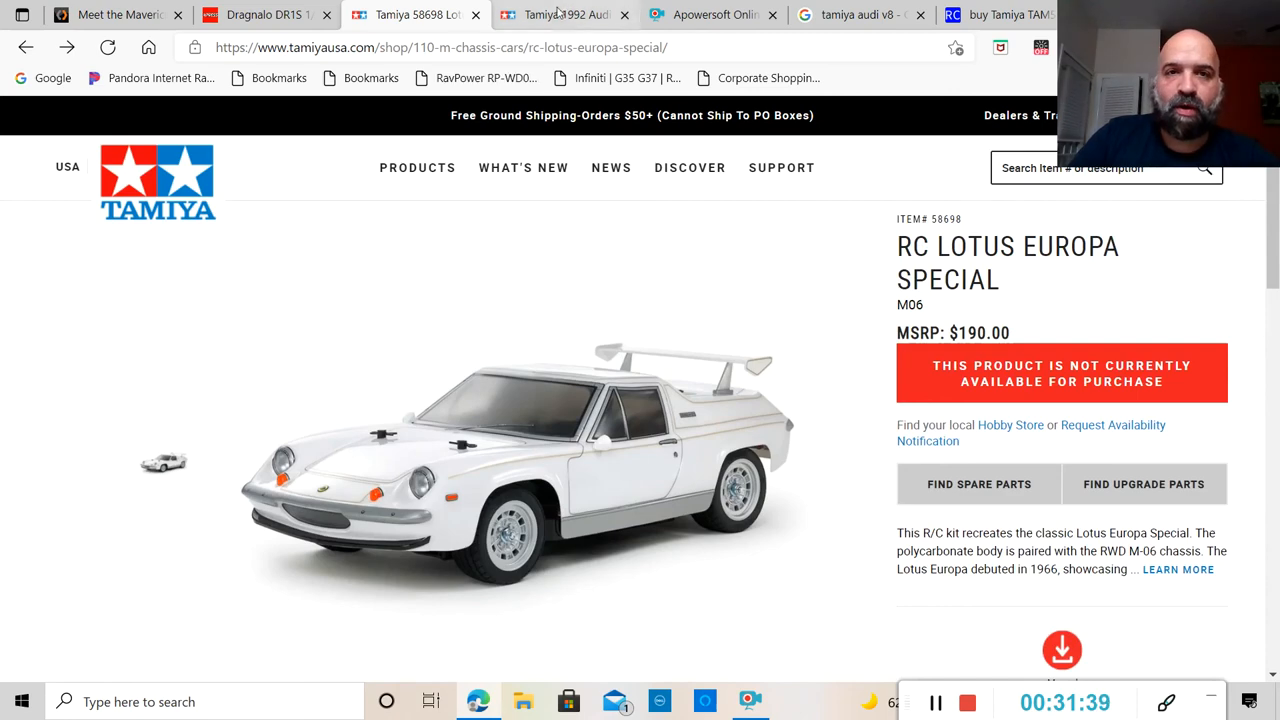
left_click(565, 14)
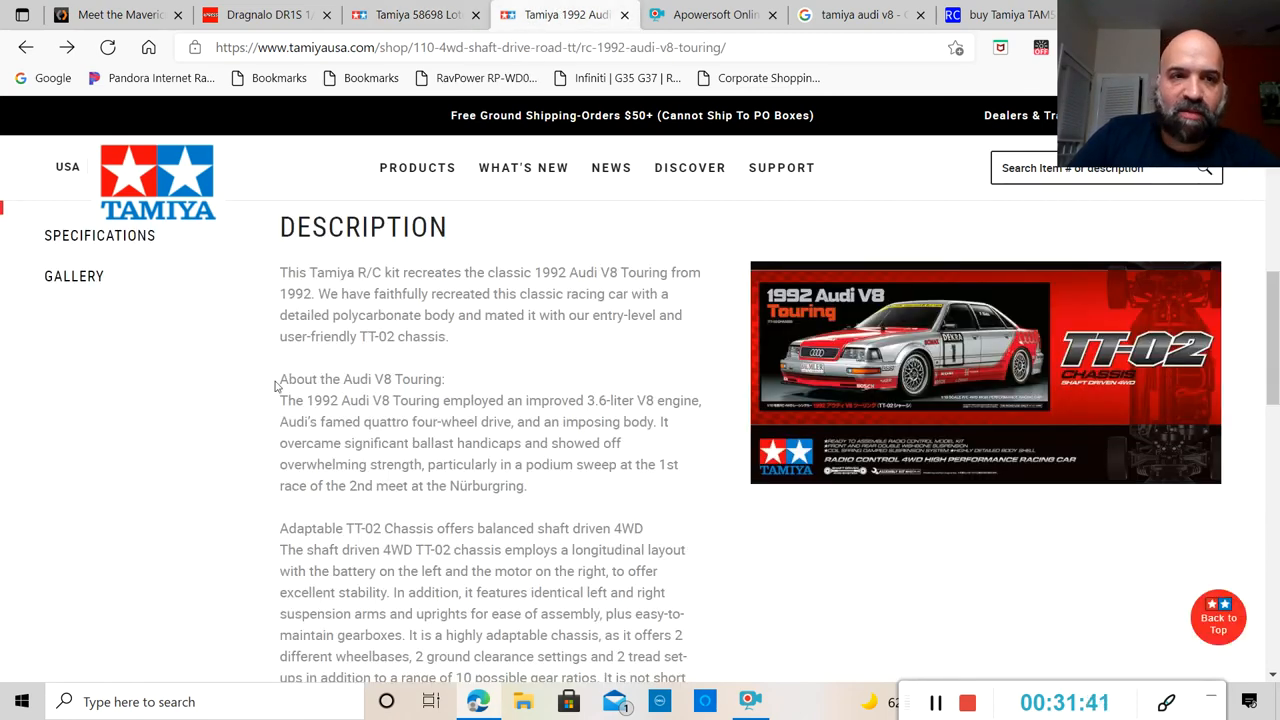
Review the Audi V8 Touring specifications through TT-02 chassis, 4WD and On-Road terrain, ending at Description.
scroll("down", 3)
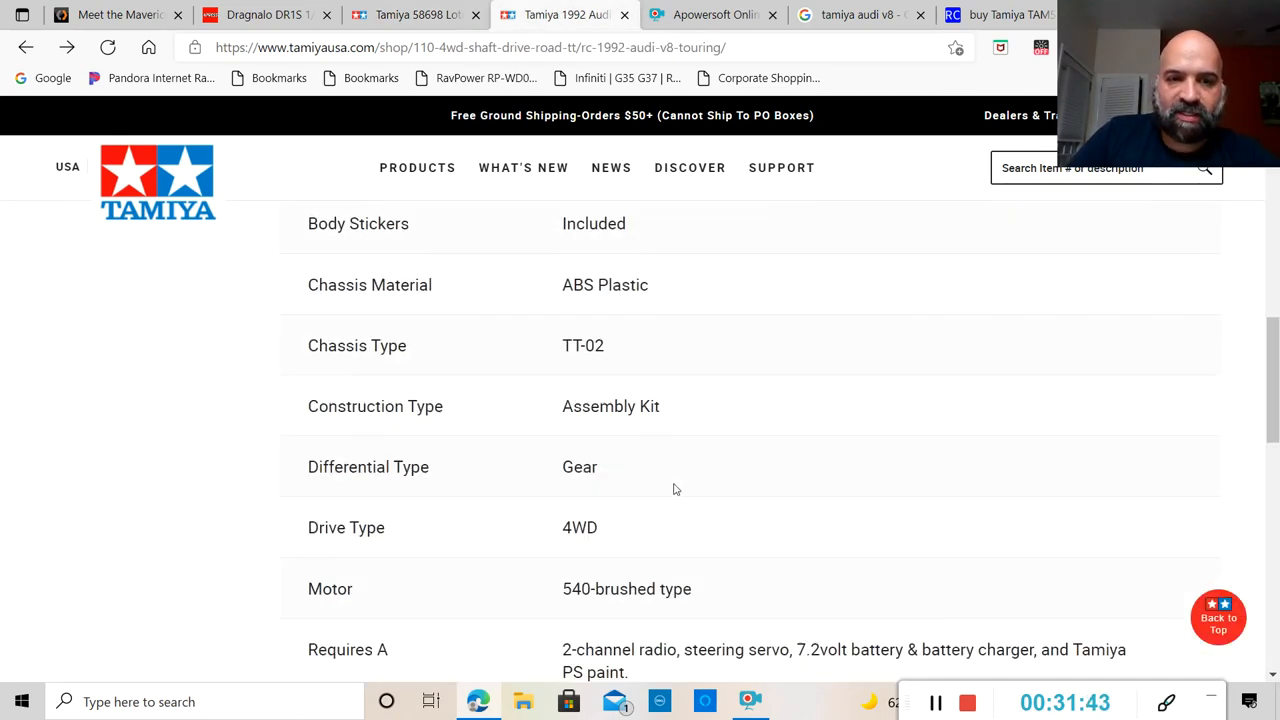
scroll("down", 3)
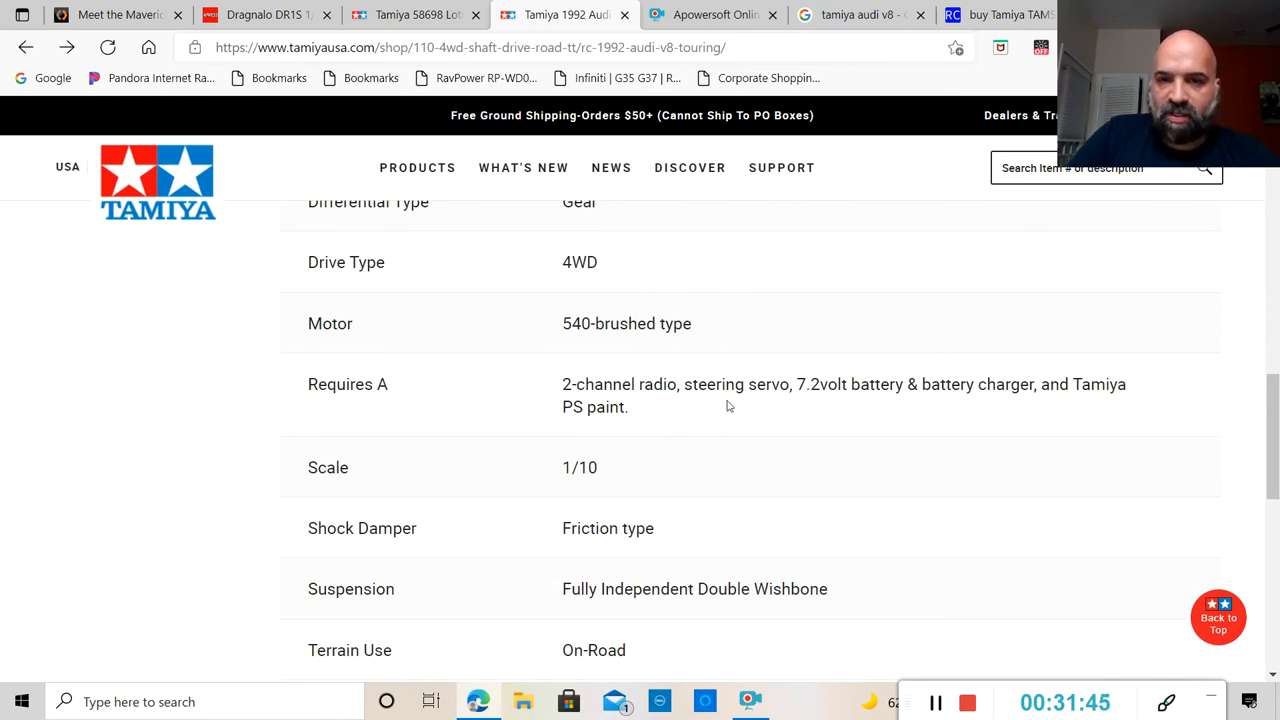
mouse_move(894, 408)
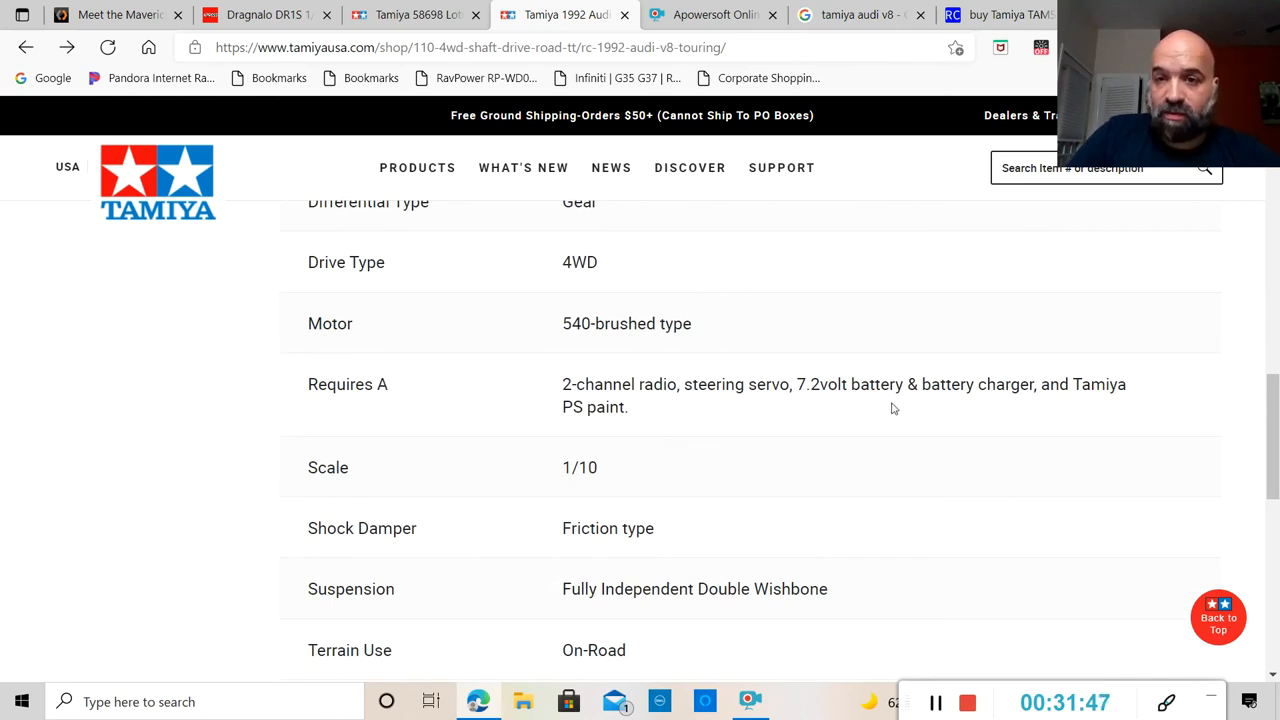
mouse_move(352, 417)
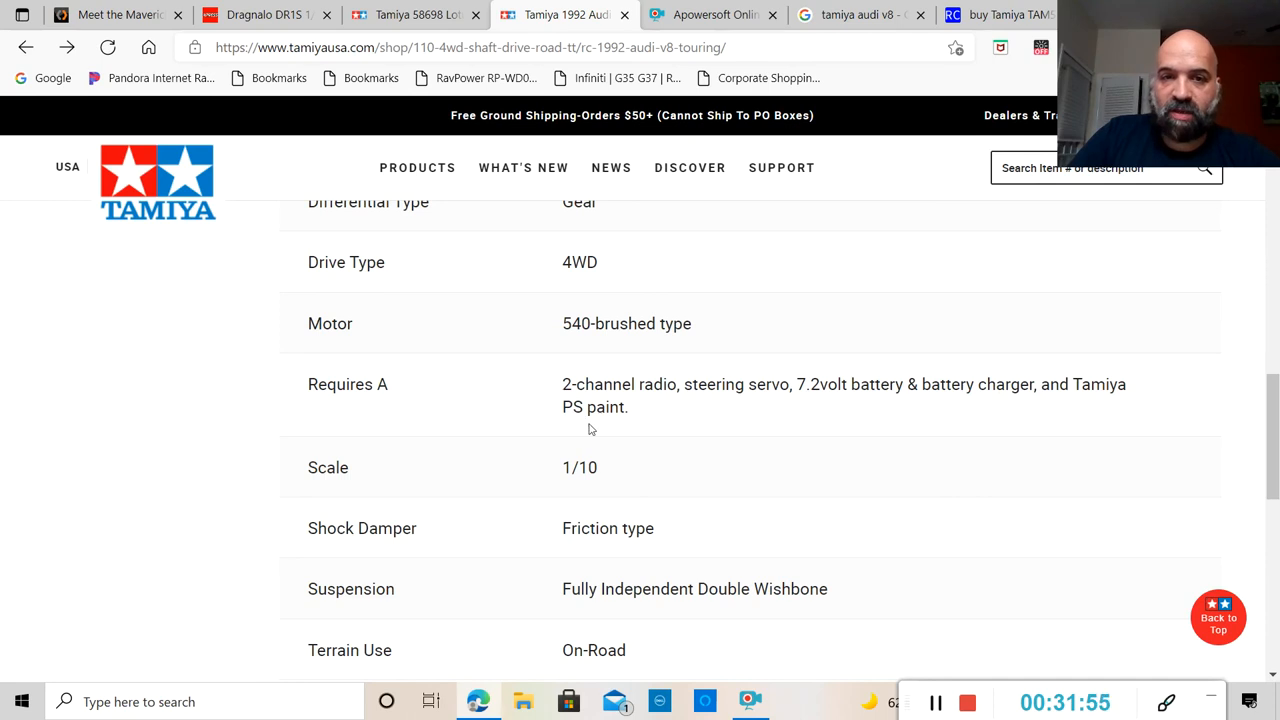
mouse_move(738, 466)
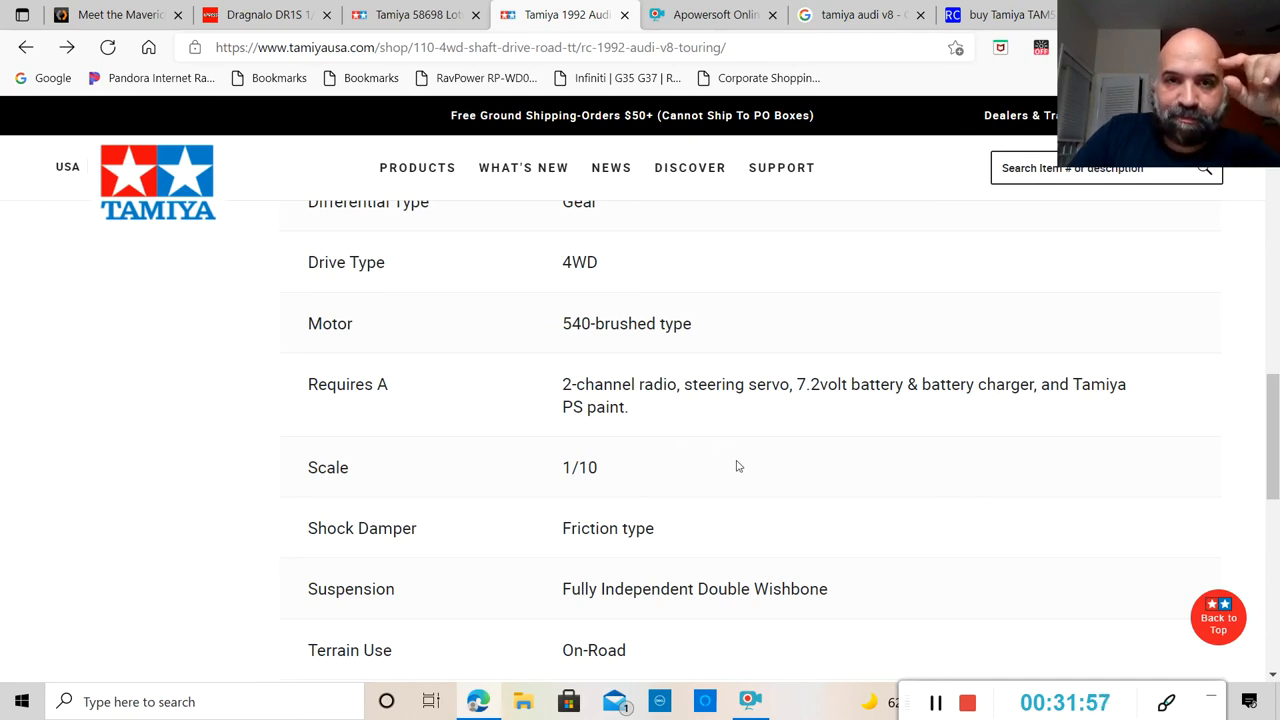
scroll("up", 3)
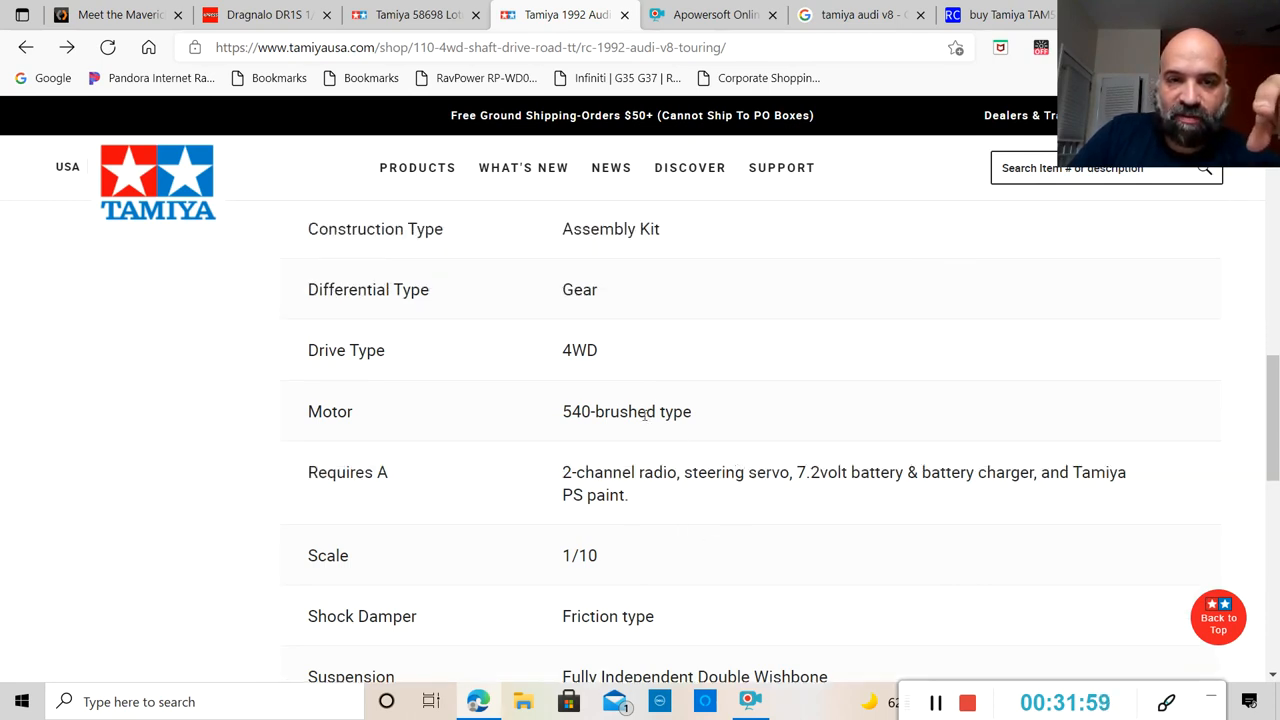
scroll("down", 3)
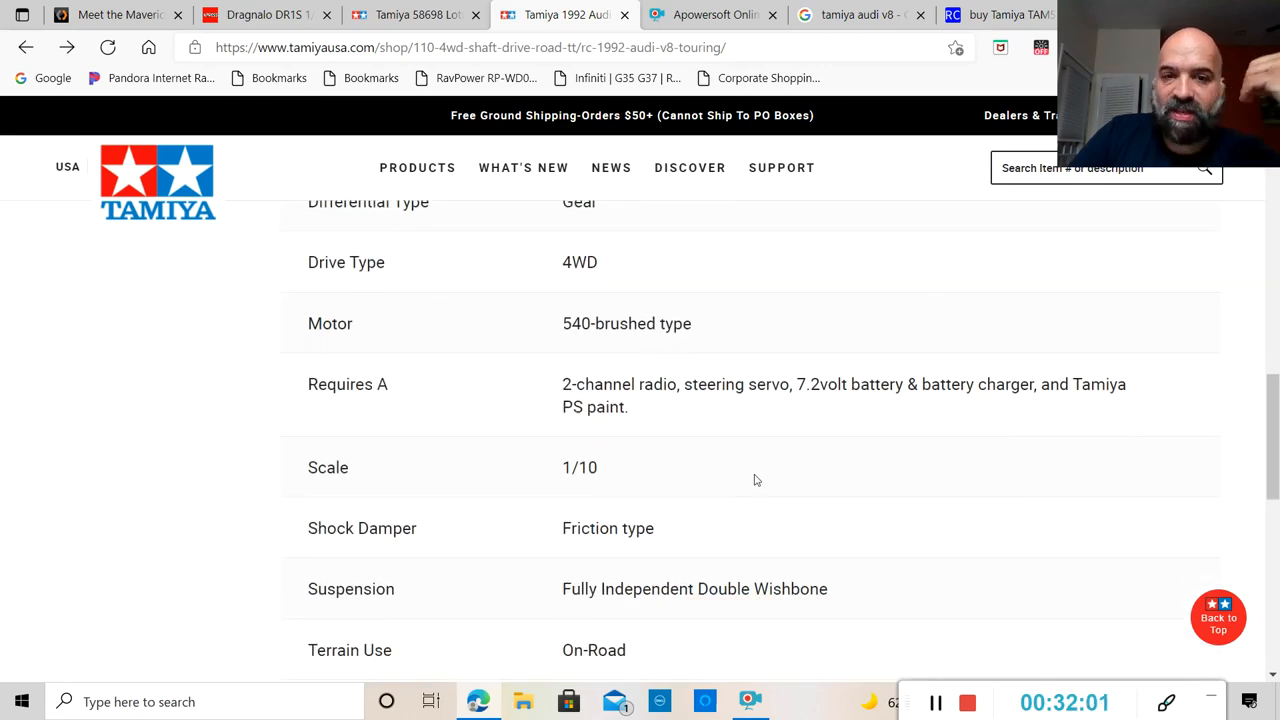
scroll("up", 3)
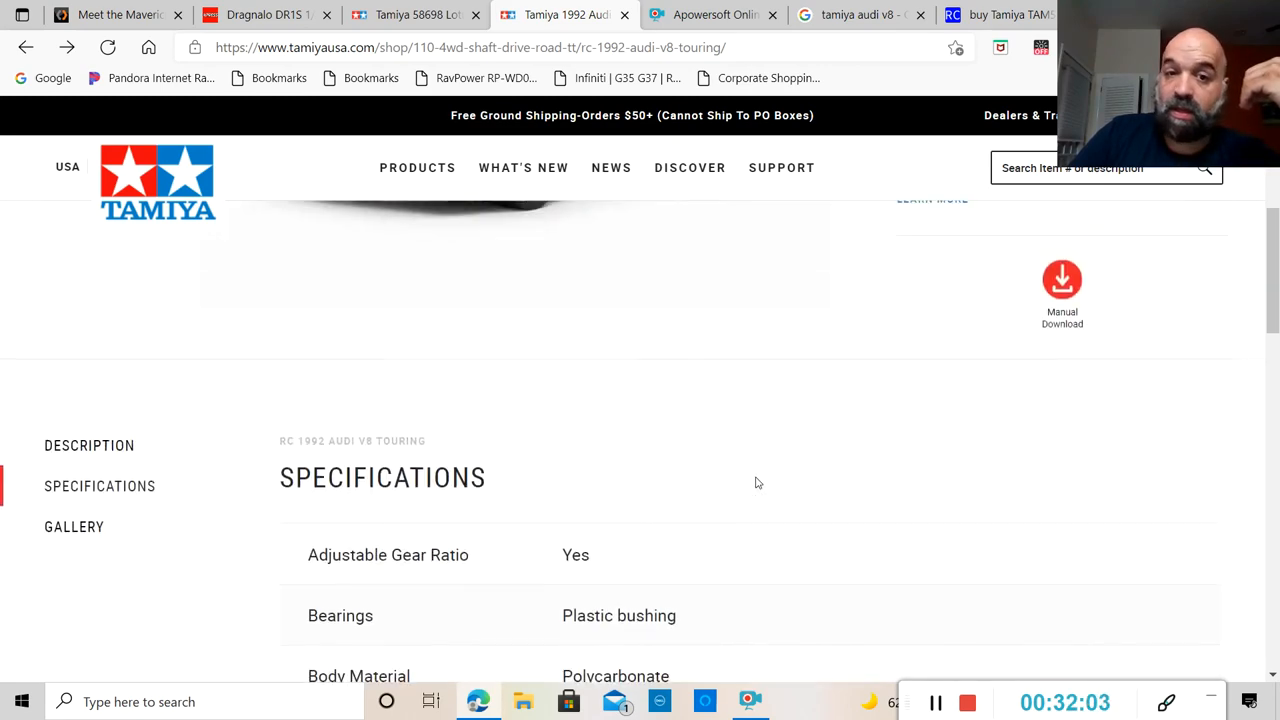
scroll("up", 3)
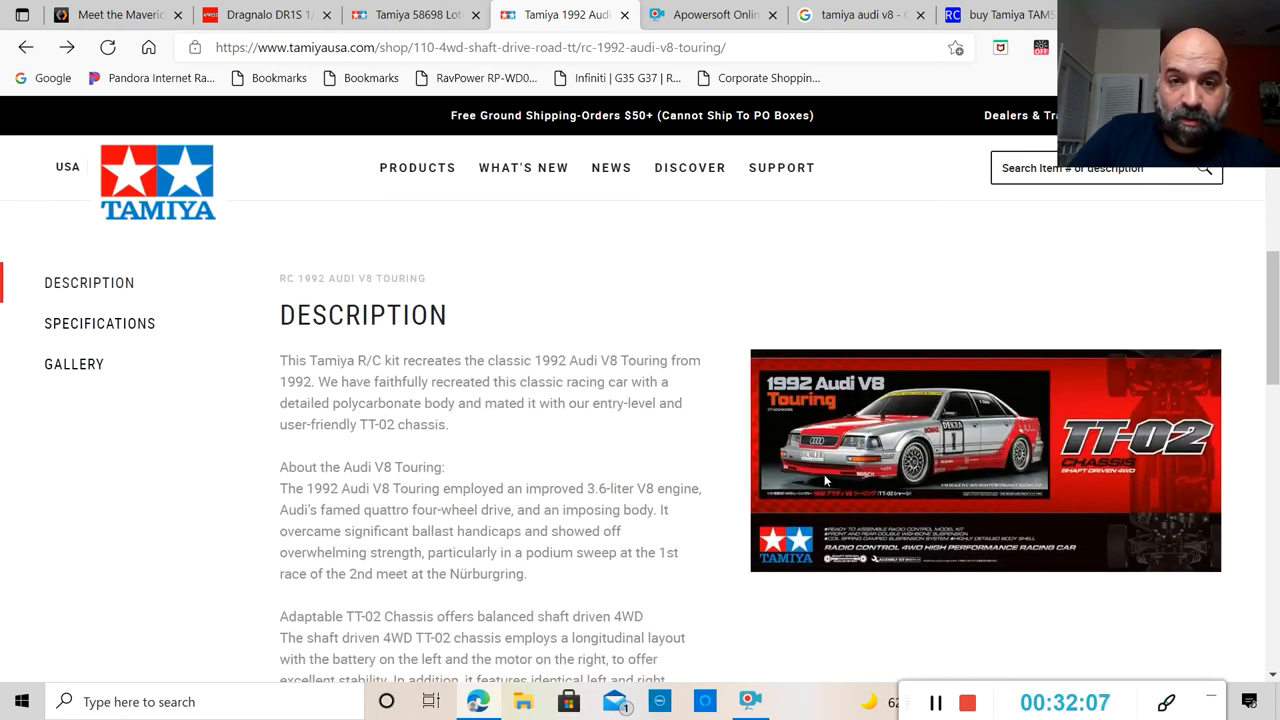
mouse_move(723, 516)
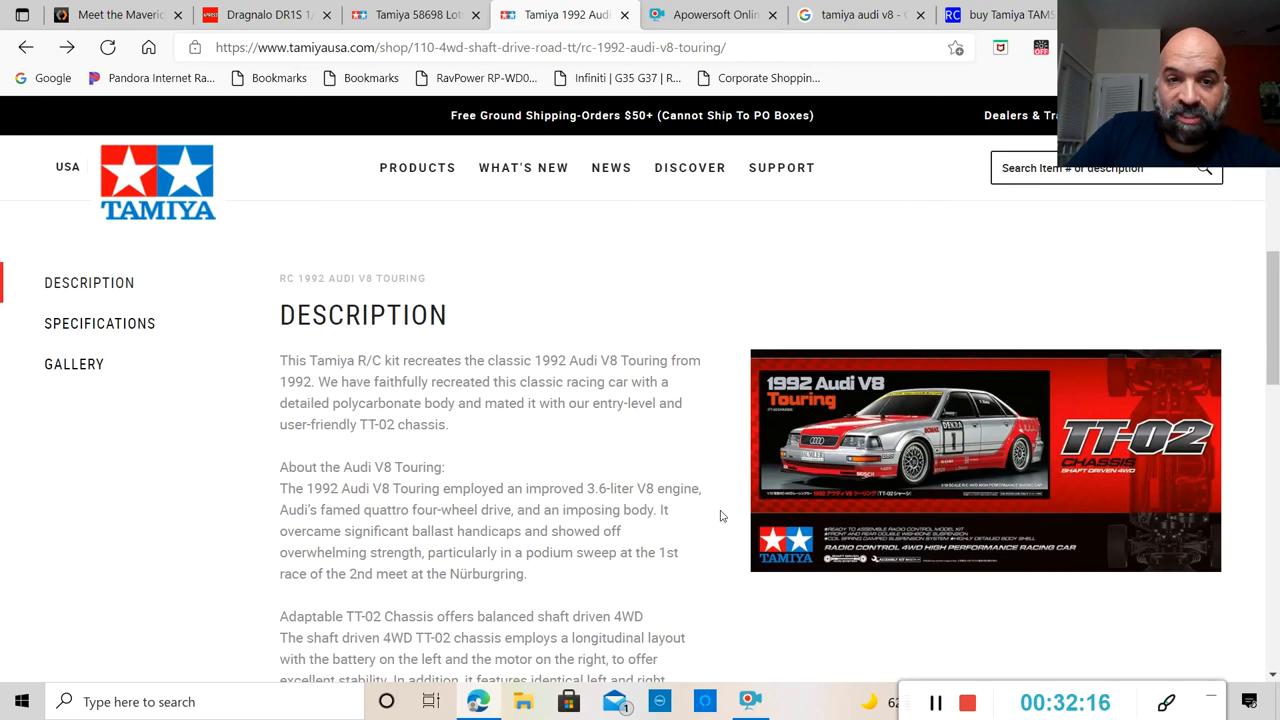
Read the Audi V8 Touring description, then return to the top overview with item 58699 at $167.00.
scroll("down", 3)
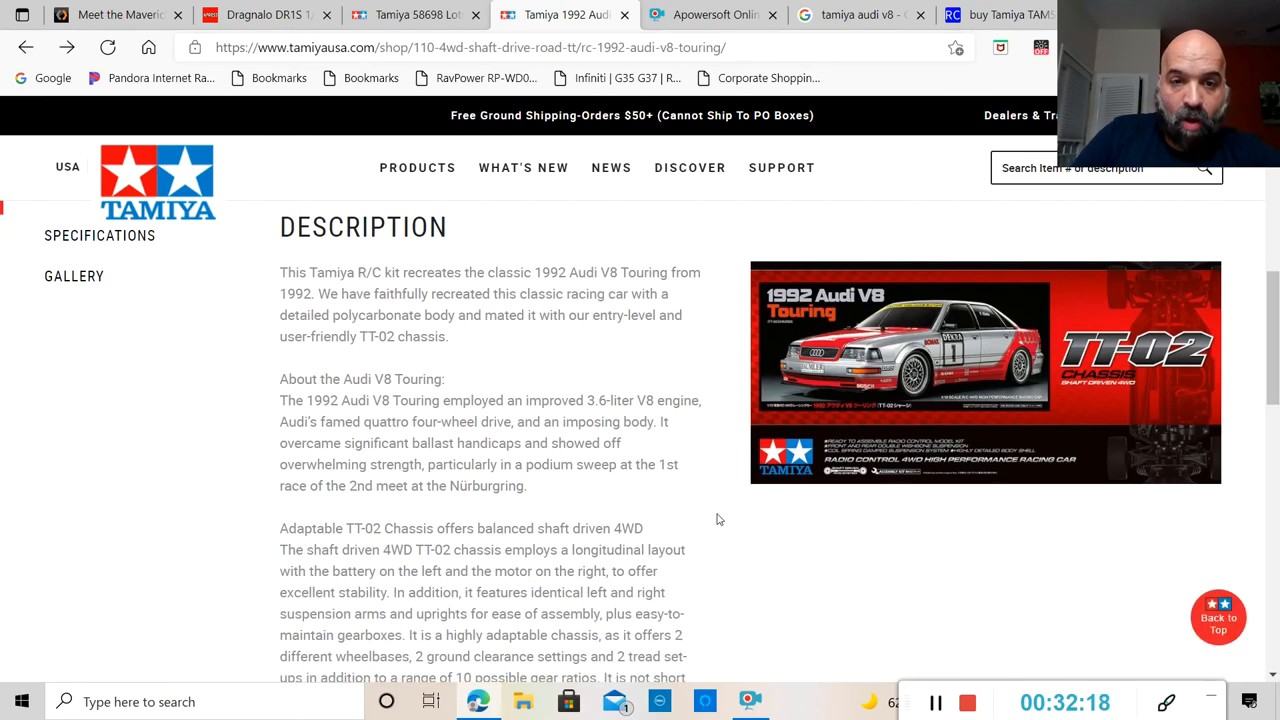
scroll("down", 3)
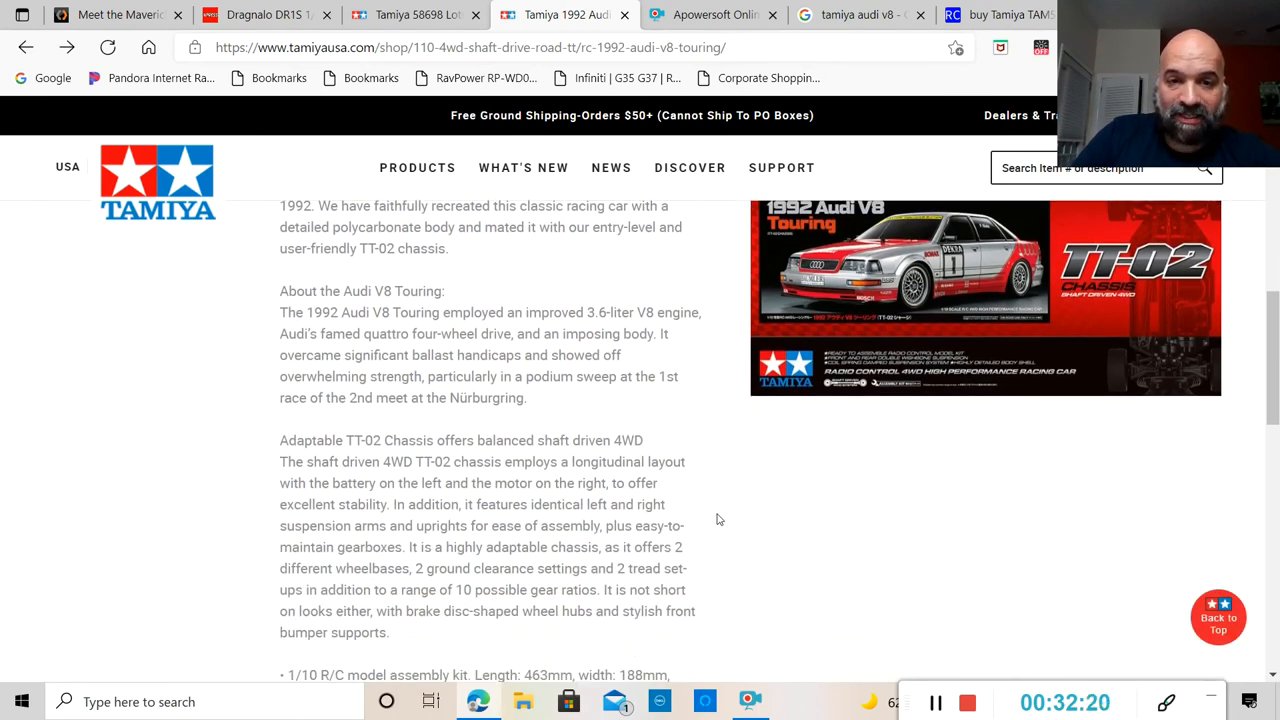
scroll("up", 3)
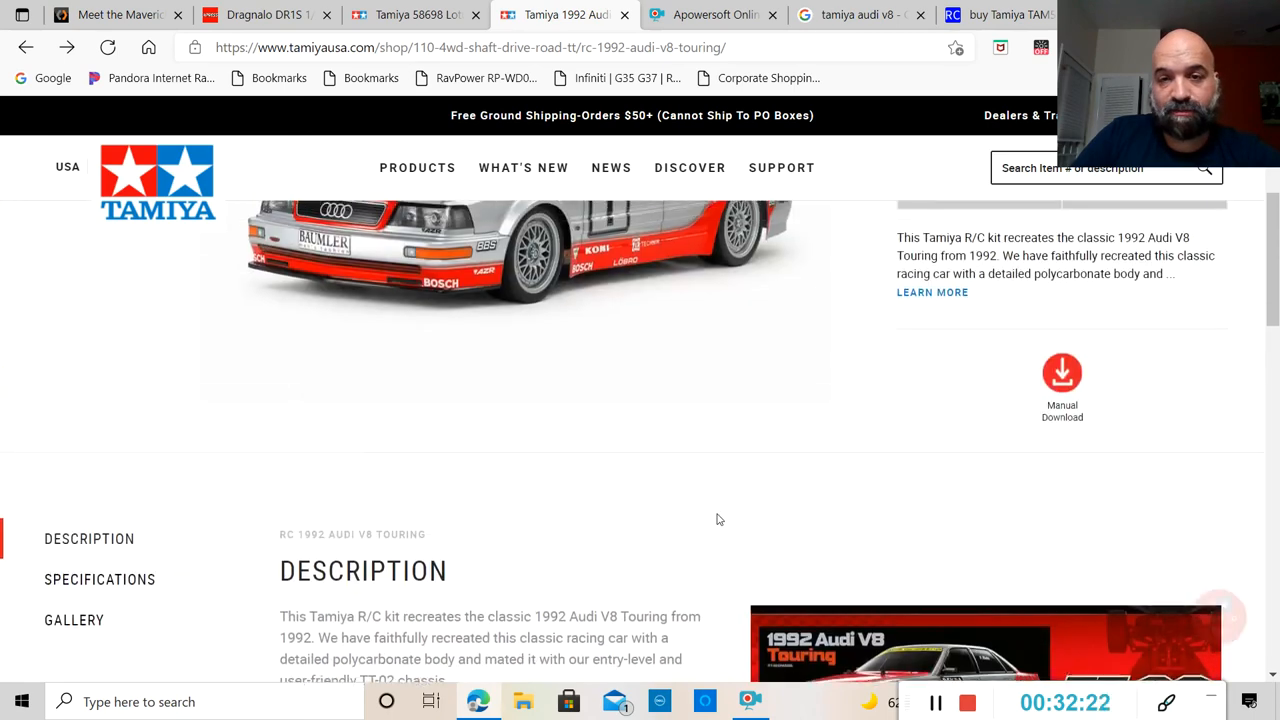
scroll("up", 3)
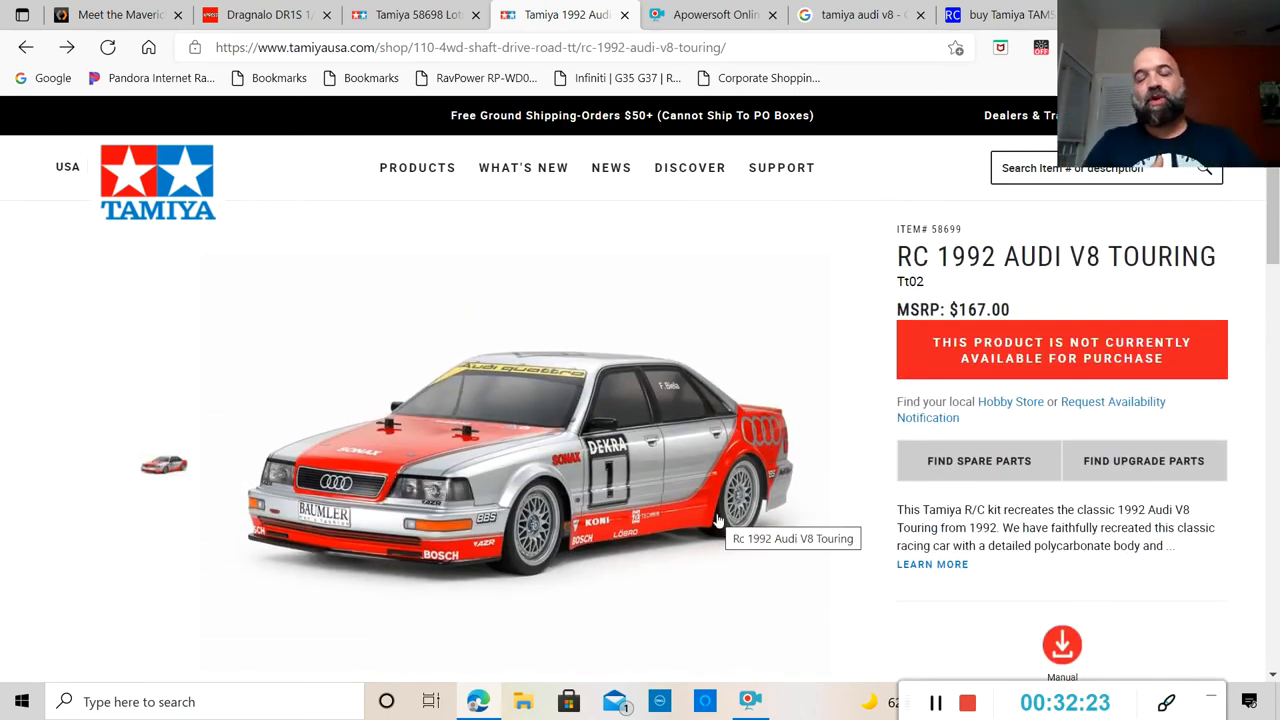